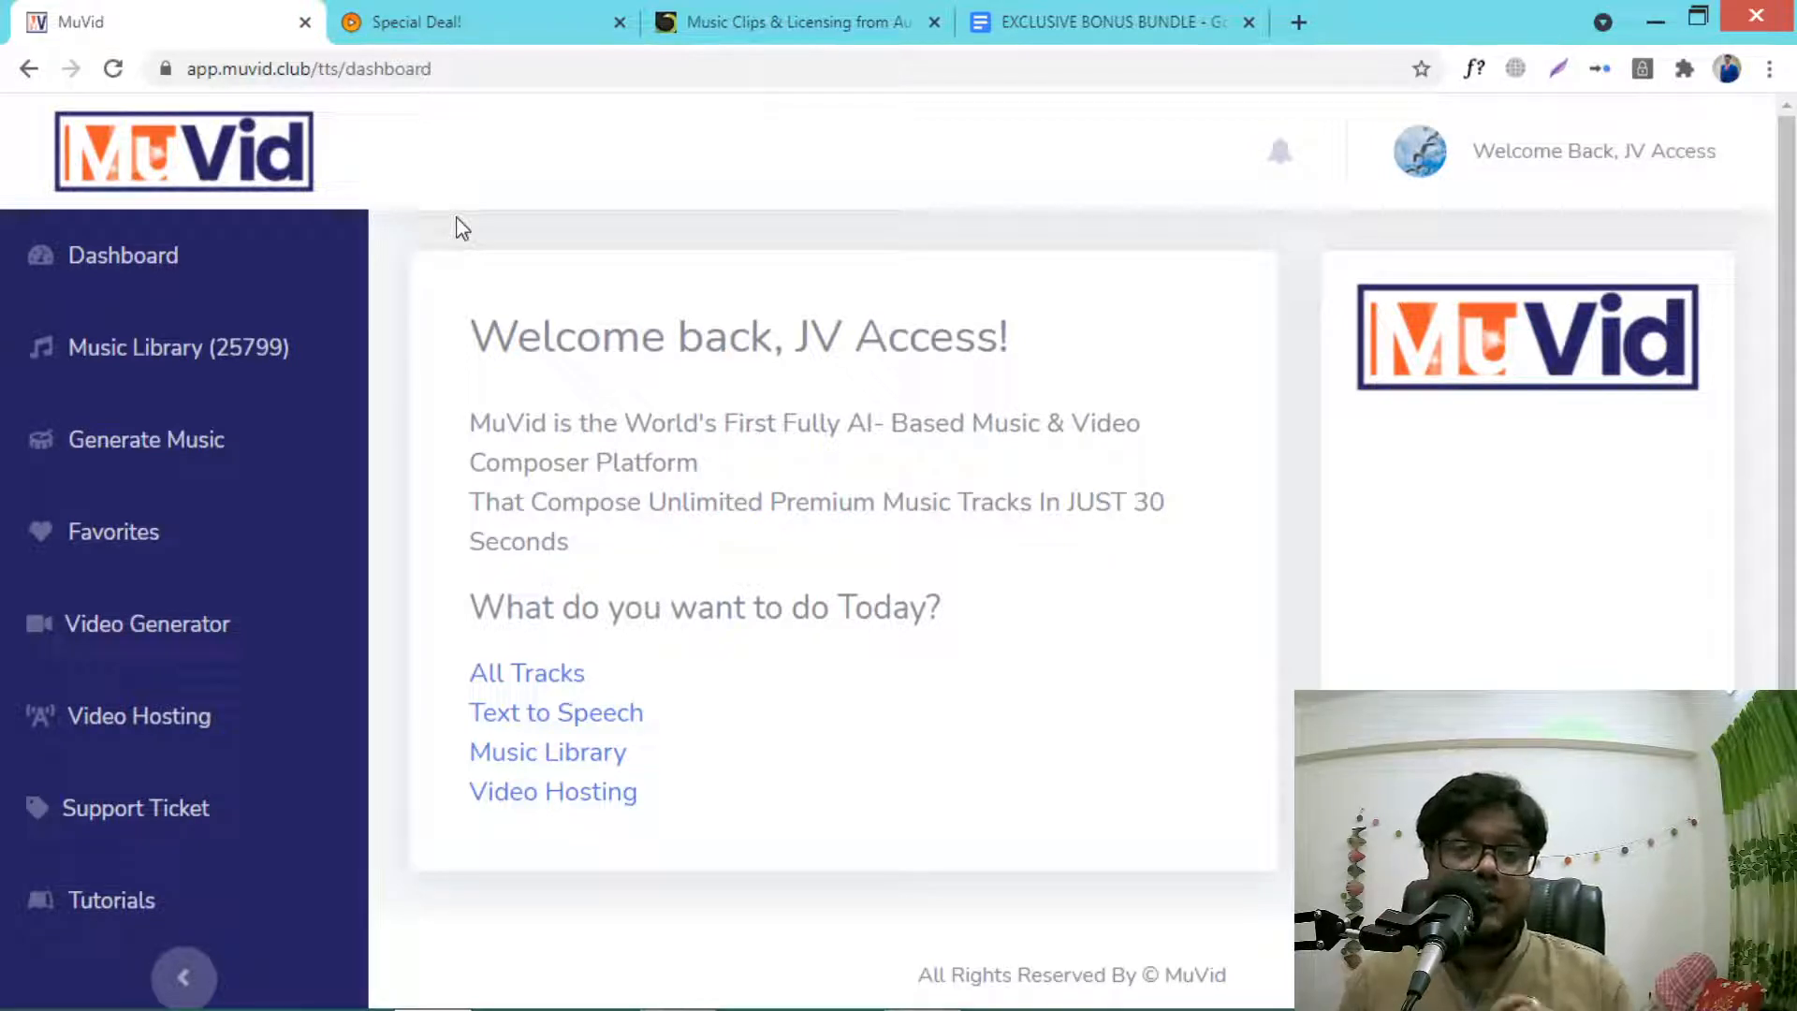
pyautogui.moveTo(443, 244)
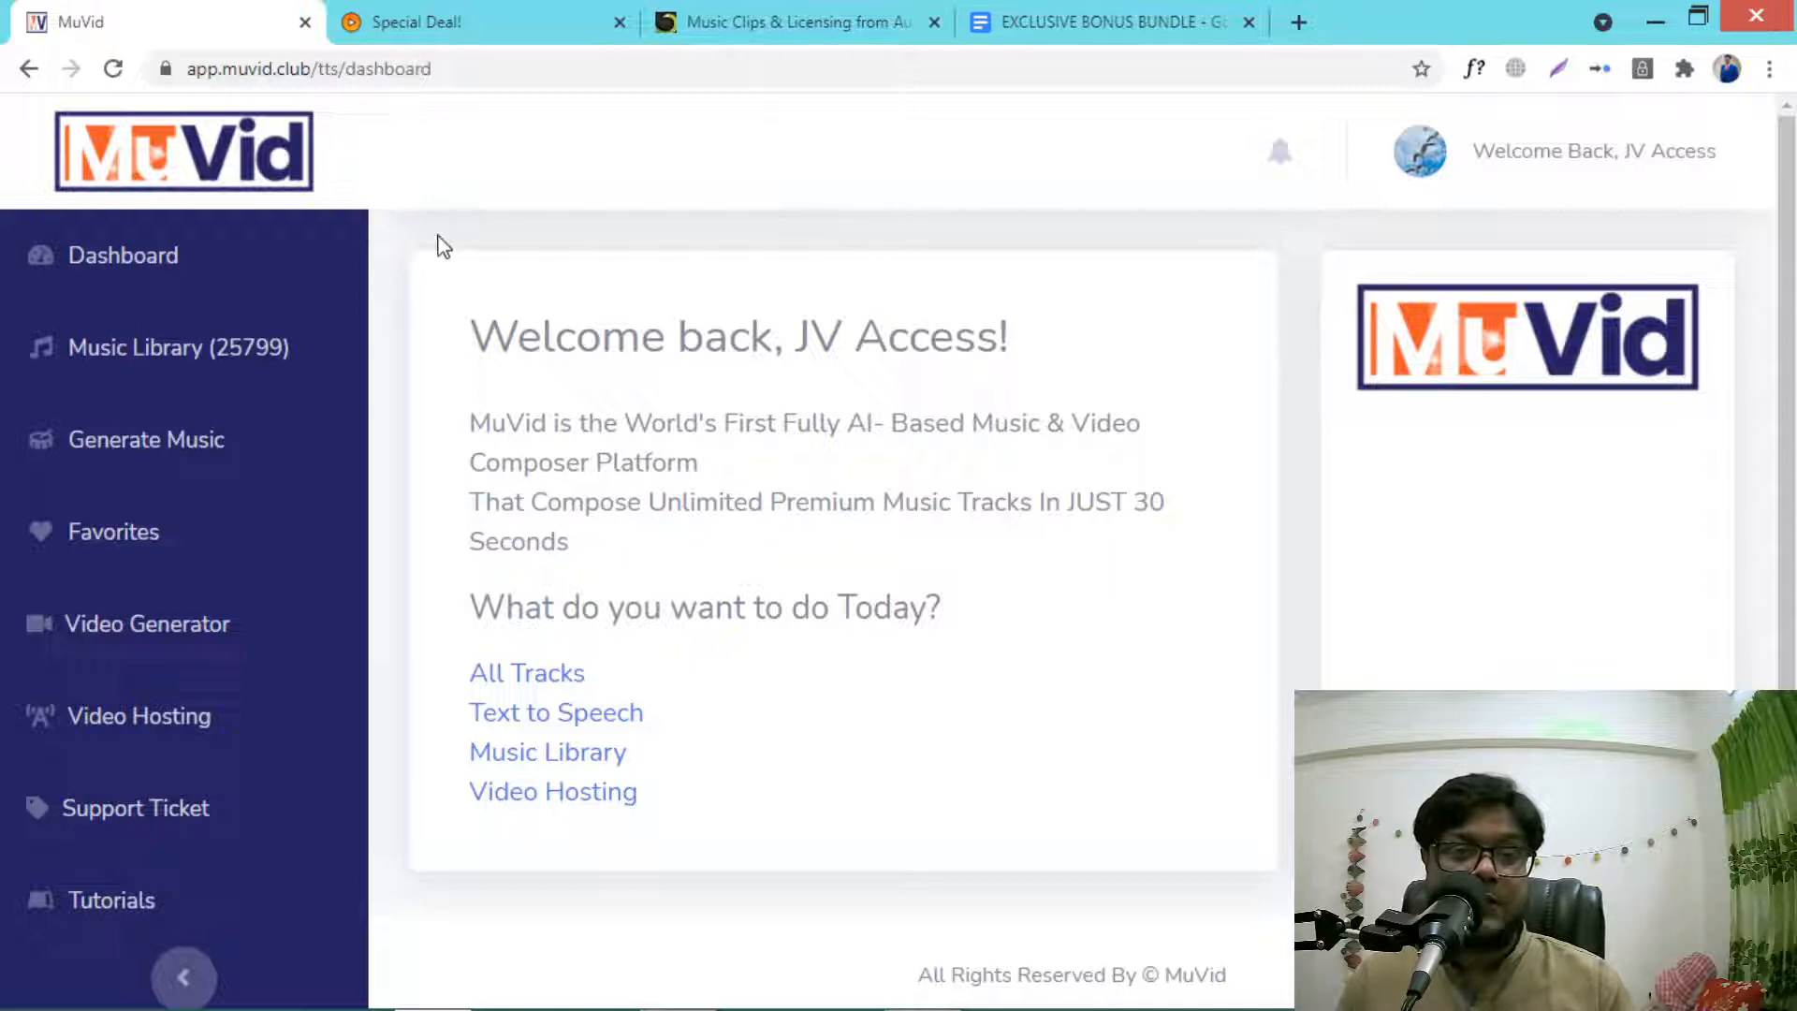
pyautogui.moveTo(756, 286)
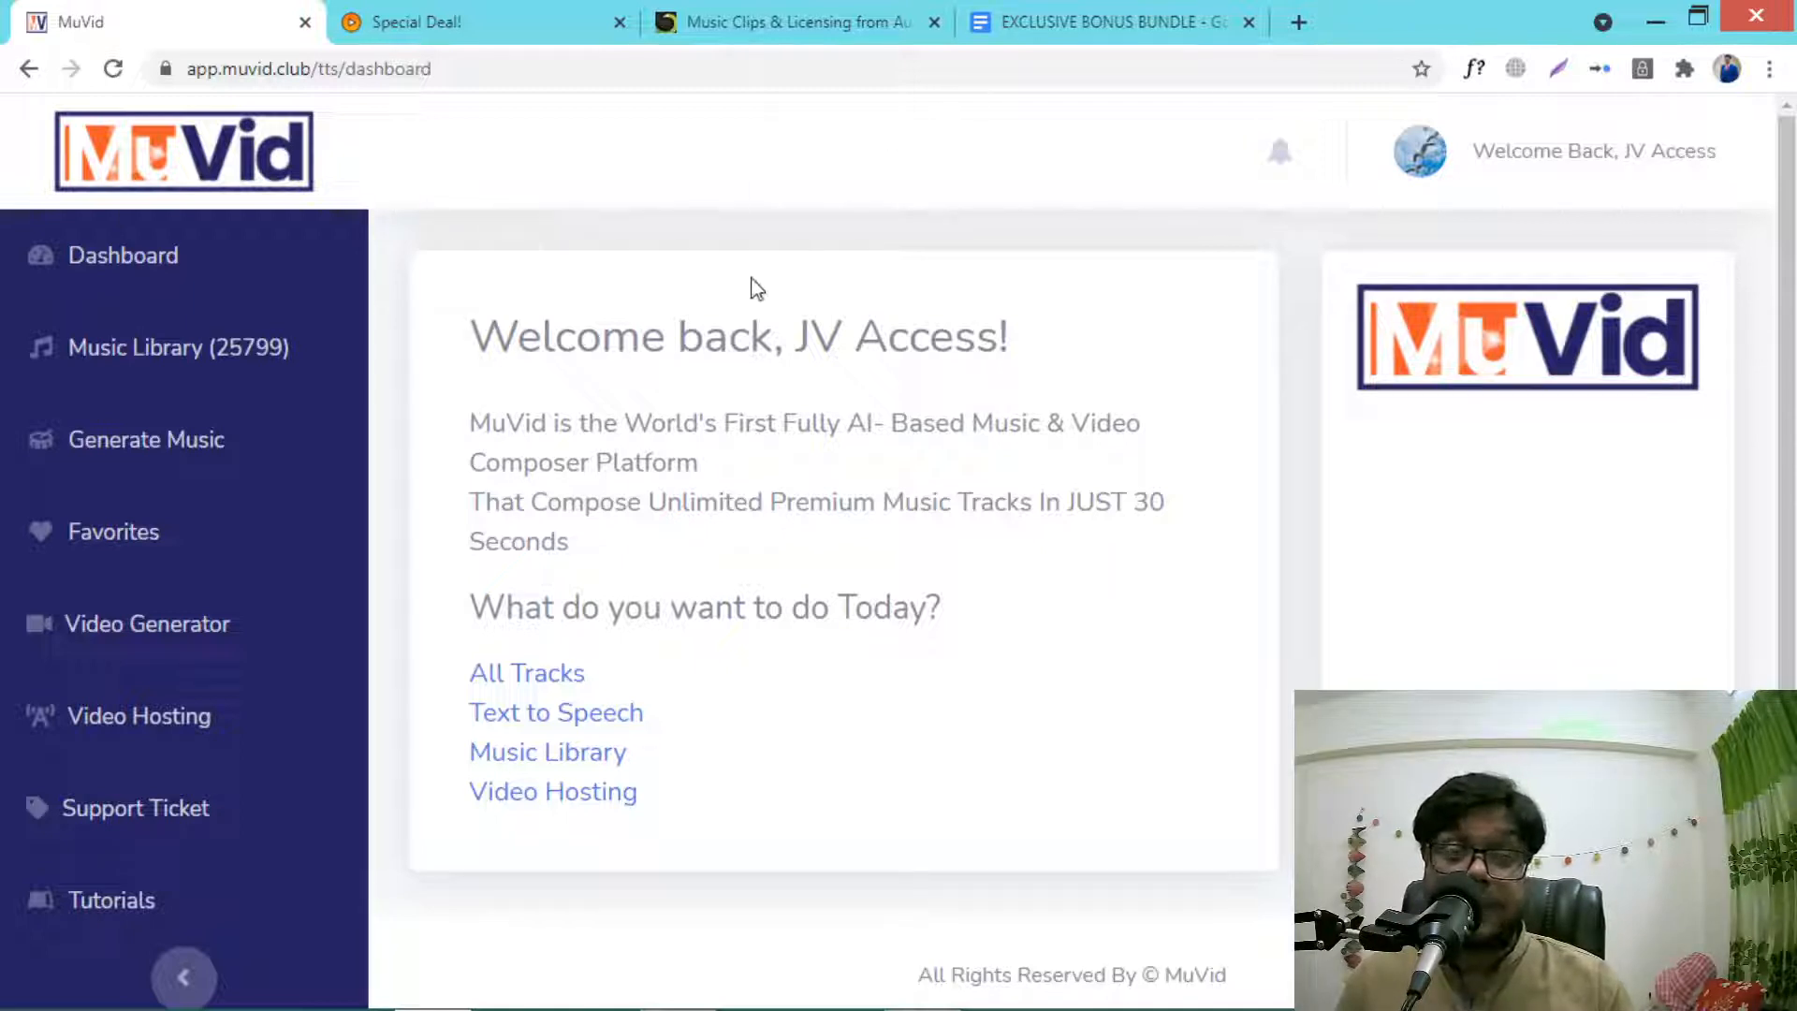
pyautogui.moveTo(412, 23)
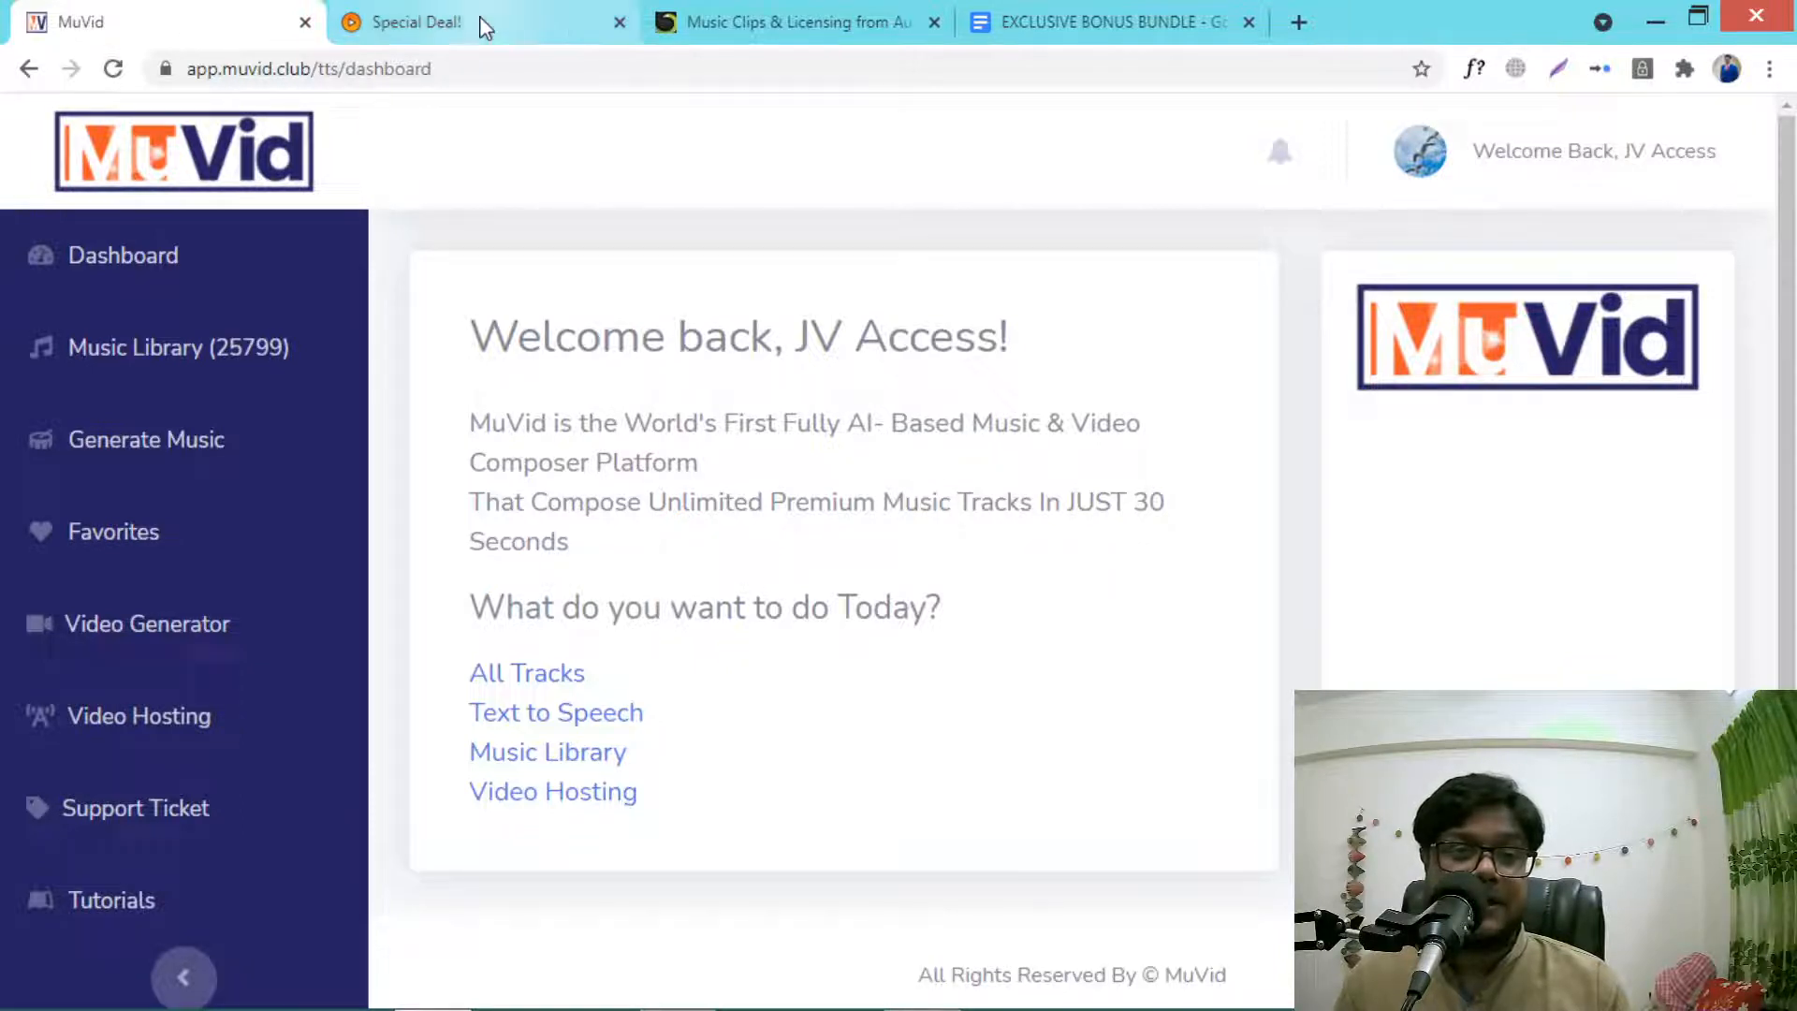
# Step: View the getmuvid.com sales page feature cards, then AudioJungle's 771,004 best-selling music clips
pyautogui.click(400, 22)
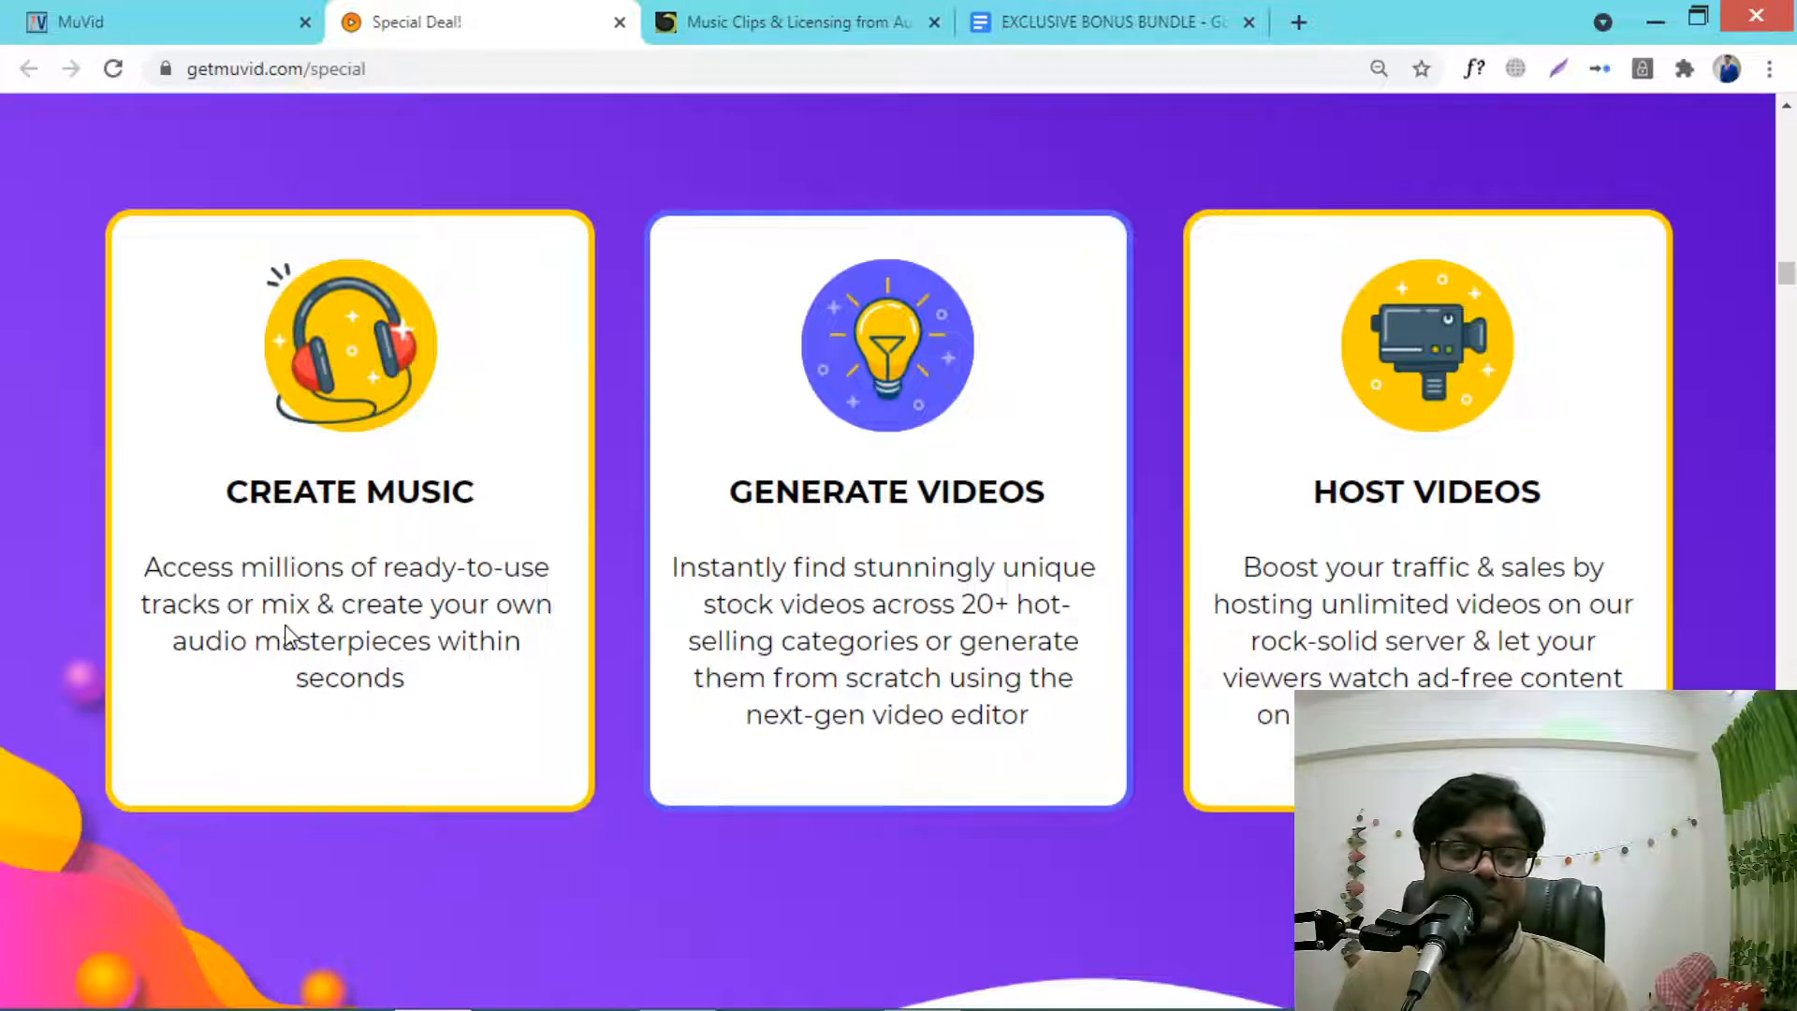
pyautogui.moveTo(301, 605)
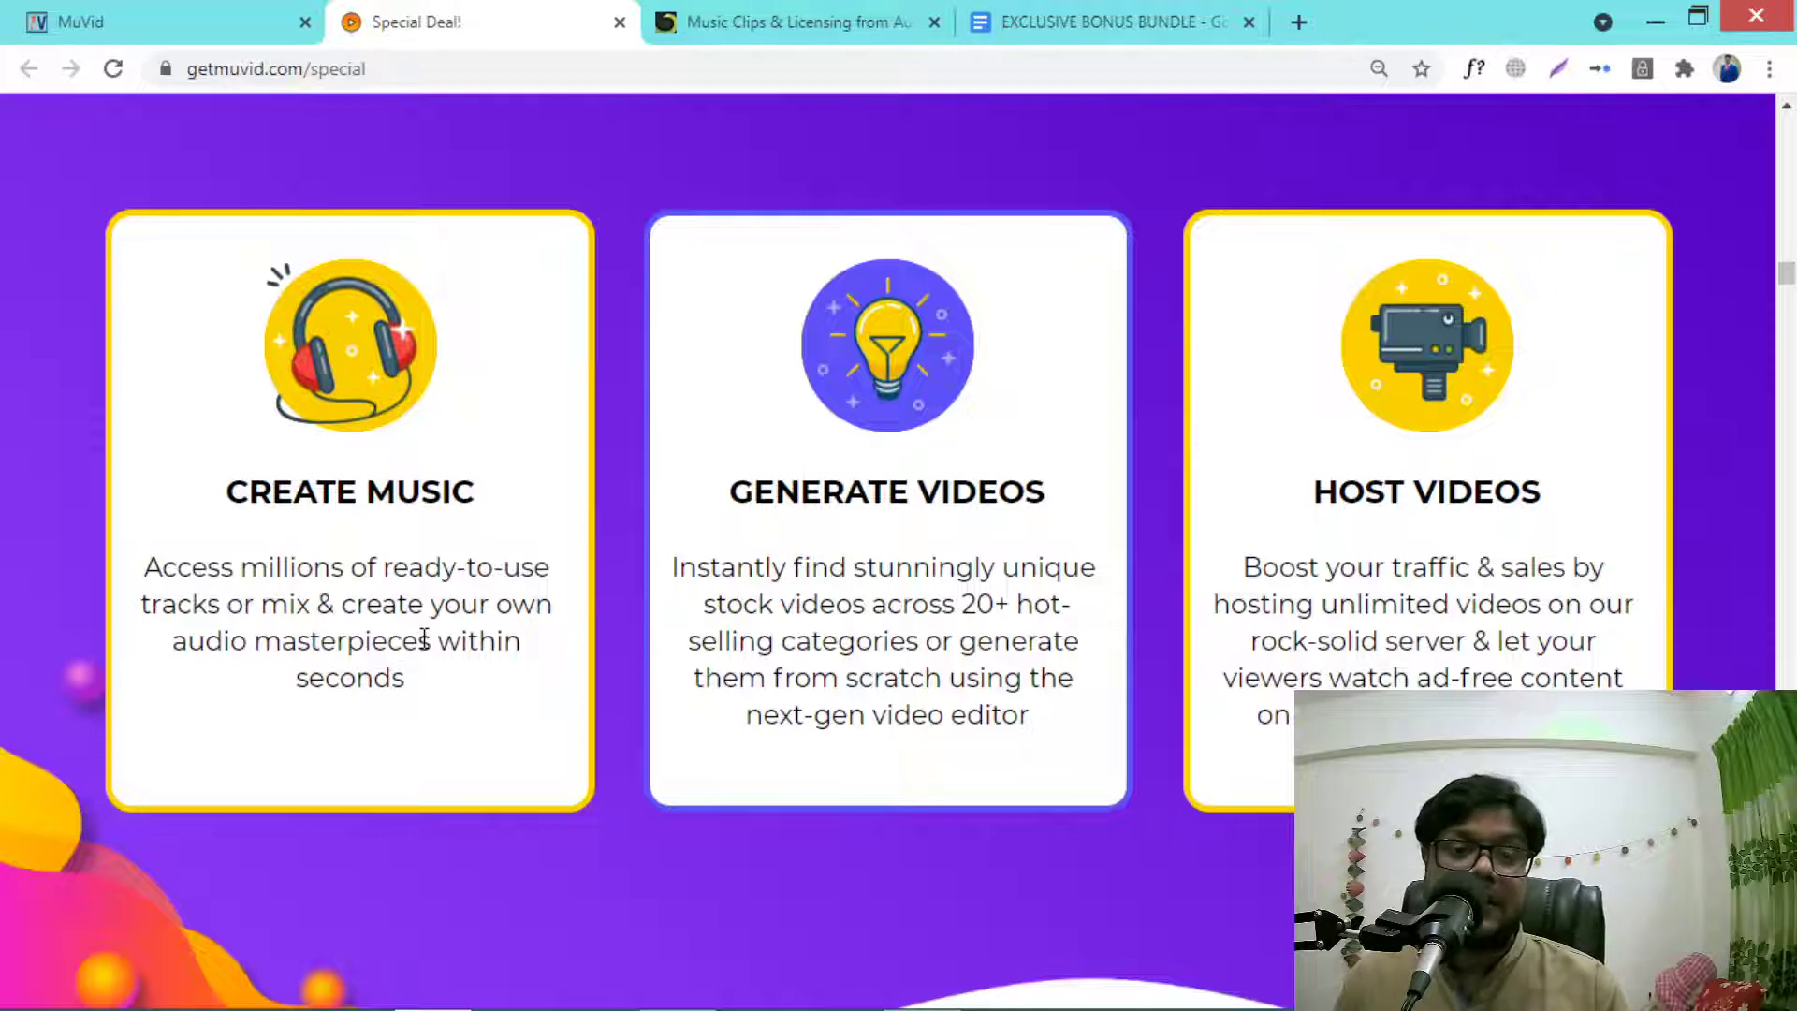
pyautogui.moveTo(410, 415)
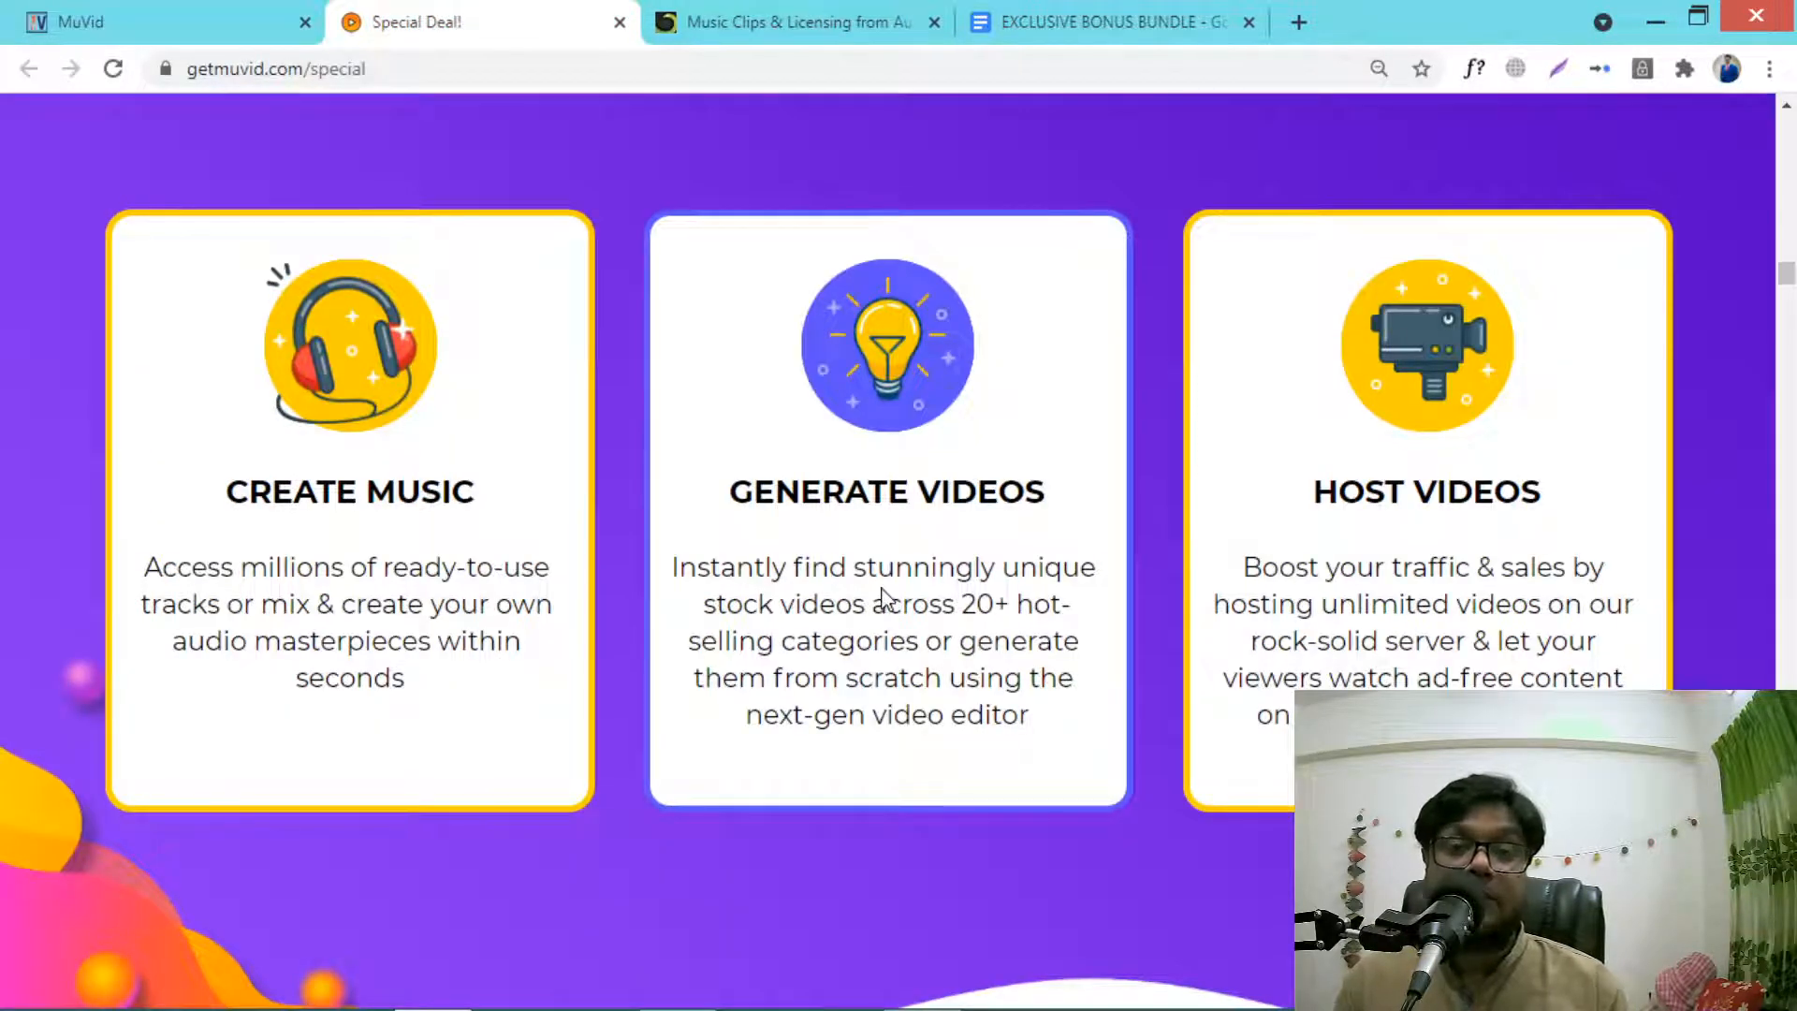
pyautogui.moveTo(1392, 517)
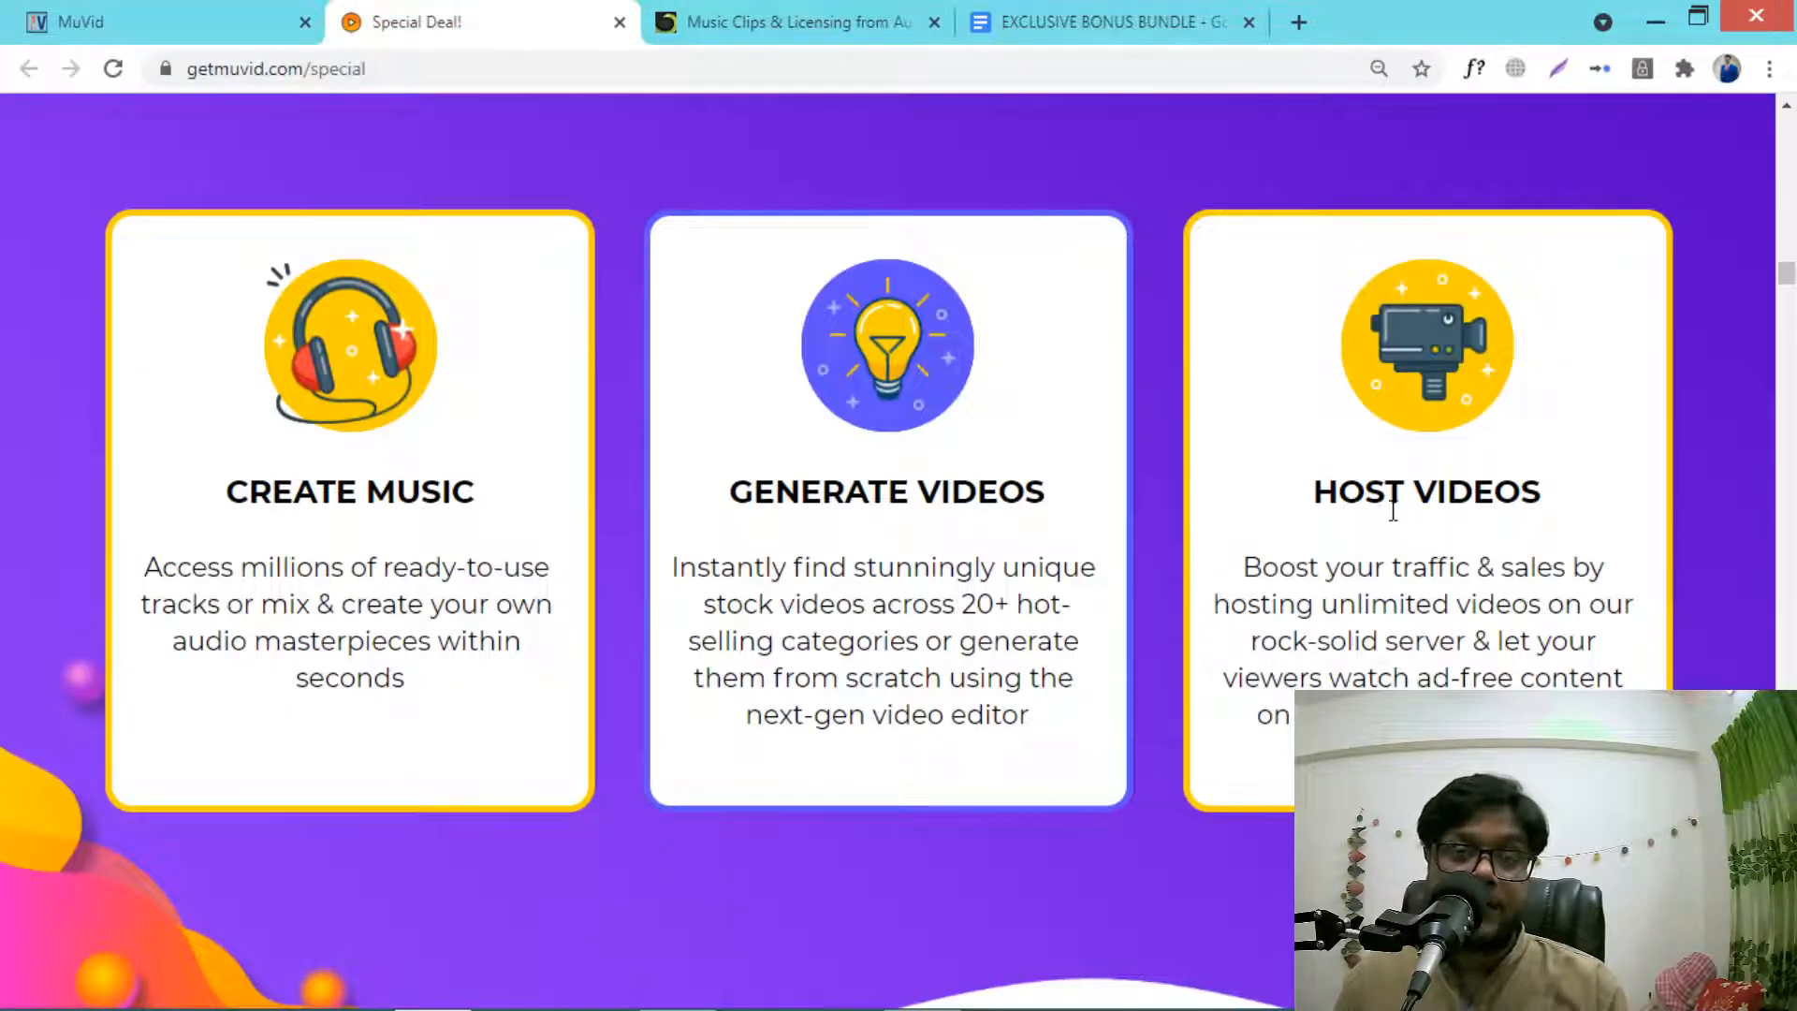
pyautogui.click(795, 23)
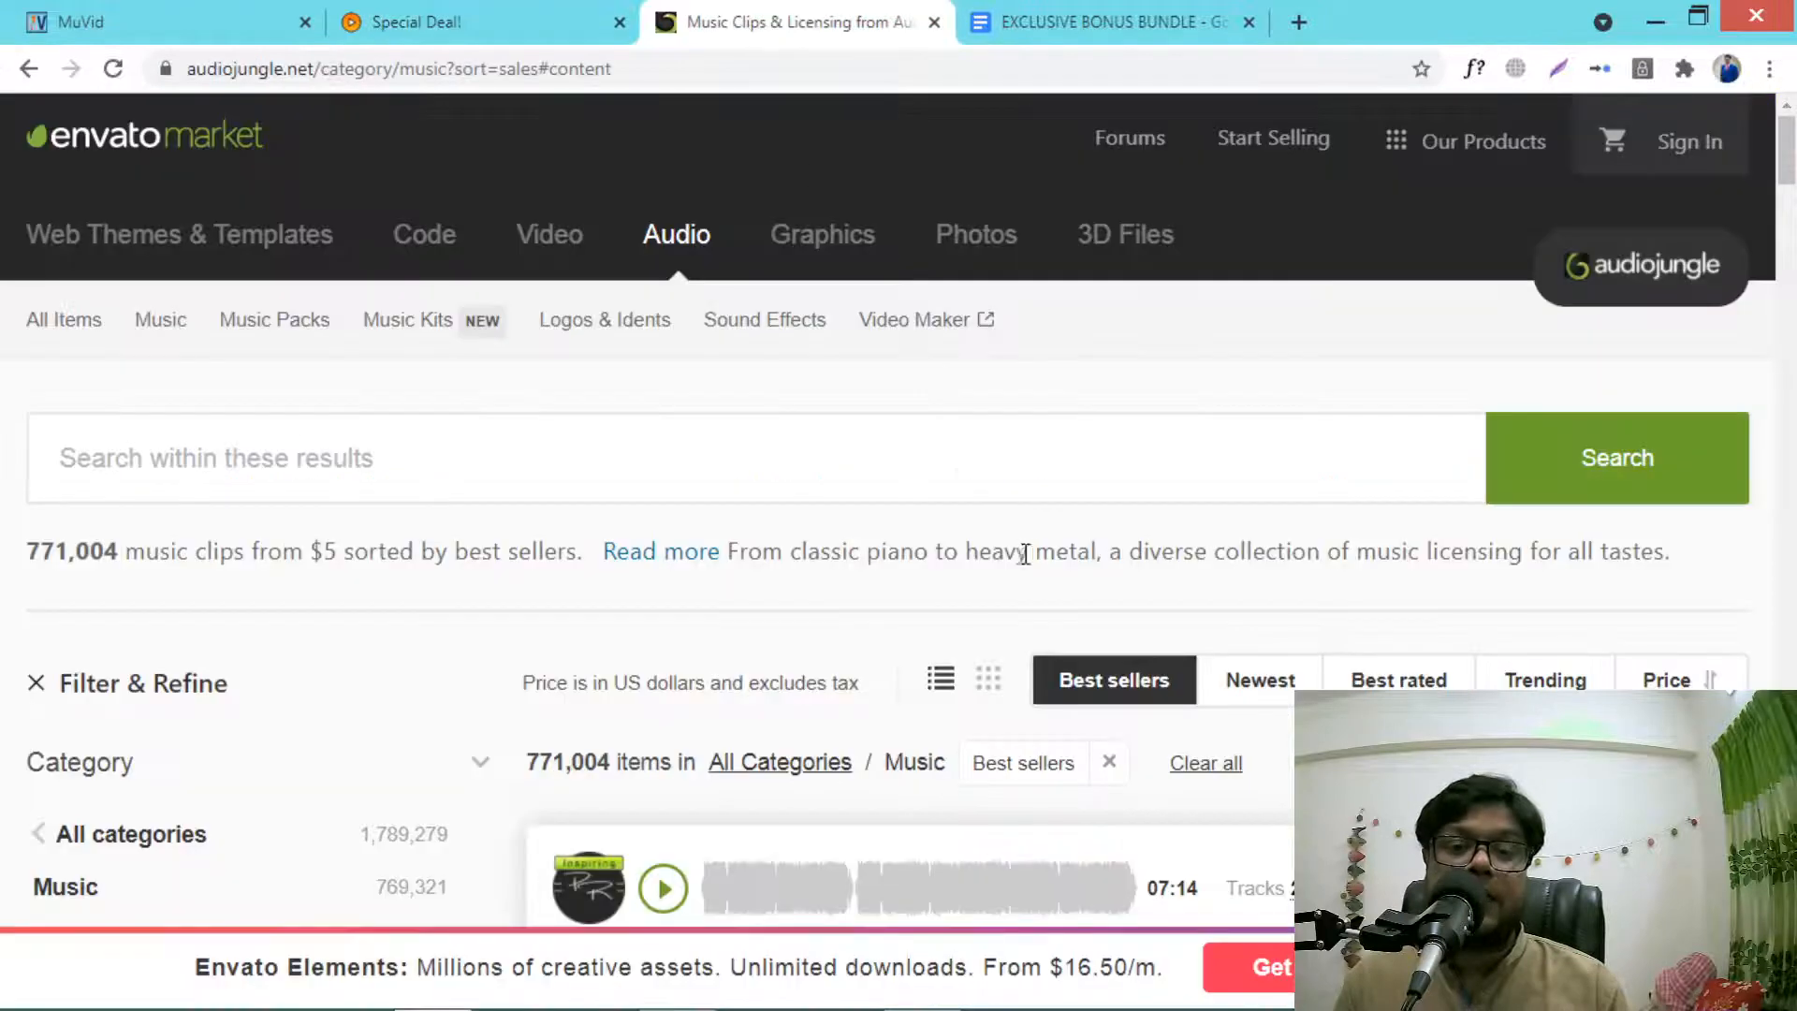
pyautogui.moveTo(776, 524)
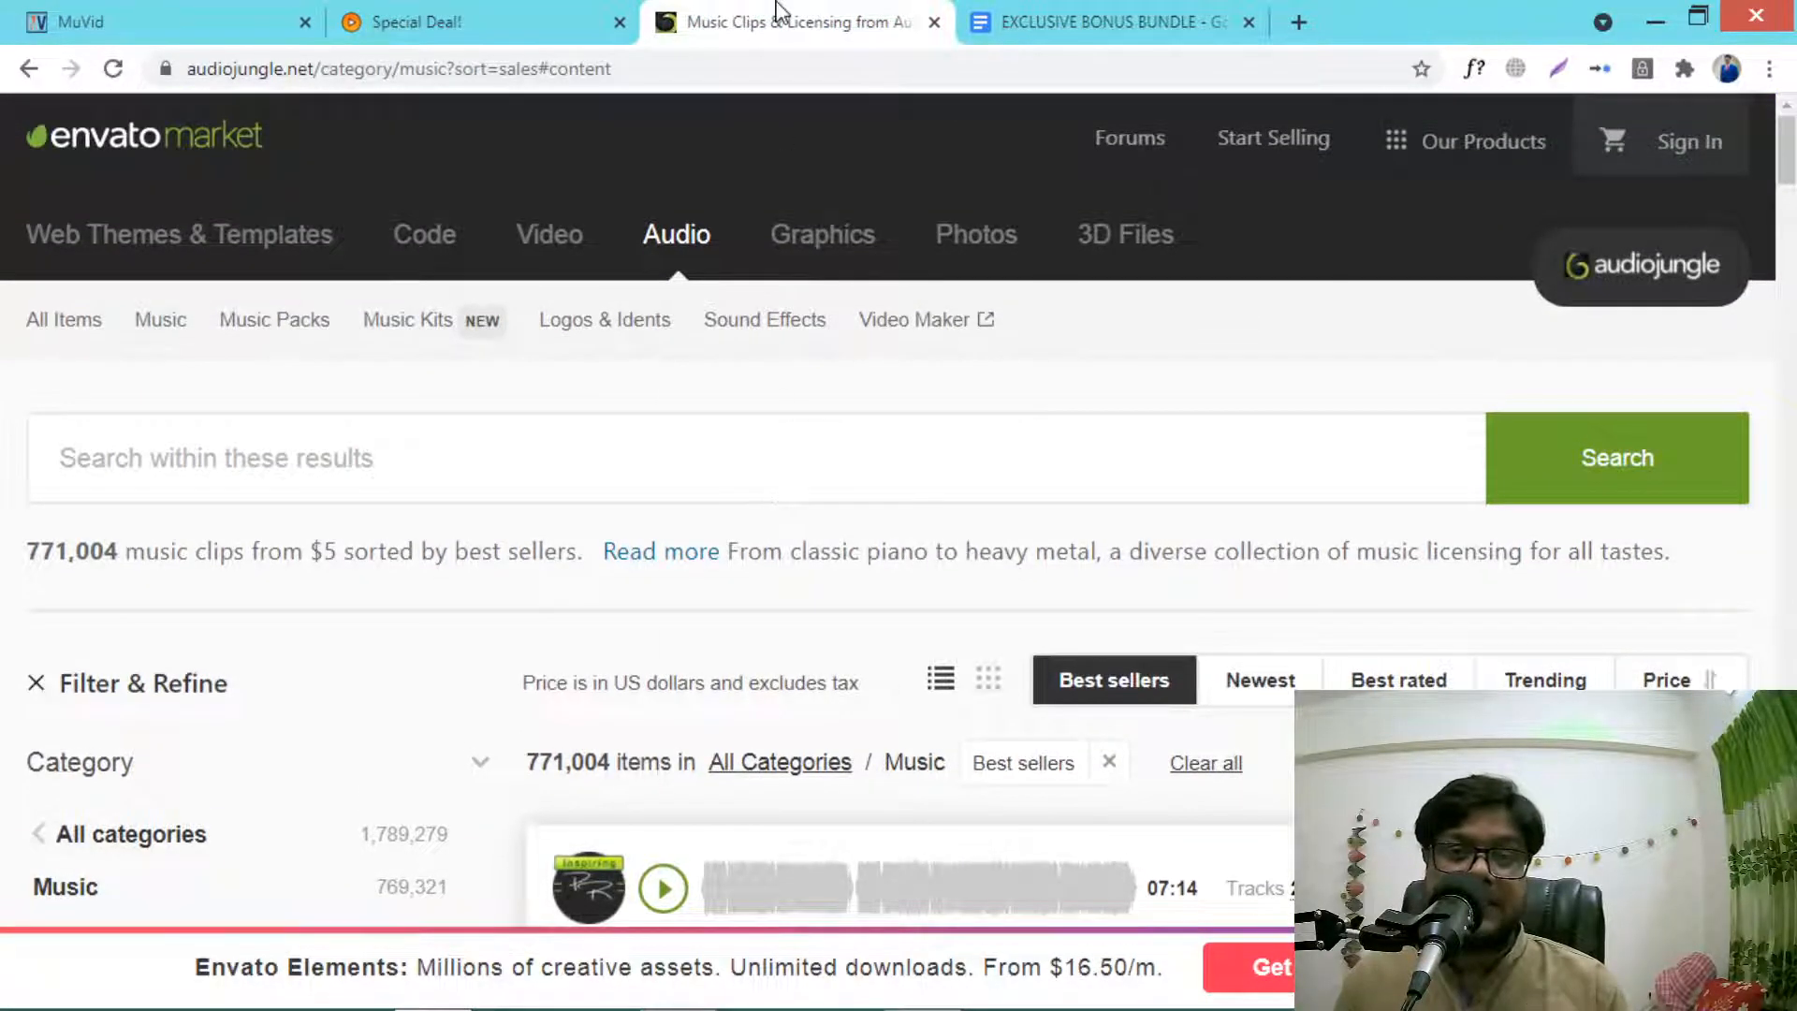
# Step: Return to the MuVid dashboard welcoming JV Access with its 25,799-track Music Library
pyautogui.click(1106, 22)
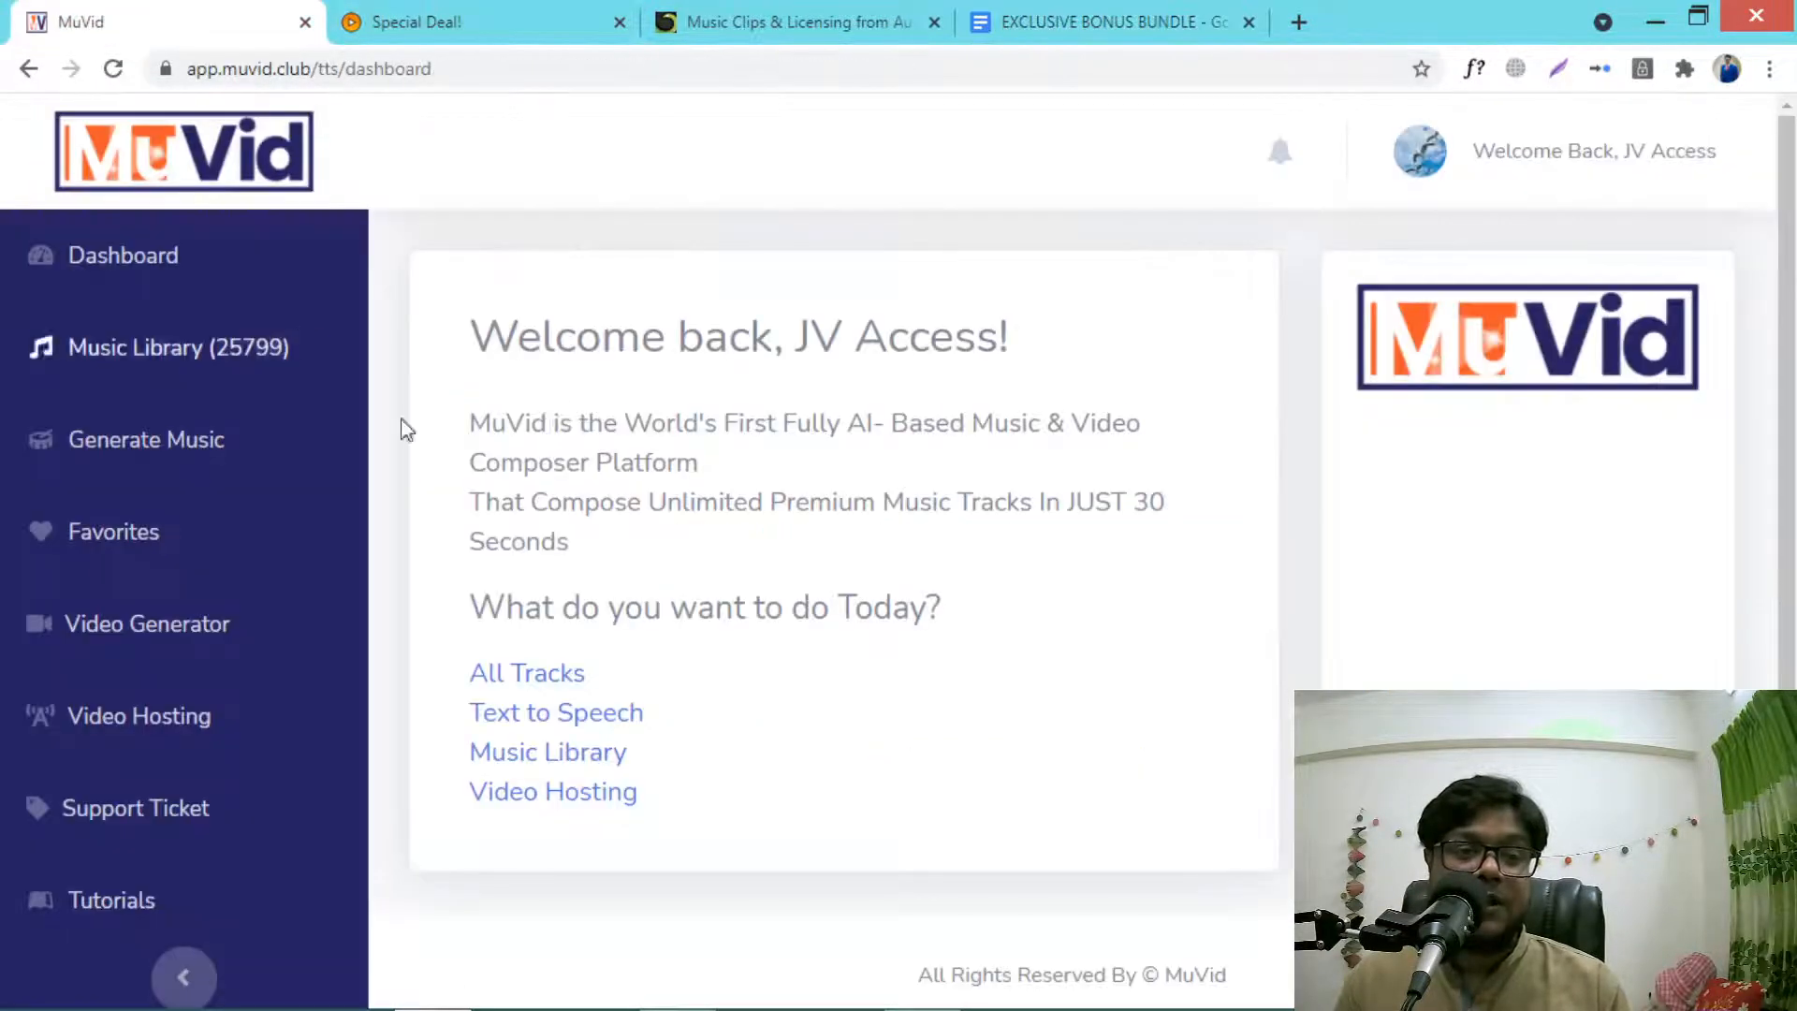
pyautogui.moveTo(513, 243)
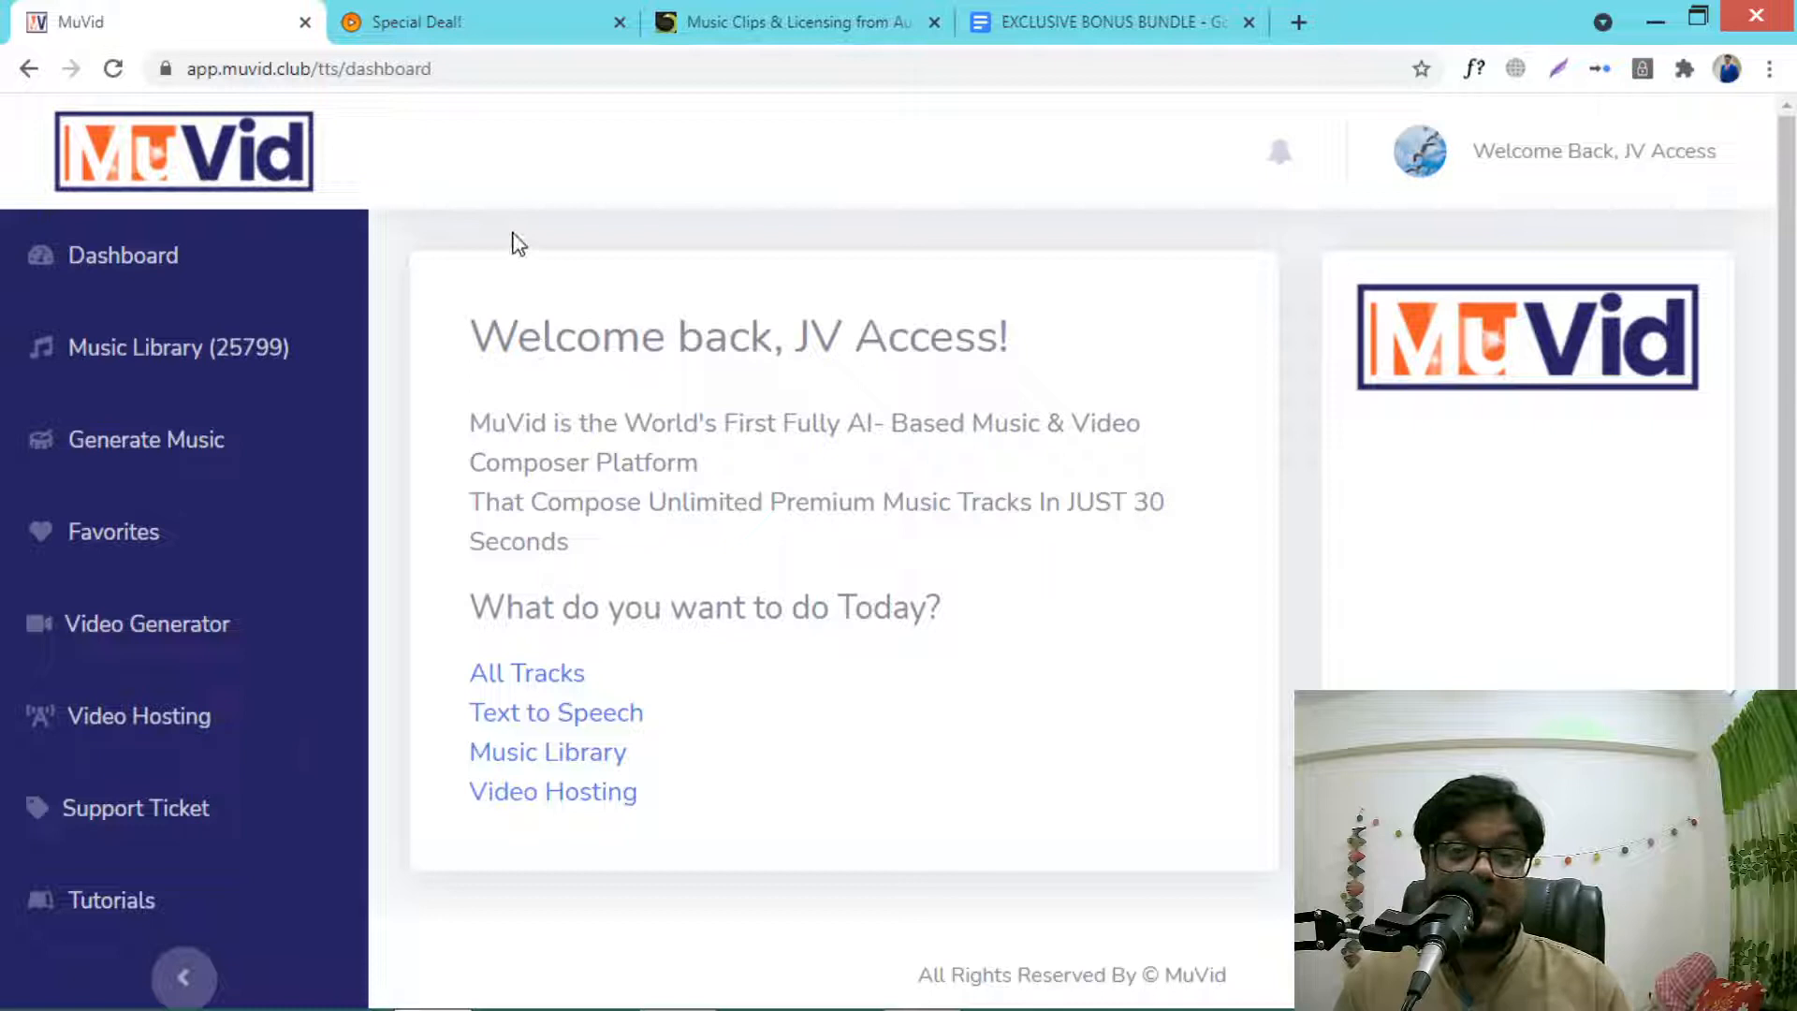
pyautogui.moveTo(524, 284)
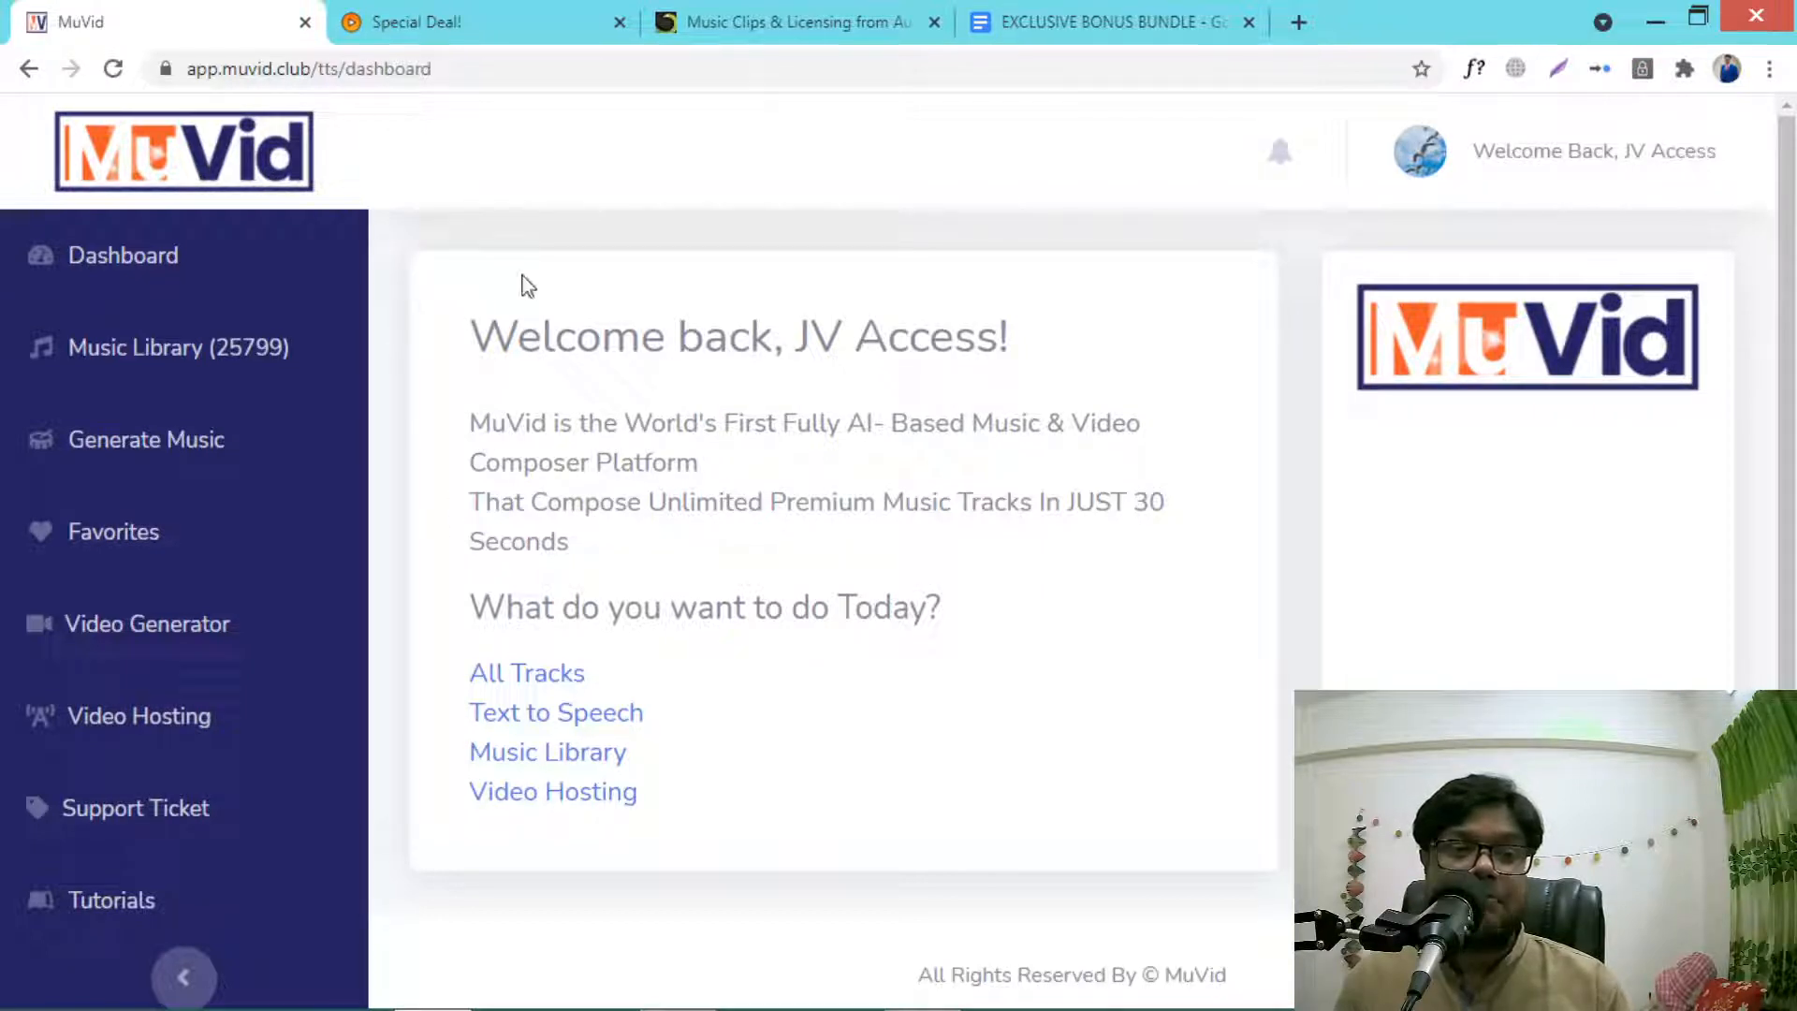
pyautogui.moveTo(122, 263)
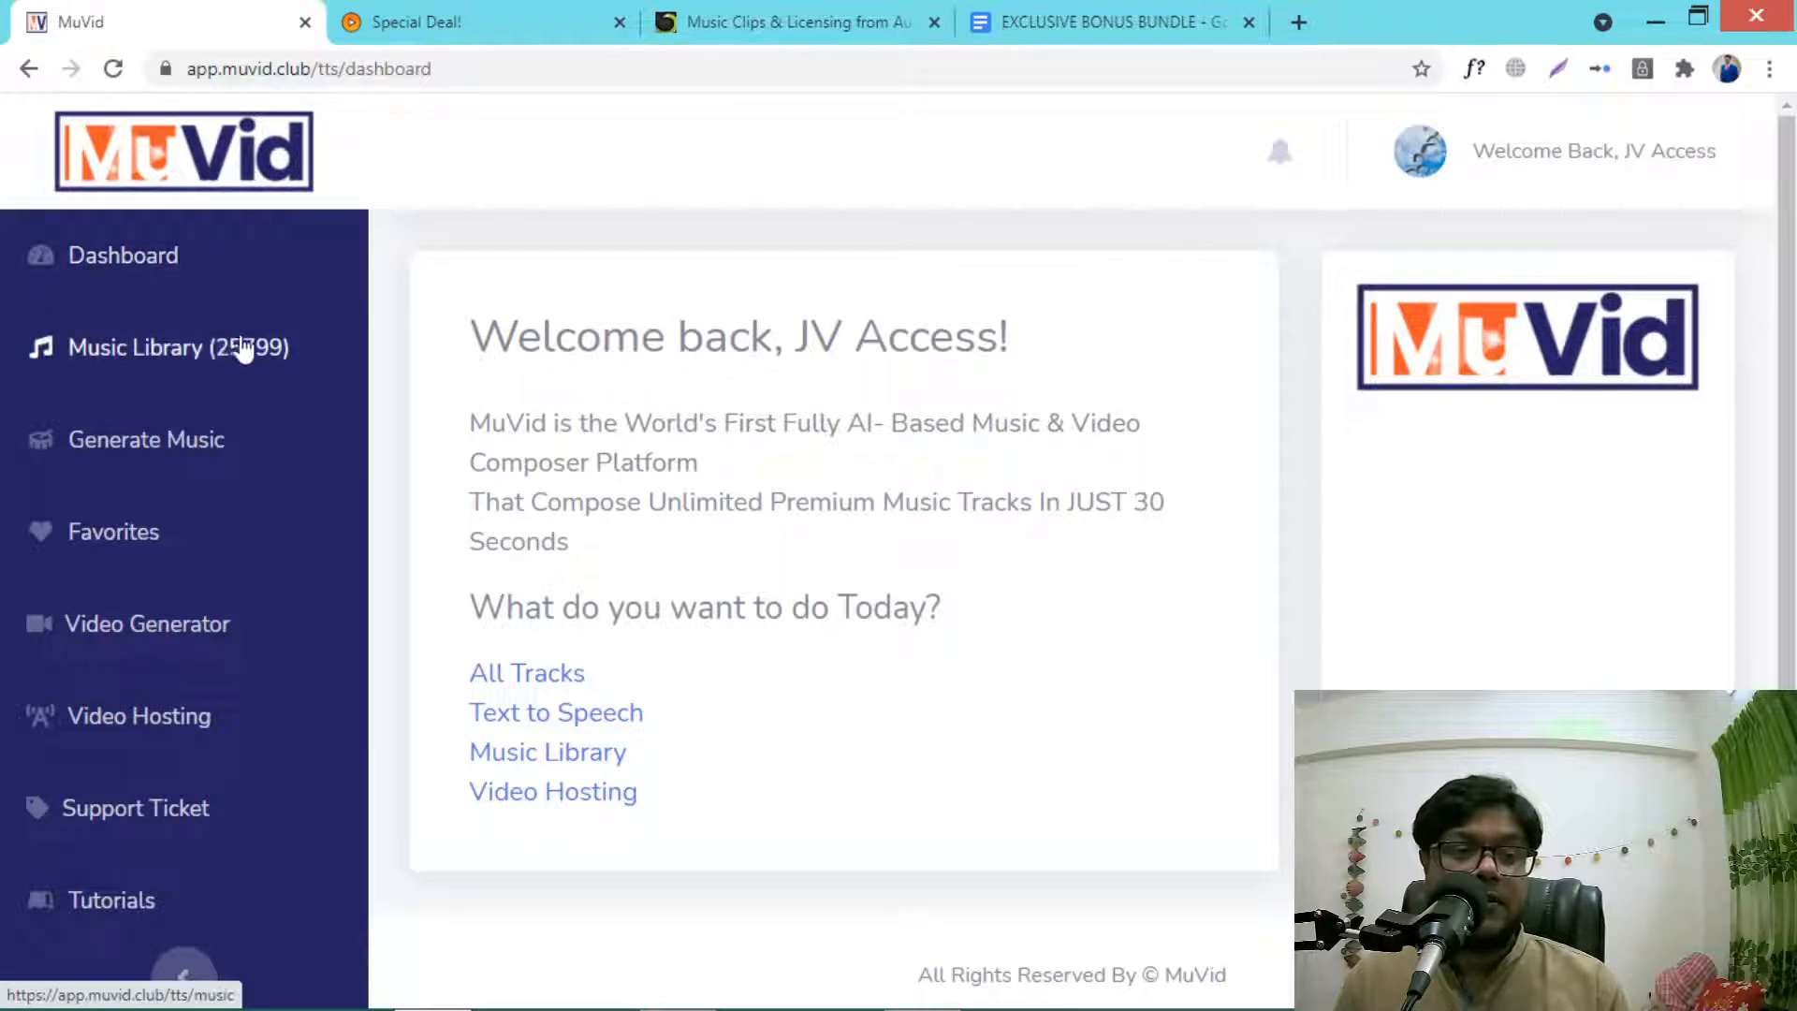
# Step: Preview 2020 Space.mp3 in the track list to 0:08 and add it to favourites
pyautogui.click(178, 348)
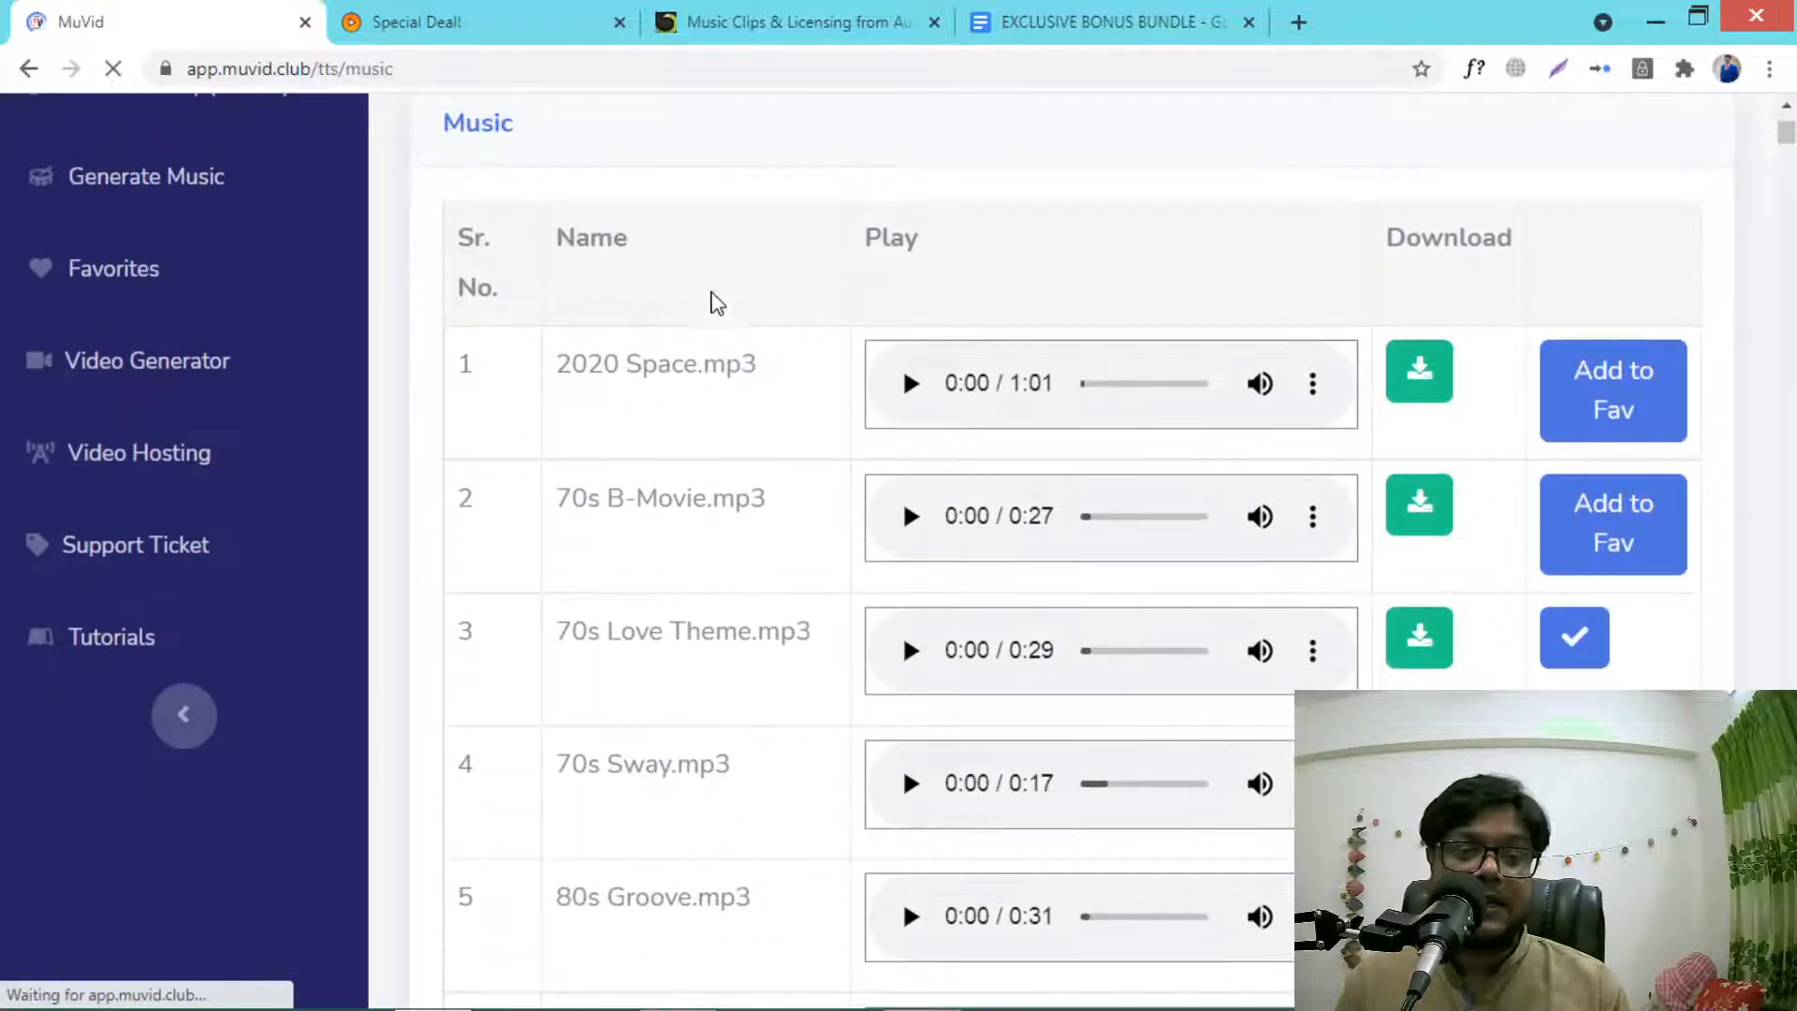
pyautogui.moveTo(923, 269)
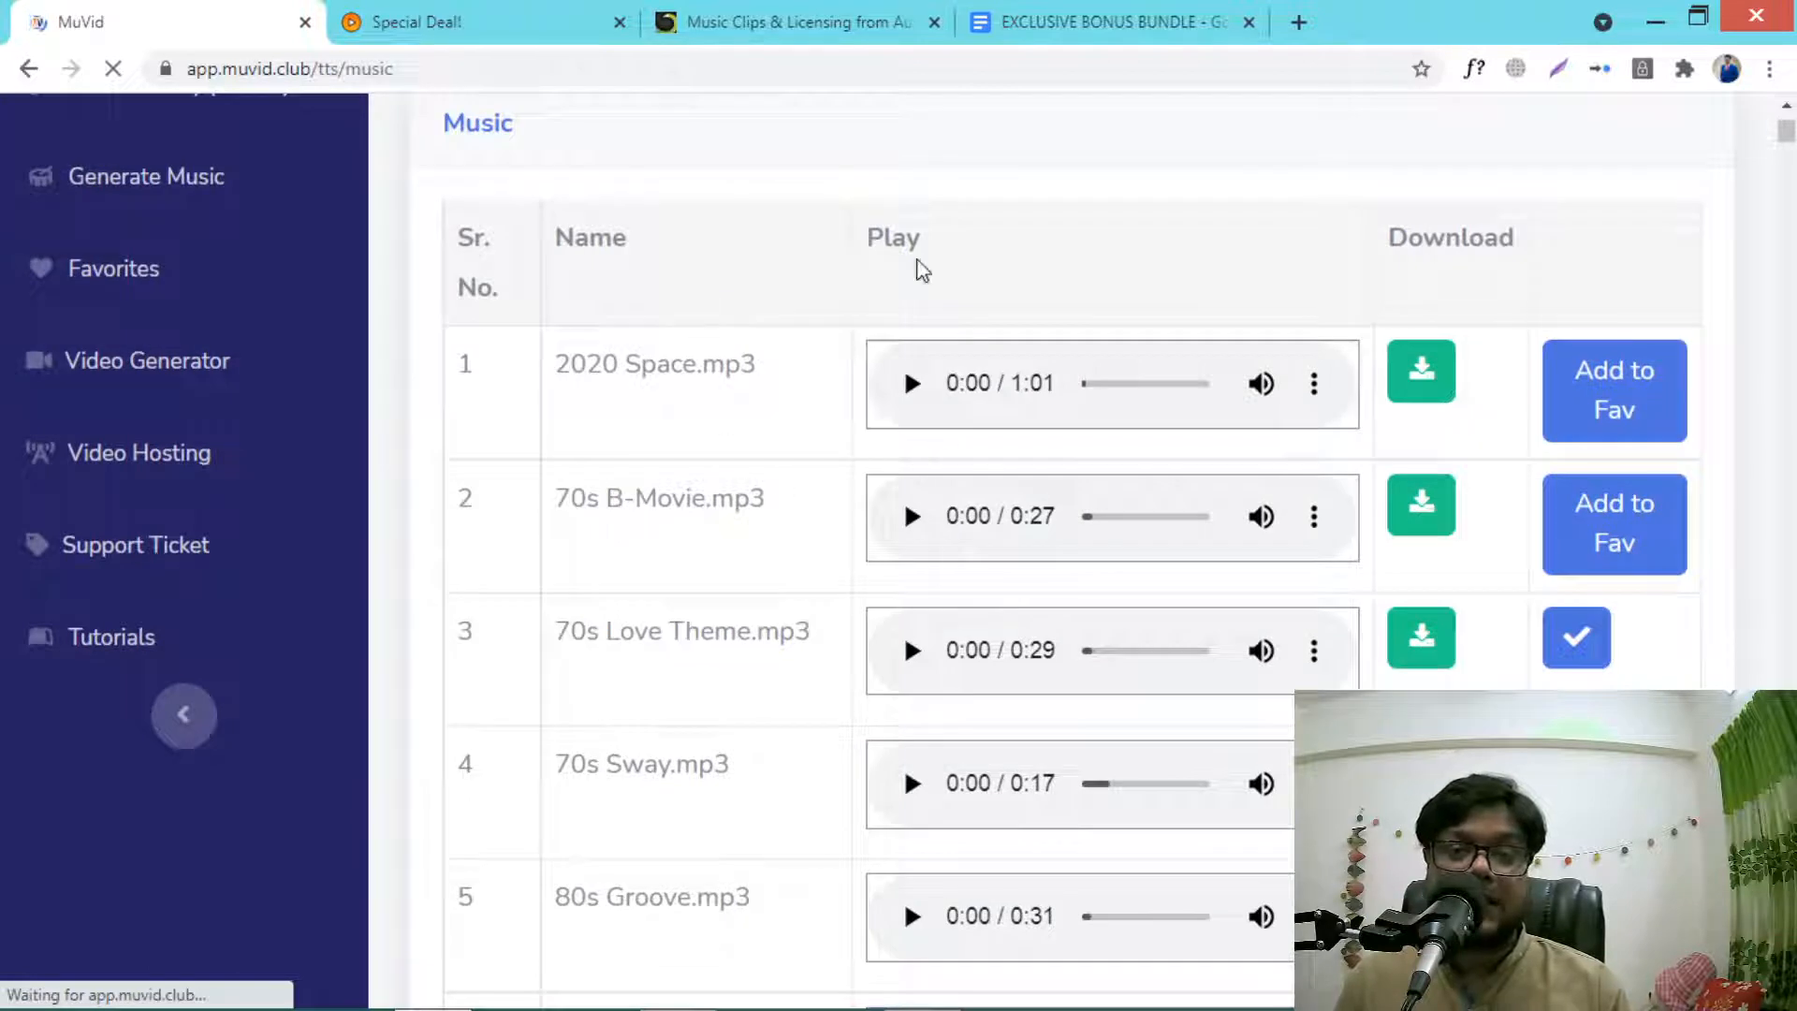
pyautogui.click(112, 70)
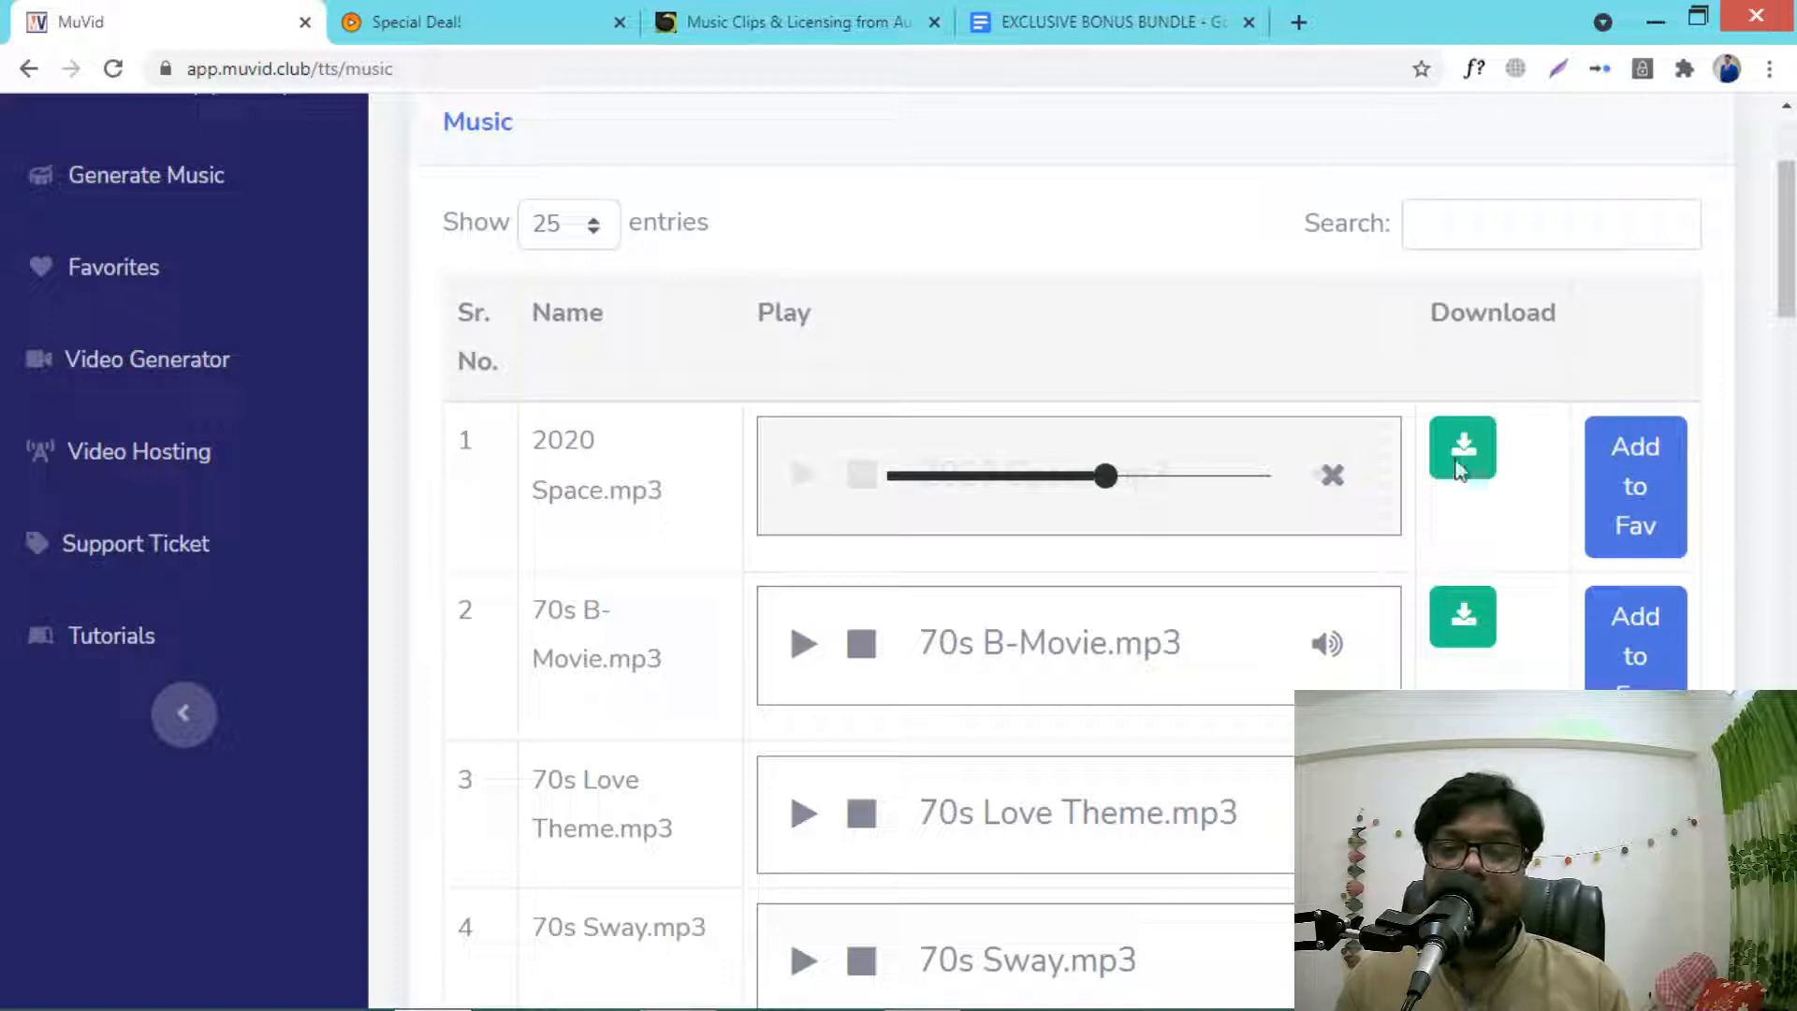
pyautogui.moveTo(1635, 487)
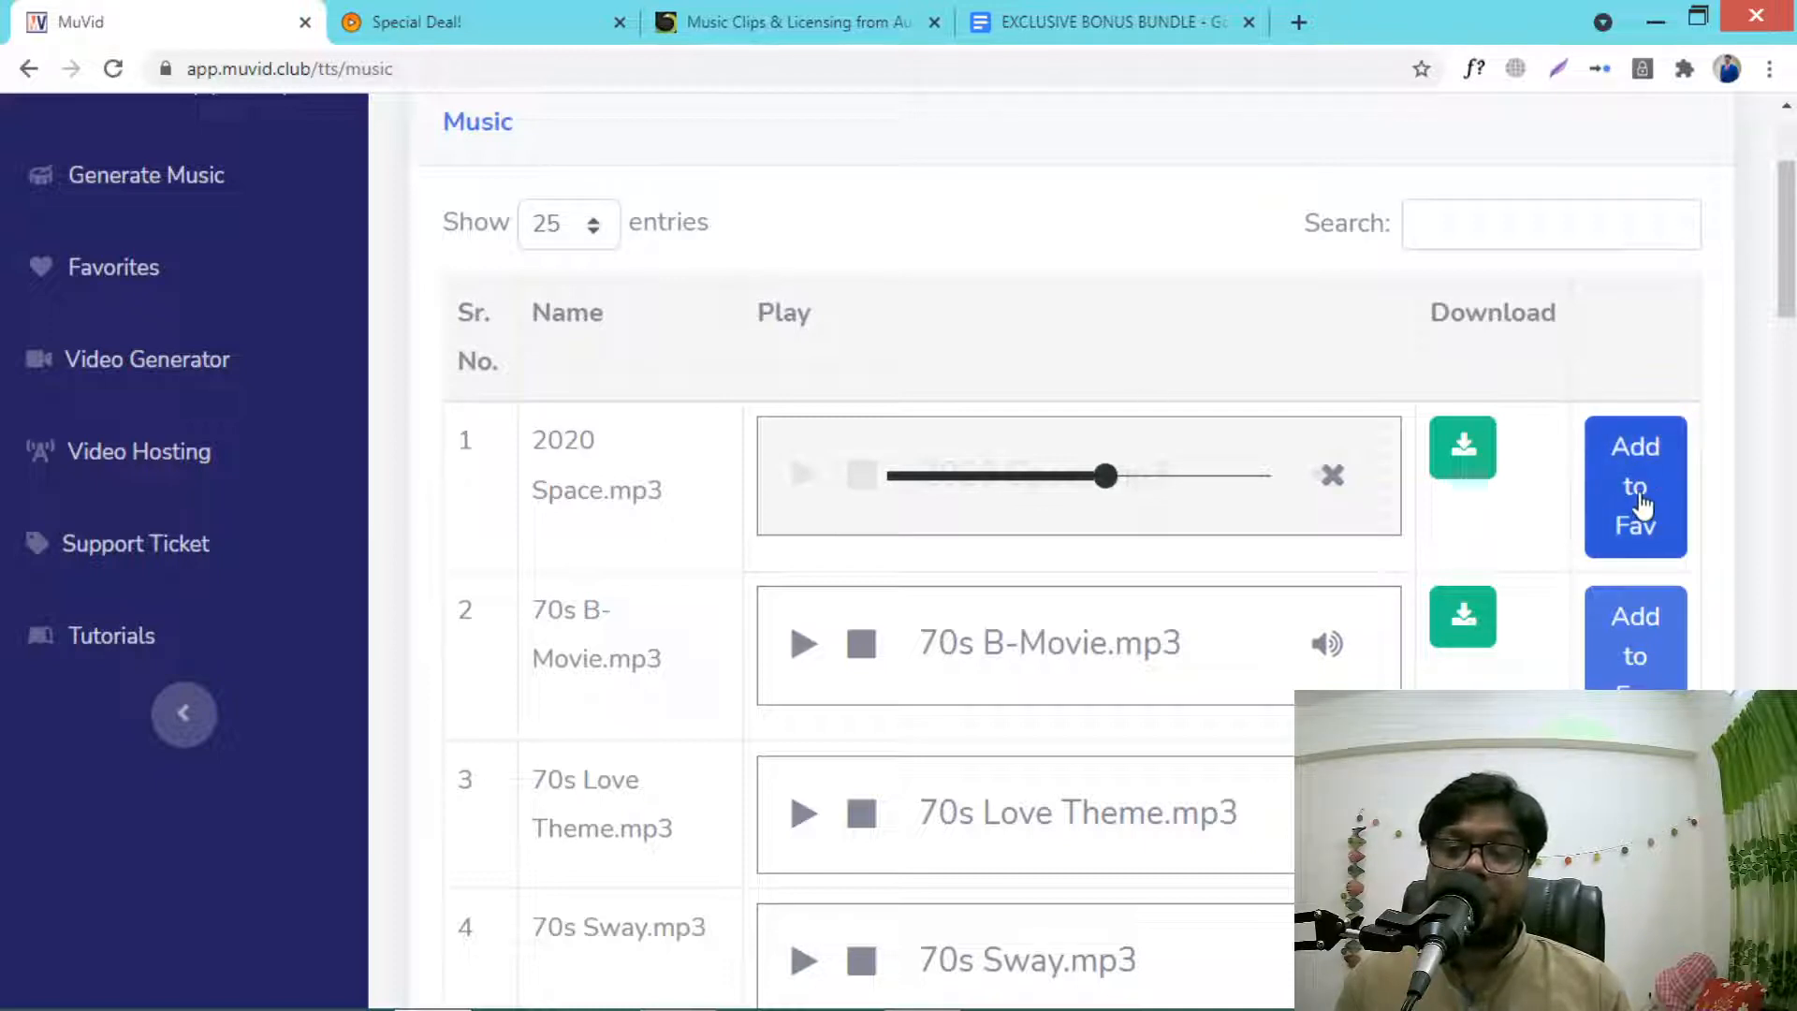
pyautogui.moveTo(114, 267)
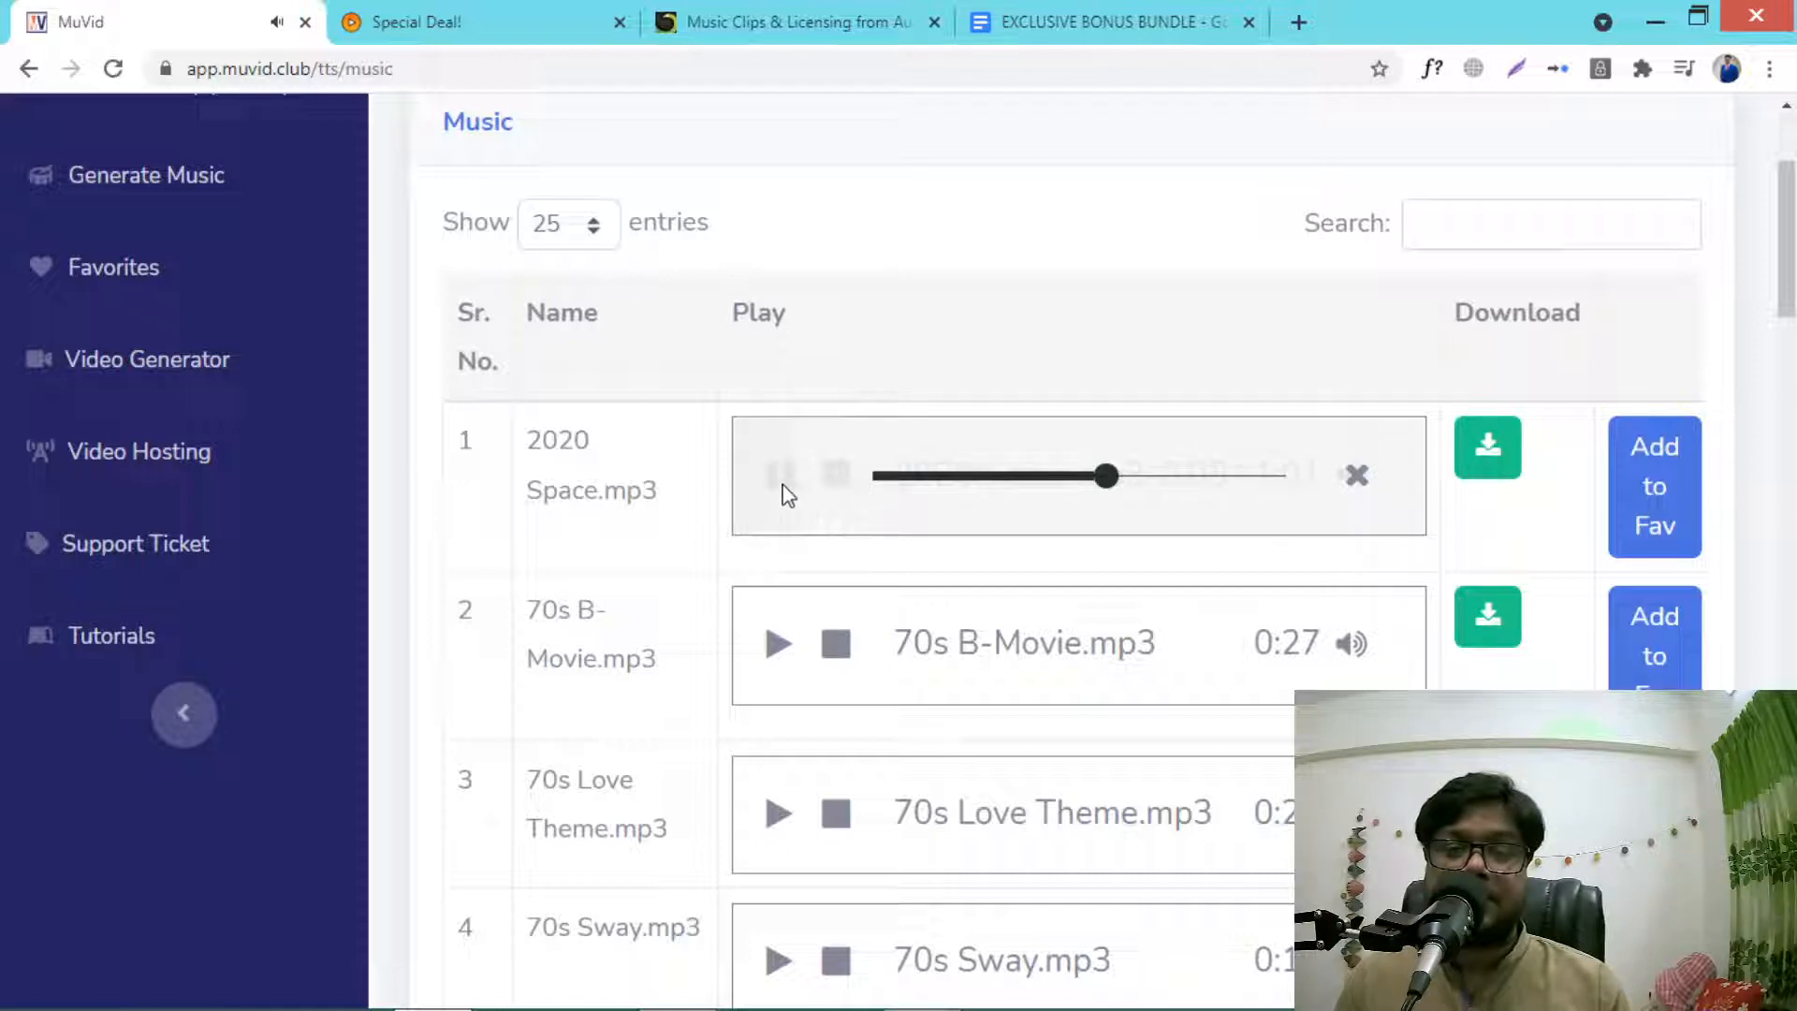
pyautogui.click(778, 474)
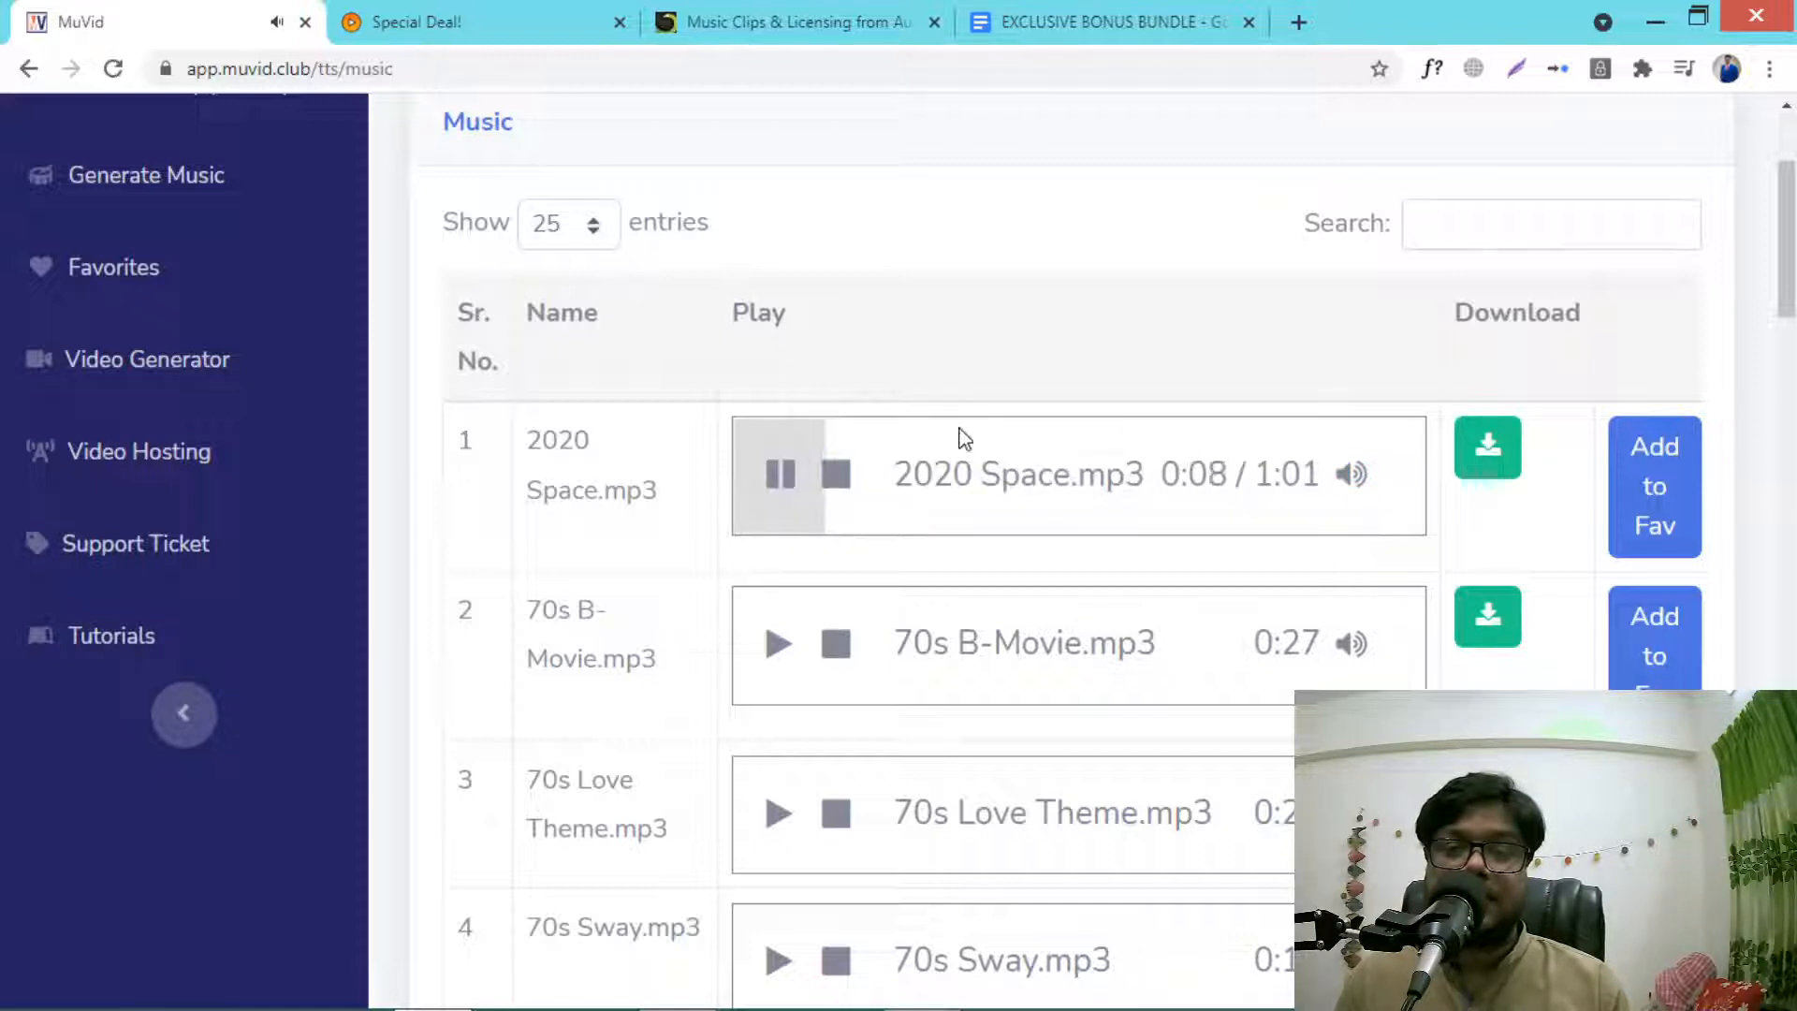
pyautogui.click(779, 474)
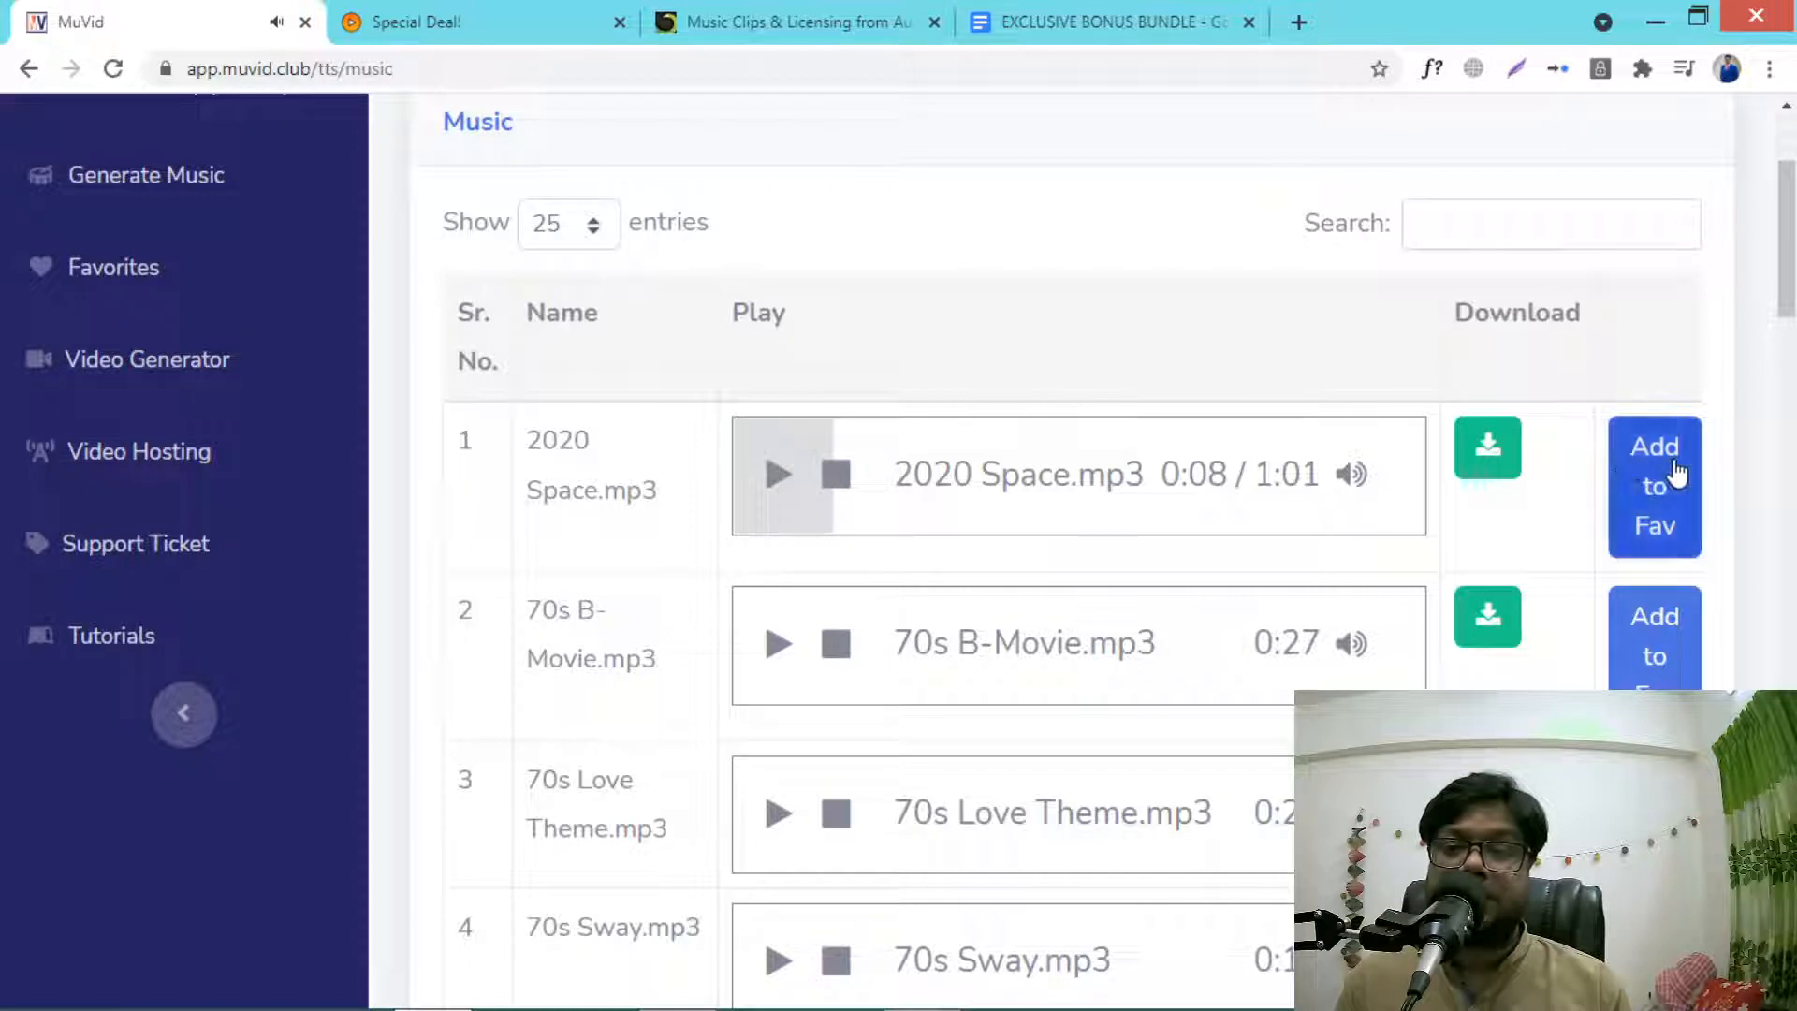
pyautogui.click(1653, 485)
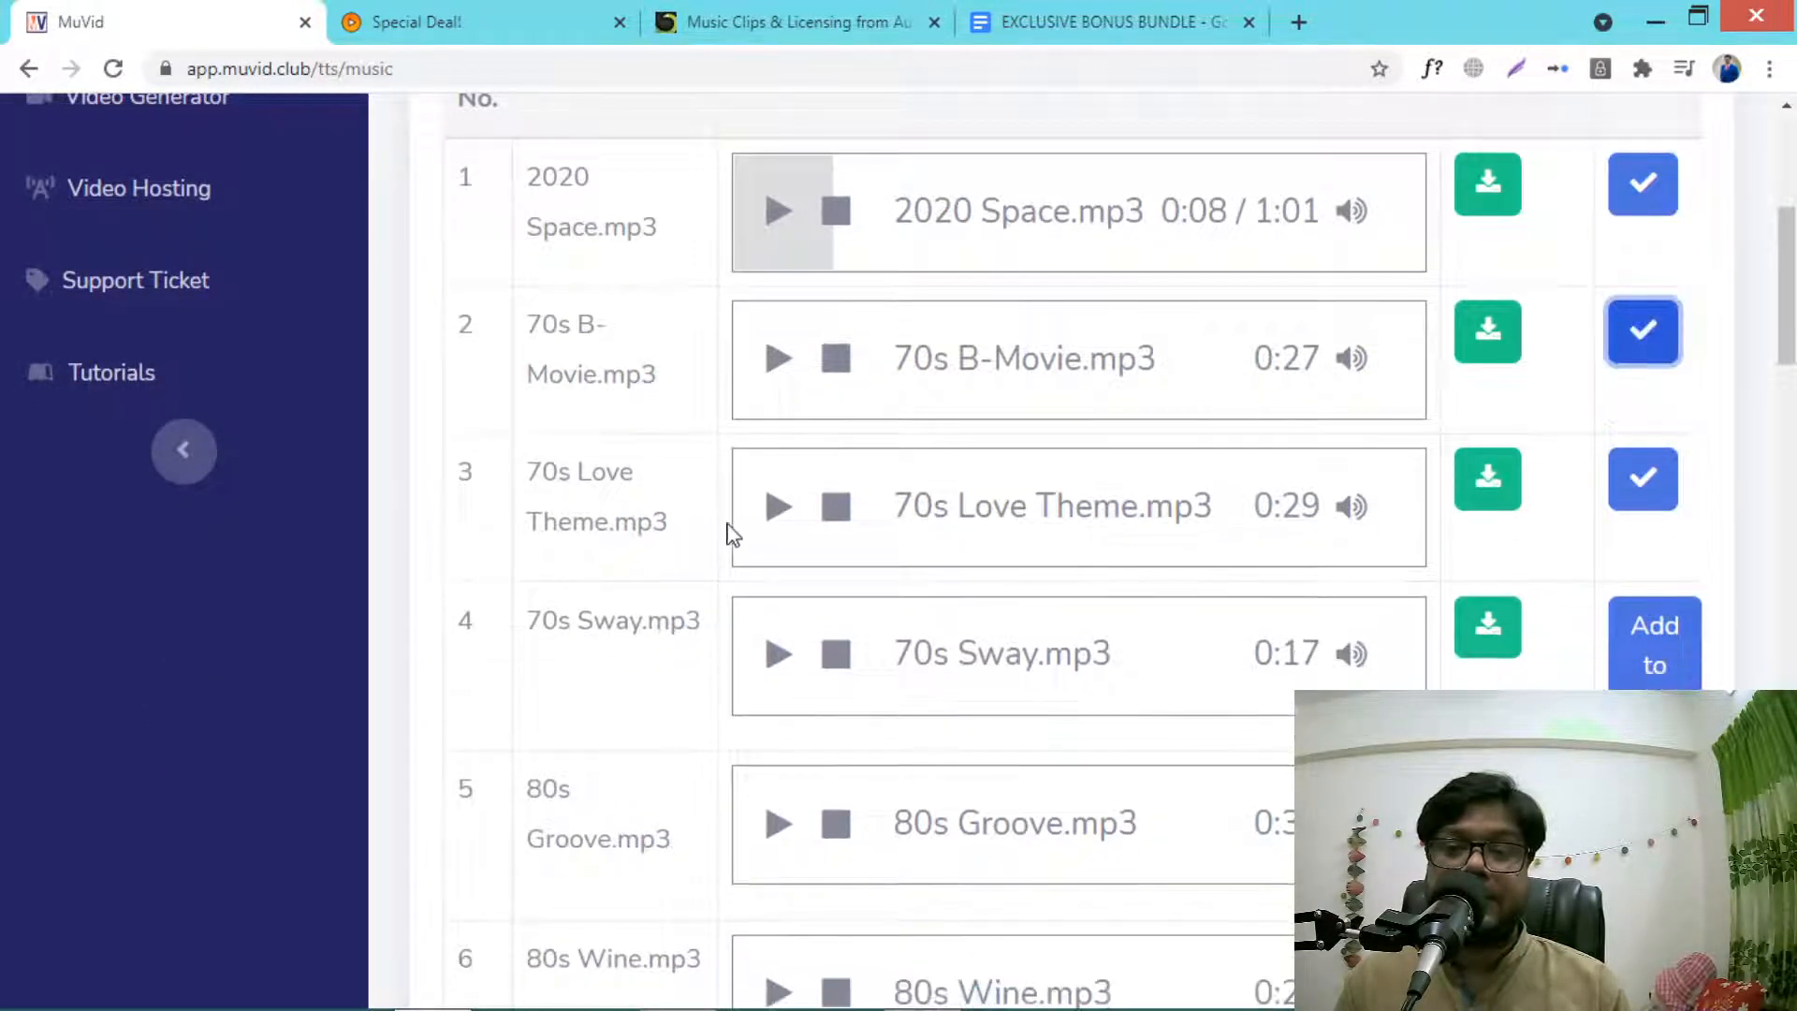
# Step: Check the Favorites page with its four saved tracks, then return to the full track list
pyautogui.click(114, 530)
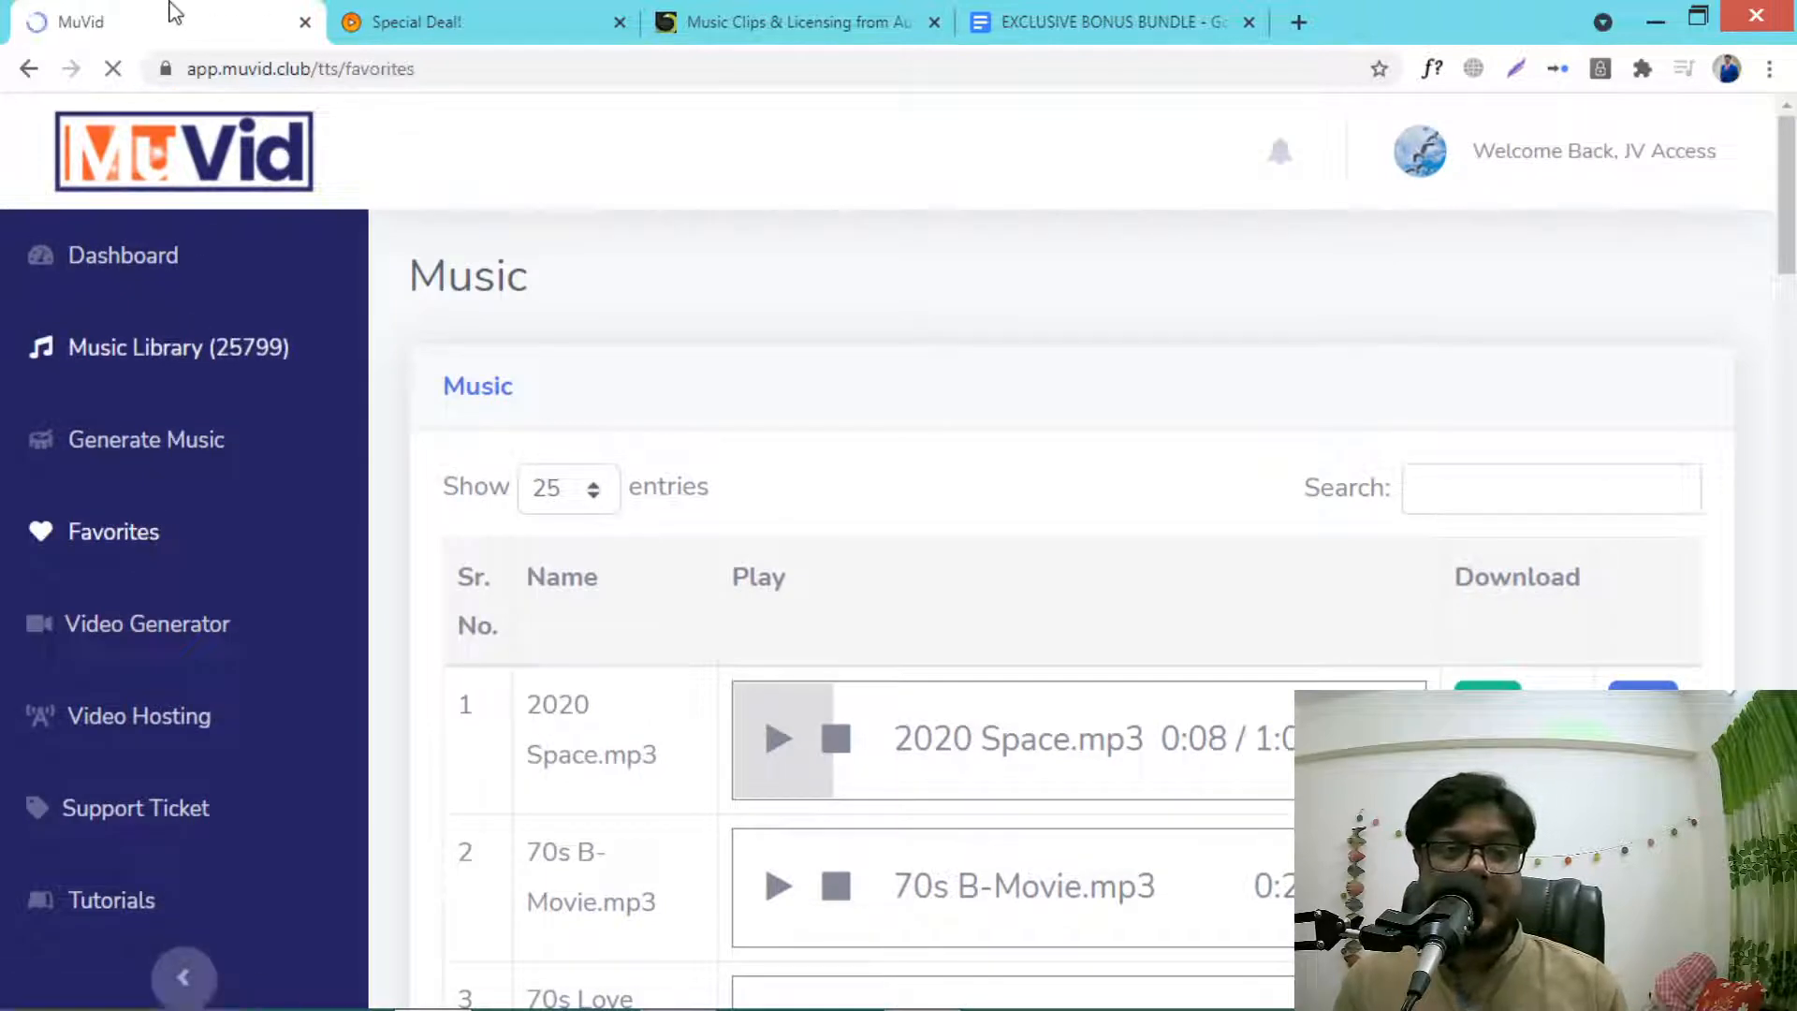
pyautogui.scroll(-3)
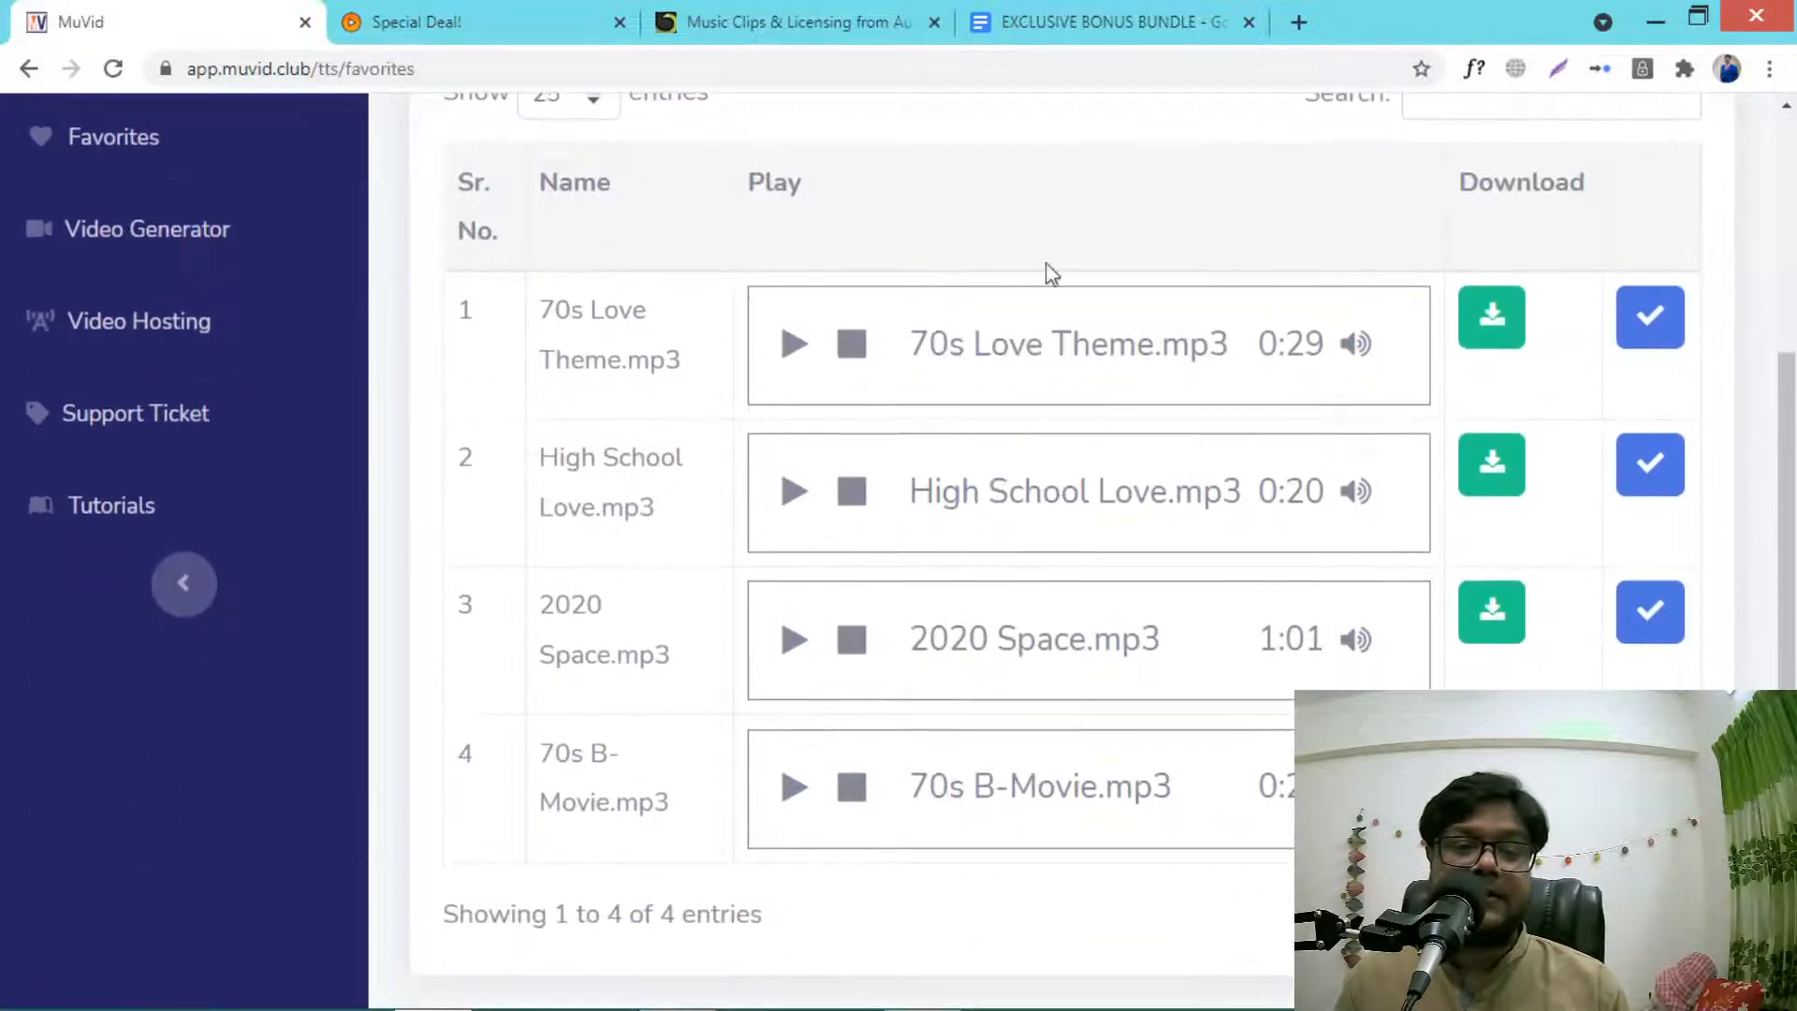
pyautogui.scroll(3)
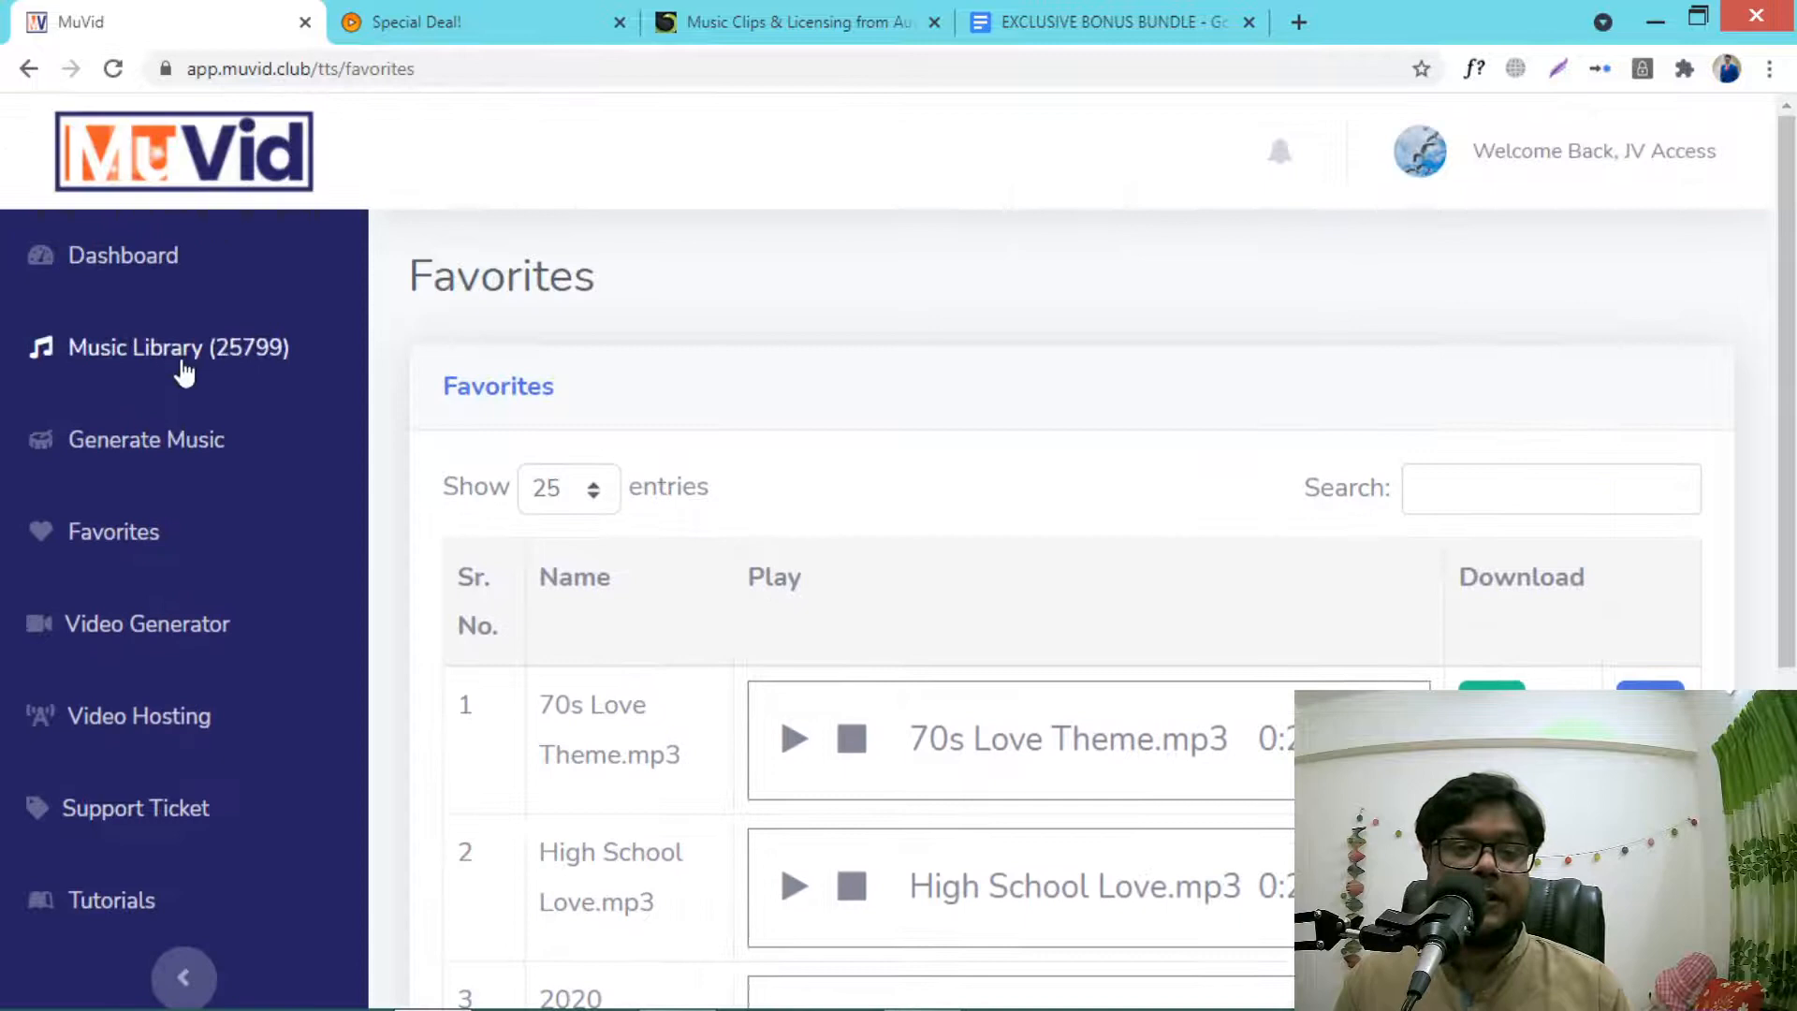
pyautogui.click(177, 348)
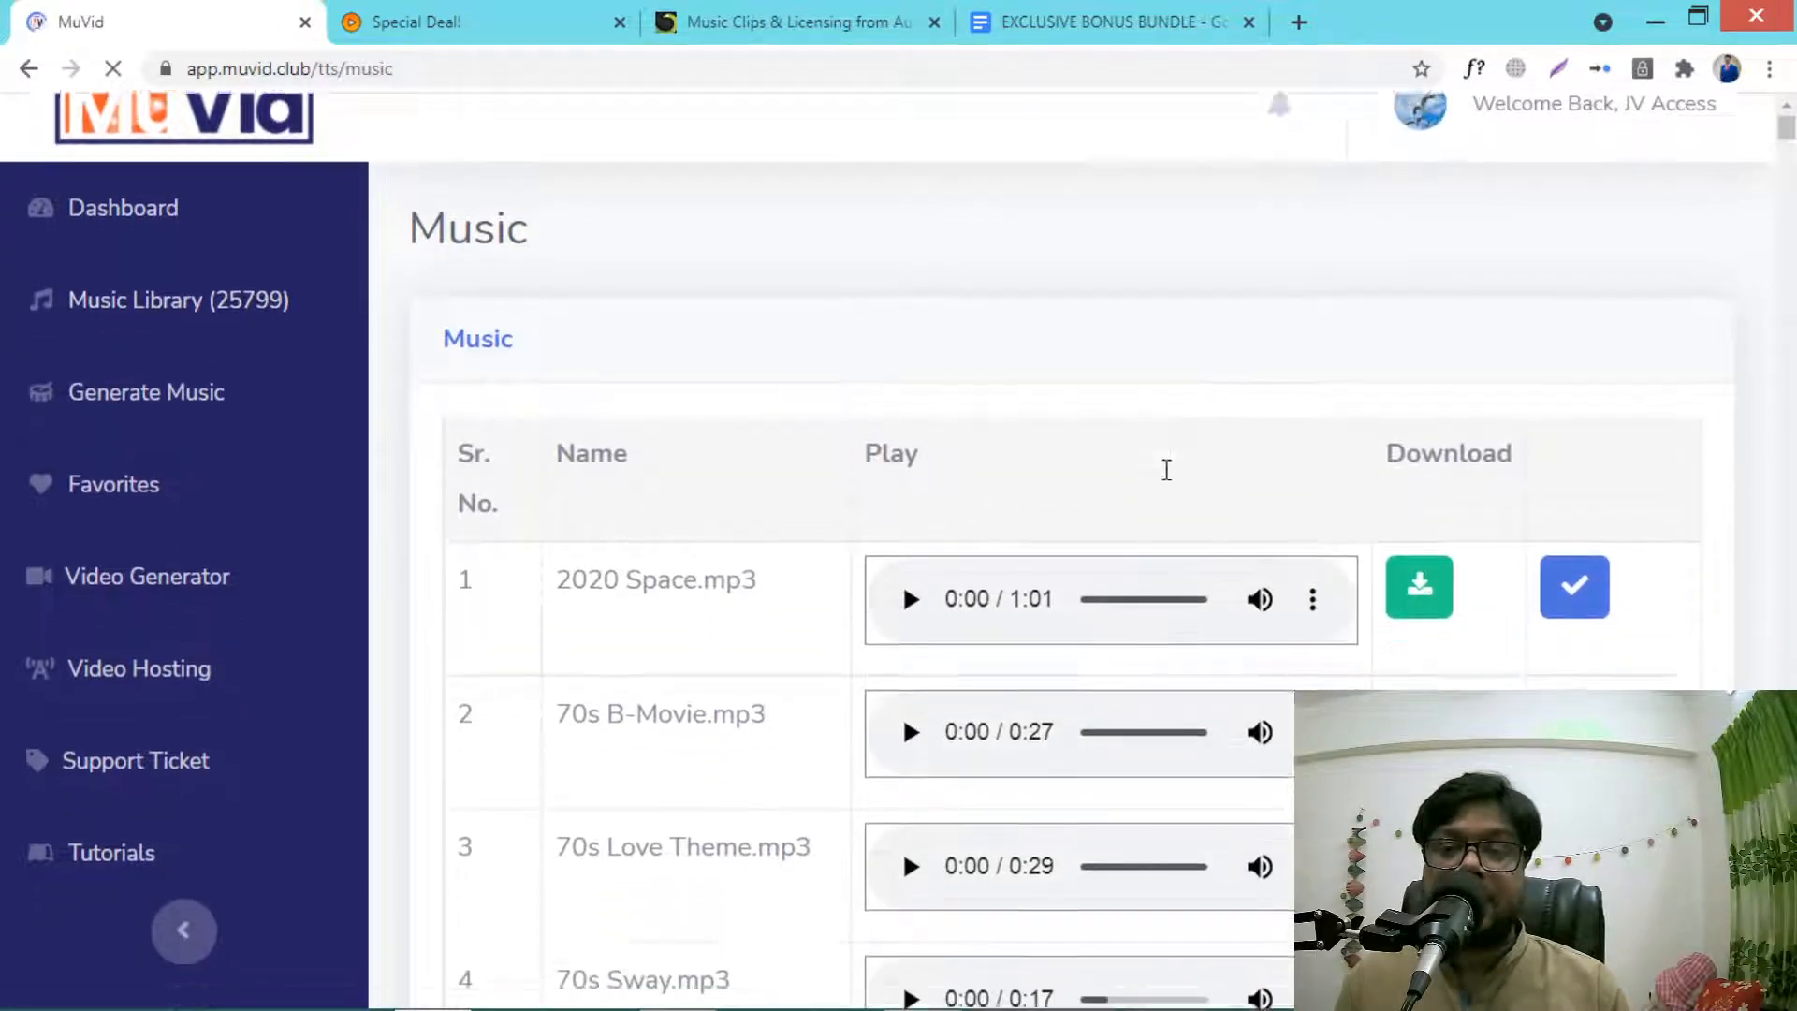
# Step: Scroll the Music Library to the mood category grid from Acoustic and Atmosphere to Rock
pyautogui.scroll(3)
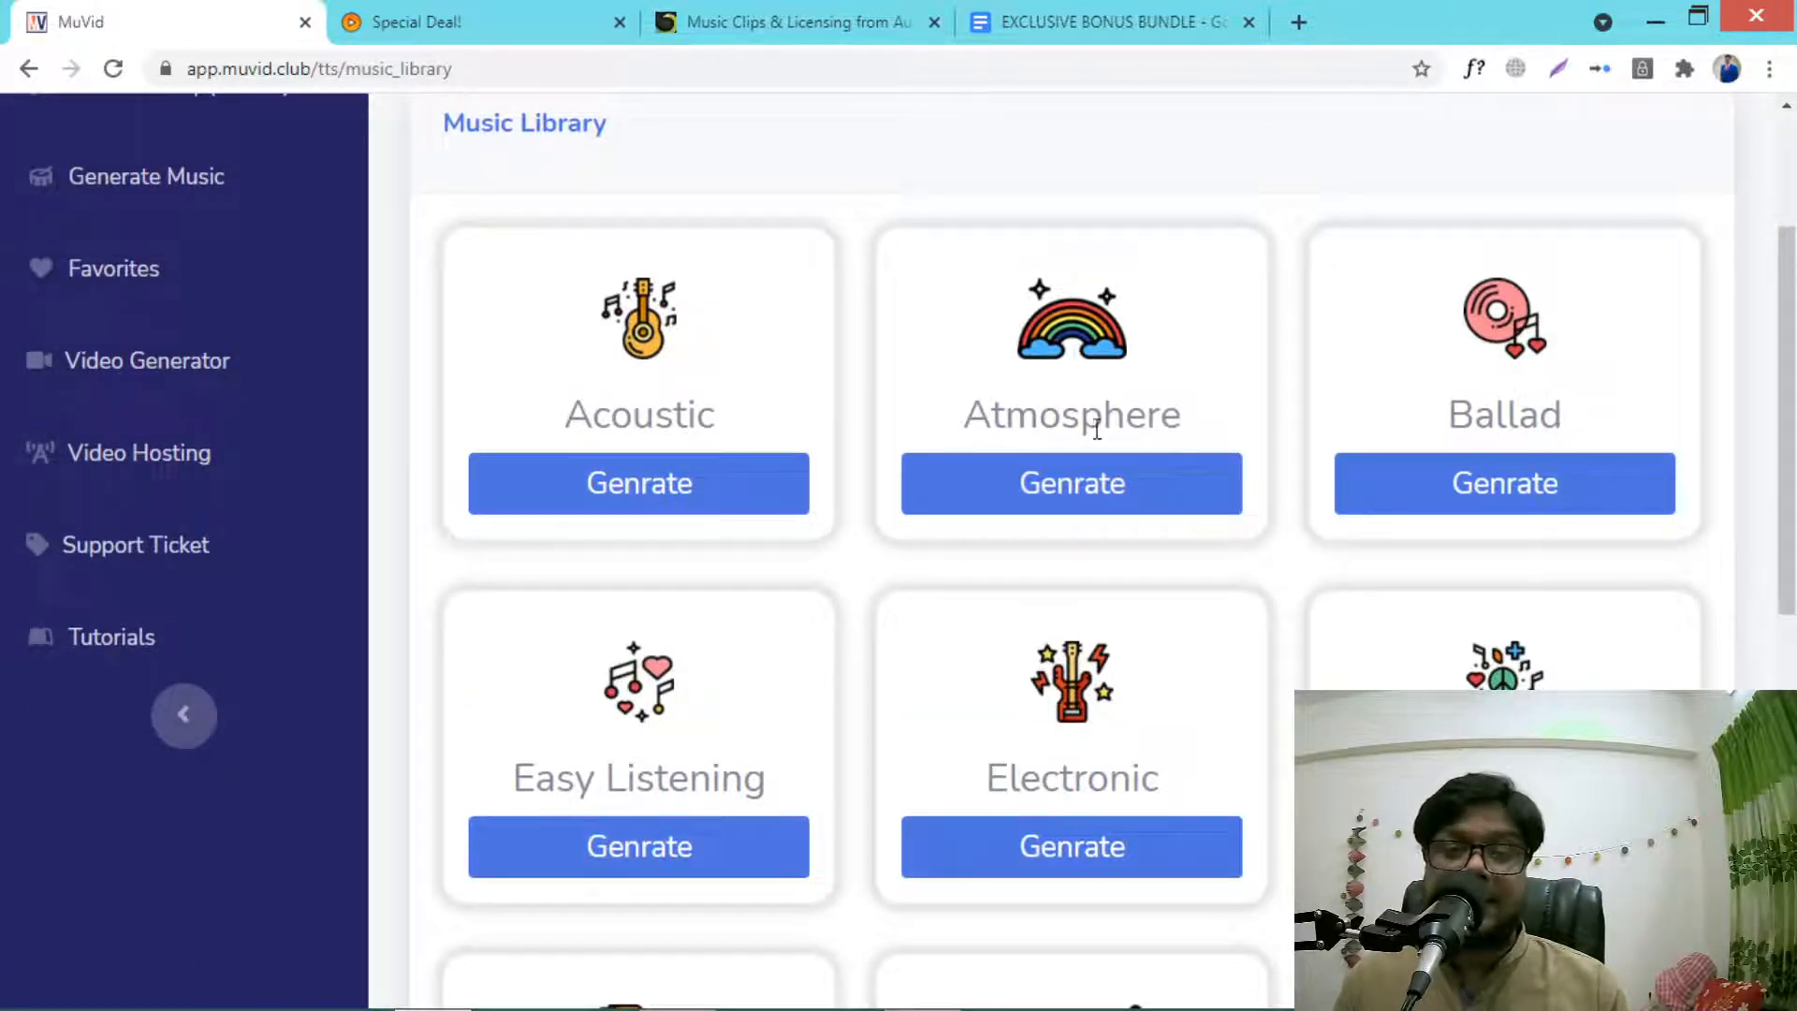
pyautogui.scroll(-3)
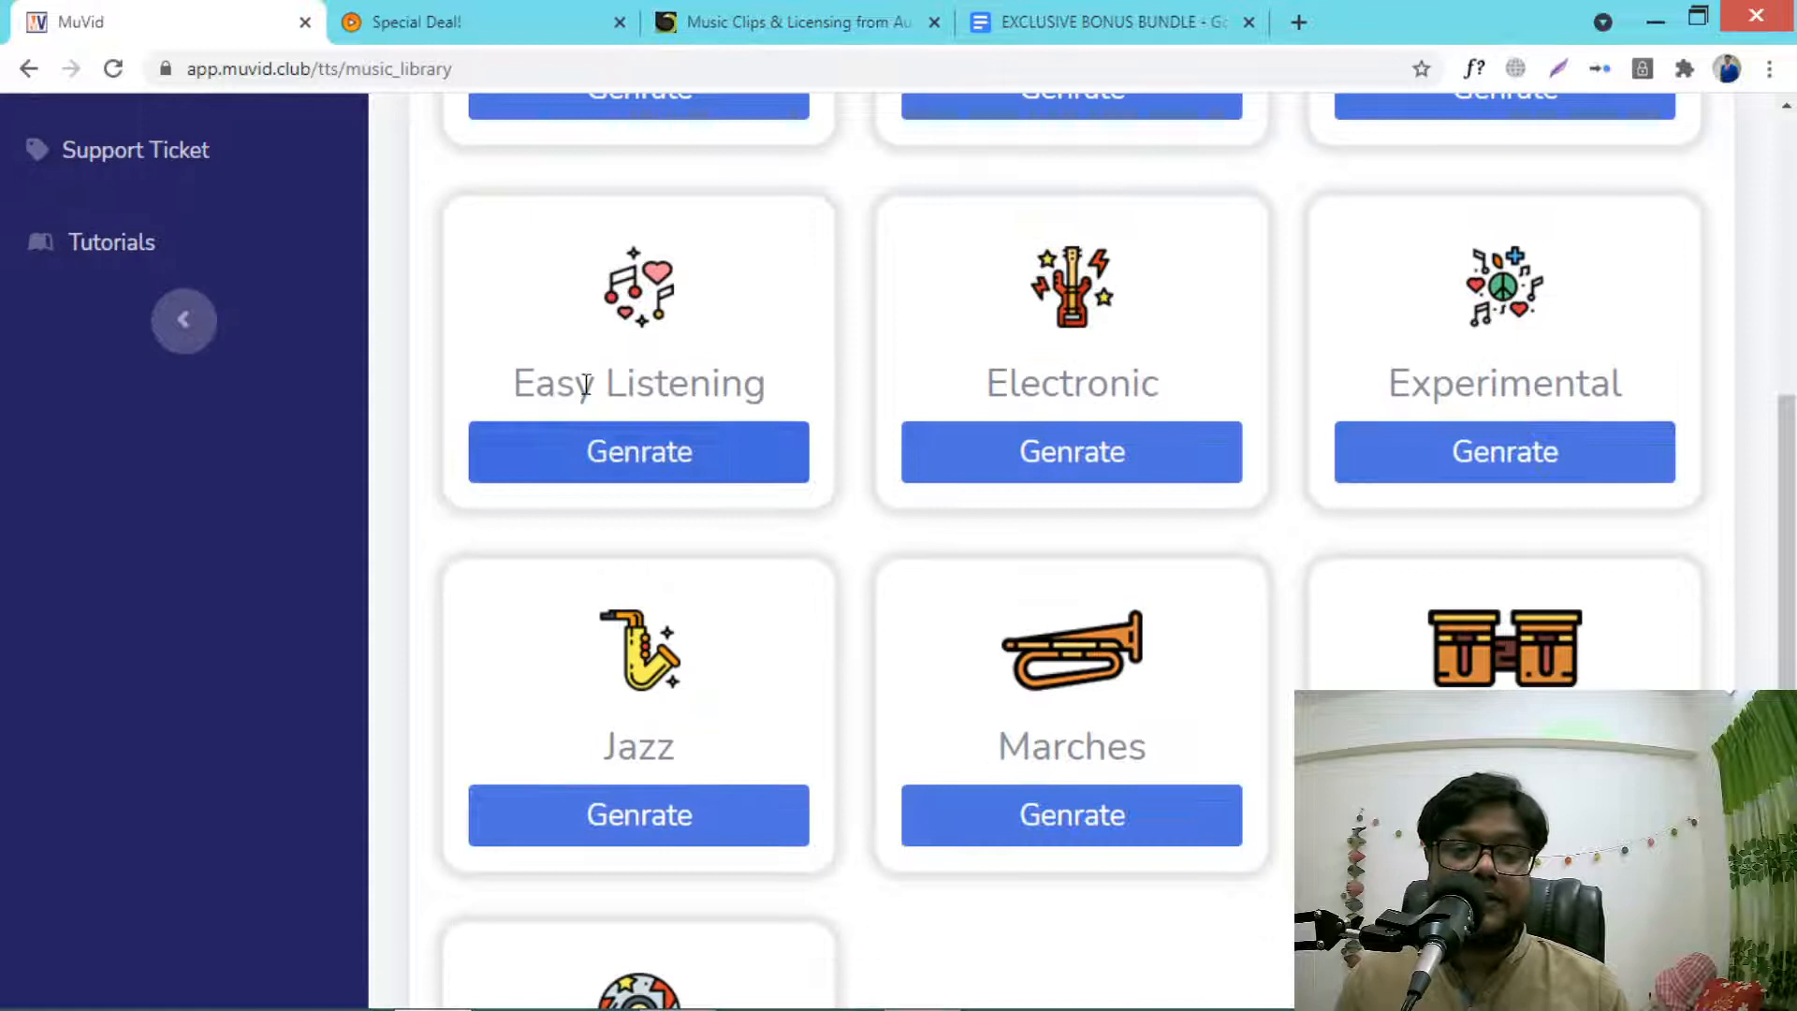
pyautogui.moveTo(1398, 399)
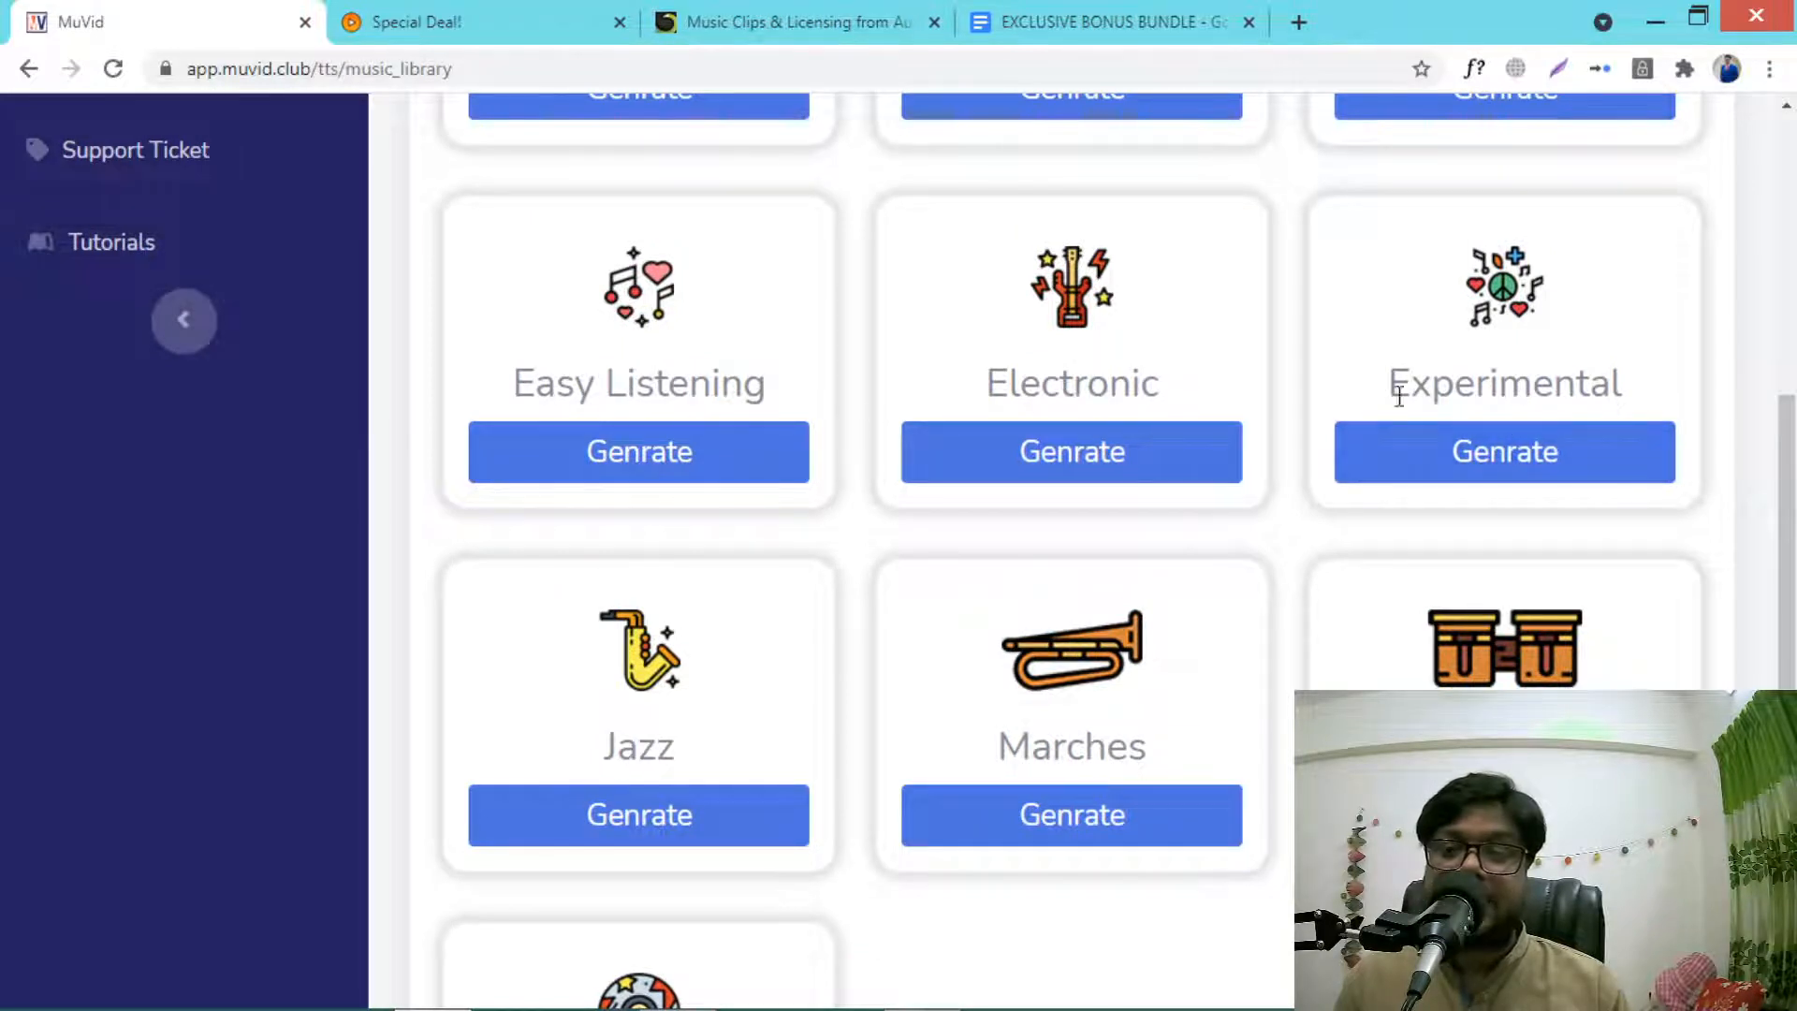
pyautogui.scroll(-3)
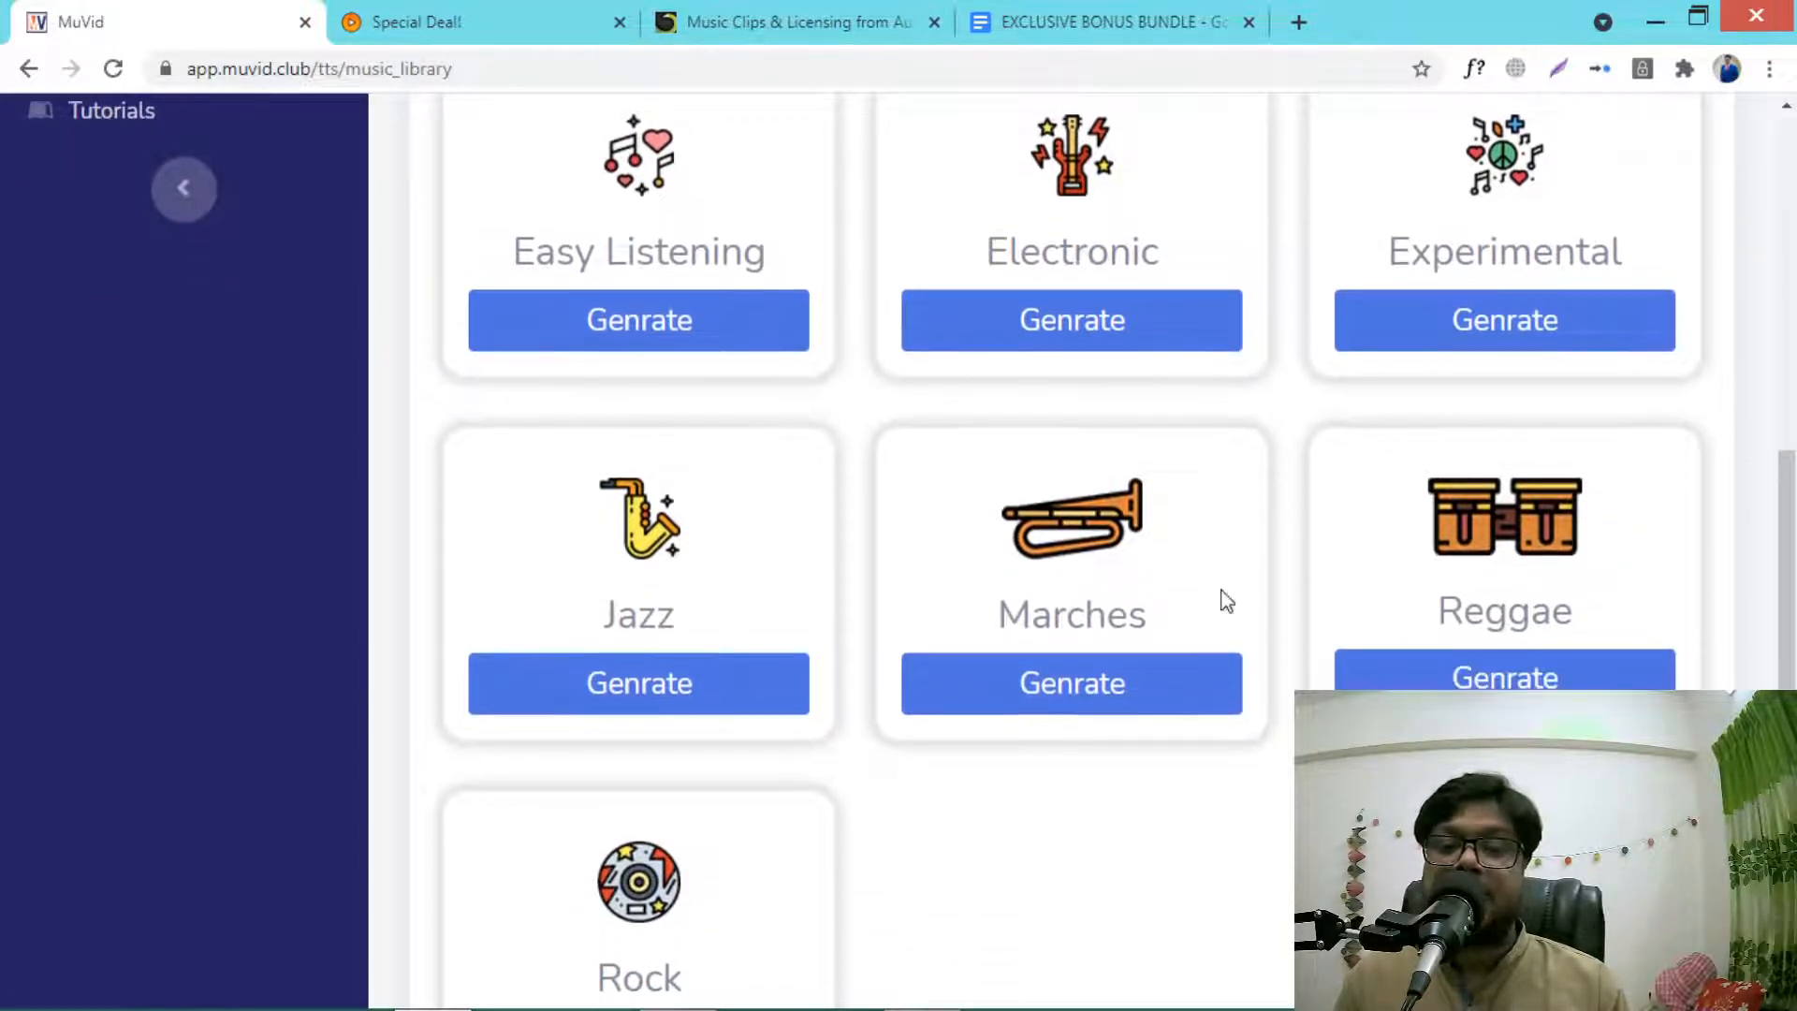
pyautogui.scroll(-3)
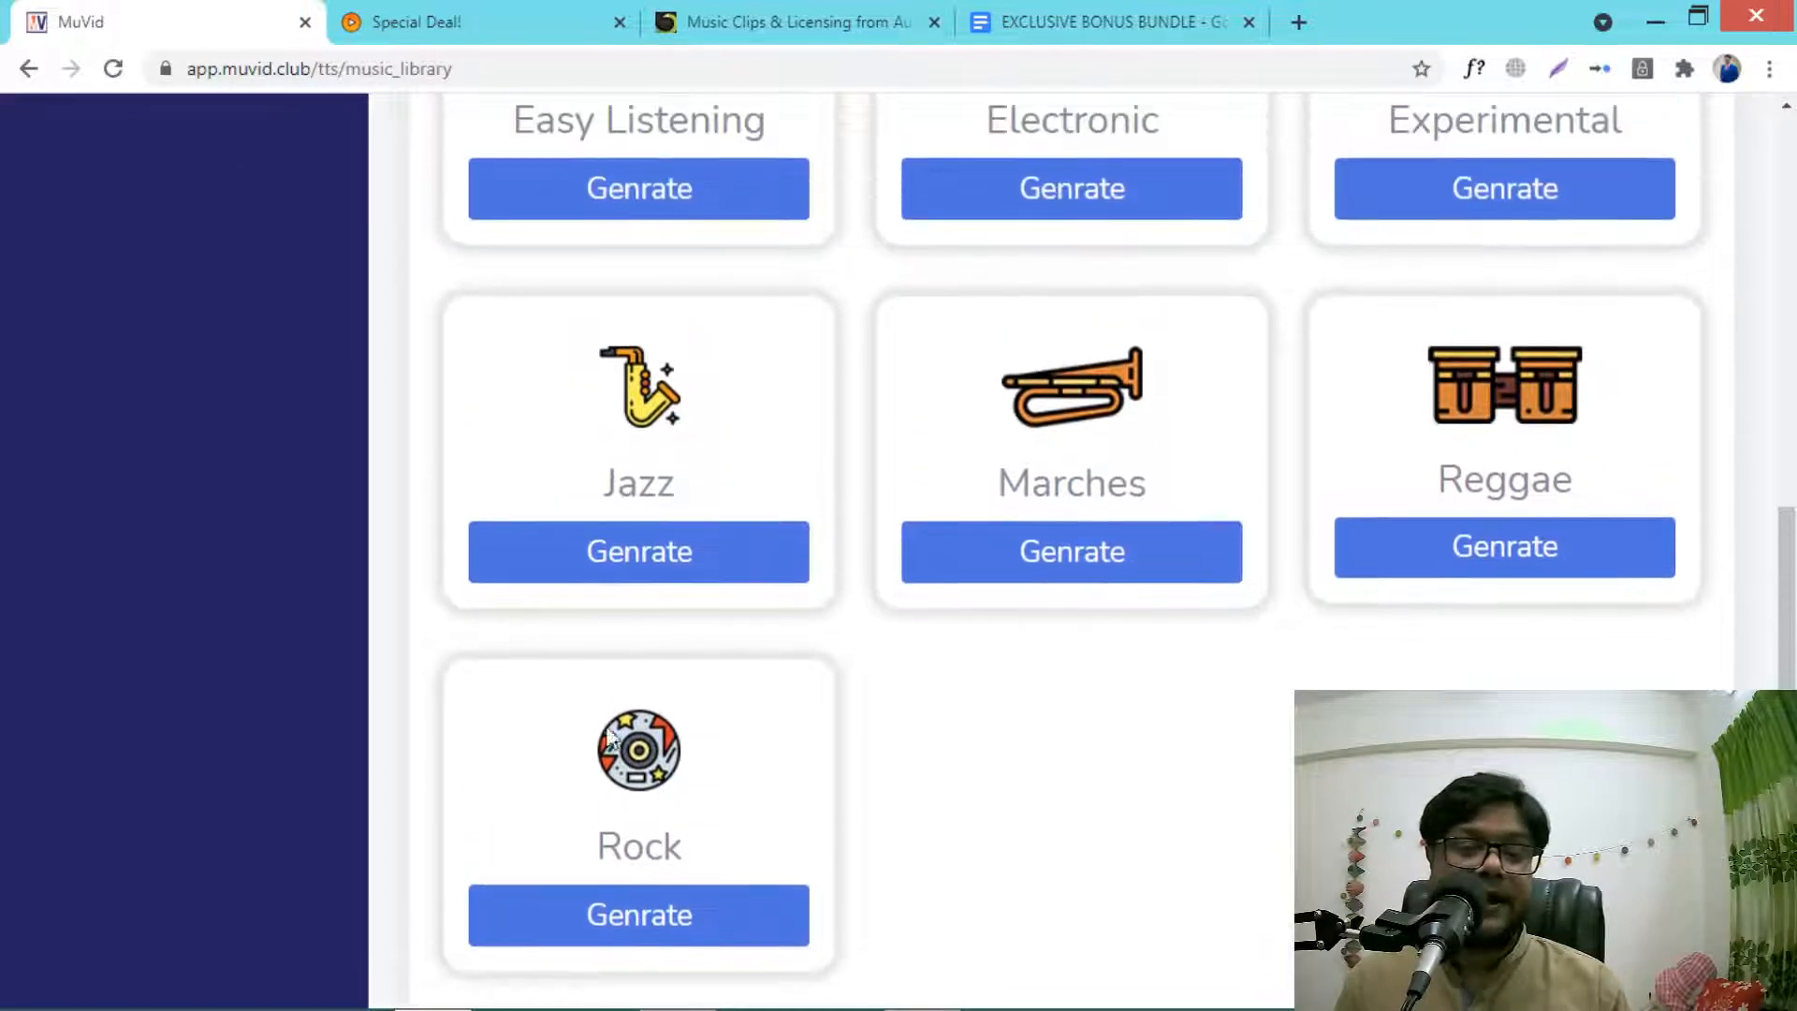
pyautogui.scroll(3)
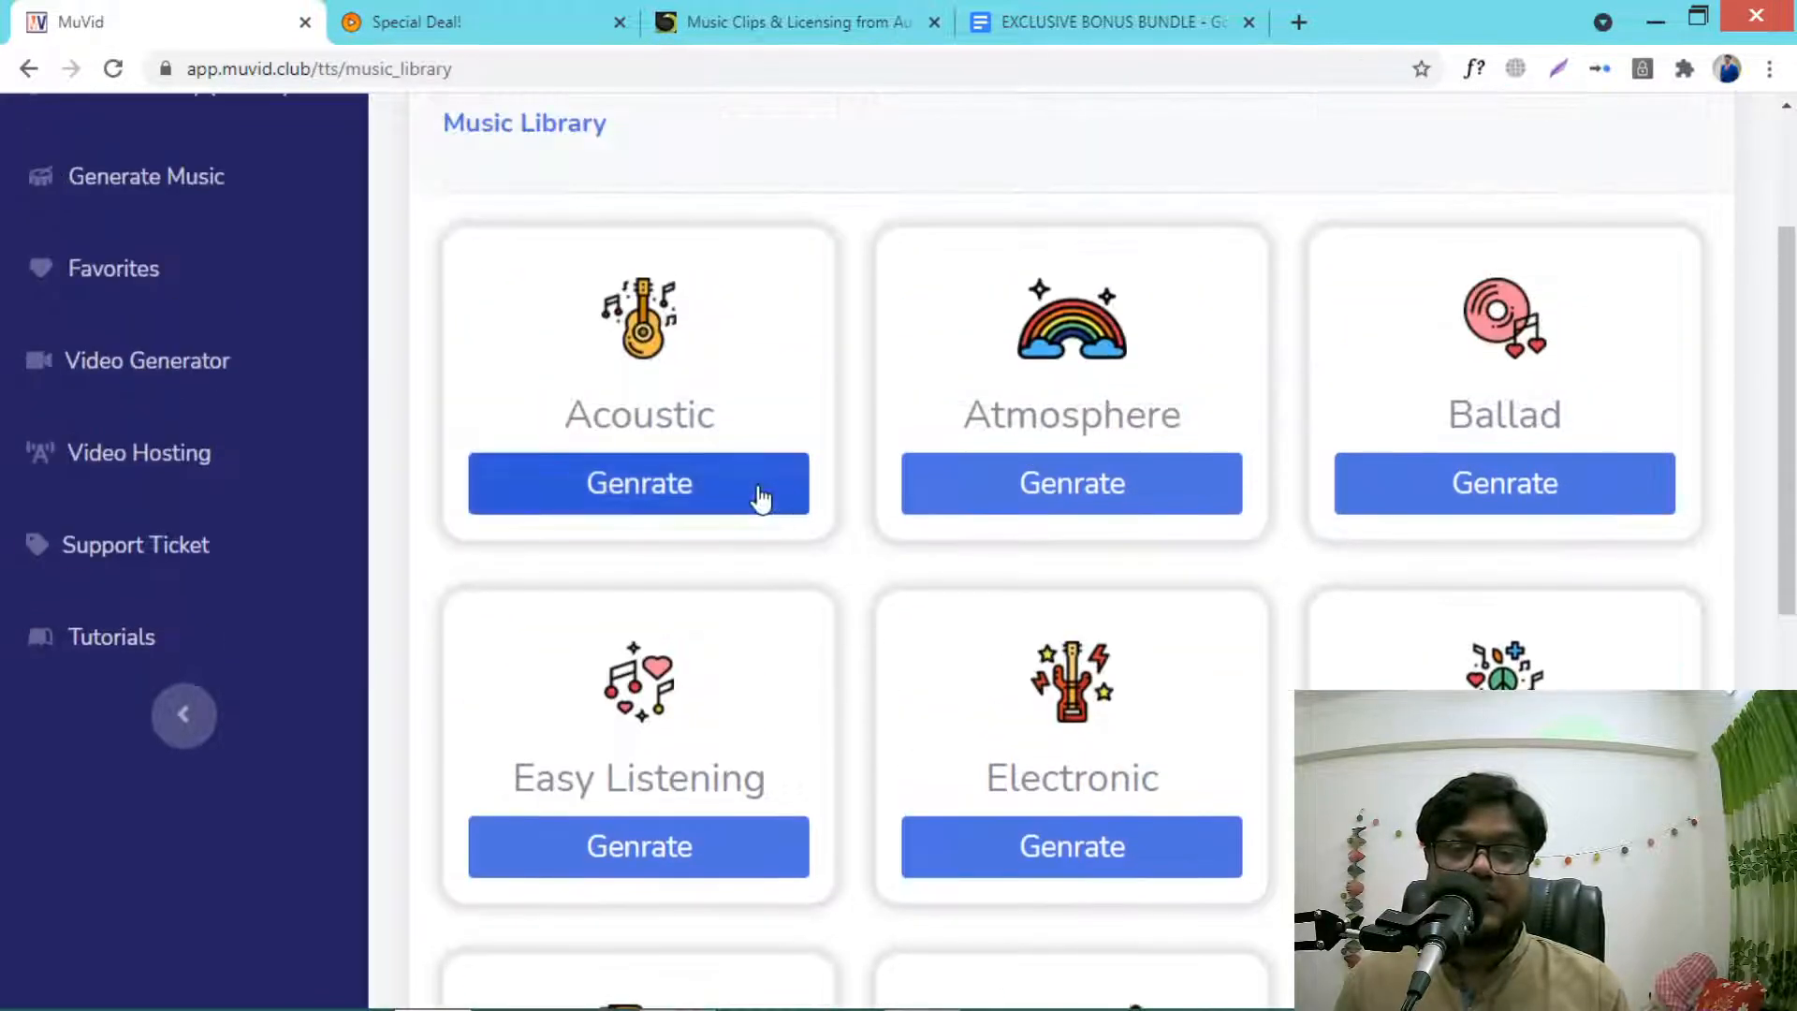
# Step: Generate an Acoustic track, listen to it, then regenerate and play Victory
pyautogui.click(638, 483)
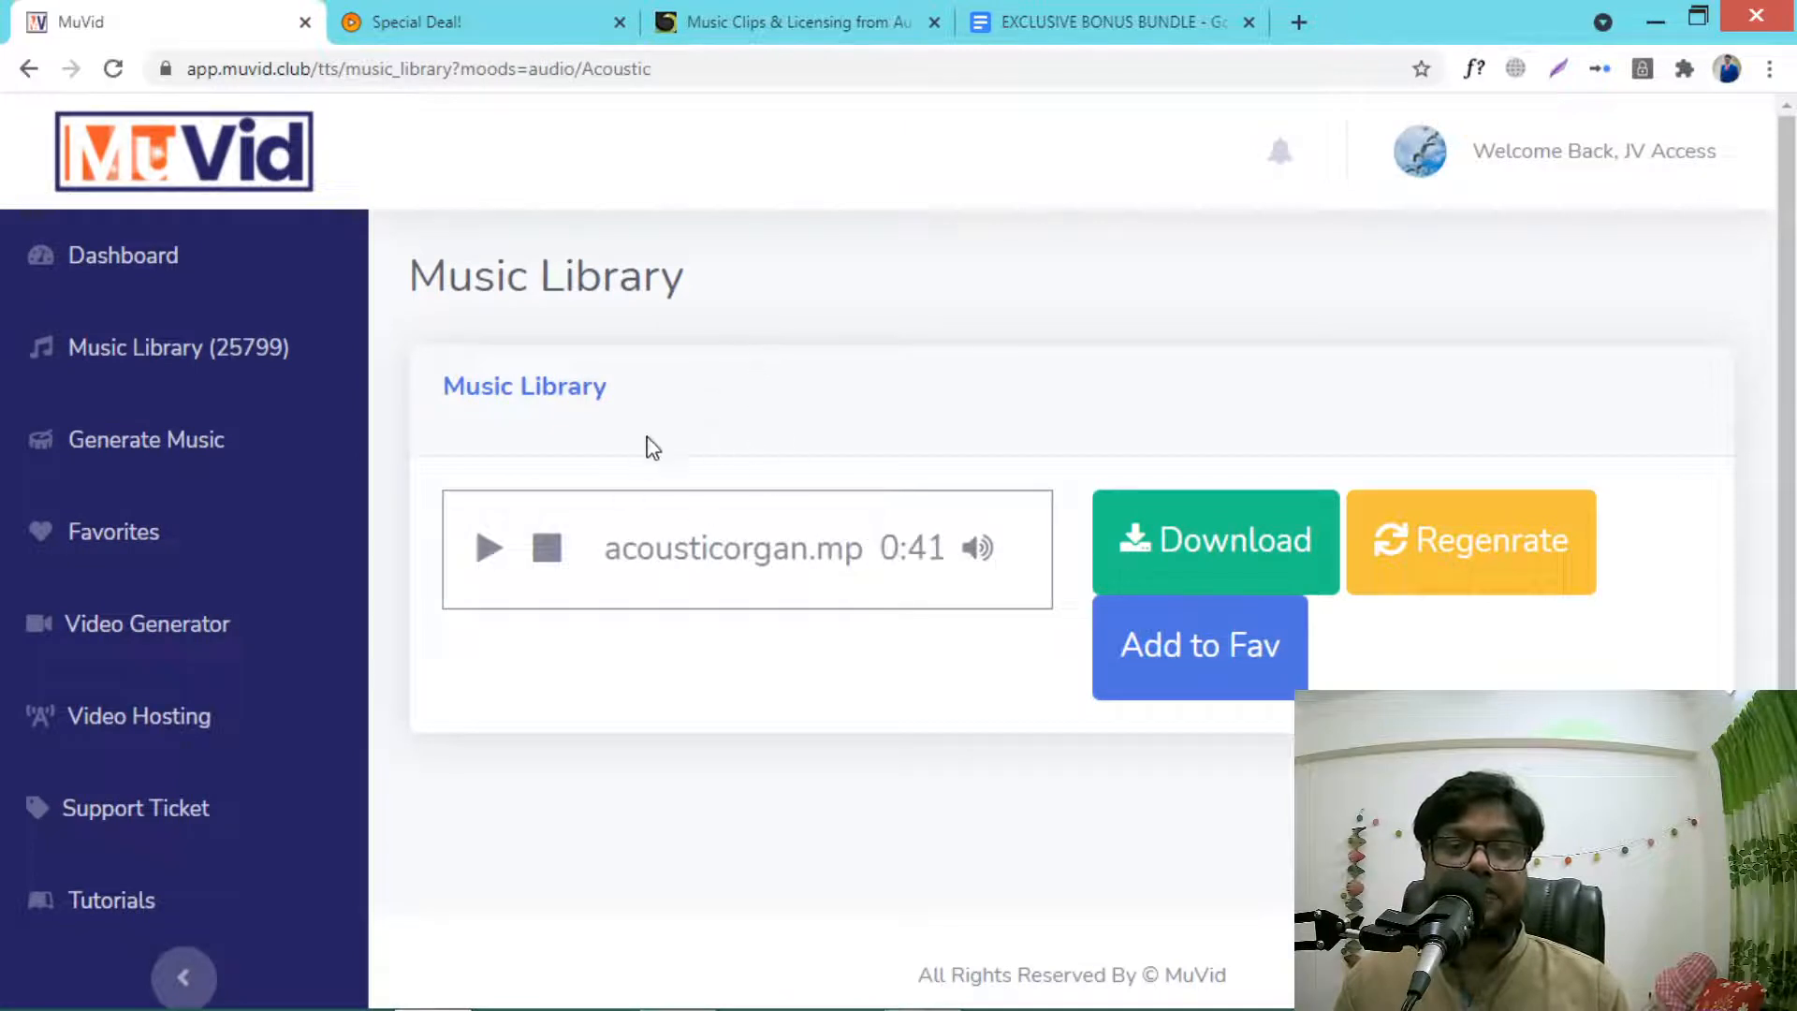
pyautogui.moveTo(595, 471)
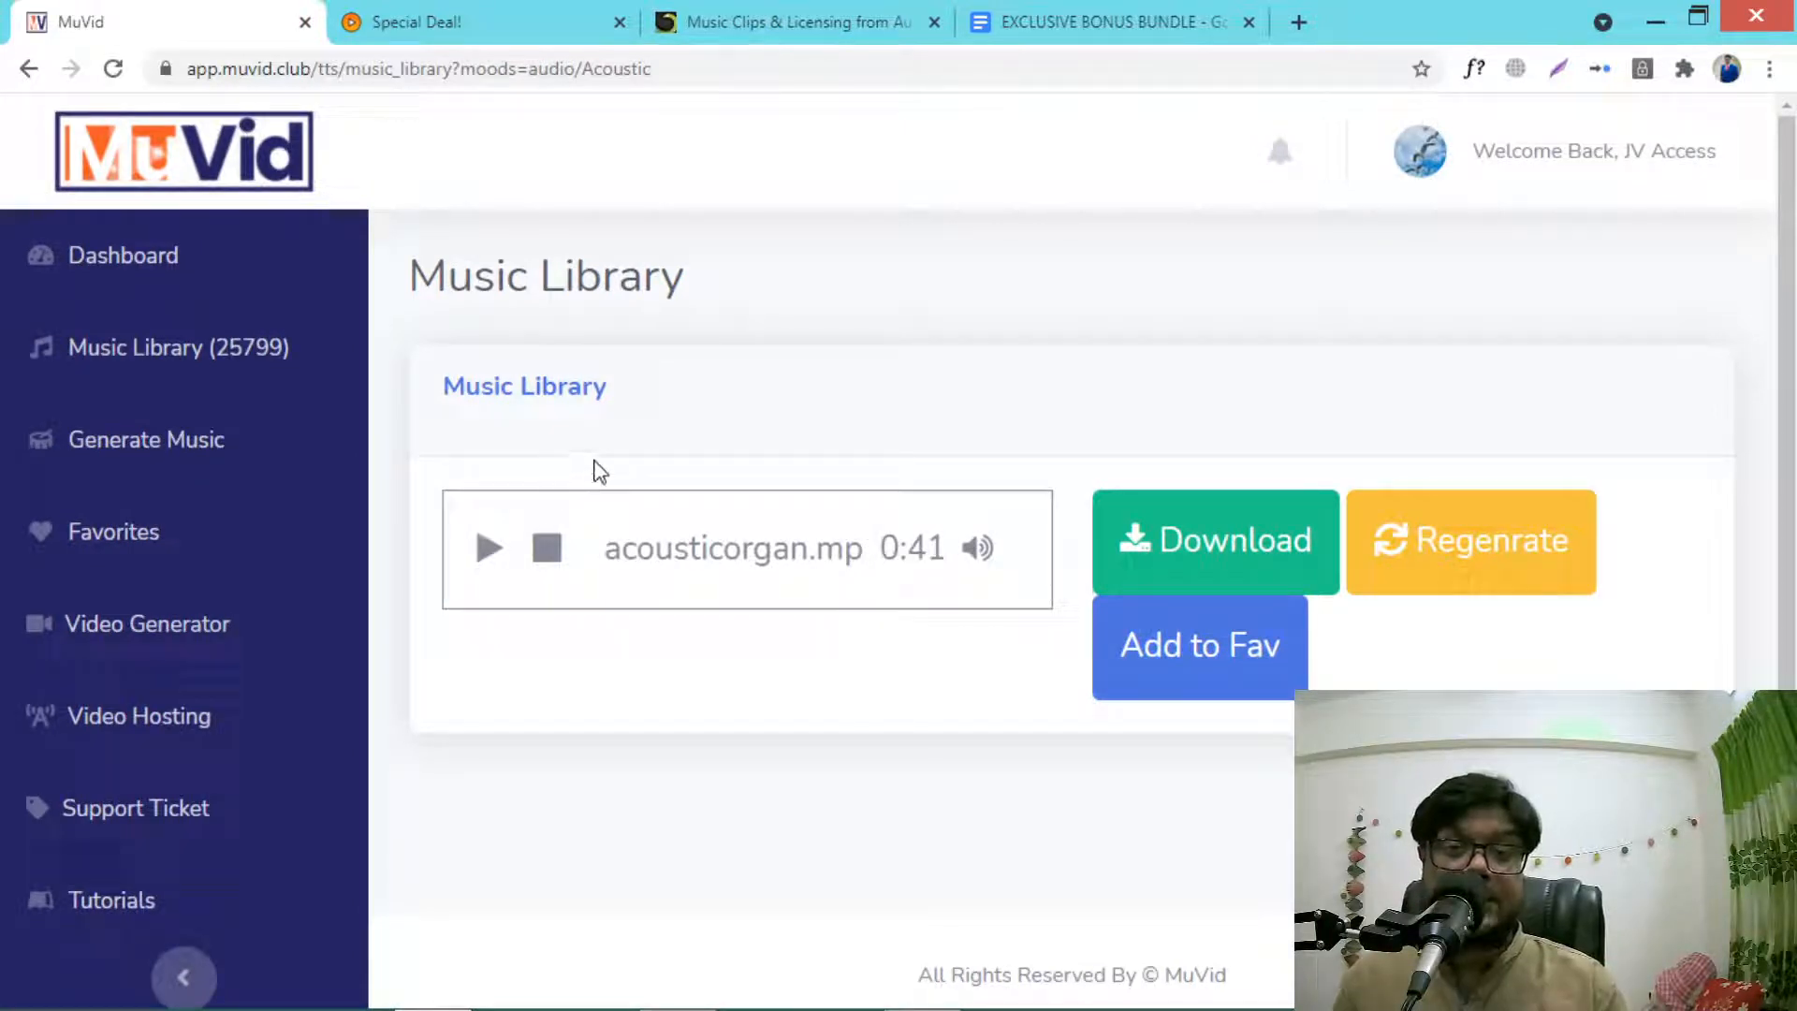
pyautogui.click(488, 549)
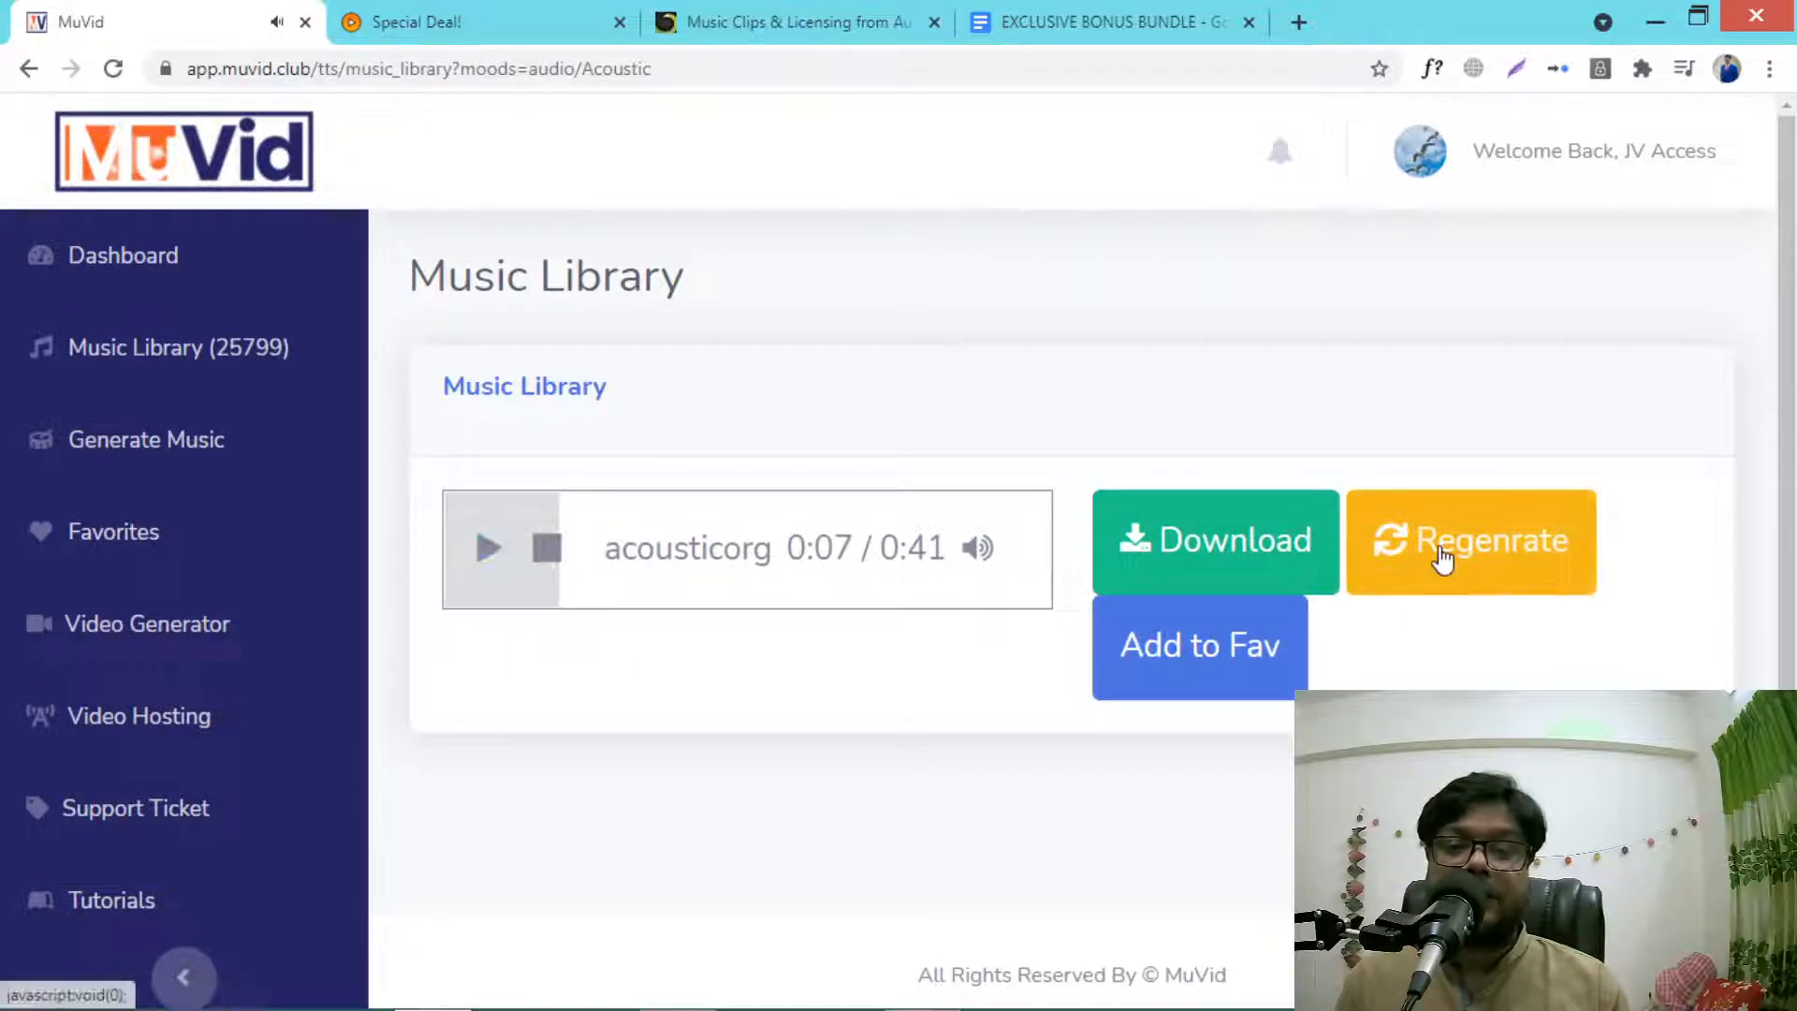
pyautogui.click(1472, 539)
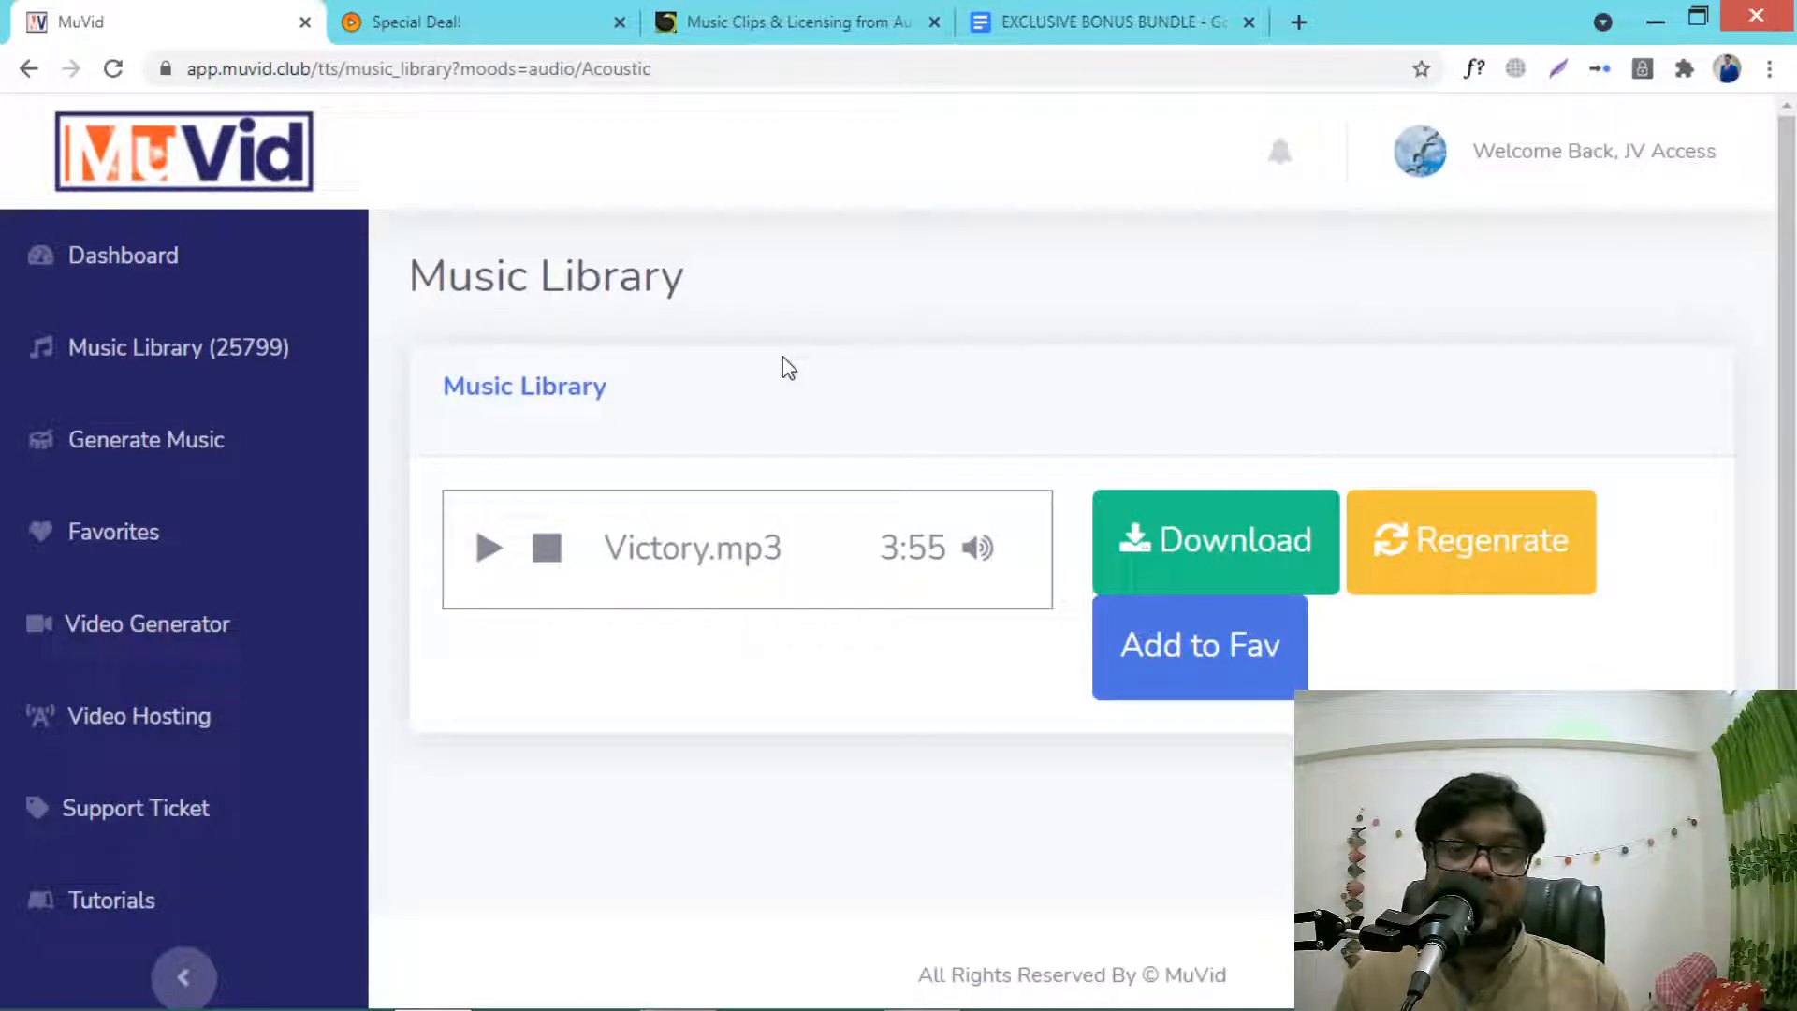
pyautogui.click(488, 549)
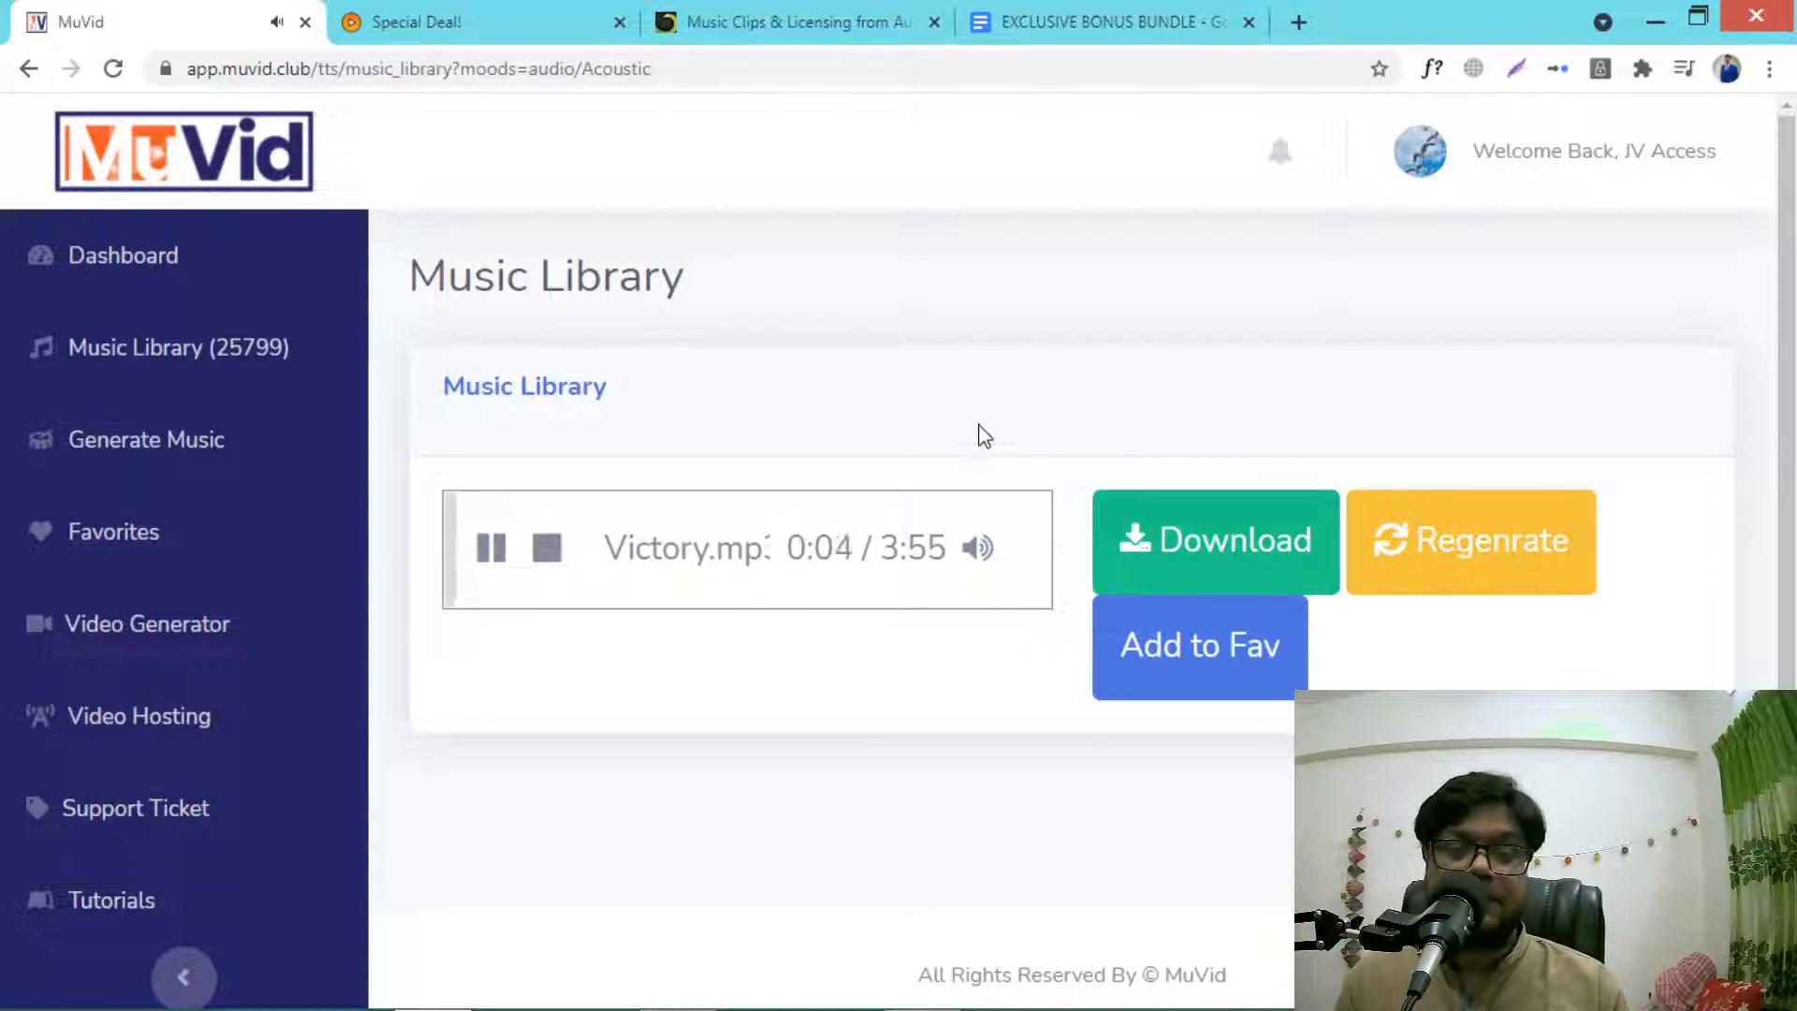
# Step: Regenerate until Distant Memories appears, preview it, and download it as mp3
pyautogui.click(1471, 540)
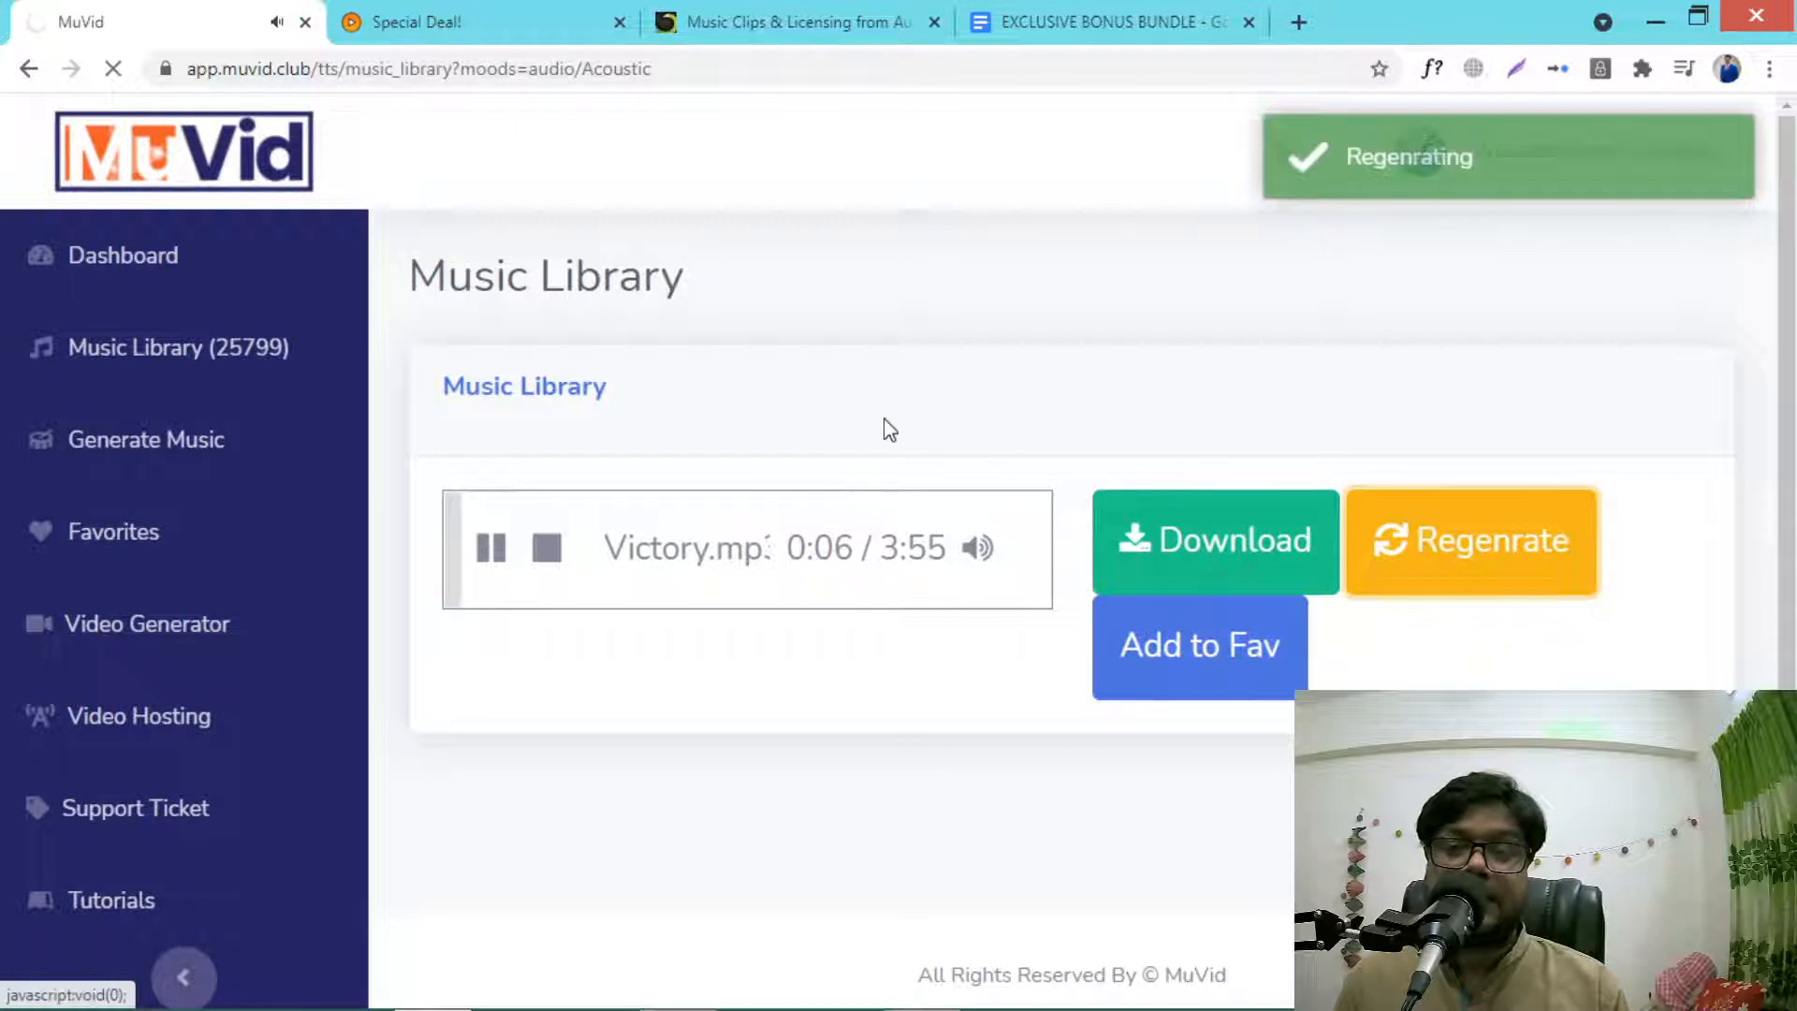
pyautogui.click(1471, 539)
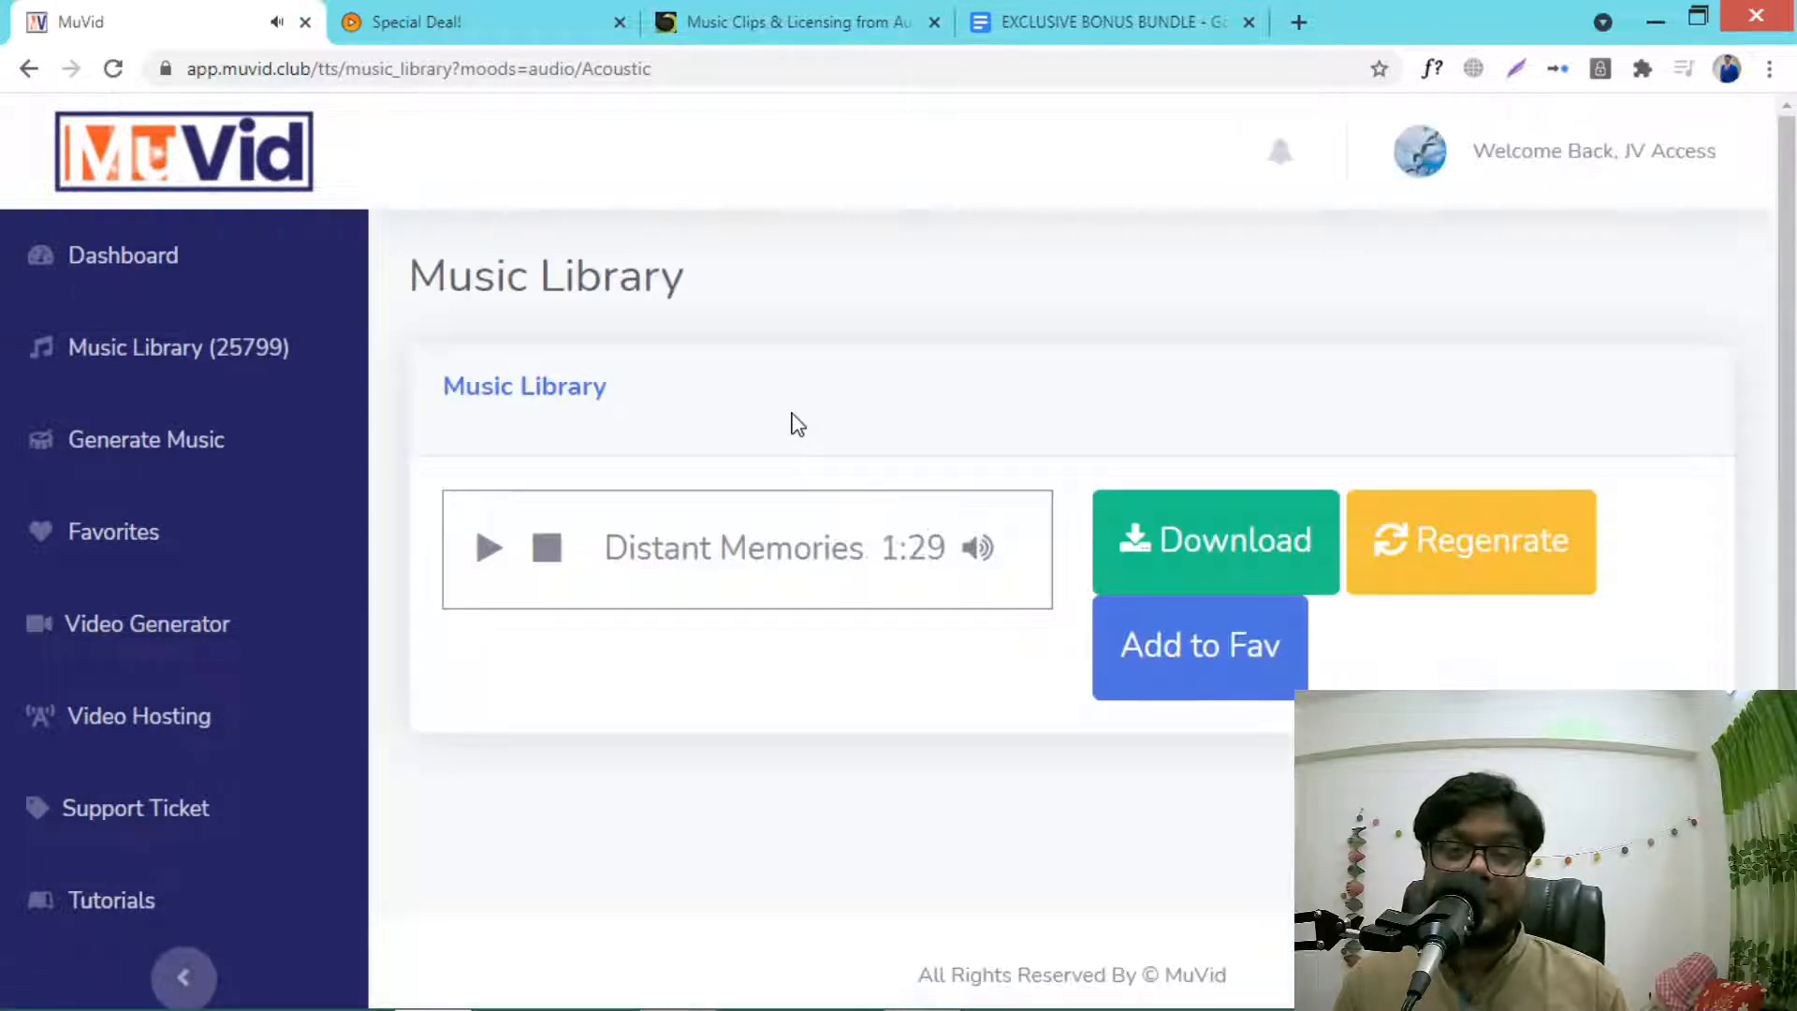
pyautogui.click(488, 549)
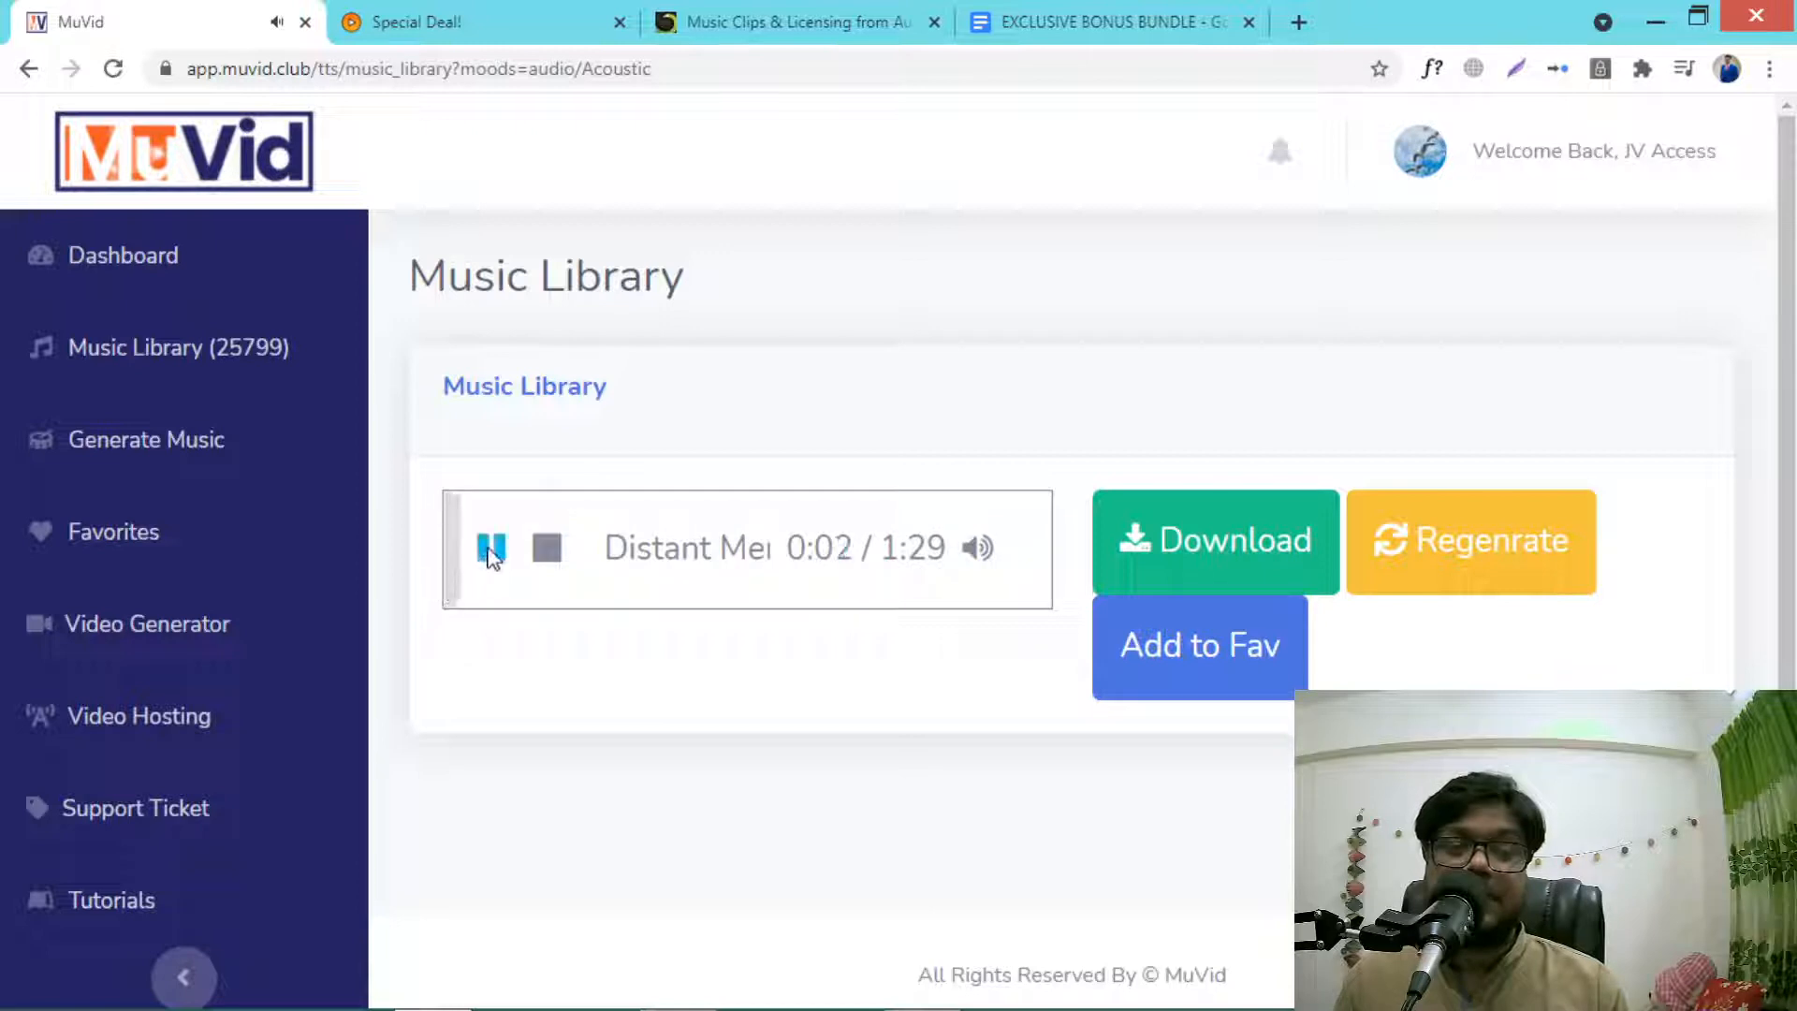
pyautogui.click(493, 548)
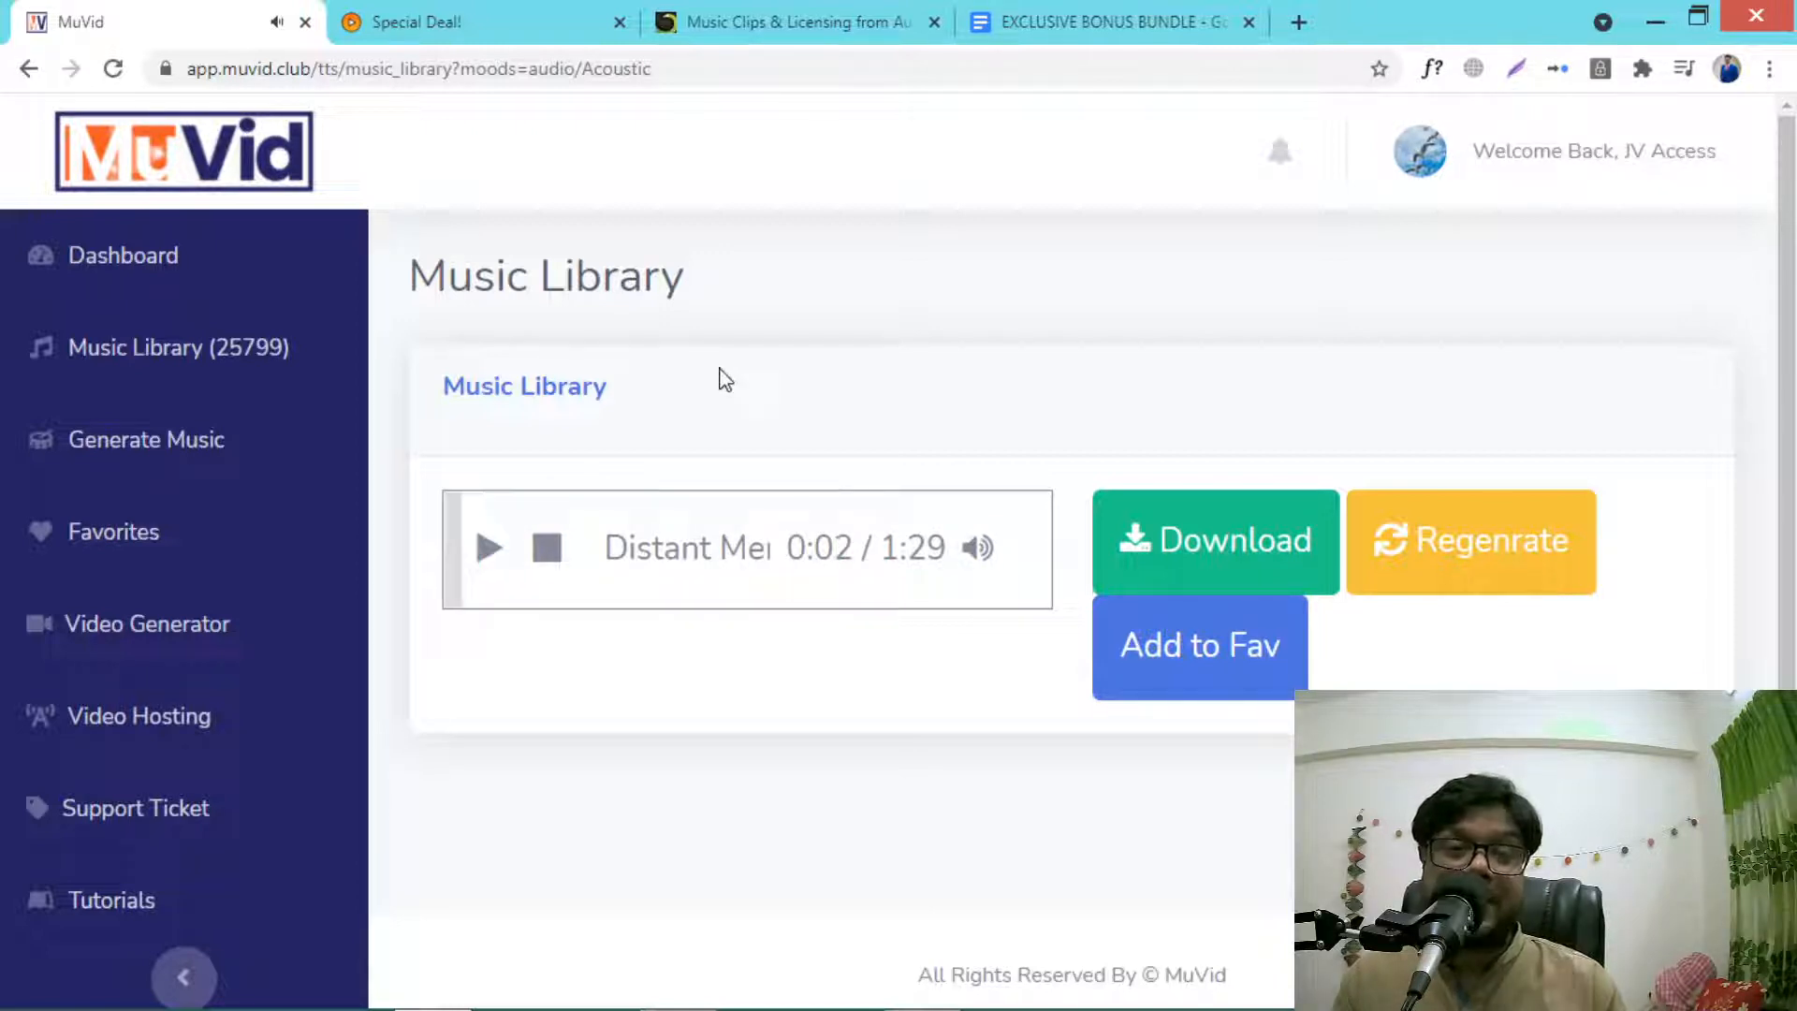
pyautogui.moveTo(773, 320)
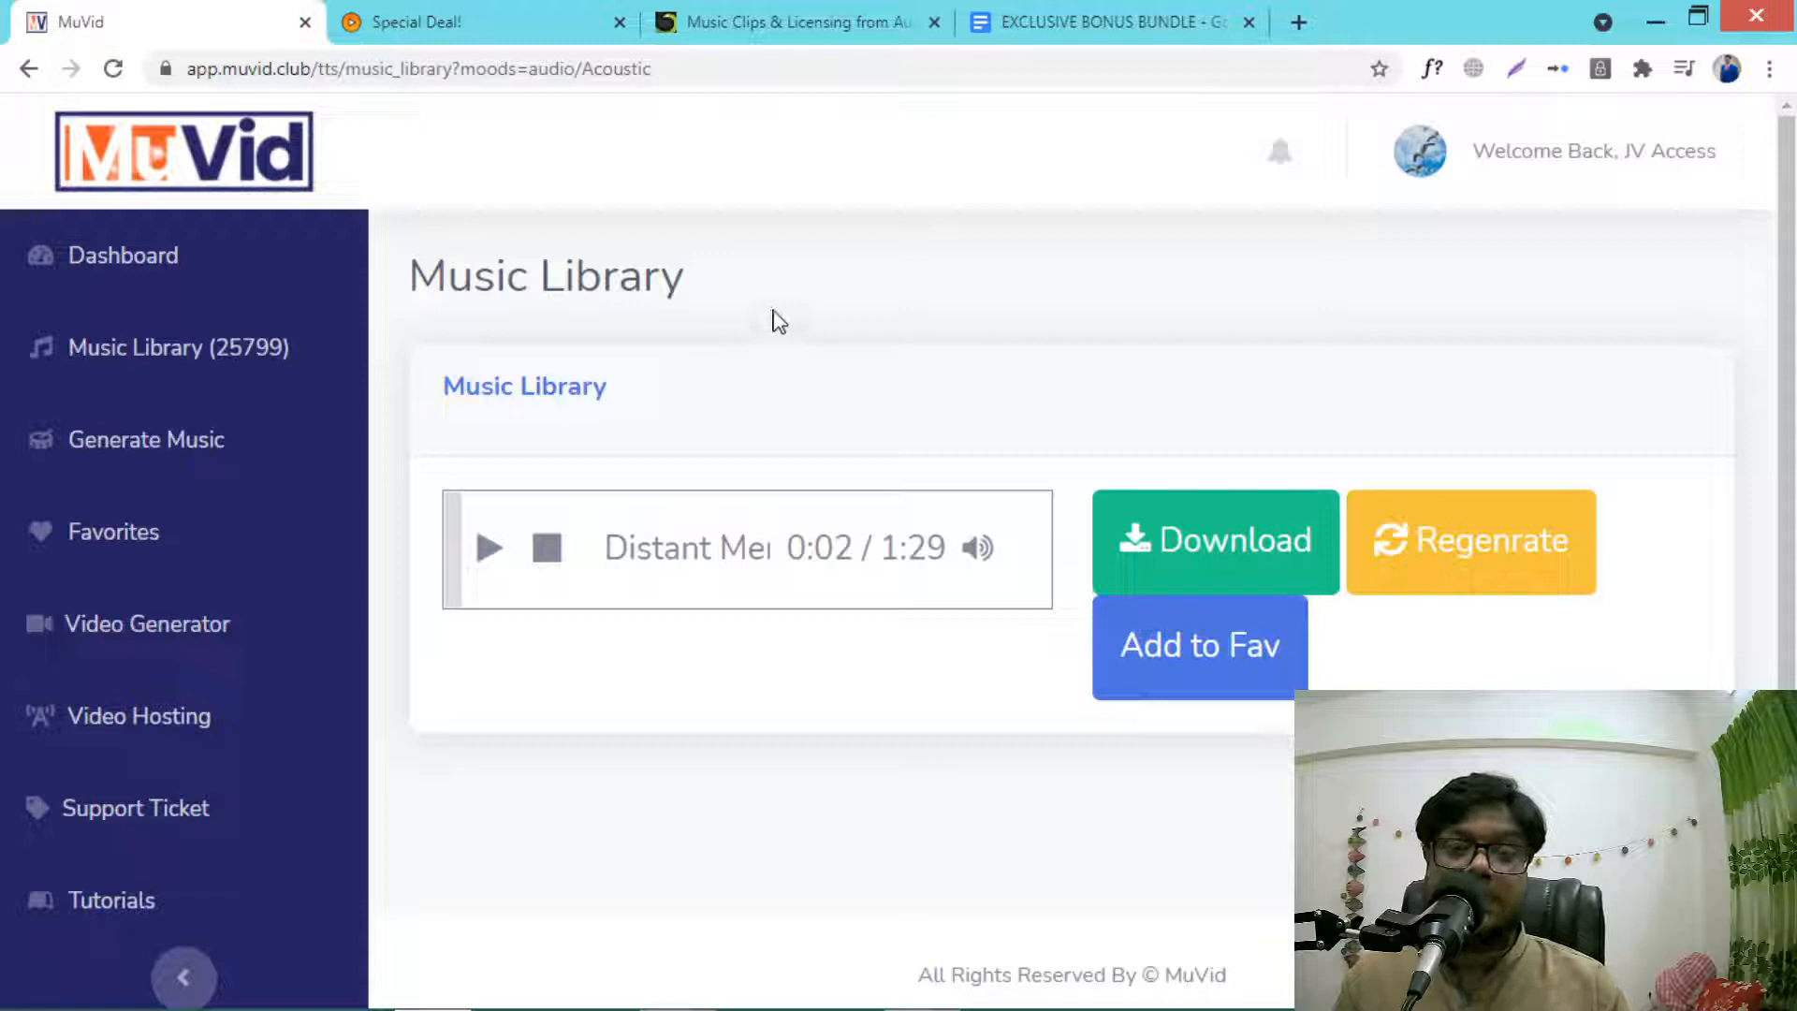
pyautogui.click(1213, 541)
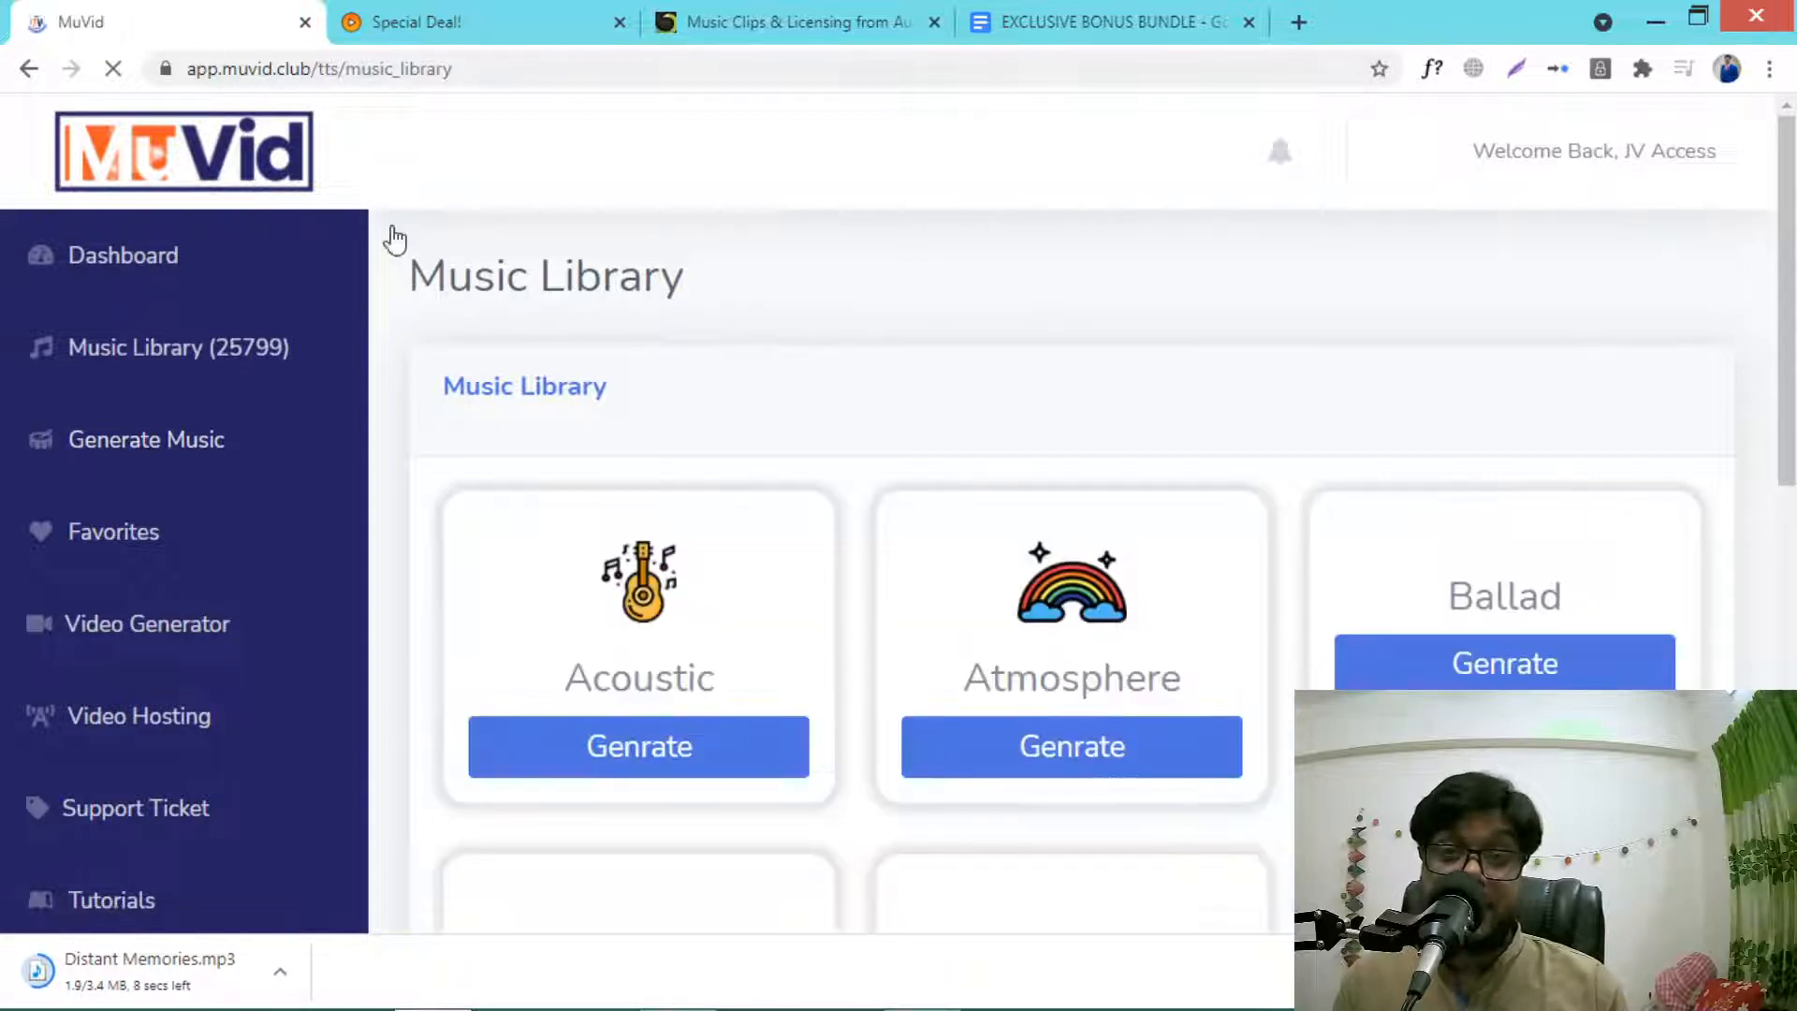
# Step: Switch to the Search Videos page with its search box and suggested terms
pyautogui.scroll(-3)
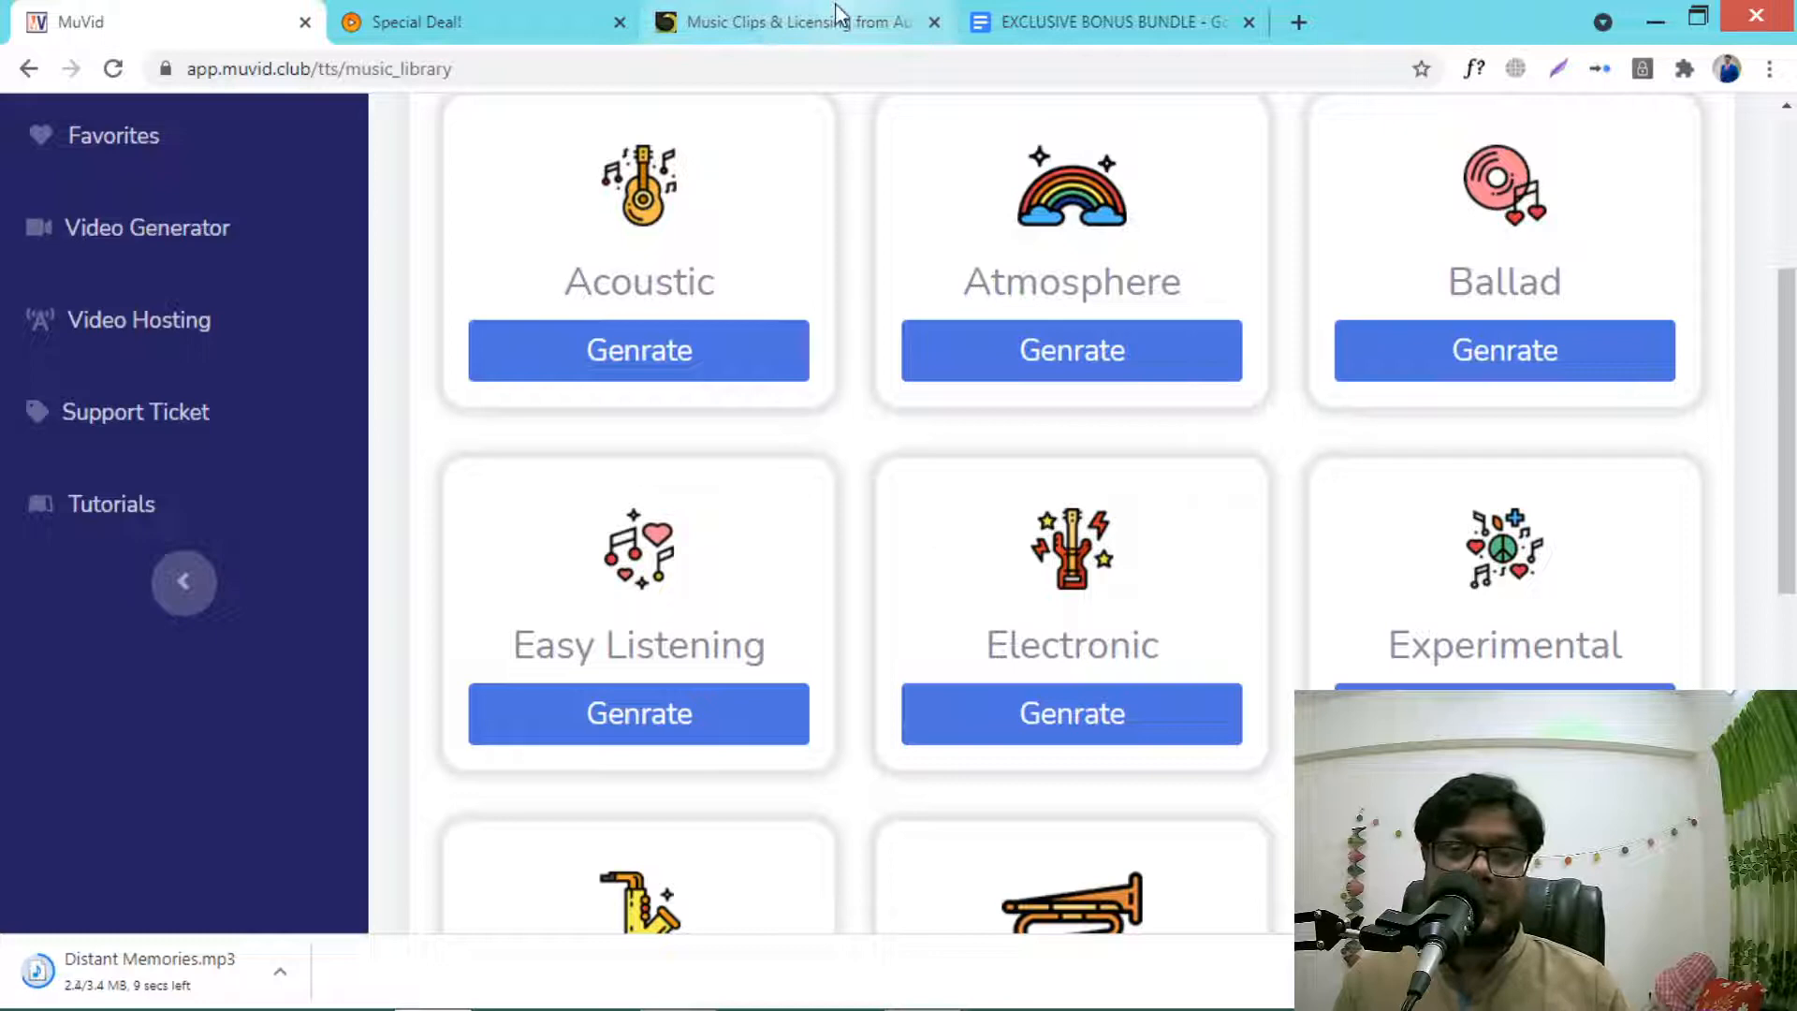
pyautogui.scroll(3)
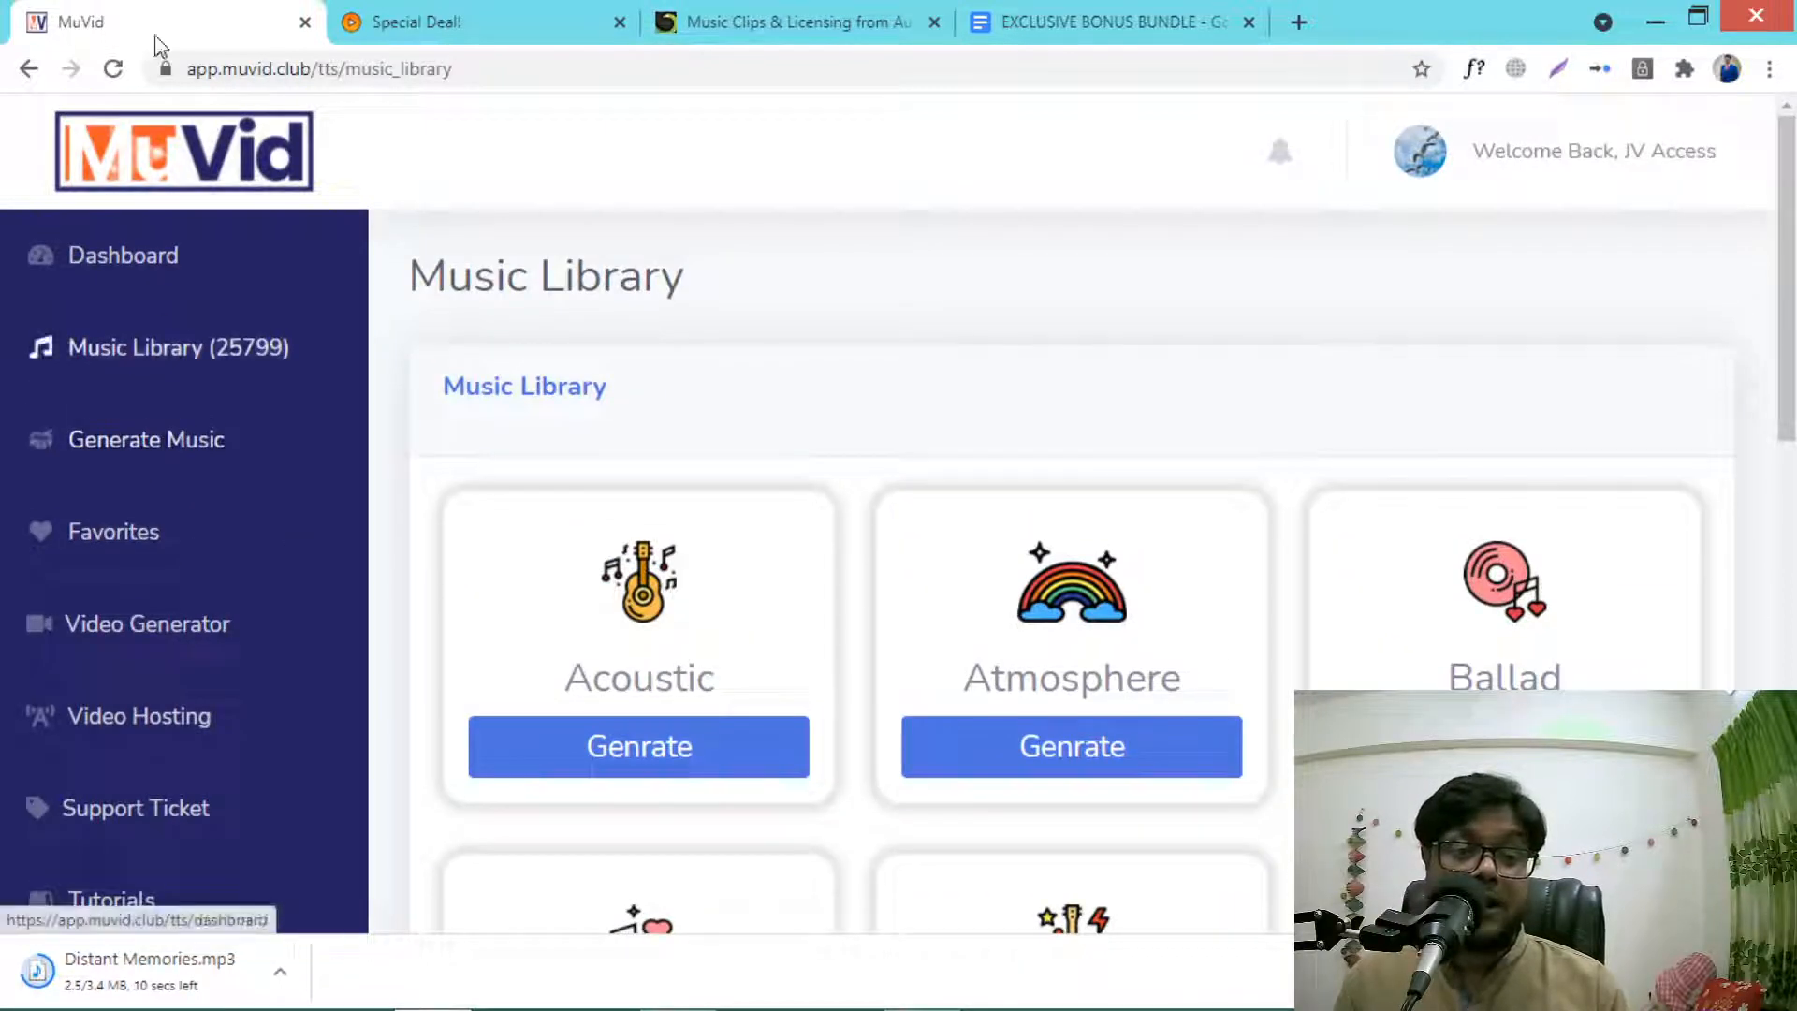
pyautogui.moveTo(146, 440)
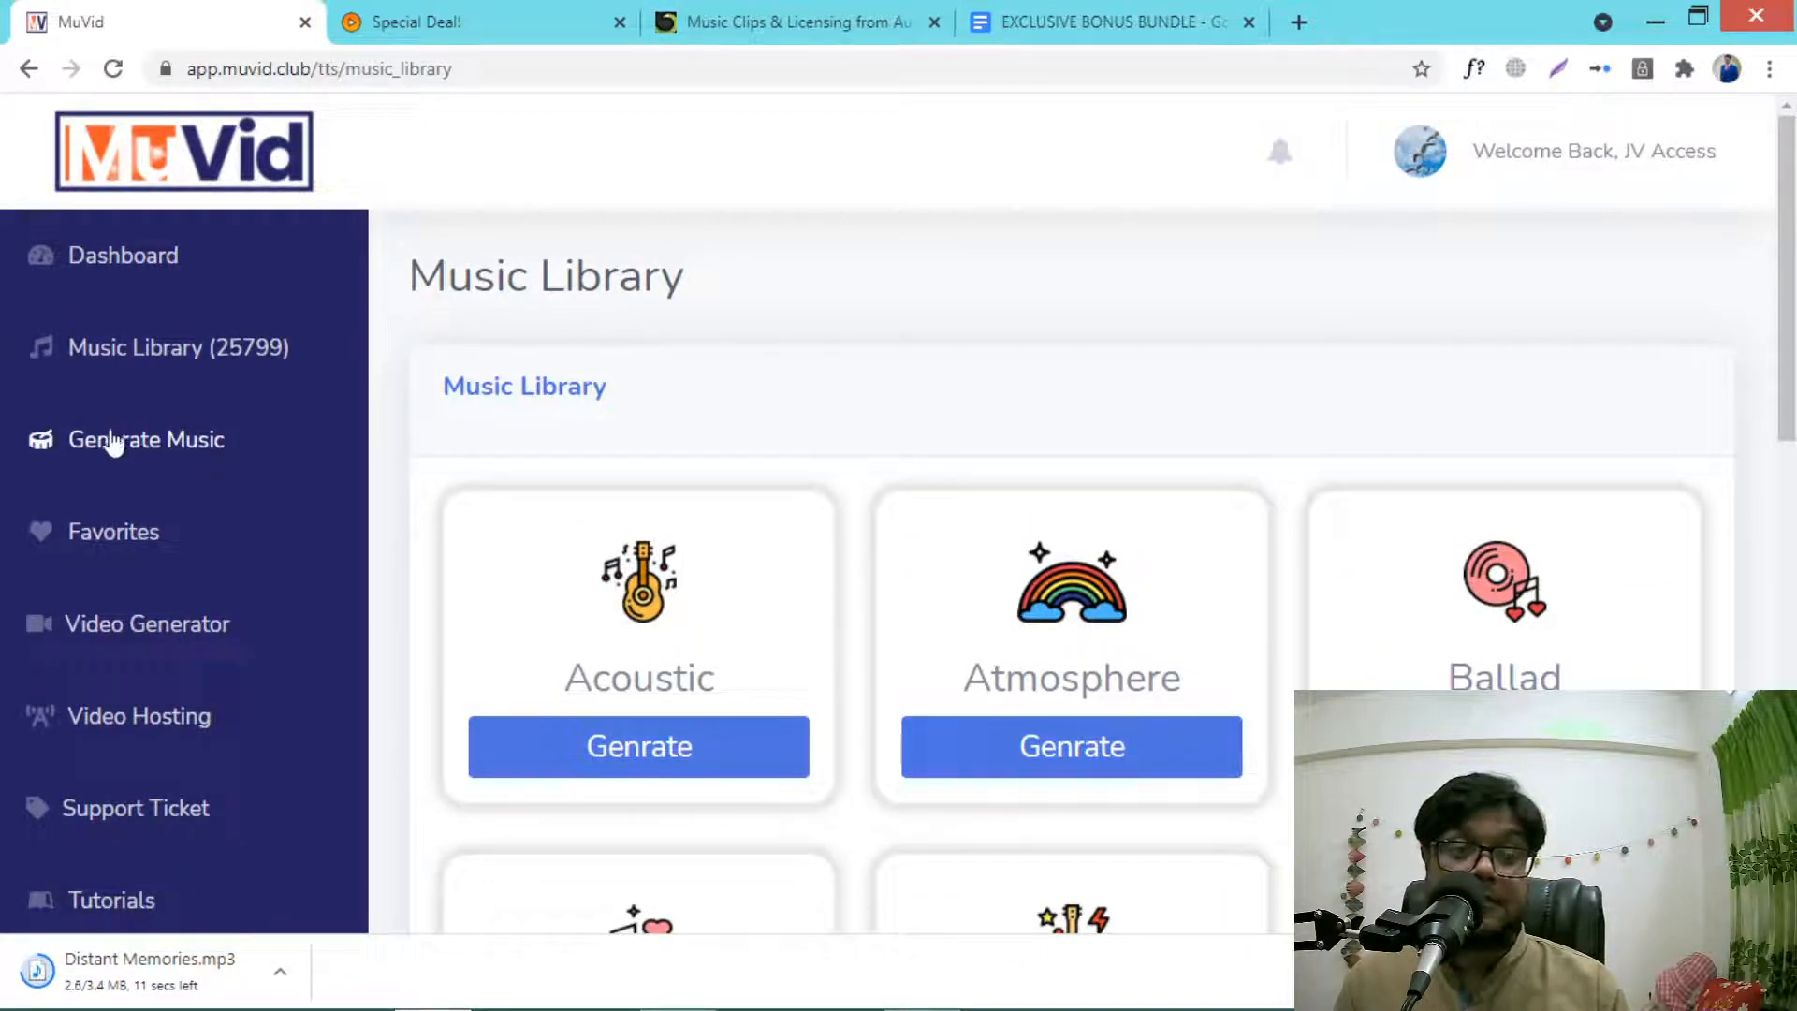
pyautogui.click(790, 22)
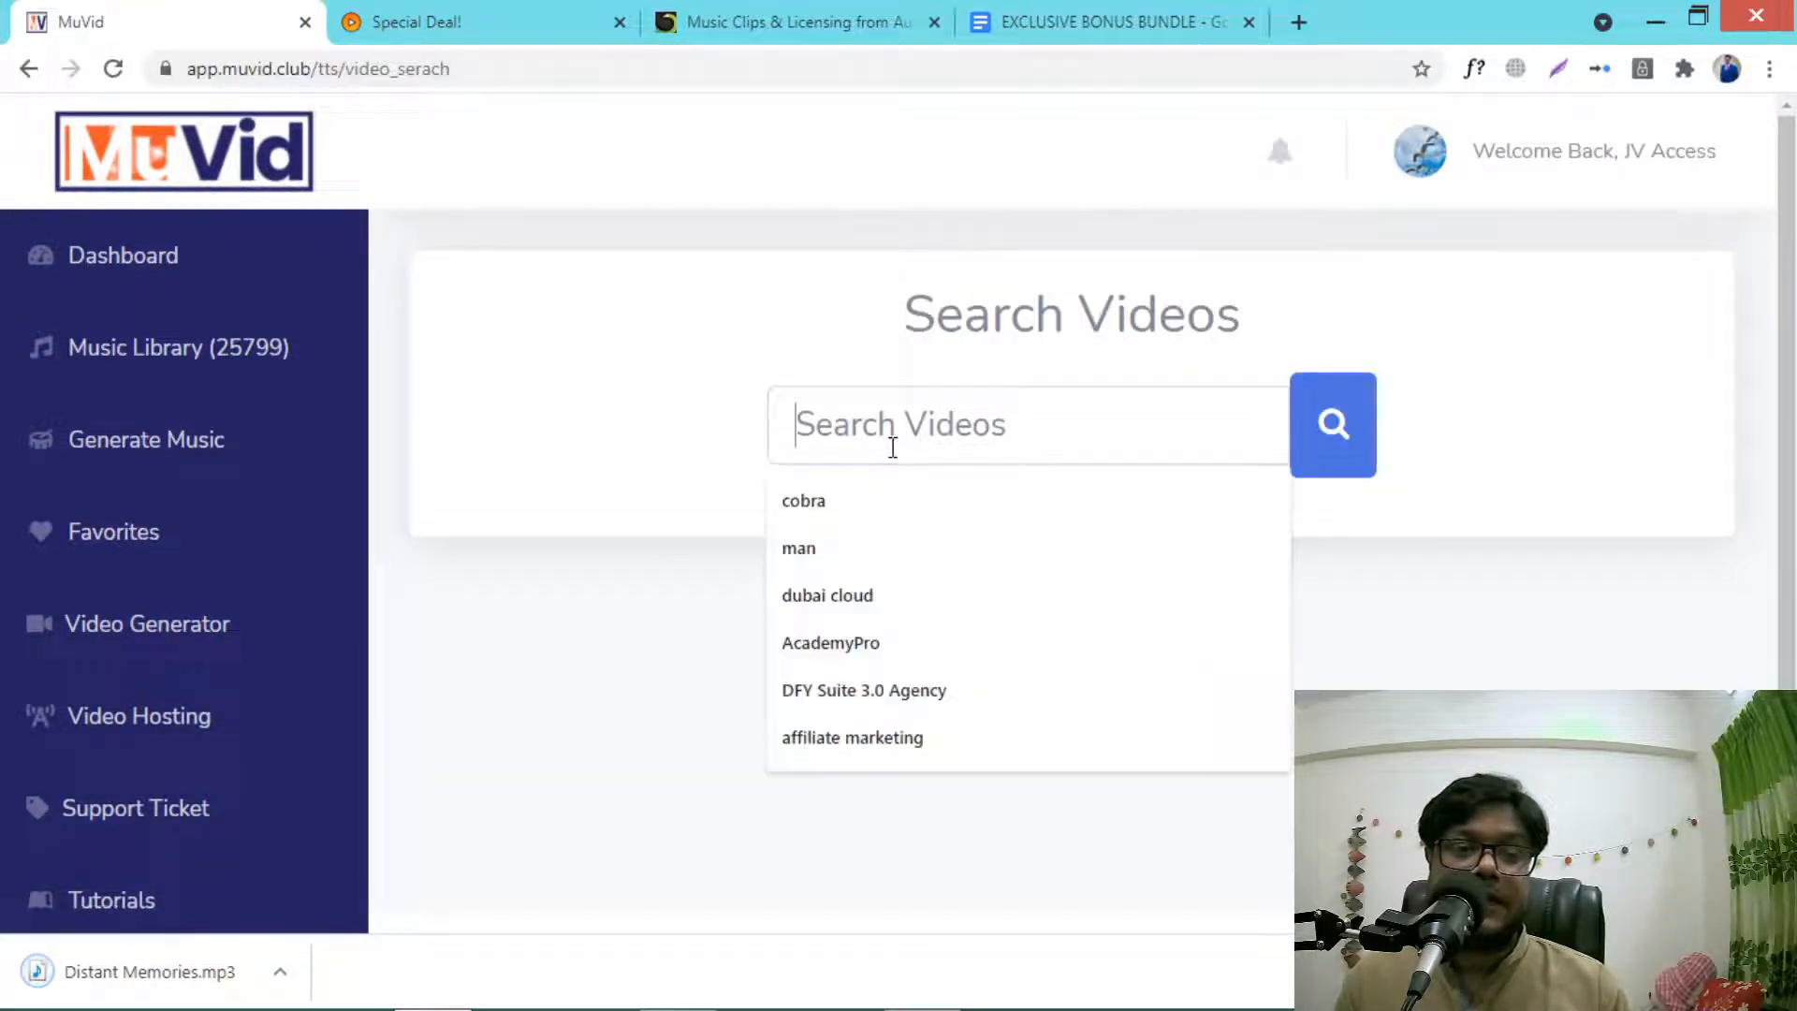
# Step: Search stock videos for 'dubai cloud', preview the street clip's download resolutions, then dismiss them
pyautogui.click(797, 549)
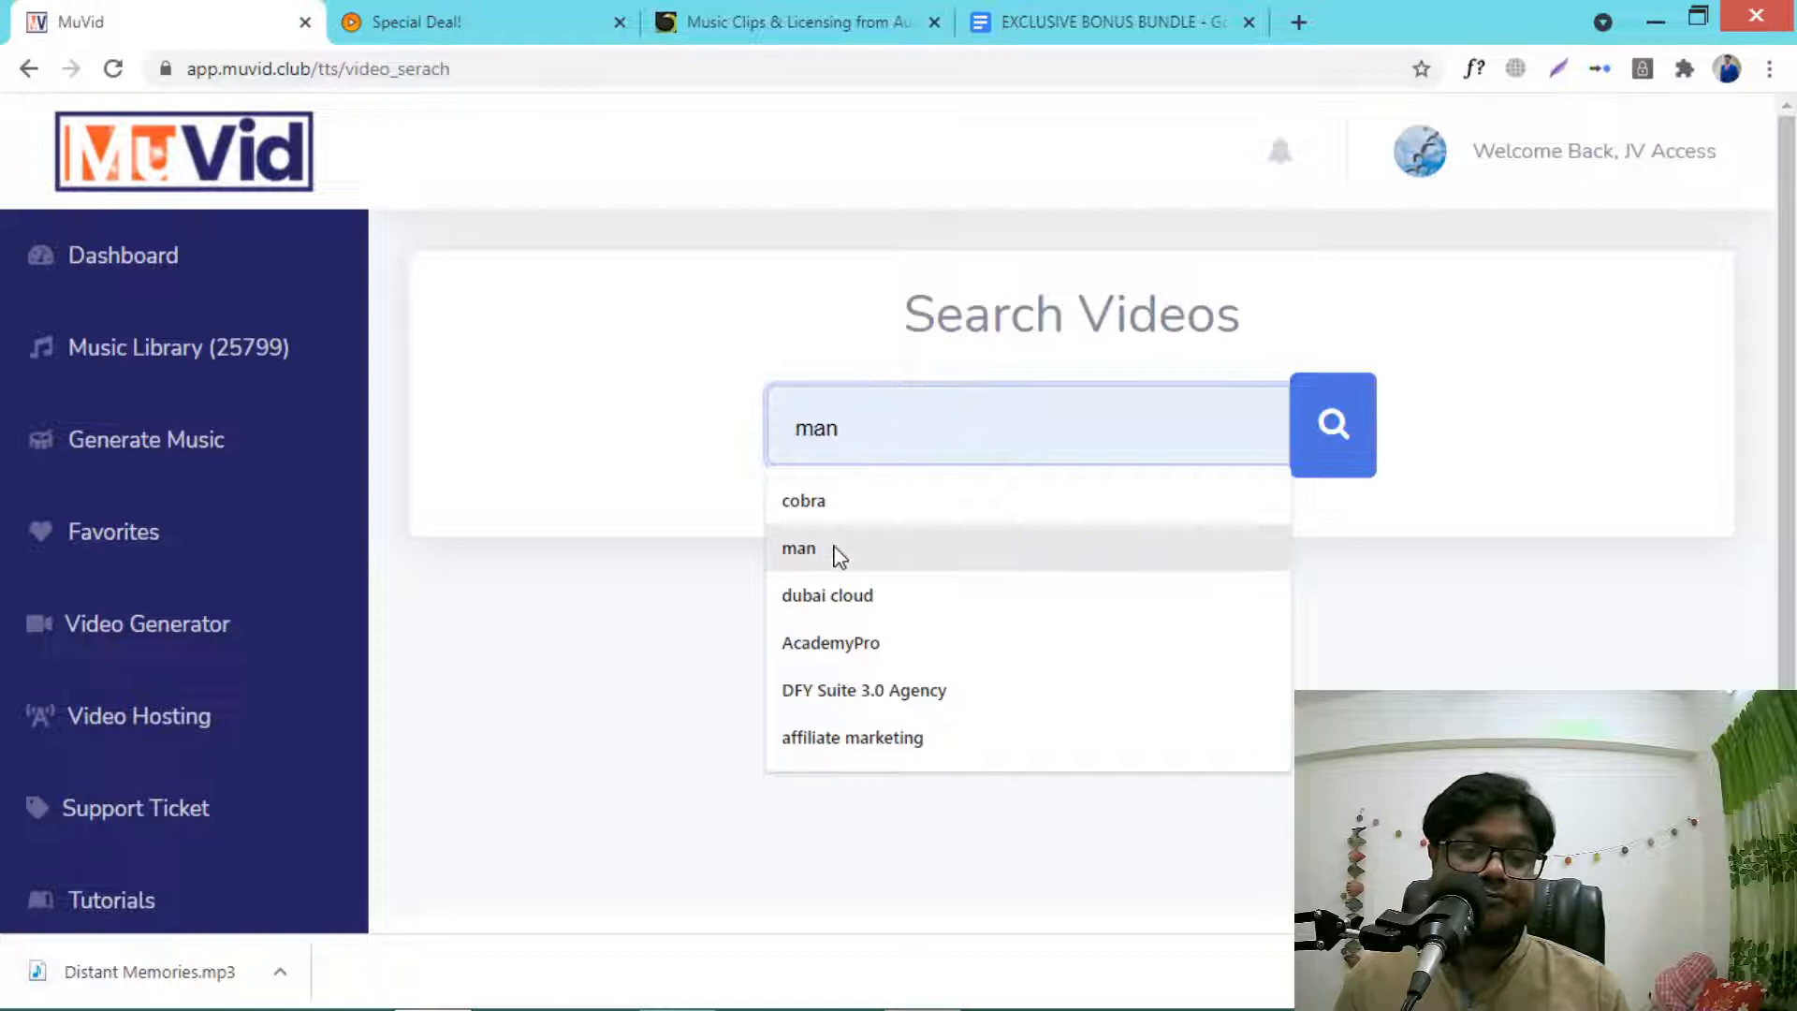
pyautogui.click(825, 595)
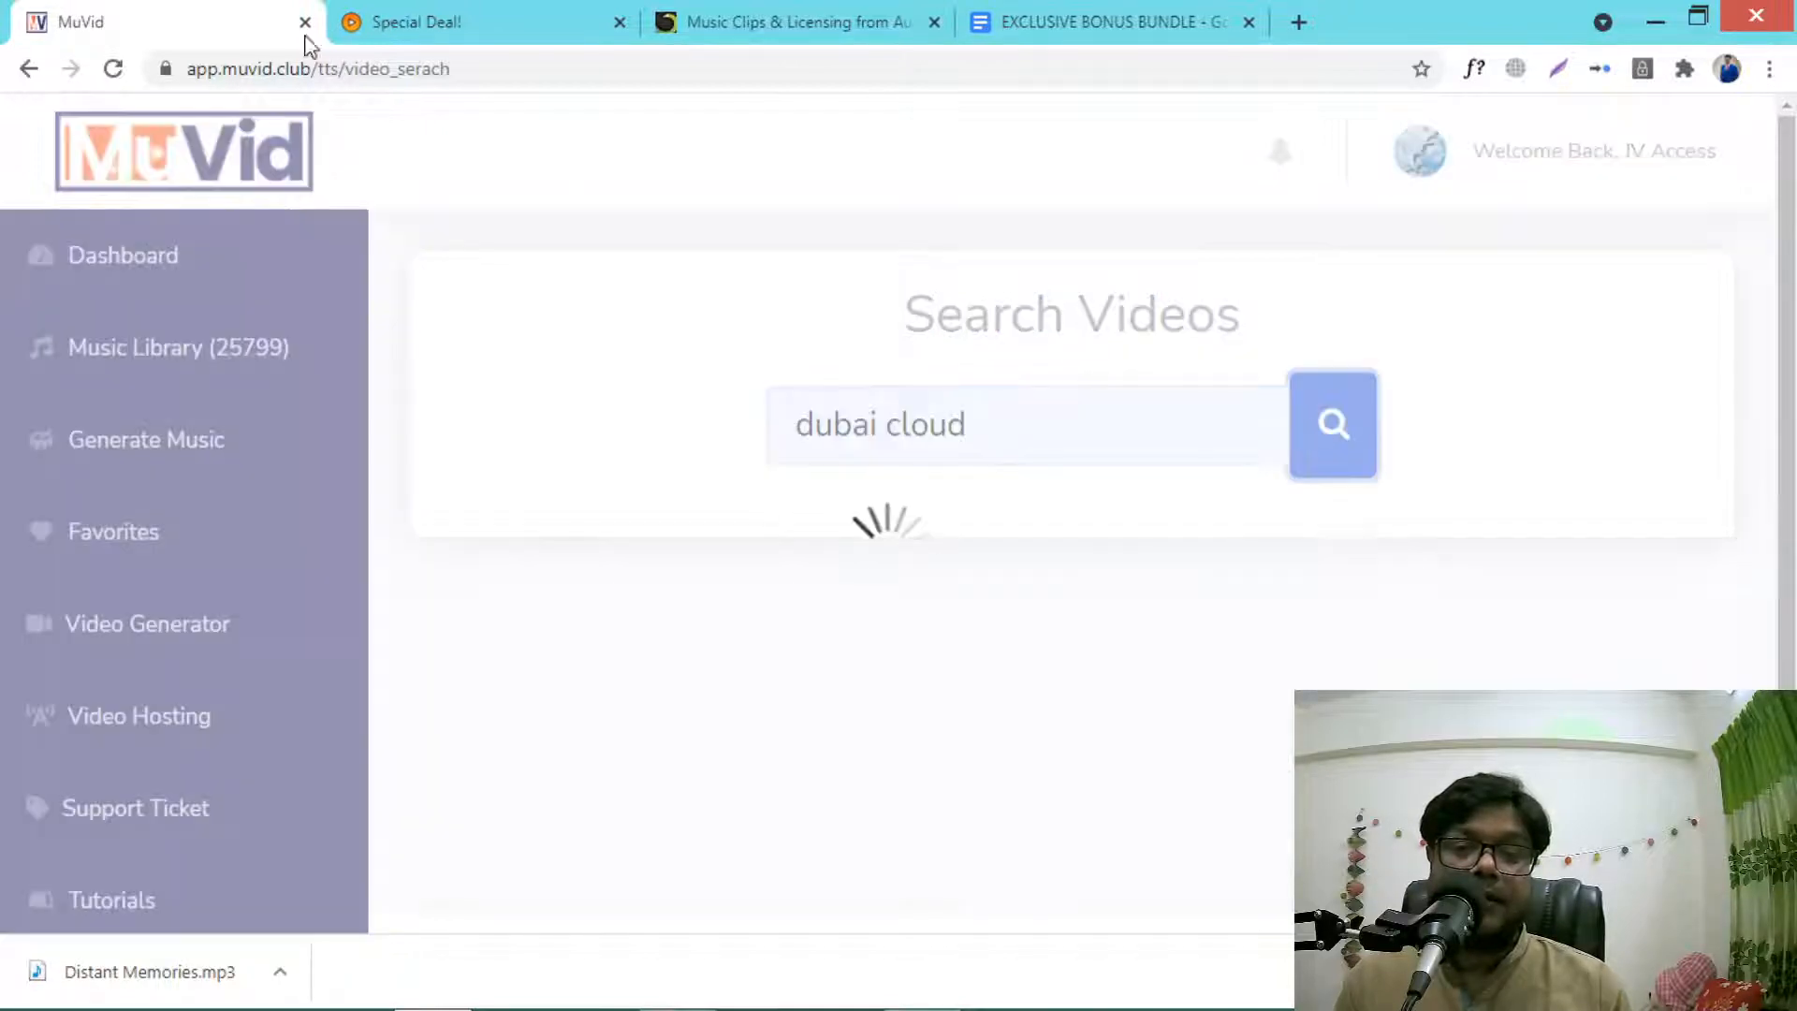
pyautogui.click(1331, 423)
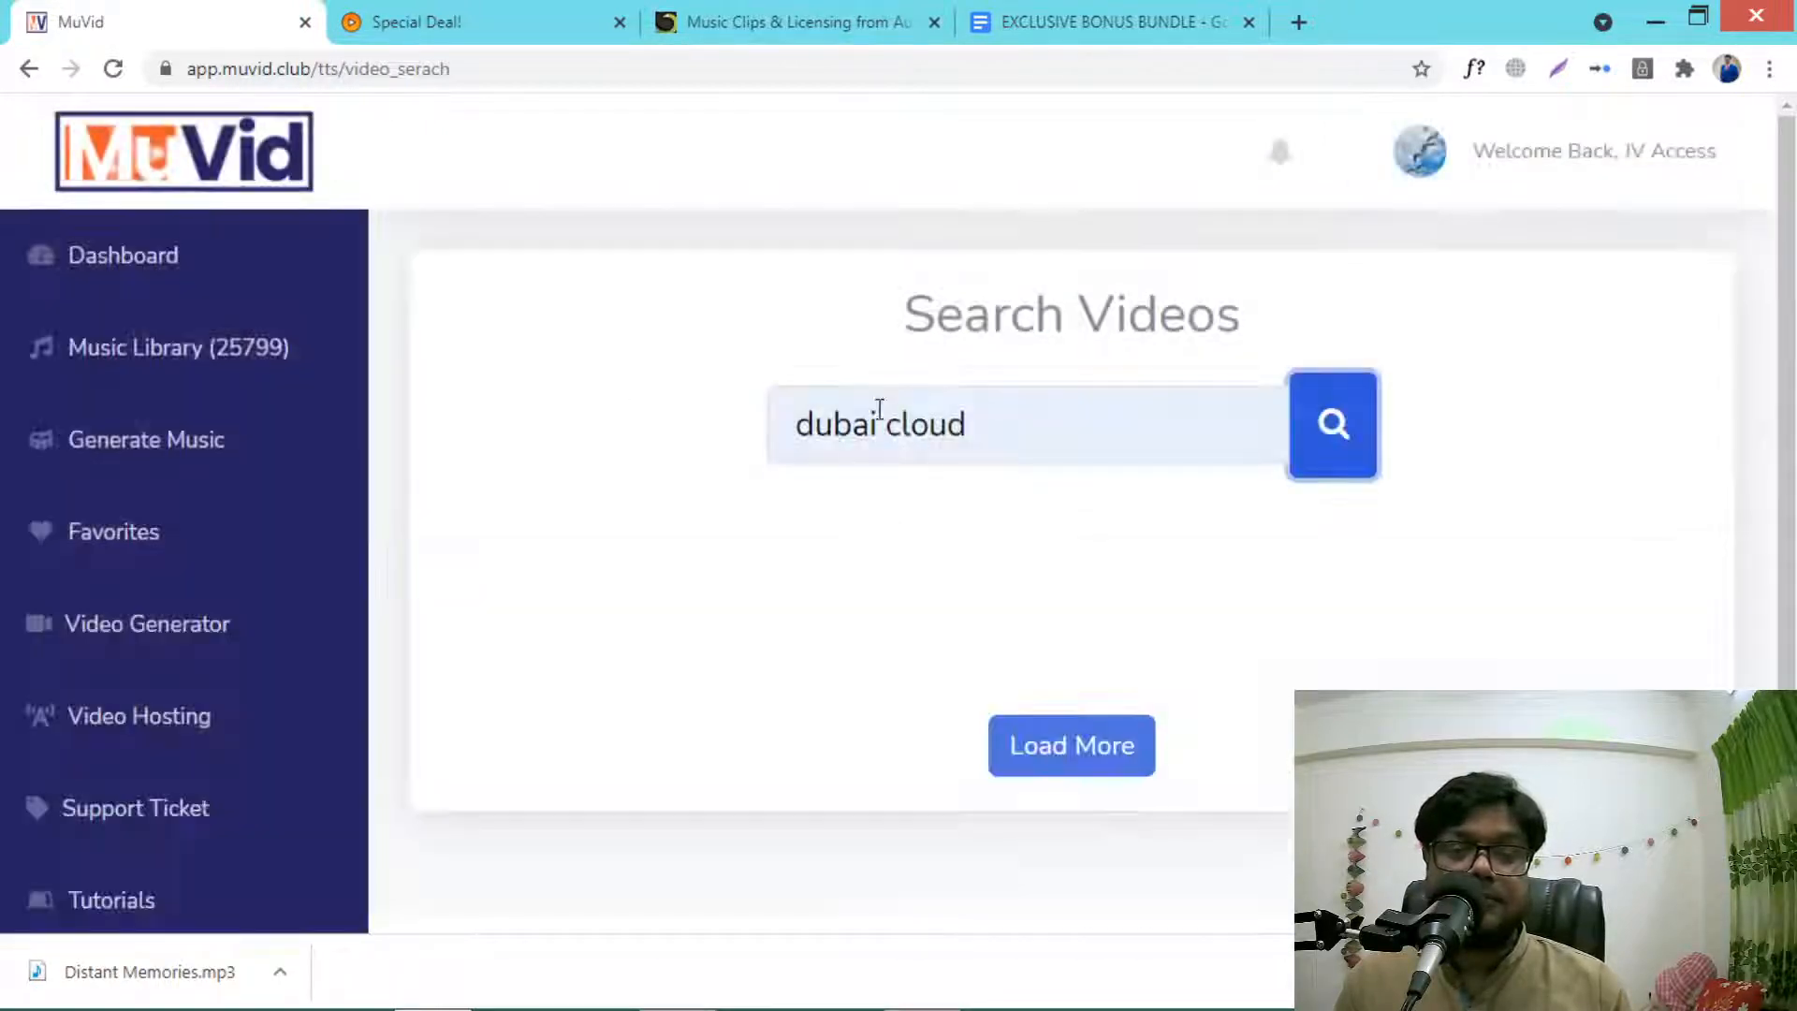
pyautogui.click(1330, 423)
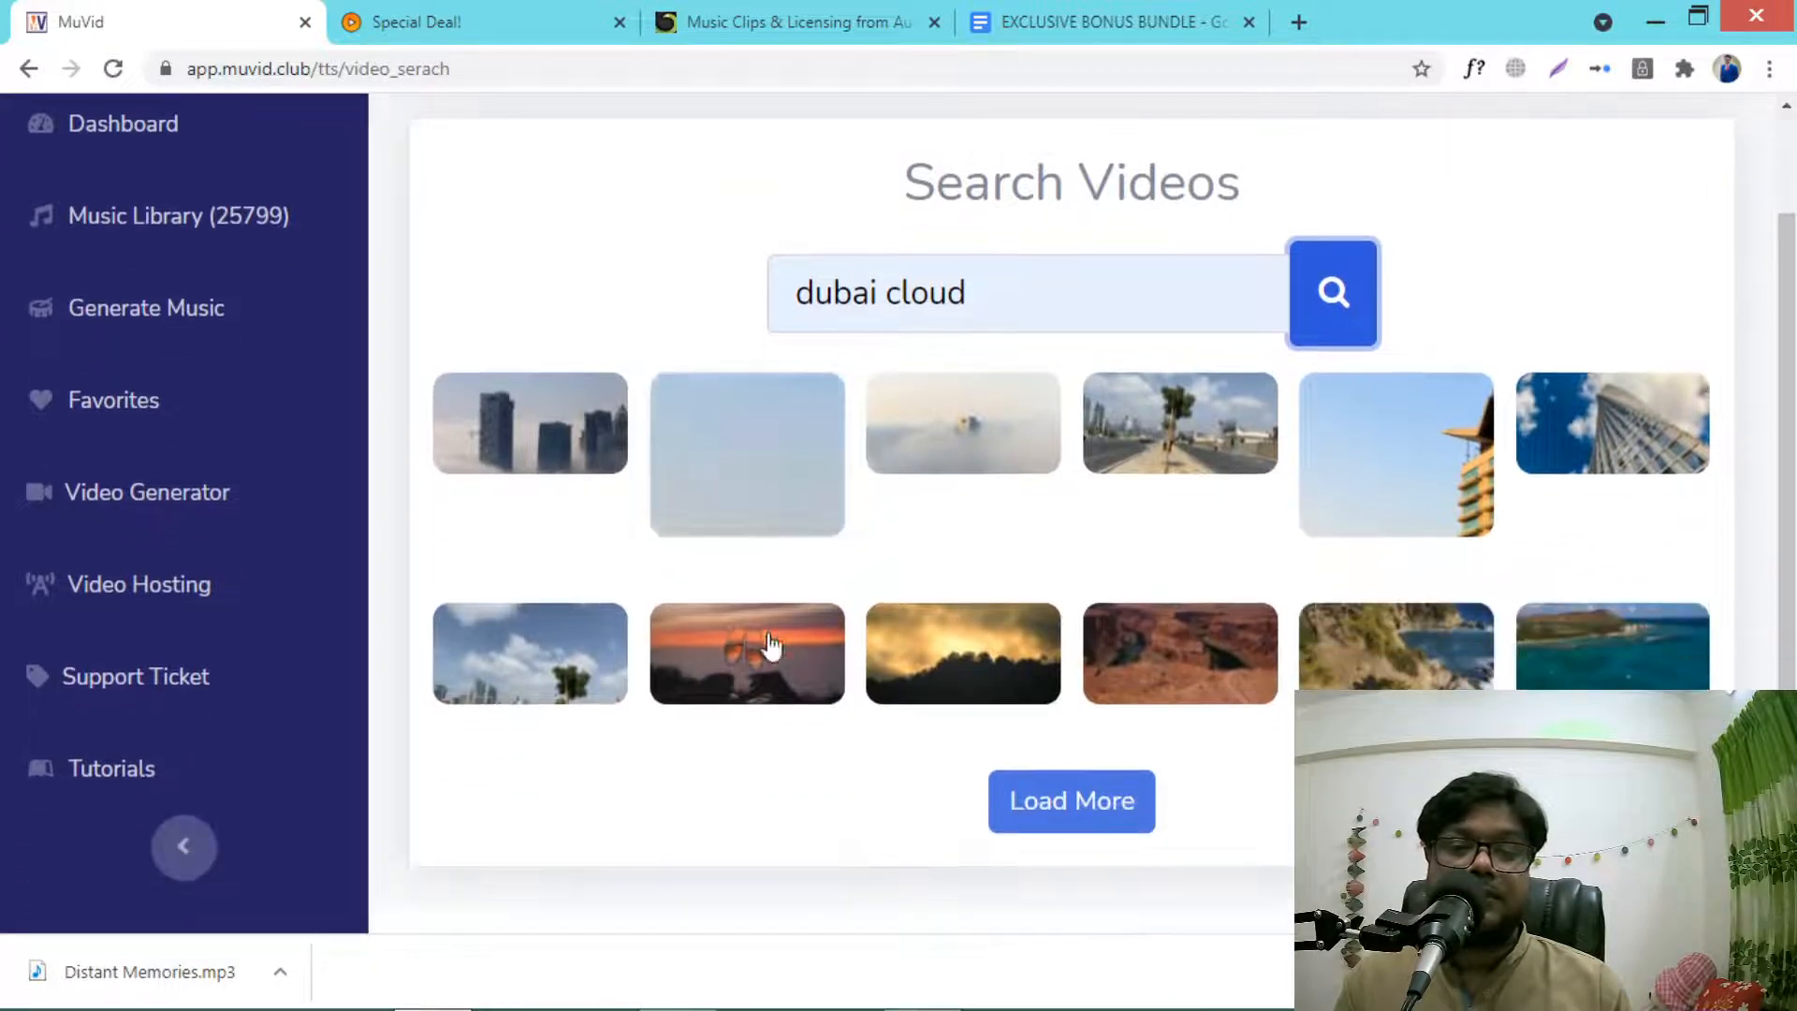
pyautogui.click(747, 653)
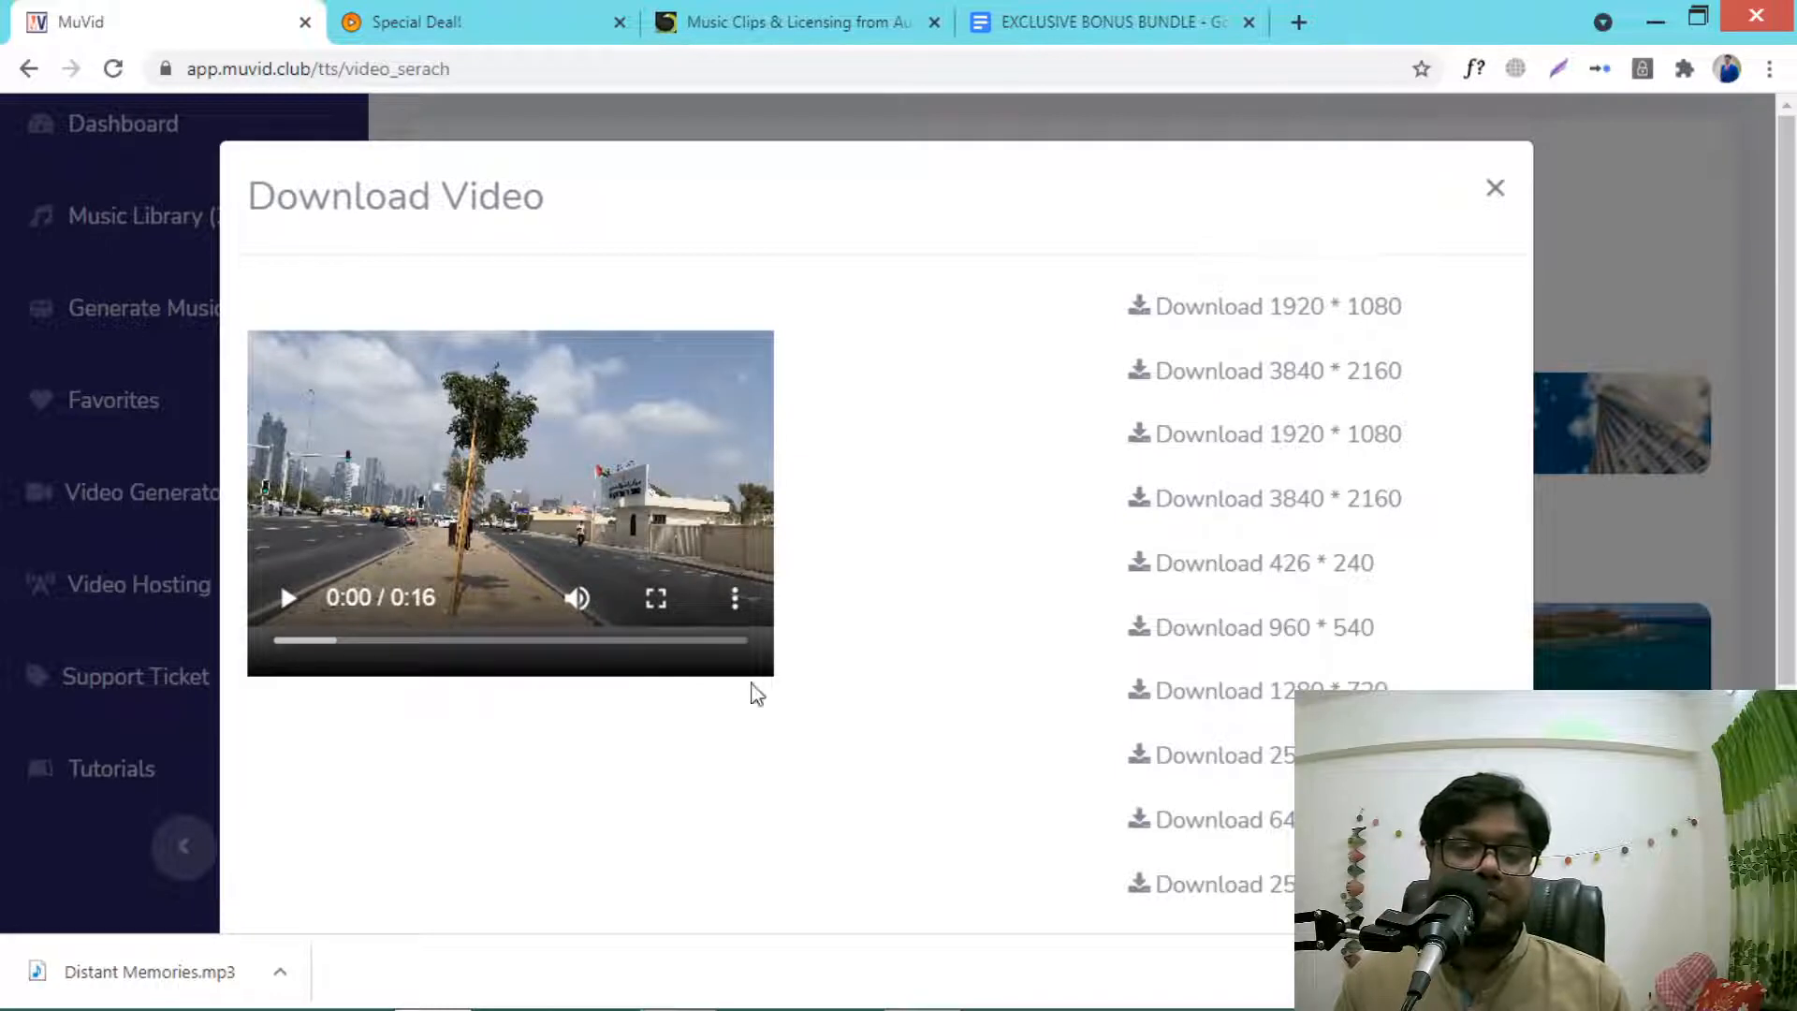
pyautogui.moveTo(1495, 187)
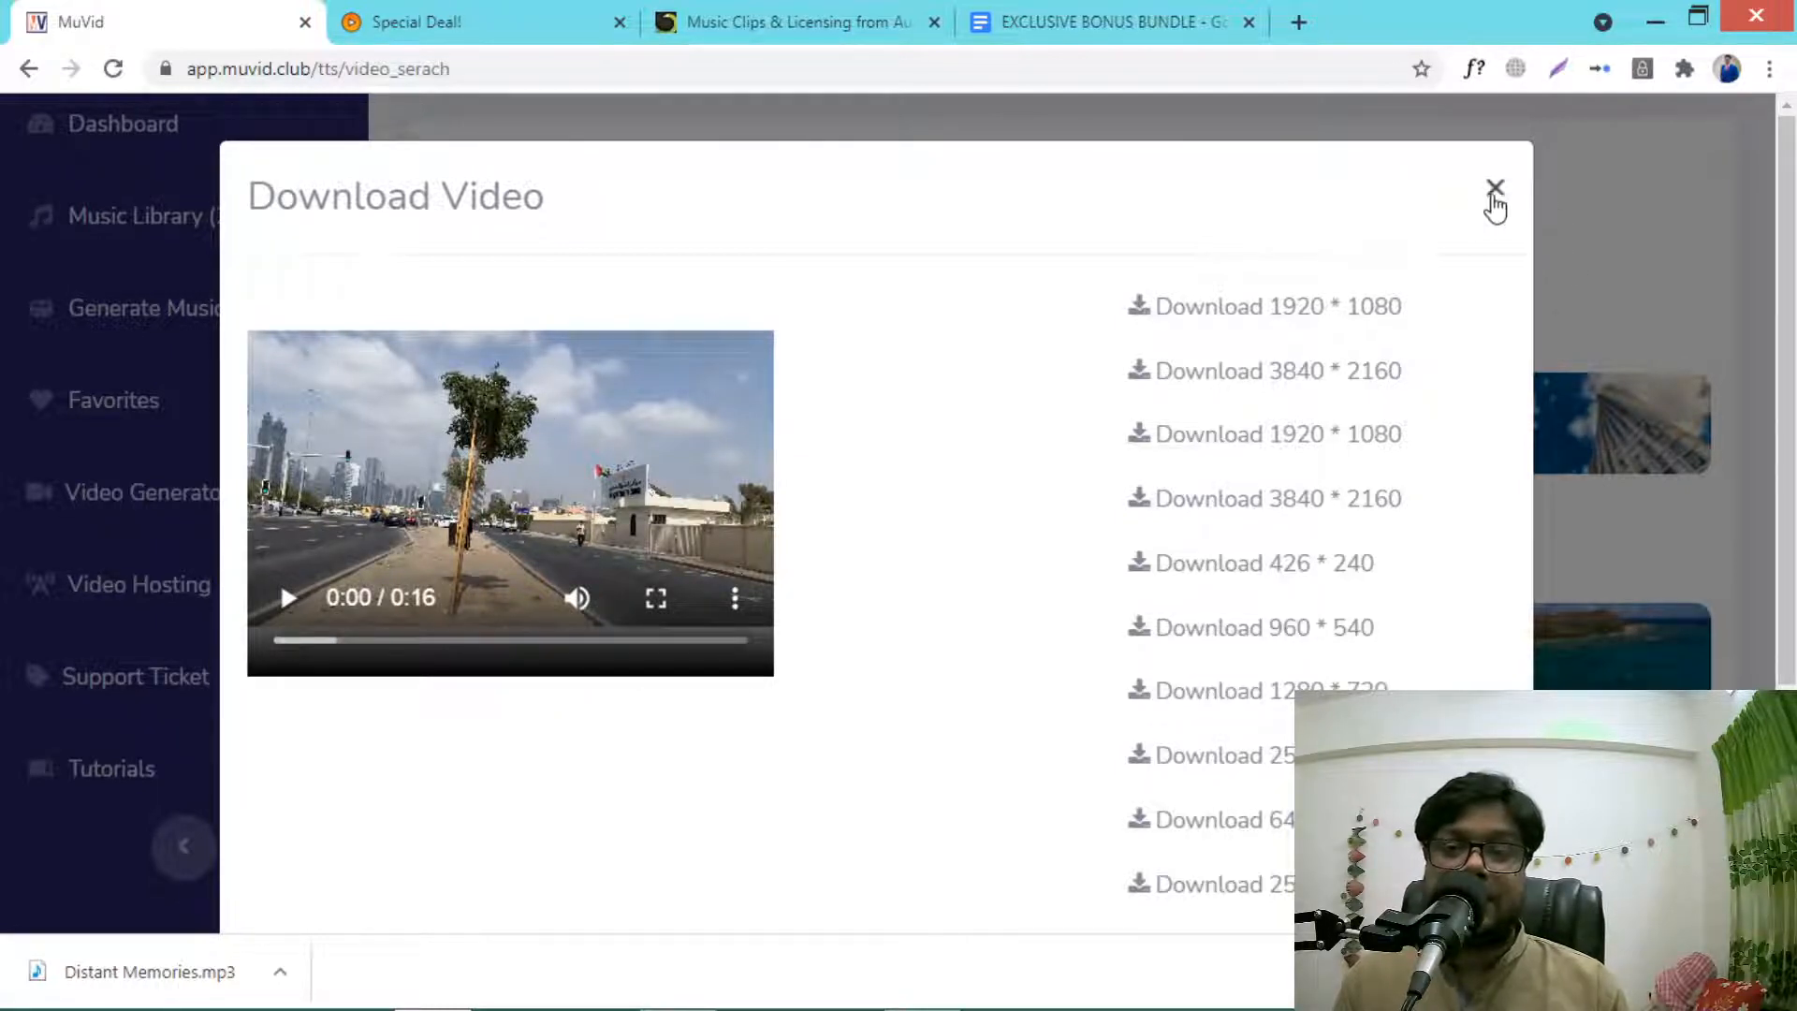
pyautogui.click(1493, 187)
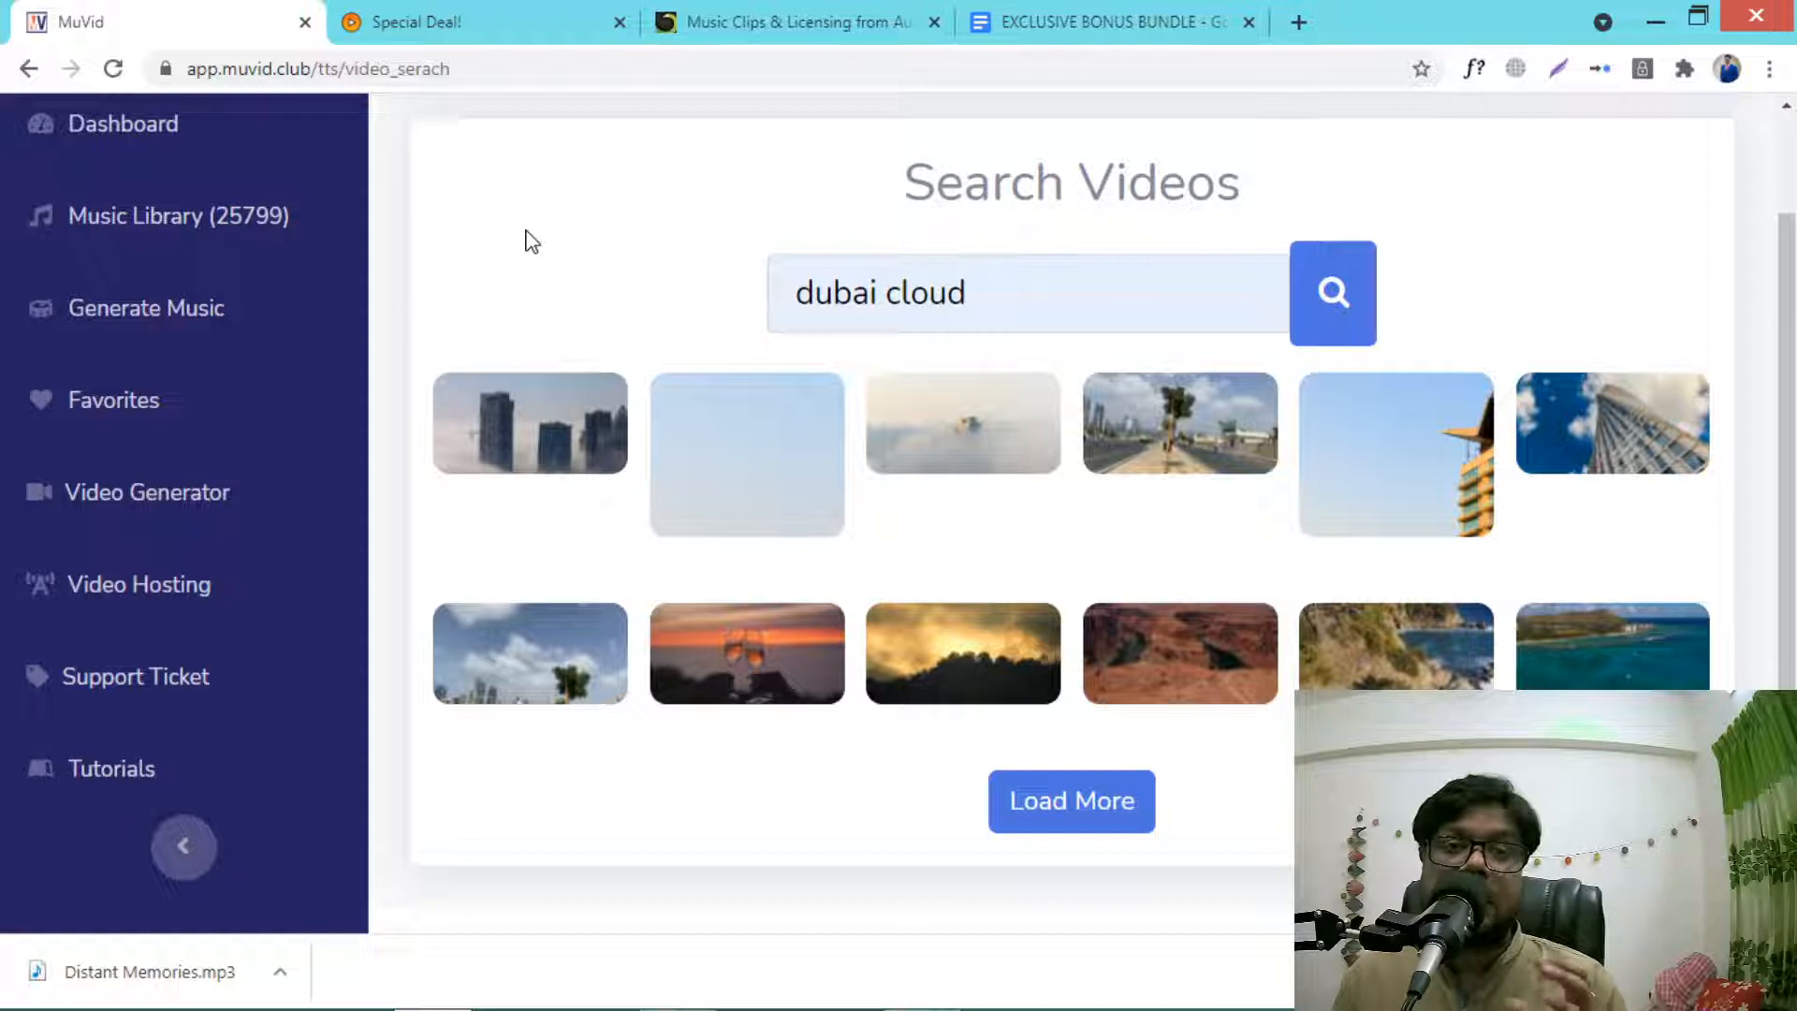
pyautogui.moveTo(105, 595)
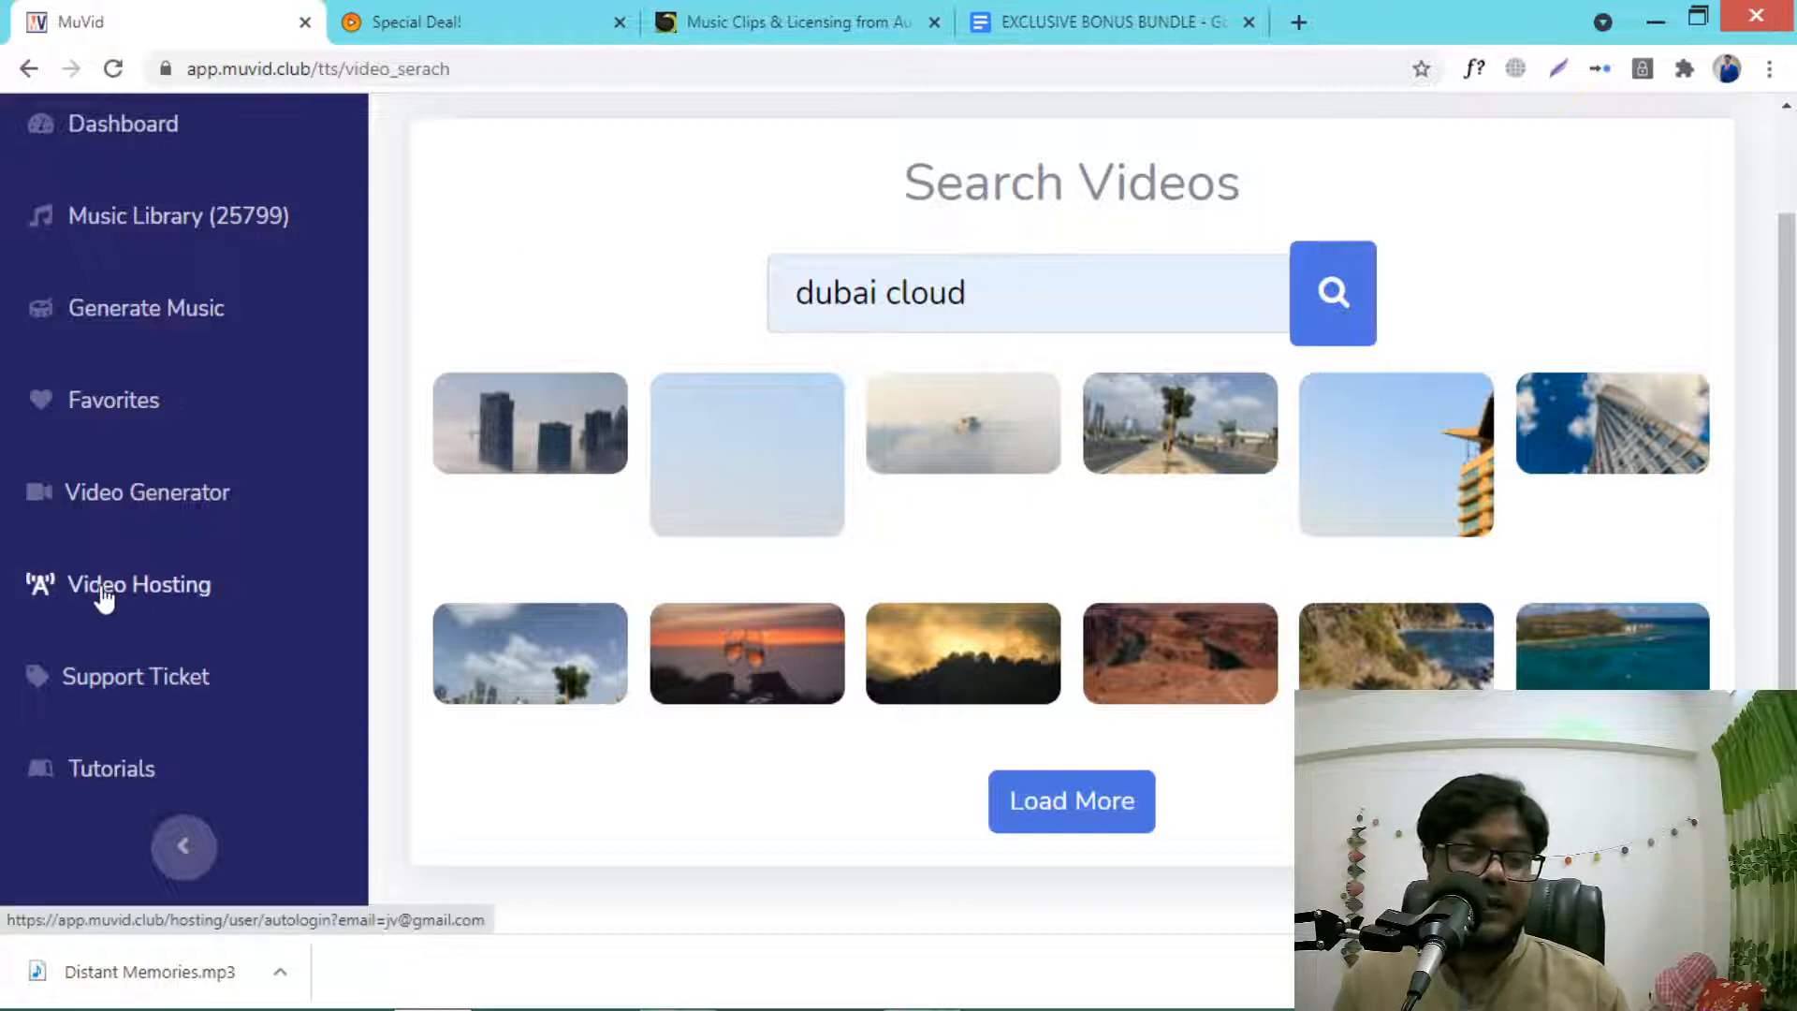
# Step: Go to the video hosting dashboard's Upload Your Videos page accepting mp4 and webm files
pyautogui.click(141, 584)
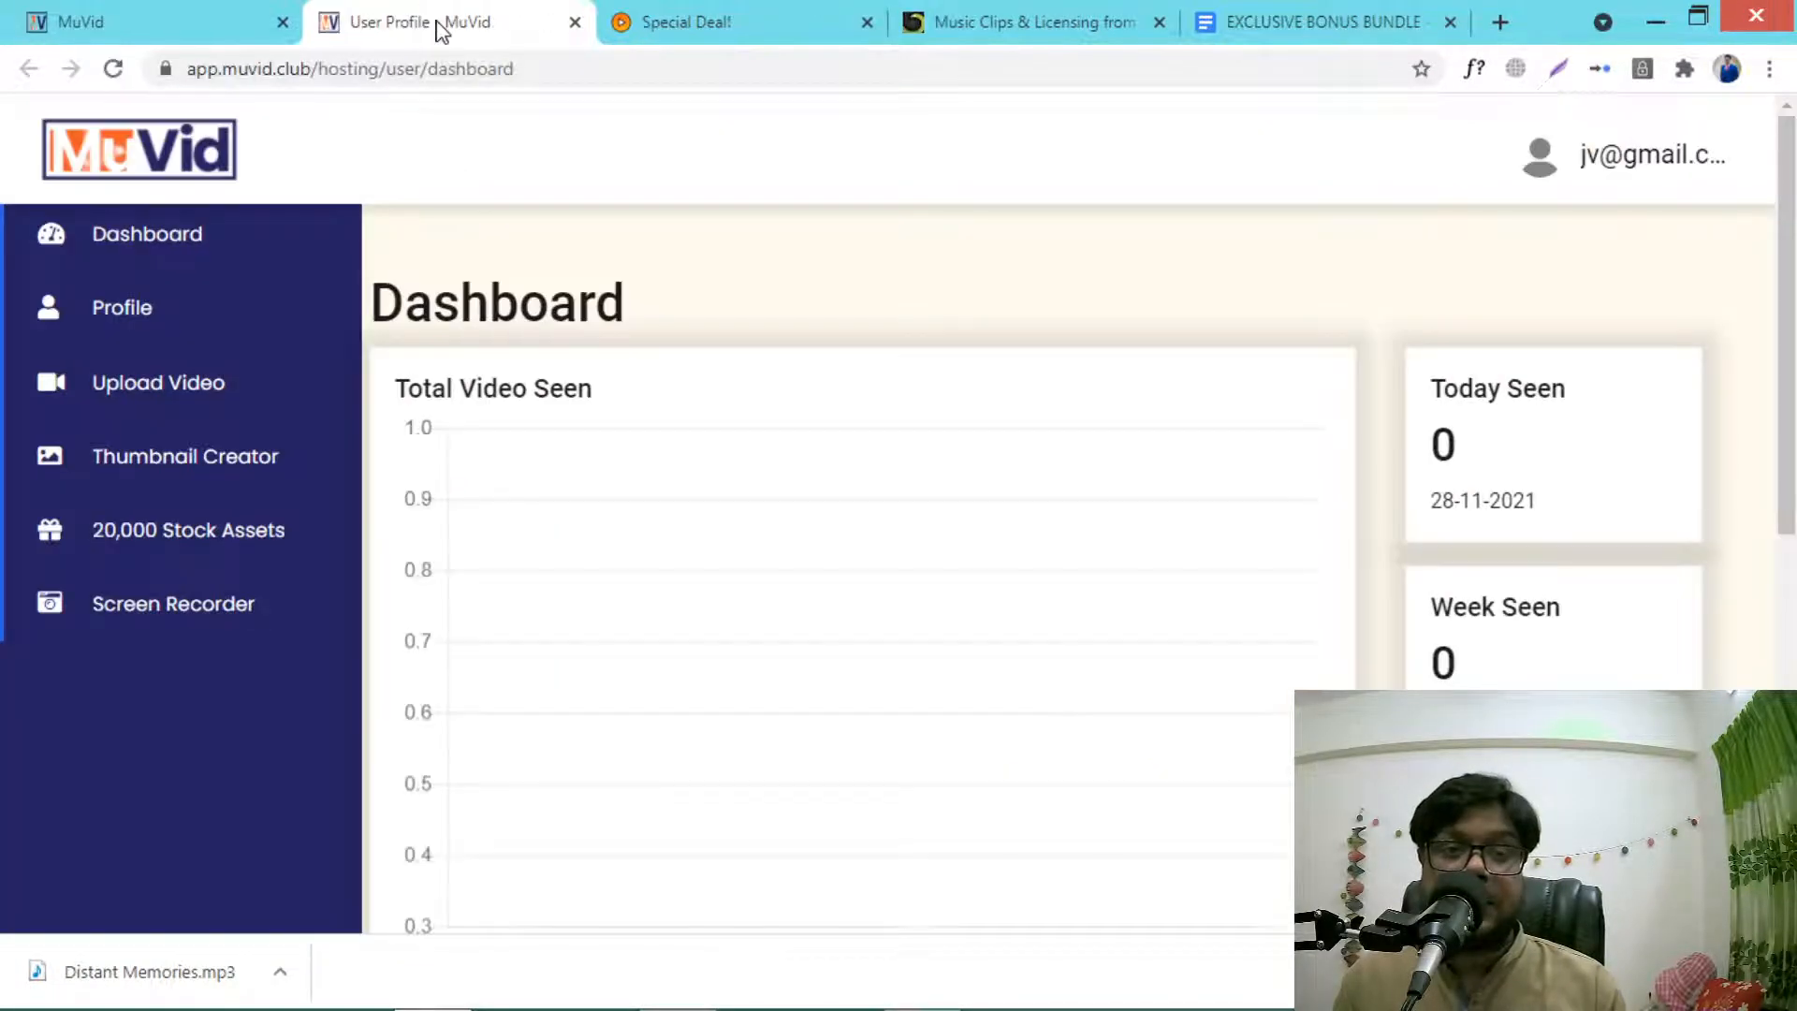
pyautogui.moveTo(150, 401)
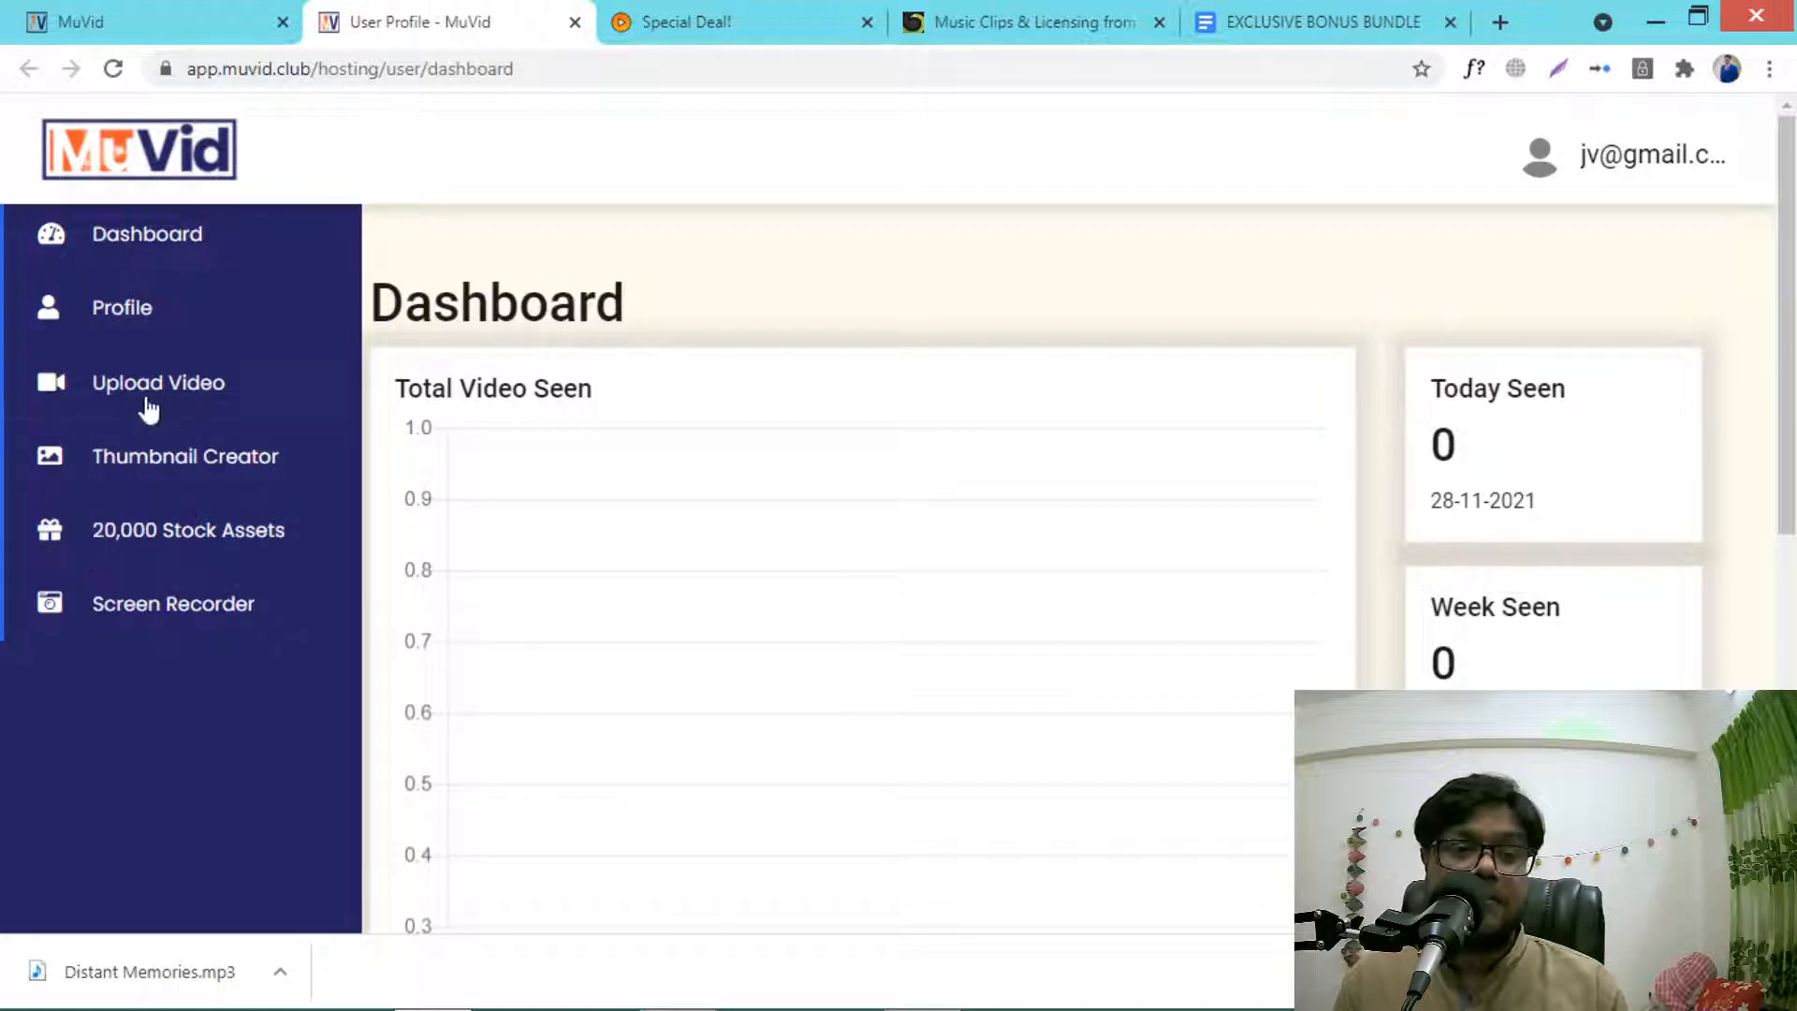
pyautogui.moveTo(157, 382)
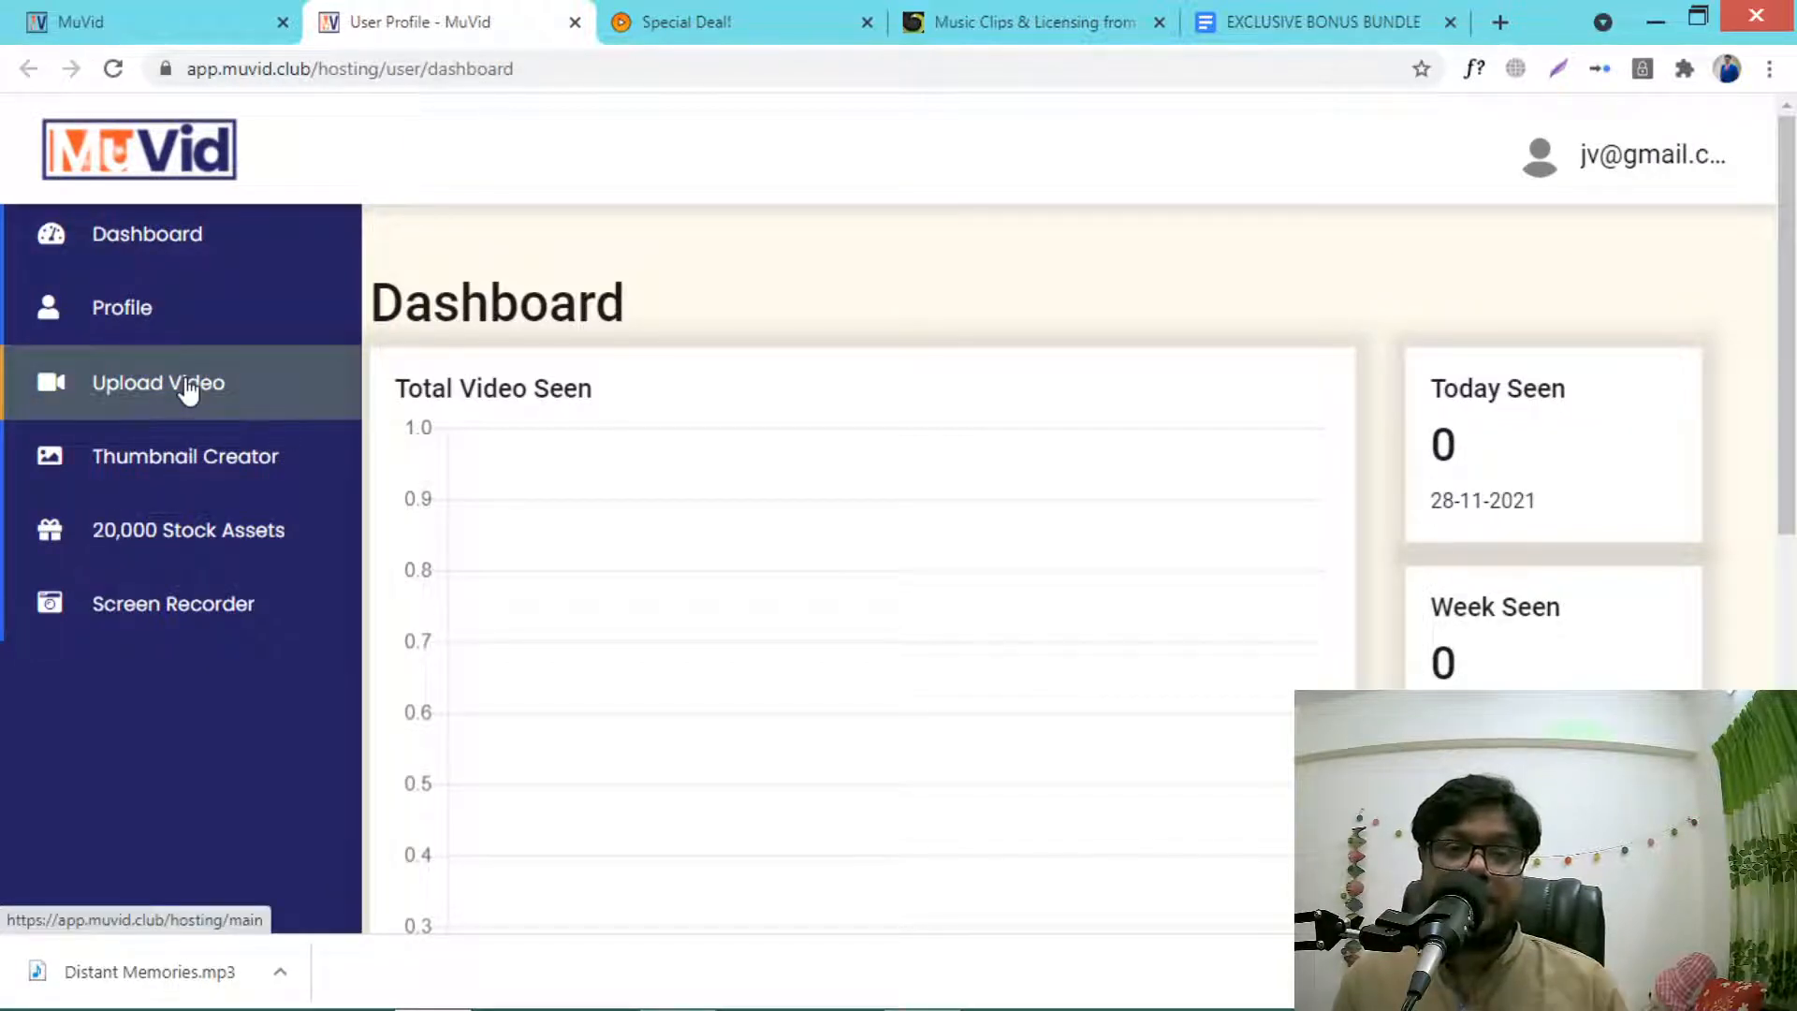
pyautogui.moveTo(185, 457)
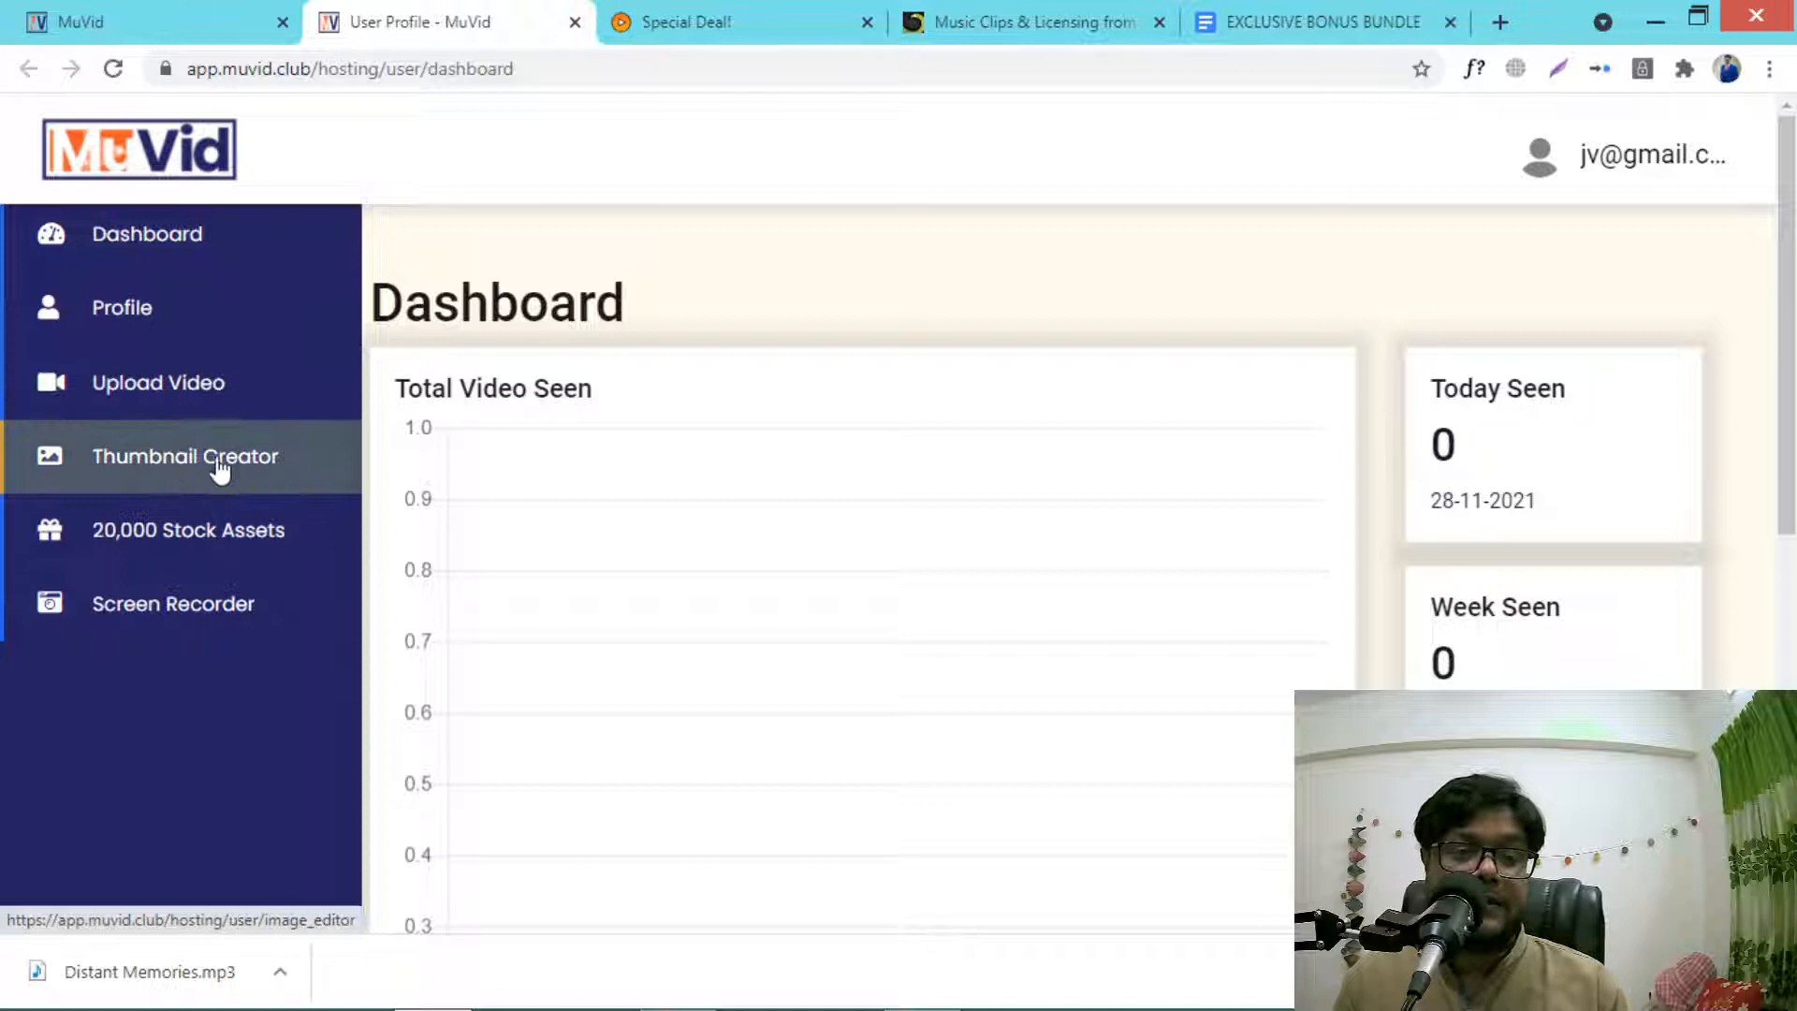
pyautogui.click(157, 382)
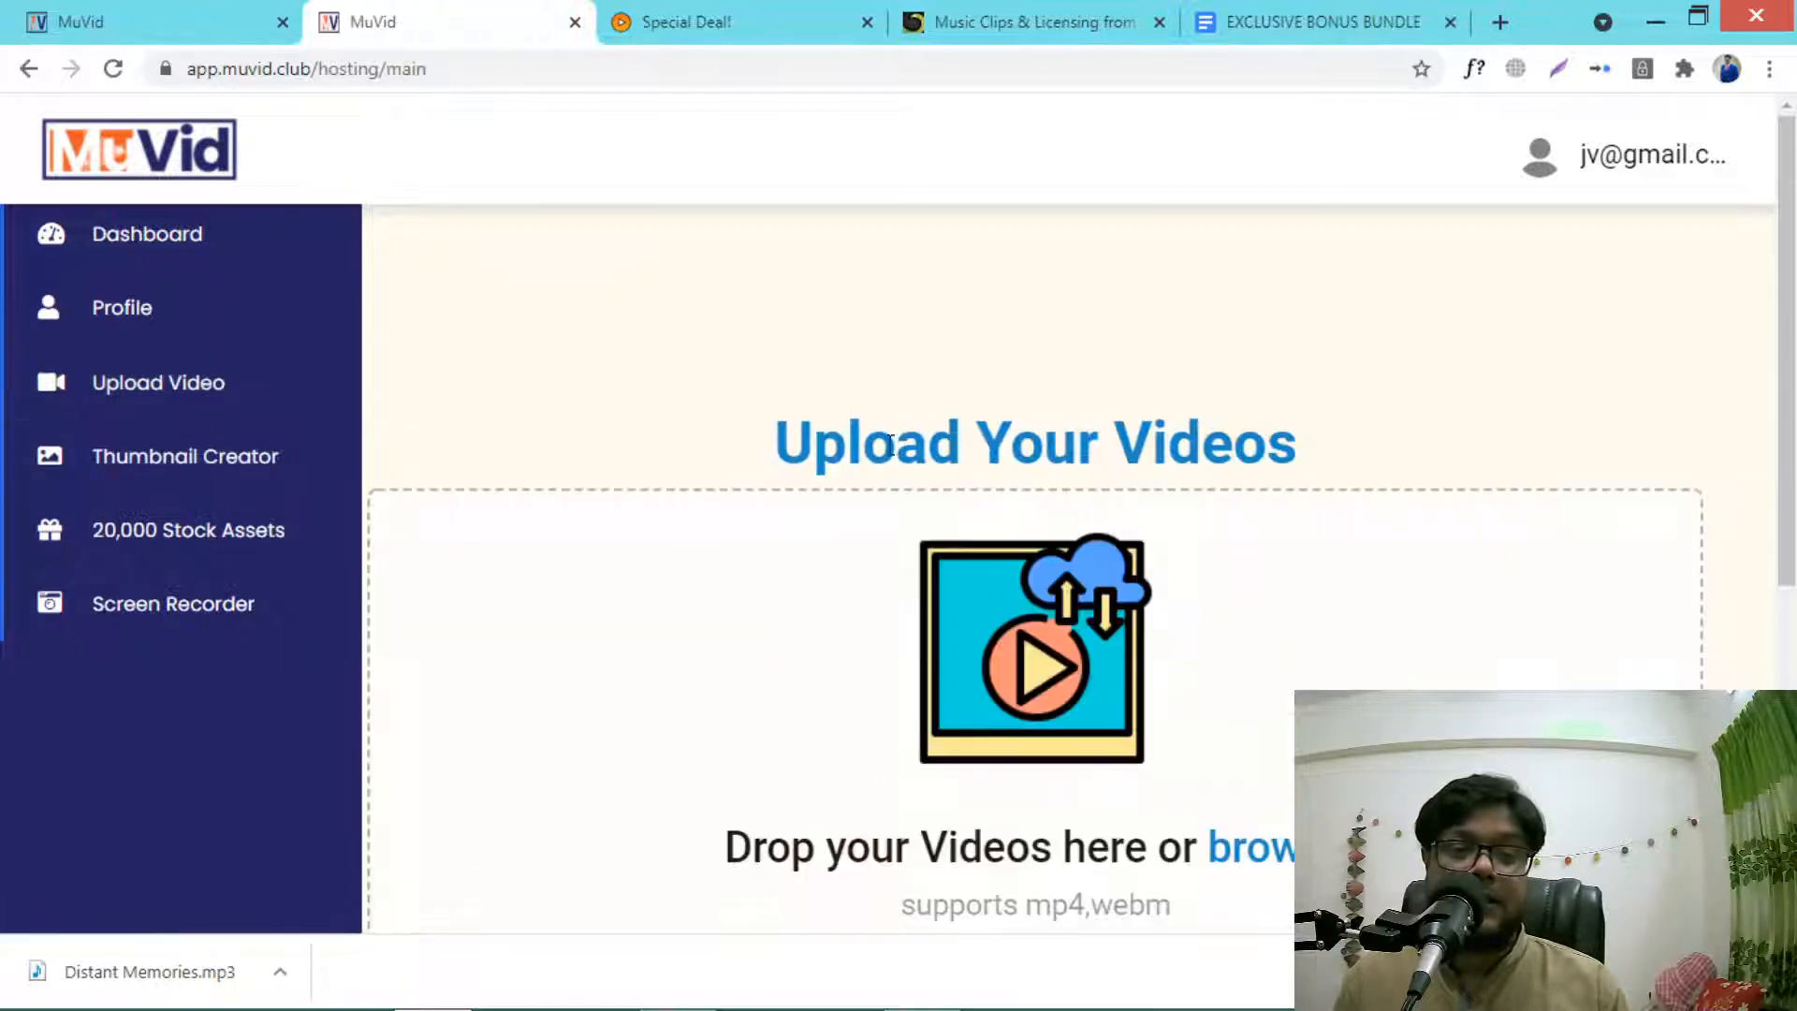
pyautogui.scroll(3)
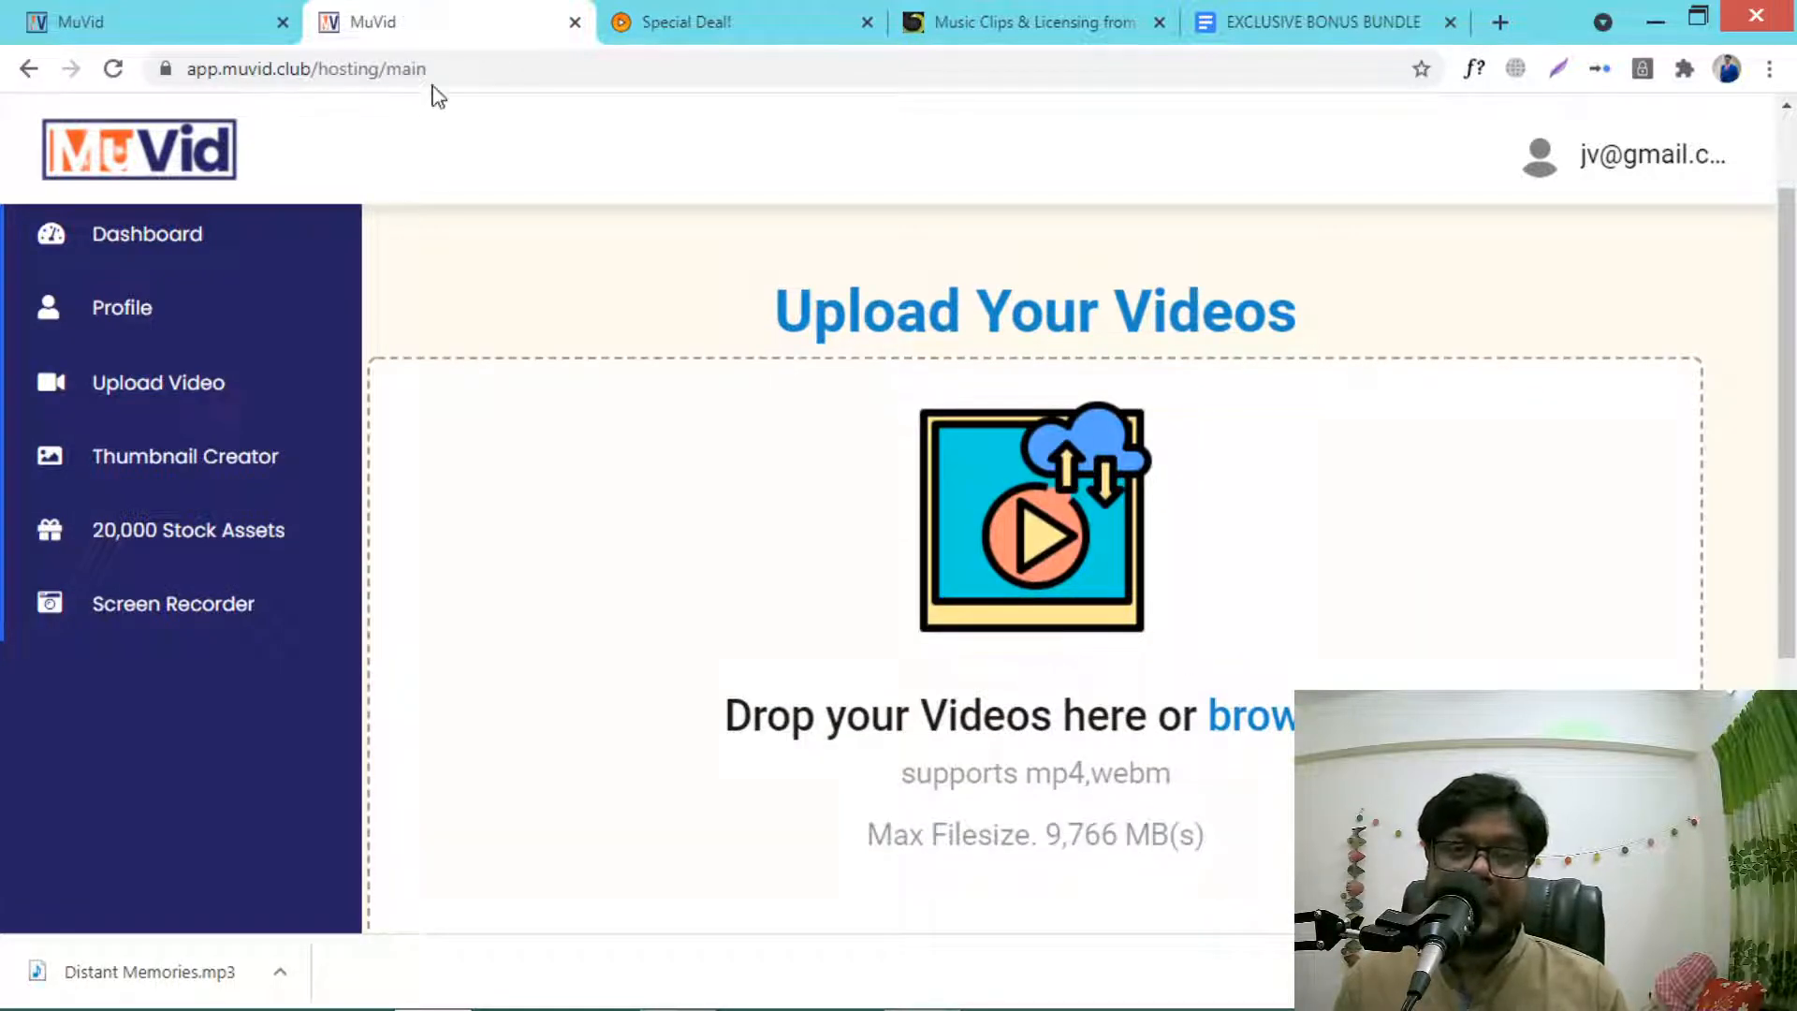
pyautogui.moveTo(906, 517)
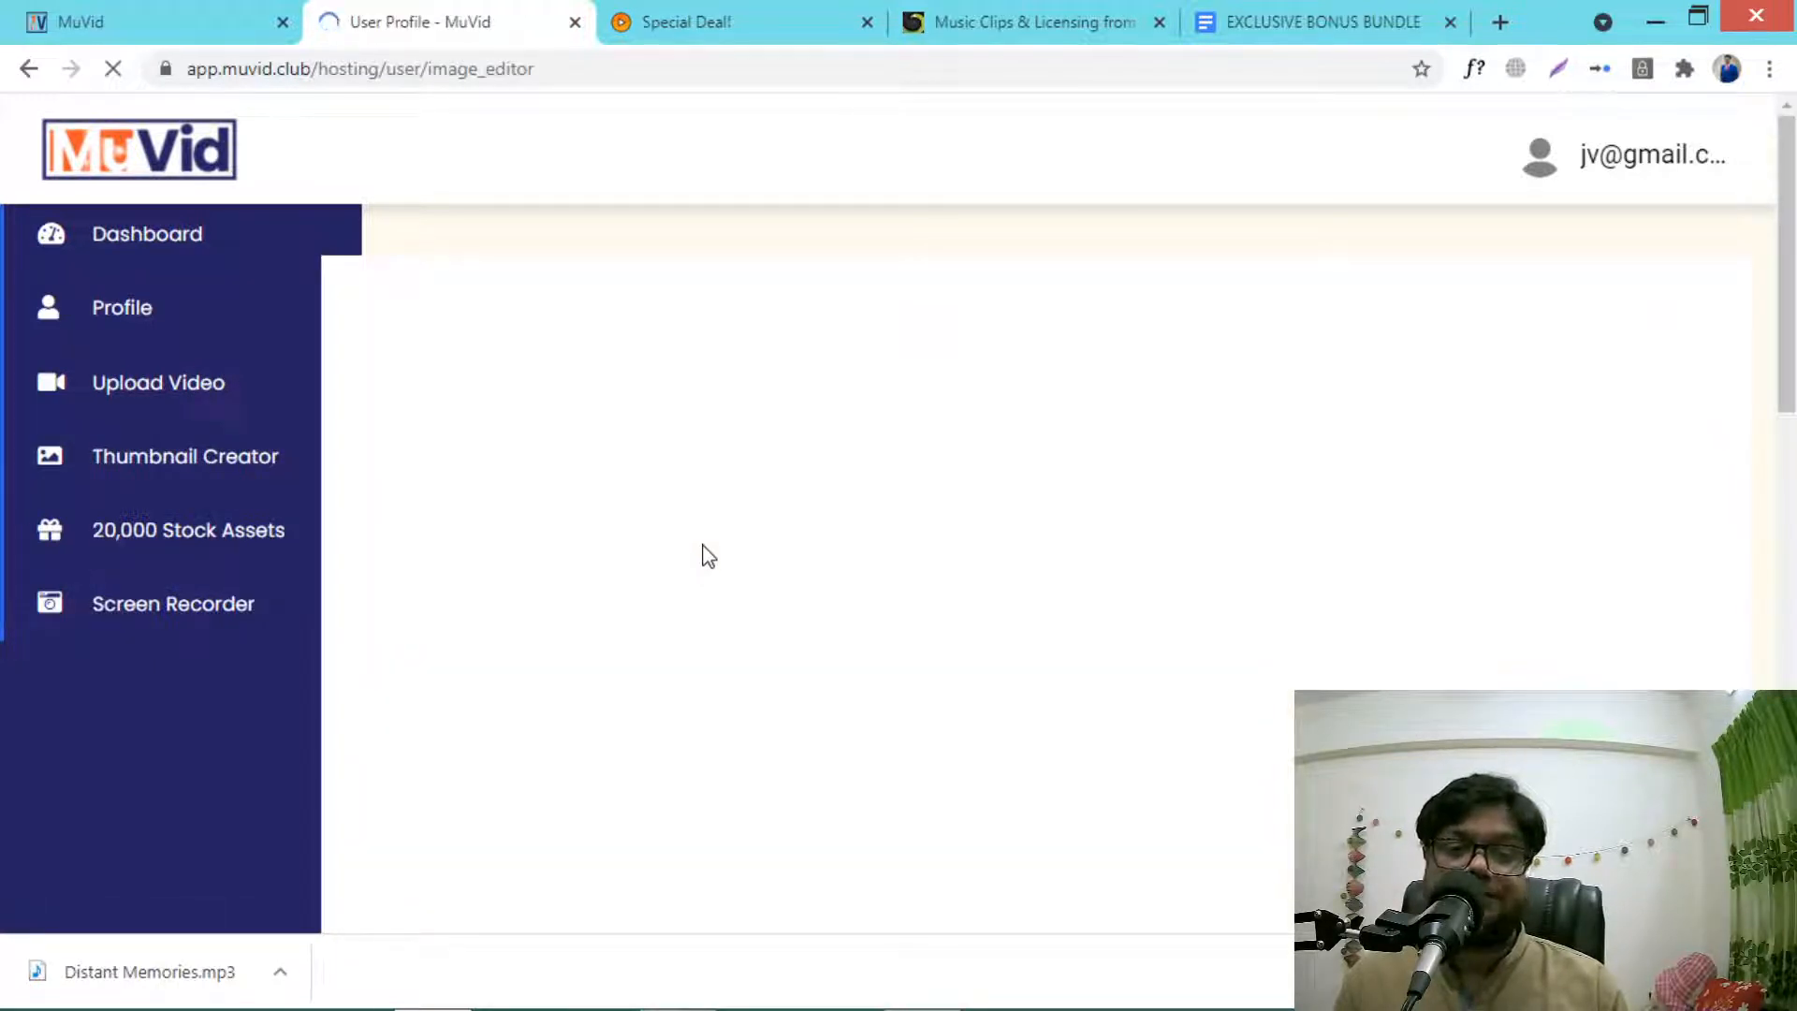
pyautogui.moveTo(715, 616)
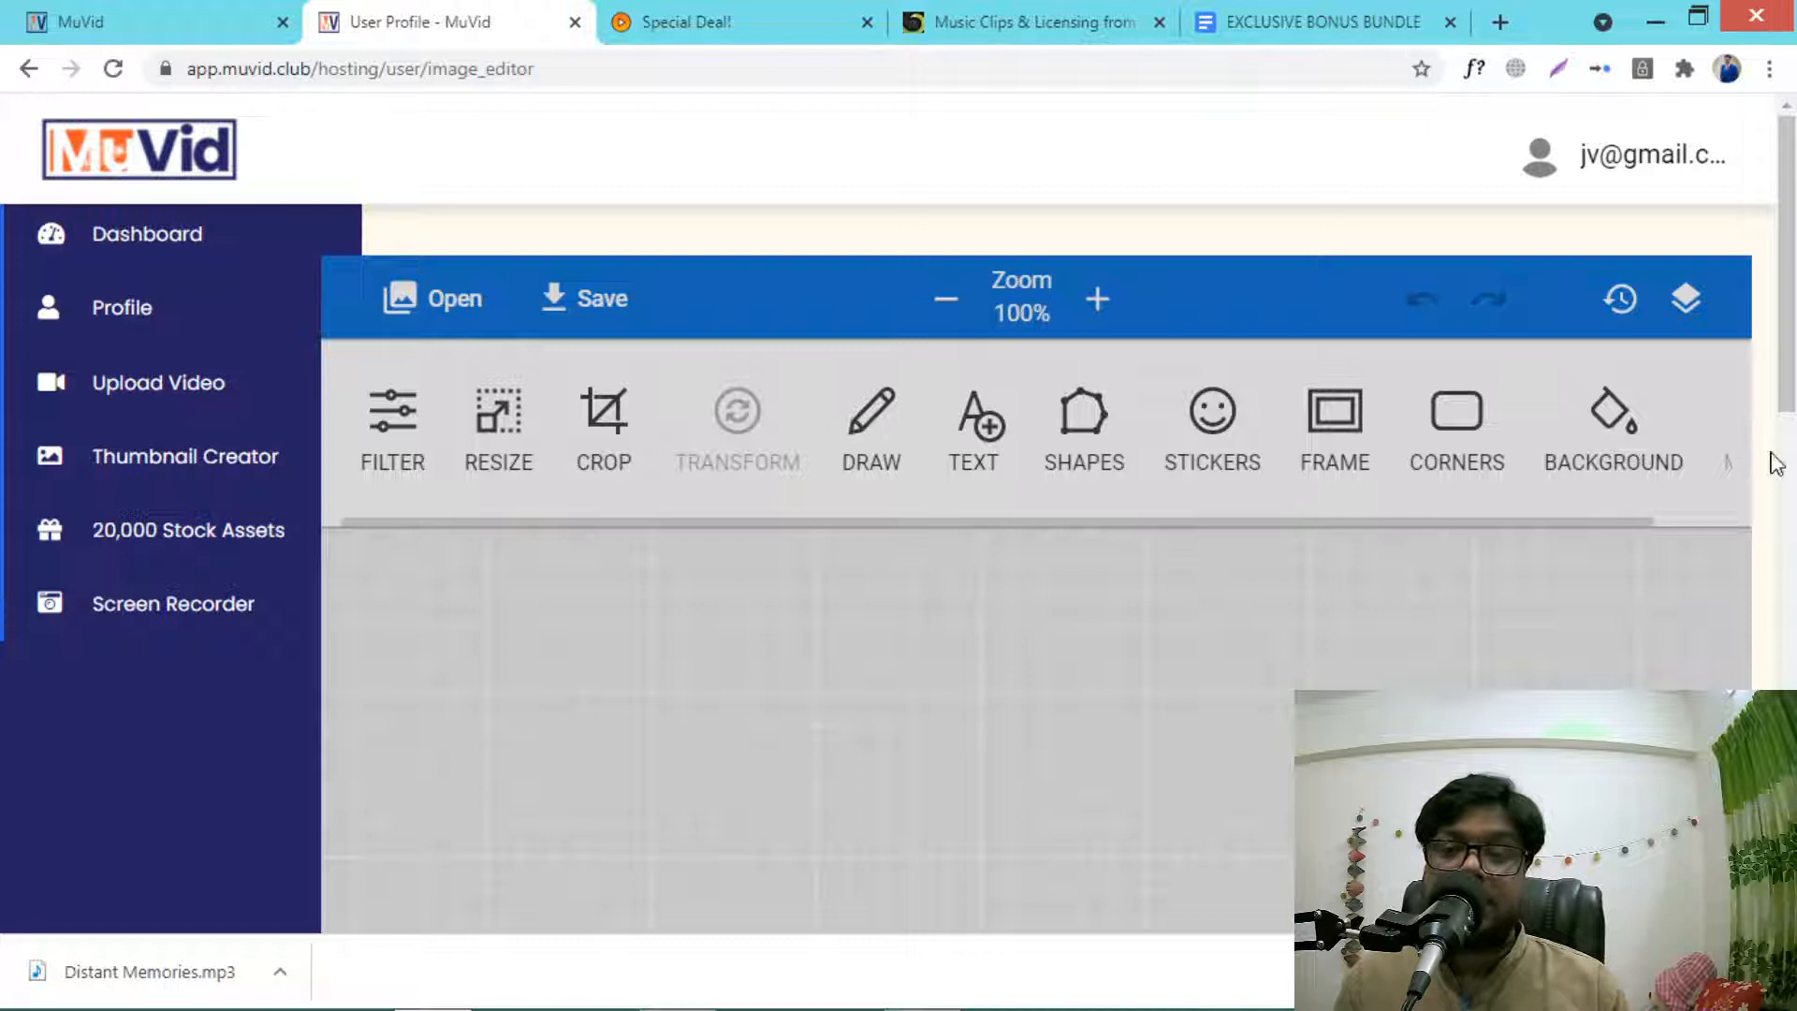
pyautogui.moveTo(172, 530)
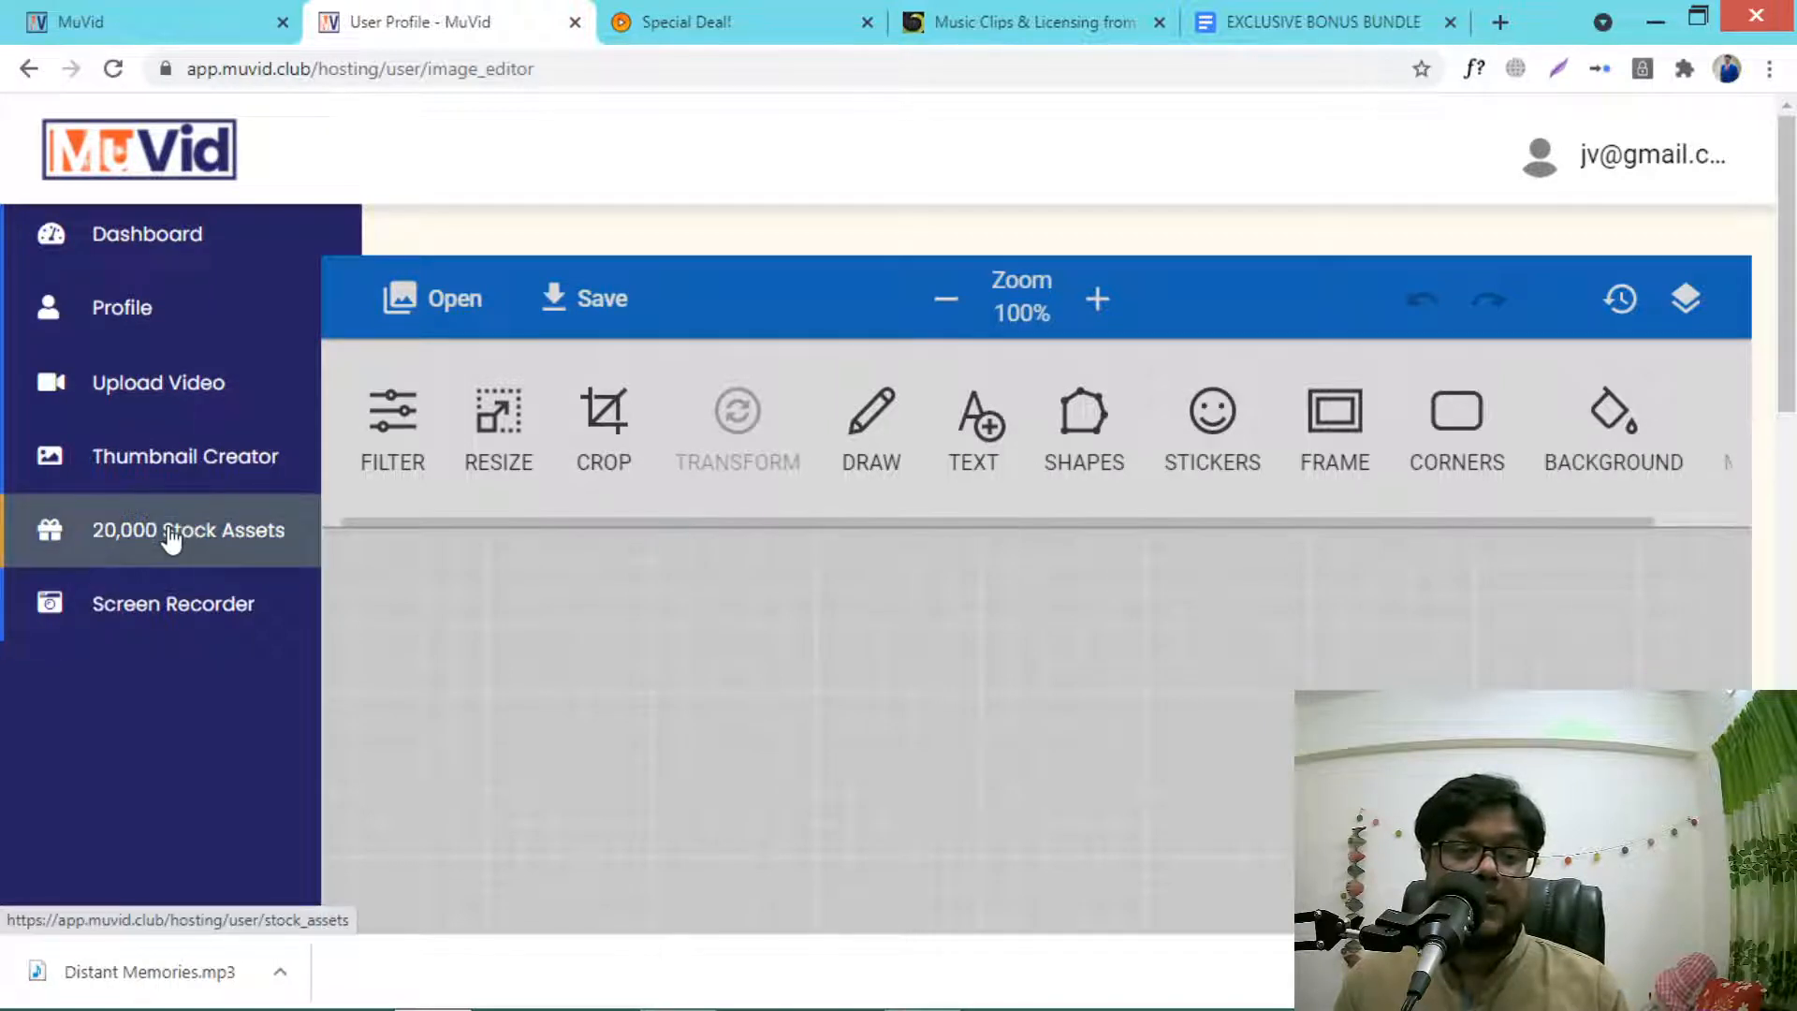
# Step: Browse the 20,000 Stock Assets bundles from stock videos and quotes images to transparent PNGs
pyautogui.click(187, 530)
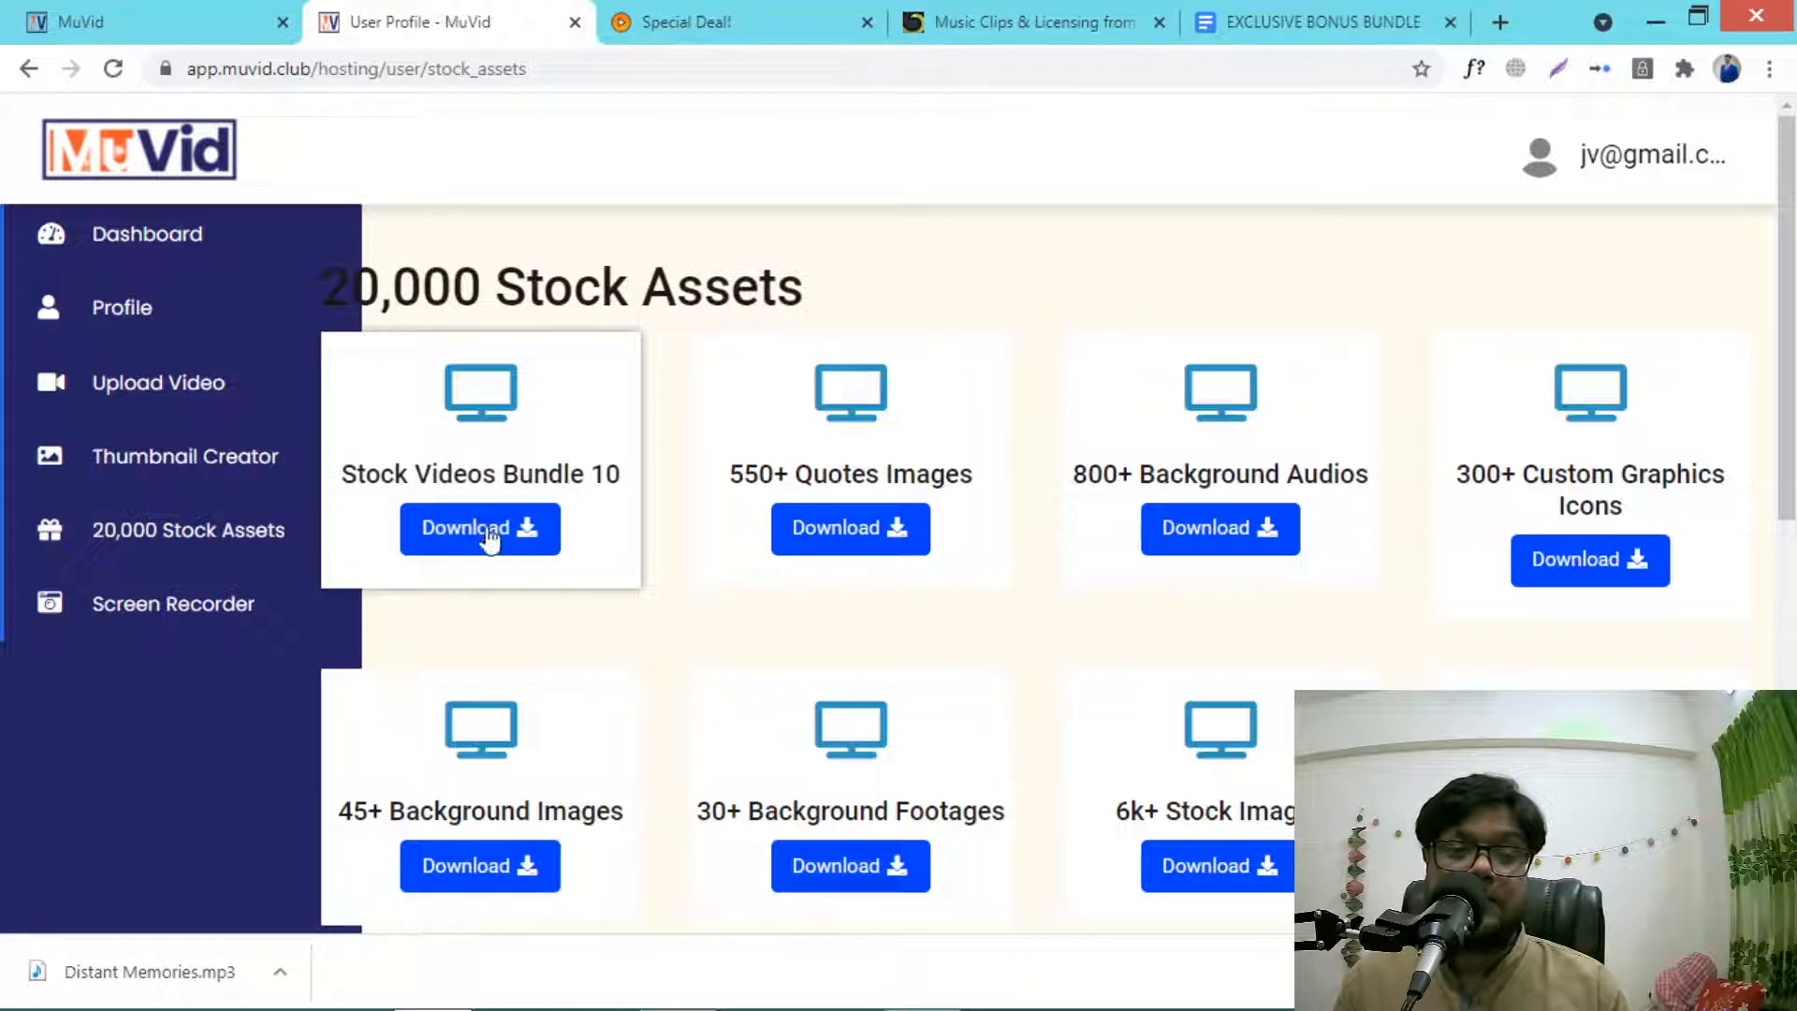
pyautogui.moveTo(850, 487)
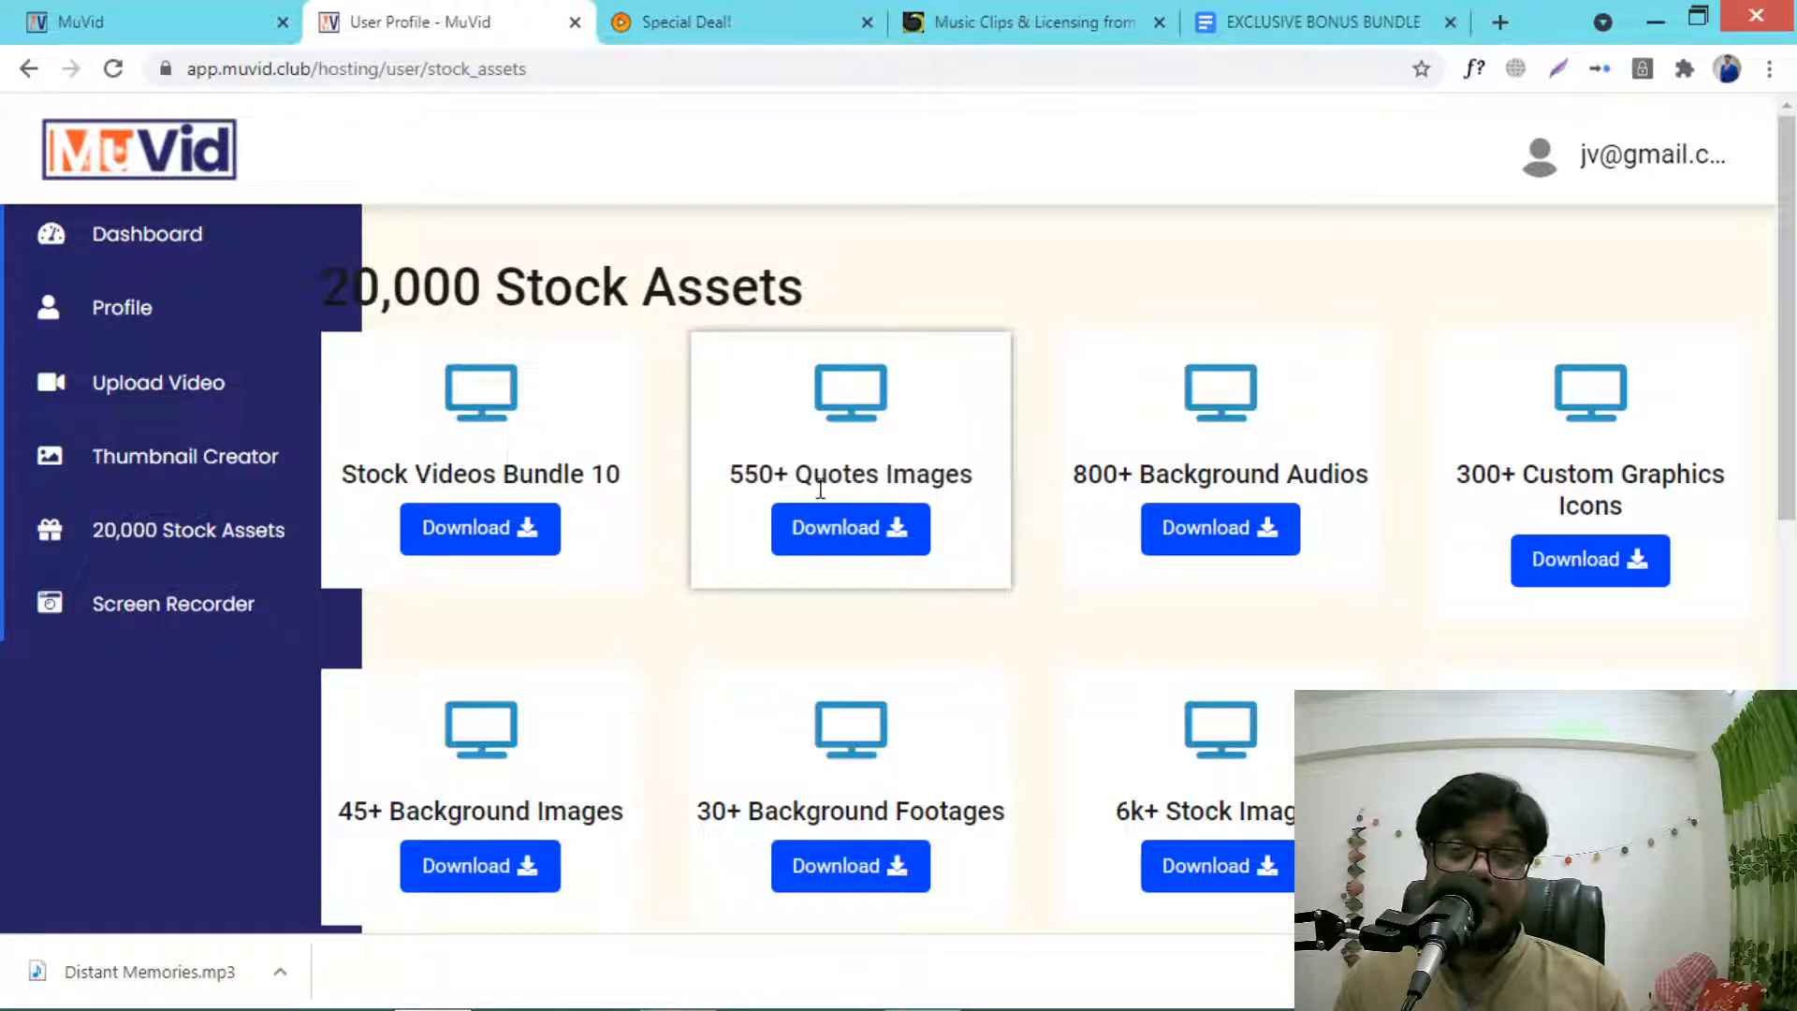
pyautogui.scroll(-3)
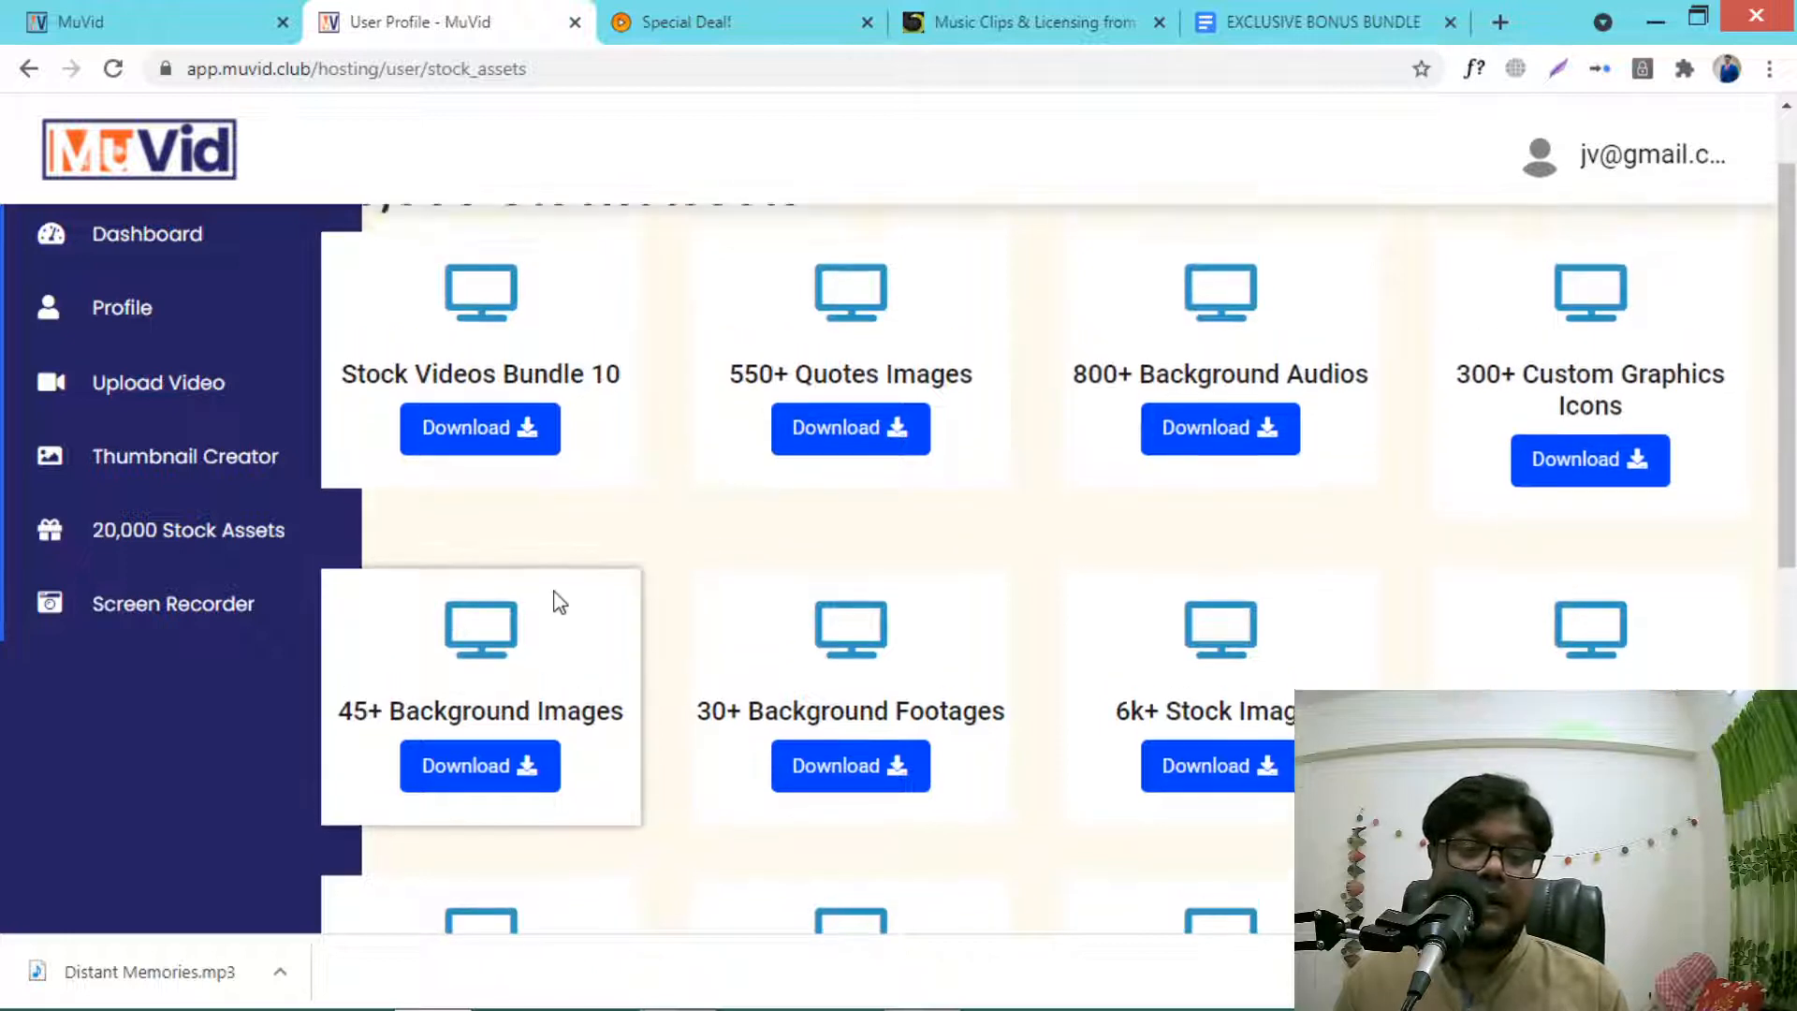
pyautogui.scroll(-3)
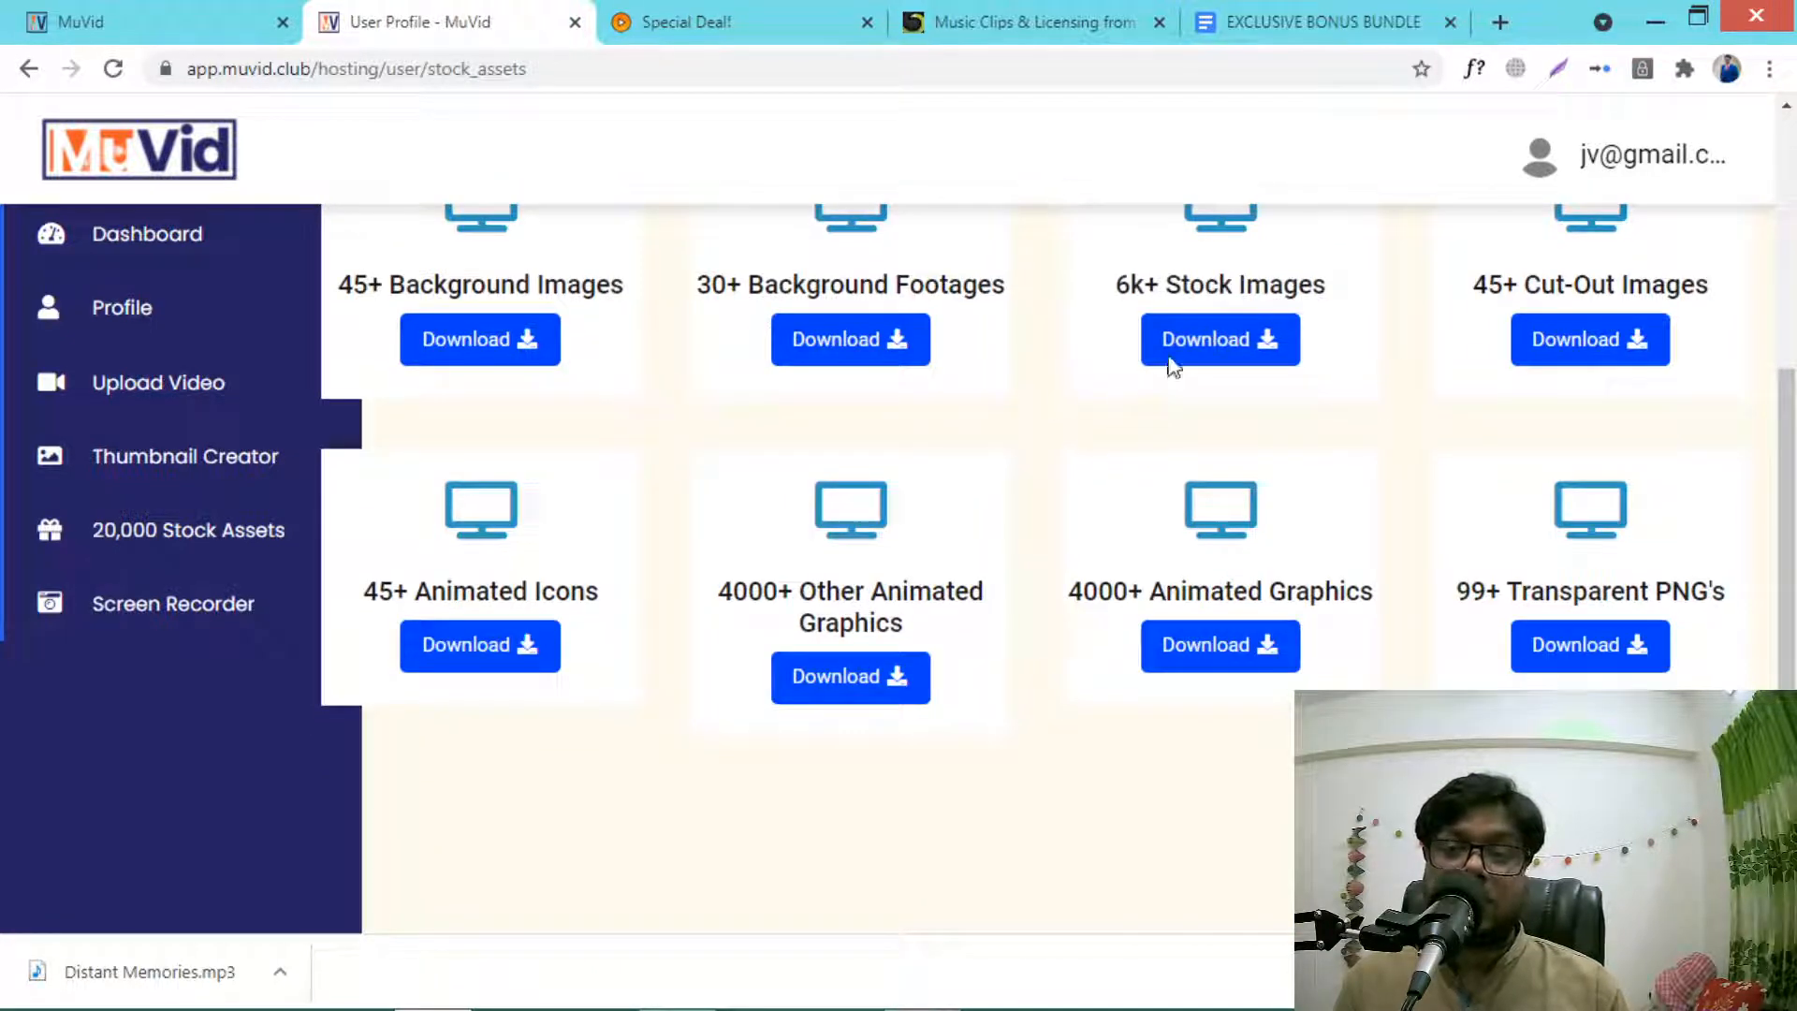
pyautogui.moveTo(1392, 320)
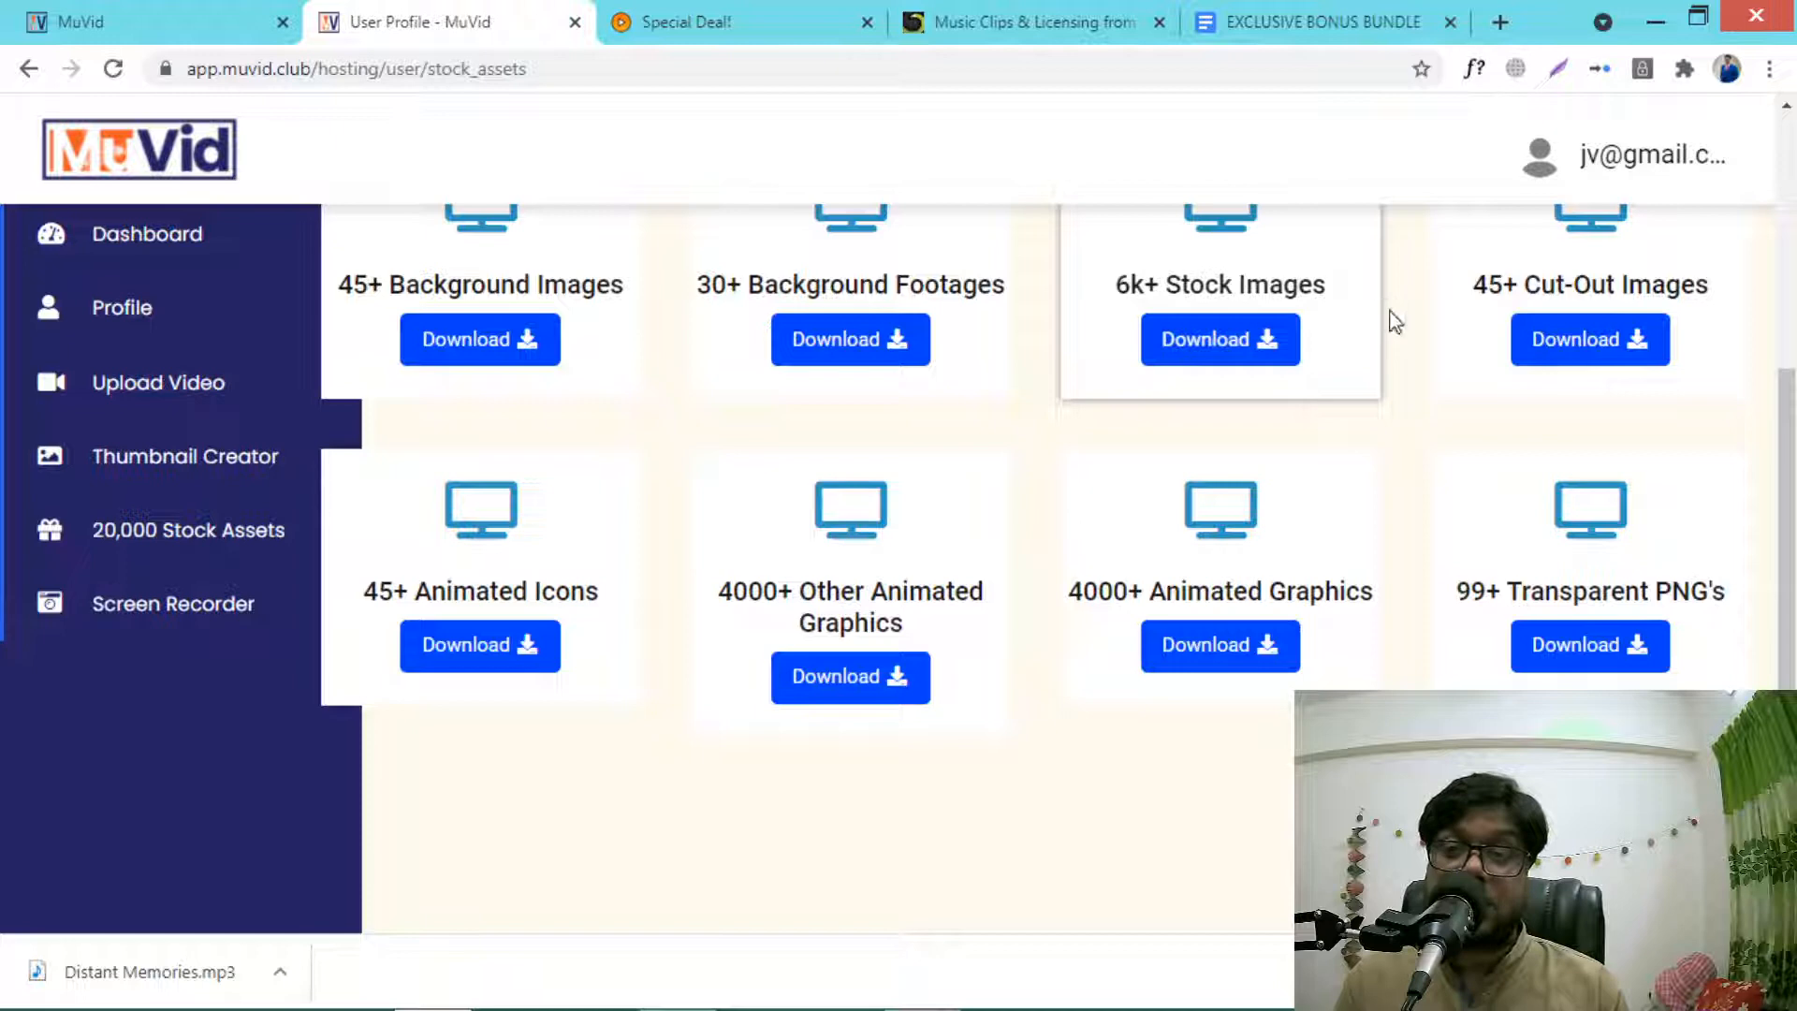
pyautogui.moveTo(1432, 635)
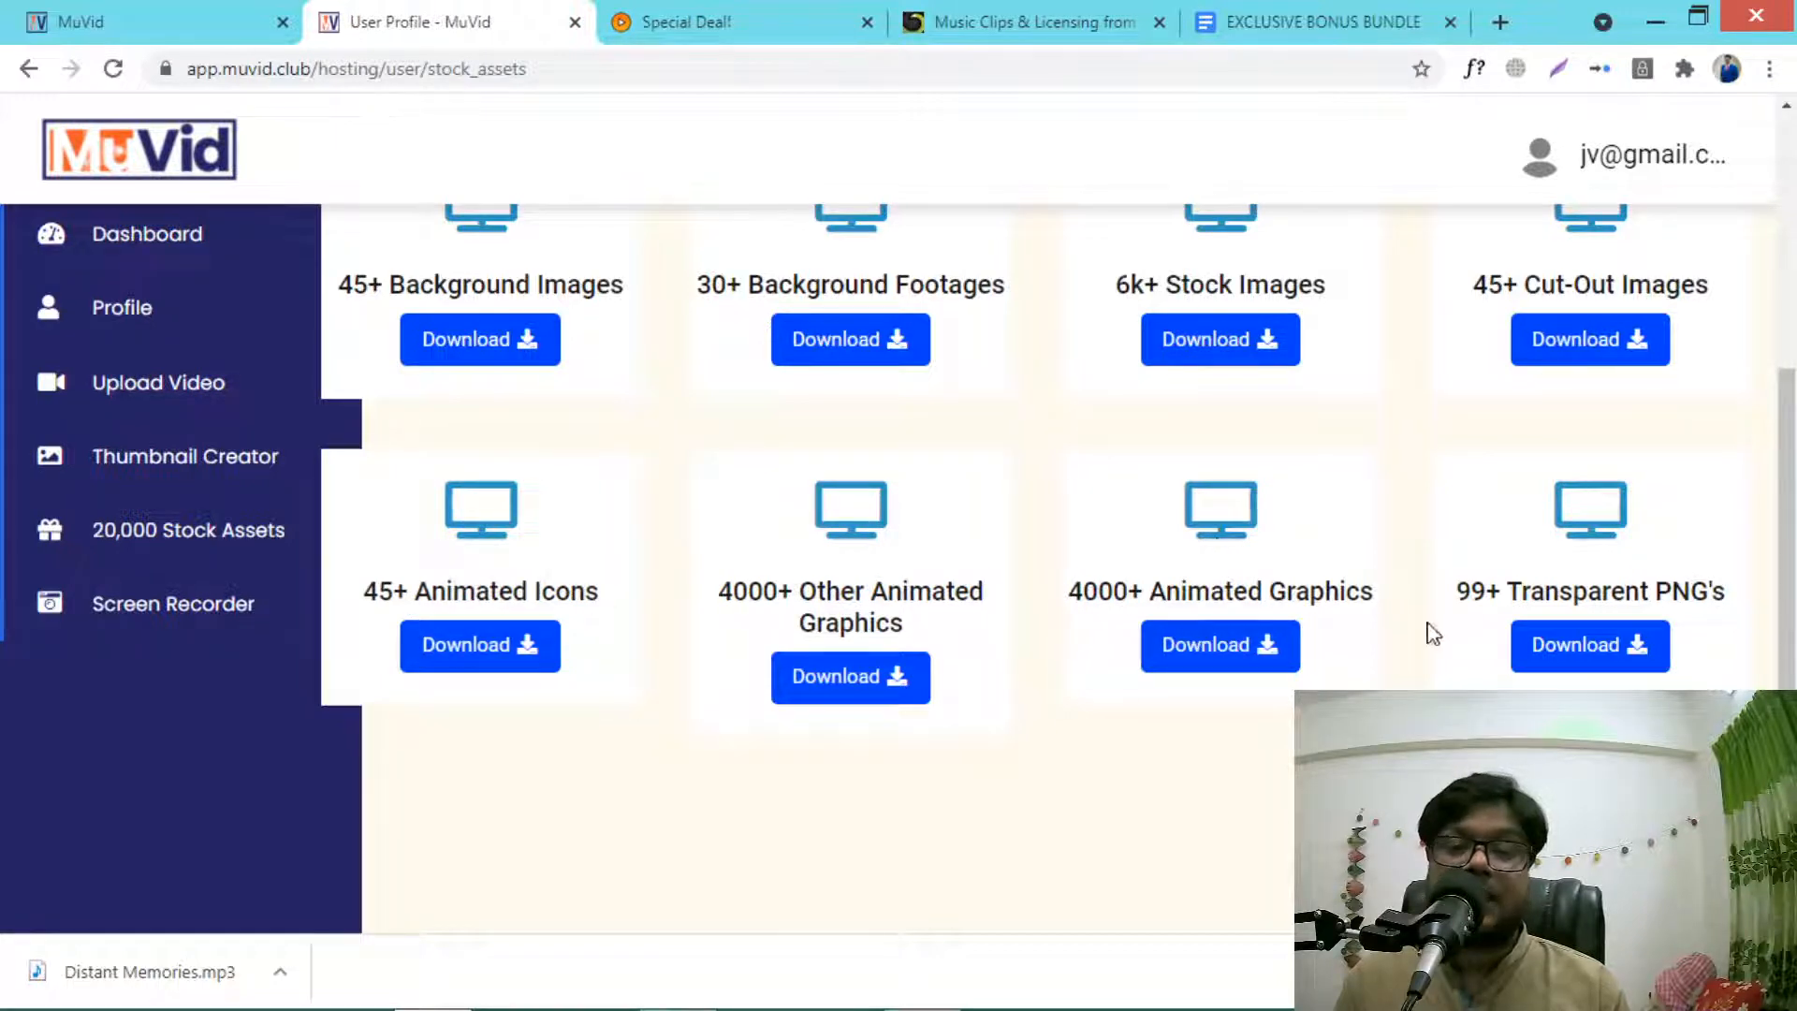
# Step: Show MuVid's Screen Recorder page, close the hosting dashboard, and bring up the AudioJungle listing
pyautogui.click(173, 603)
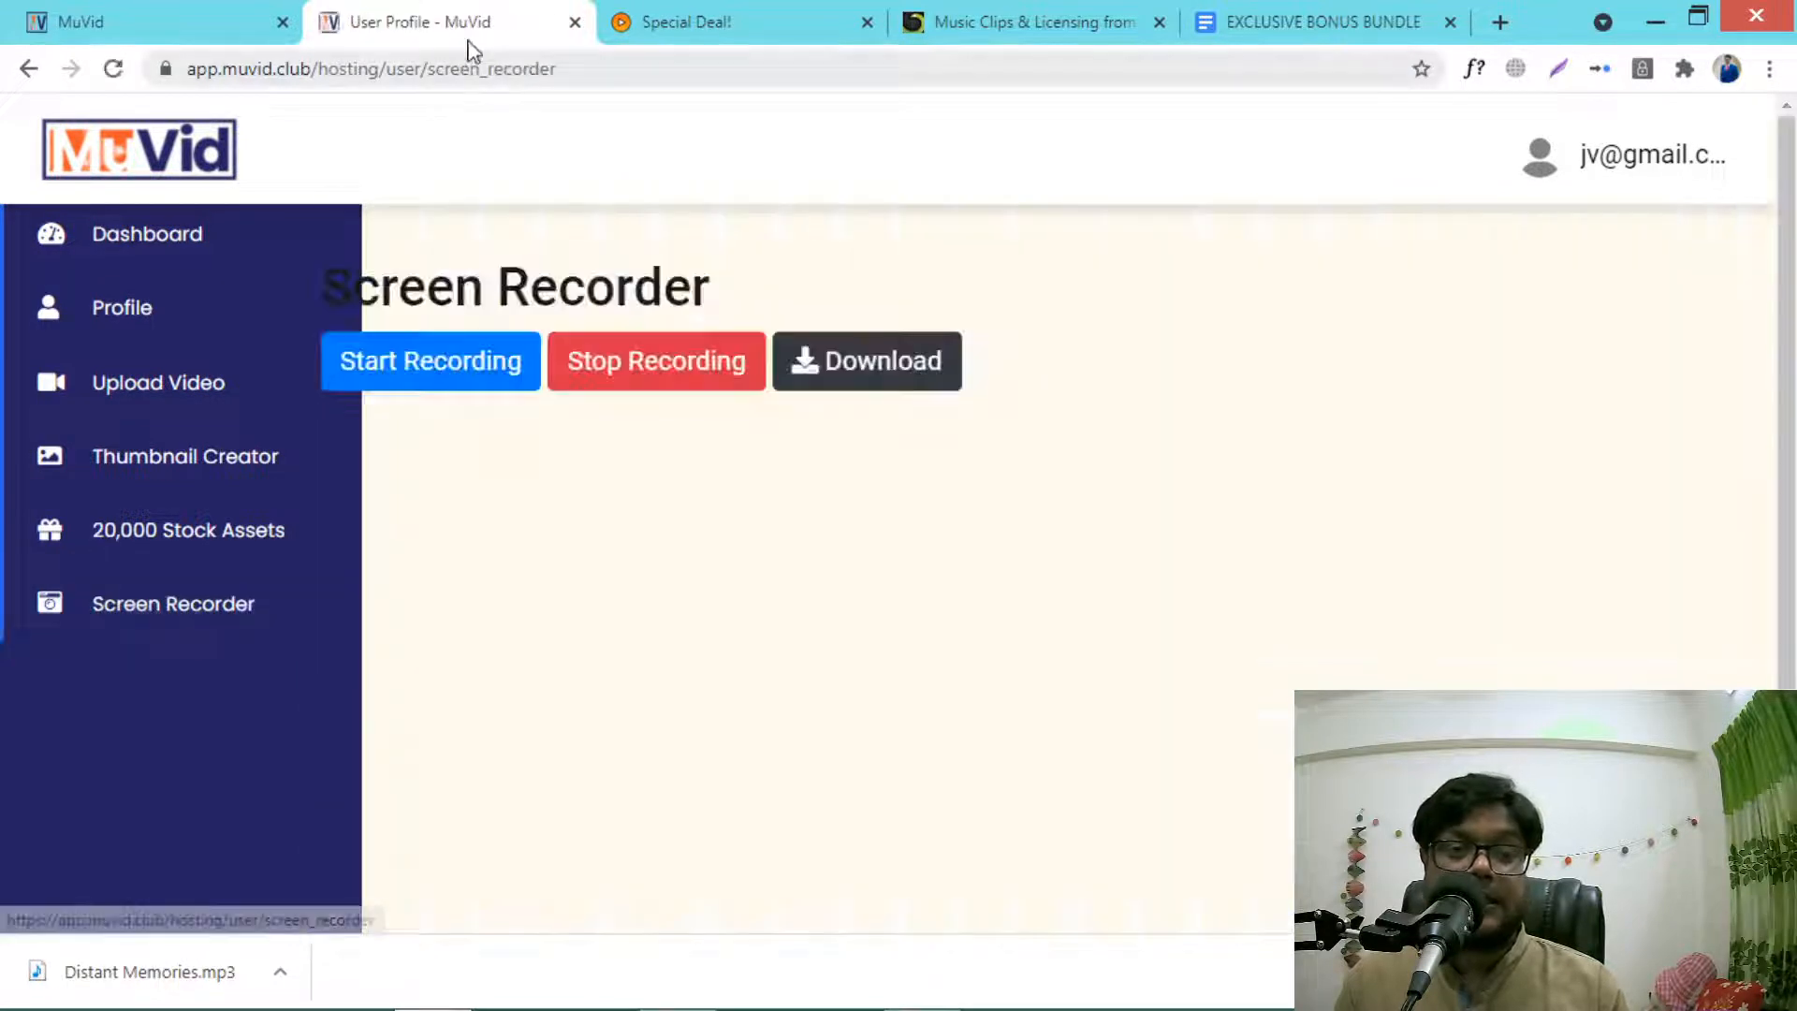
pyautogui.moveTo(539, 357)
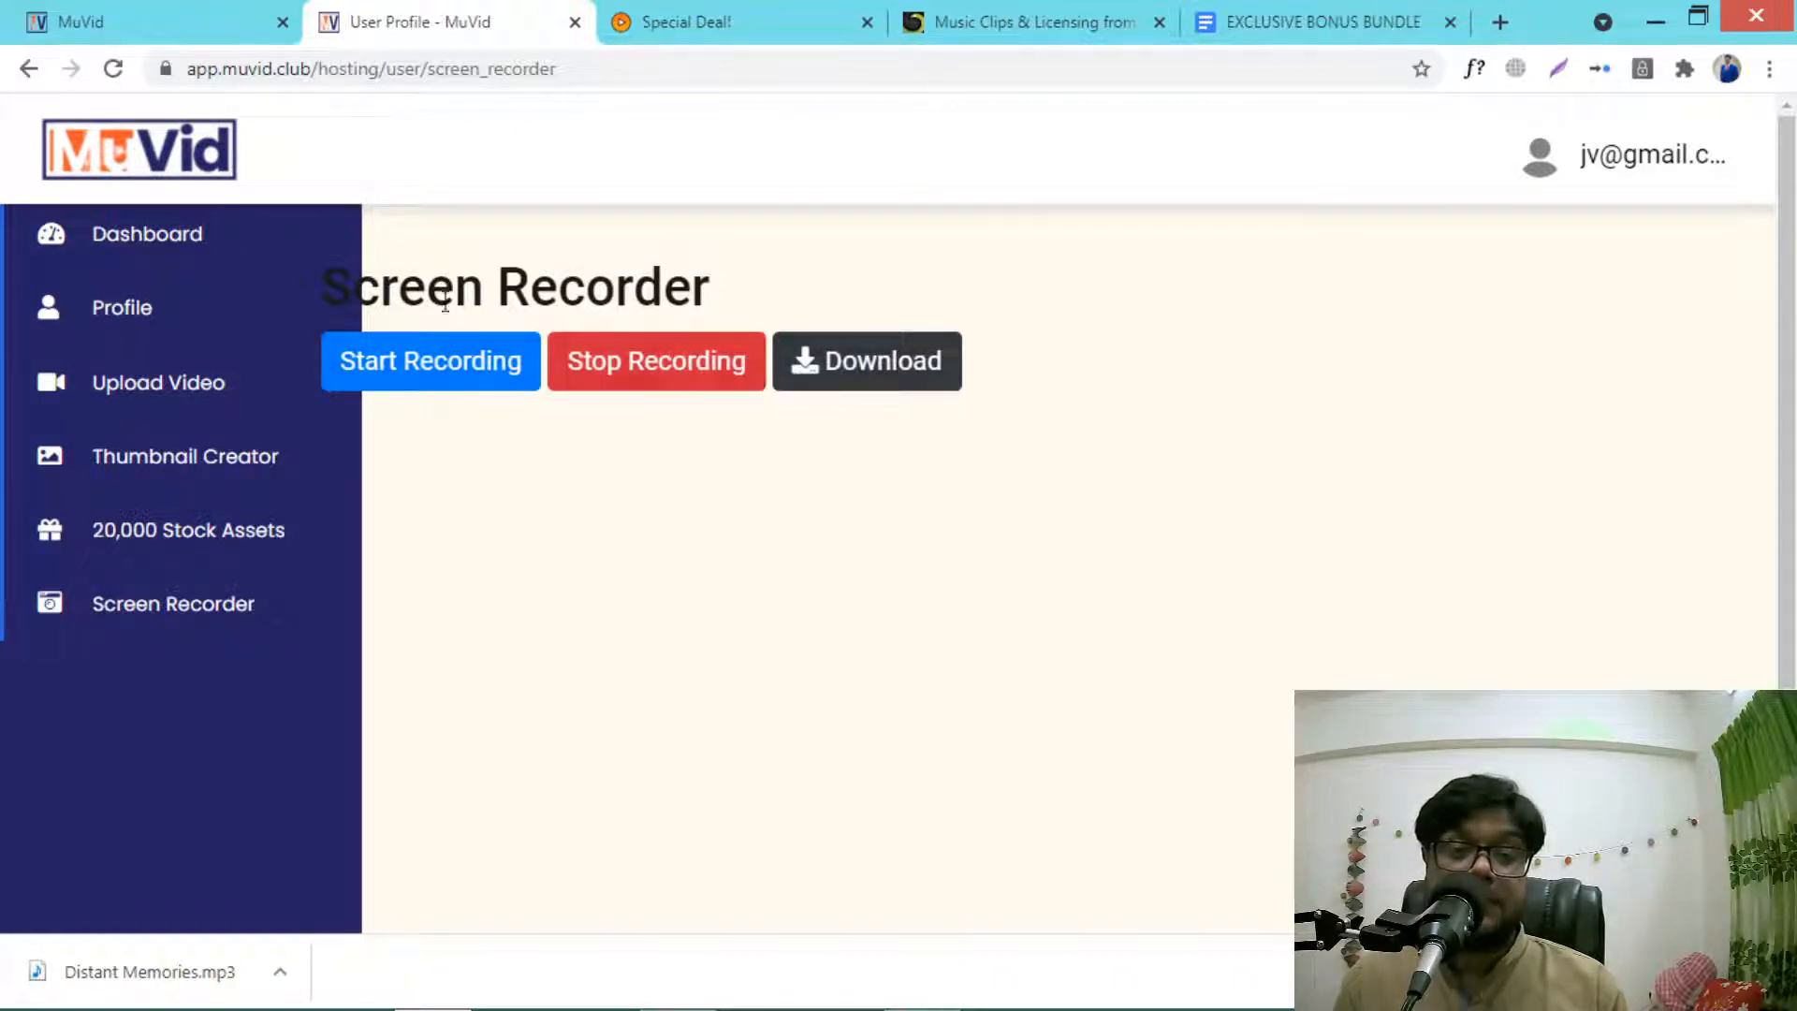
pyautogui.click(146, 234)
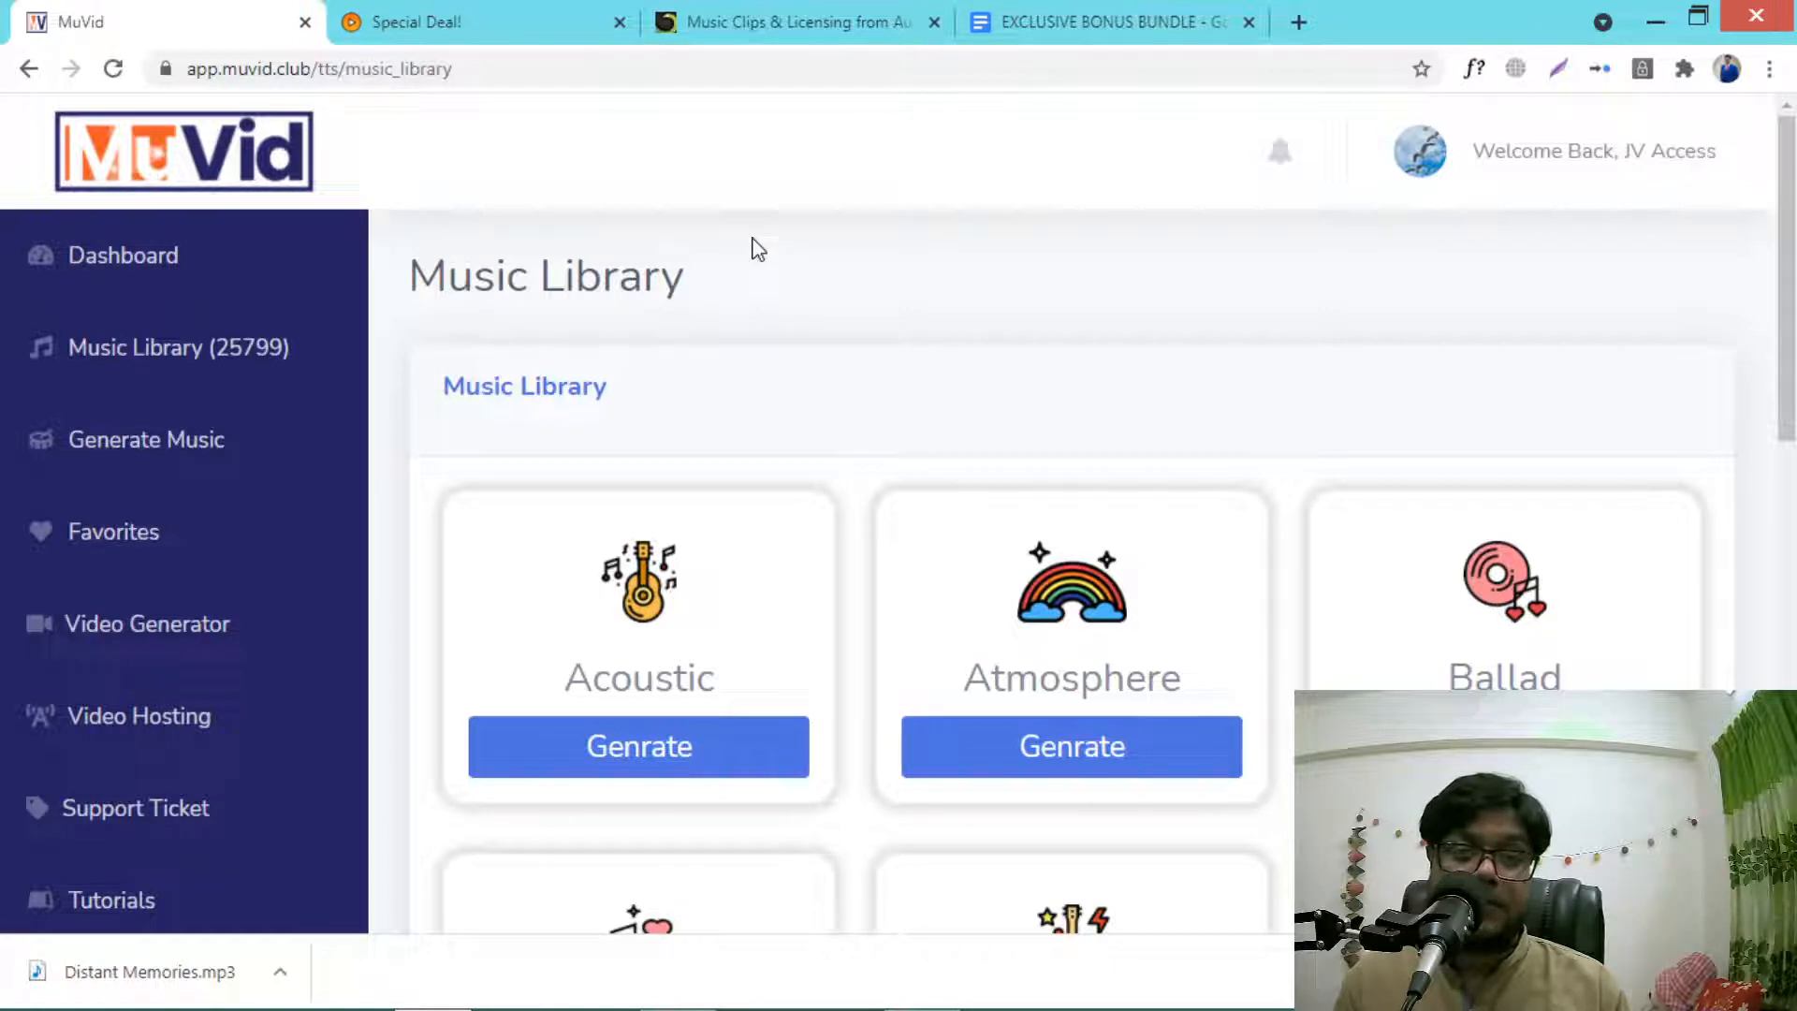
pyautogui.moveTo(853, 333)
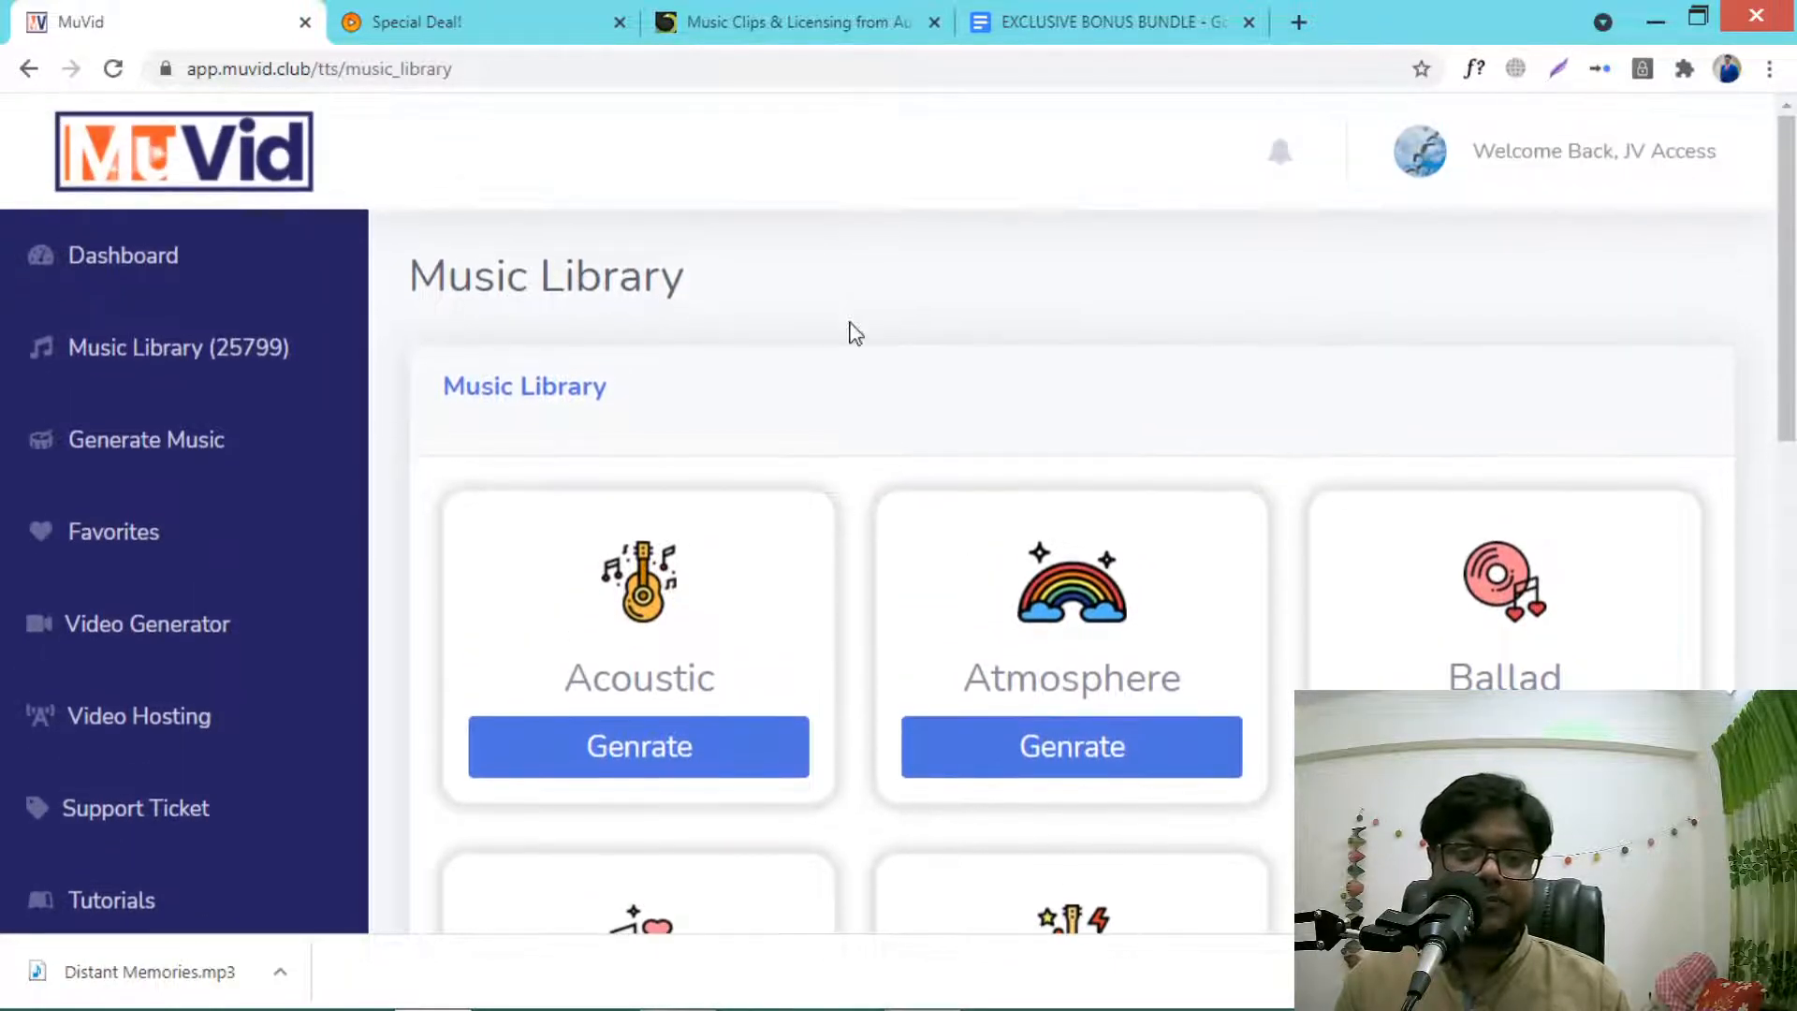
pyautogui.click(790, 23)
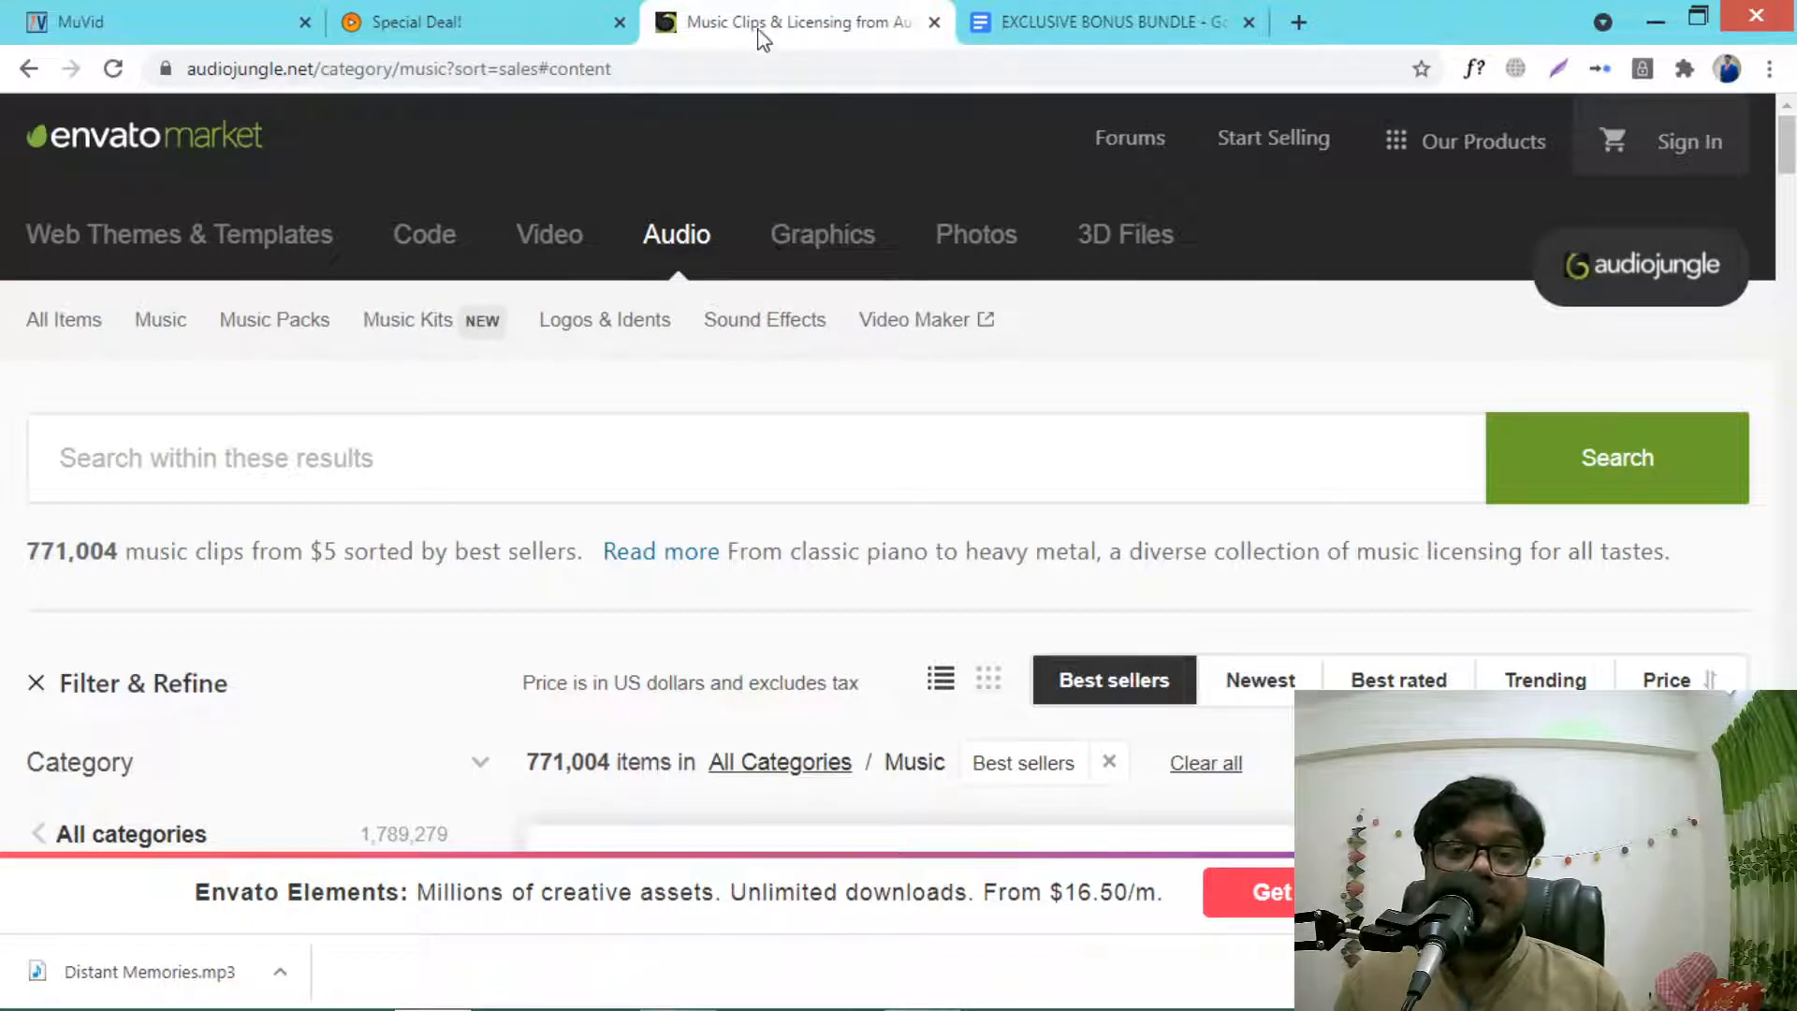
# Step: Browse AudioJungle's best sellers and highlight the top track Inspiring at $12 with 19.1K sales
pyautogui.scroll(-3)
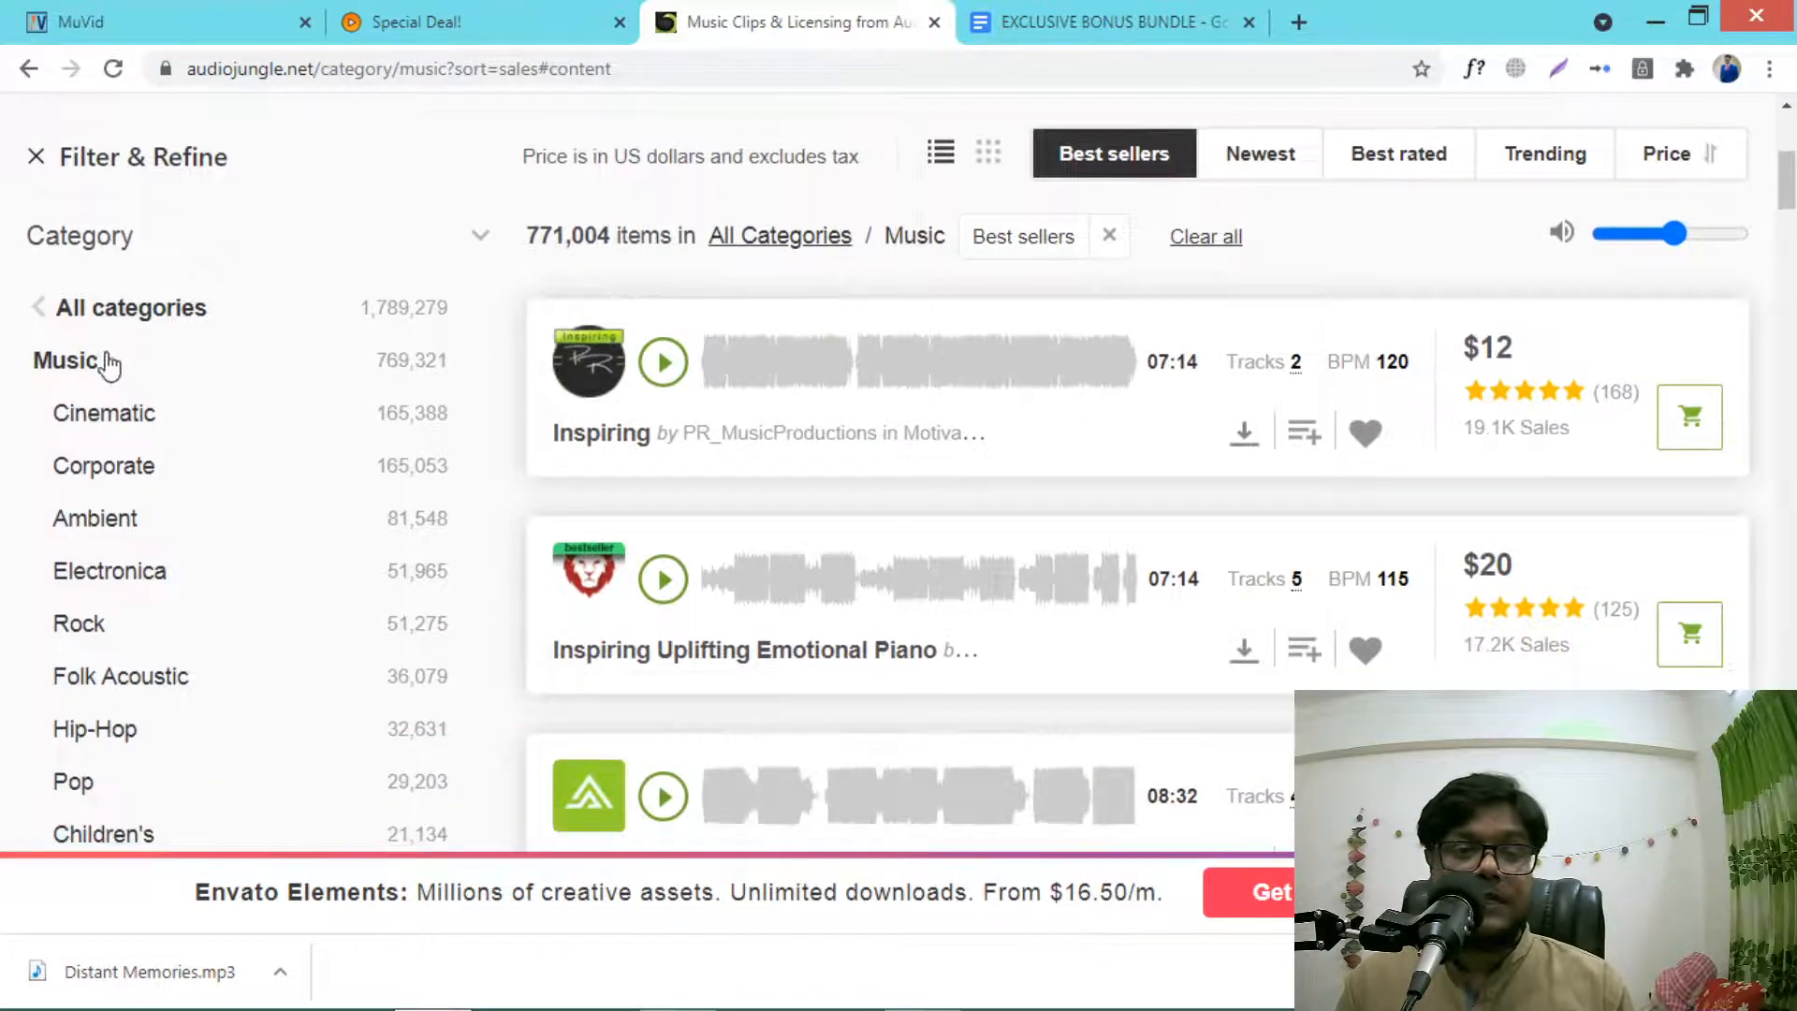
pyautogui.moveTo(103, 466)
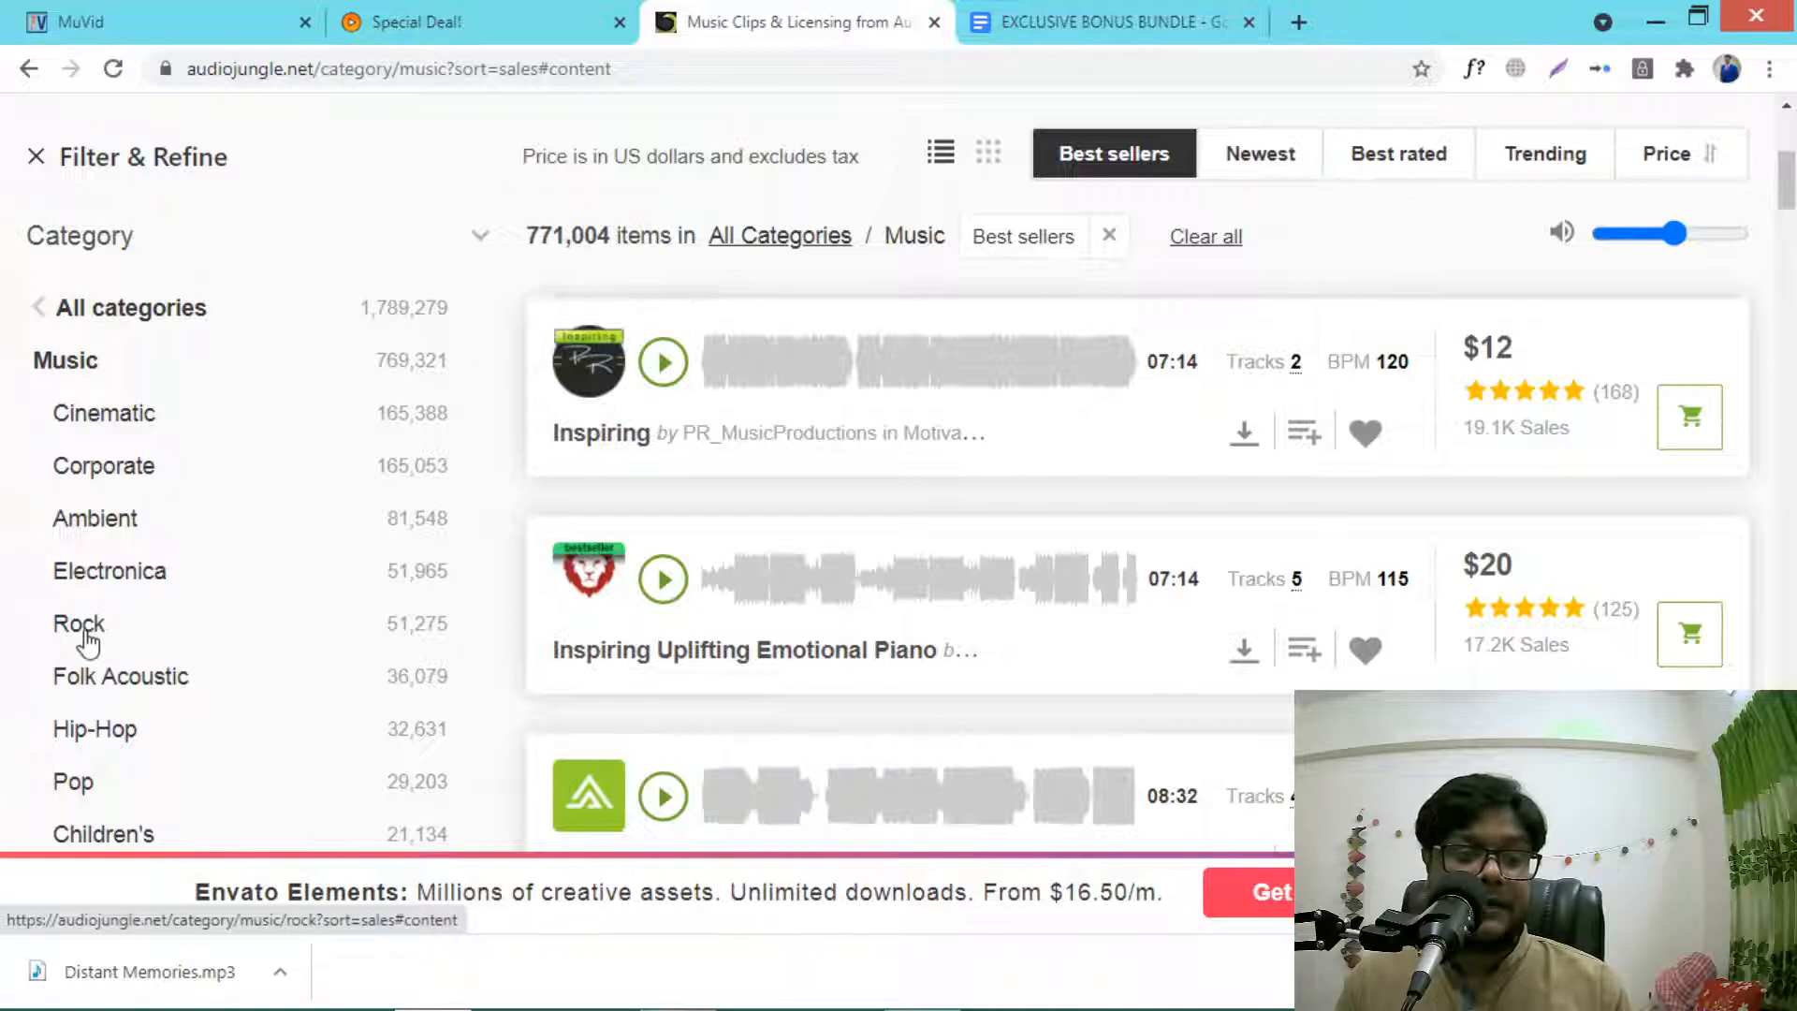
pyautogui.moveTo(456, 477)
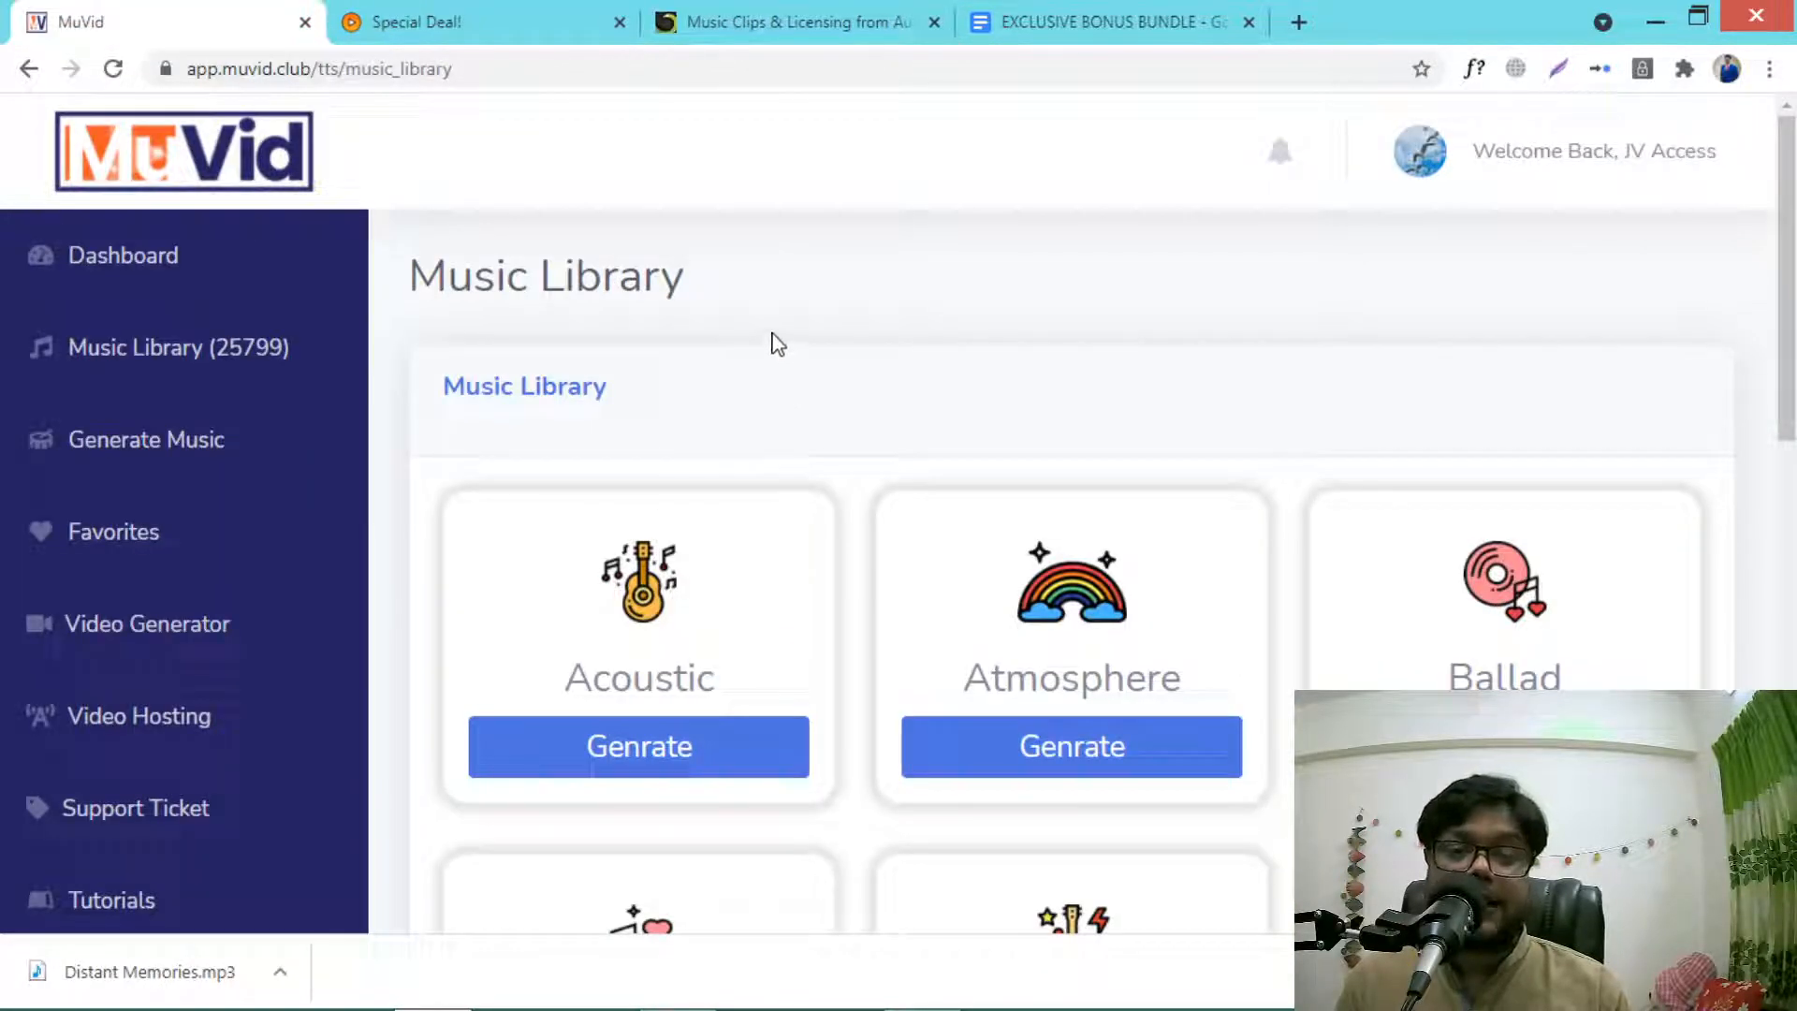
pyautogui.click(790, 23)
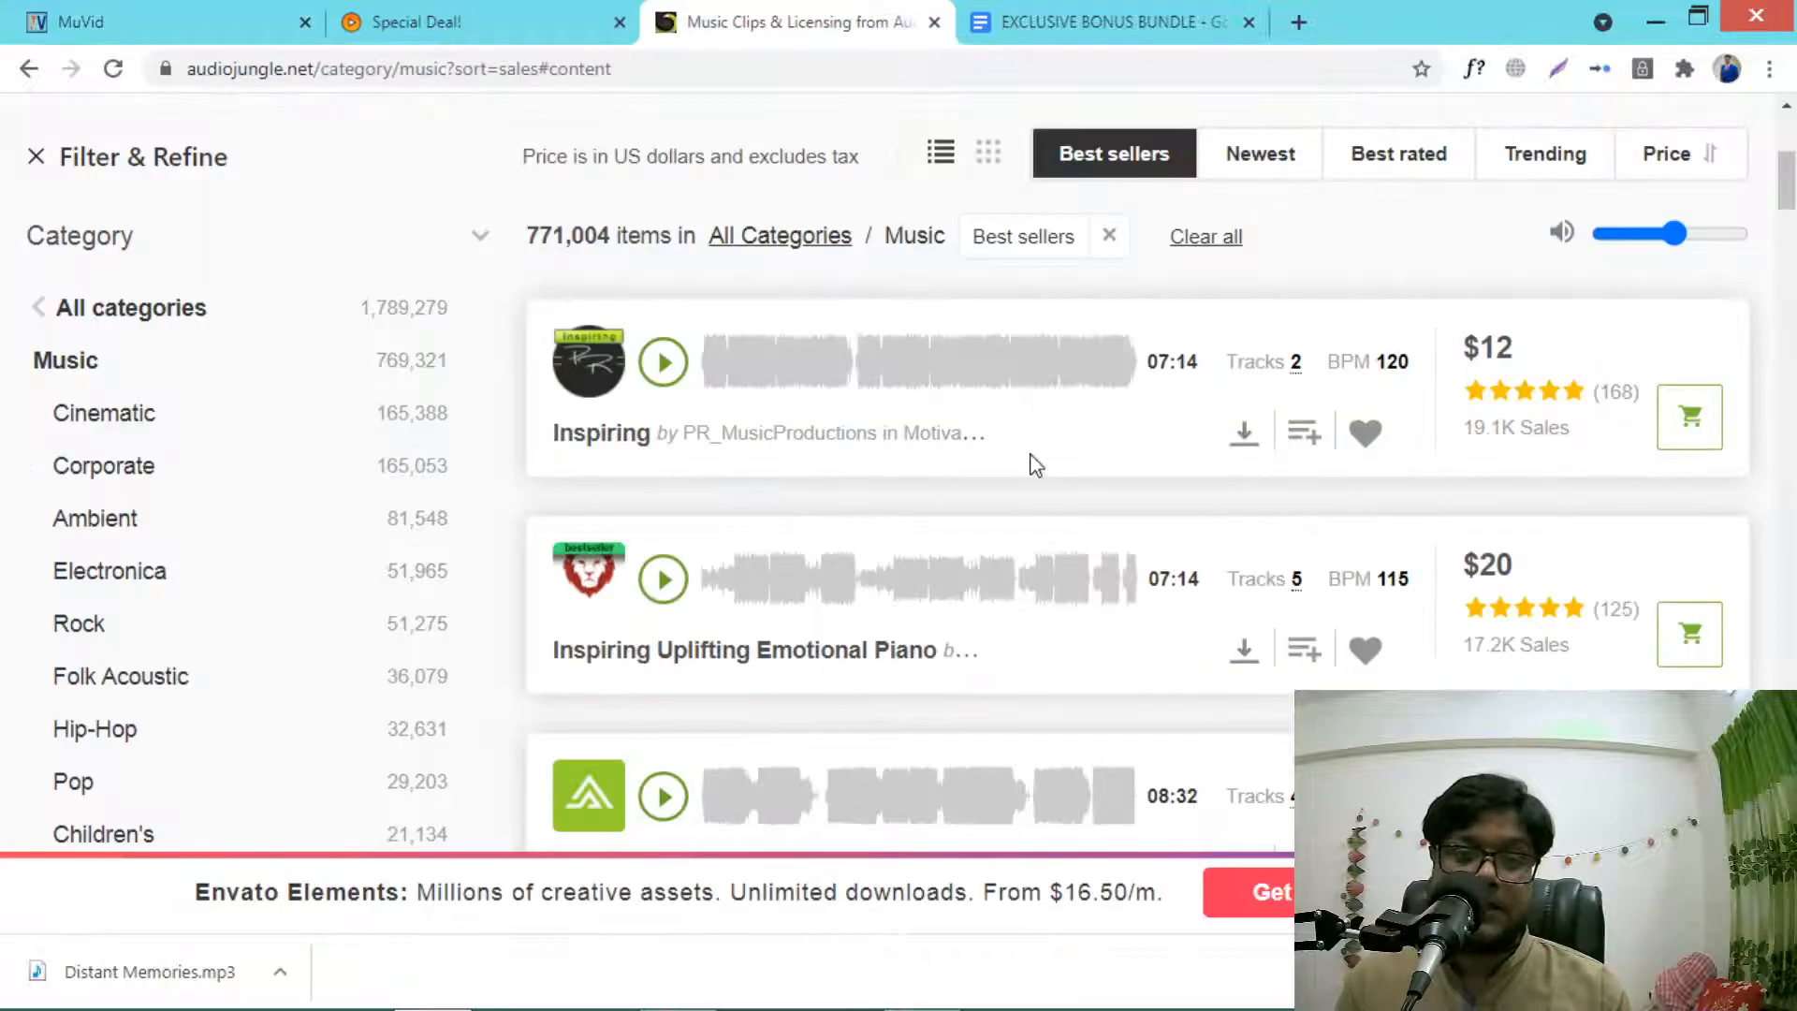
pyautogui.scroll(3)
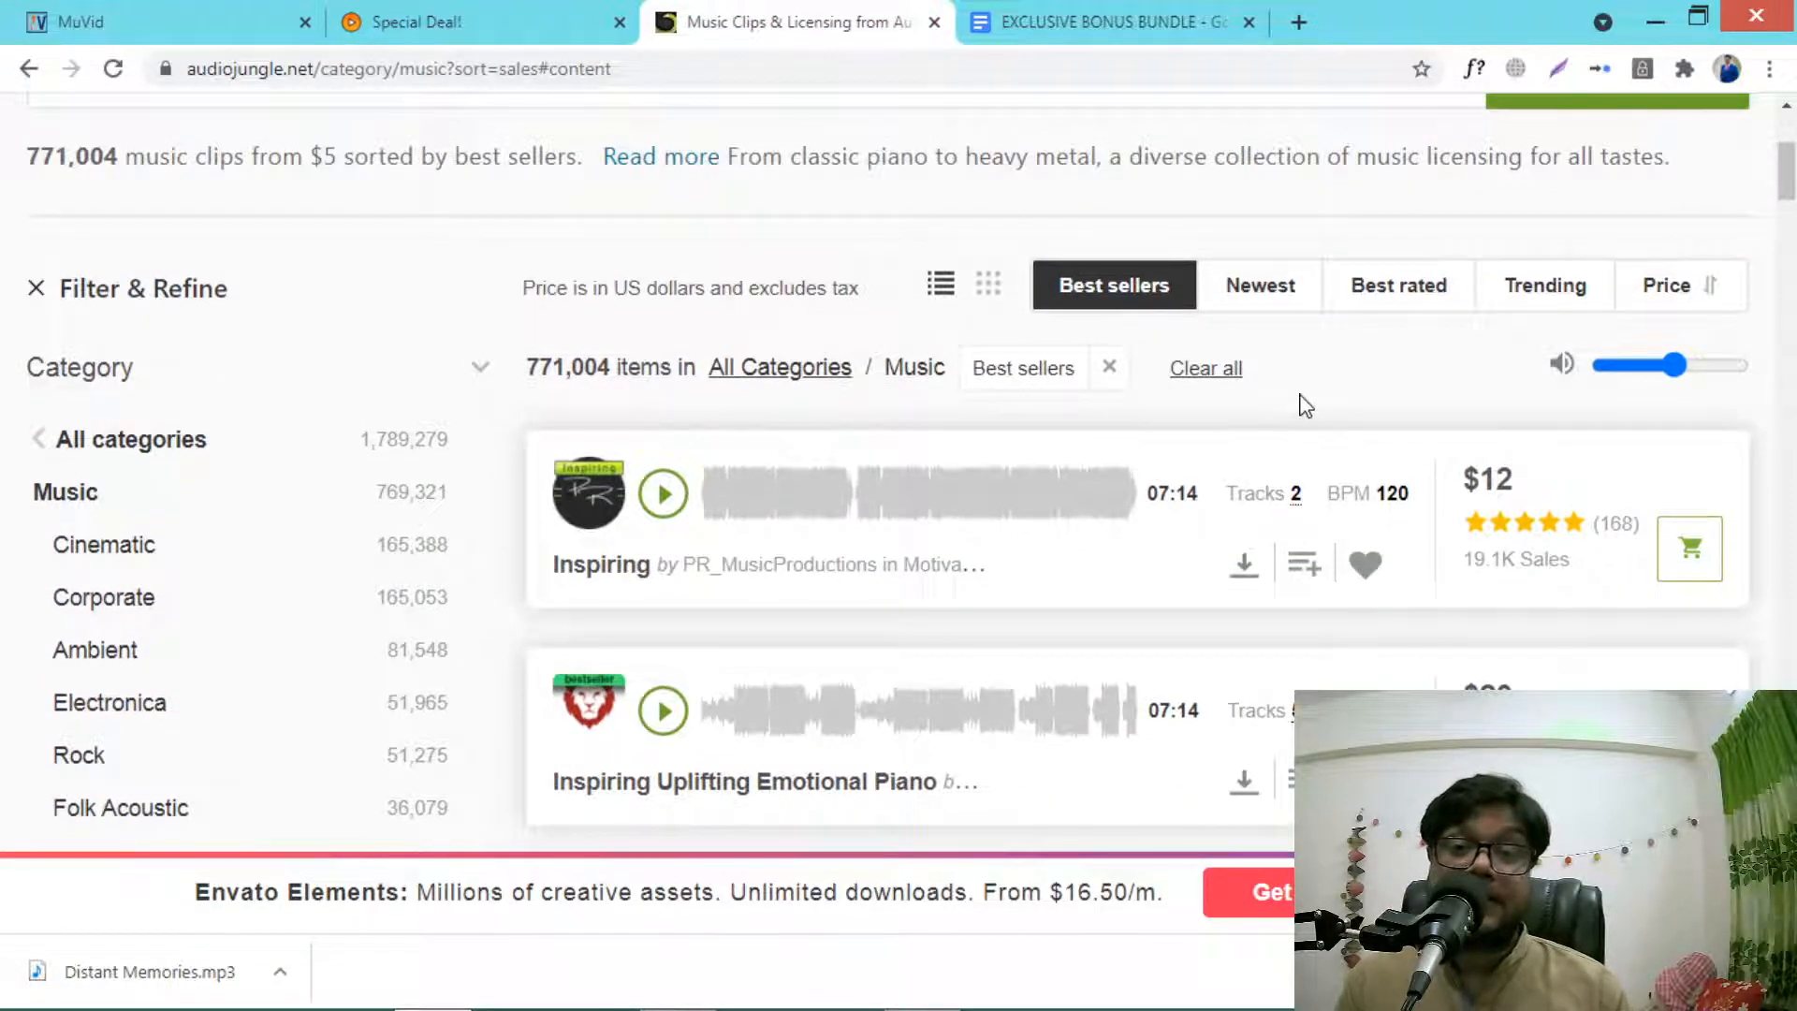
pyautogui.scroll(3)
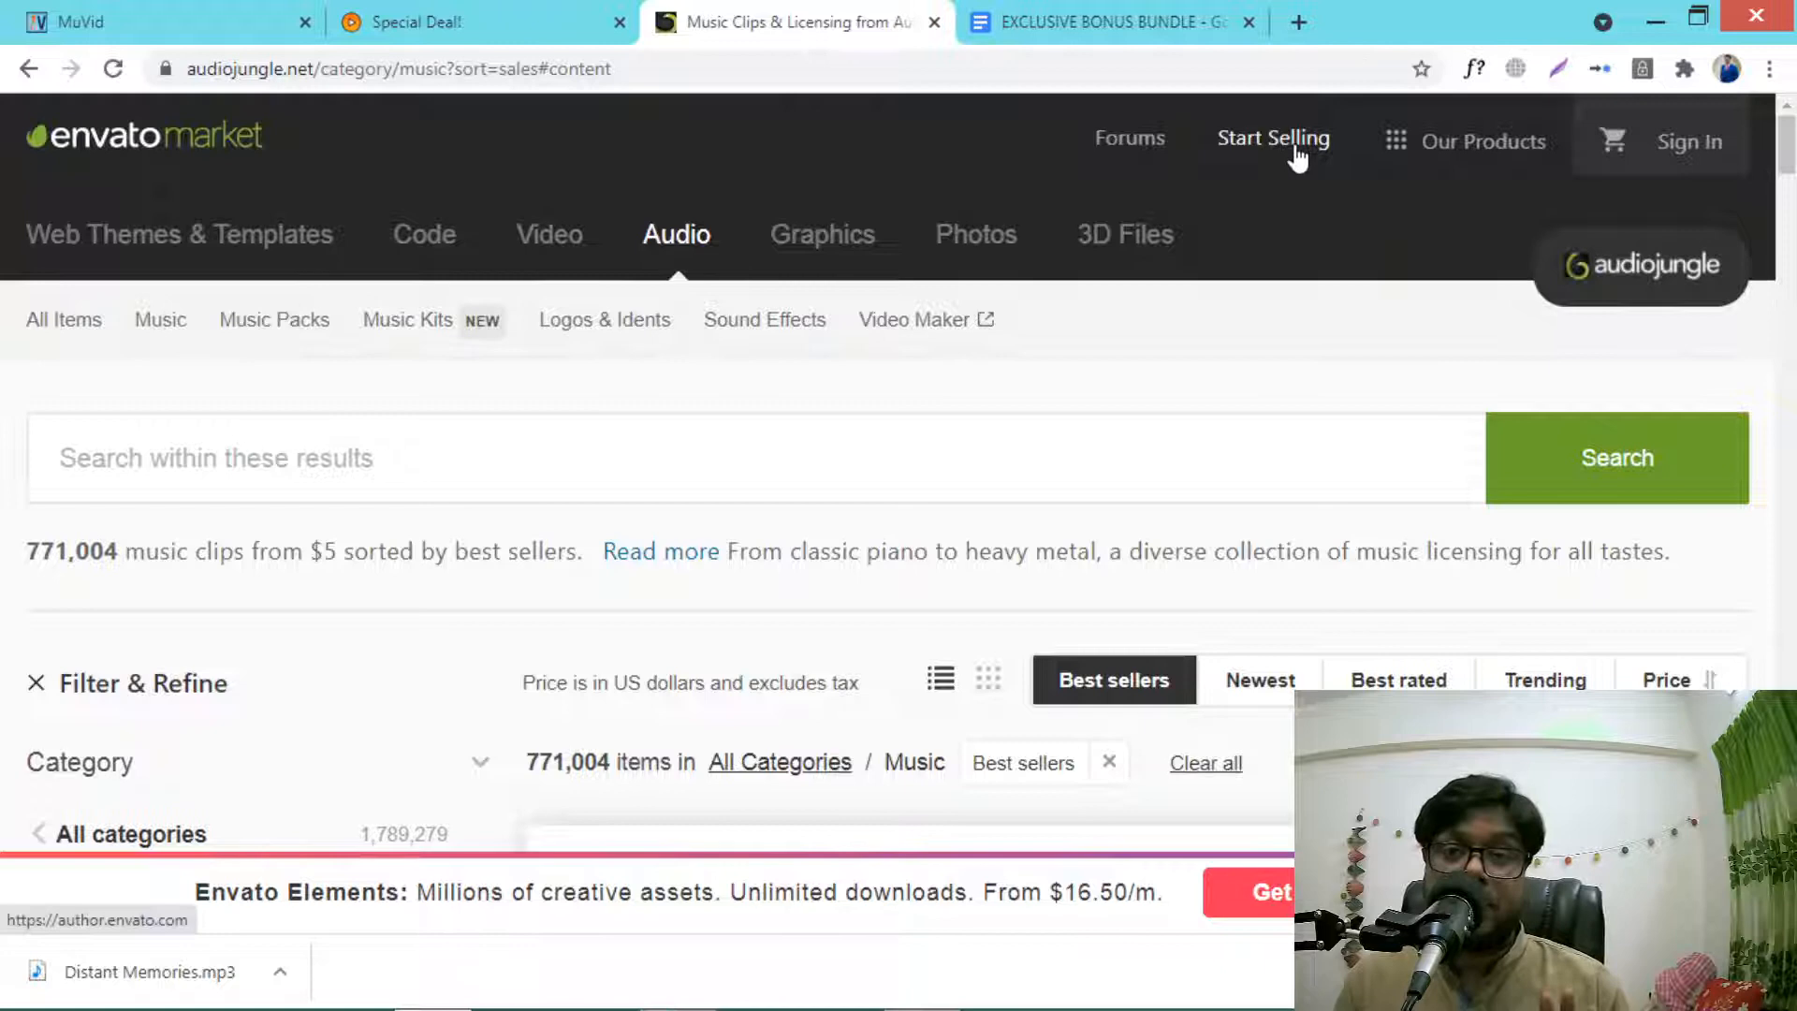
pyautogui.scroll(-3)
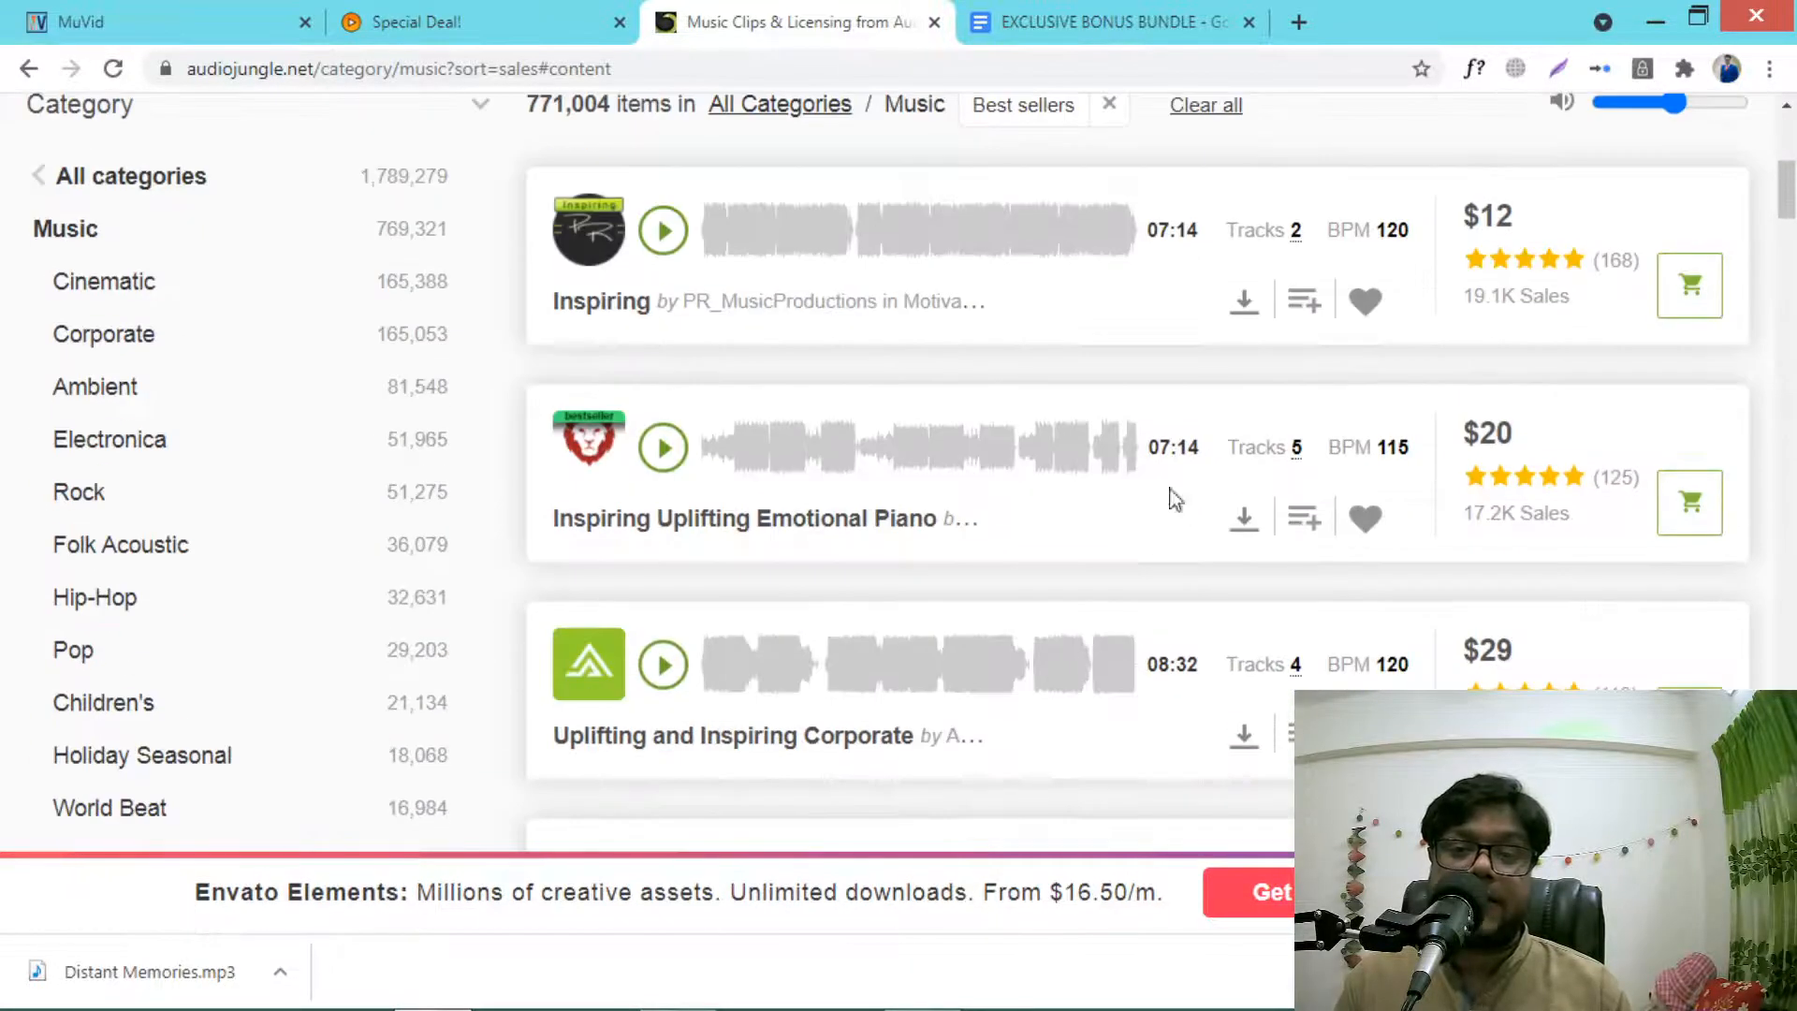
pyautogui.scroll(3)
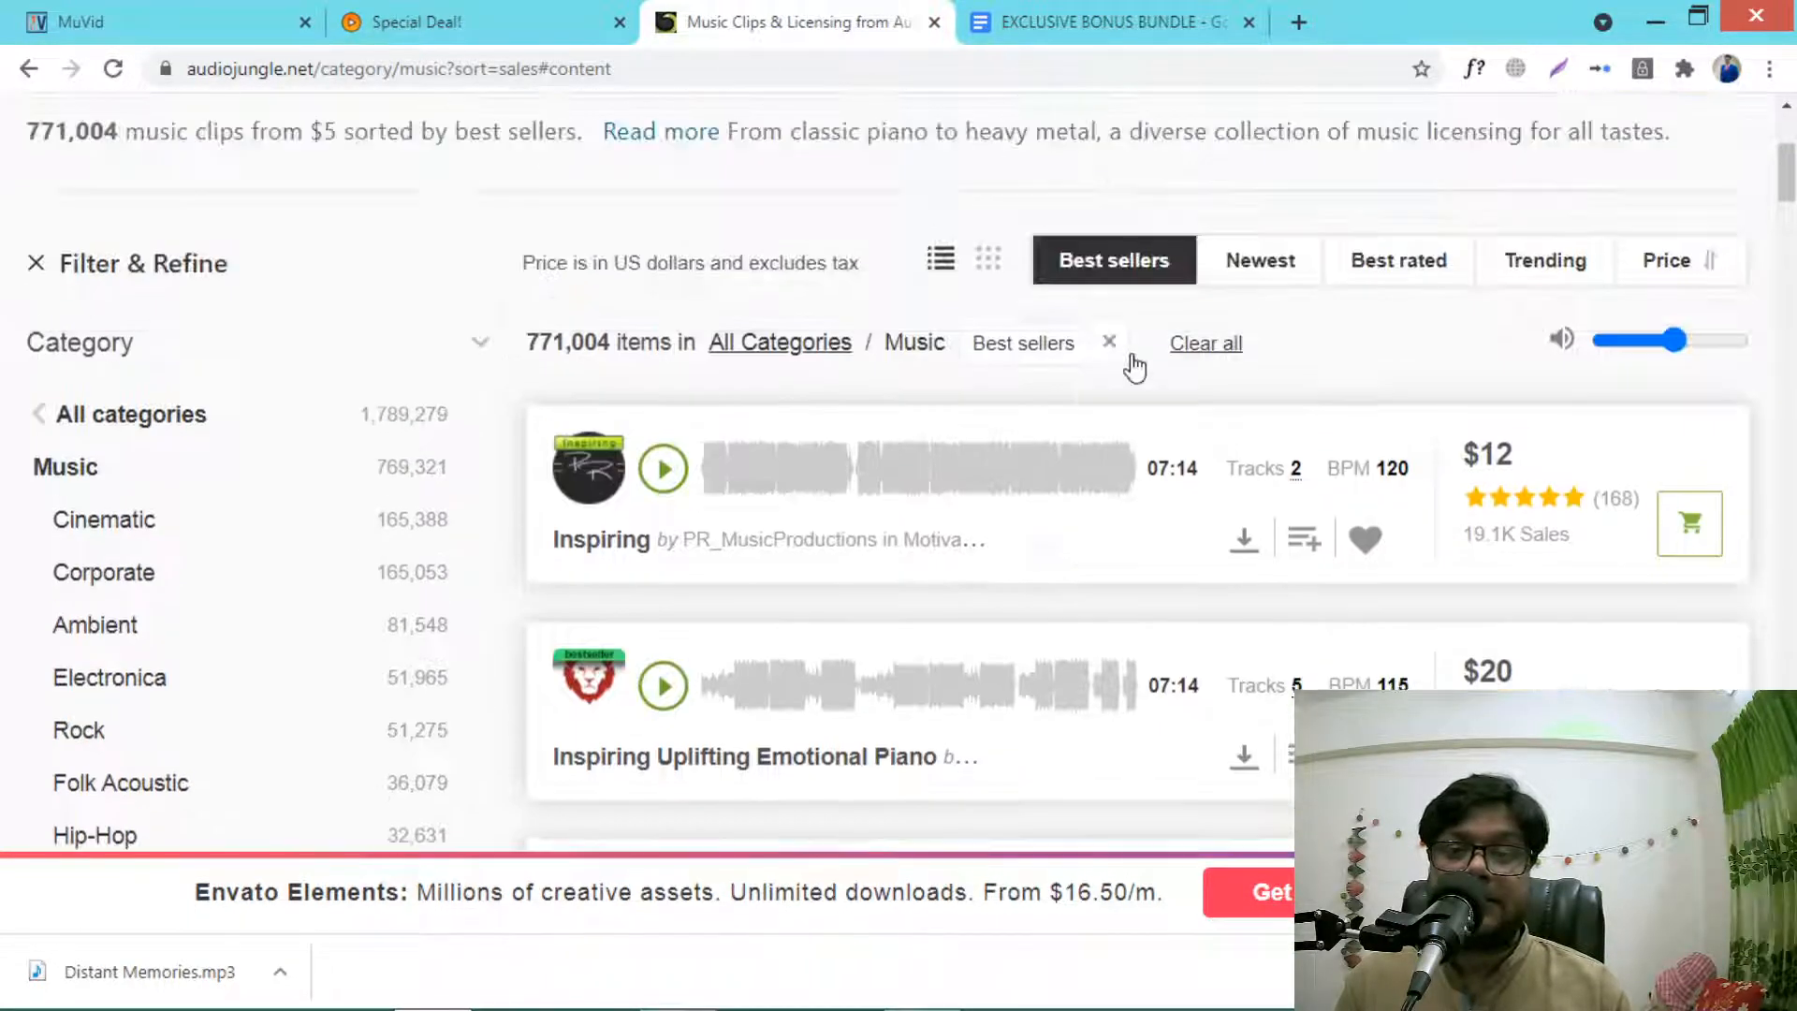
pyautogui.scroll(-3)
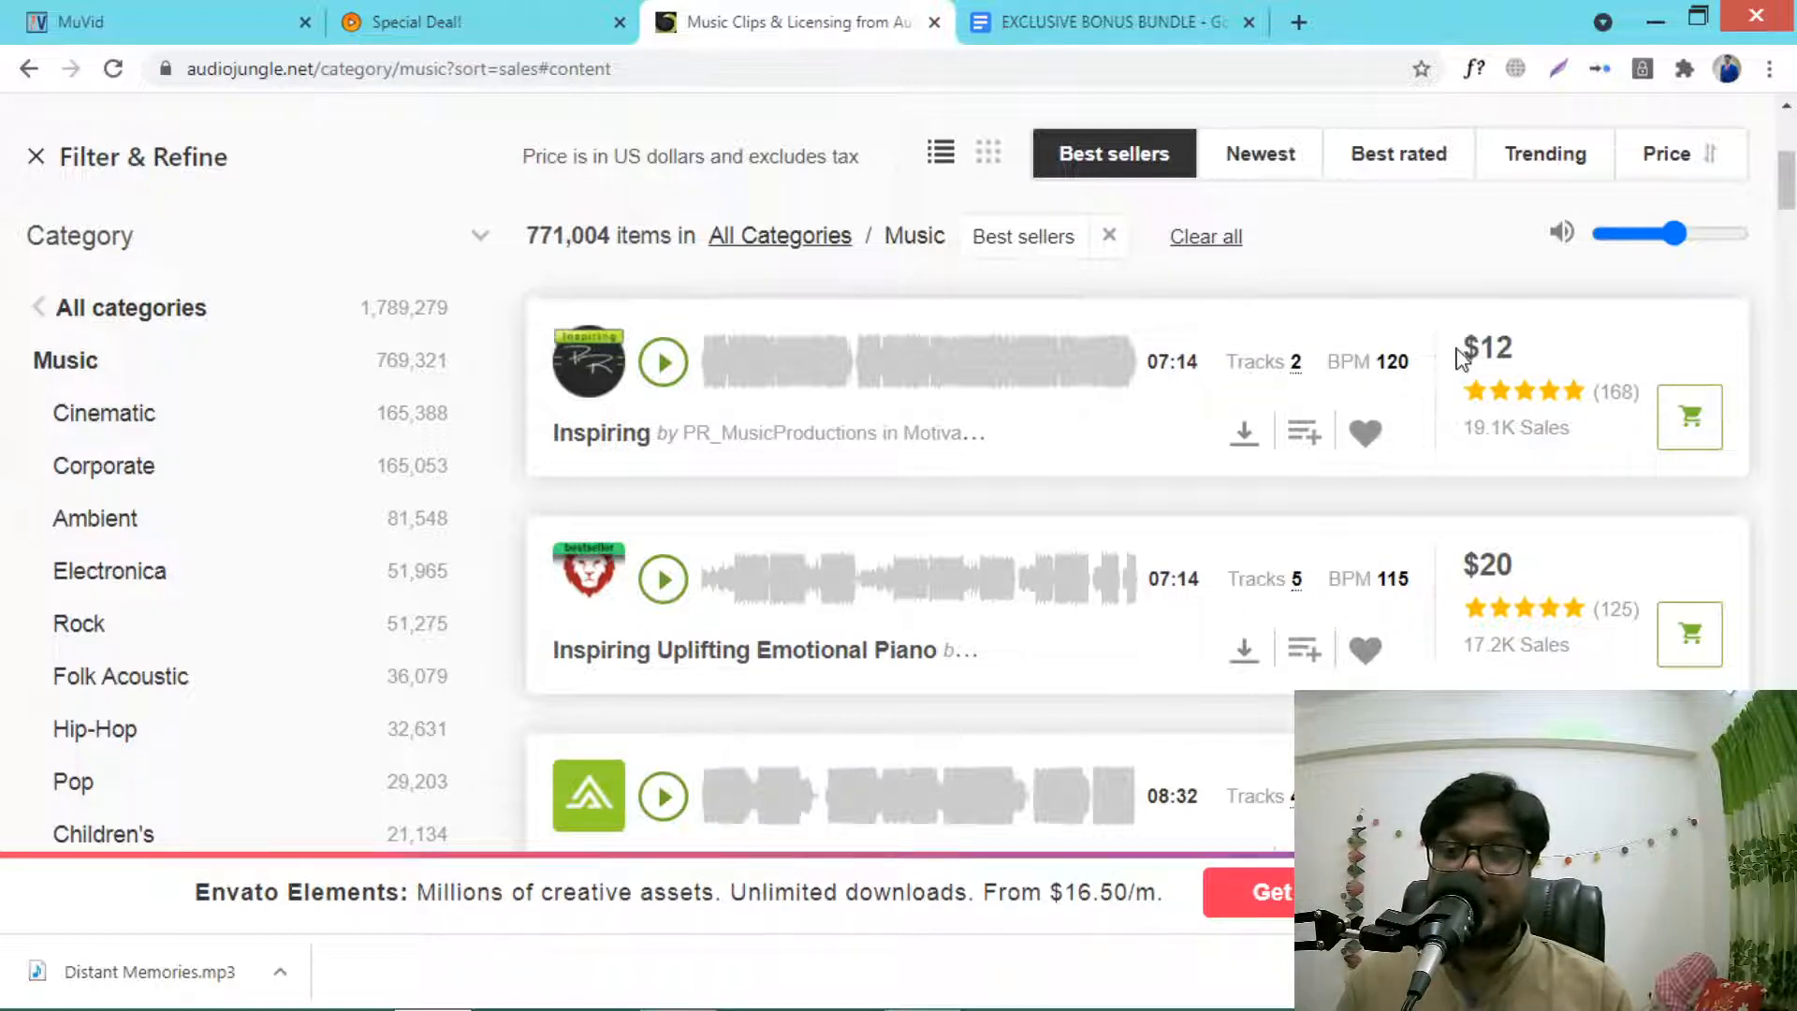
pyautogui.doubleClick(1484, 348)
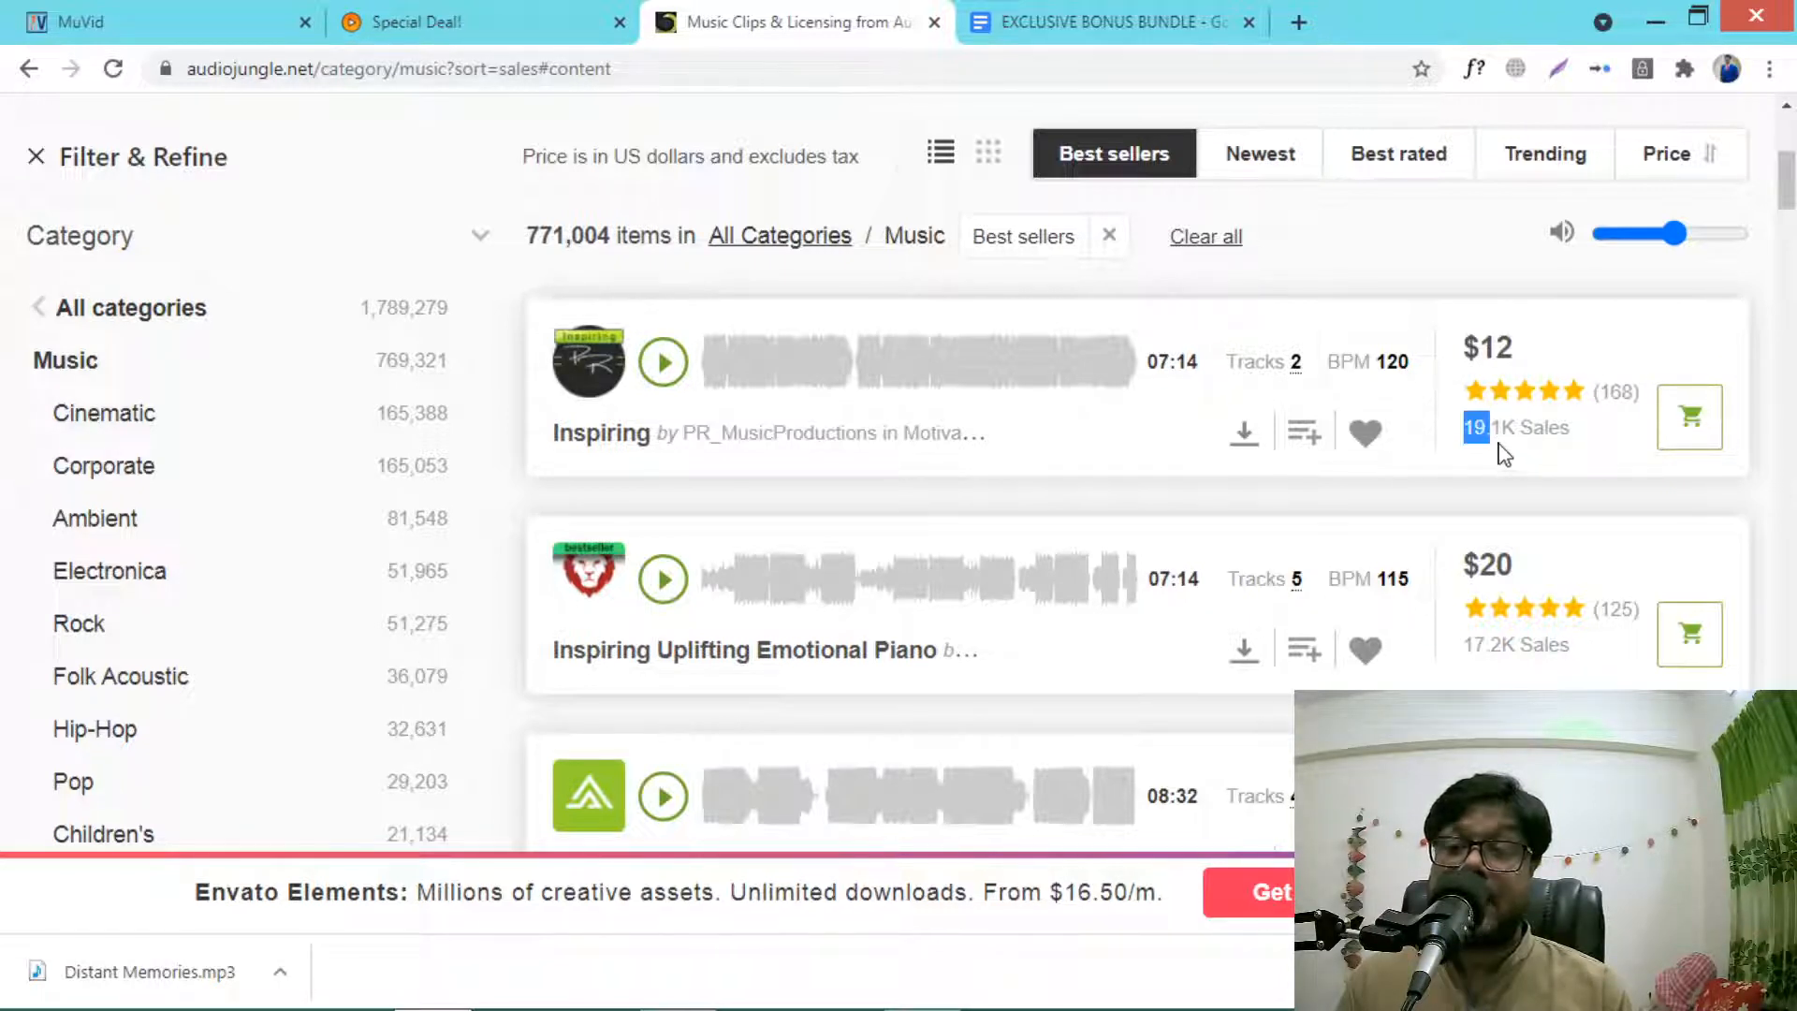
pyautogui.moveTo(1548, 341)
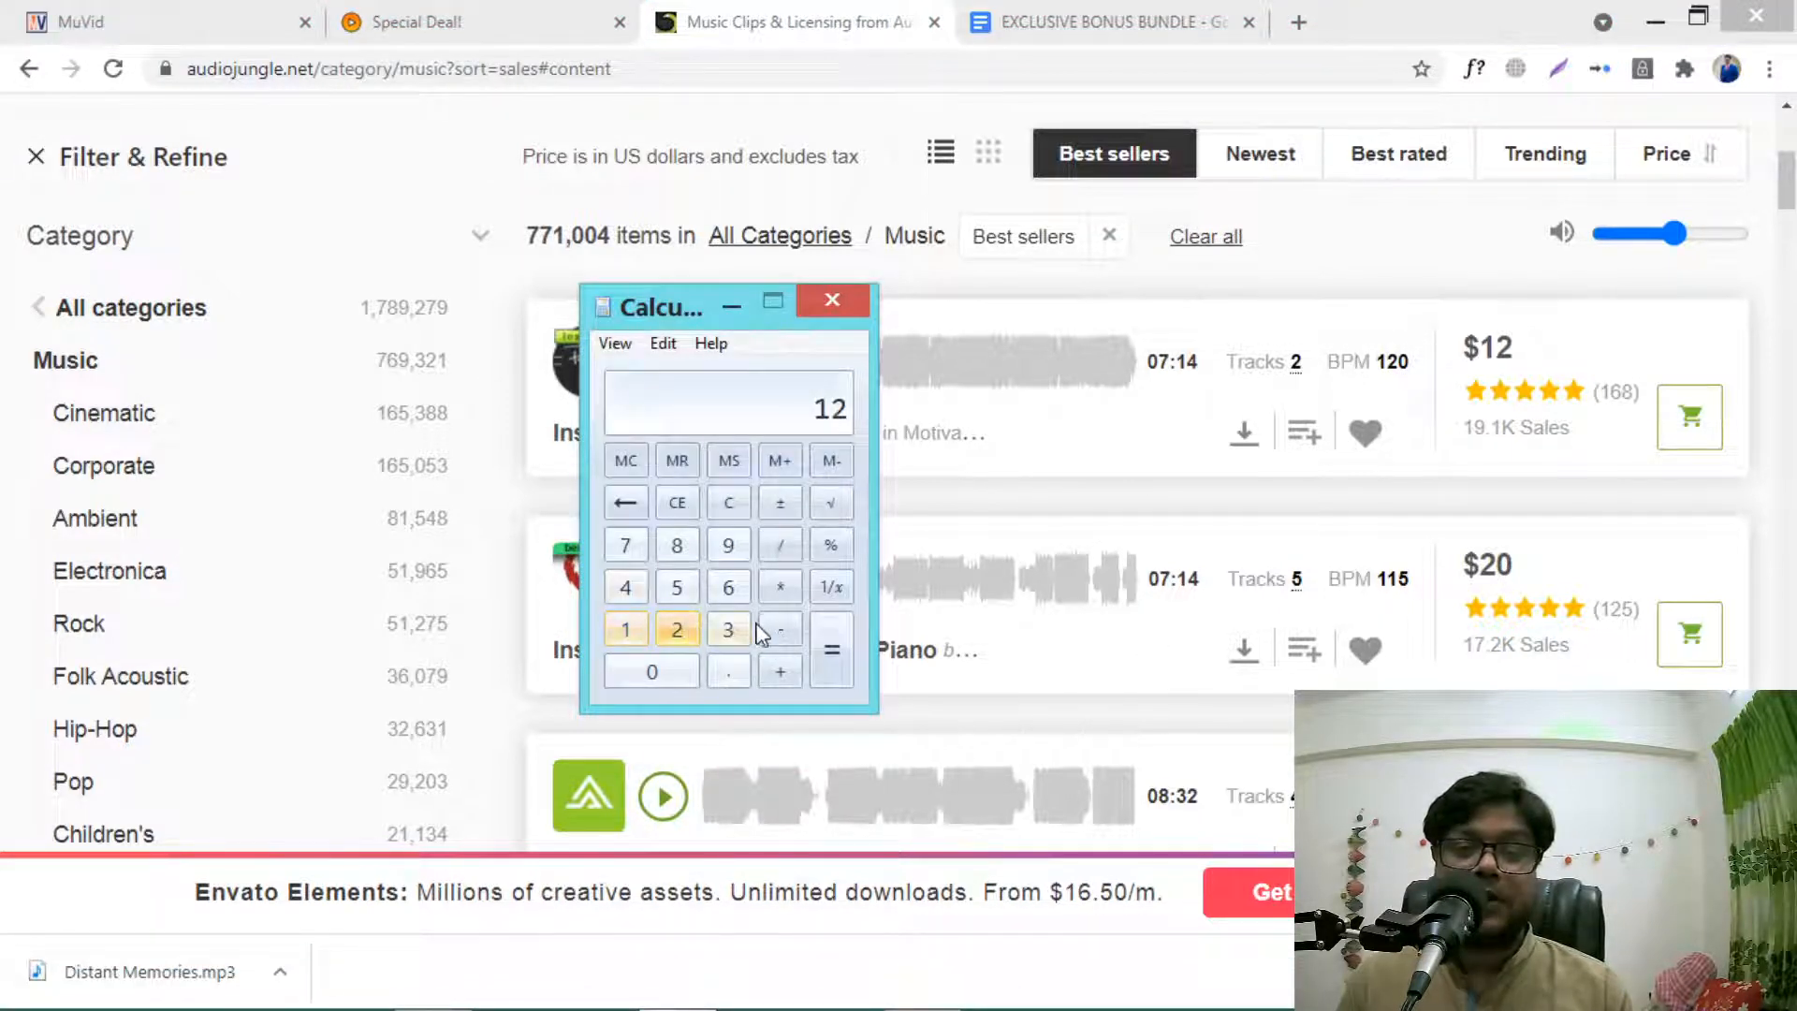
pyautogui.click(779, 586)
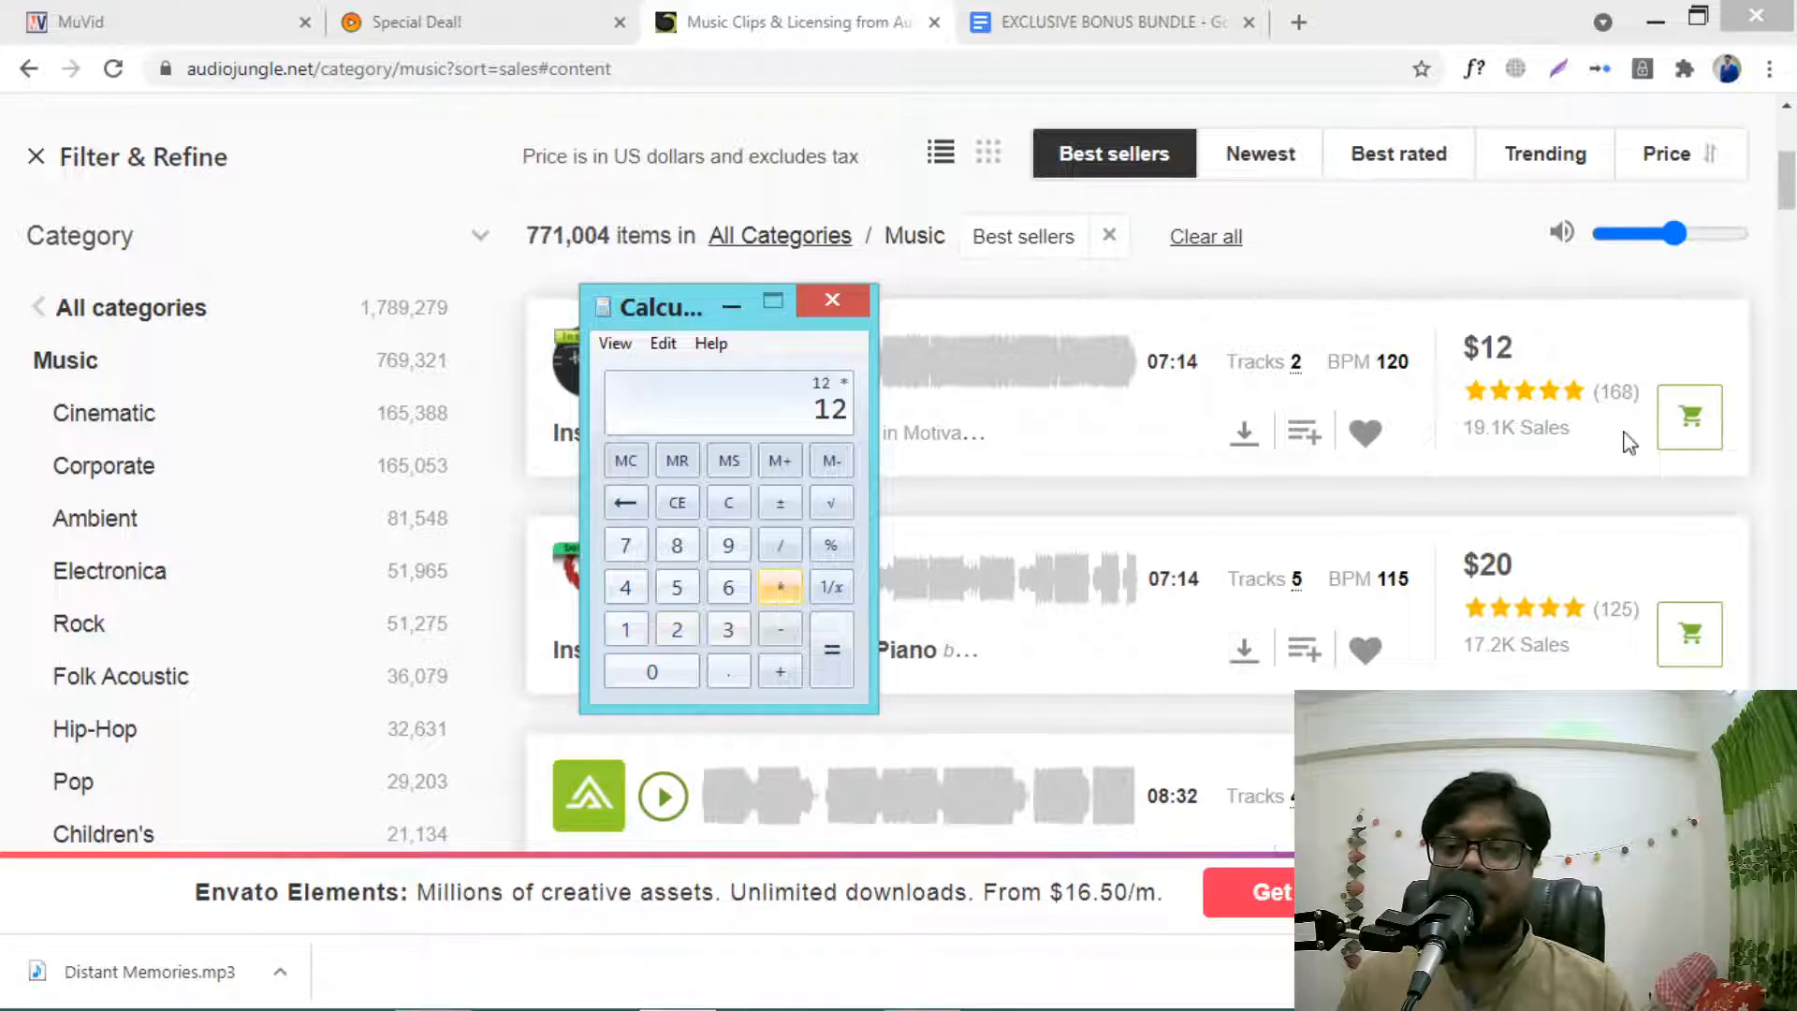
pyautogui.click(625, 629)
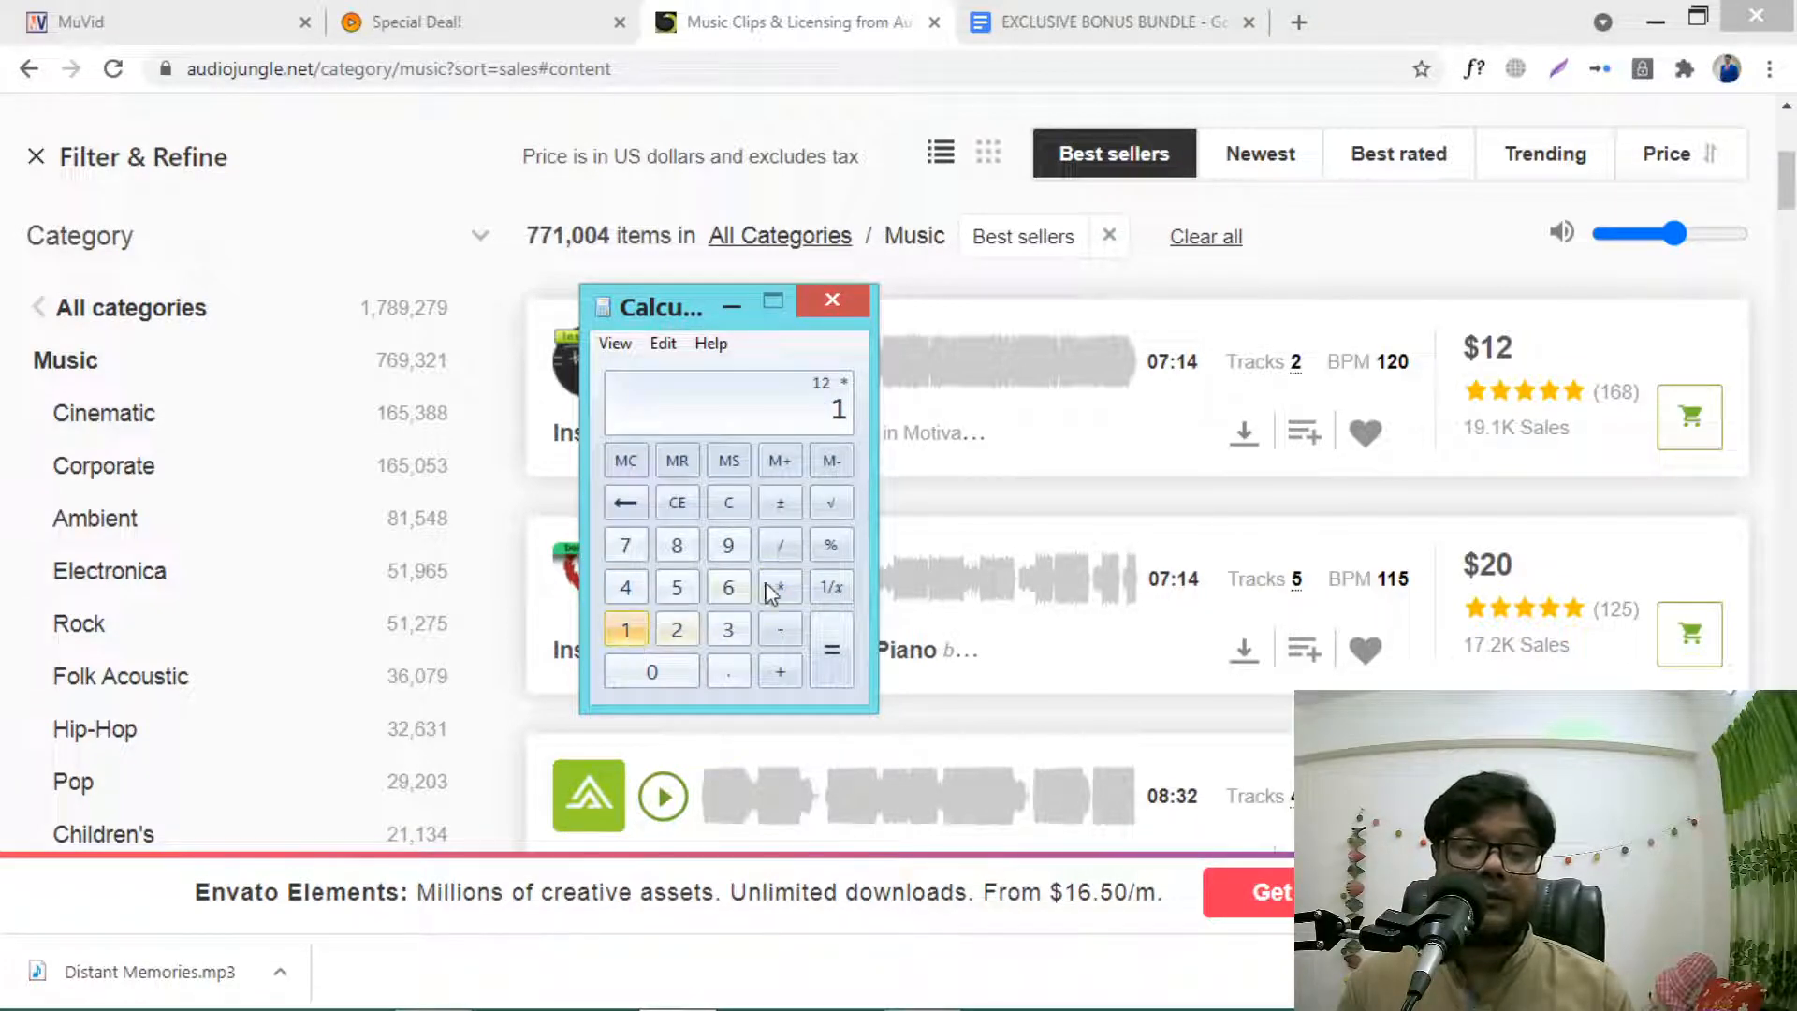
pyautogui.click(651, 670)
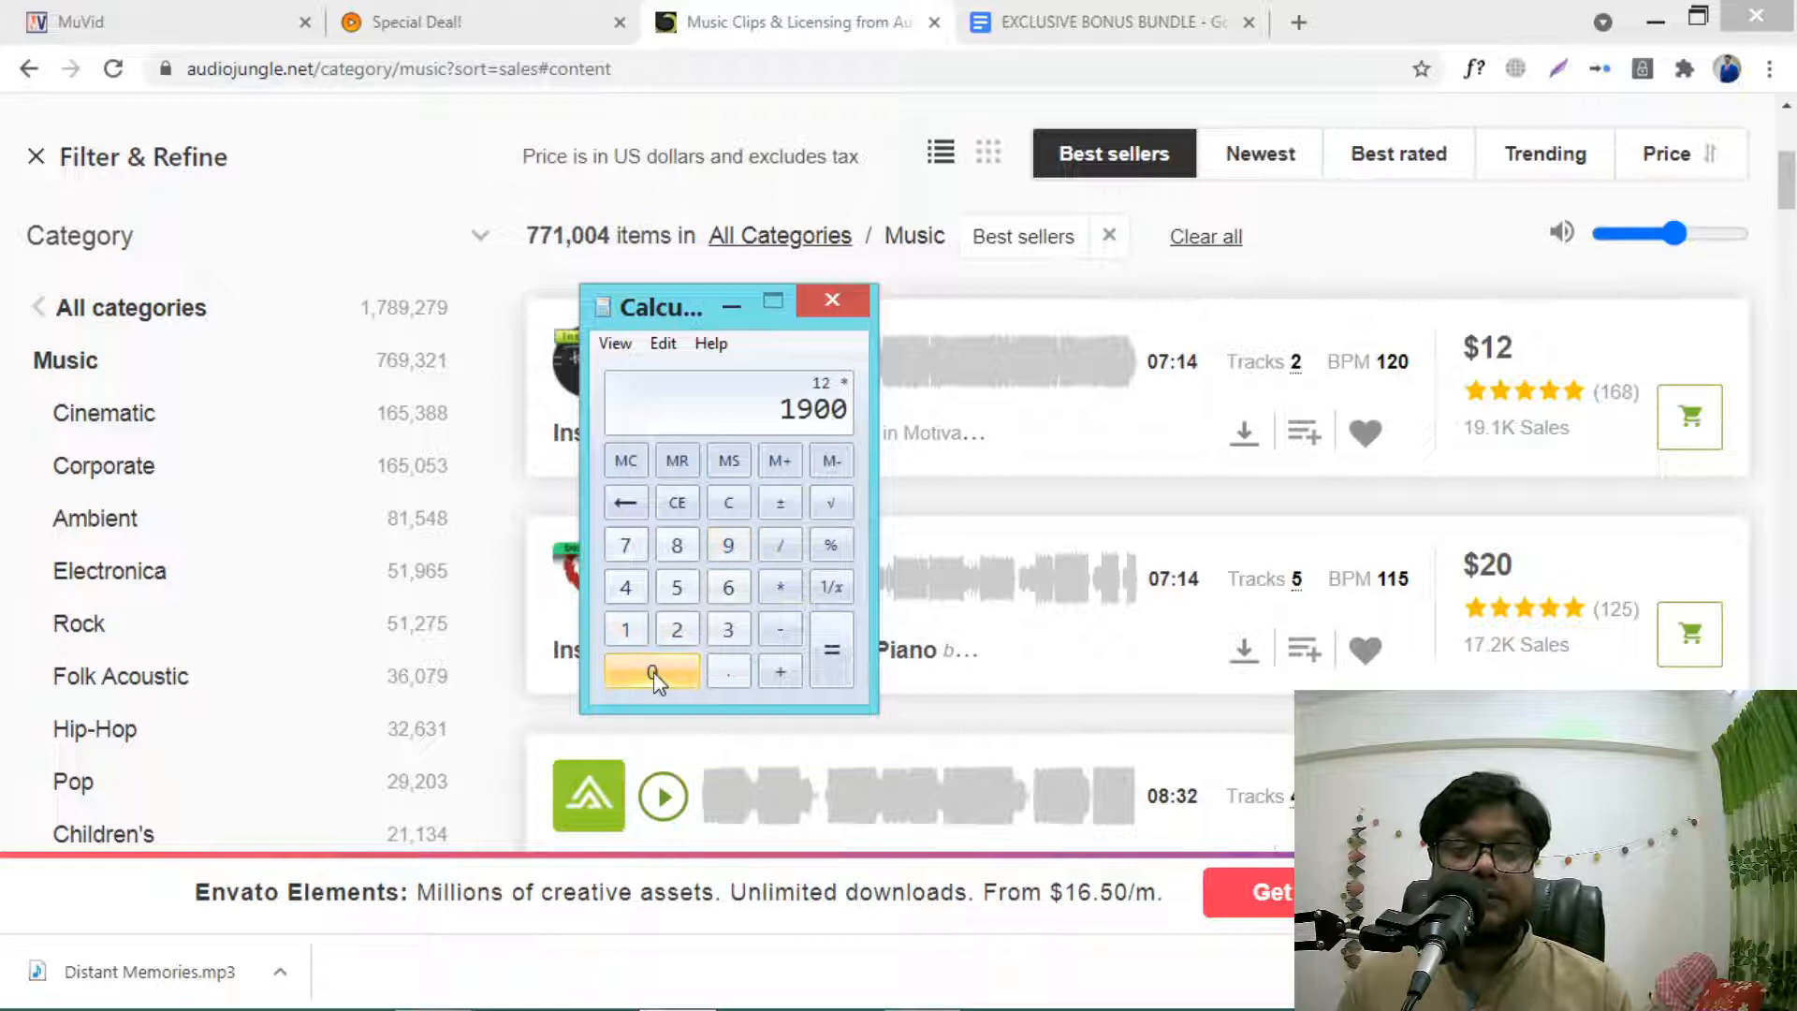
pyautogui.click(832, 651)
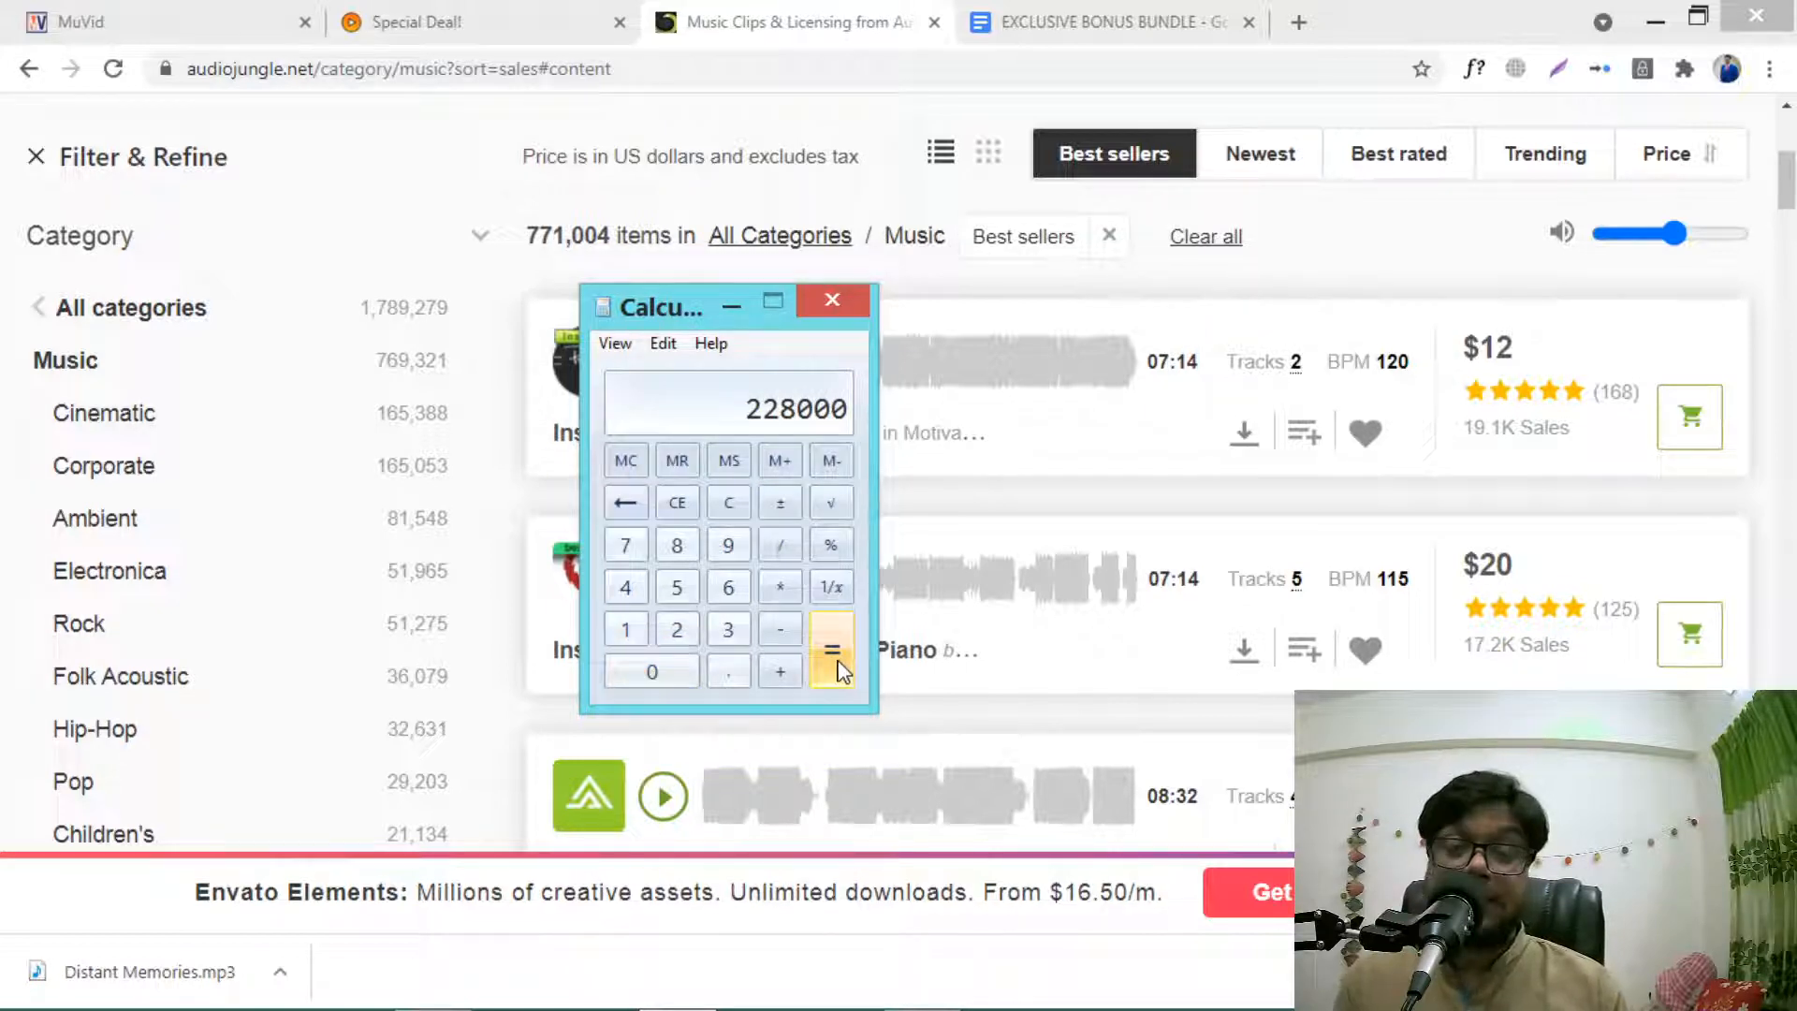
pyautogui.moveTo(767, 412)
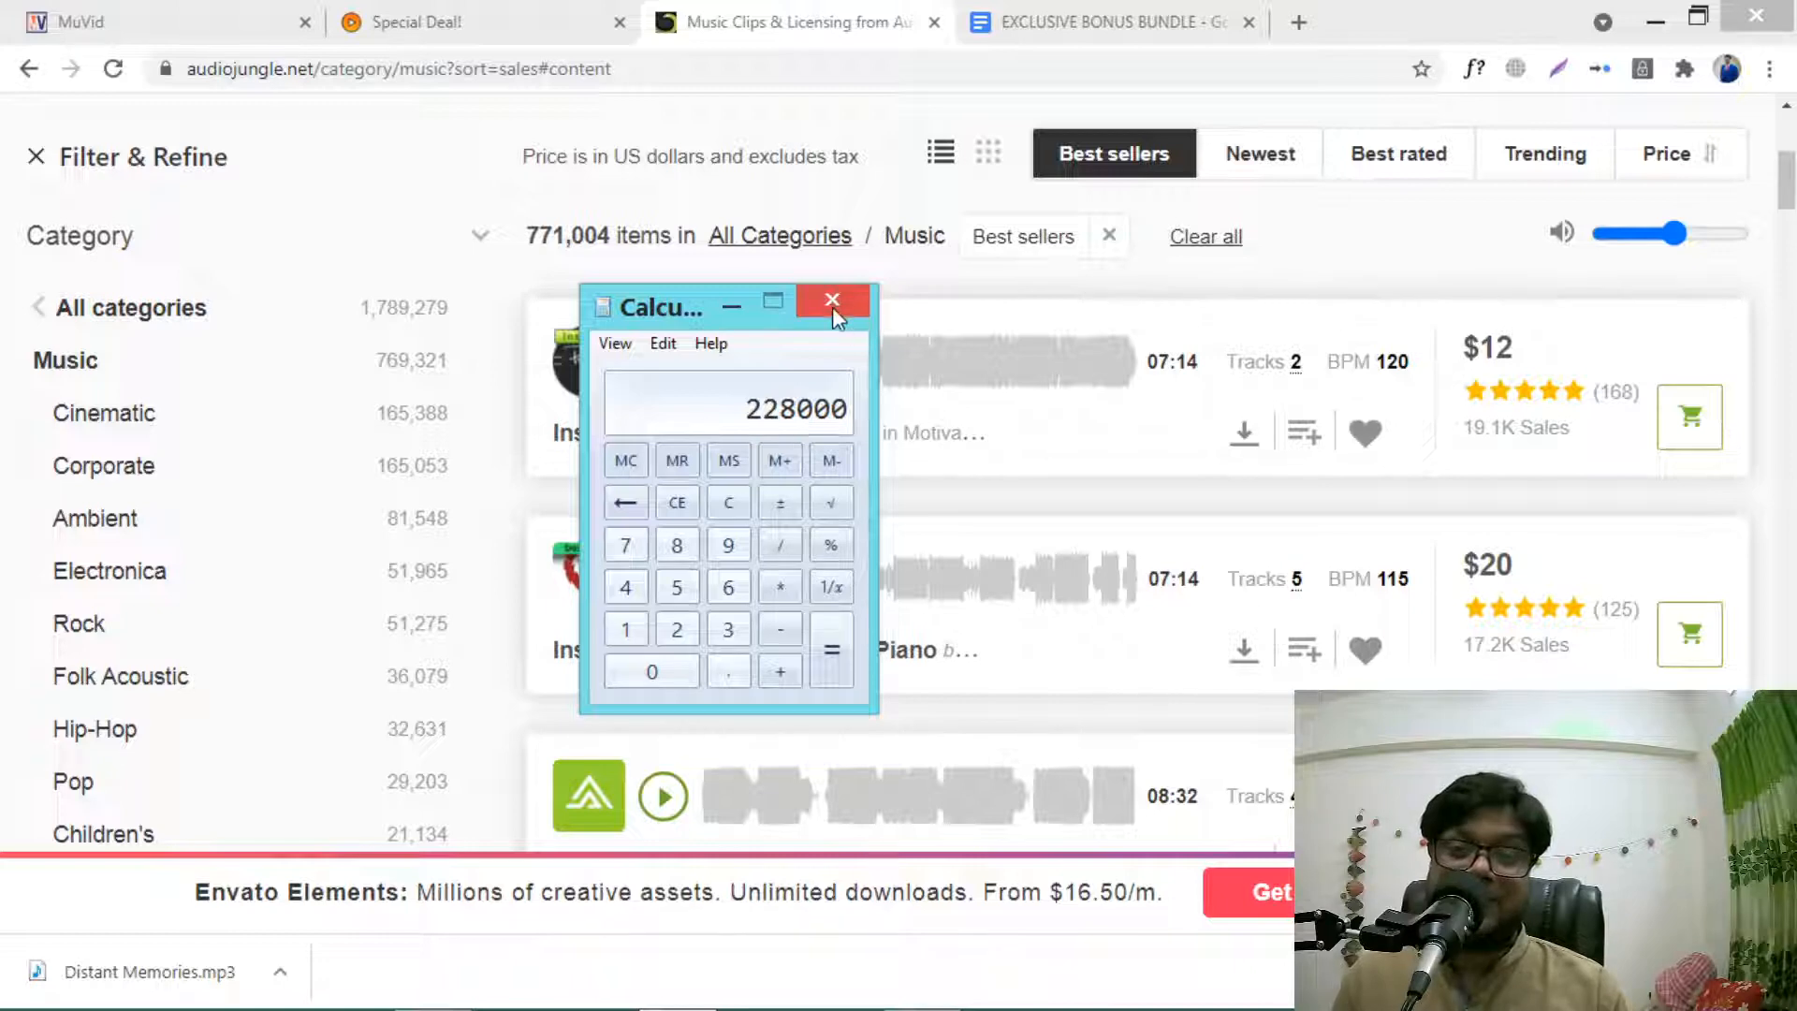
pyautogui.click(831, 301)
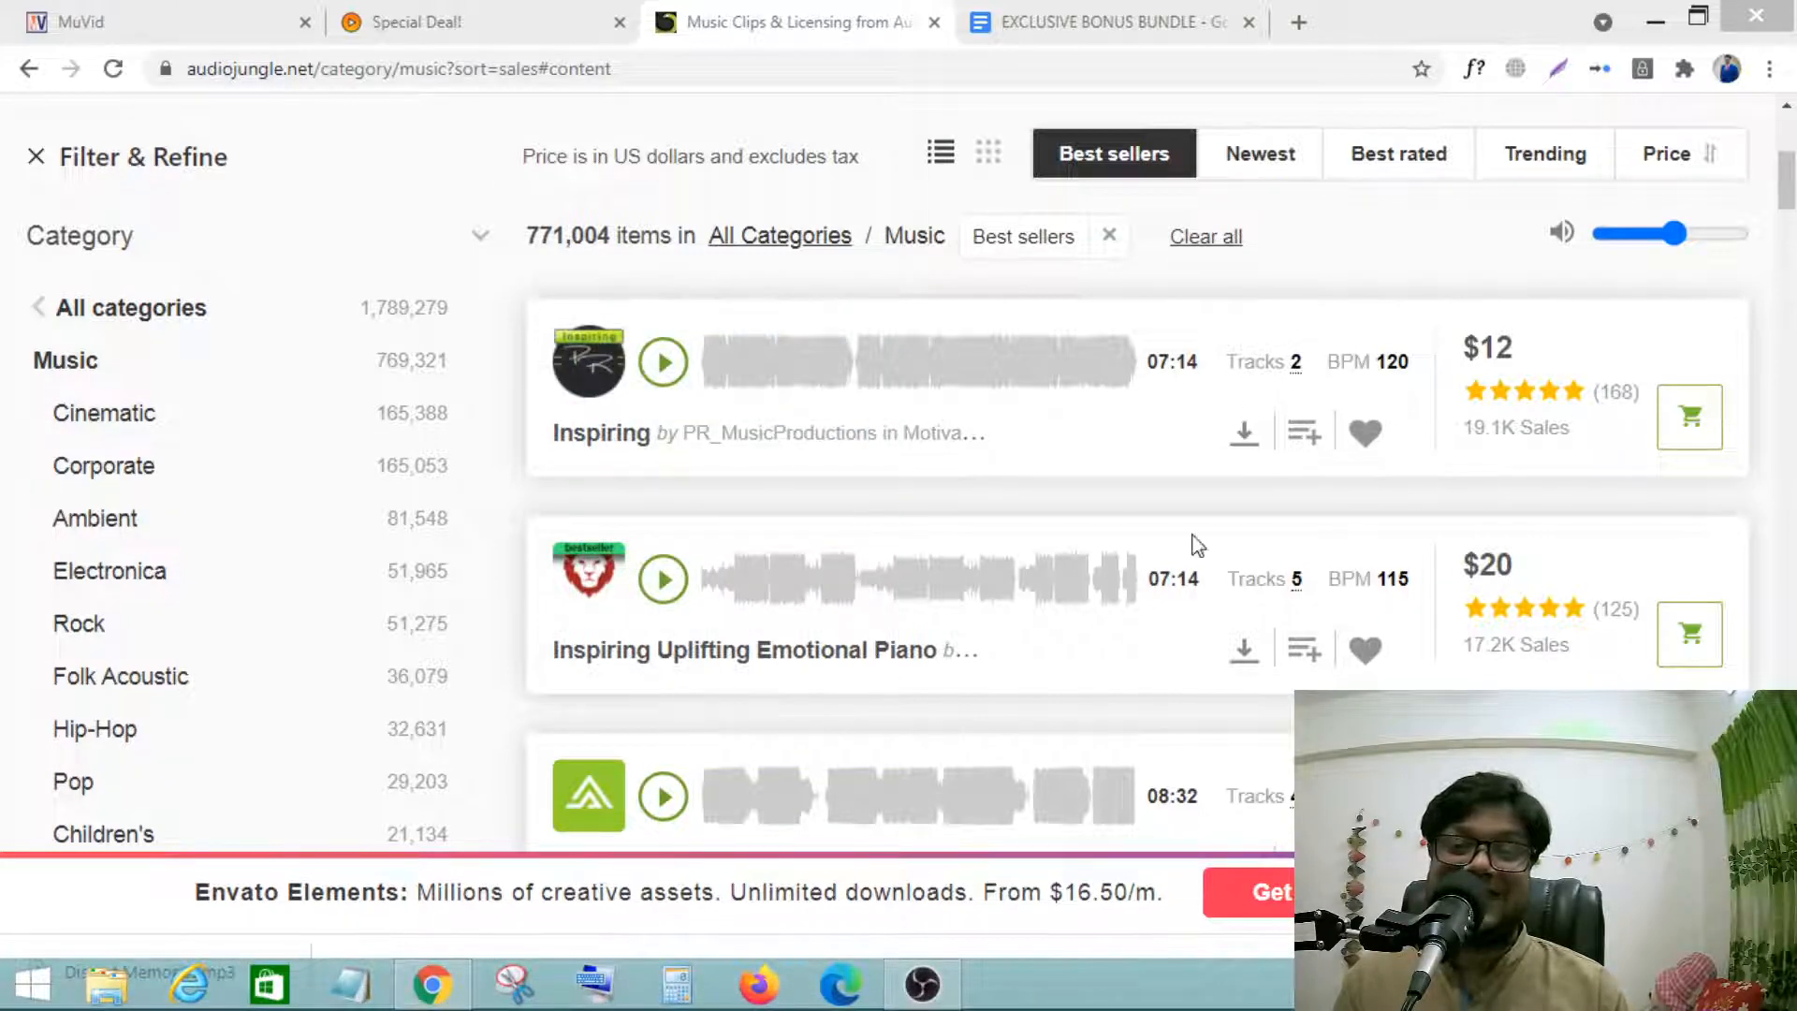
pyautogui.scroll(-3)
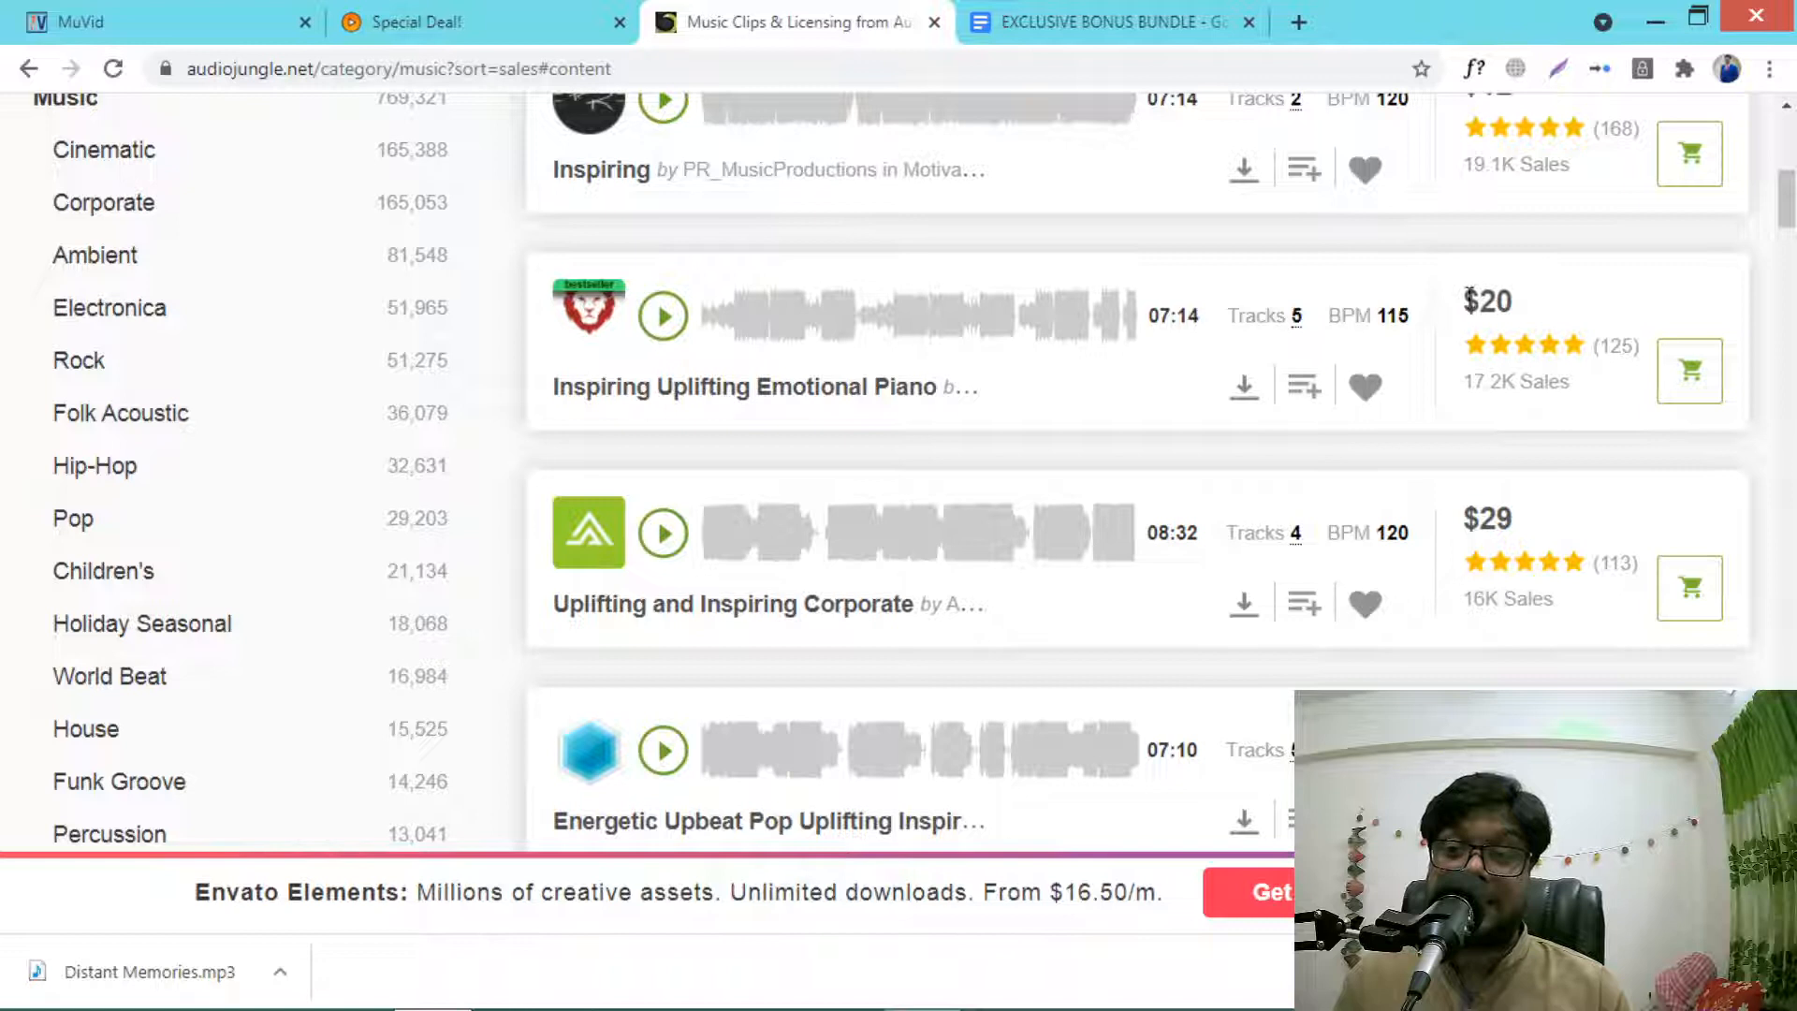
pyautogui.moveTo(1299, 317)
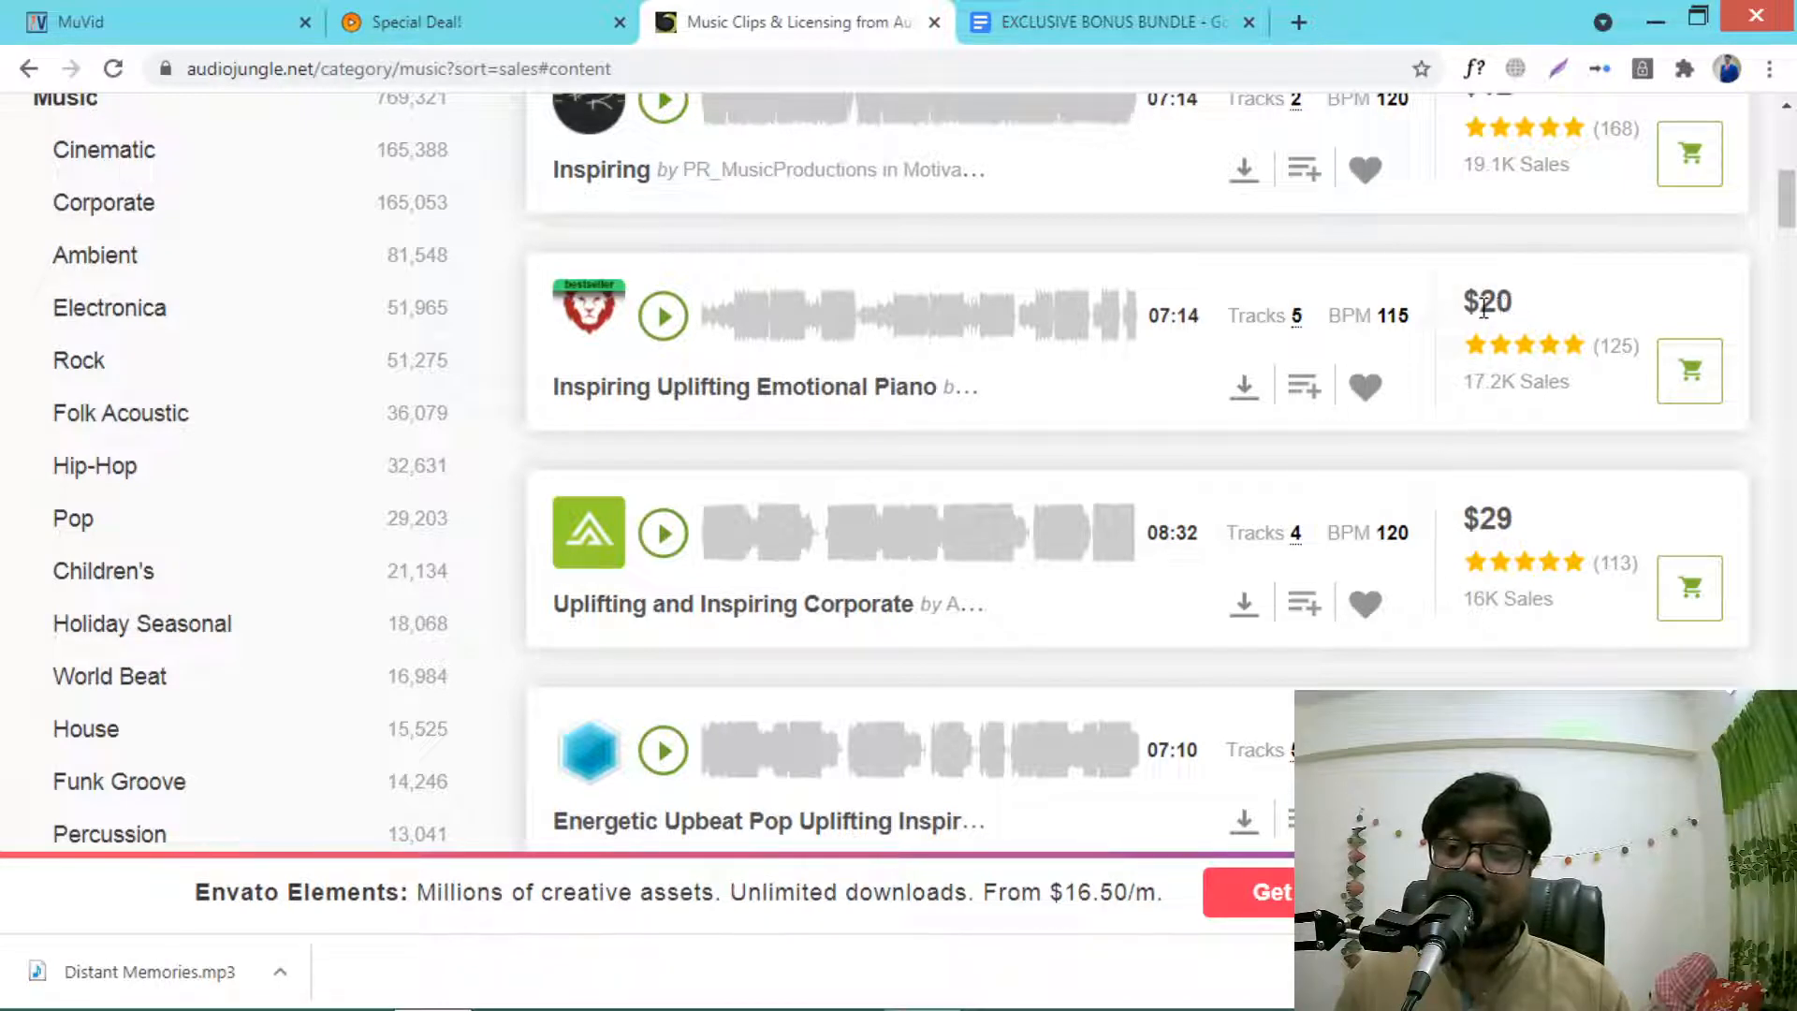
pyautogui.moveTo(674, 986)
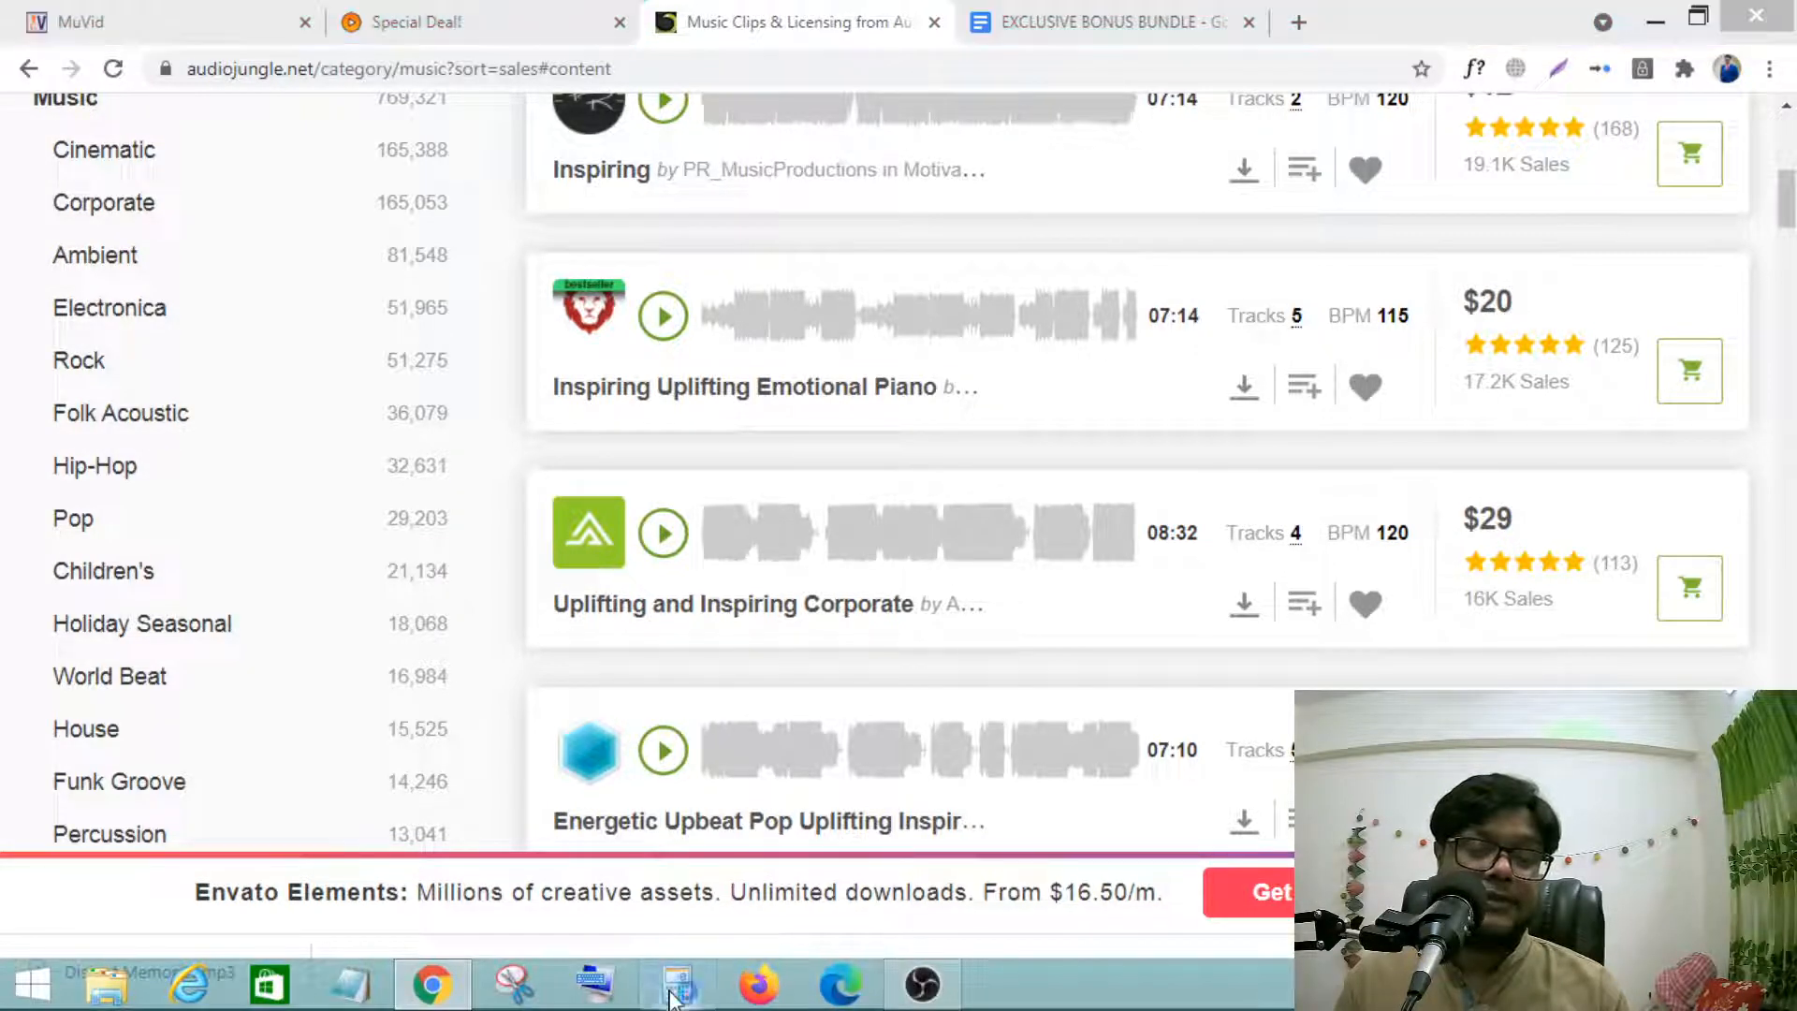
pyautogui.click(674, 983)
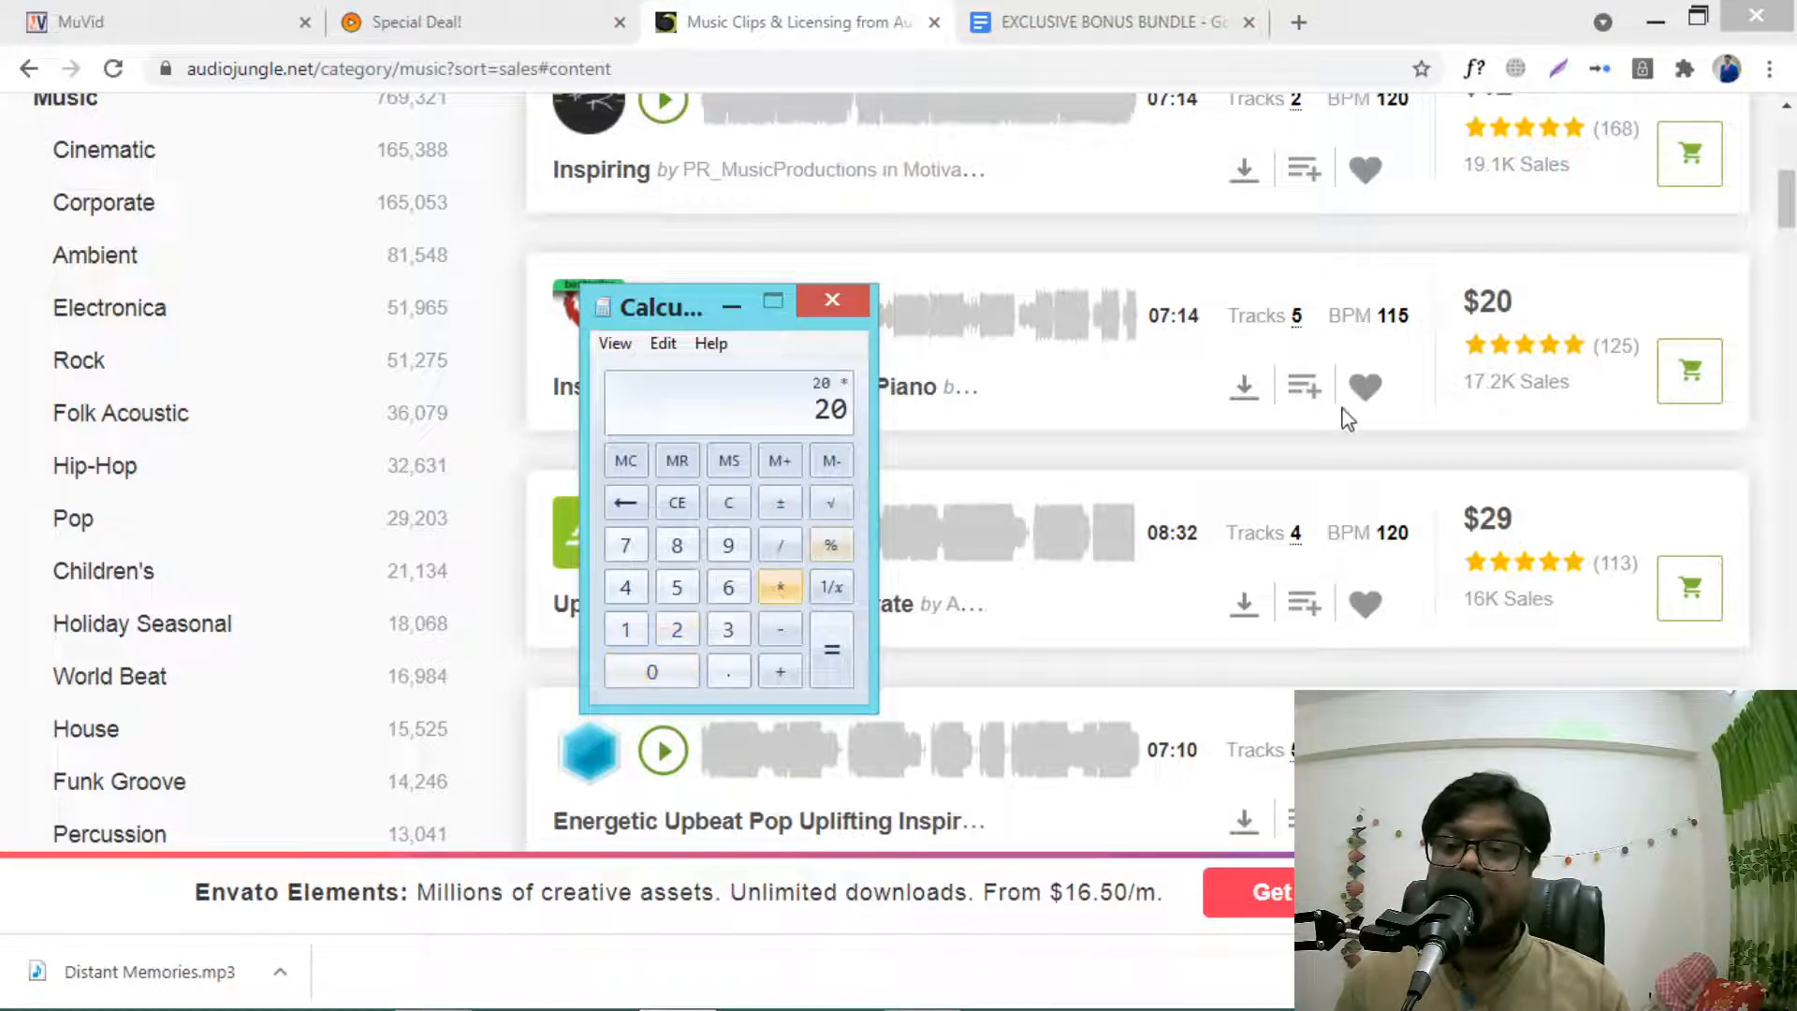
pyautogui.click(625, 629)
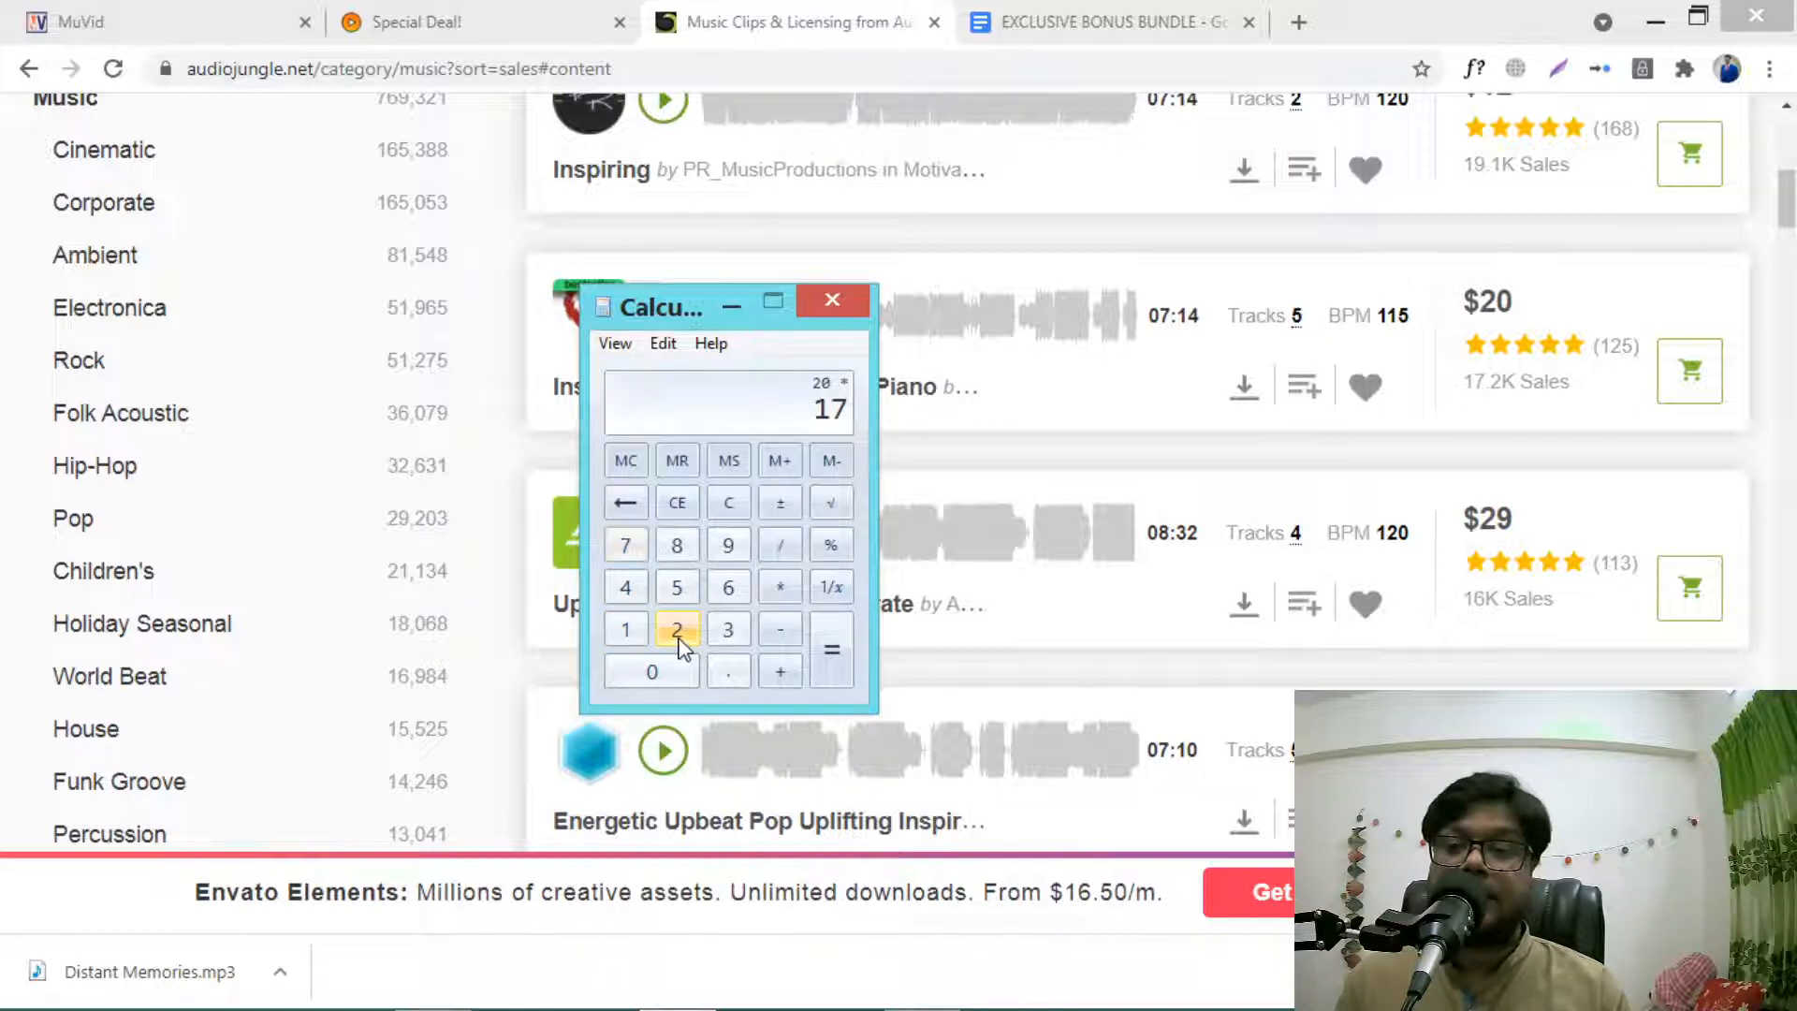
pyautogui.moveTo(652, 672)
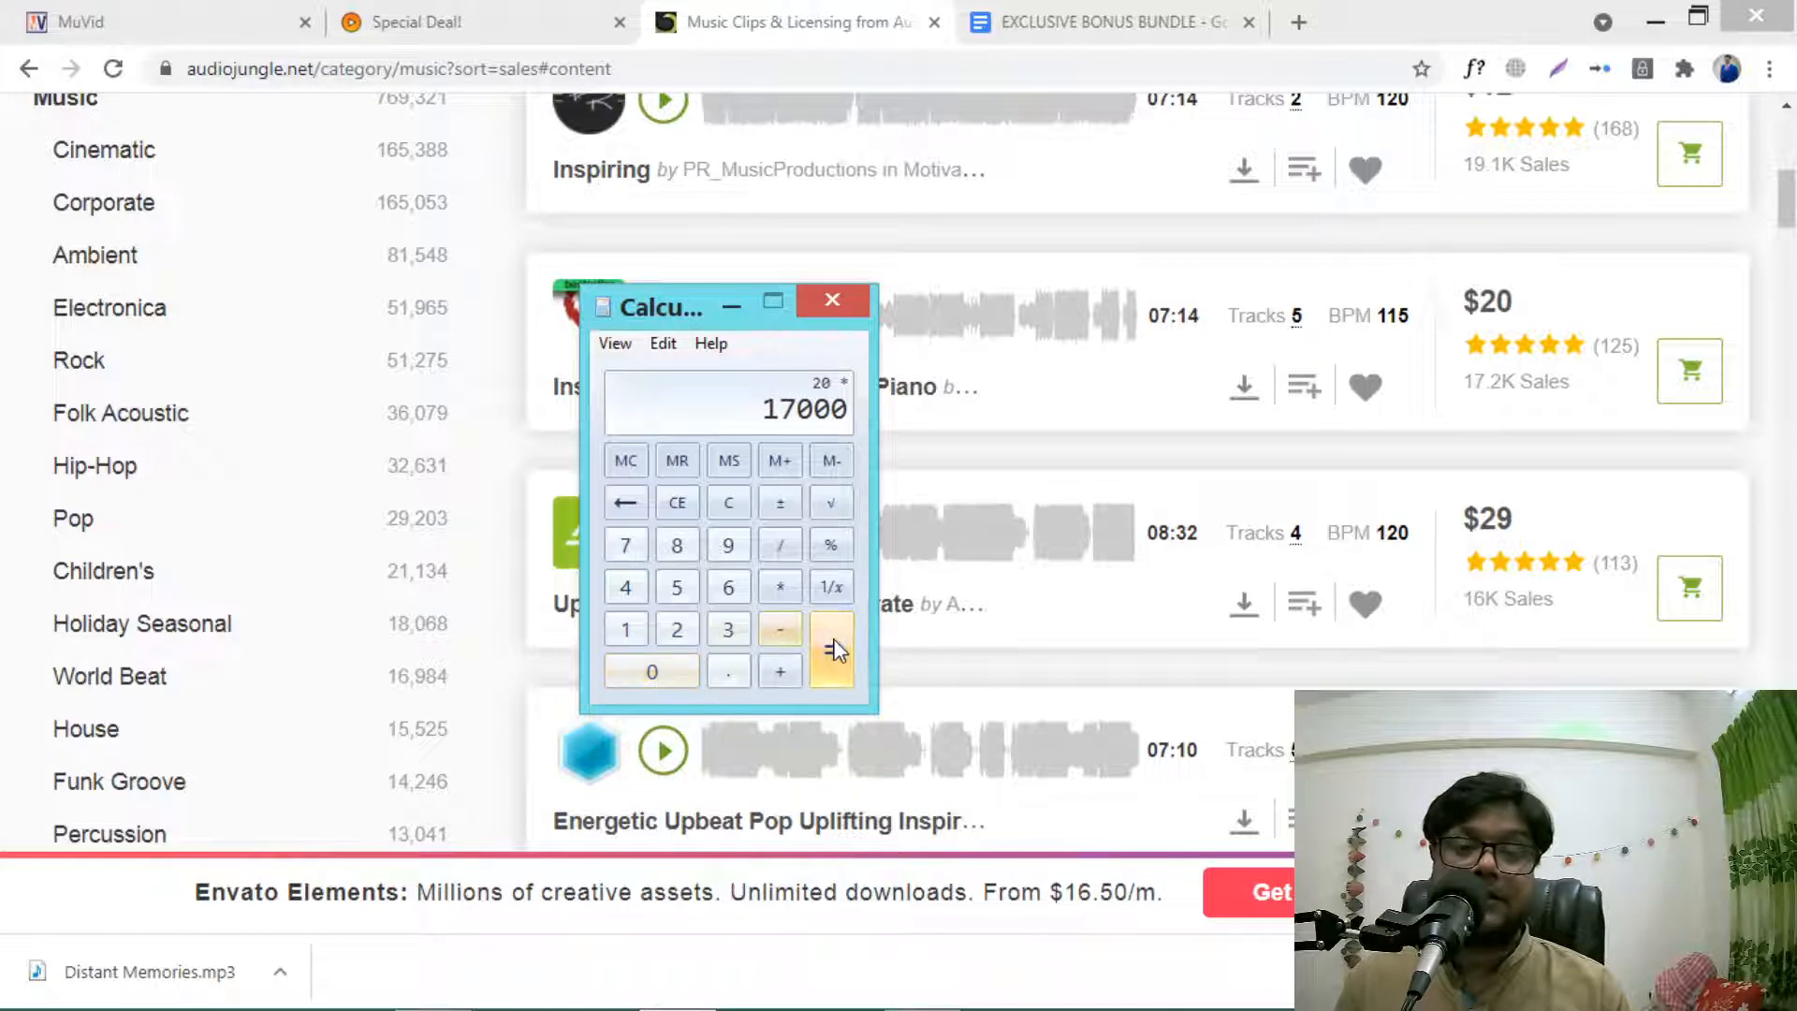
pyautogui.click(831, 650)
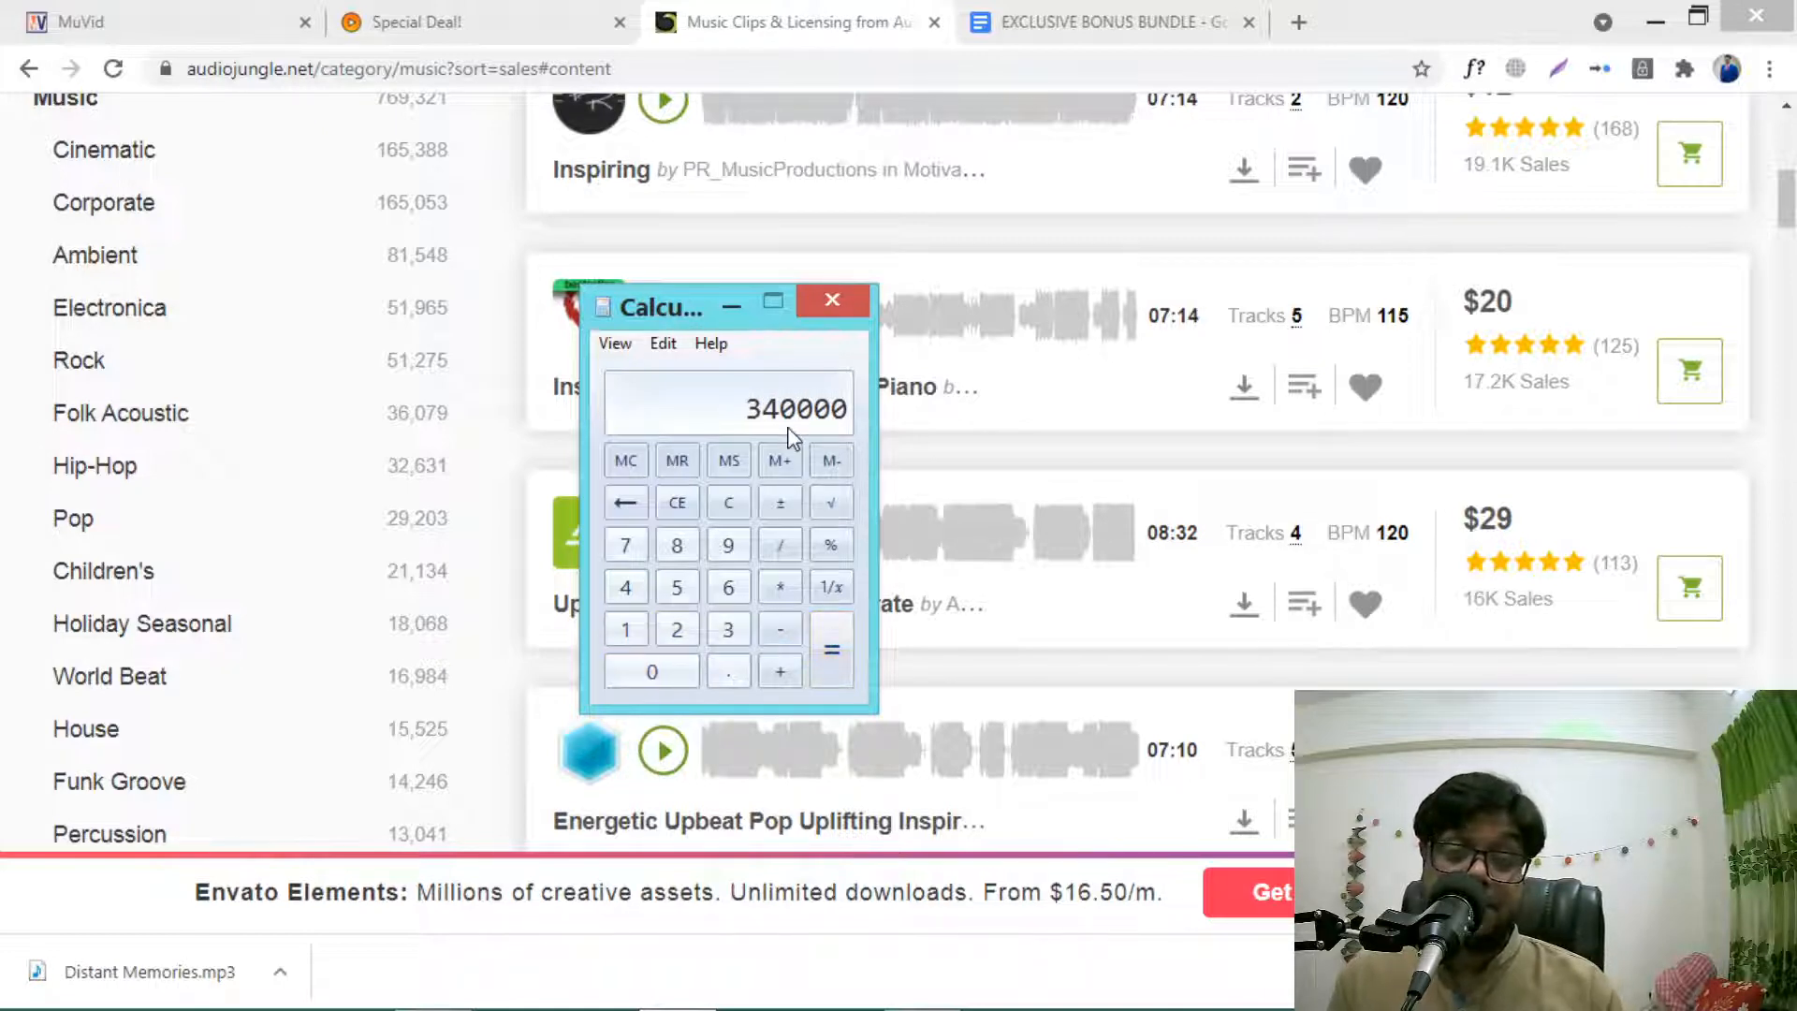
pyautogui.click(831, 300)
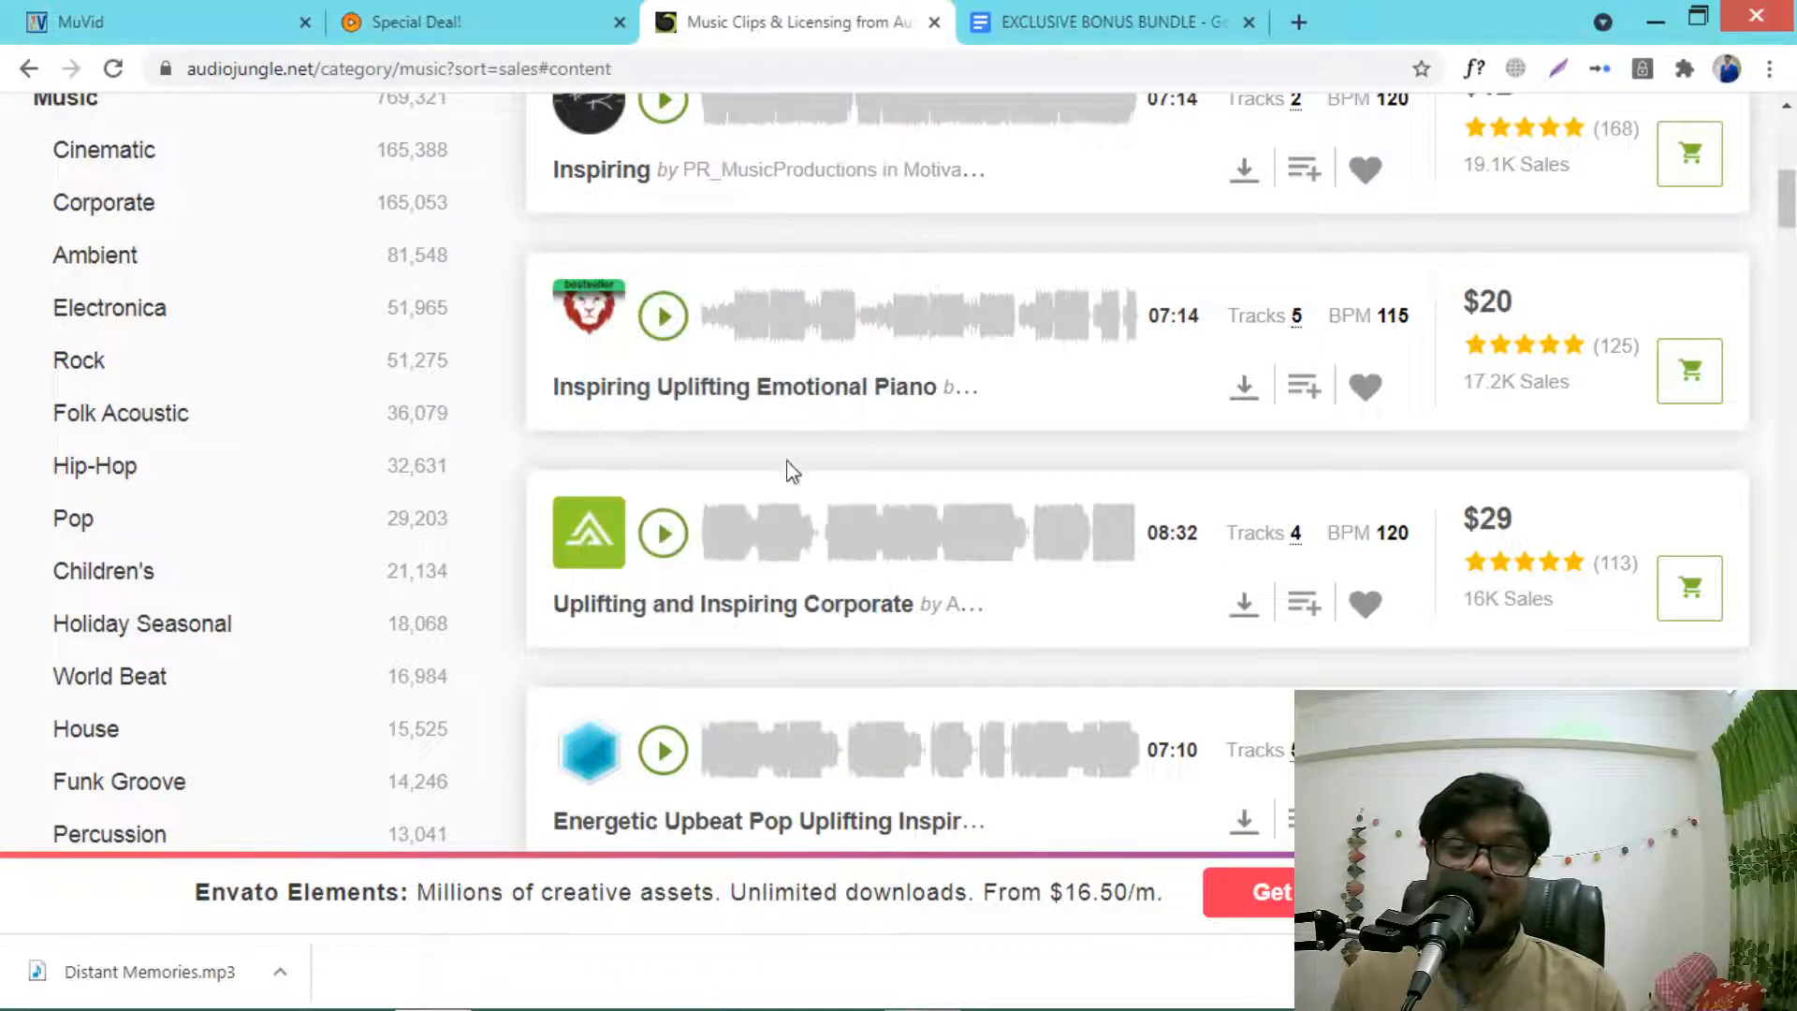
pyautogui.scroll(3)
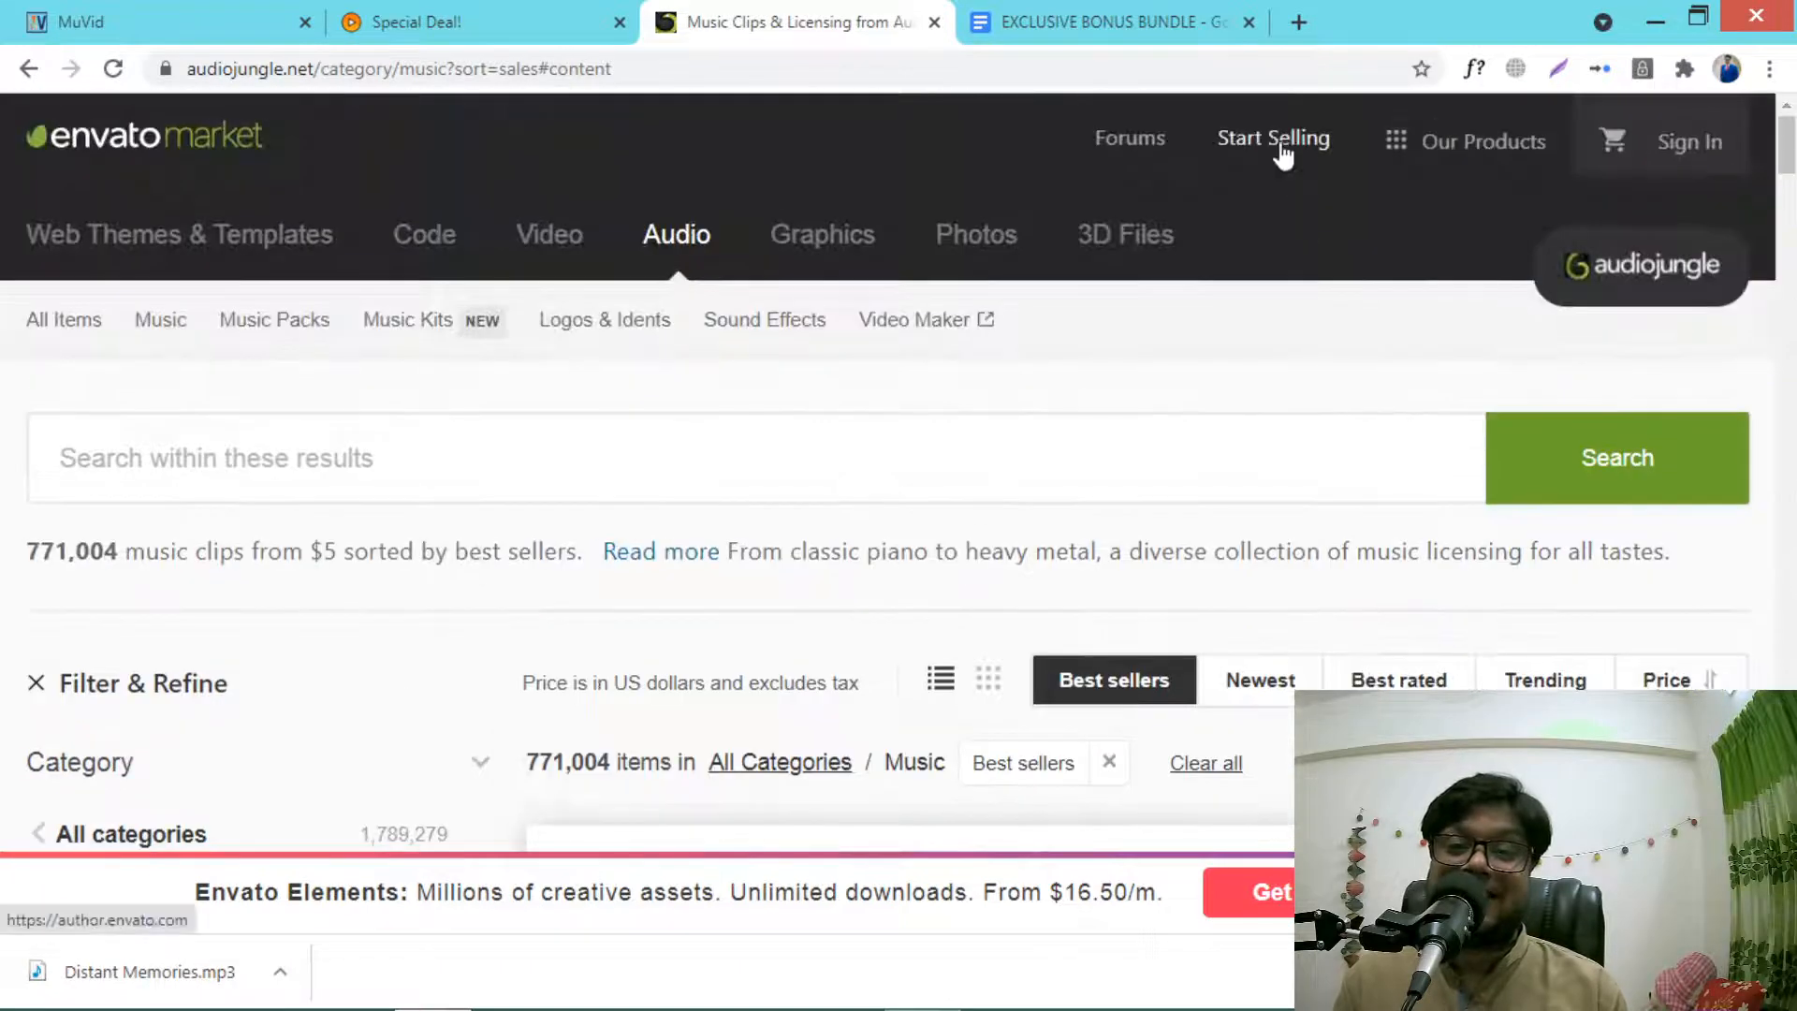
# Step: Return to MuVid's Music Library genre grid after a quick check of the AudioJungle best sellers
pyautogui.click(1482, 141)
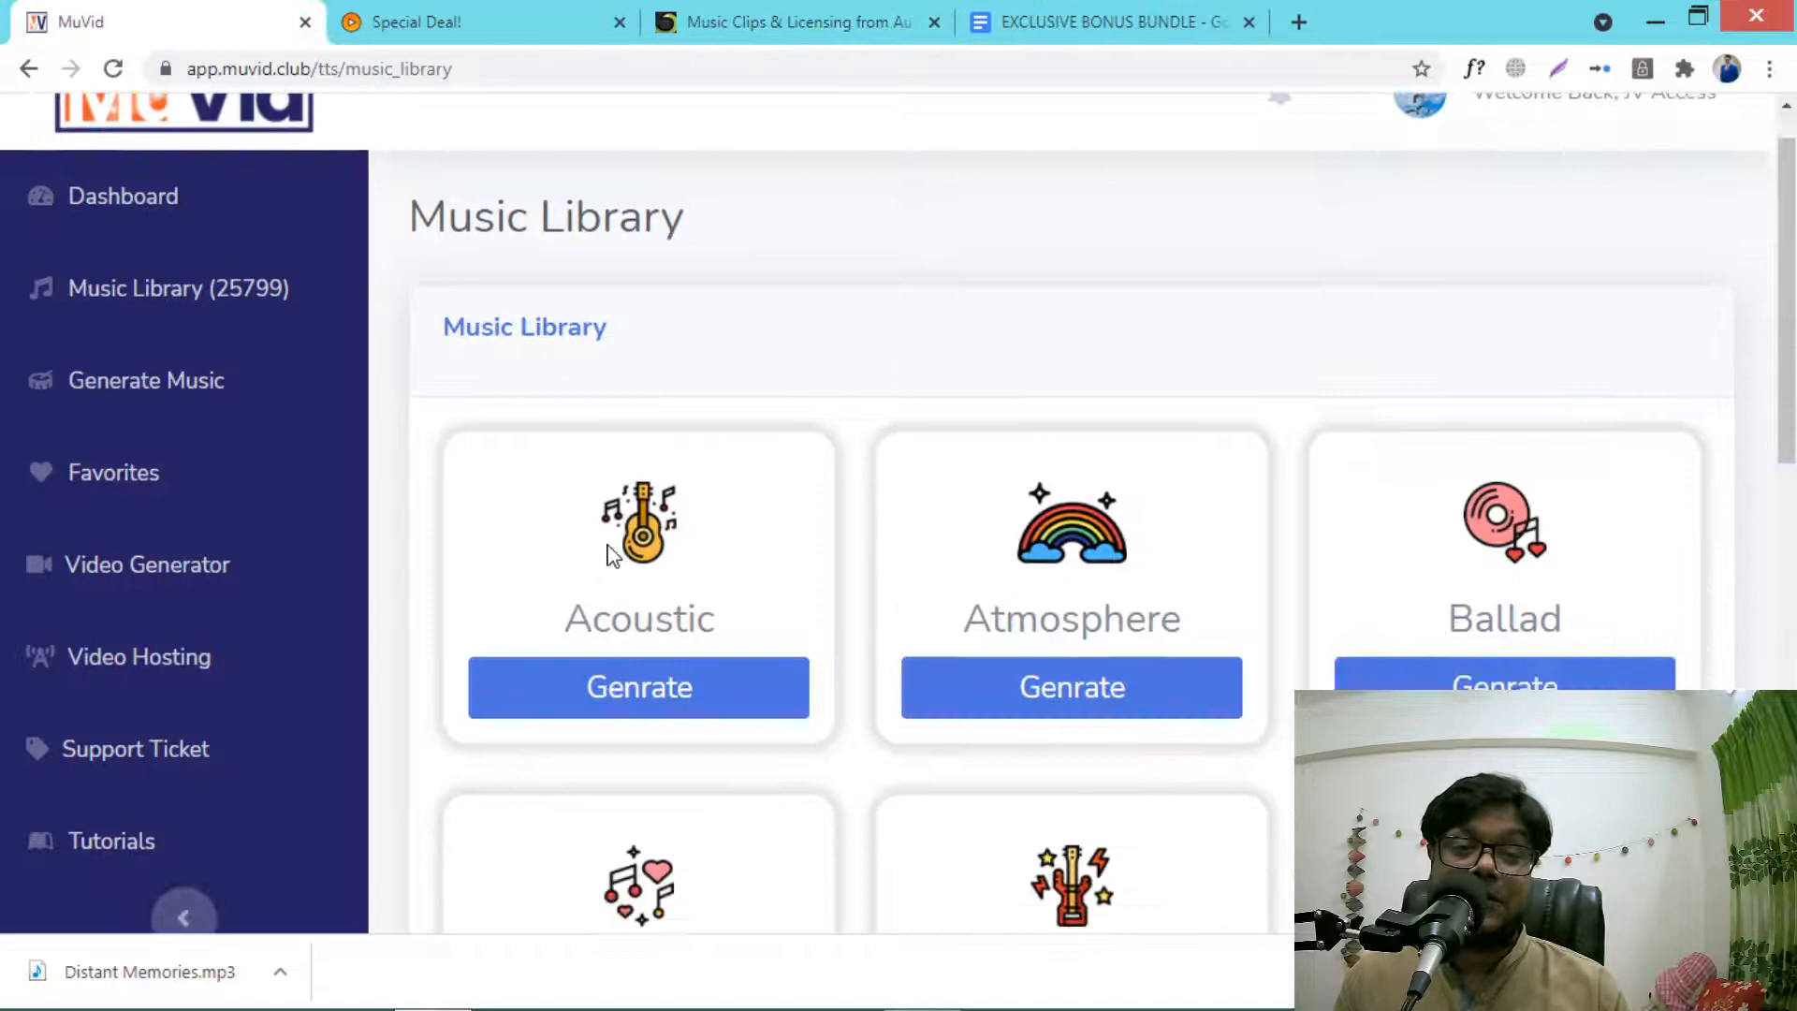
pyautogui.scroll(-3)
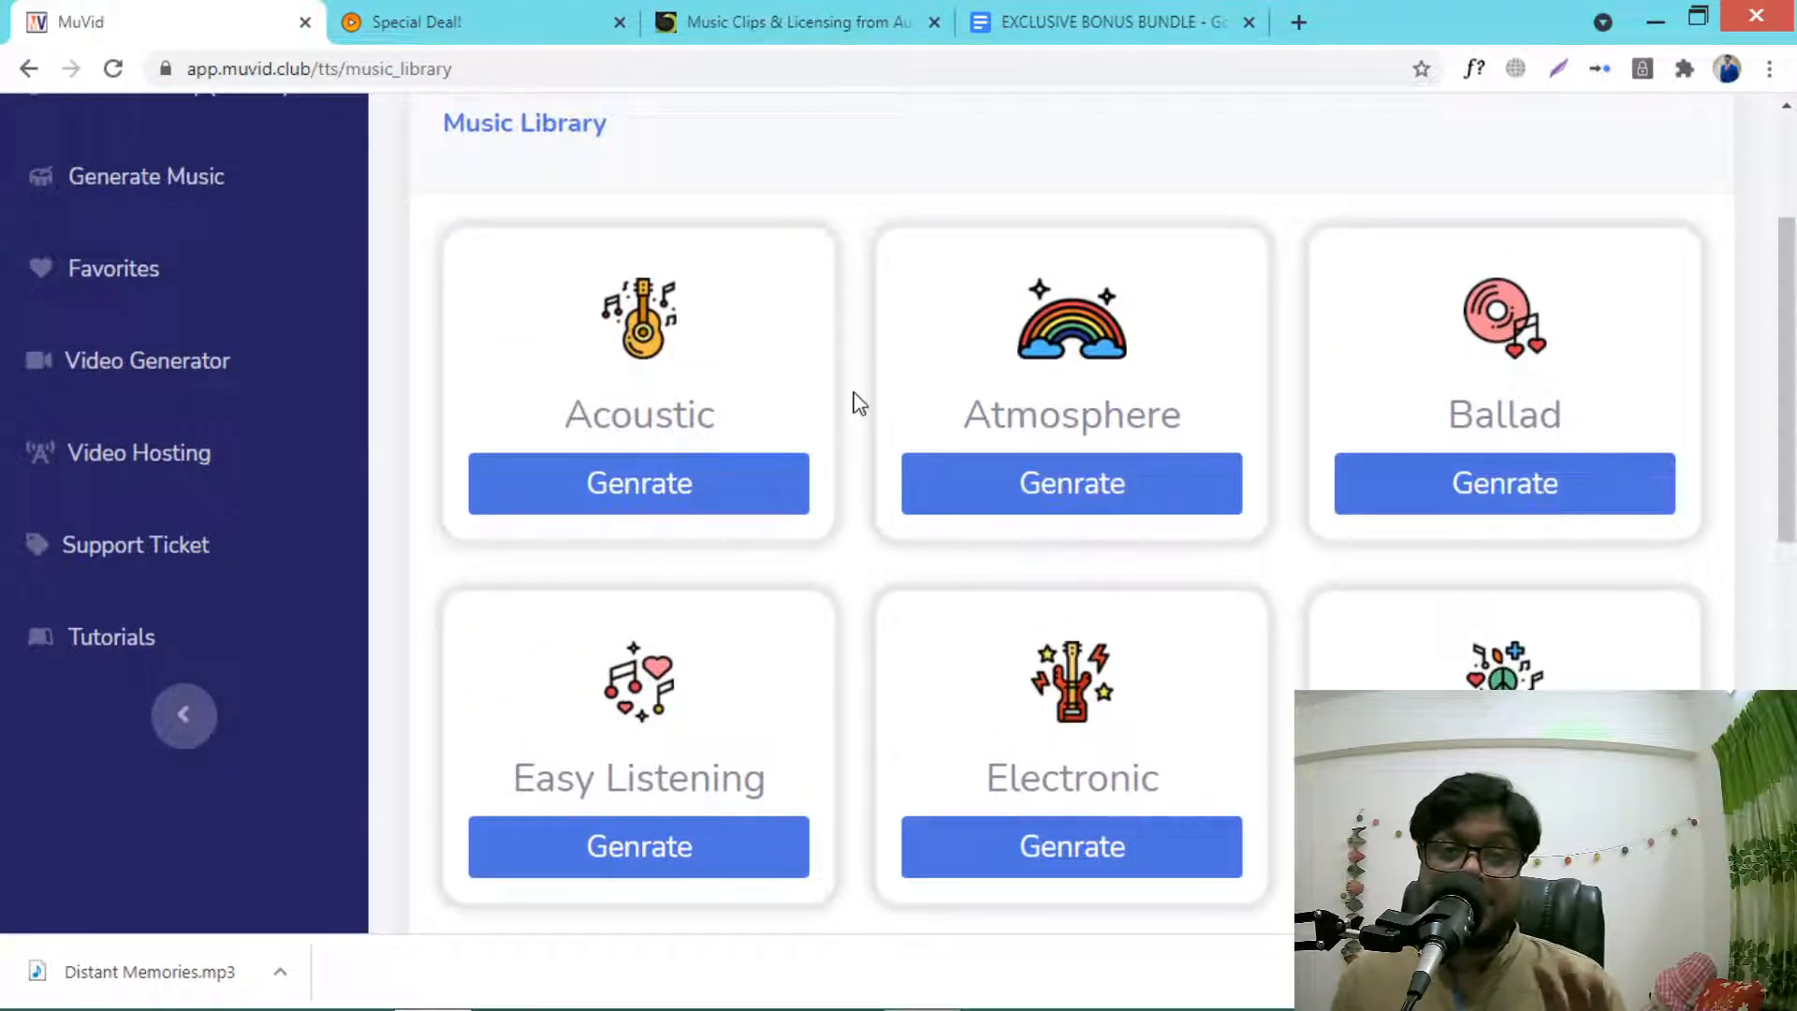
pyautogui.click(790, 23)
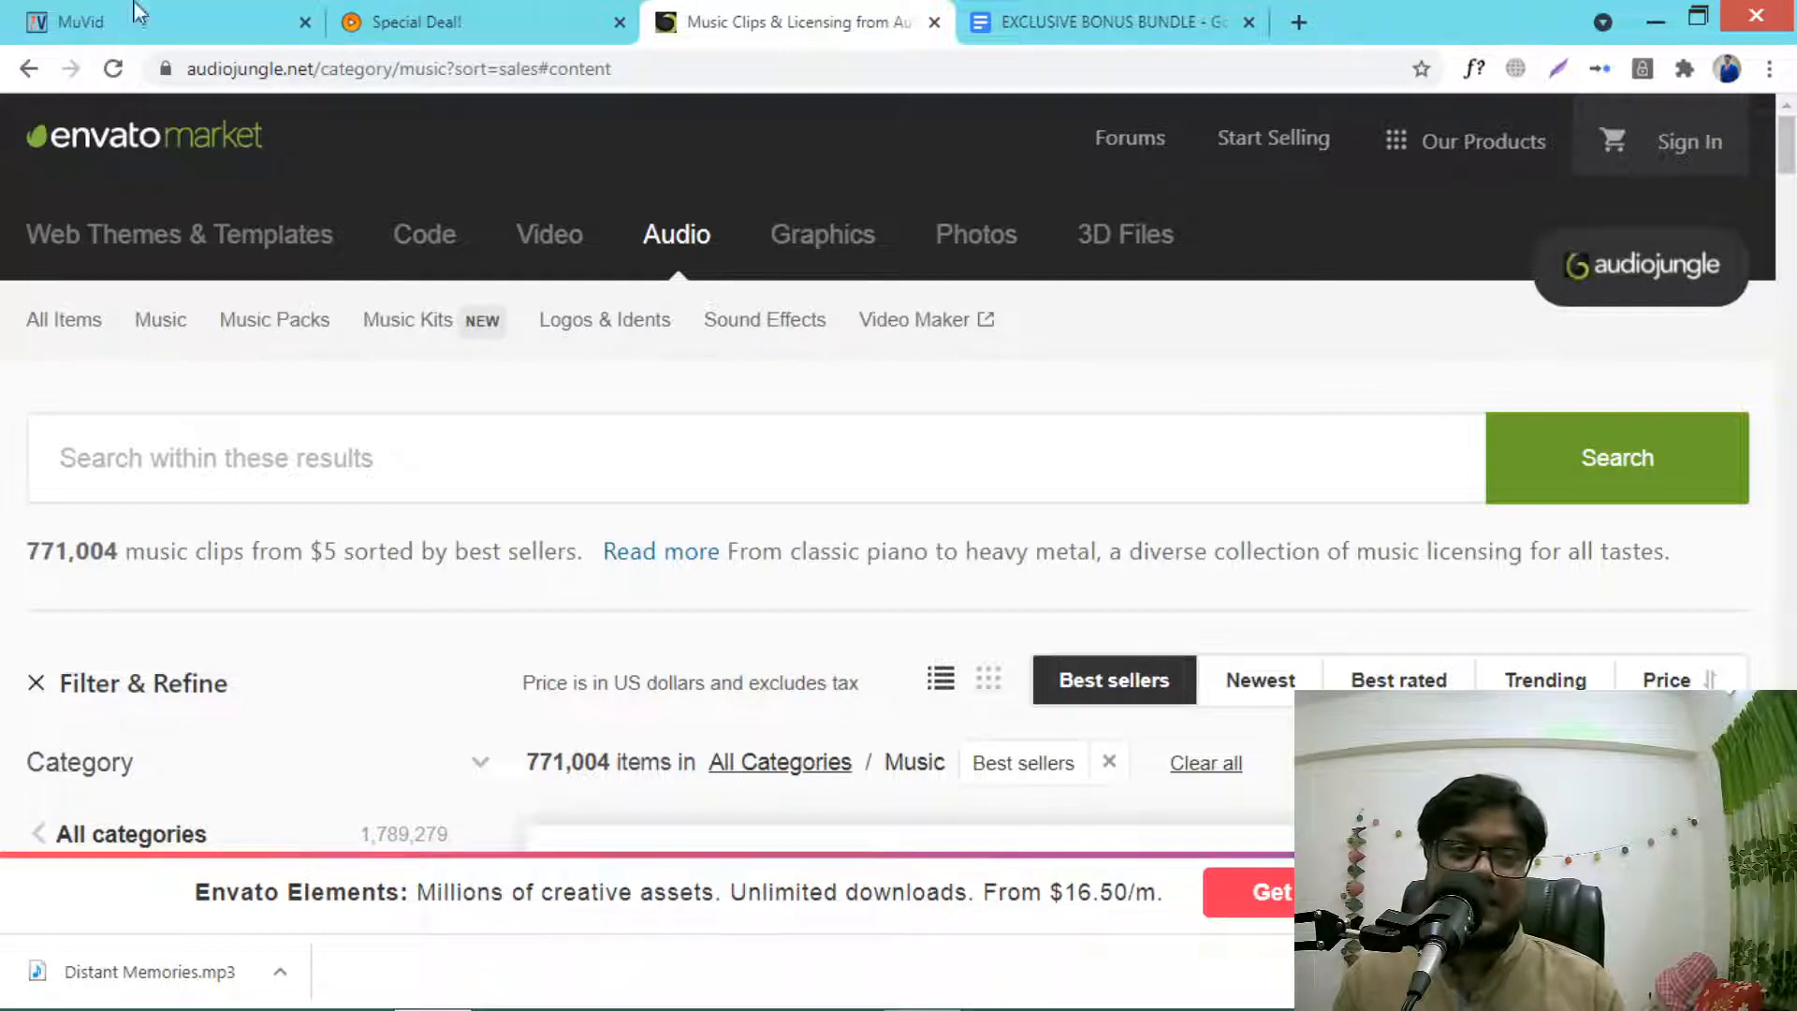
pyautogui.click(69, 22)
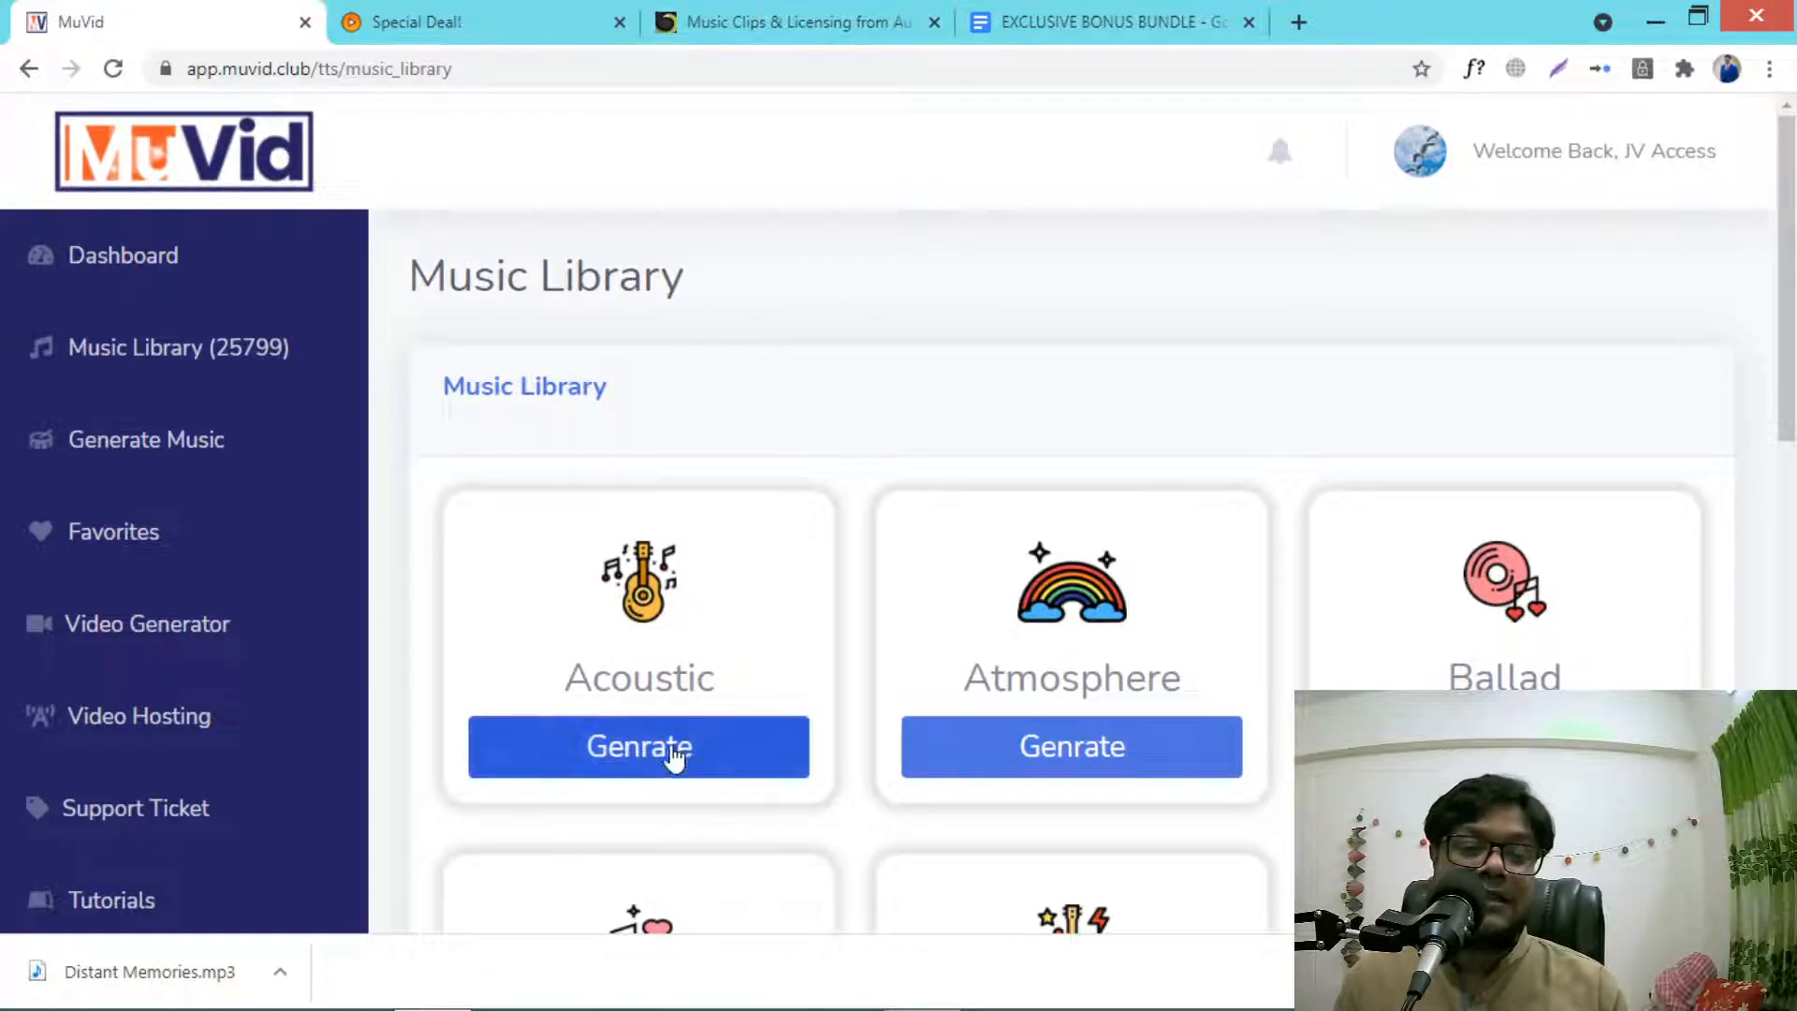
# Step: Generate an Acoustic track, Space Spark.mp3 (0:17), and play it
pyautogui.click(638, 747)
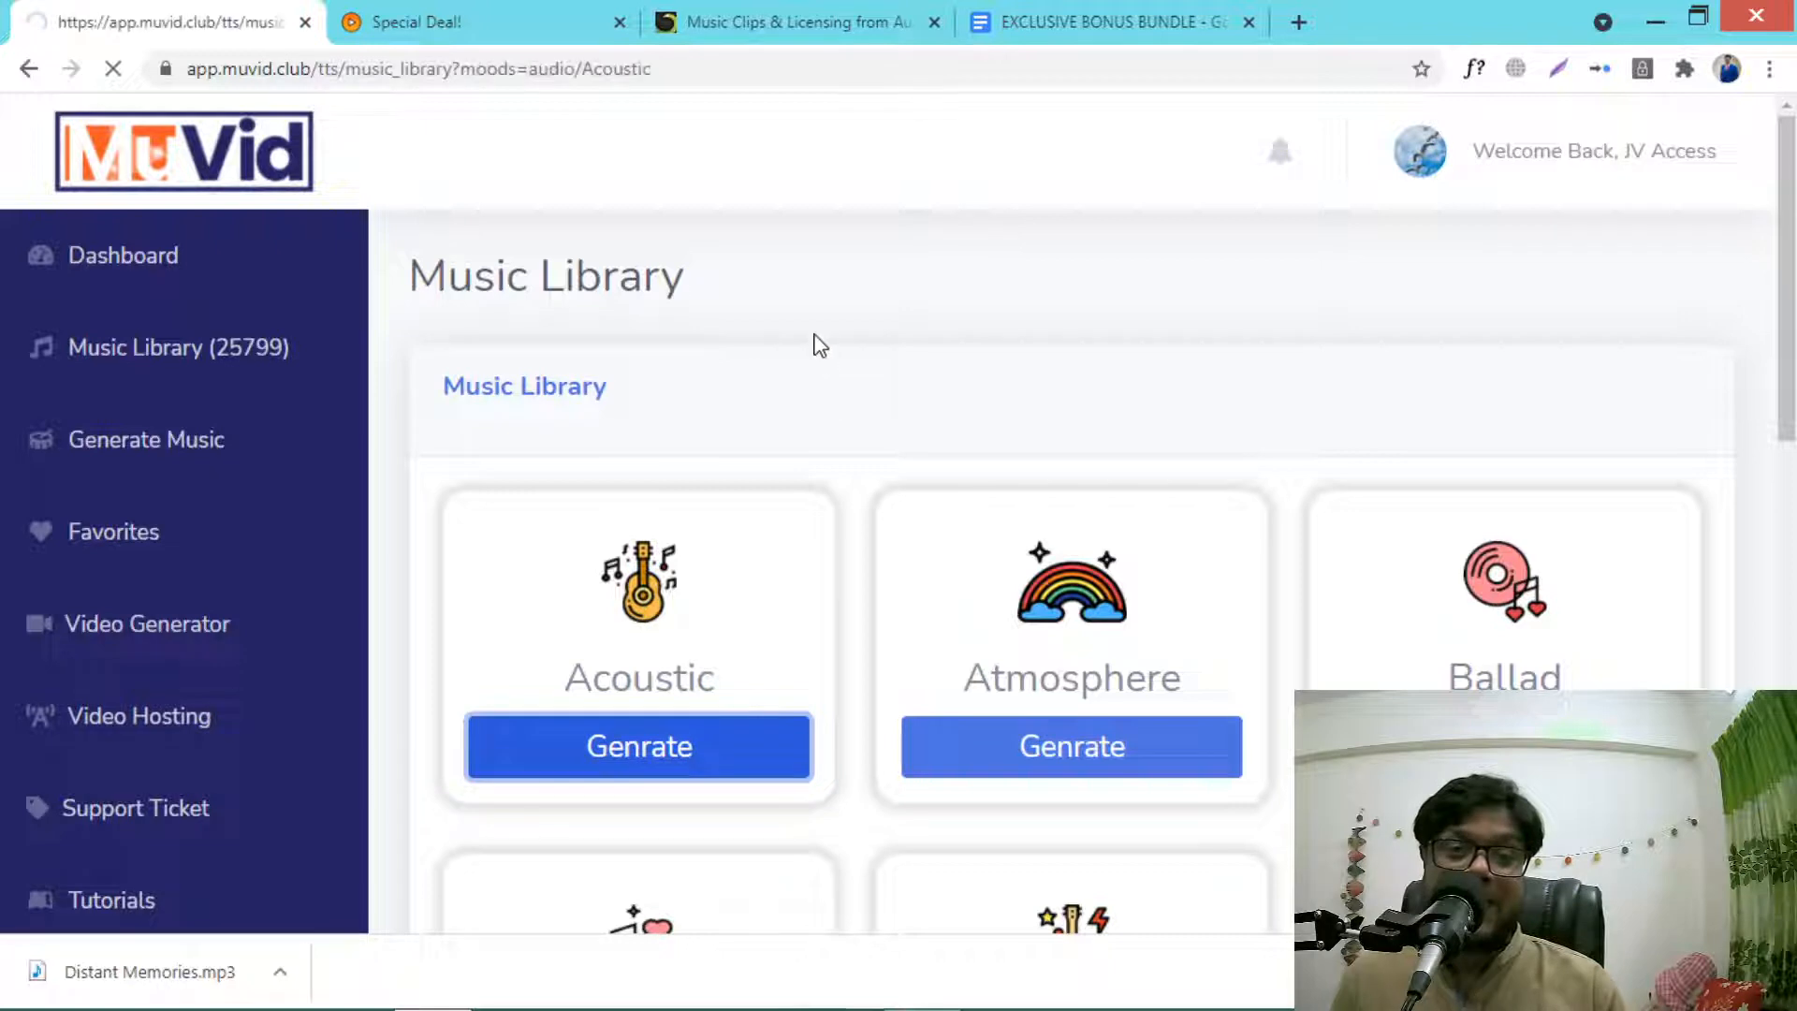
pyautogui.click(639, 747)
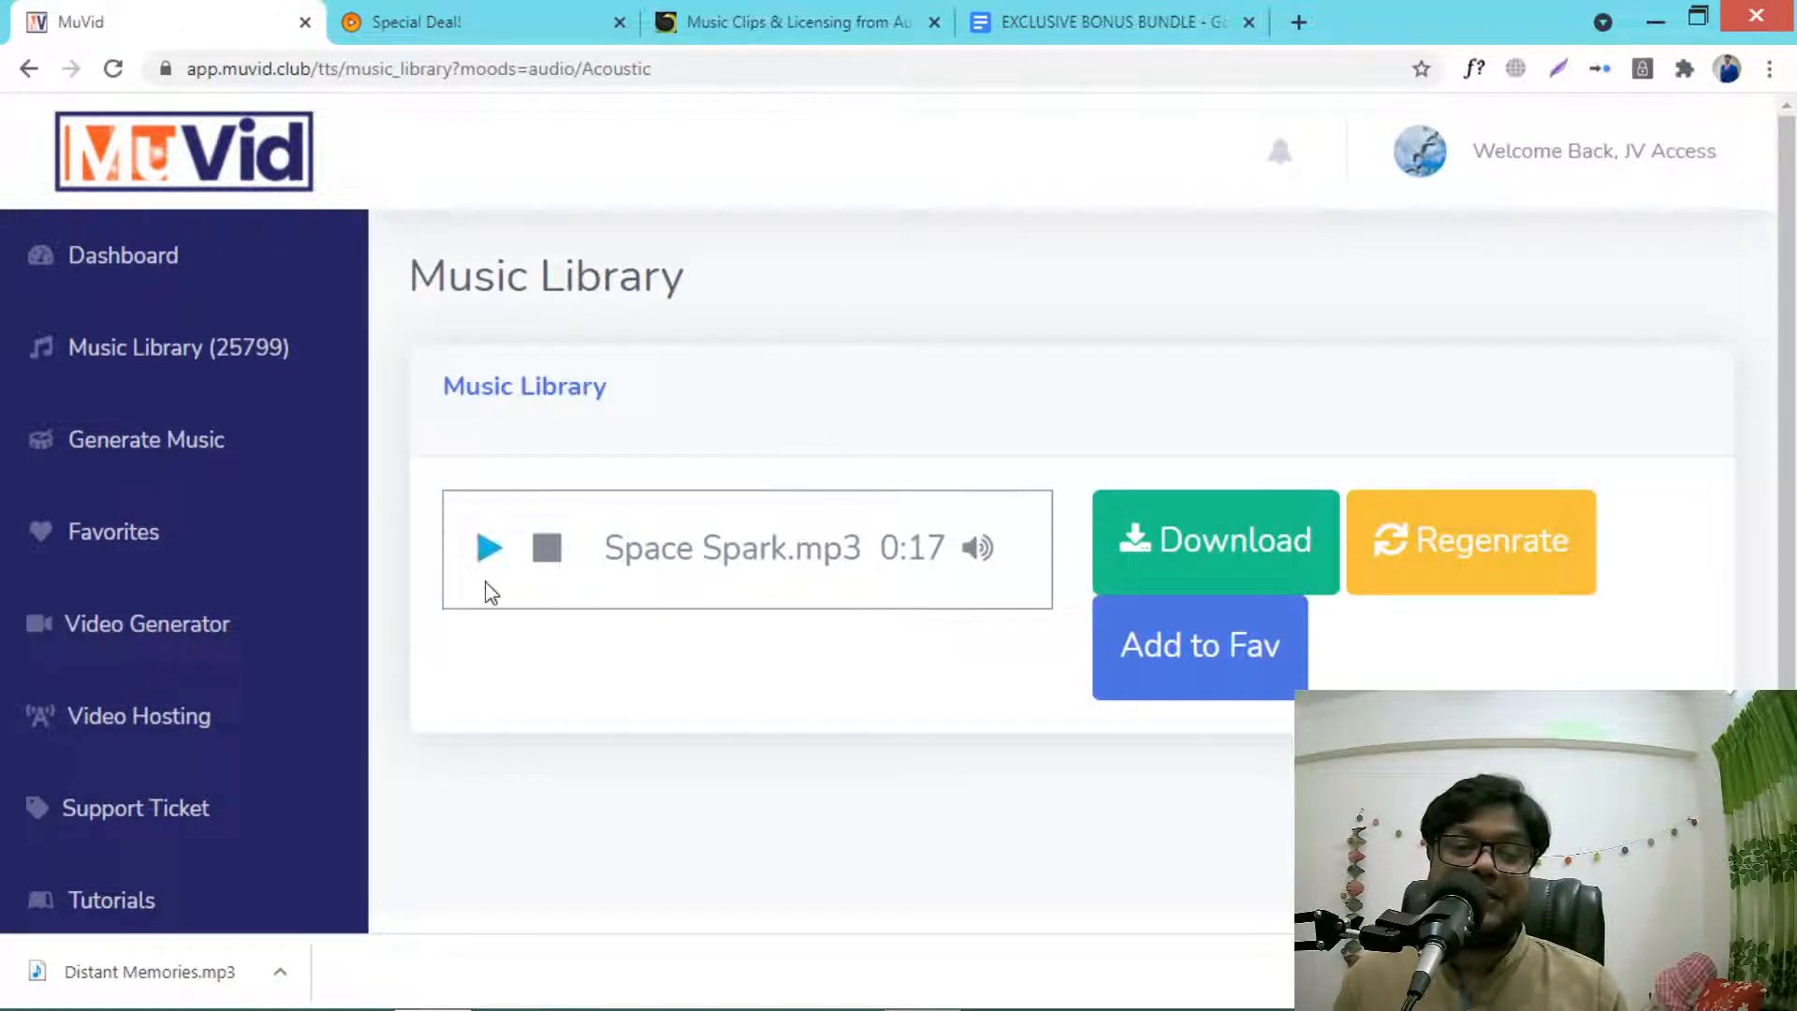
pyautogui.moveTo(1140, 573)
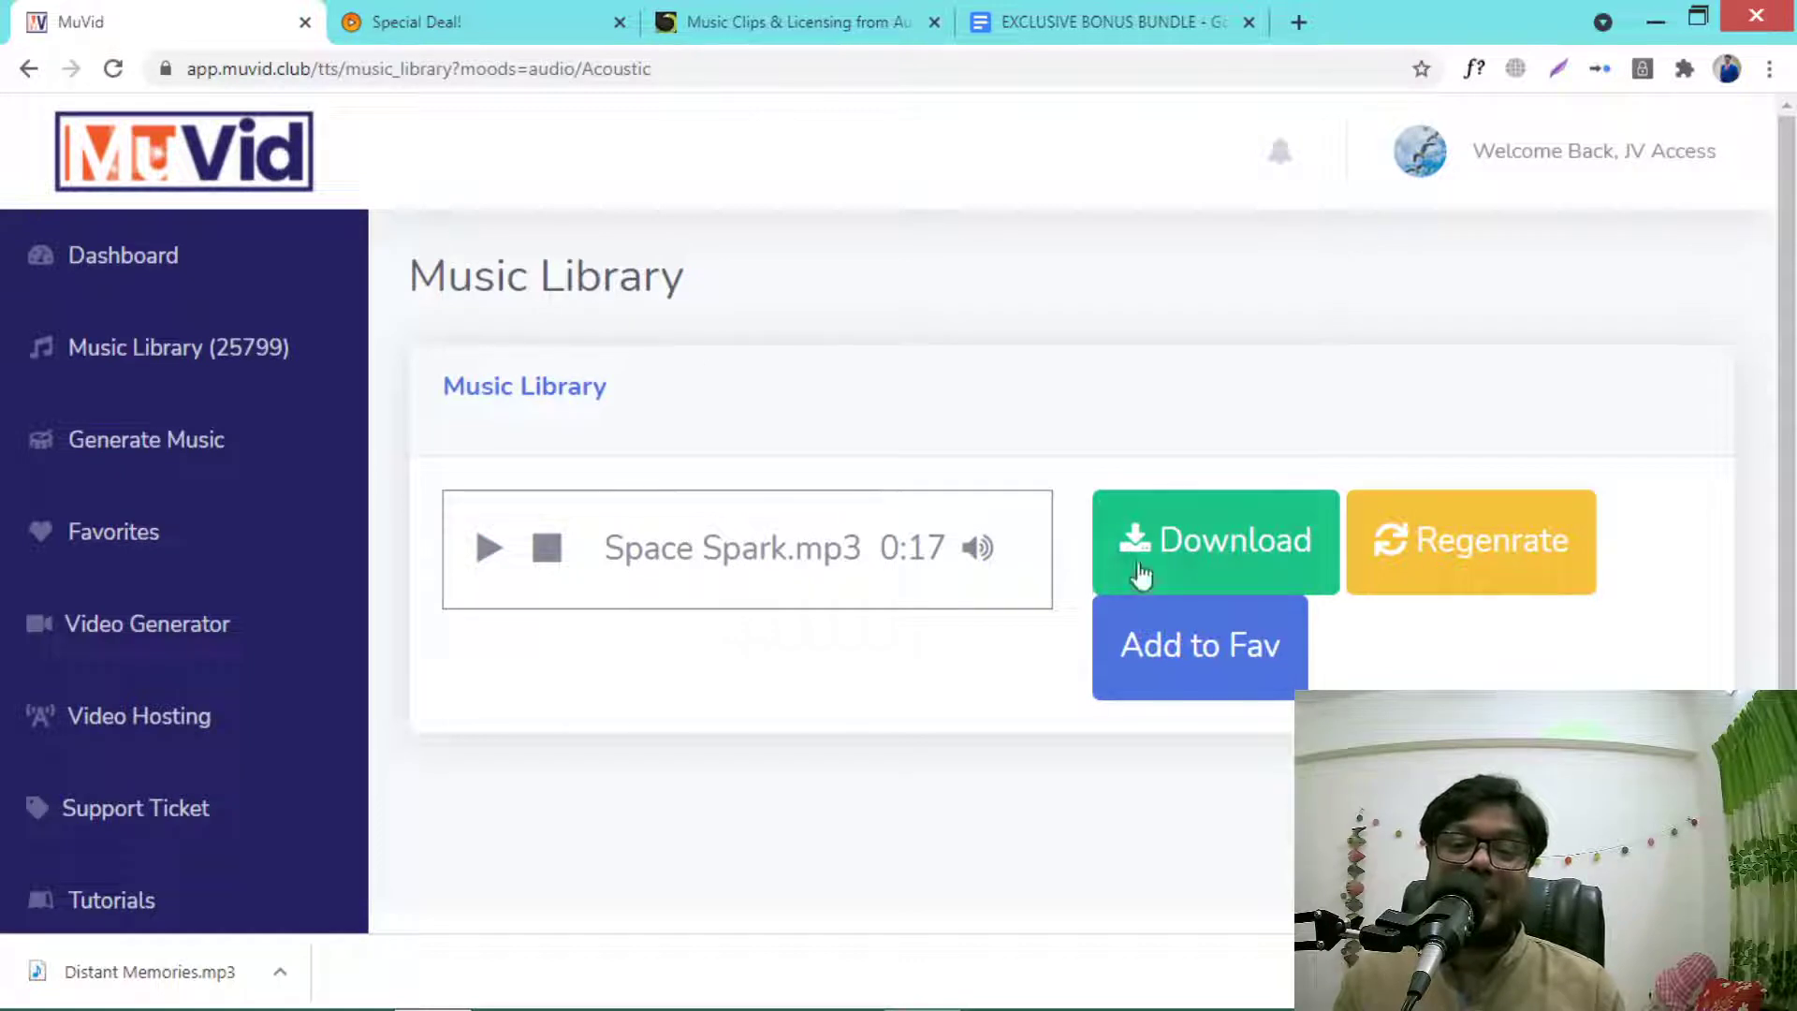
pyautogui.moveTo(848, 325)
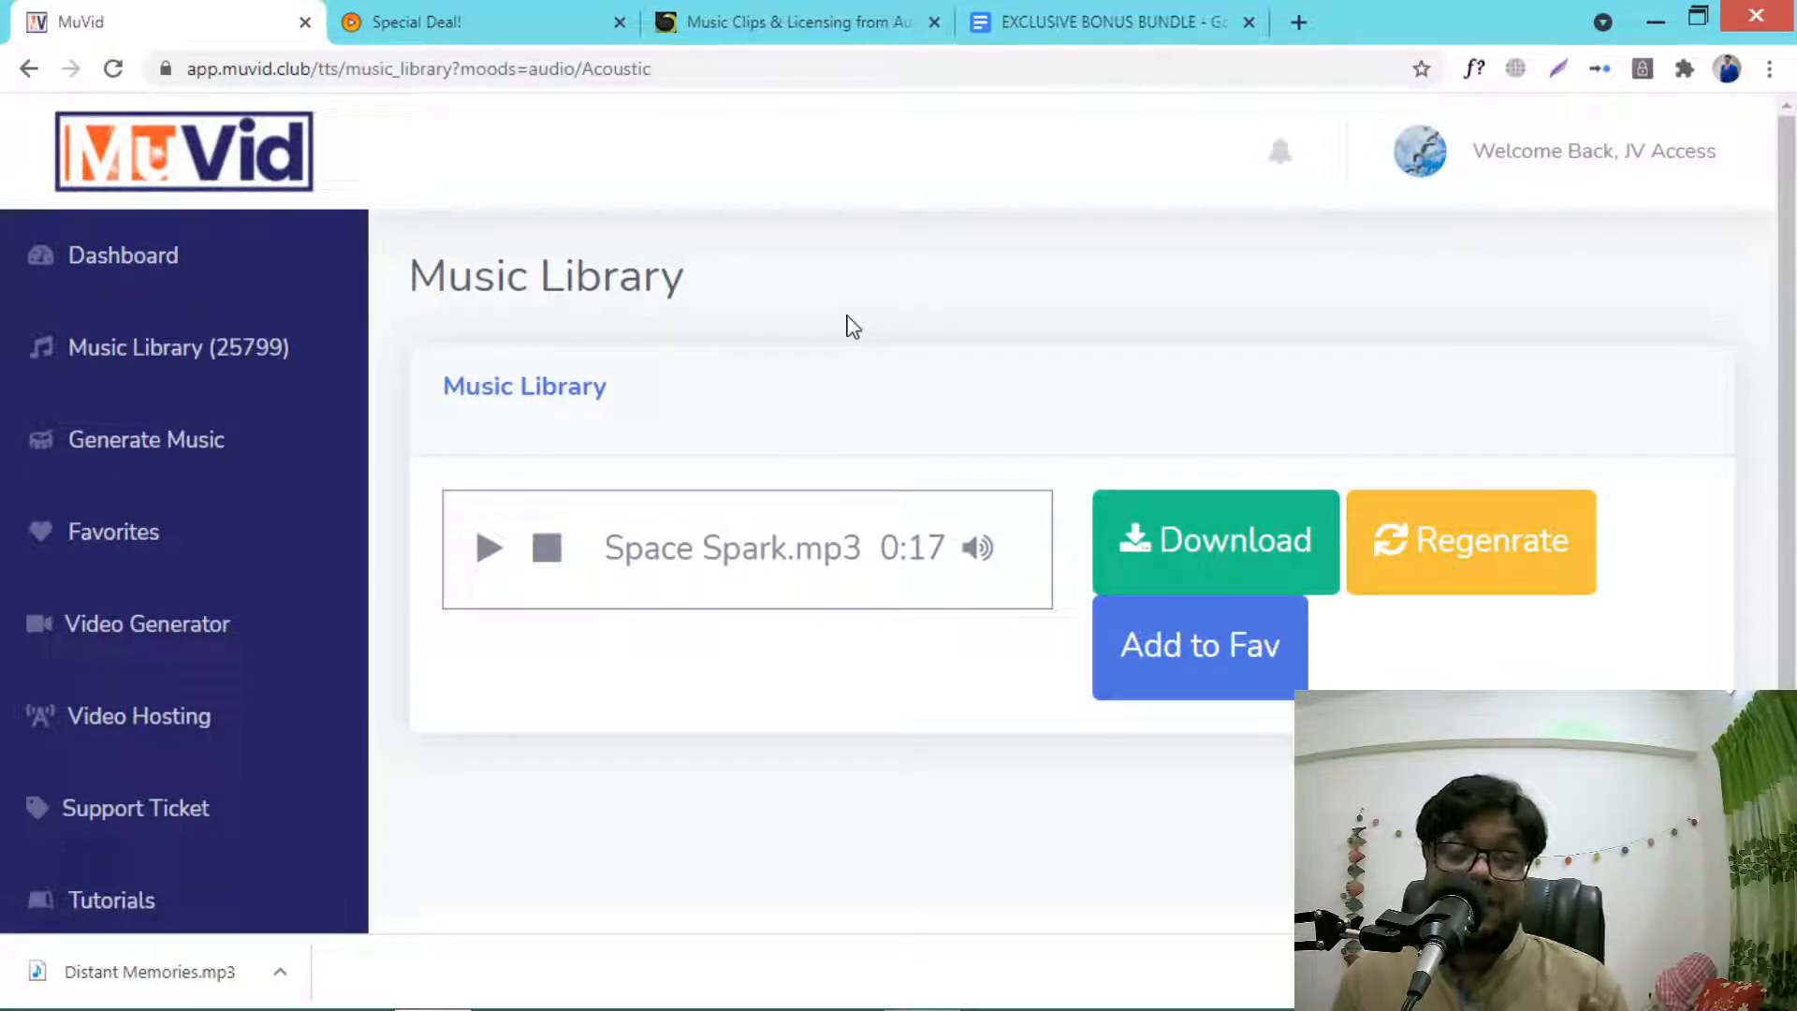
pyautogui.moveTo(623, 510)
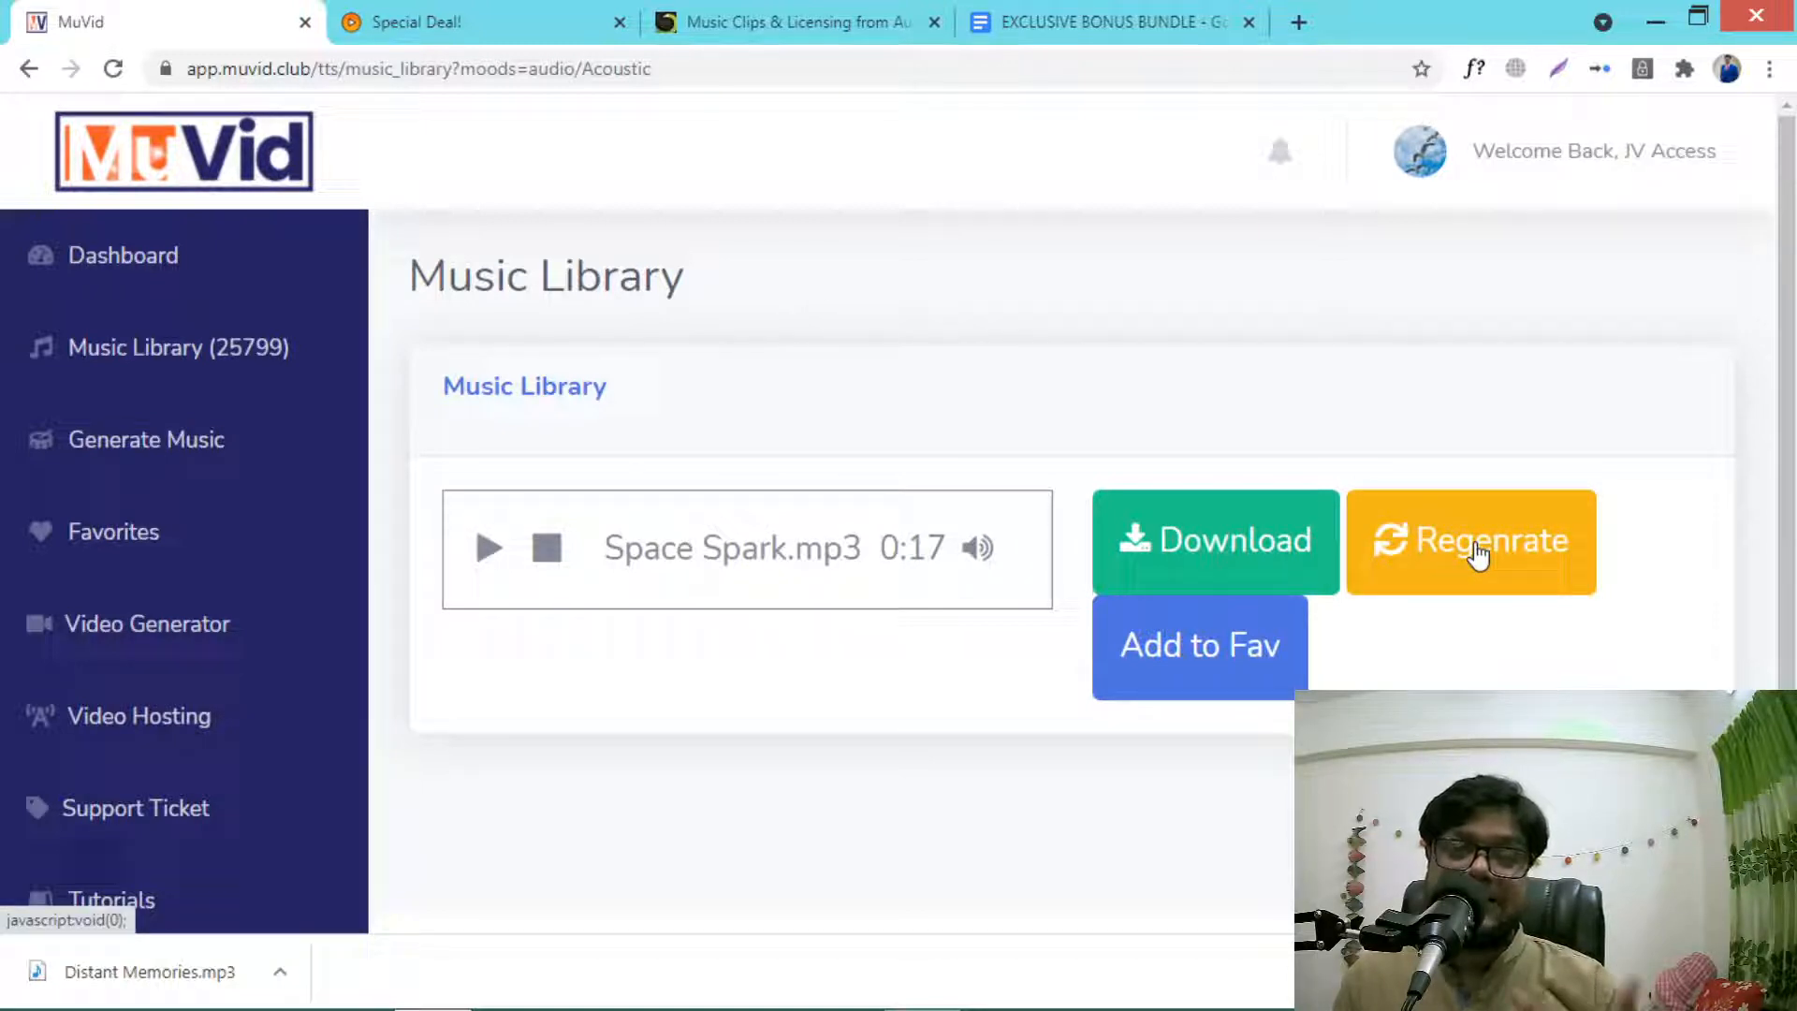
pyautogui.moveTo(765, 318)
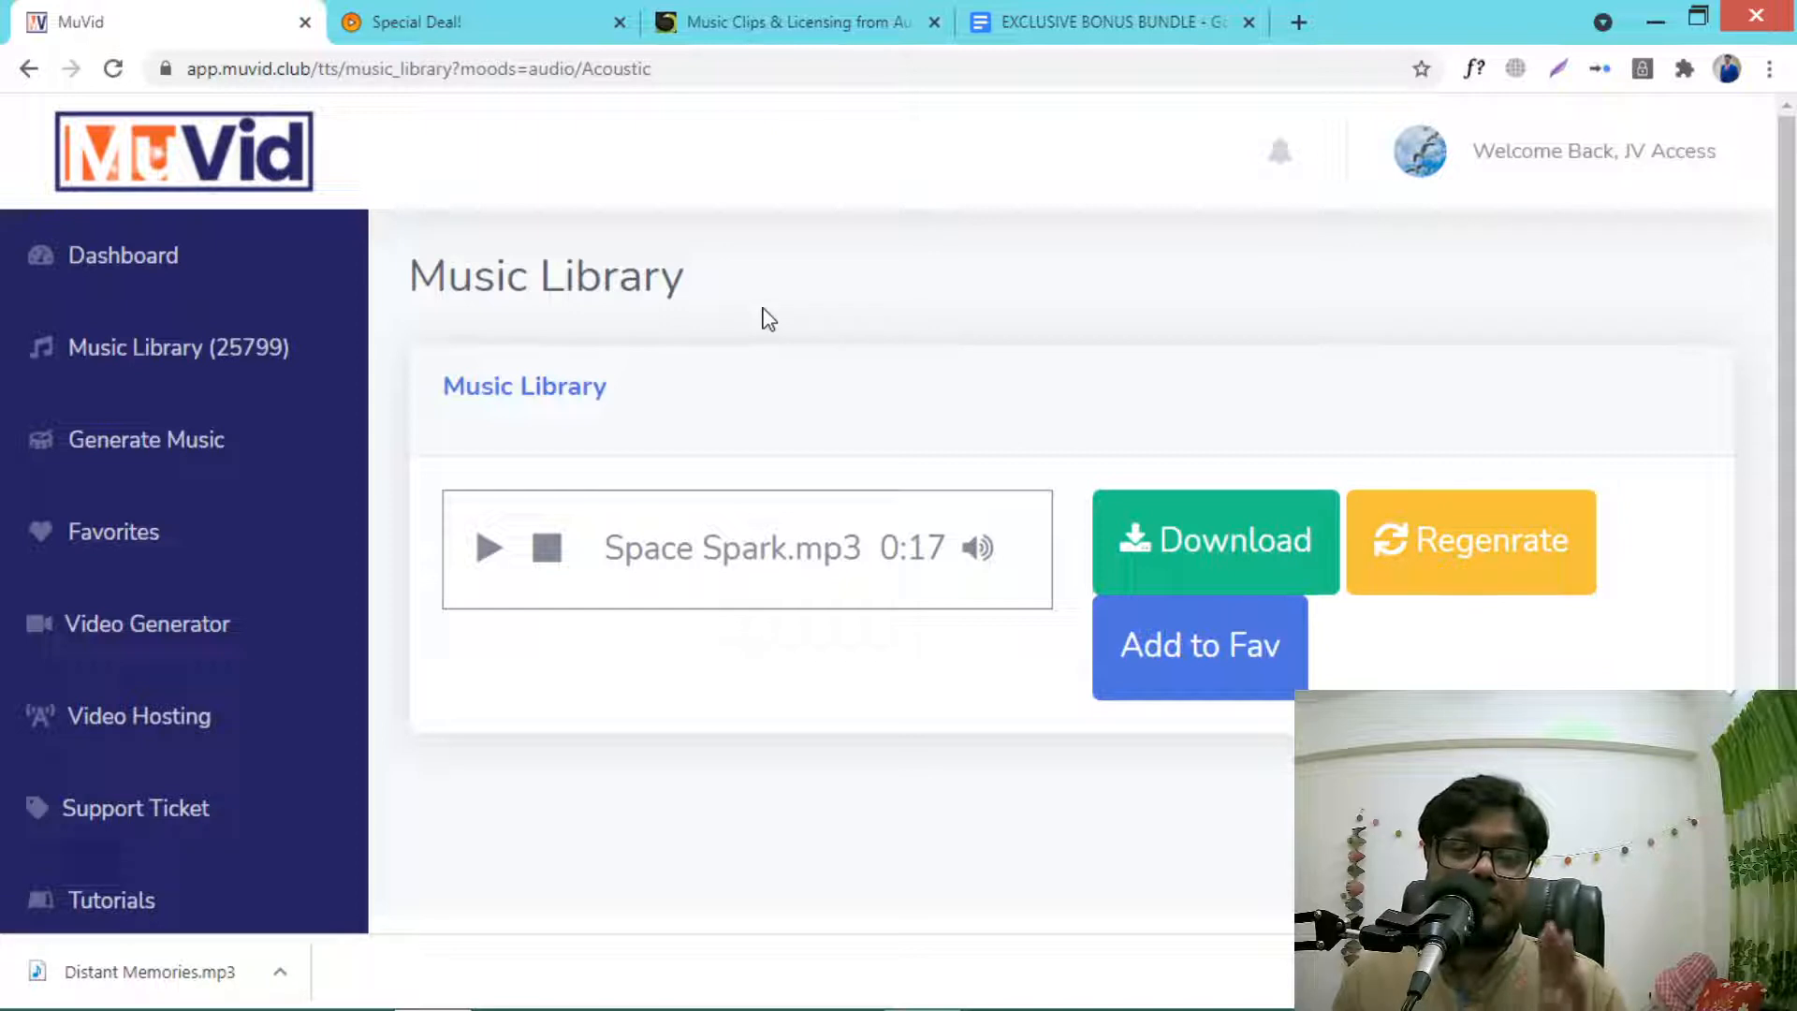
pyautogui.moveTo(797, 22)
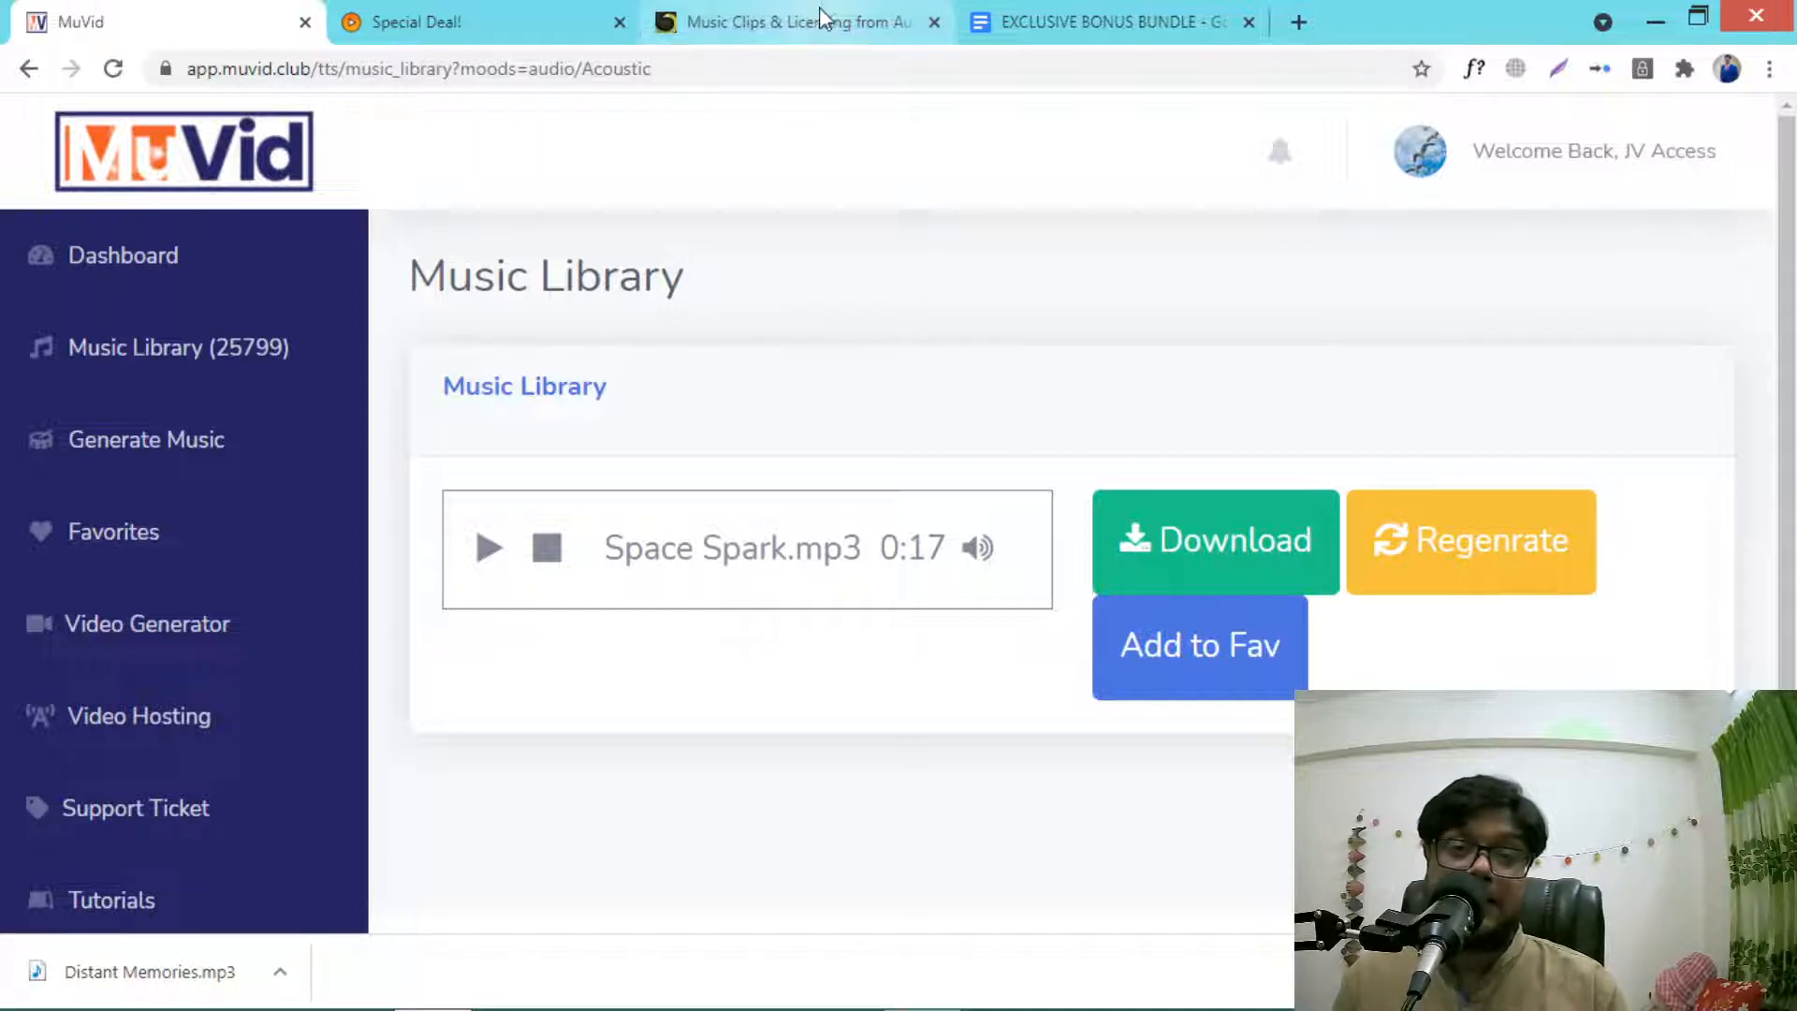
pyautogui.click(790, 23)
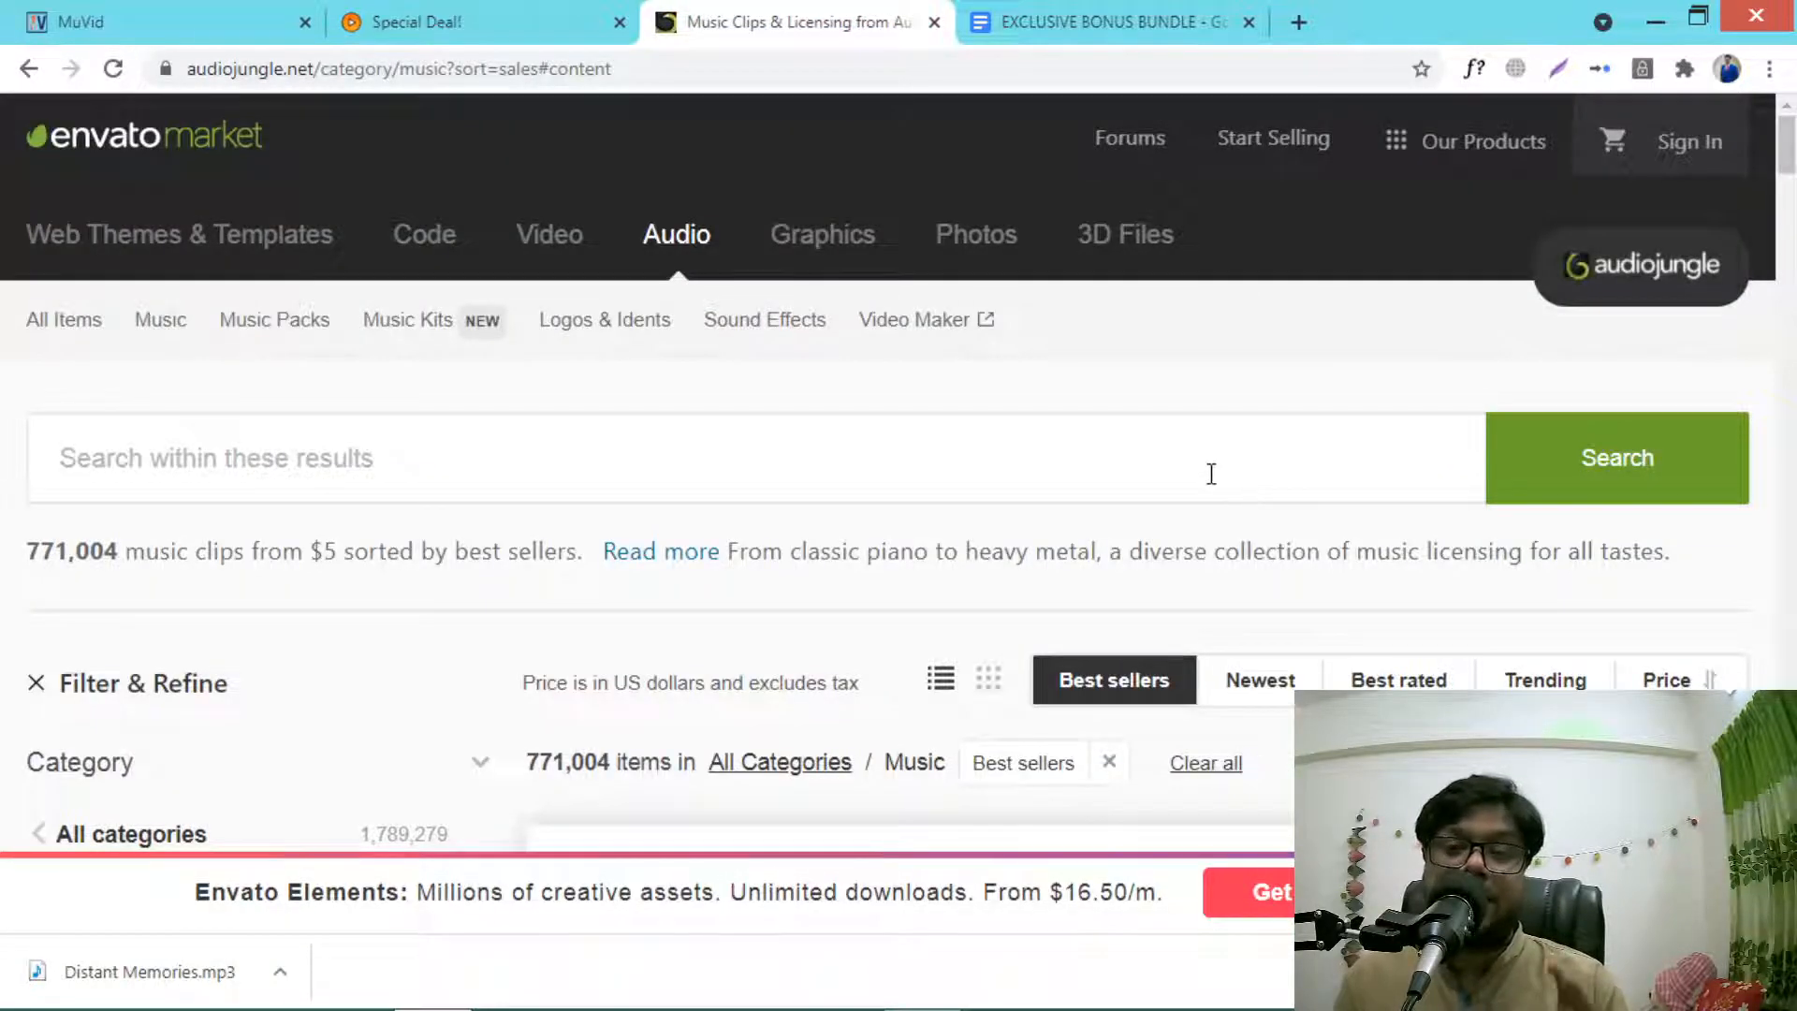
pyautogui.scroll(-3)
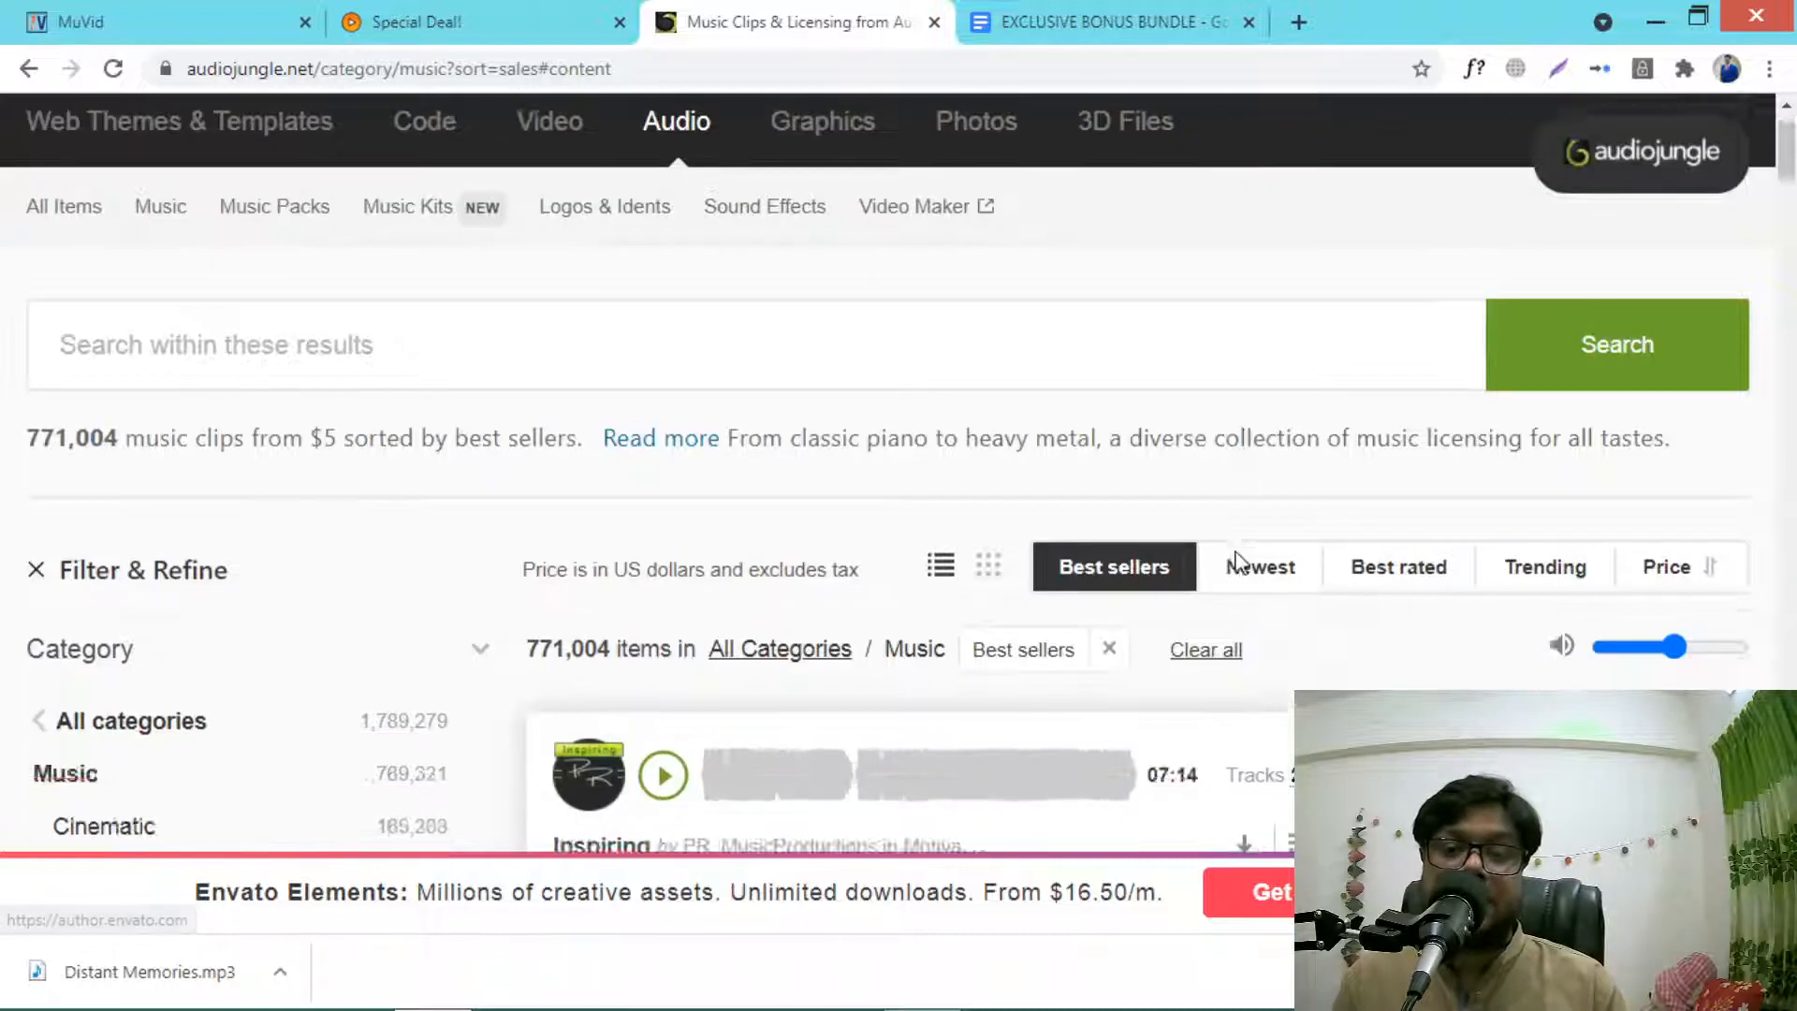
pyautogui.scroll(3)
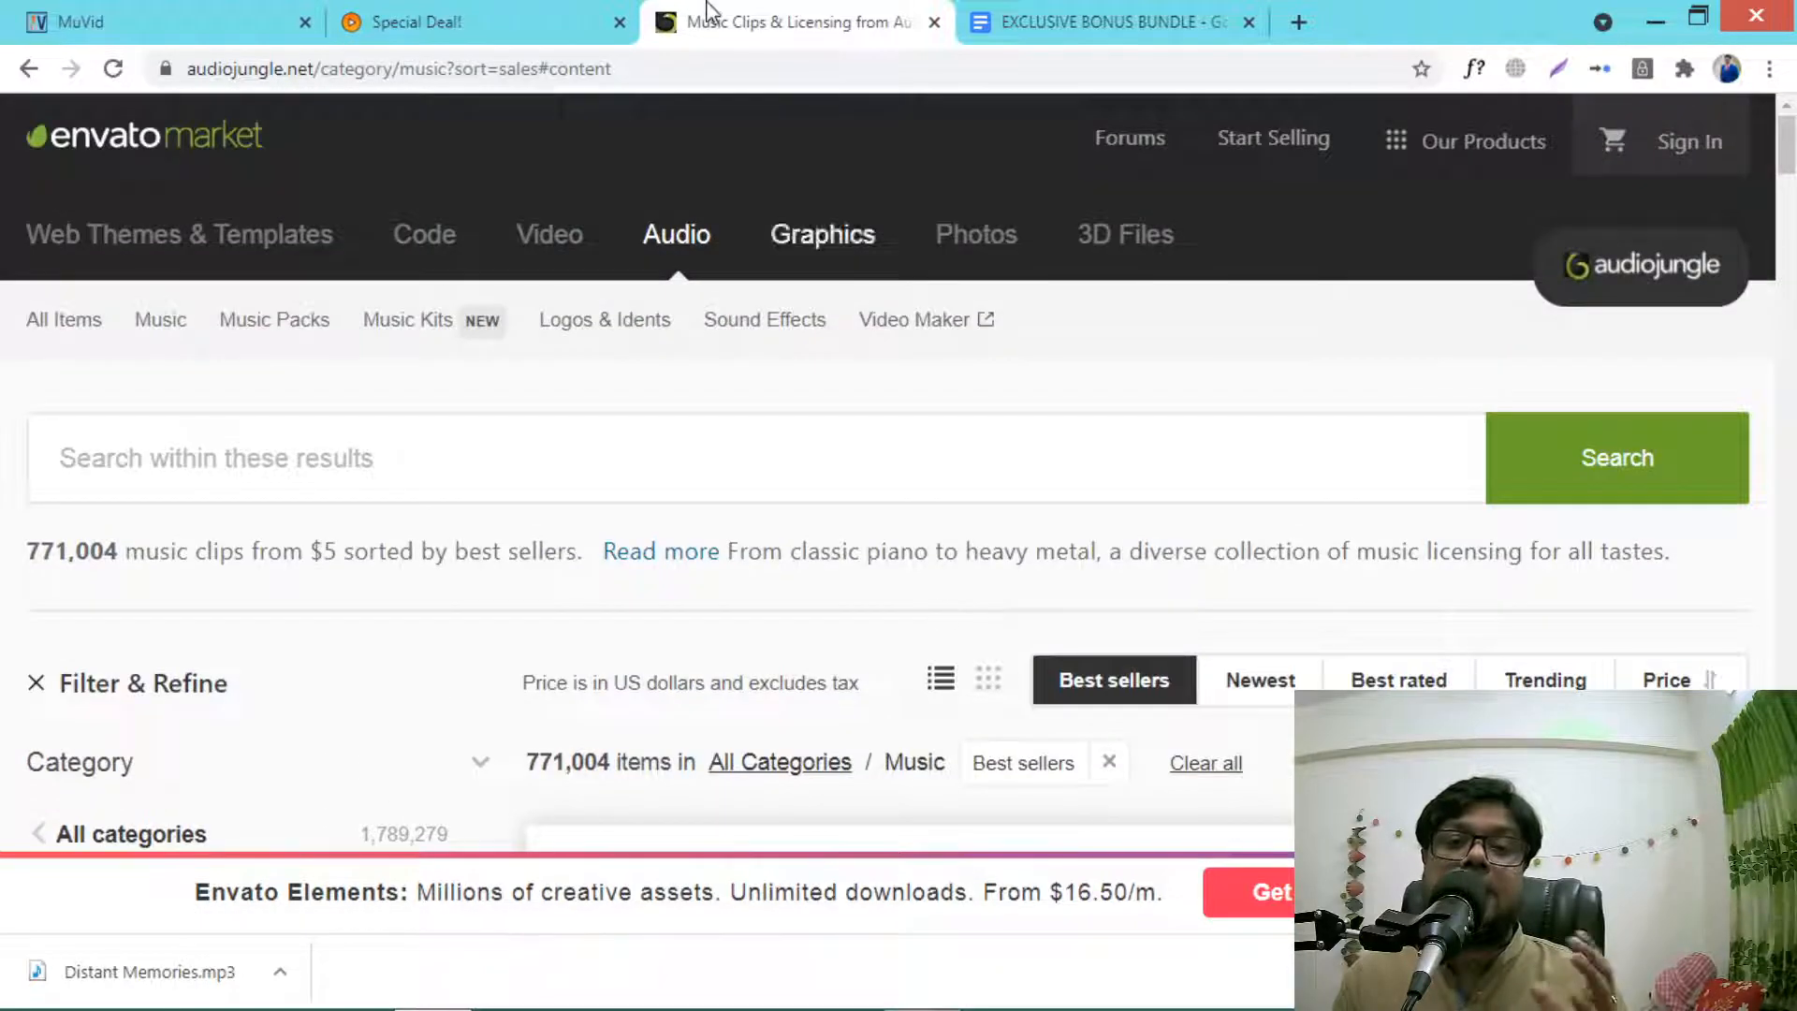
pyautogui.moveTo(803, 453)
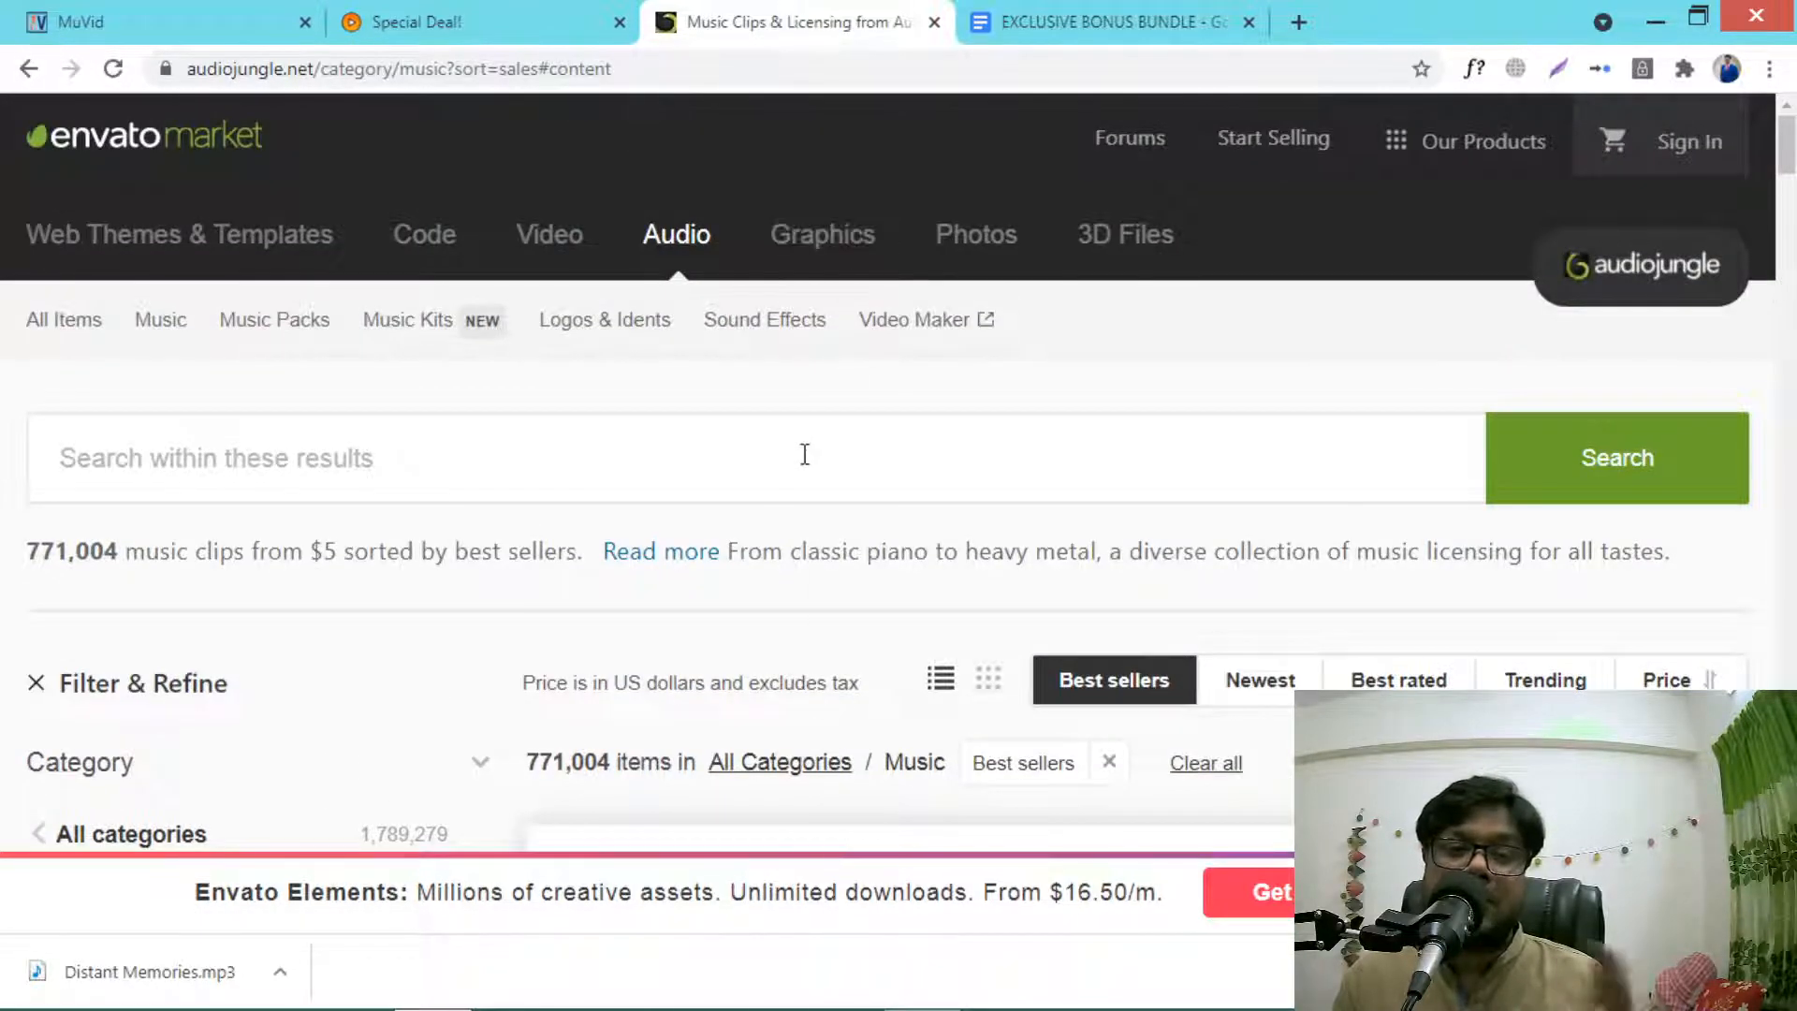
pyautogui.moveTo(723, 416)
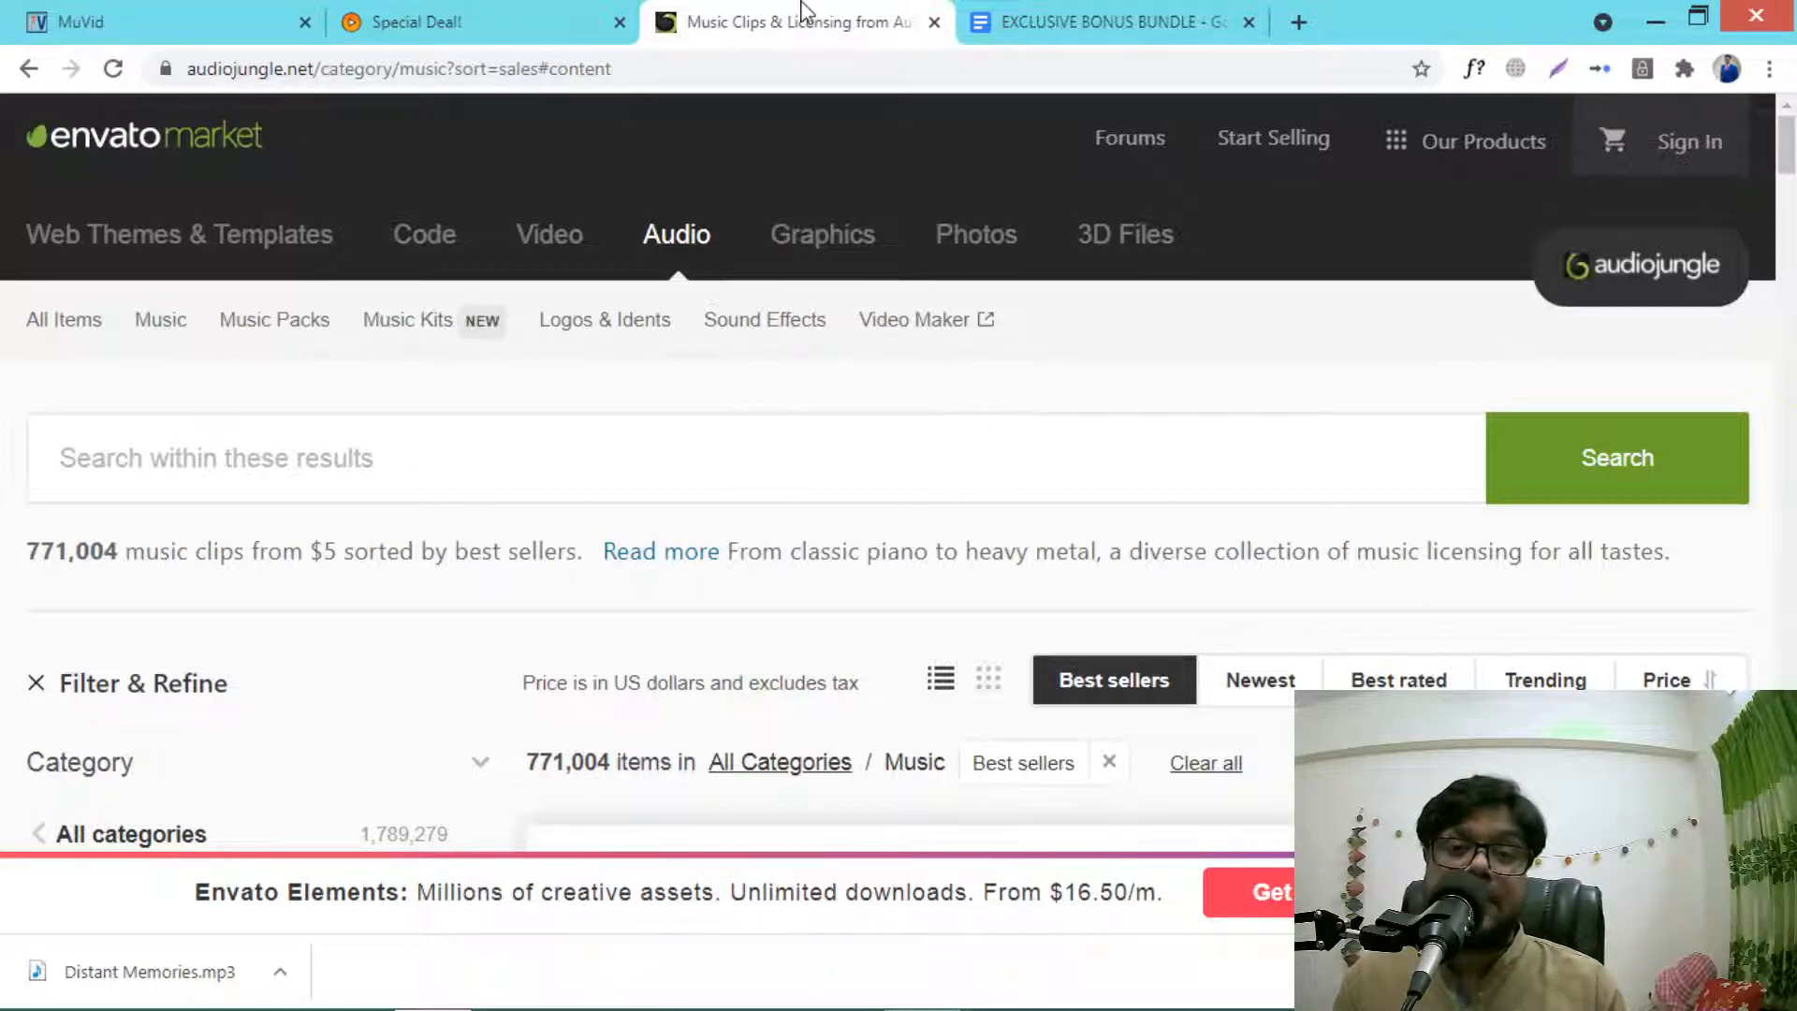
pyautogui.scroll(-3)
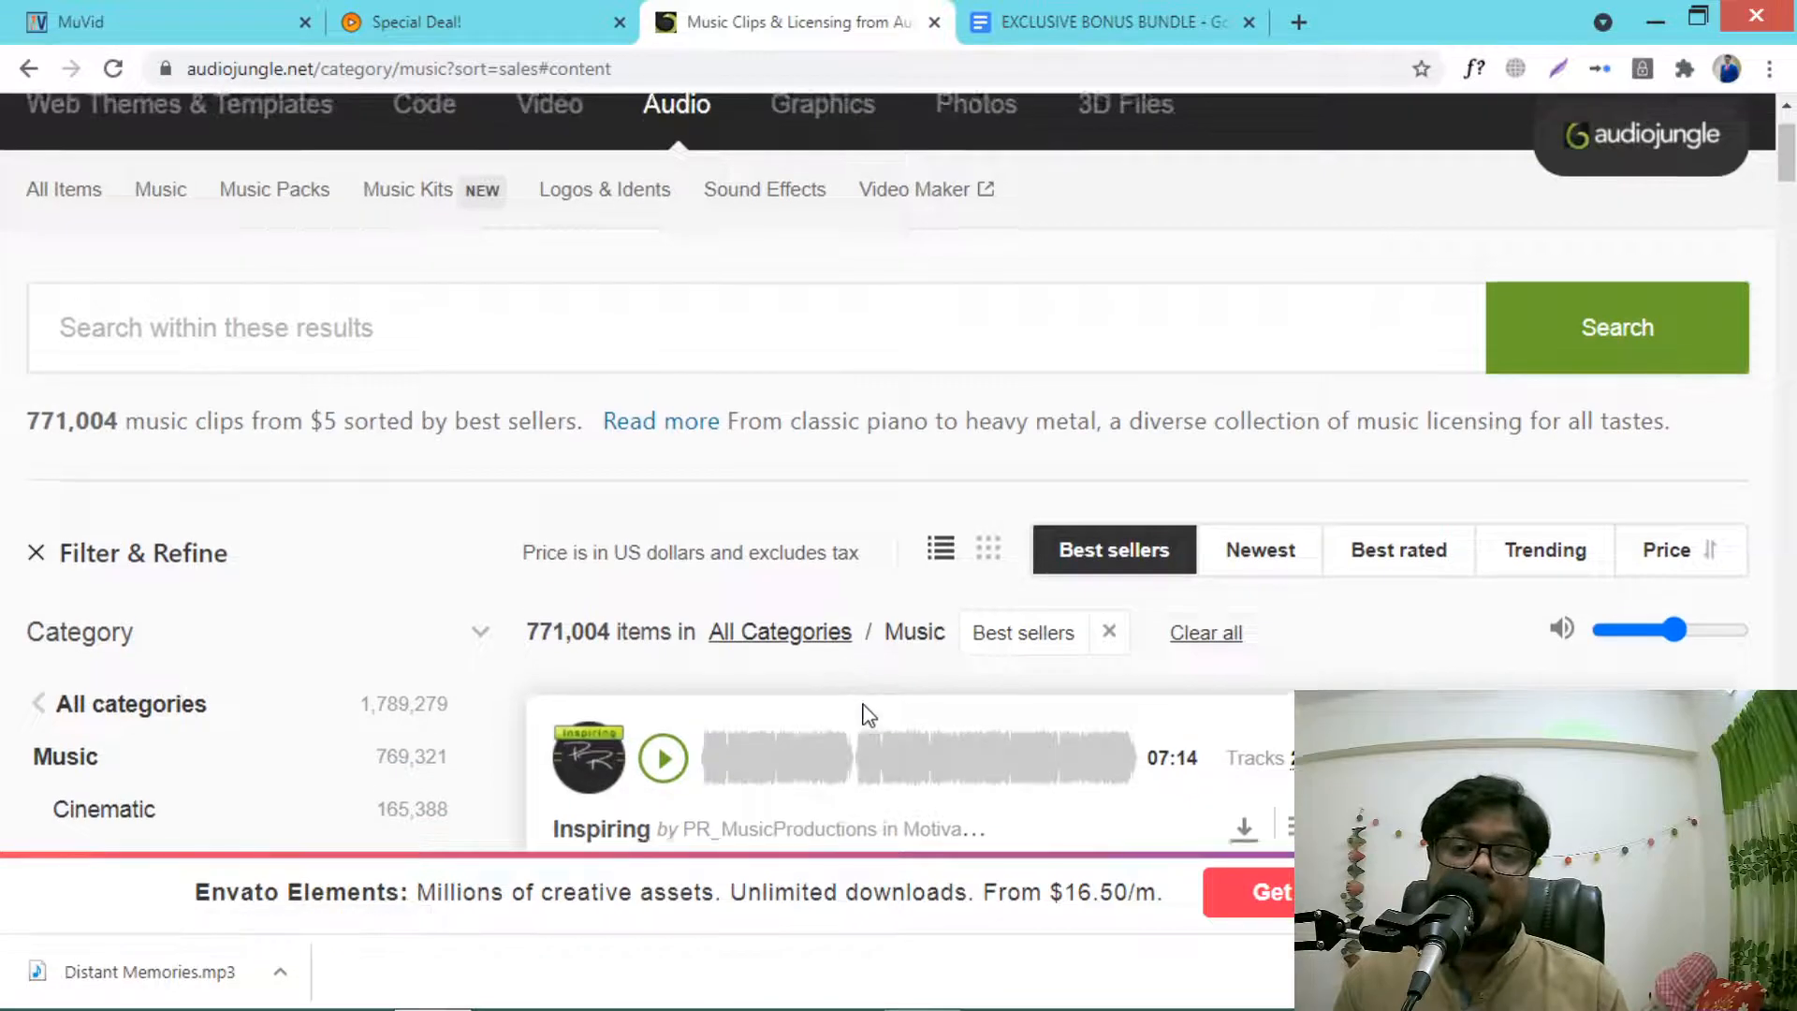
pyautogui.scroll(3)
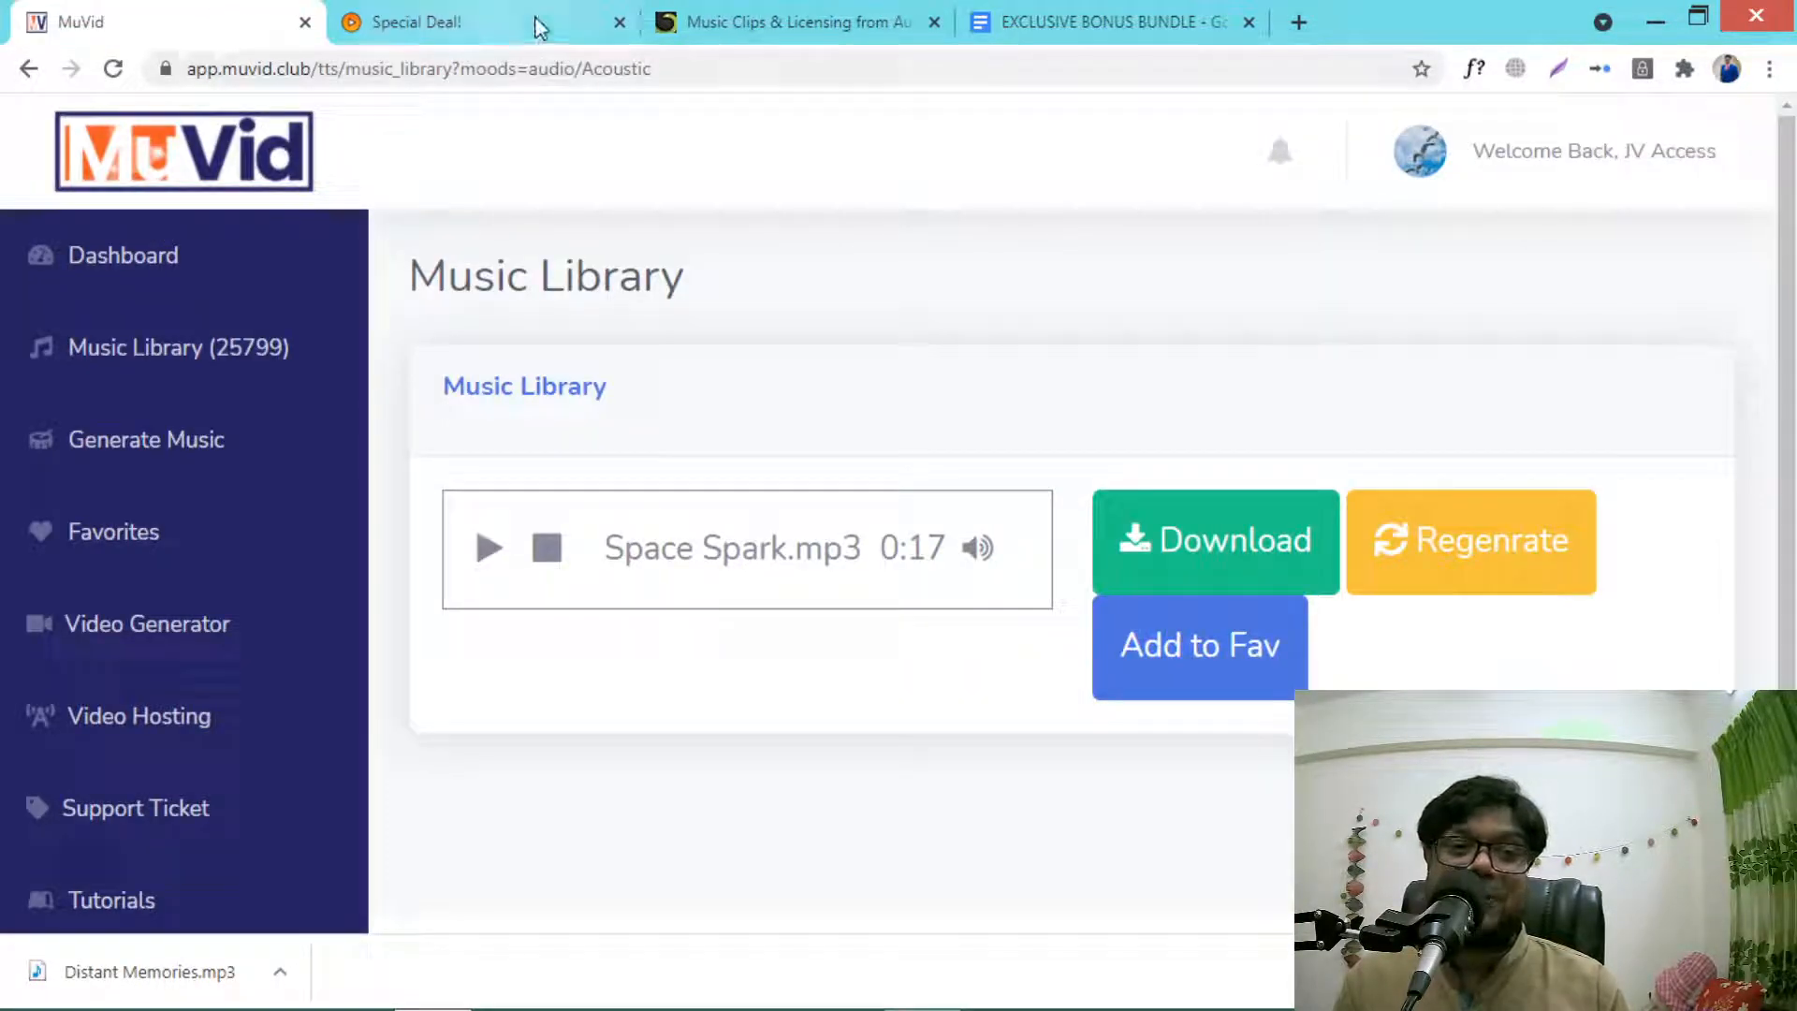
pyautogui.click(789, 23)
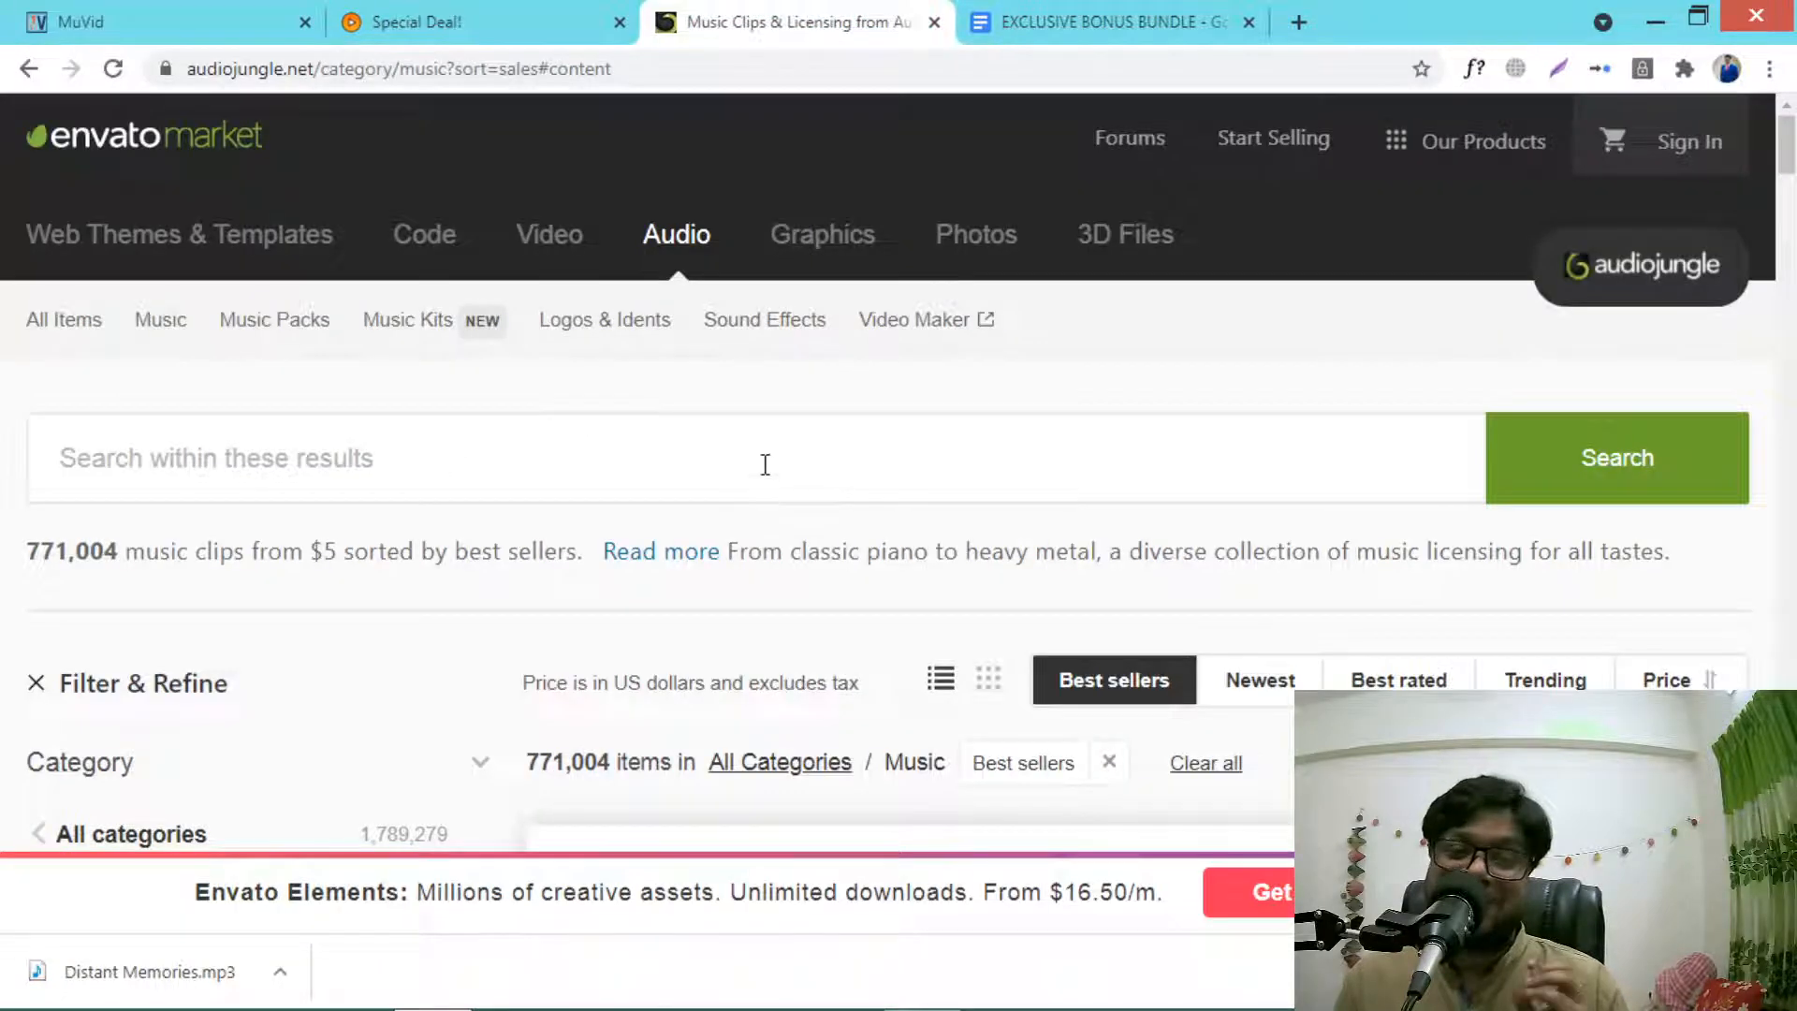
pyautogui.click(161, 22)
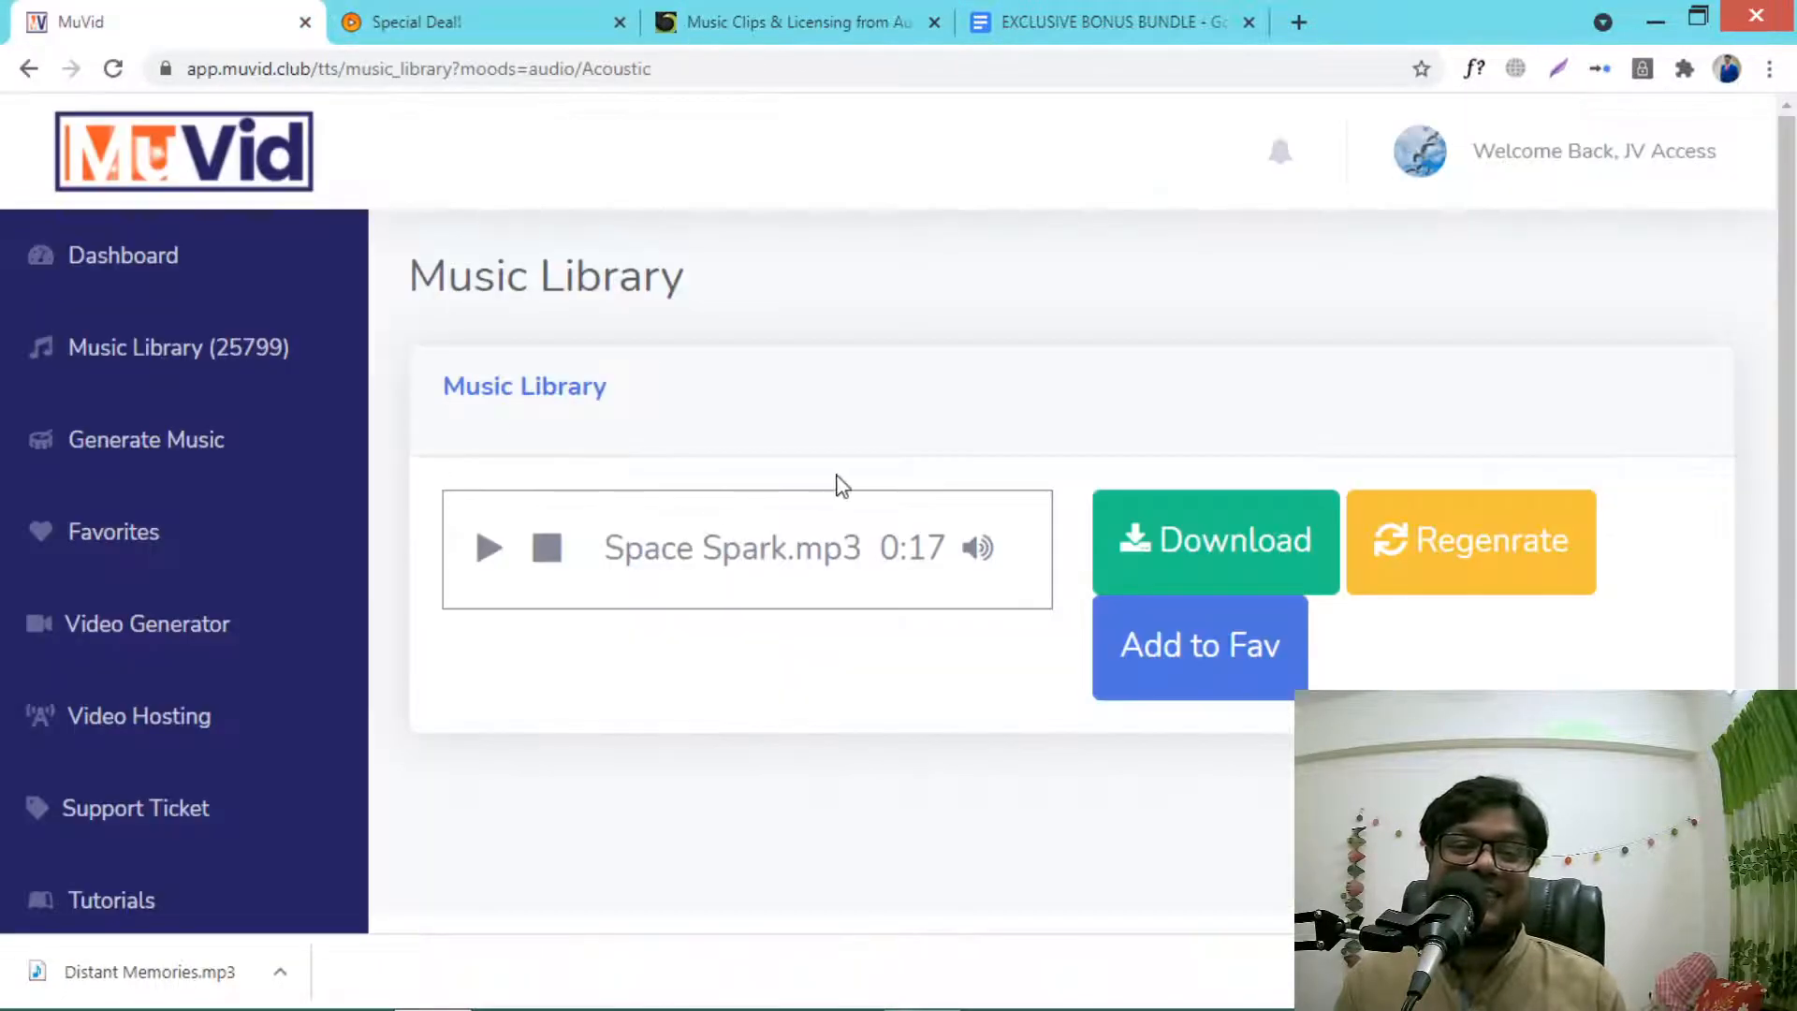
pyautogui.moveTo(1118, 435)
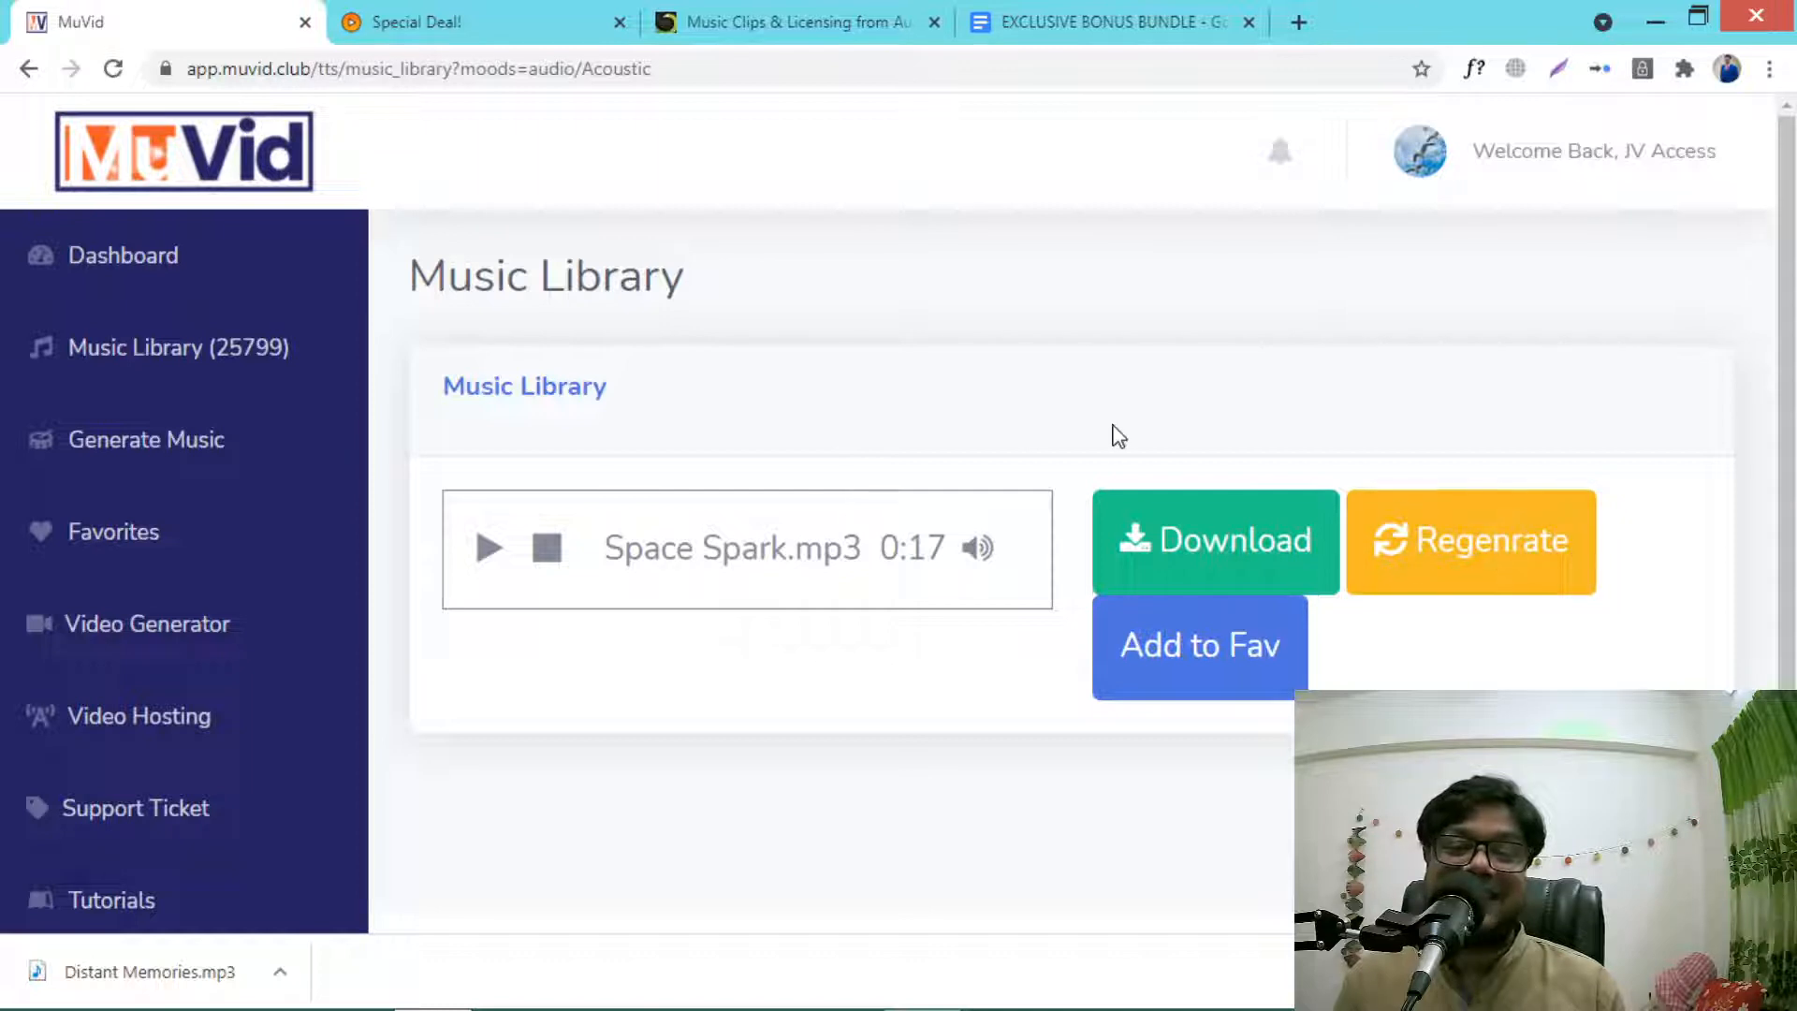
pyautogui.click(790, 23)
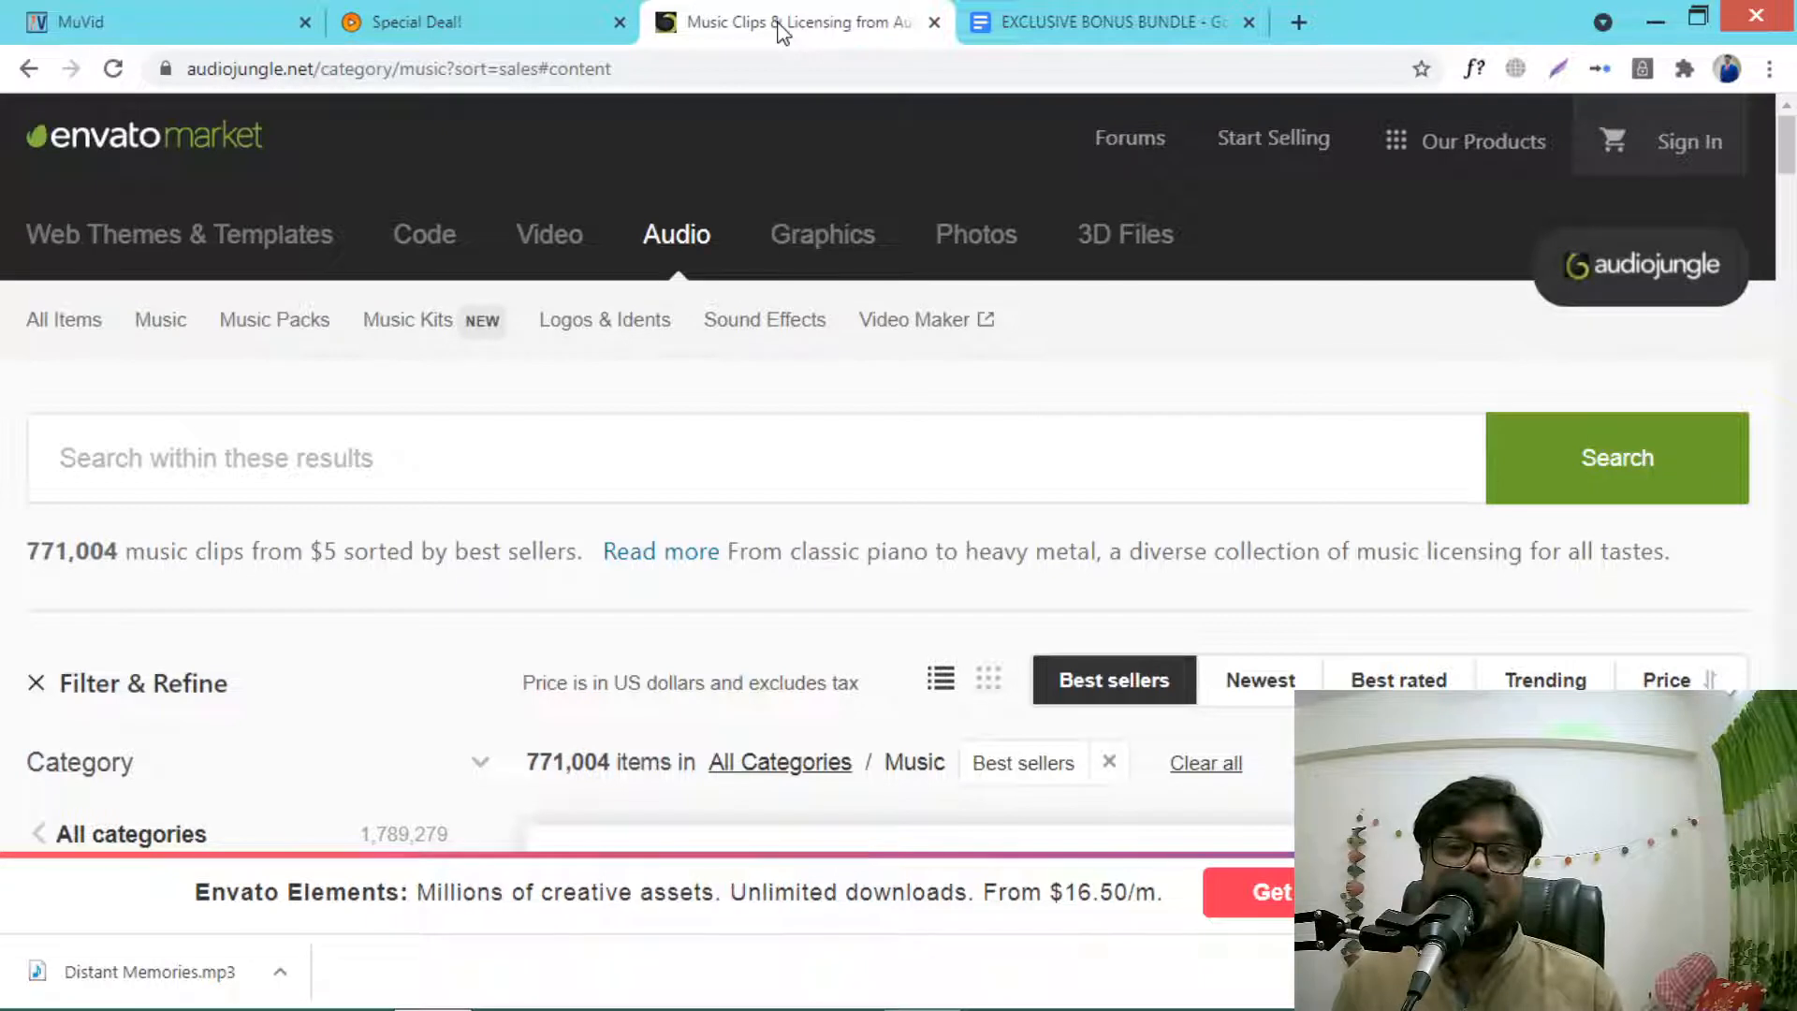
pyautogui.moveTo(676, 21)
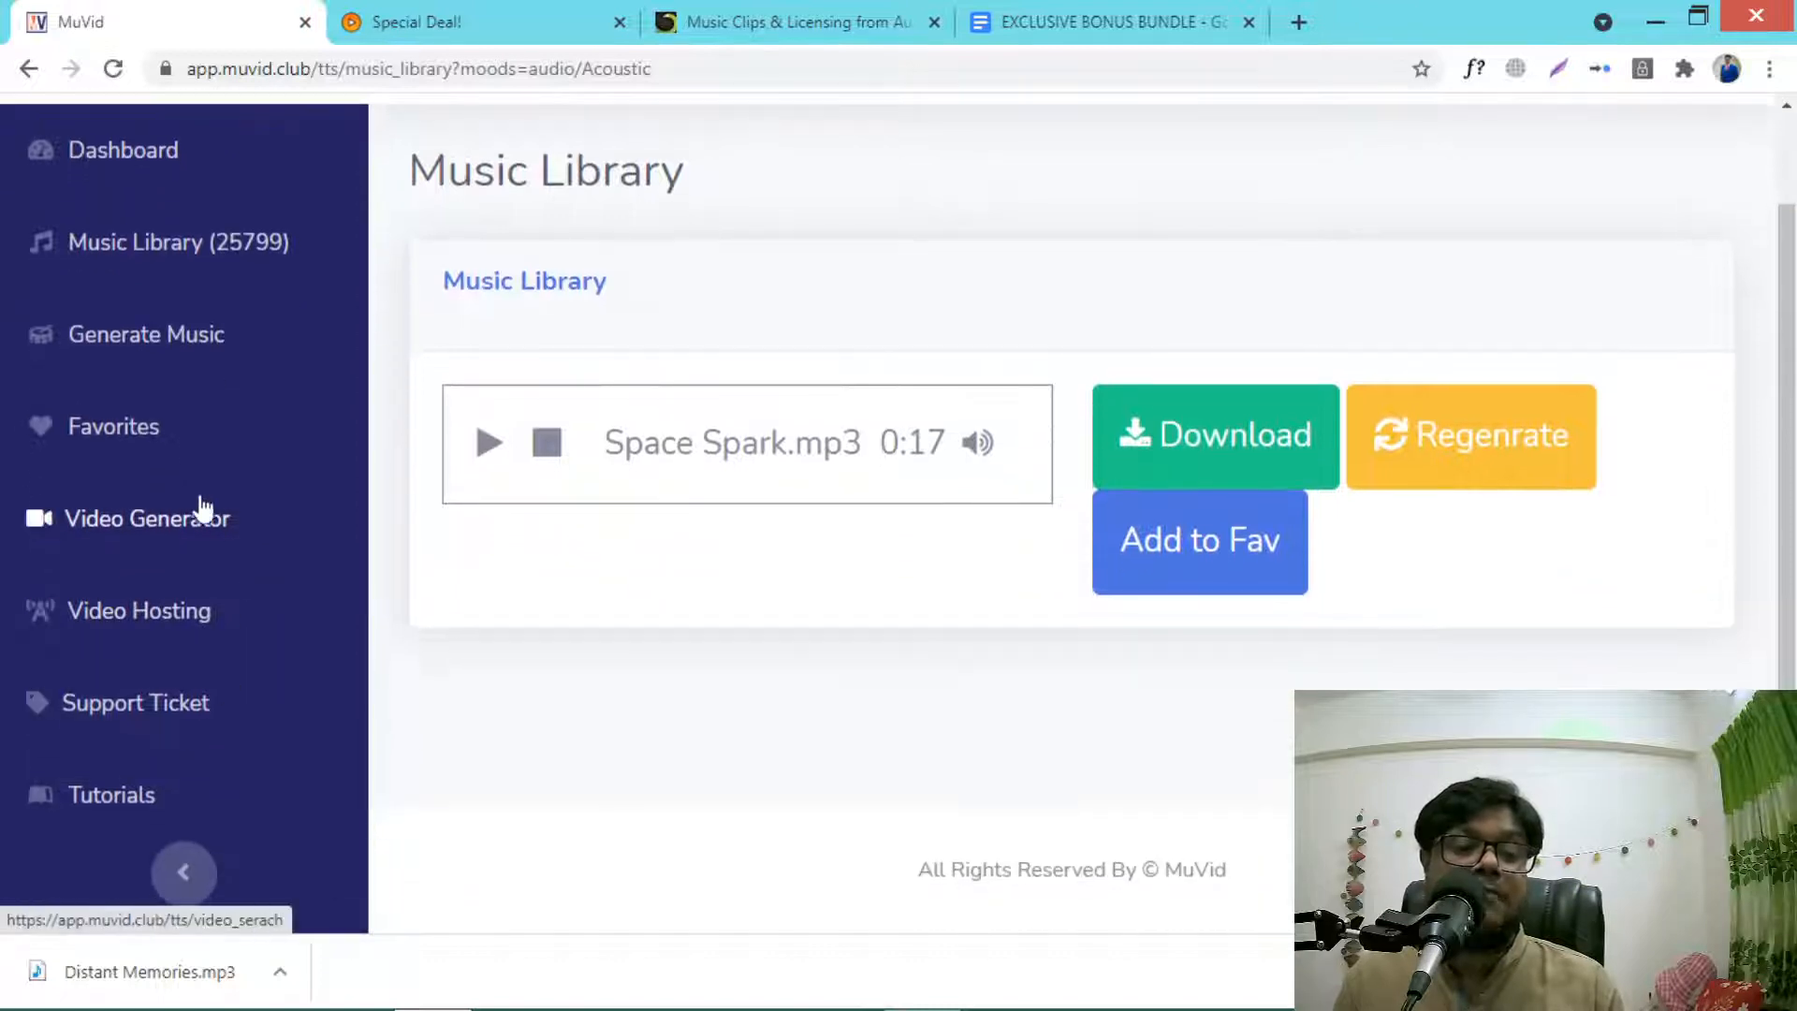
pyautogui.moveTo(228, 502)
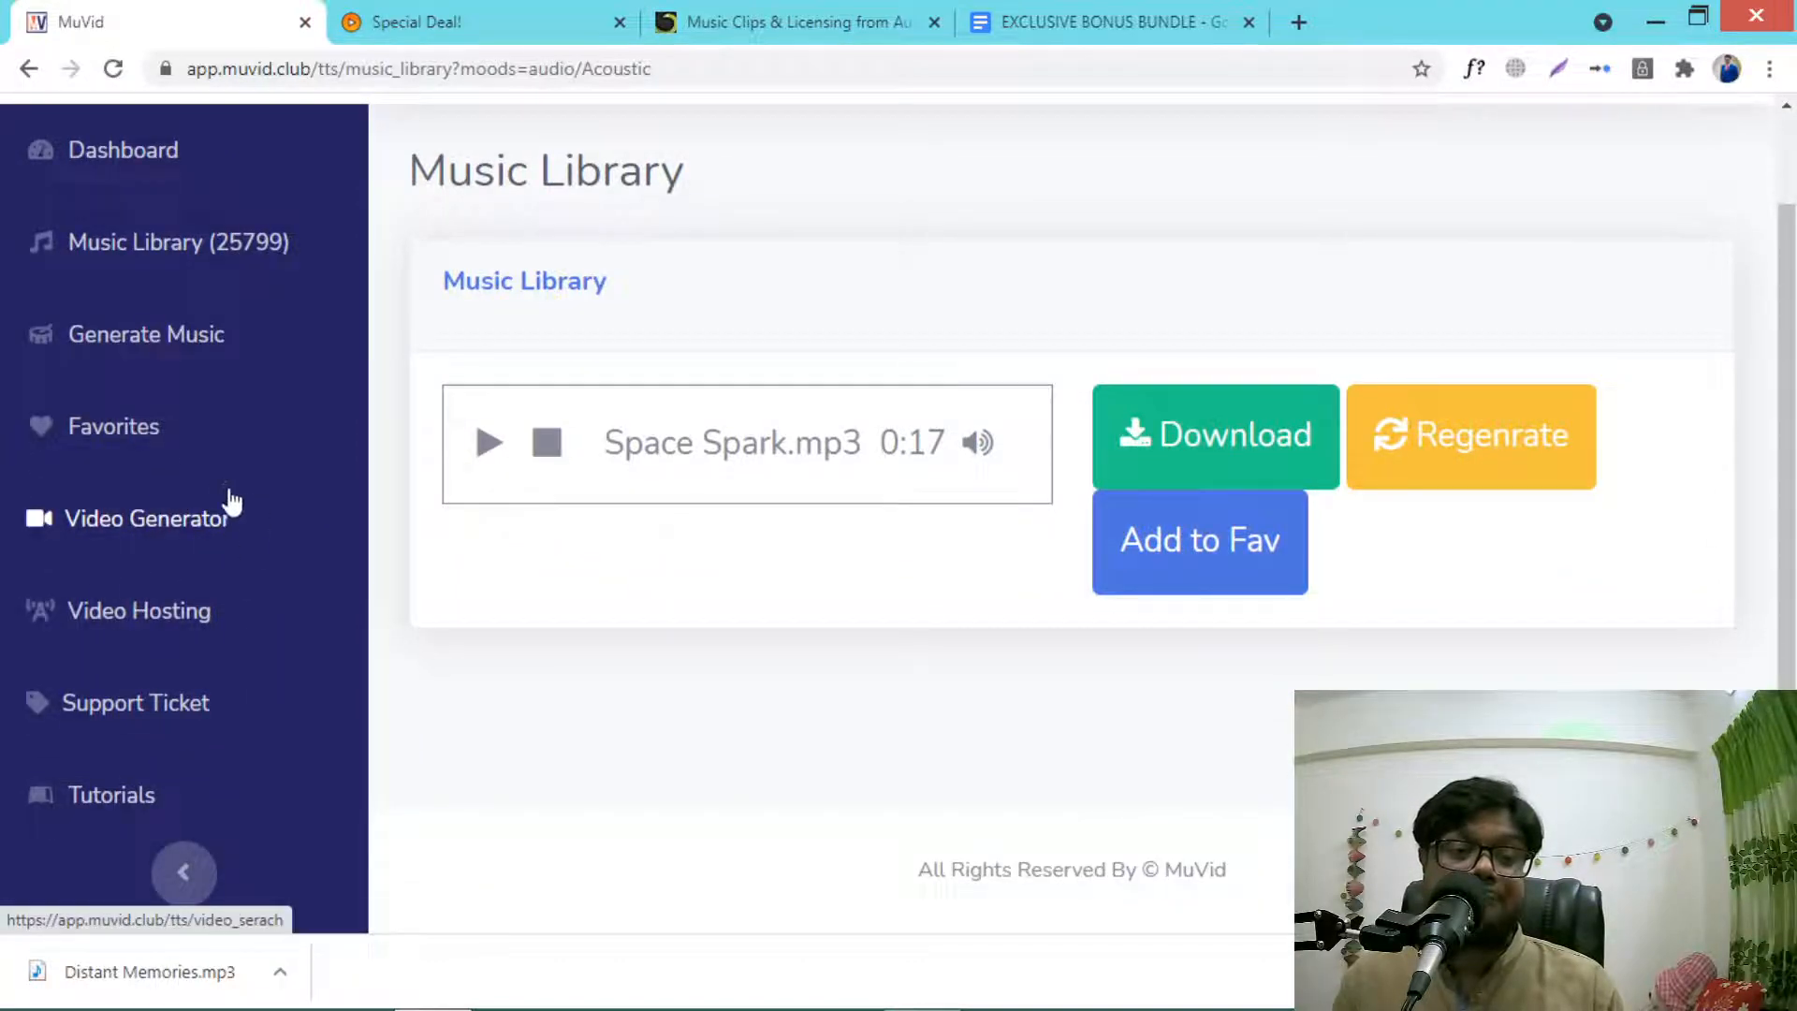
pyautogui.moveTo(165, 610)
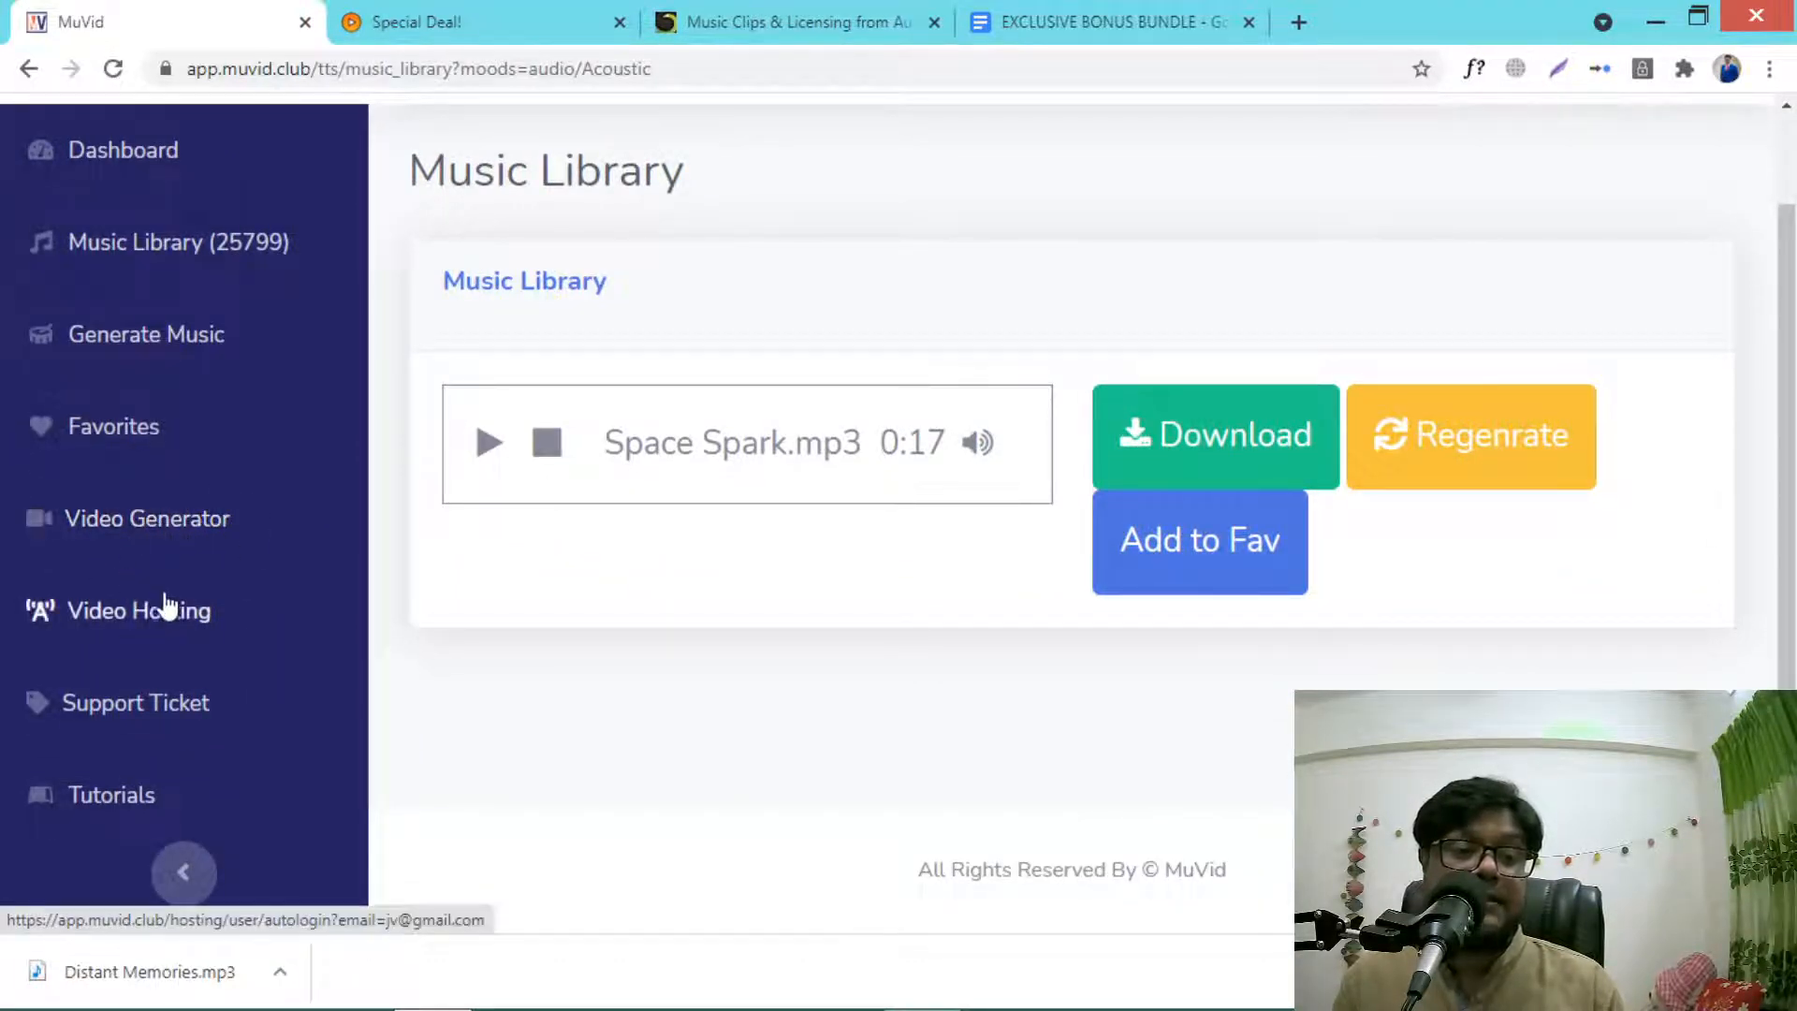
pyautogui.moveTo(204, 610)
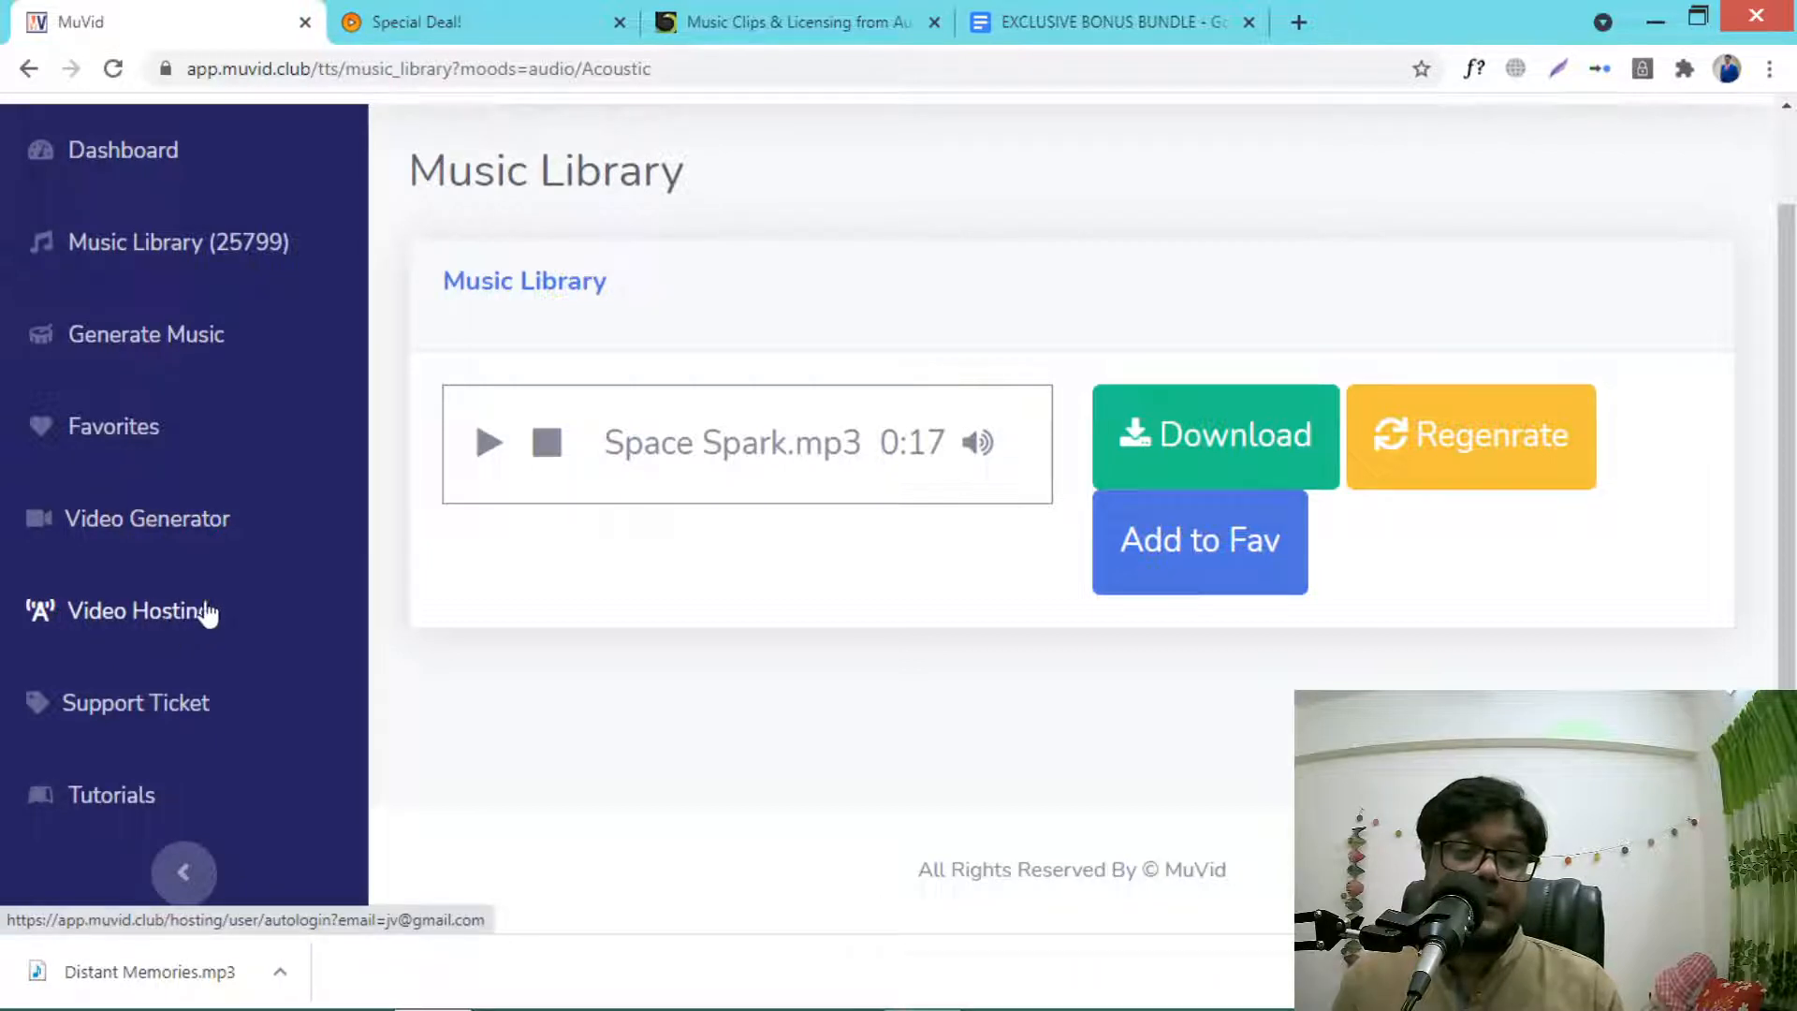
pyautogui.moveTo(258, 681)
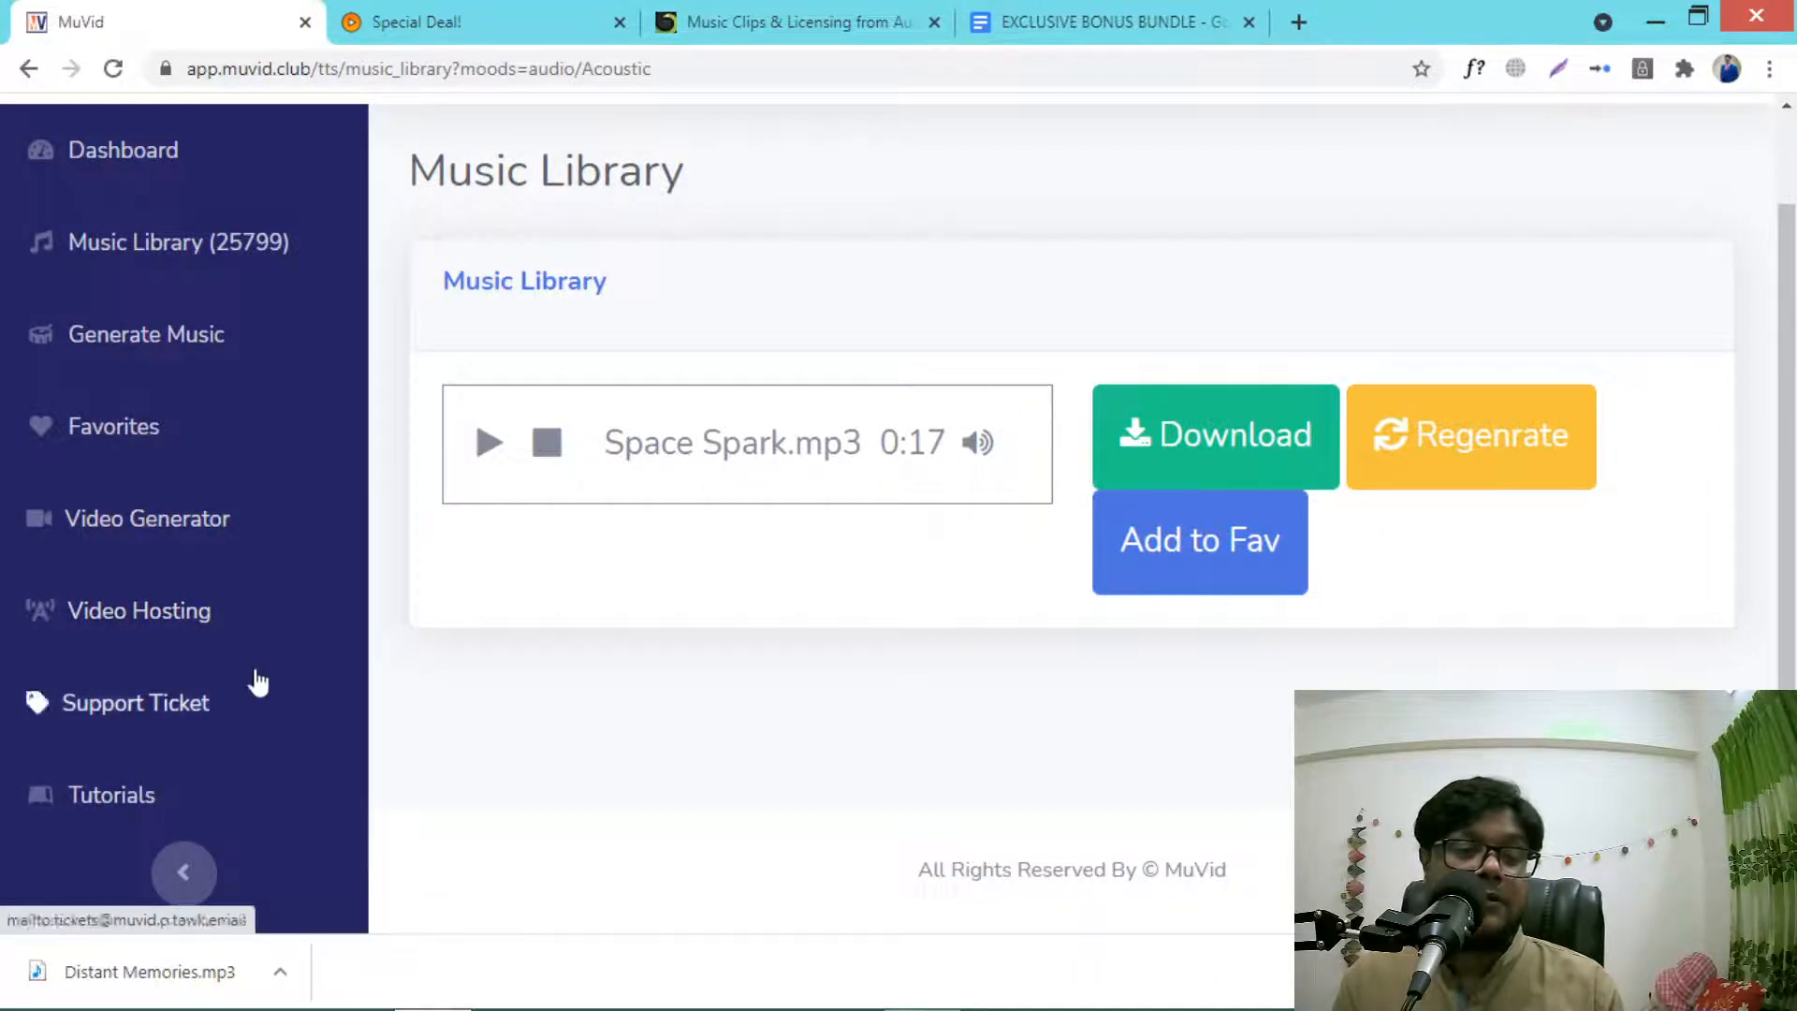
pyautogui.moveTo(794, 215)
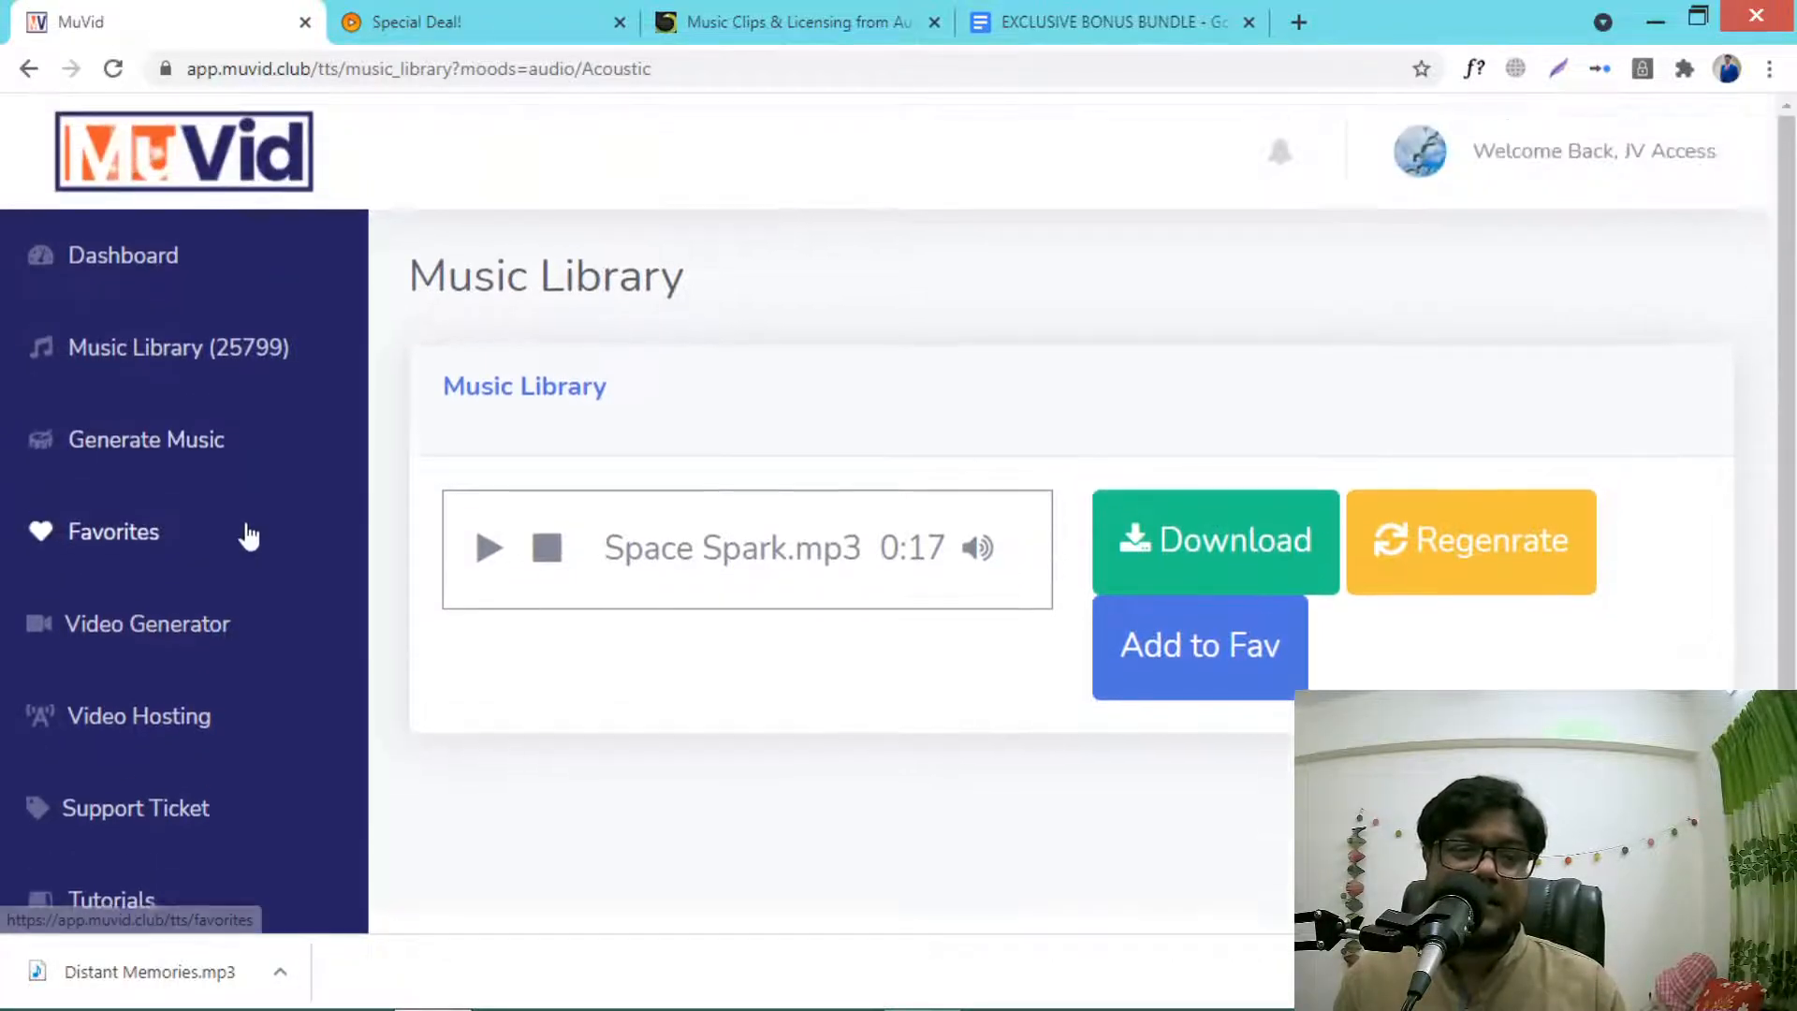
pyautogui.moveTo(172, 119)
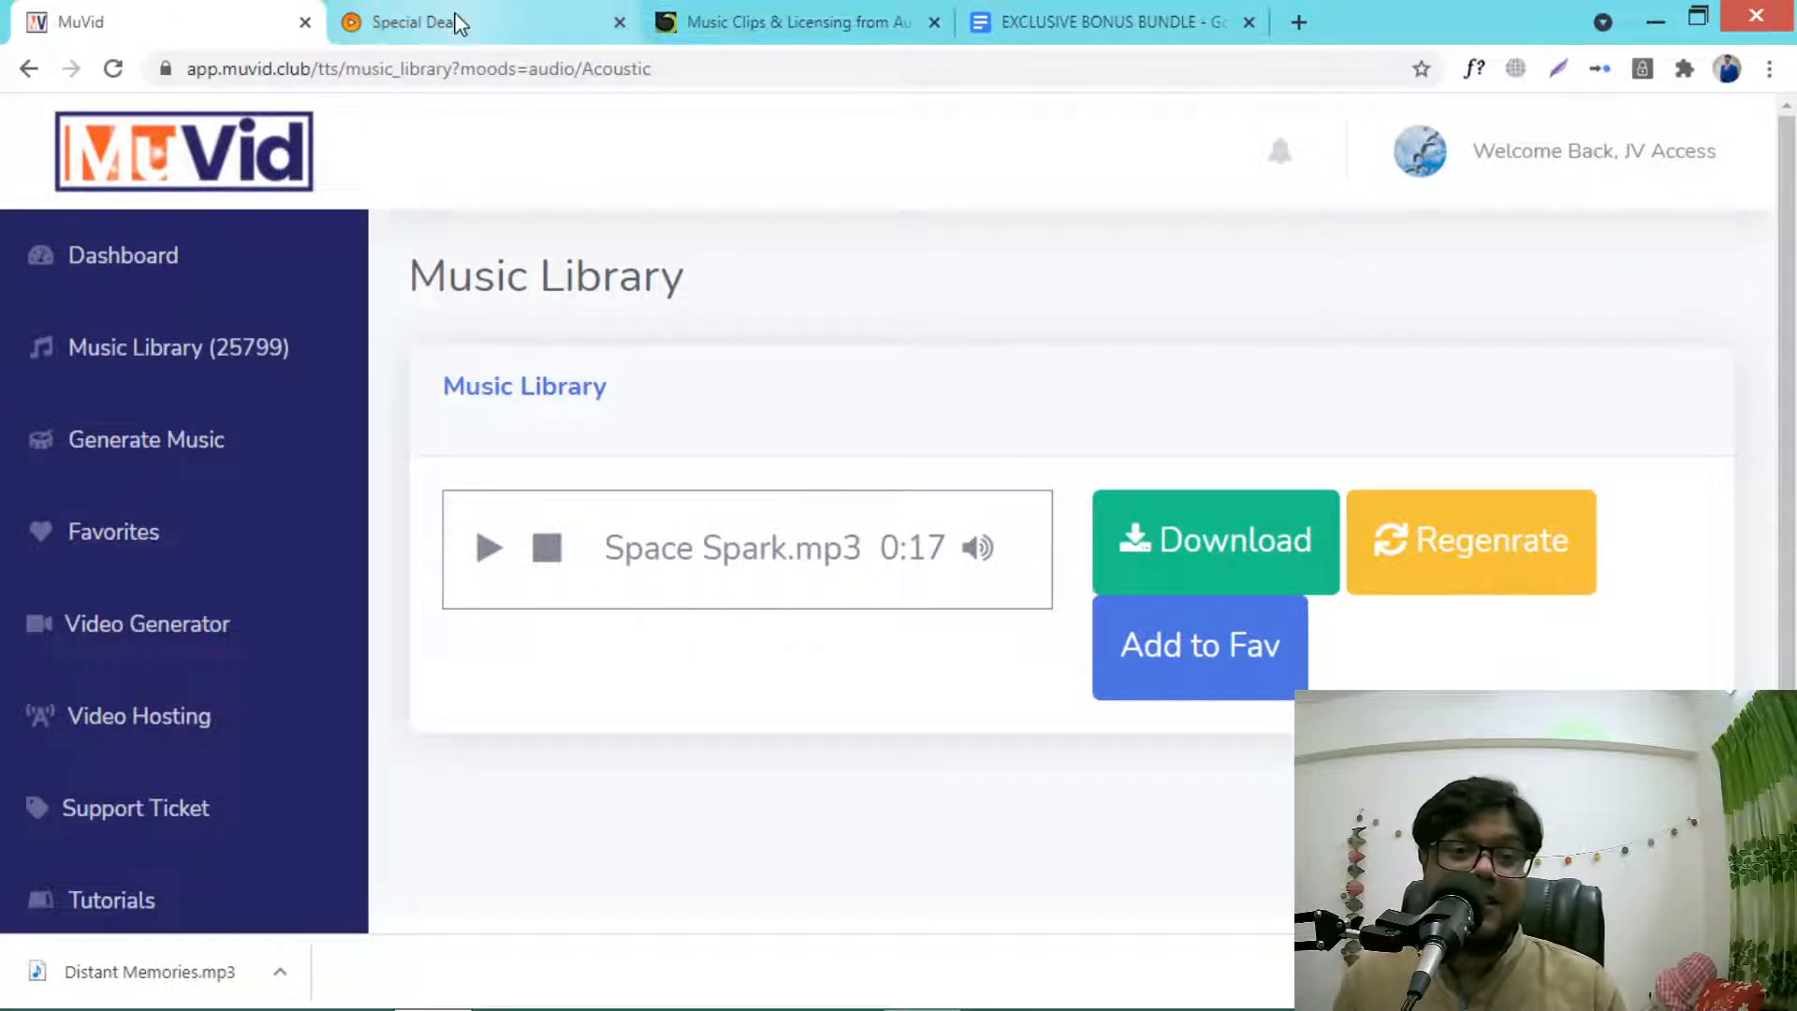
# Step: Scroll the MuVid Special Deal sales page through its feature cards to the ZERO Skills section
pyautogui.click(407, 22)
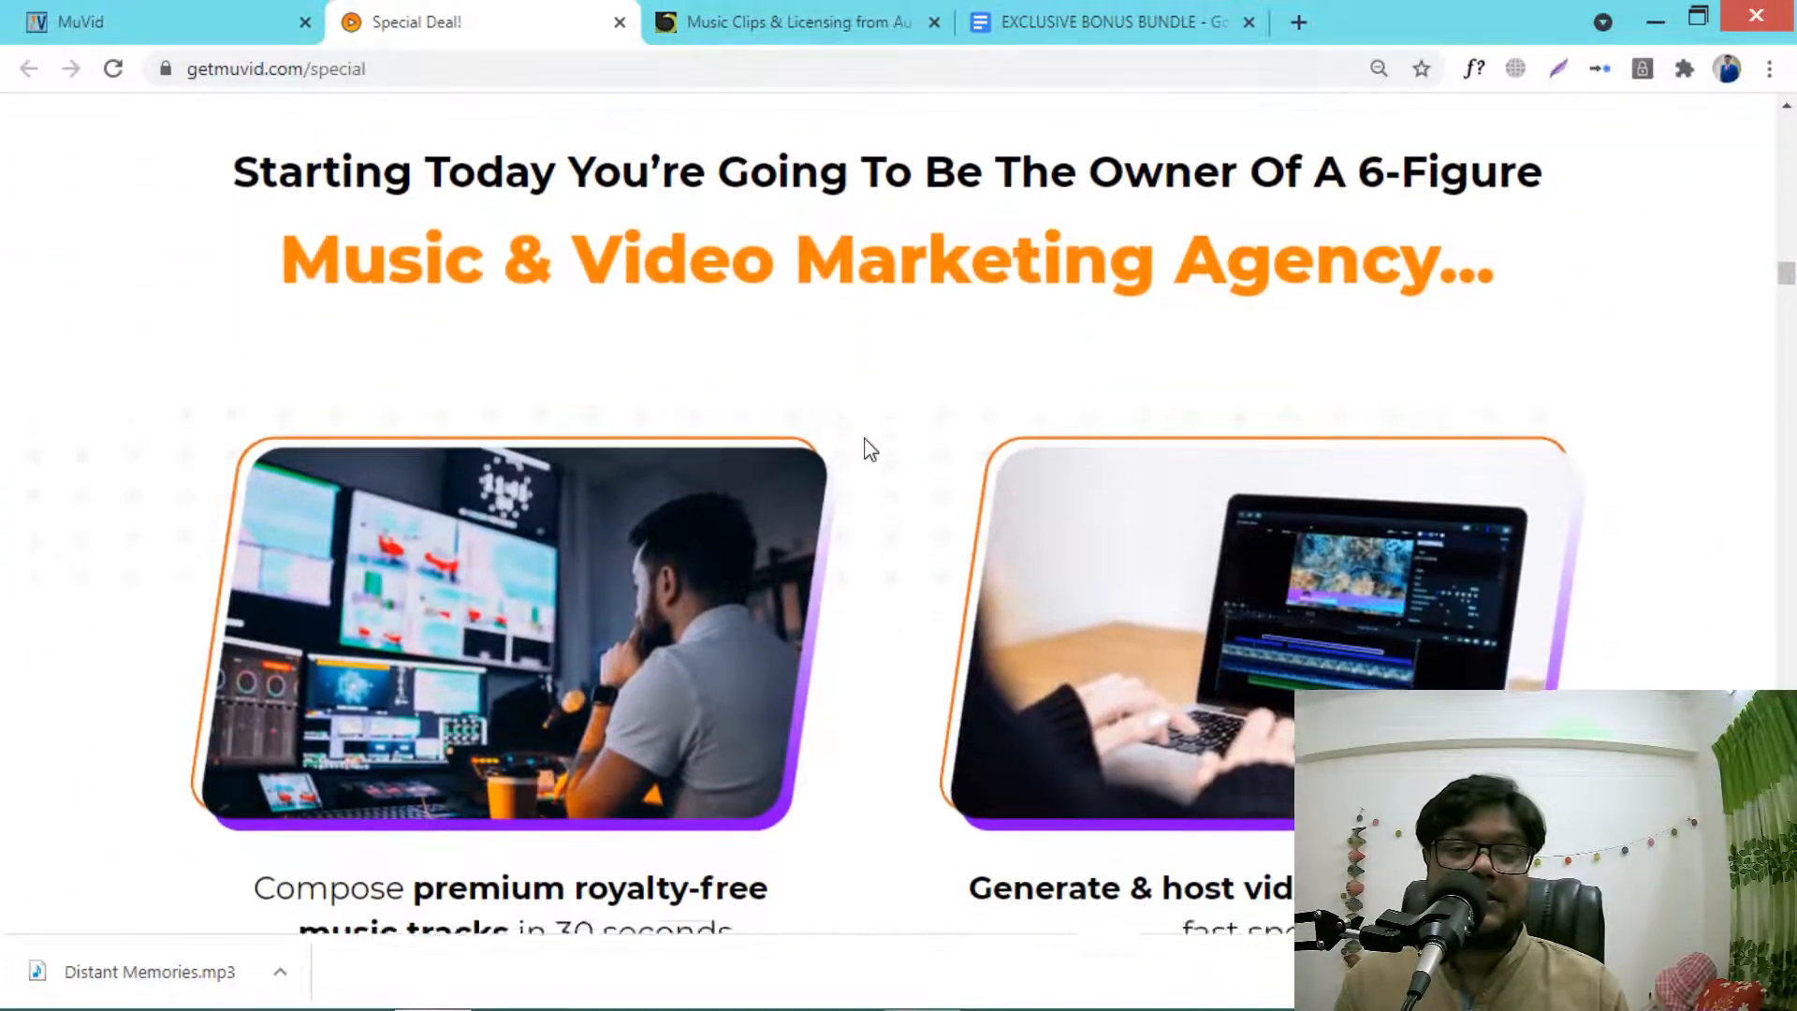
pyautogui.scroll(-3)
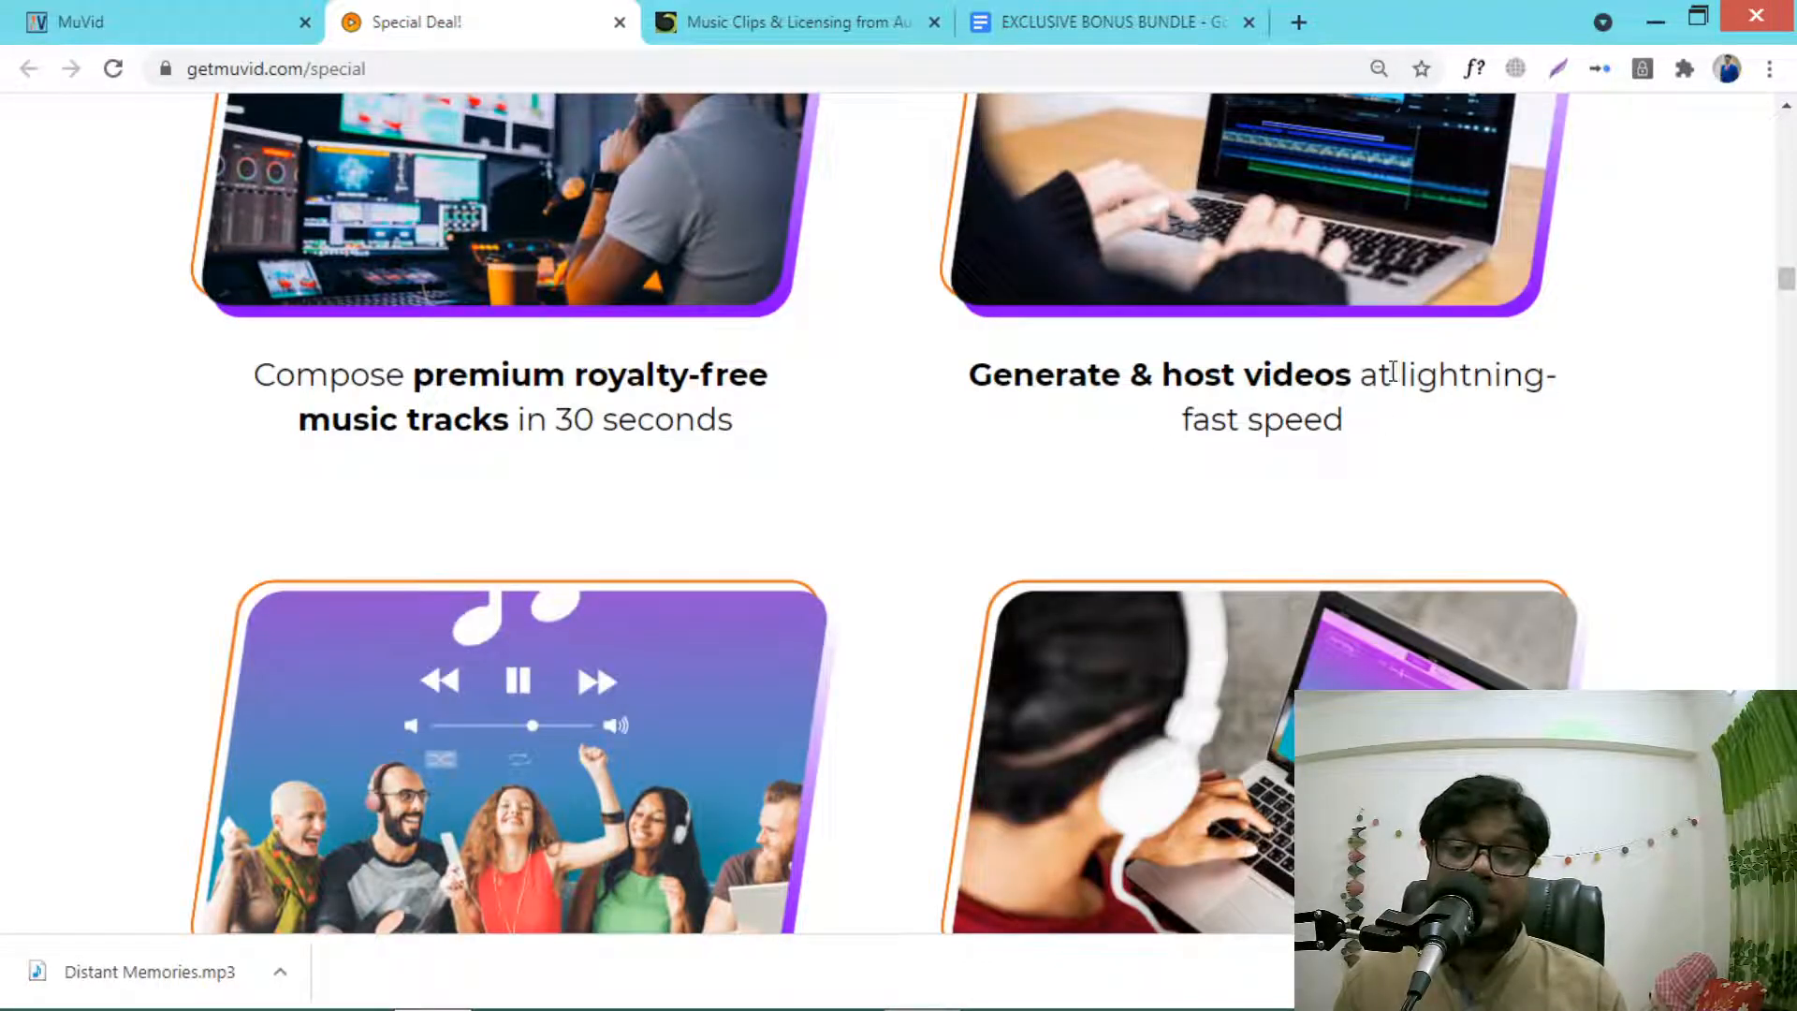
pyautogui.moveTo(906, 456)
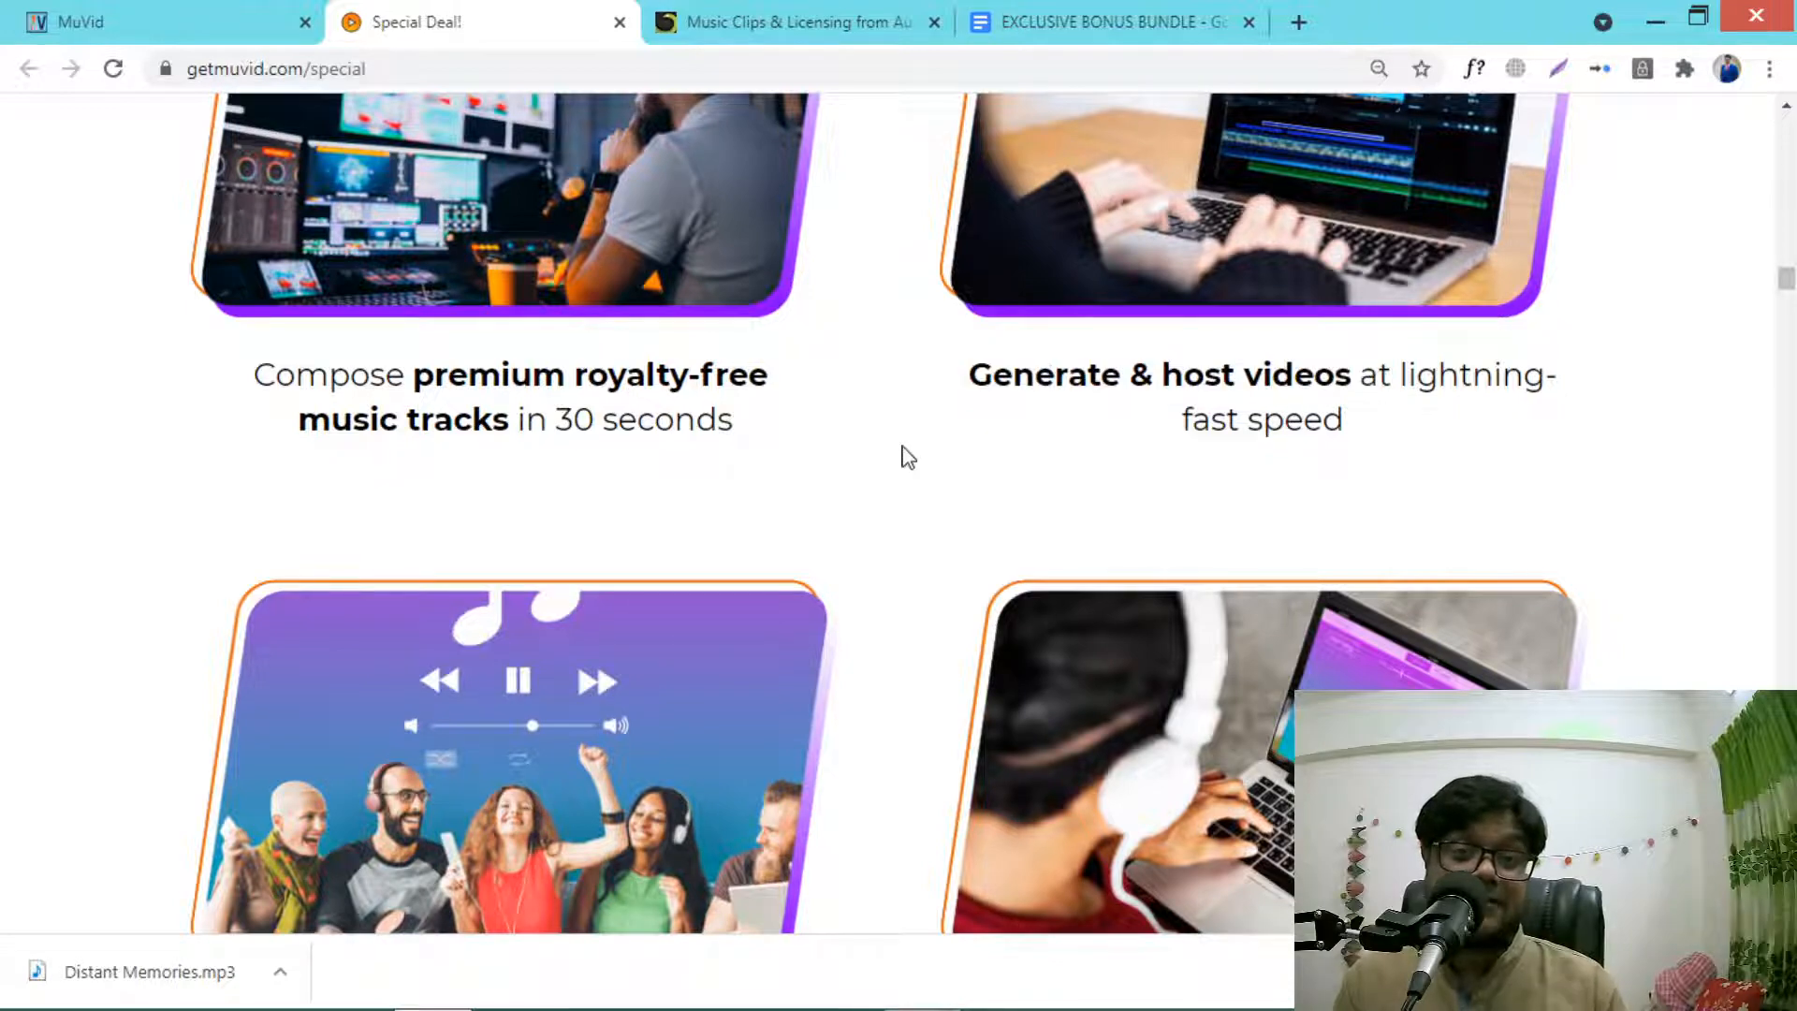
pyautogui.scroll(-3)
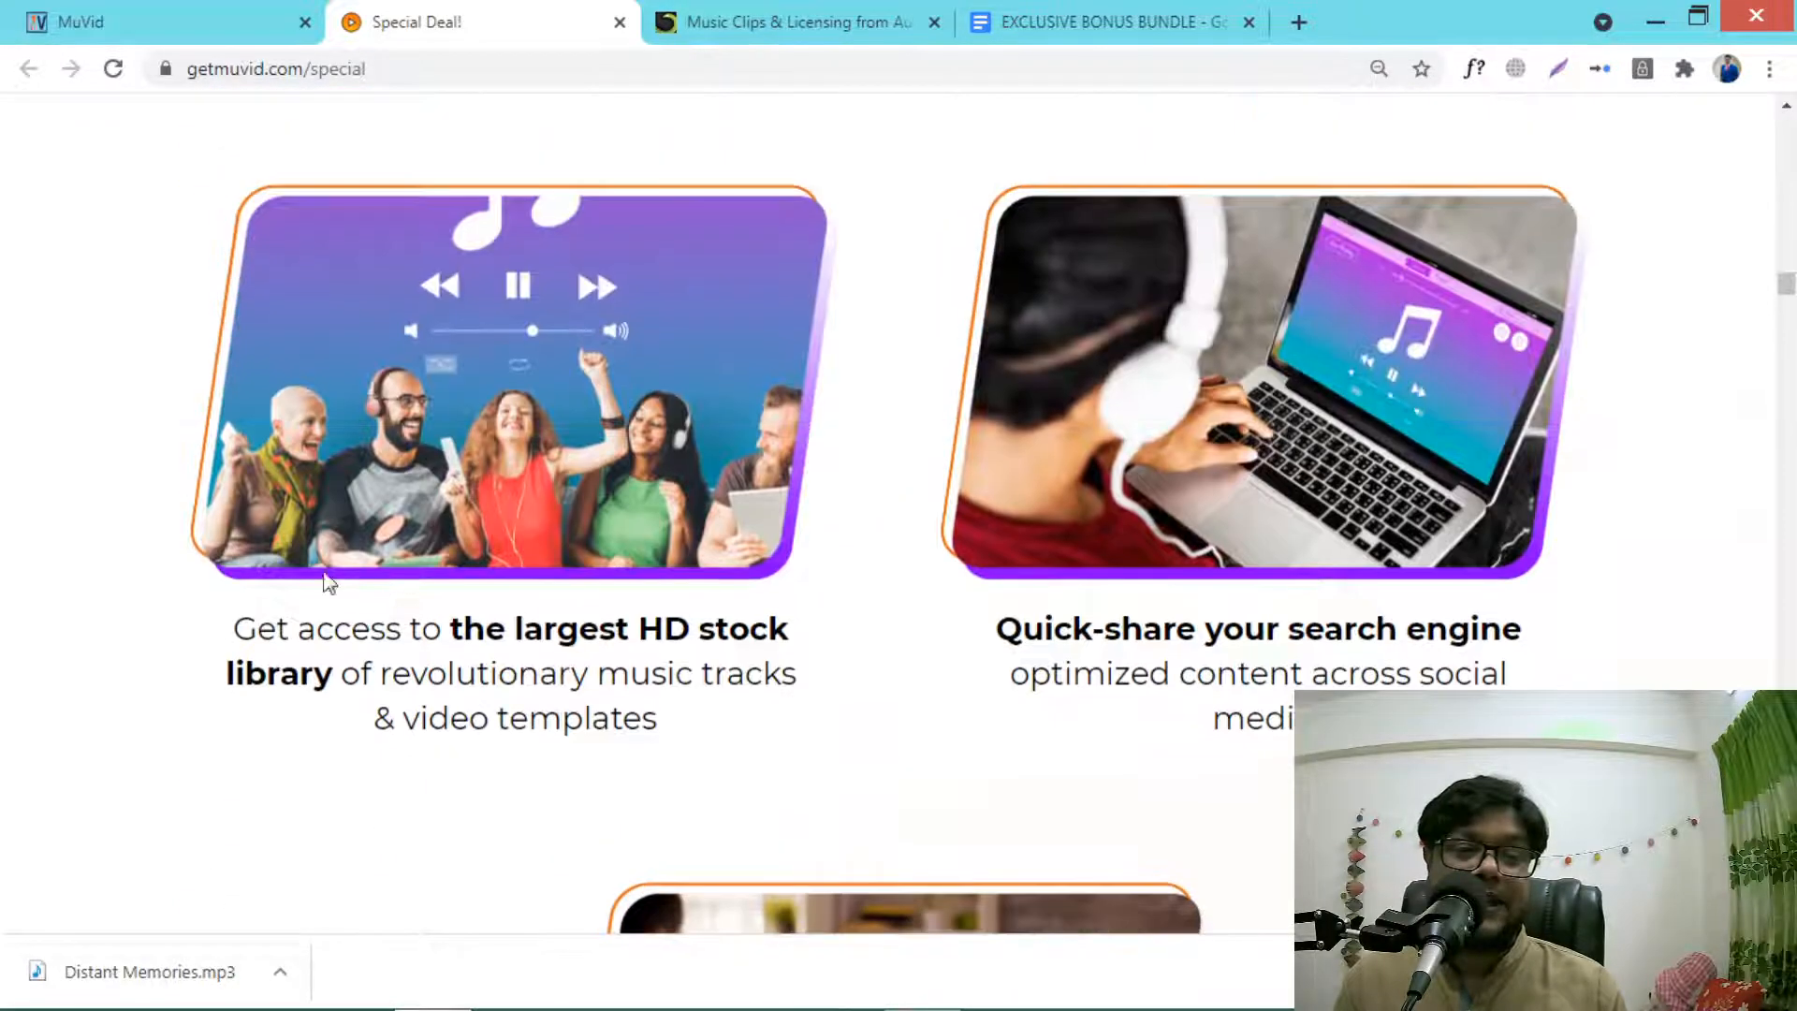
pyautogui.scroll(-3)
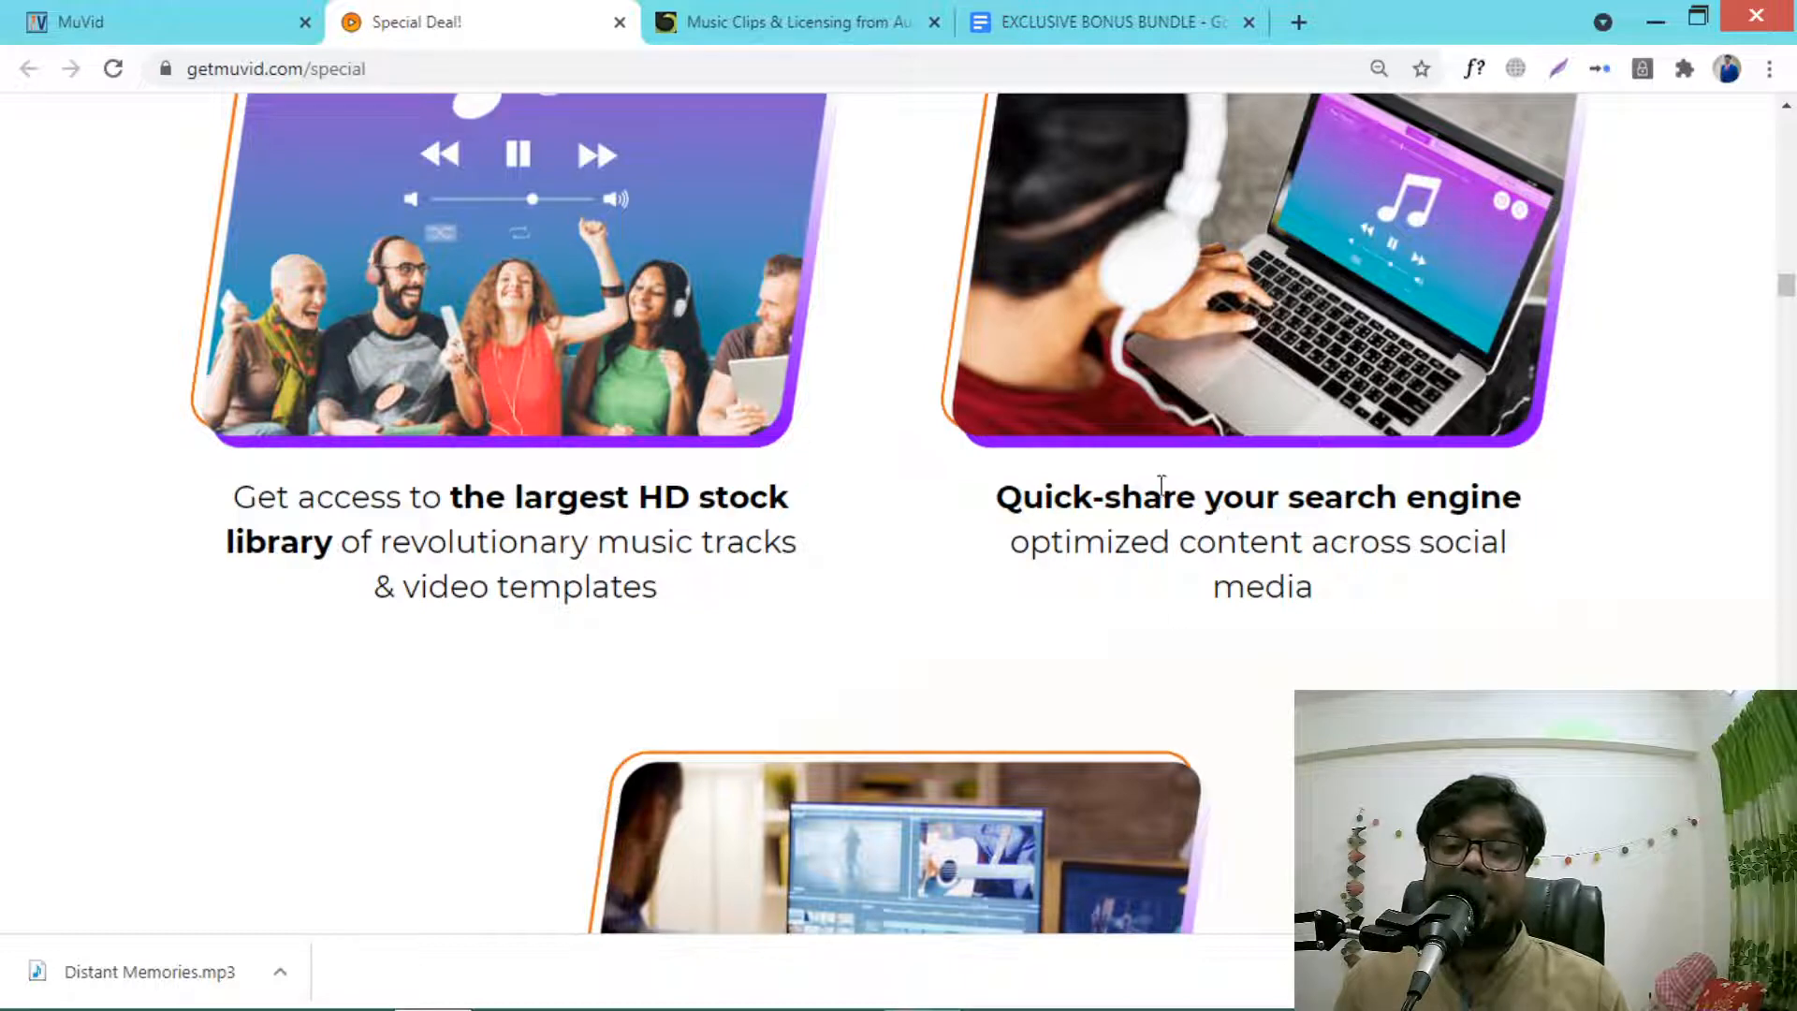
pyautogui.moveTo(1511, 578)
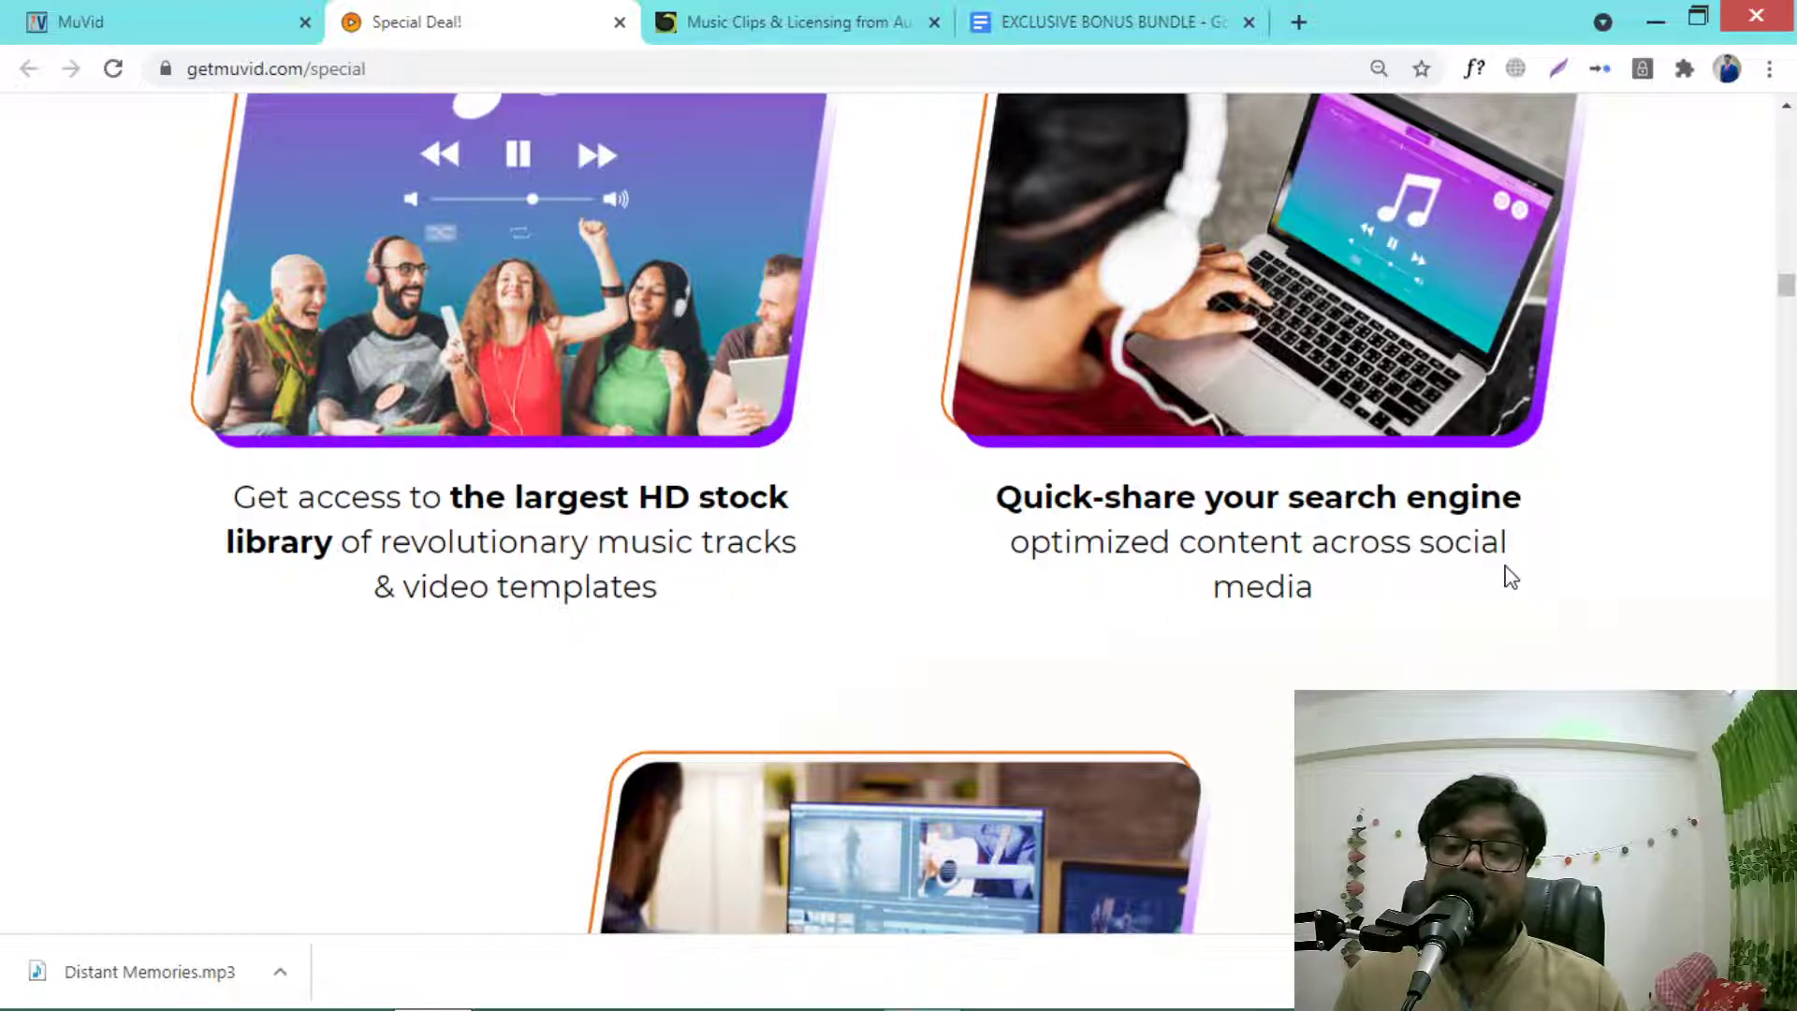
pyautogui.scroll(-3)
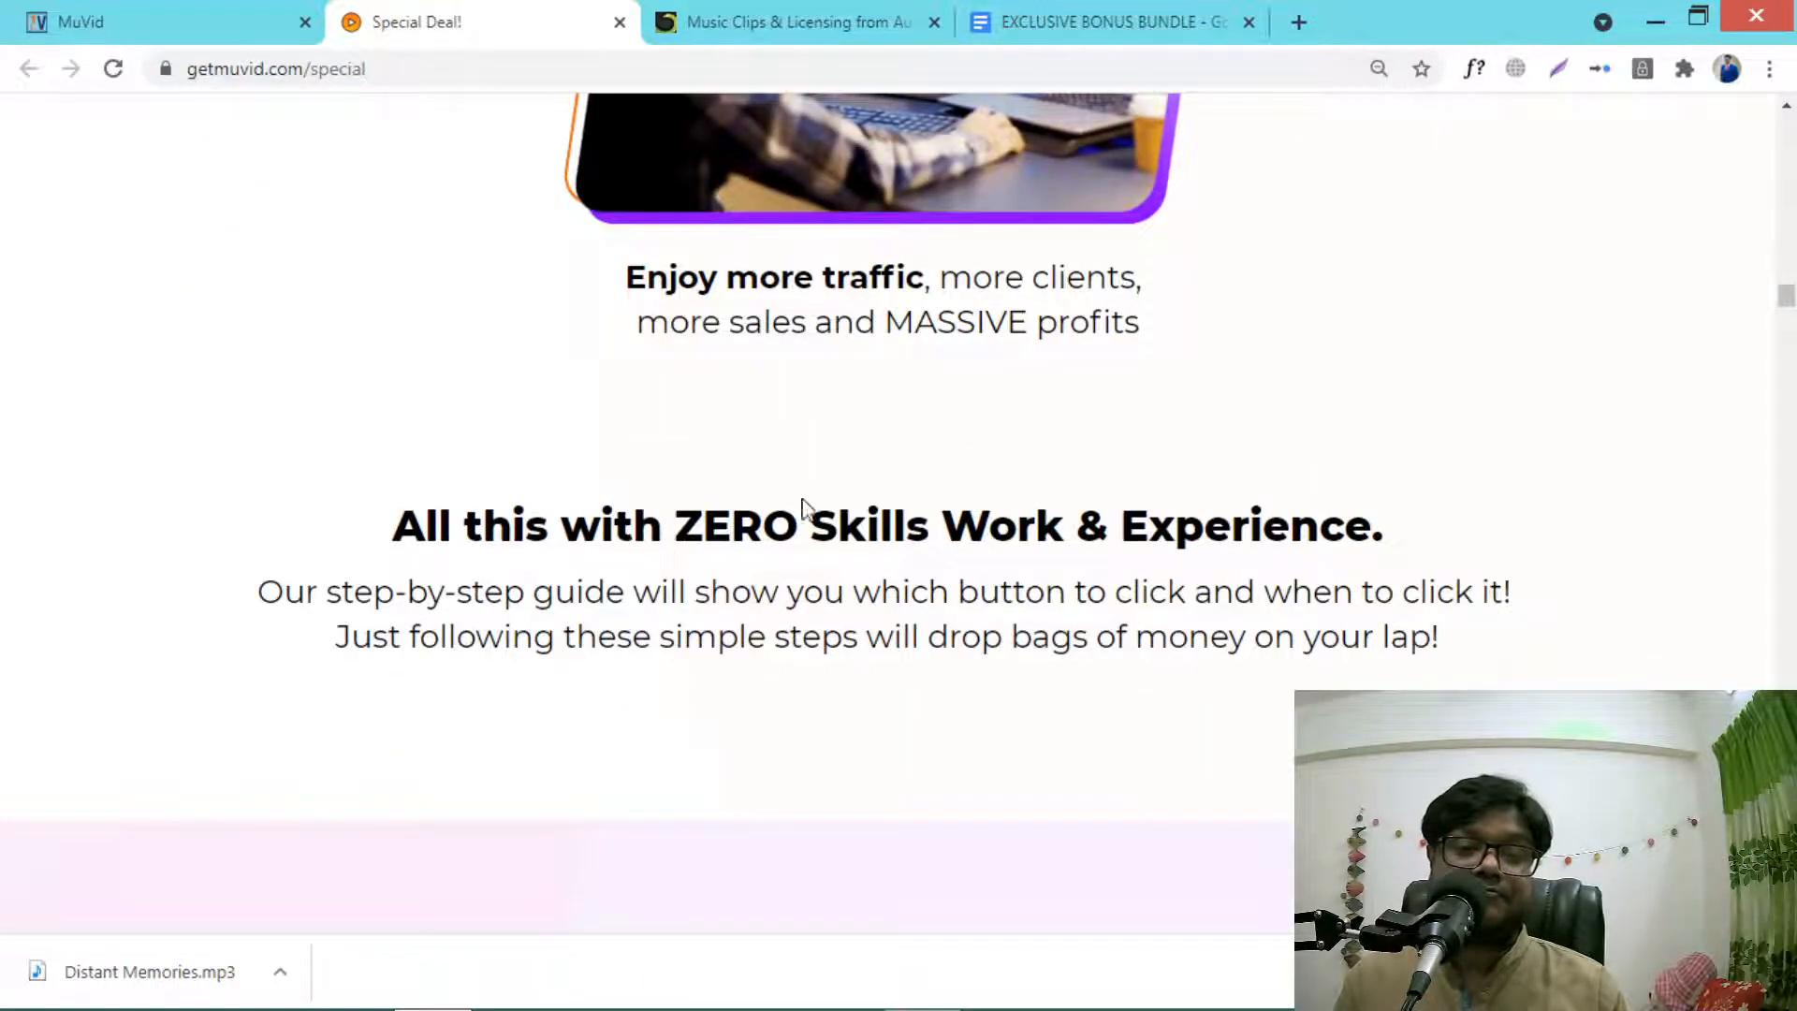
pyautogui.scroll(3)
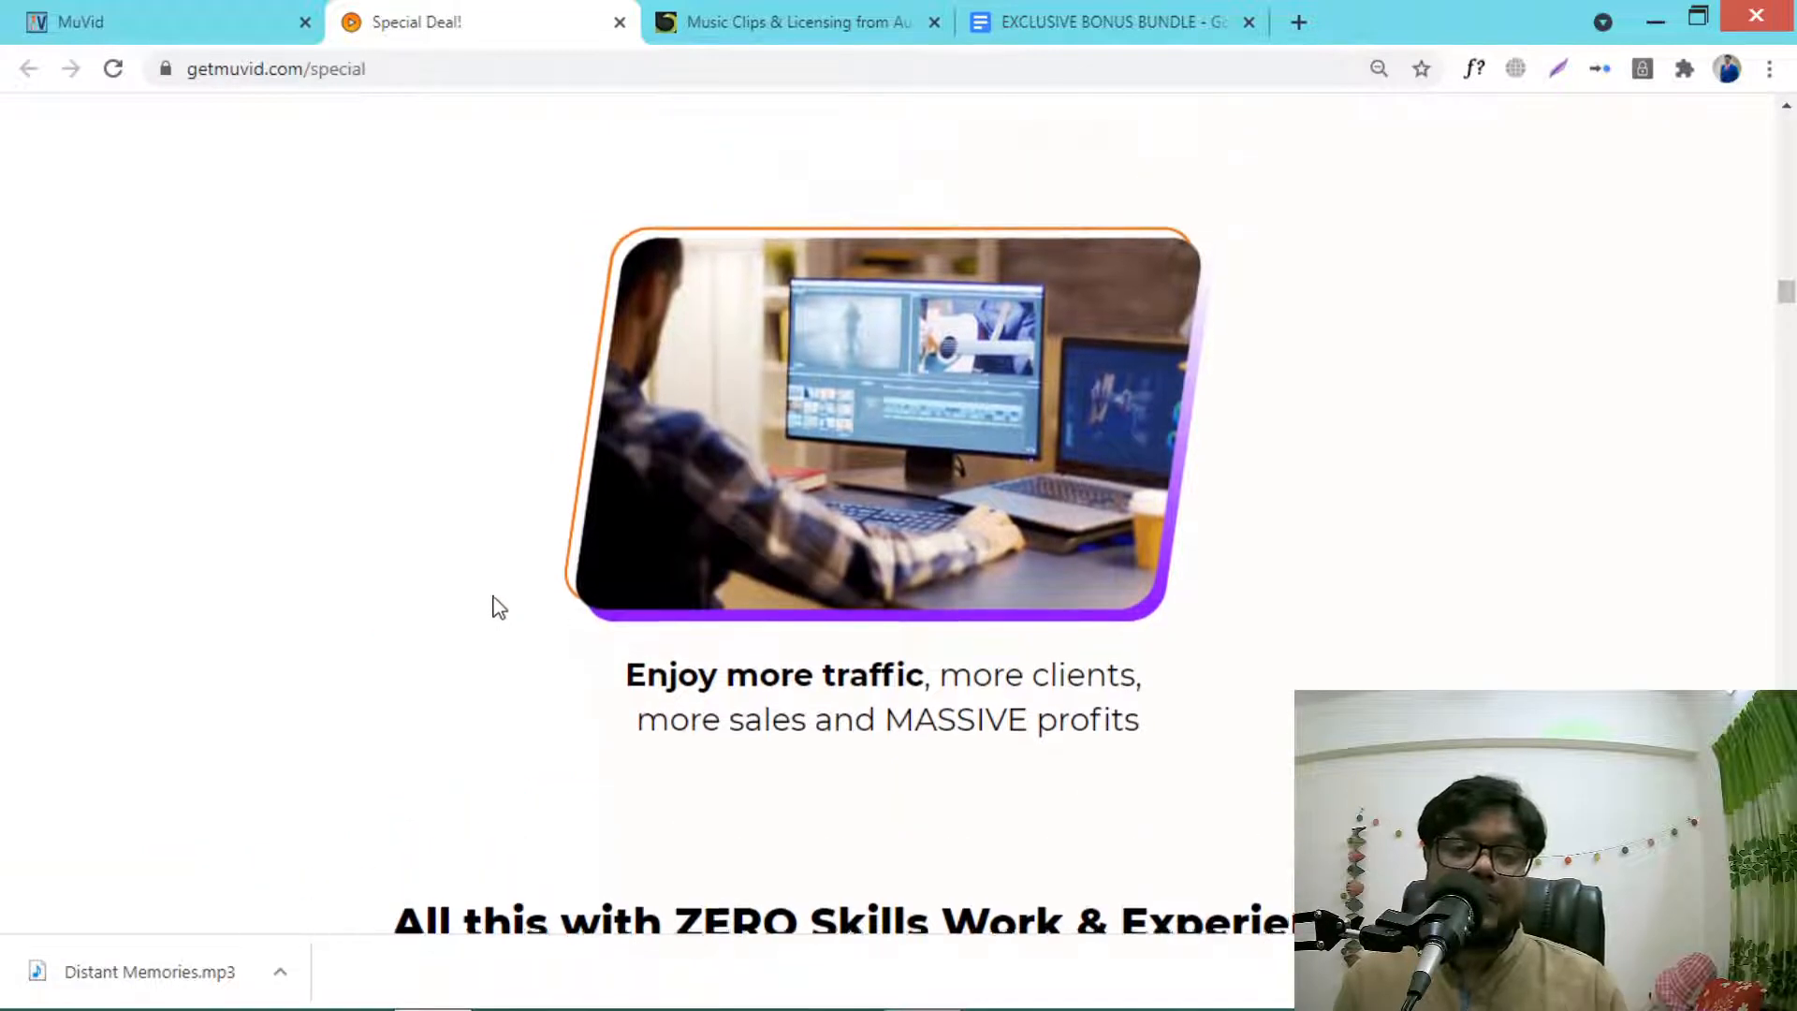
# Step: Leave the sales page and bring up the Exclusive Bonus Bundle Google Doc
pyautogui.click(161, 22)
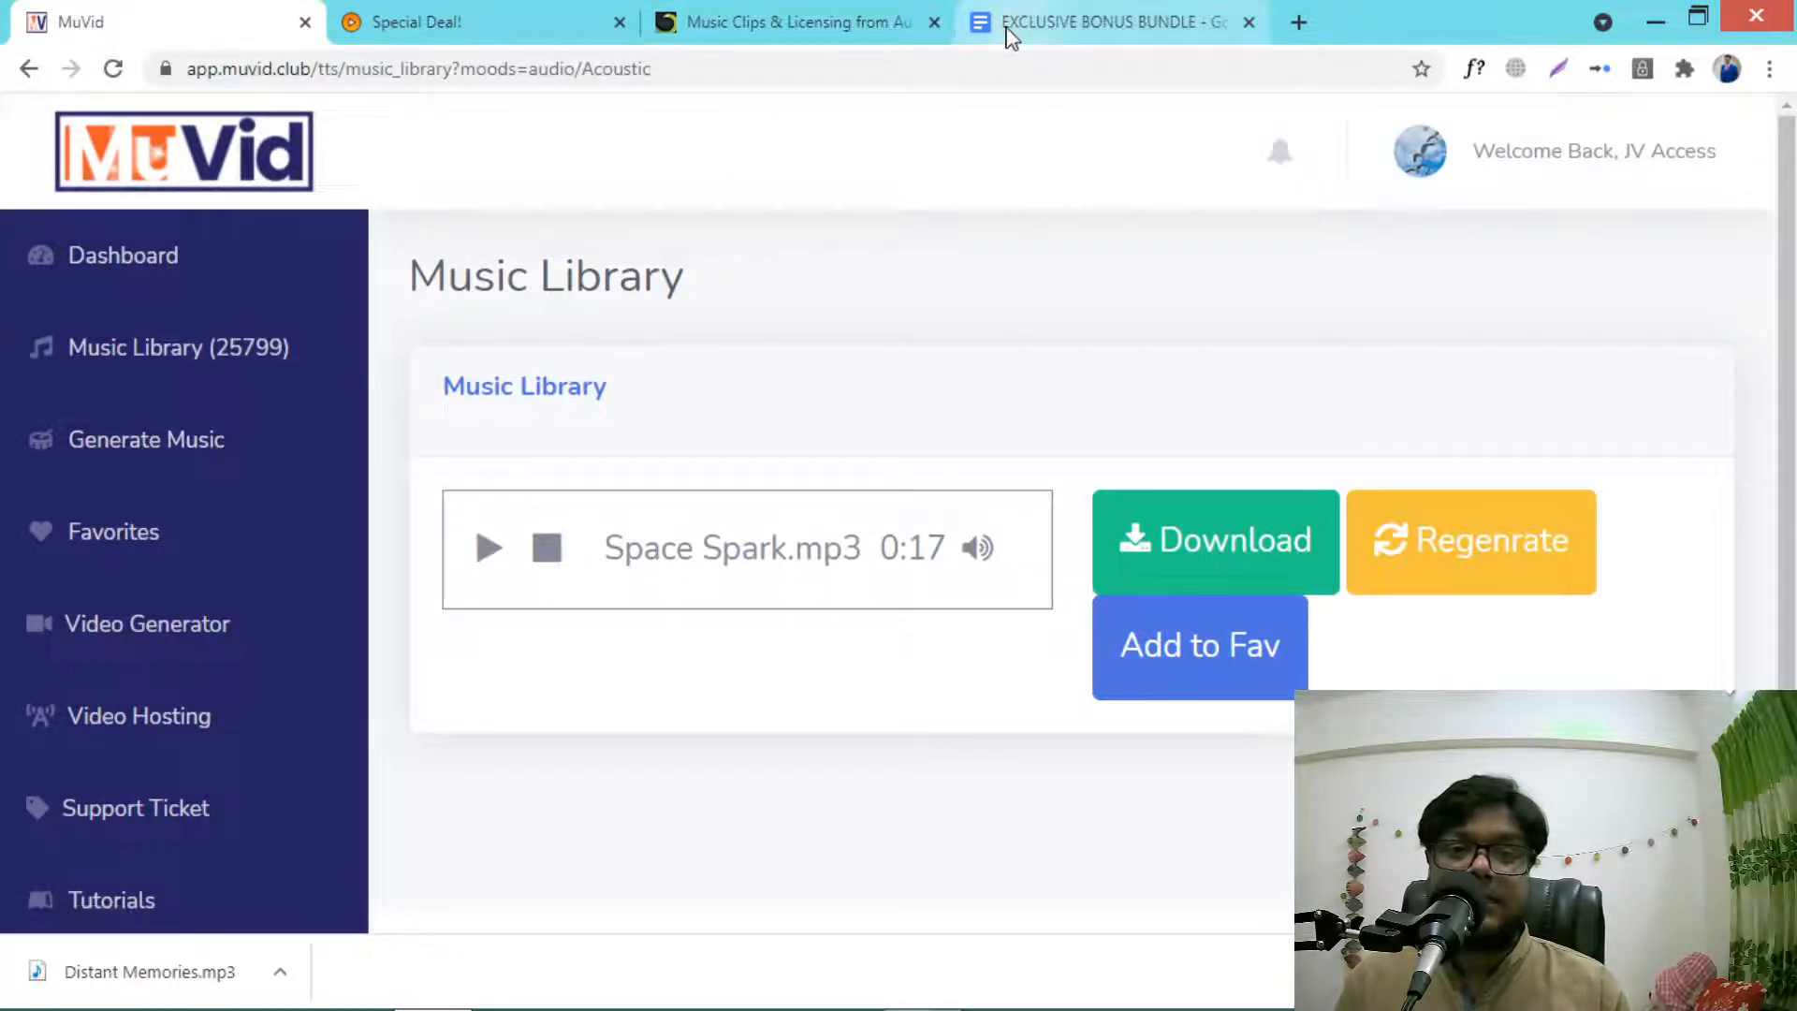
pyautogui.click(1106, 22)
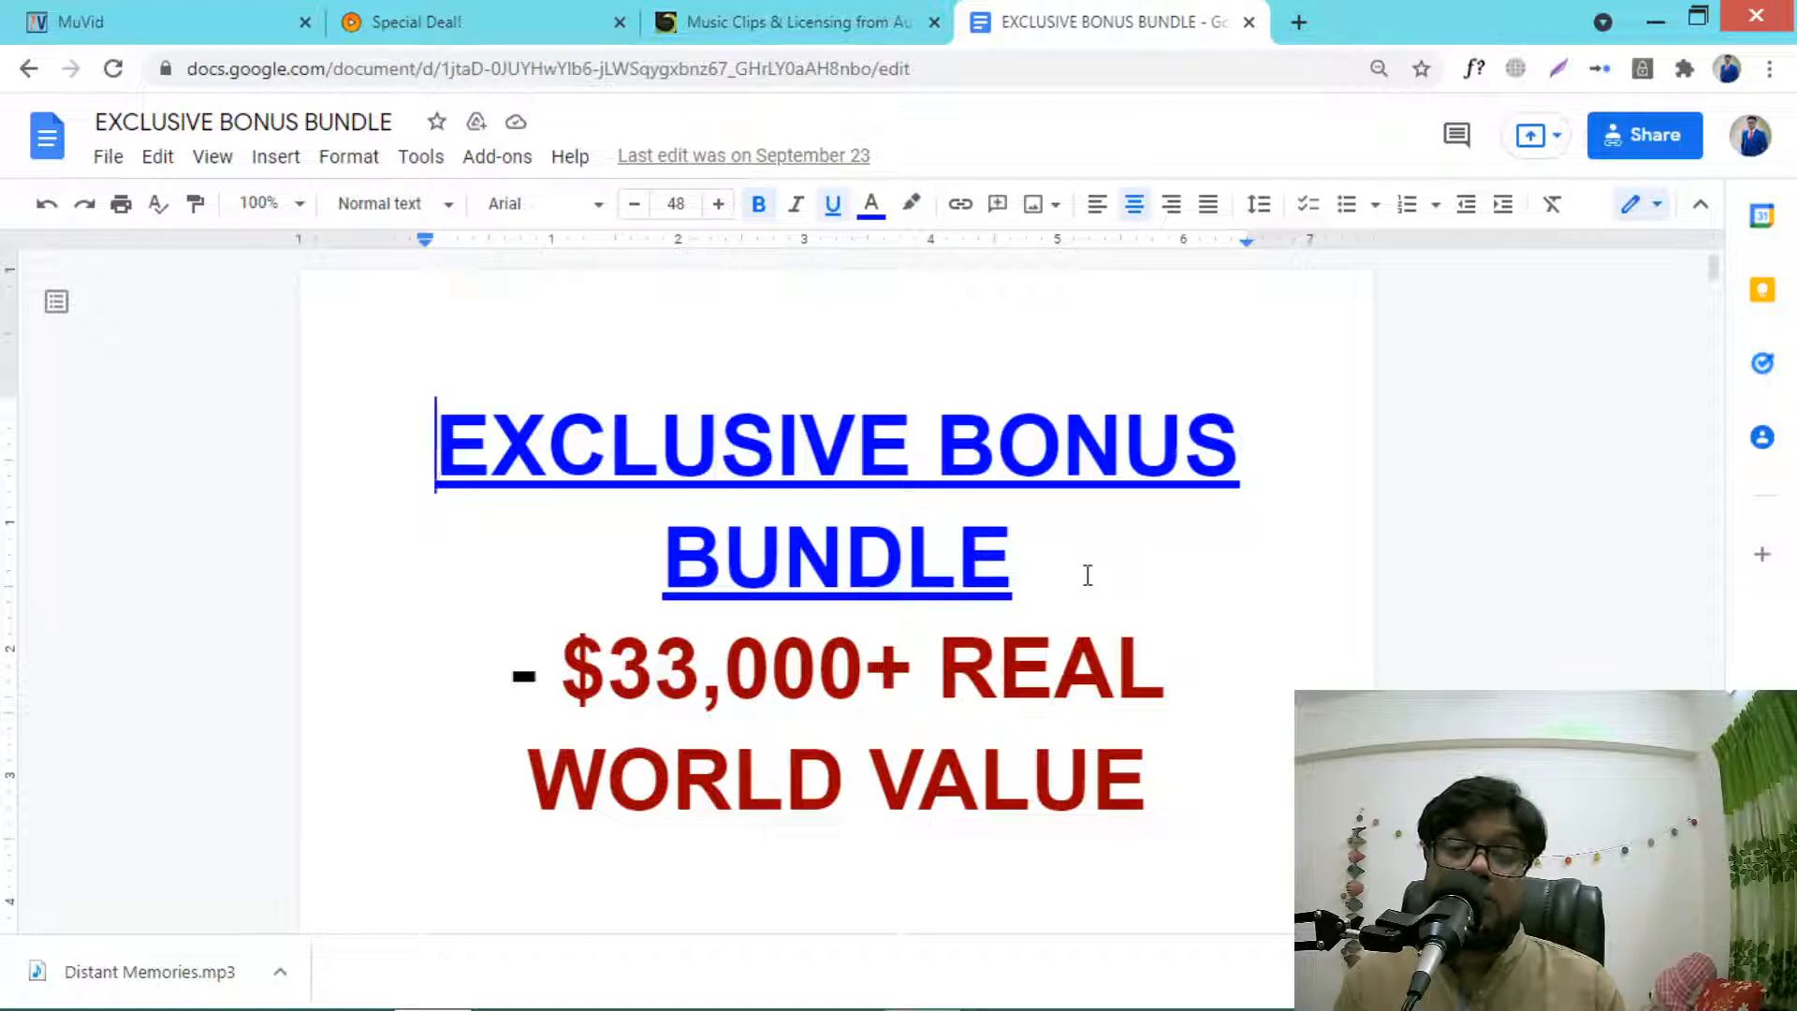
# Step: Read the bonus bundle doc from its title through Cleopatra, TweetX, Forget About Broke and Nova to bonus 11, Lazy Traffic Sniper
pyautogui.scroll(-3)
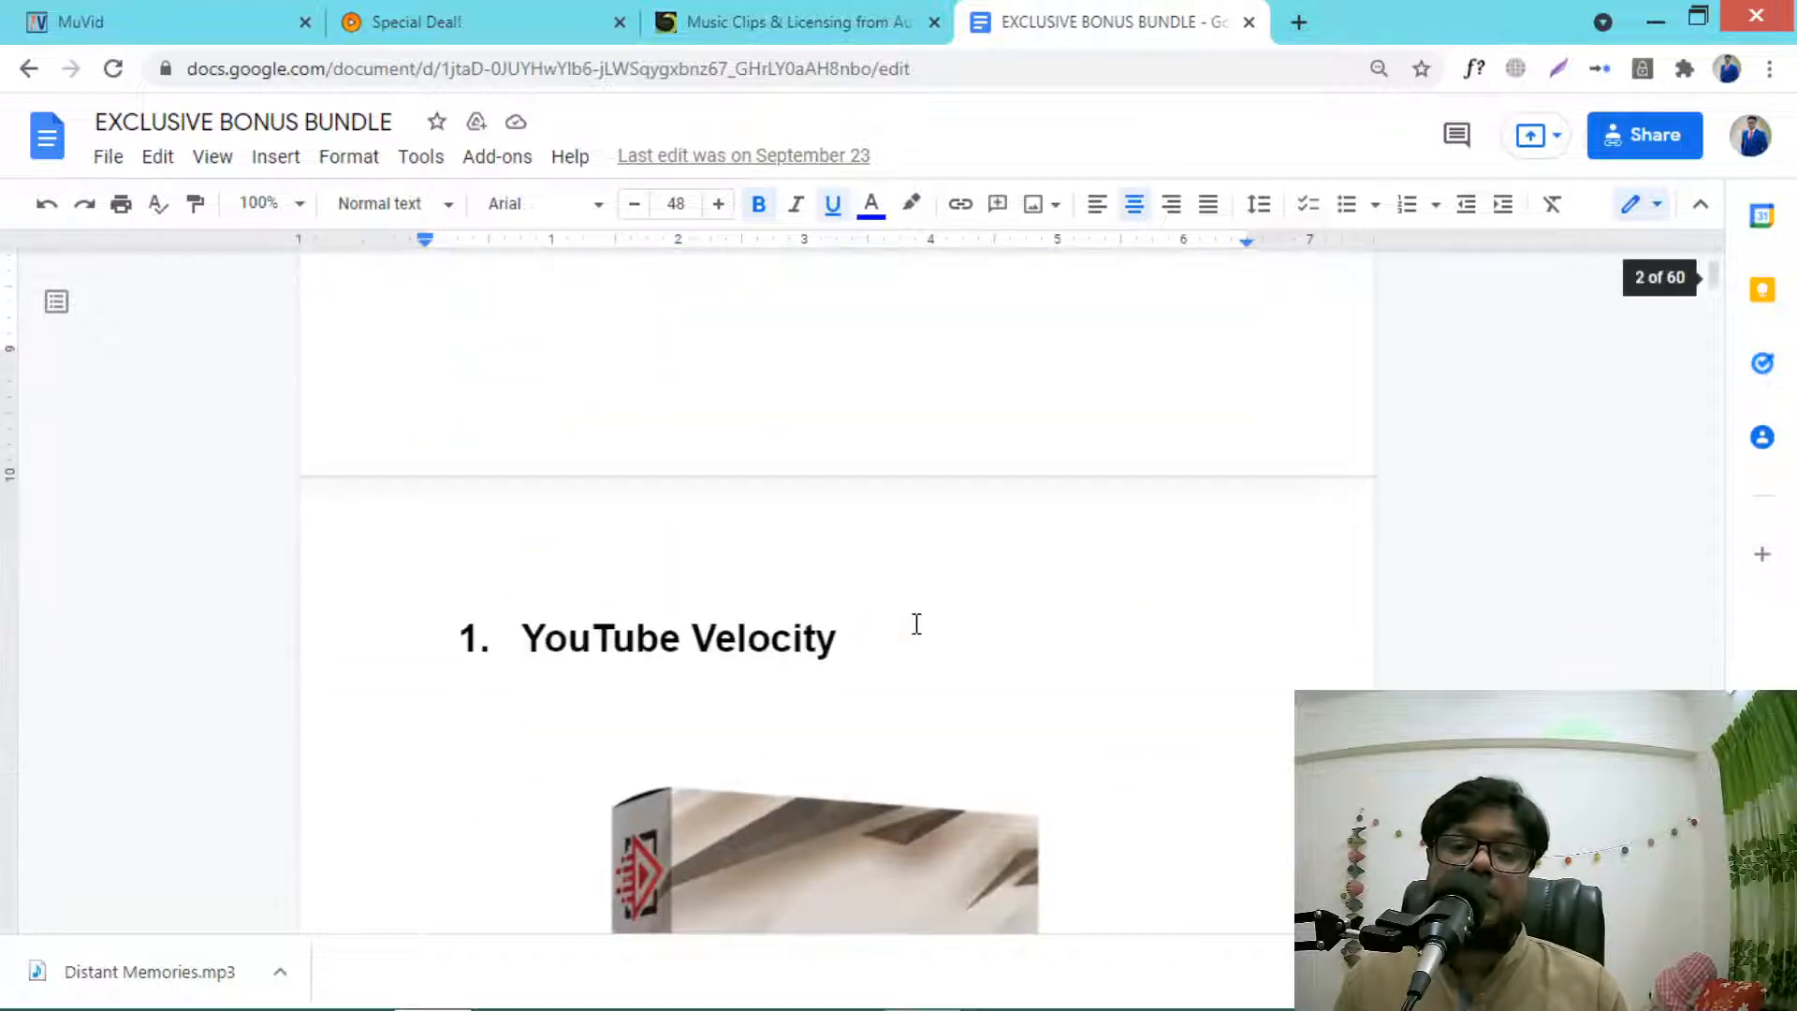
pyautogui.scroll(-3)
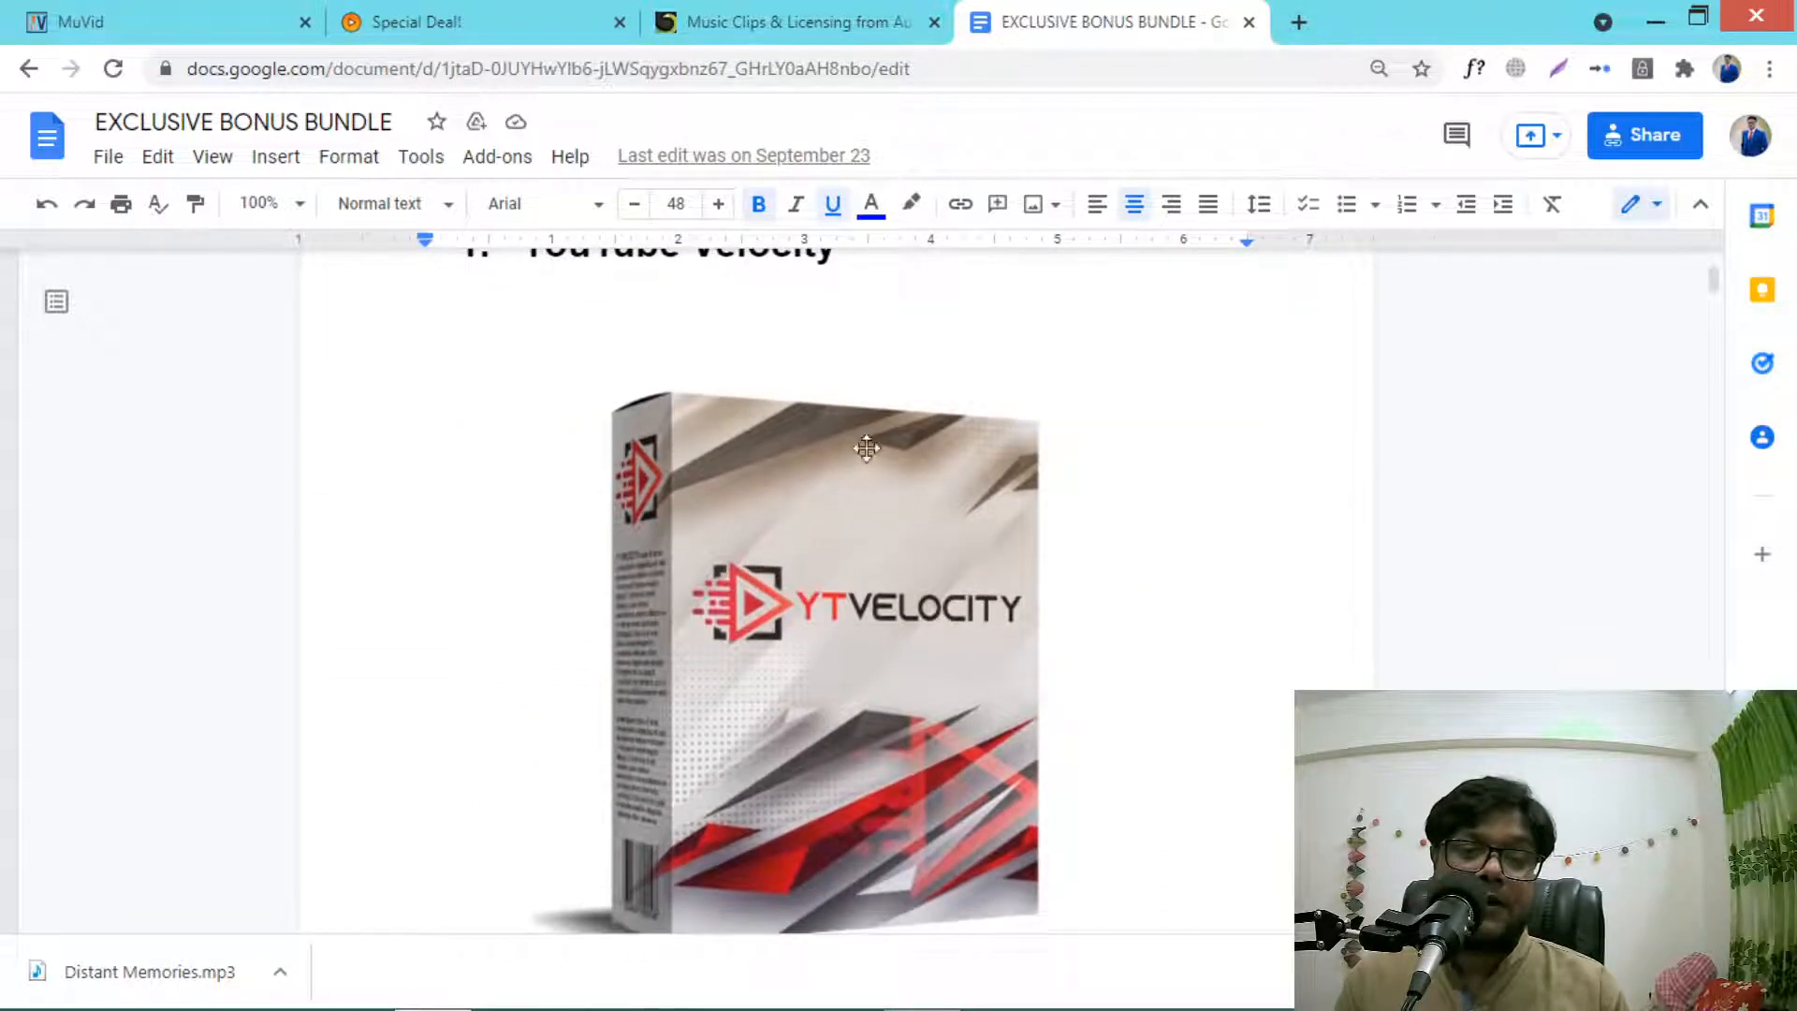
pyautogui.scroll(-3)
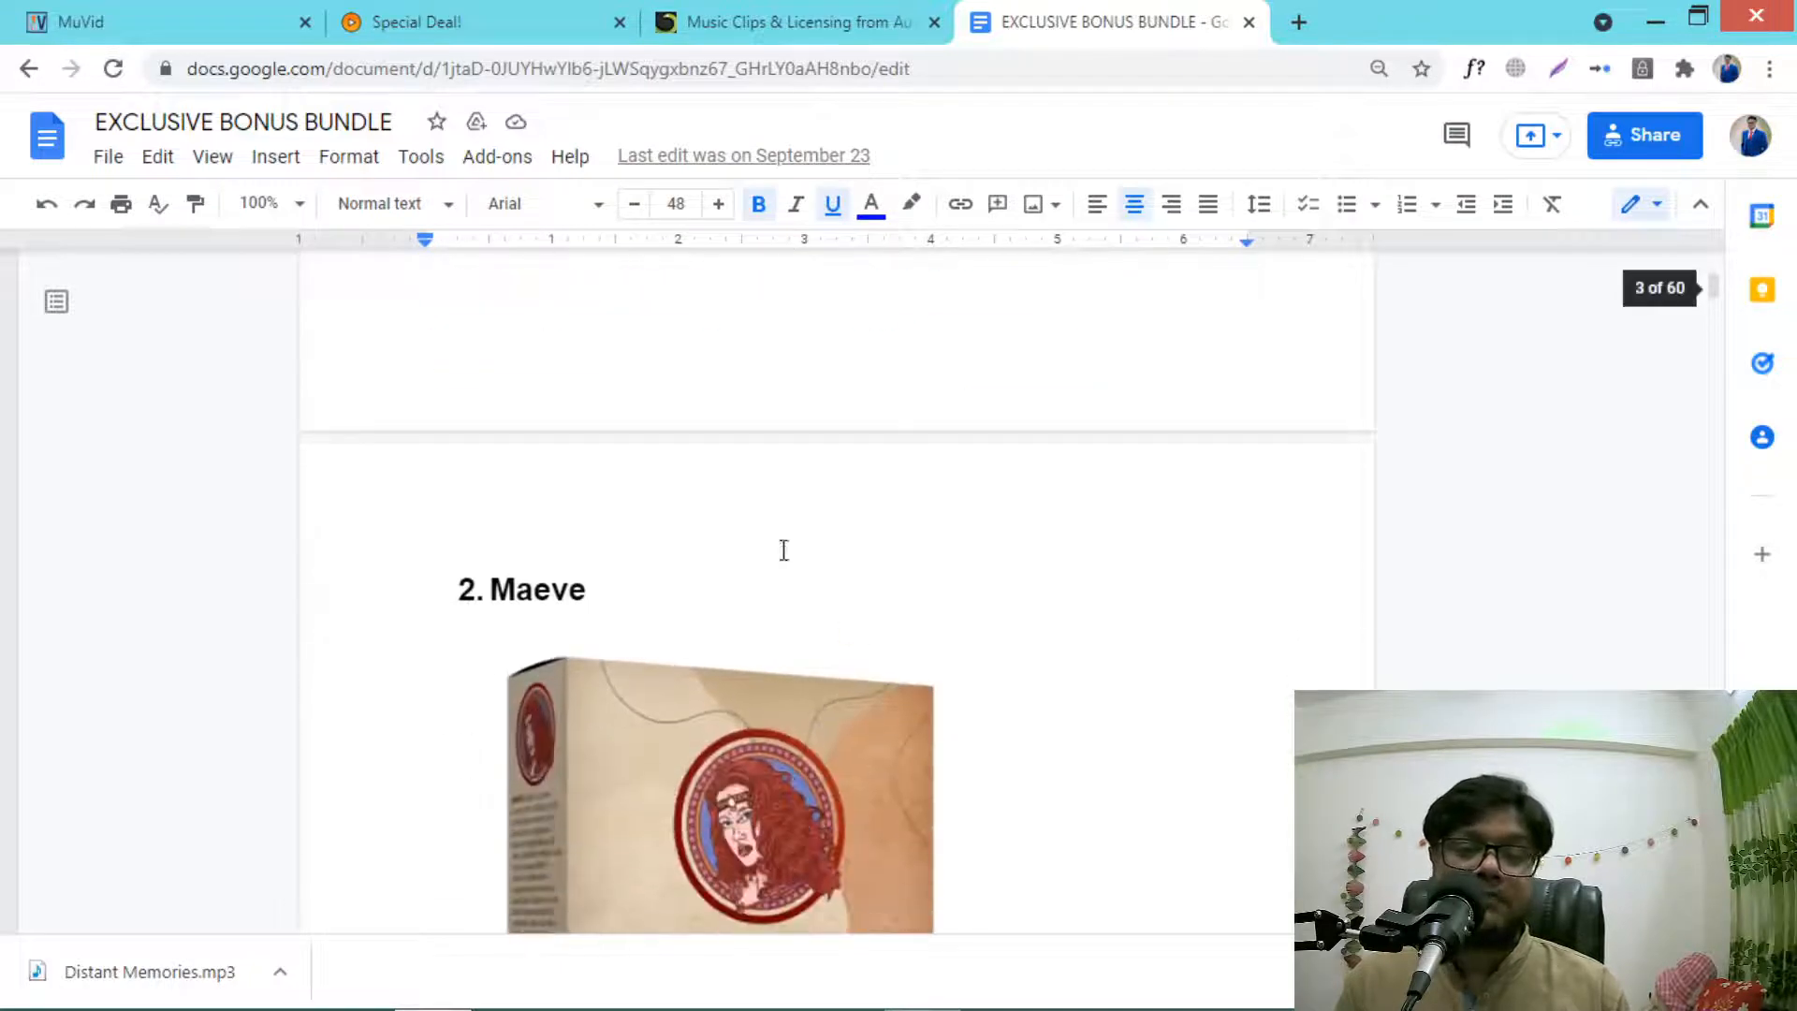
pyautogui.scroll(-3)
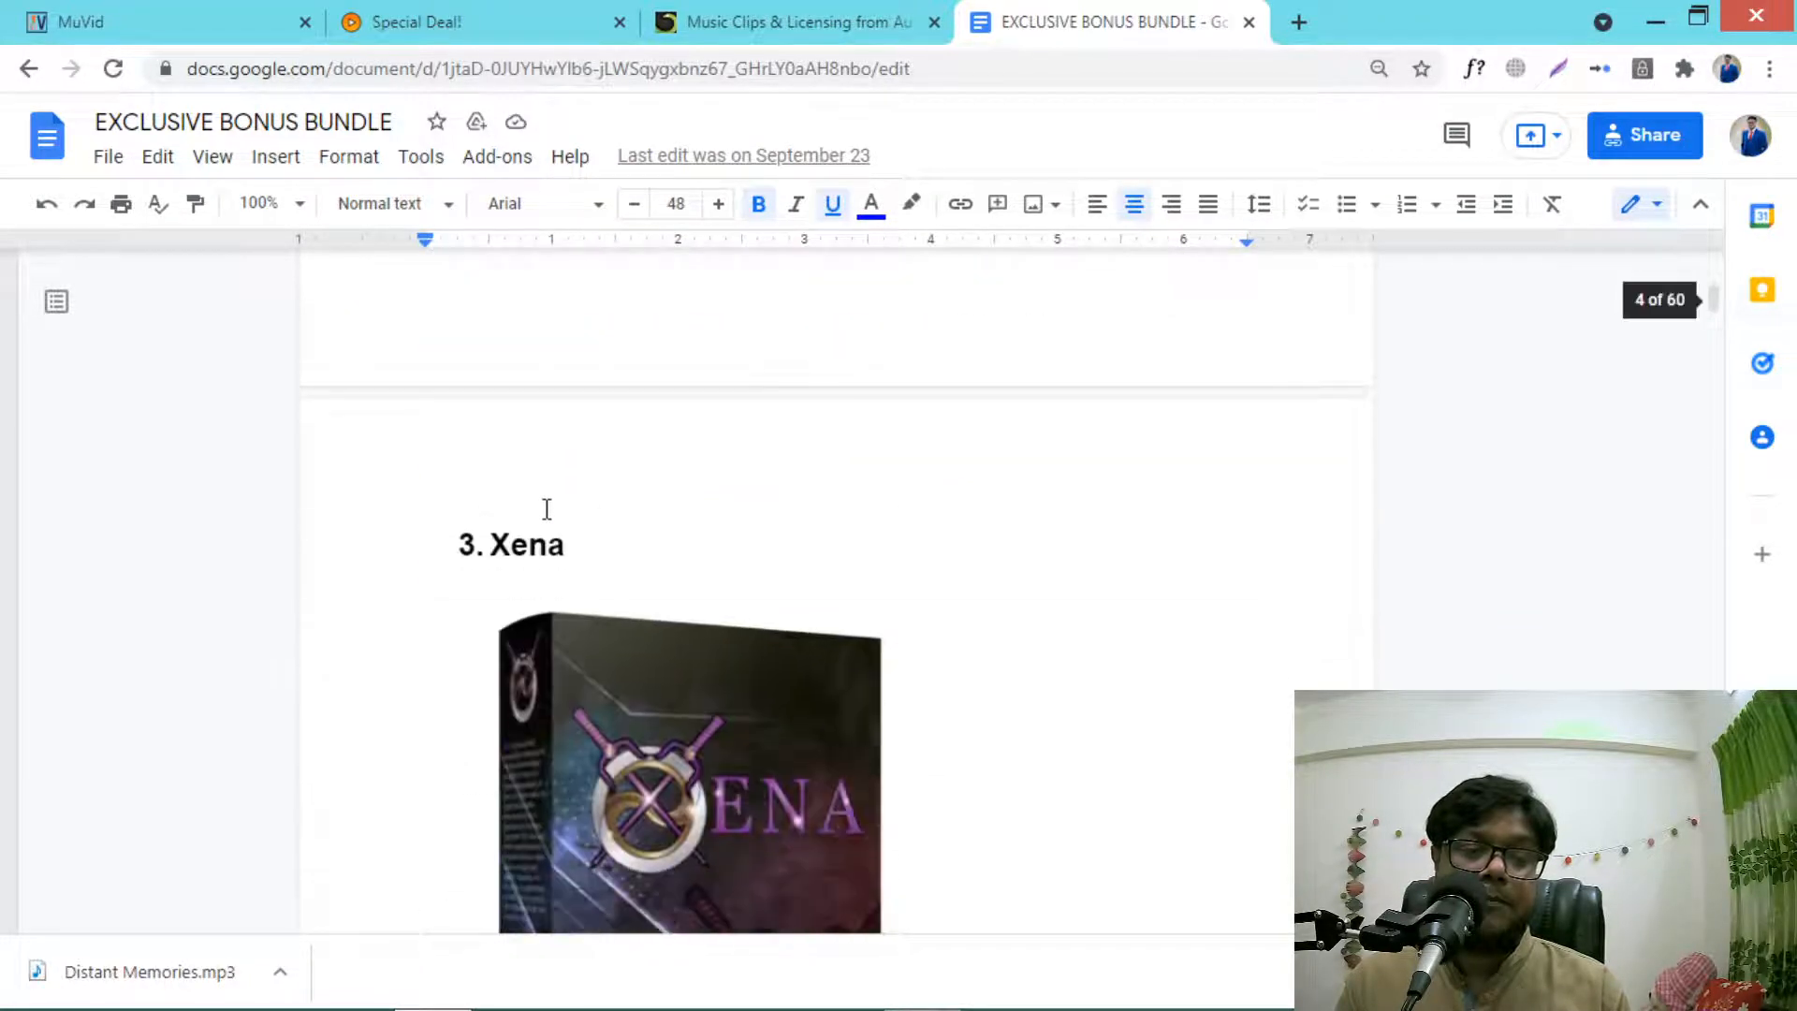
pyautogui.scroll(-3)
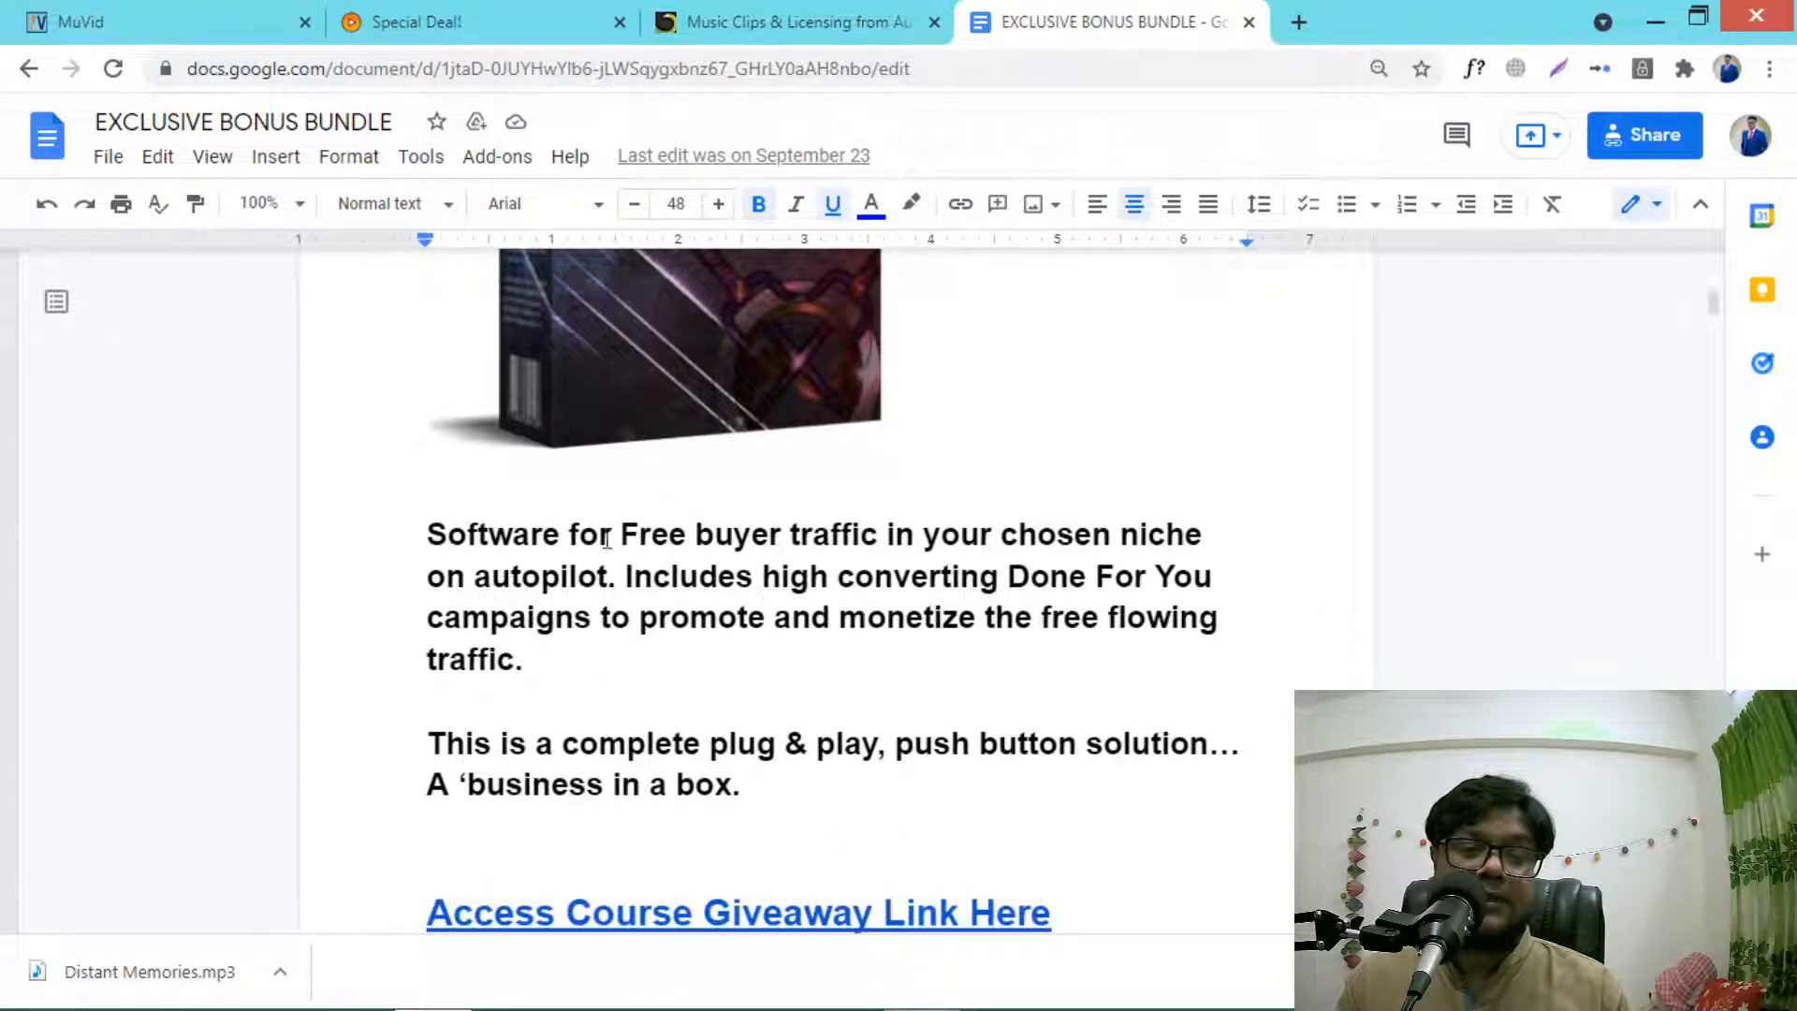
pyautogui.scroll(-3)
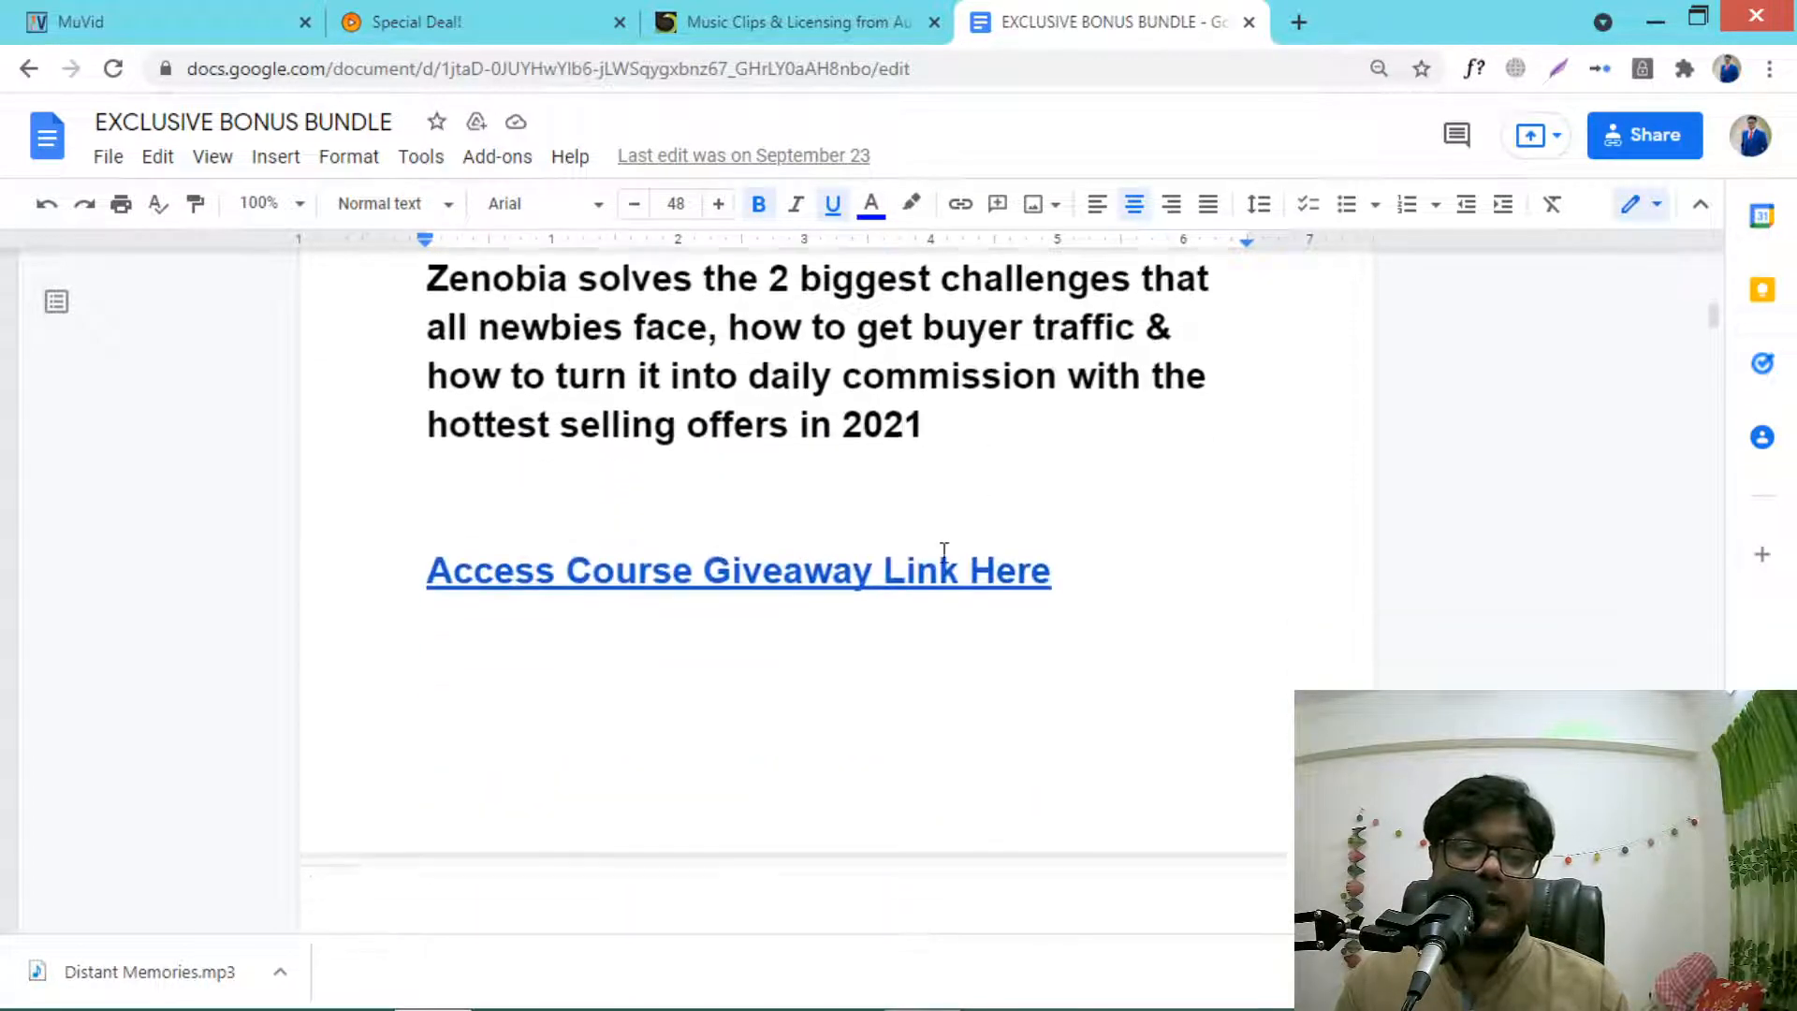
pyautogui.scroll(-3)
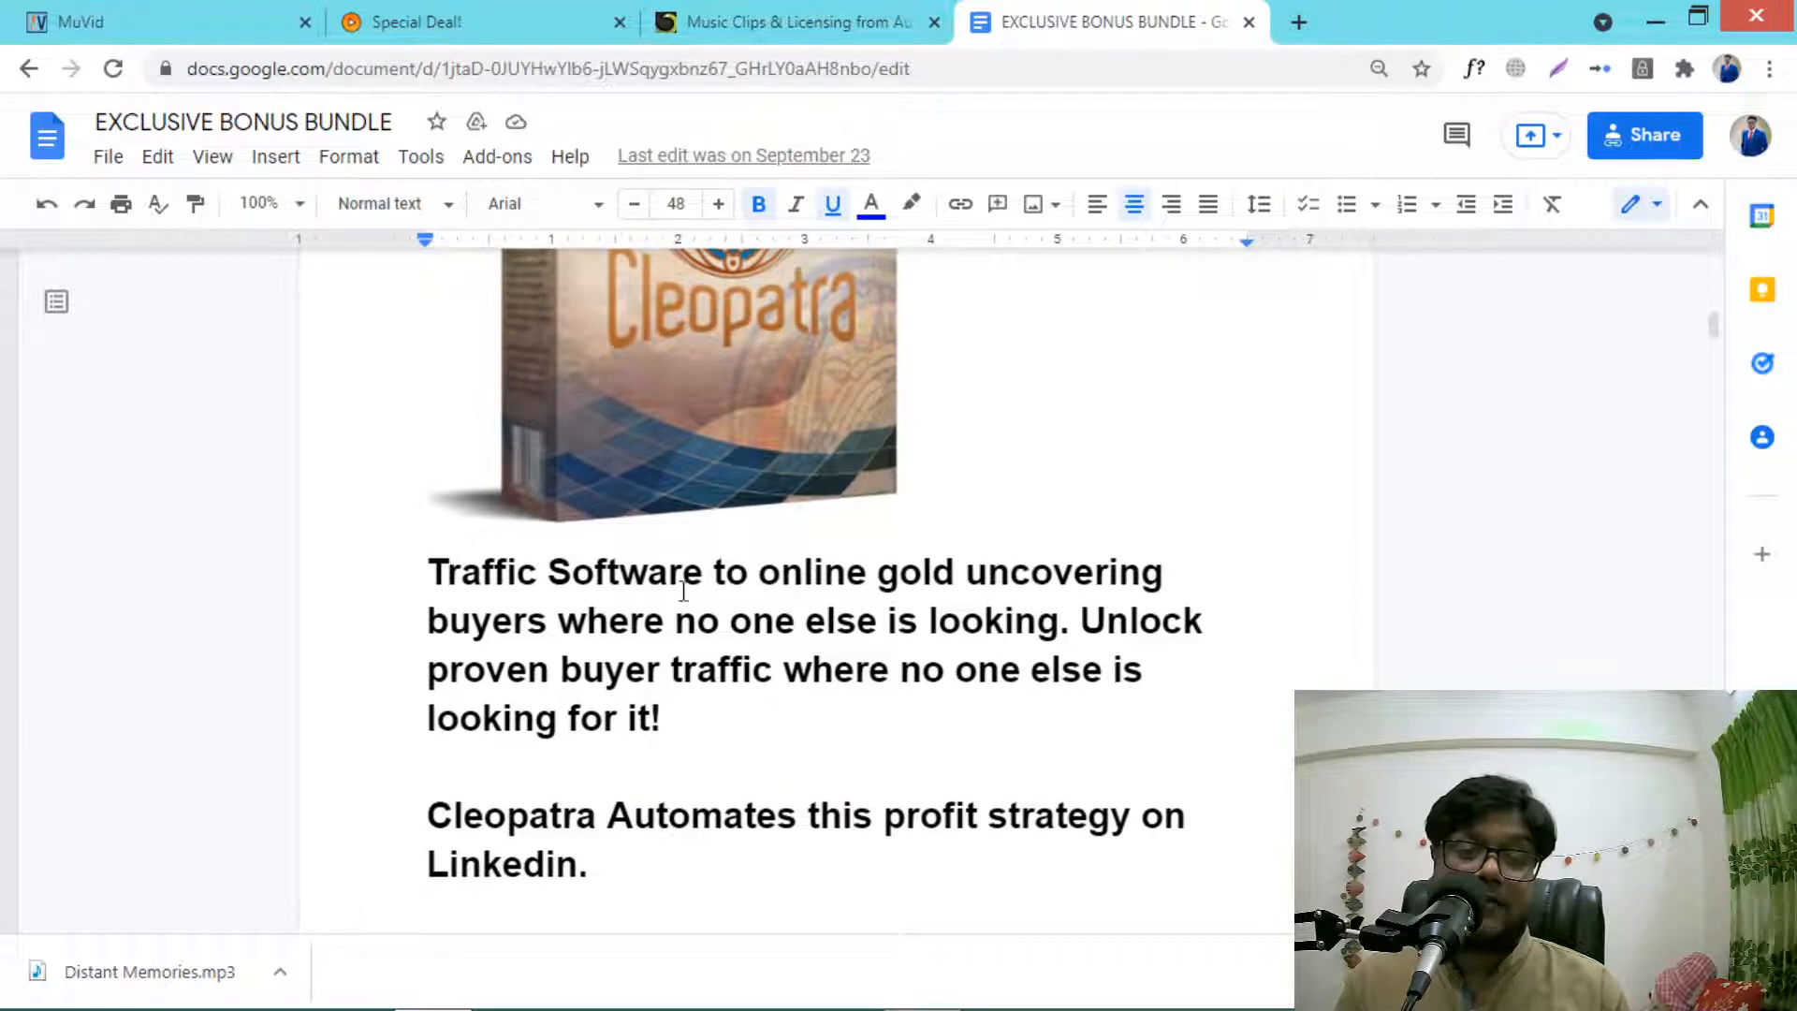
pyautogui.scroll(-3)
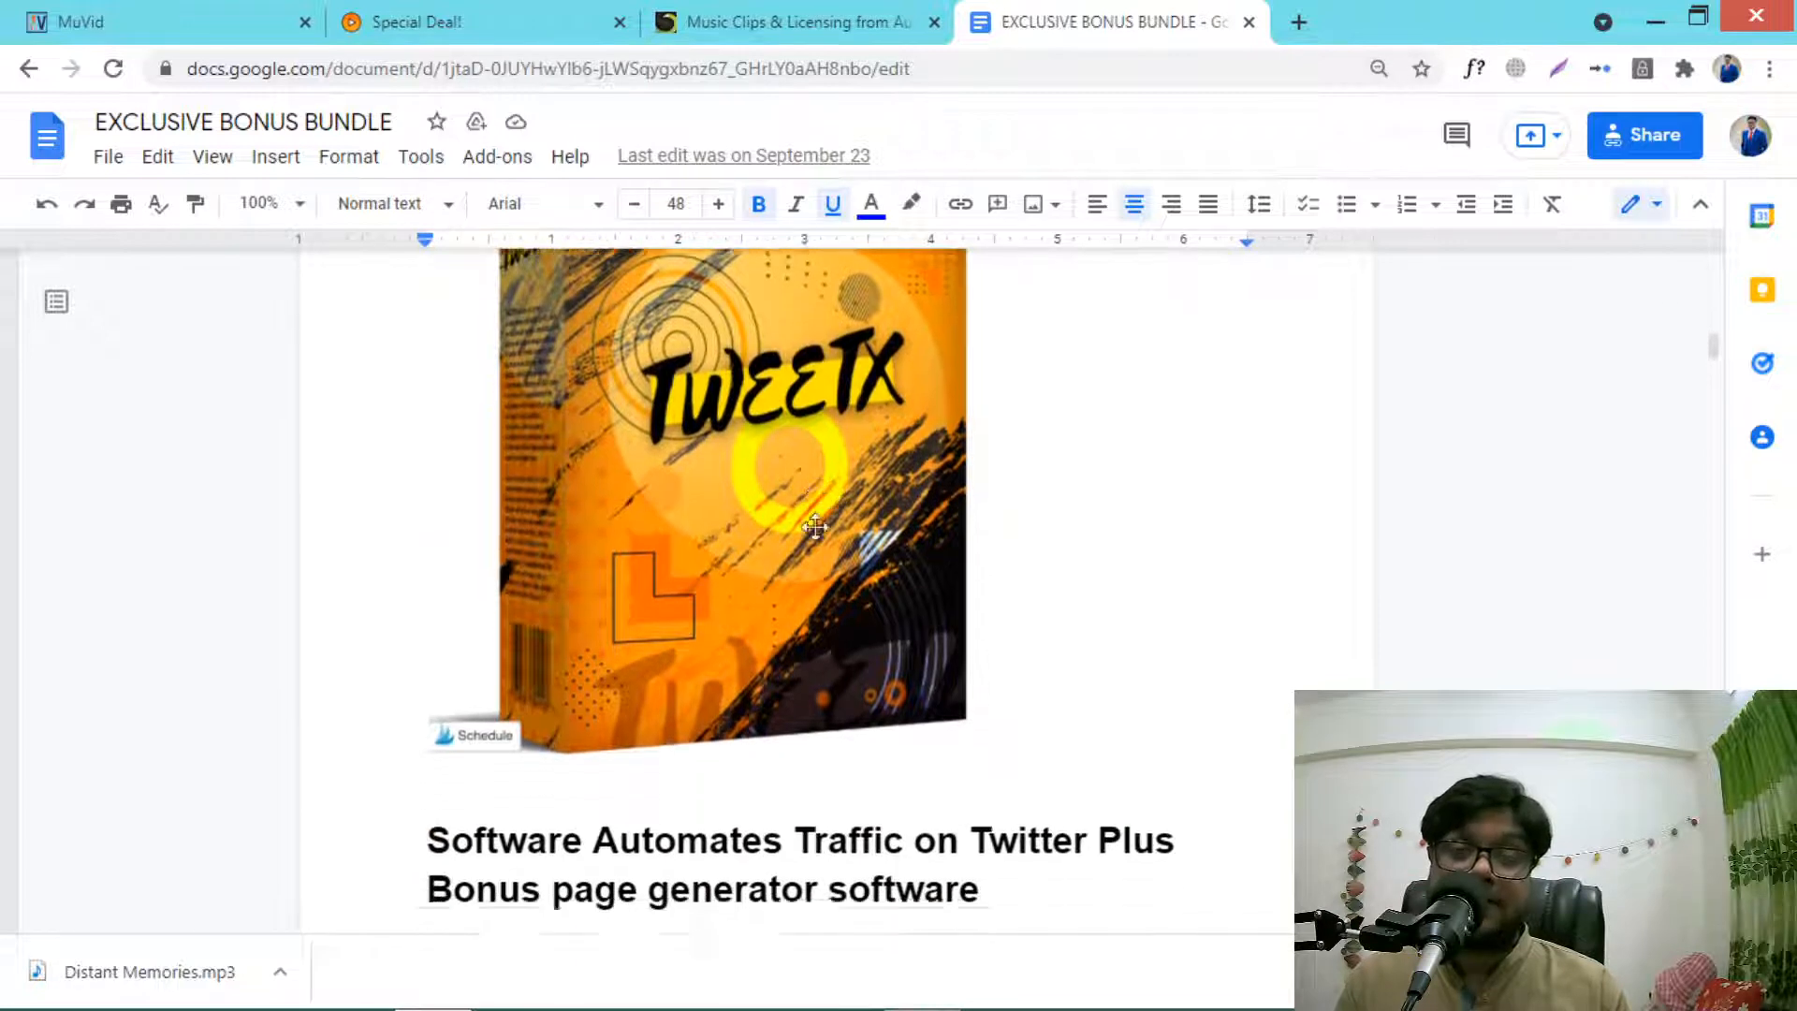
pyautogui.scroll(-3)
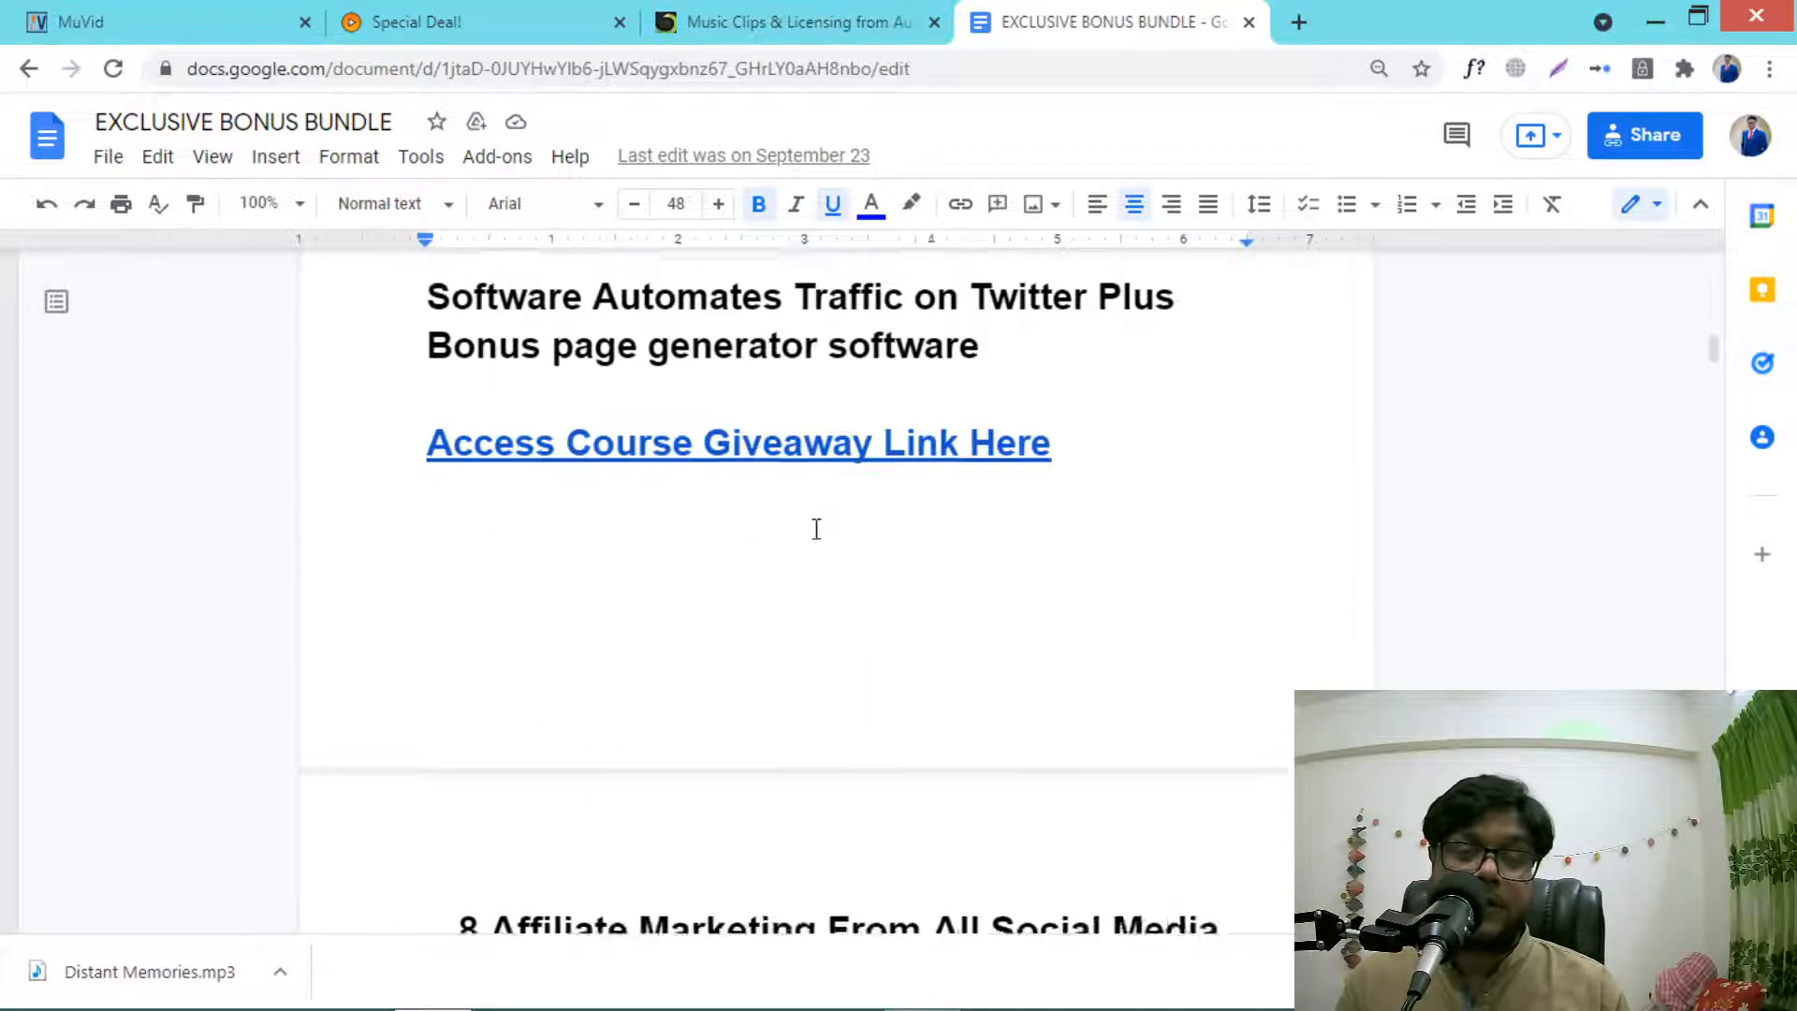
pyautogui.scroll(-3)
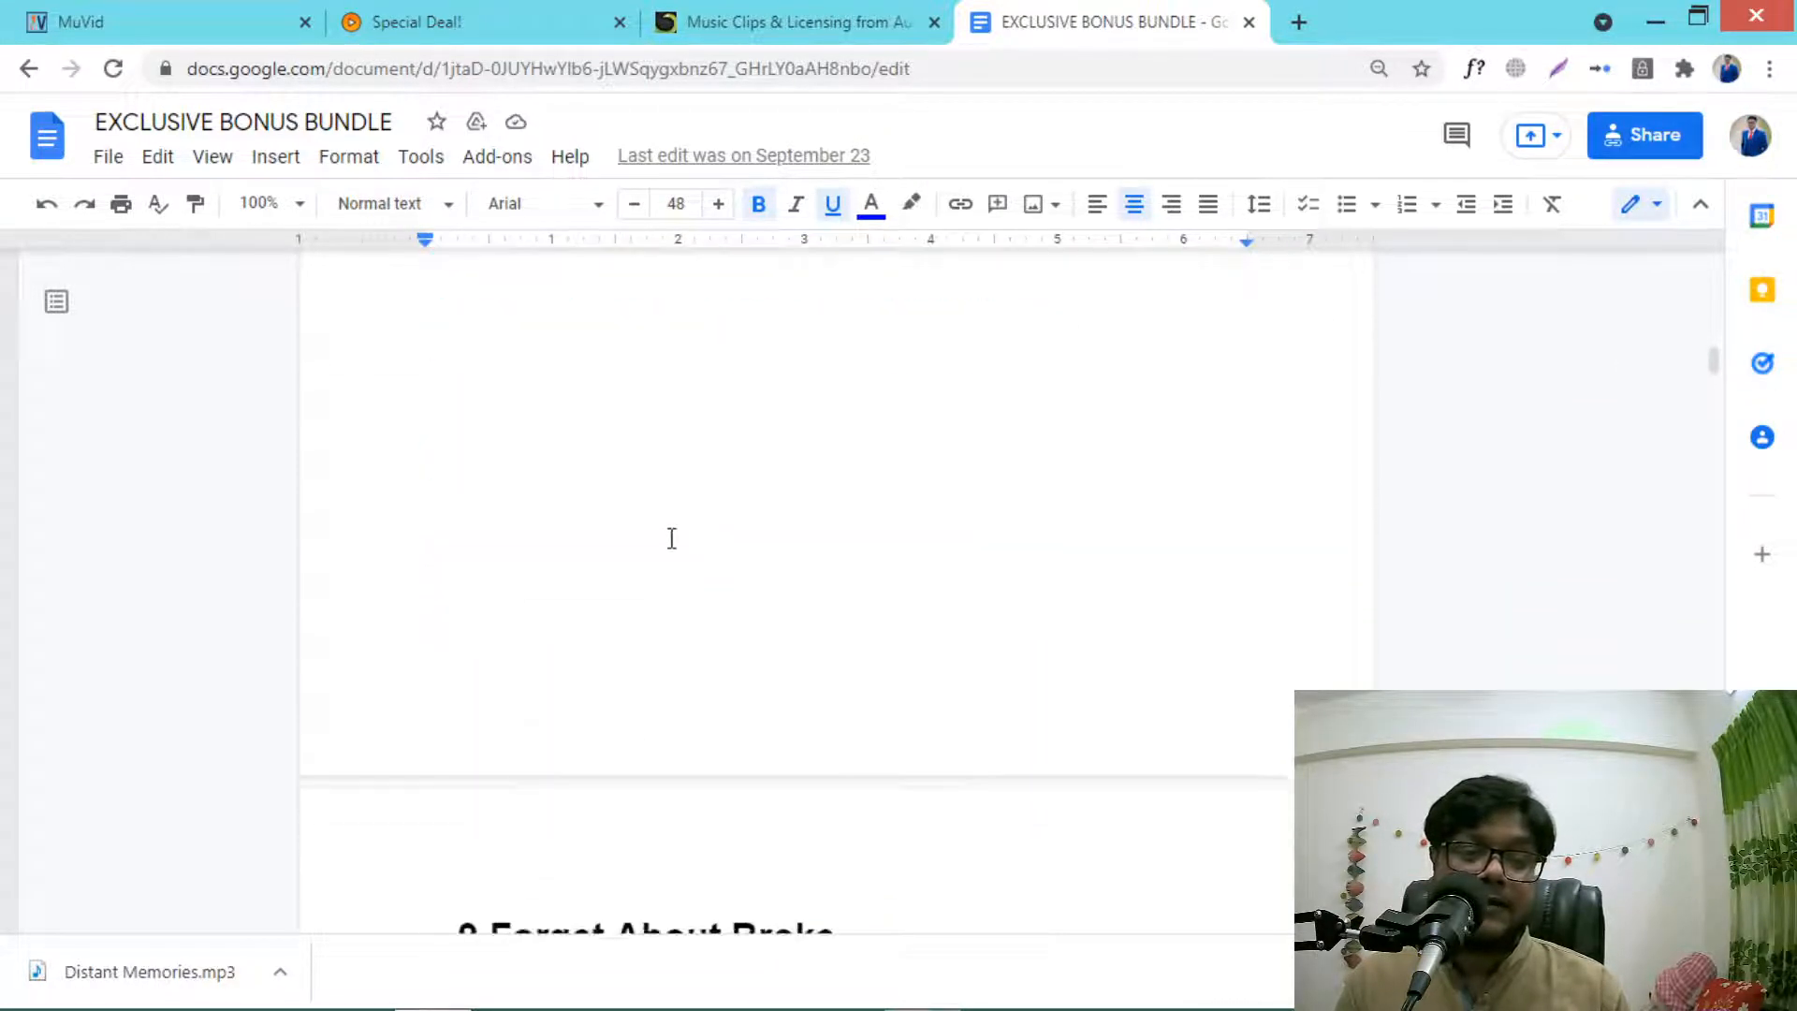
pyautogui.scroll(-3)
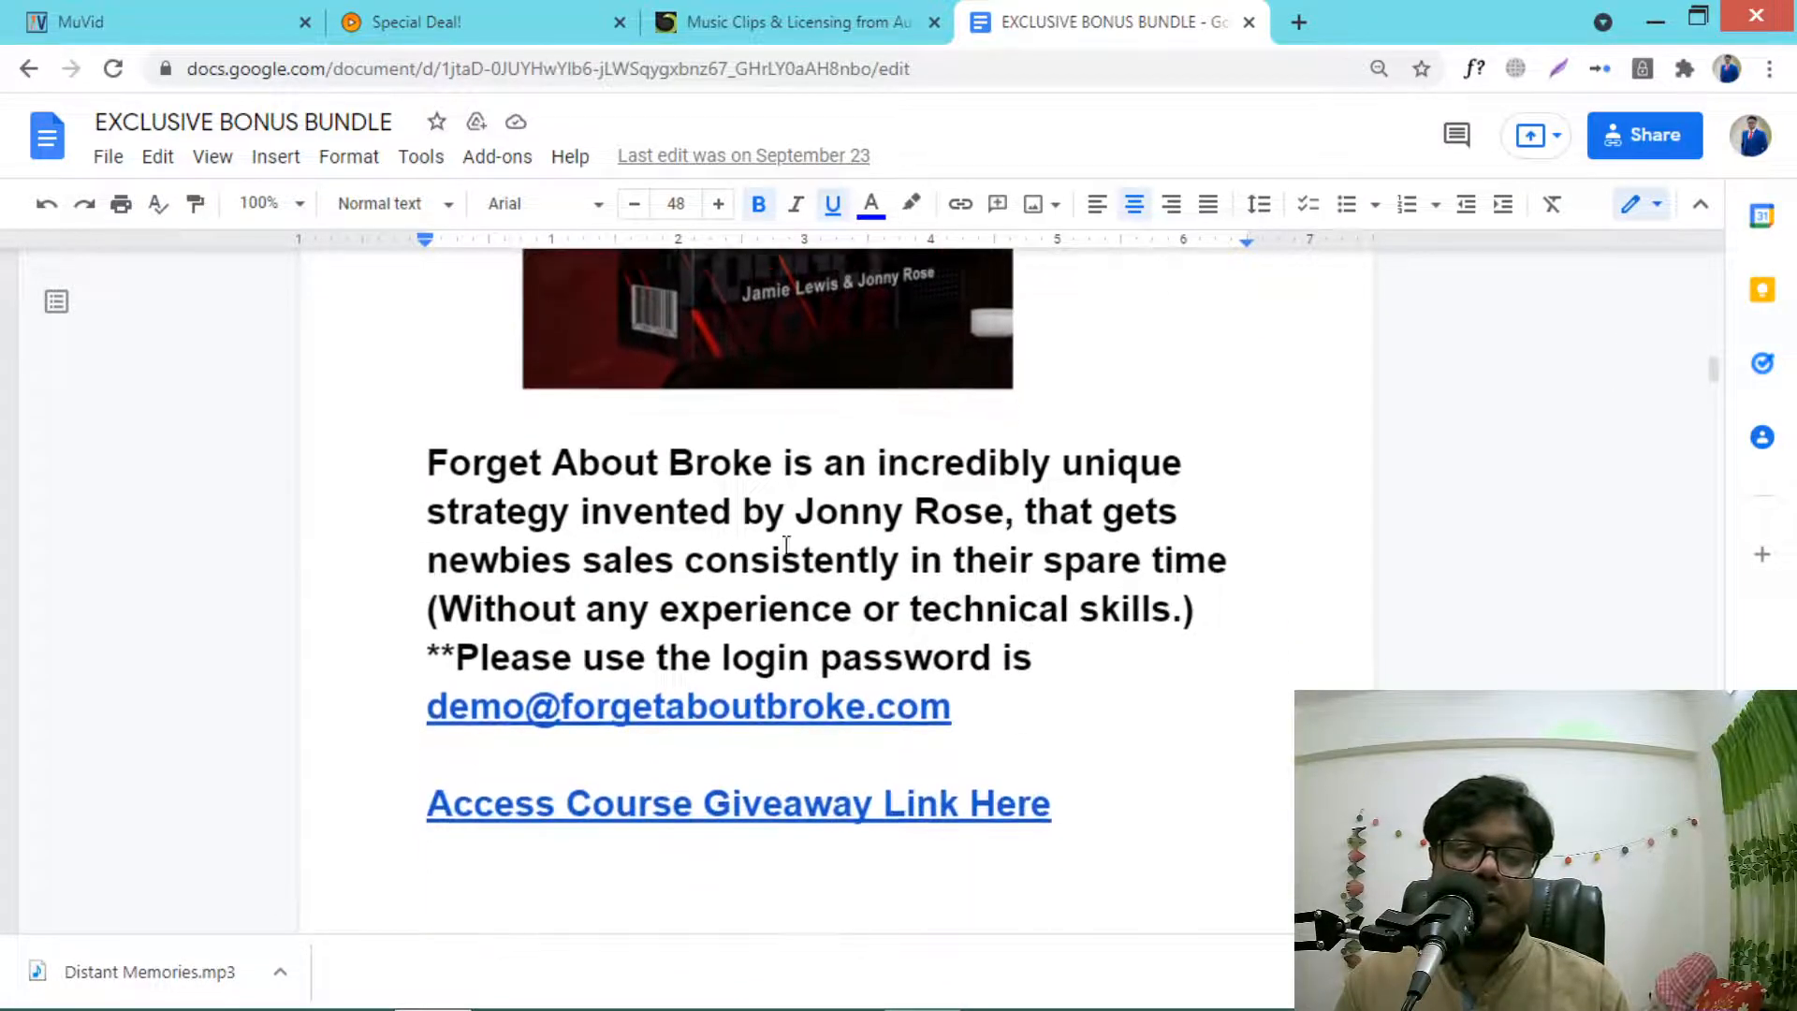
pyautogui.scroll(-3)
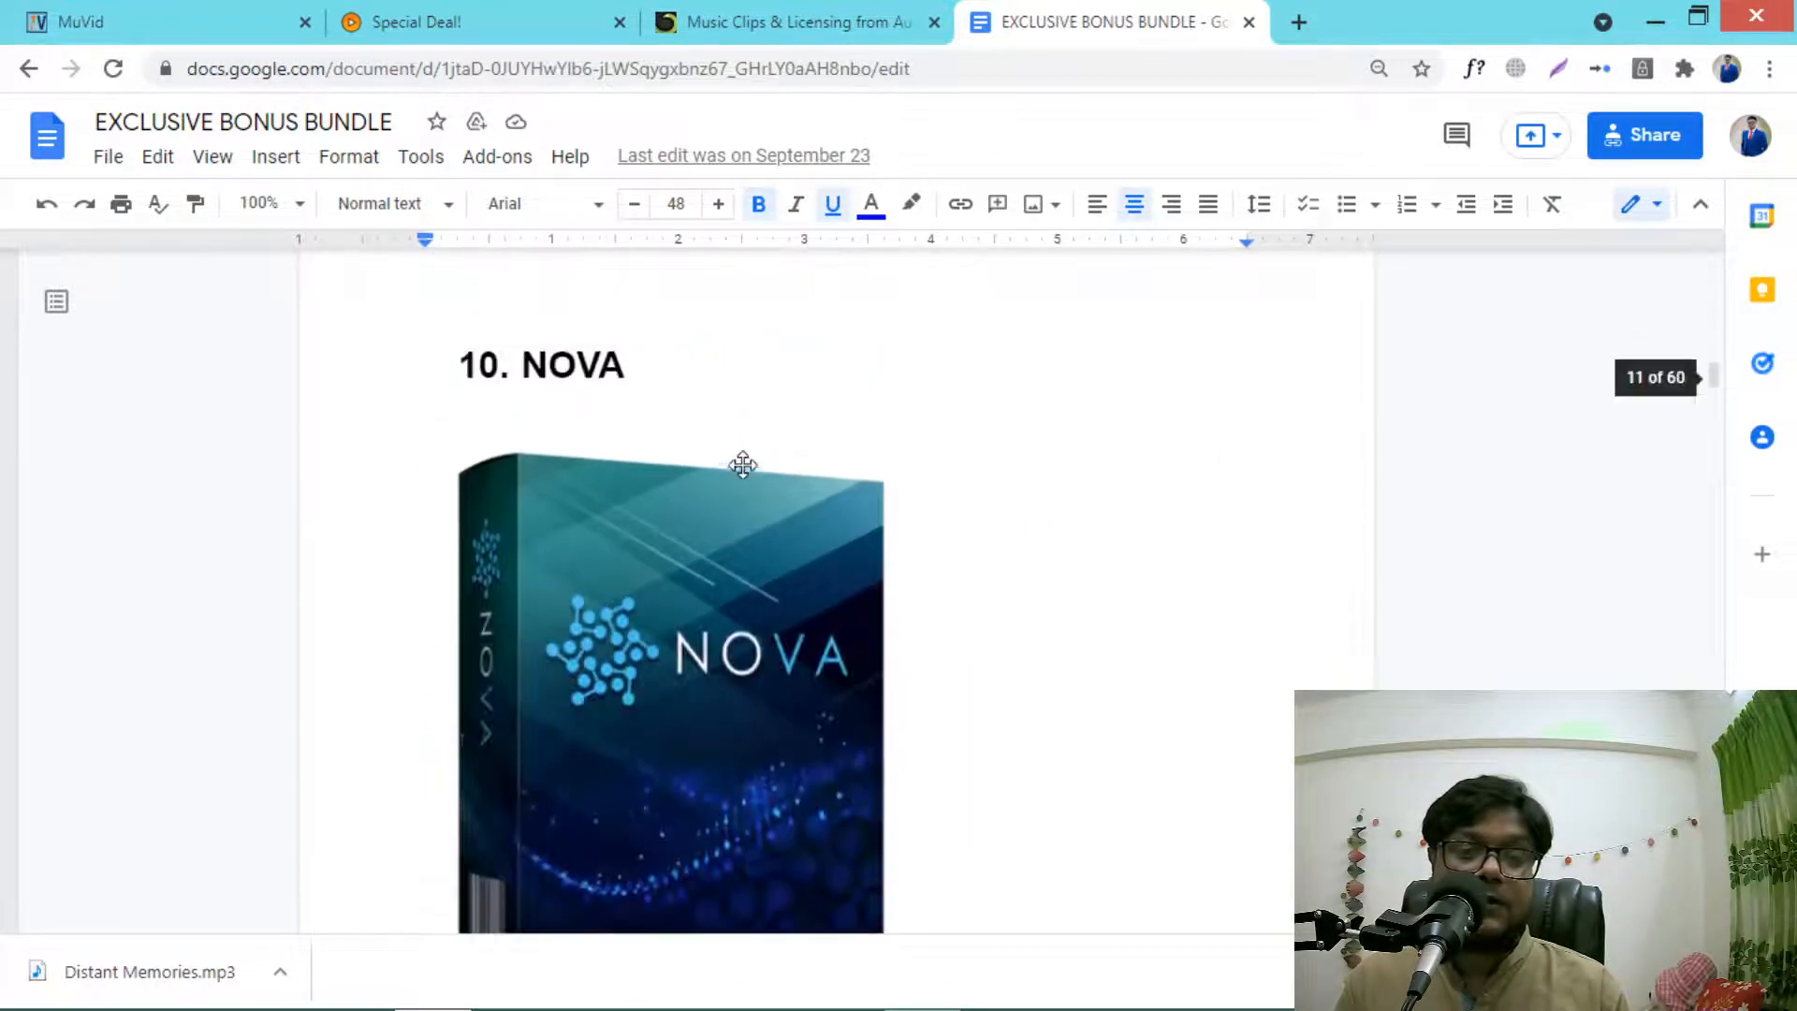
pyautogui.scroll(-3)
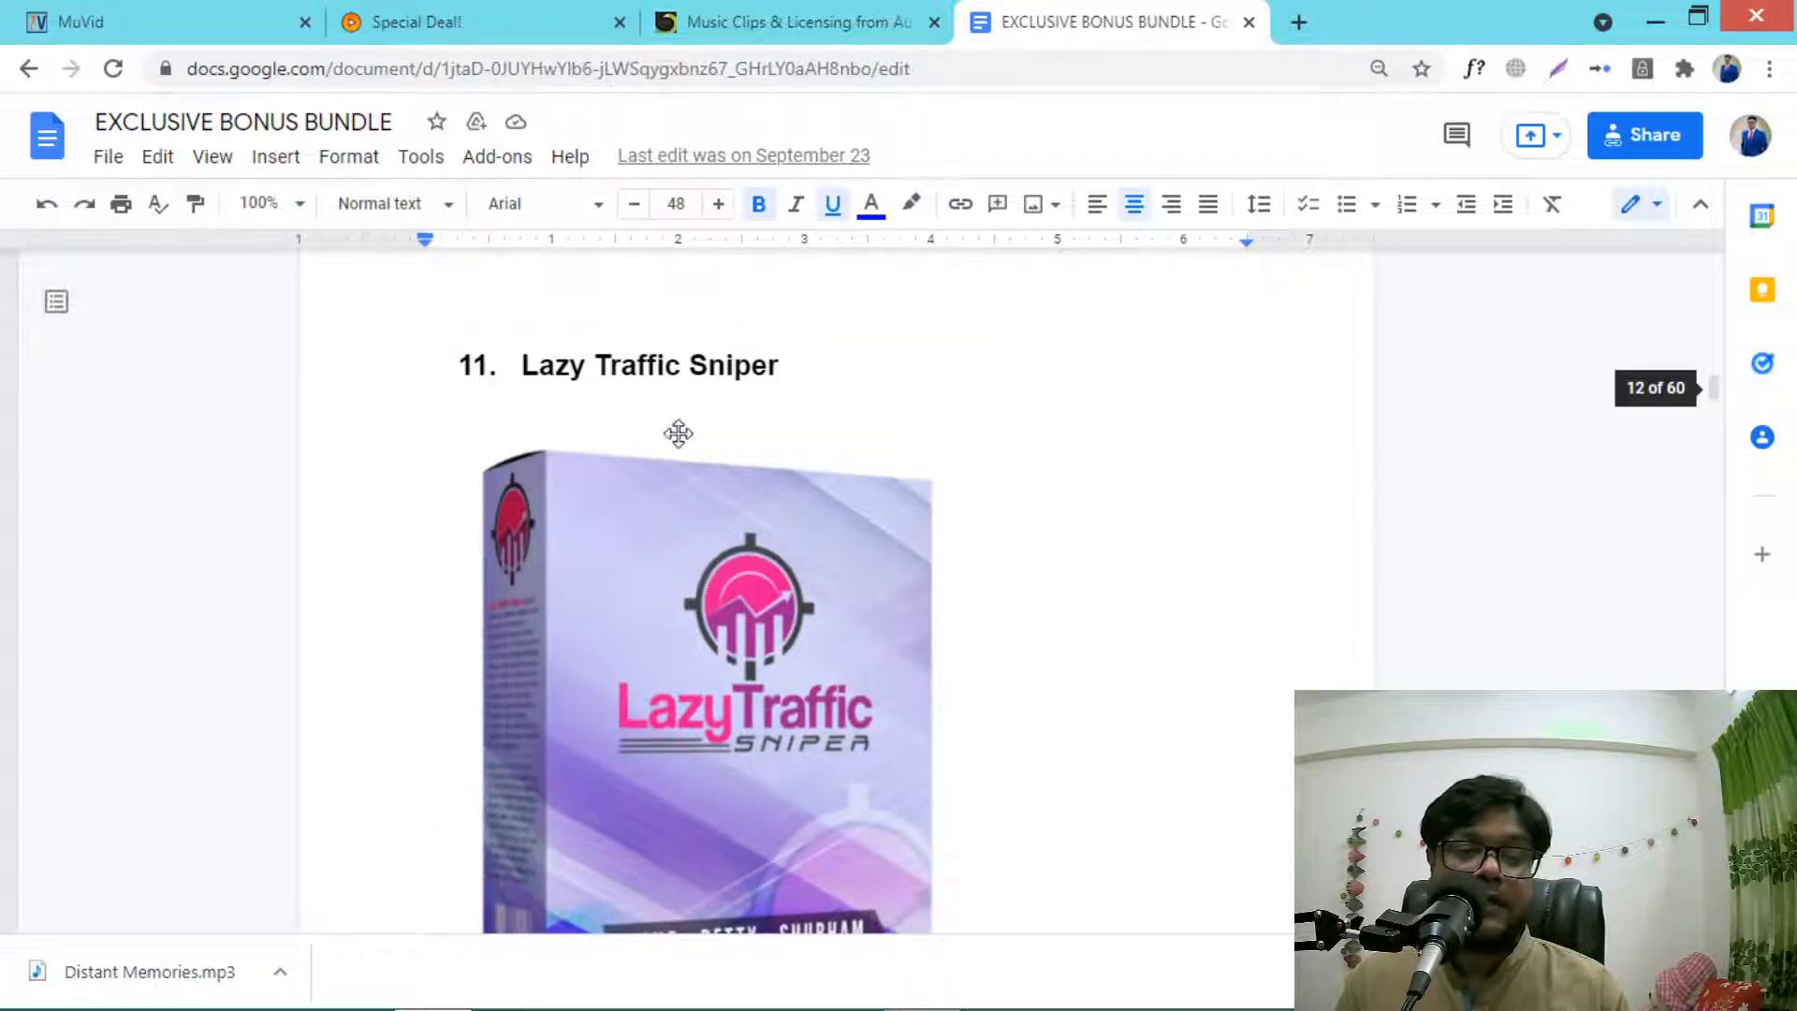
# Step: Read on from Lazy Traffic Sniper through the middle numbered bonuses of the bundle
pyautogui.scroll(-3)
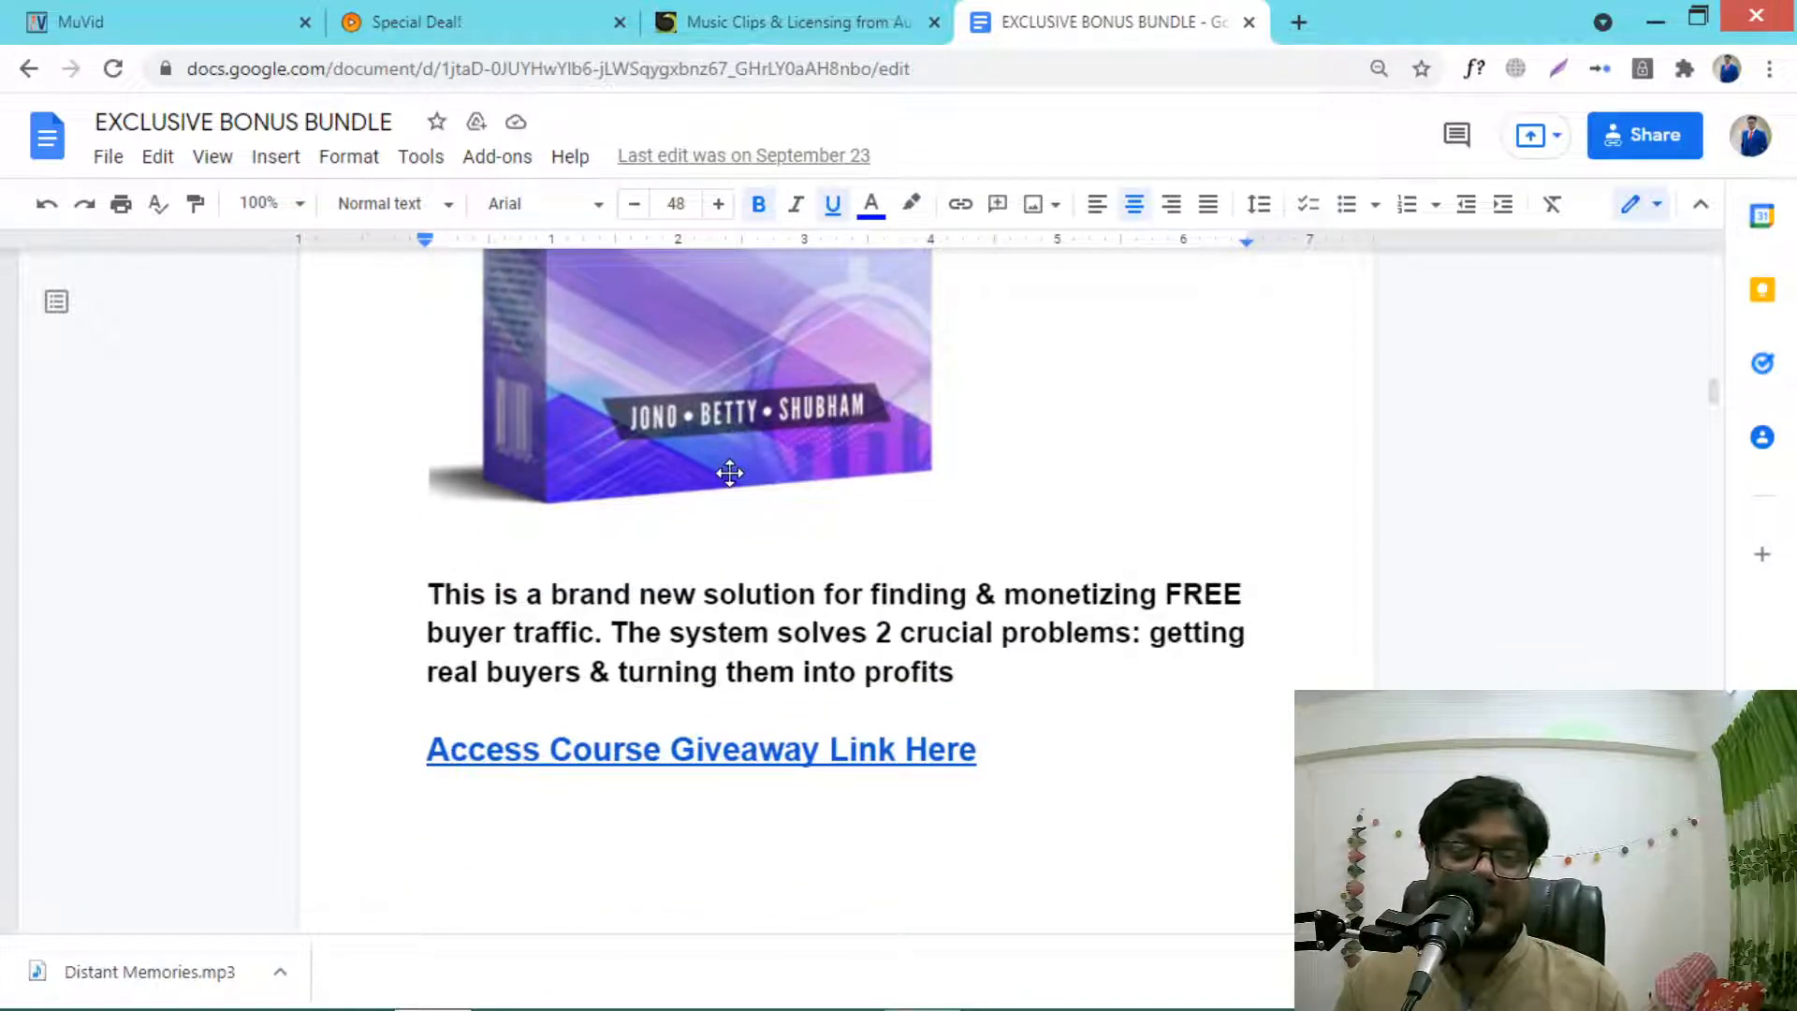
pyautogui.moveTo(854, 596)
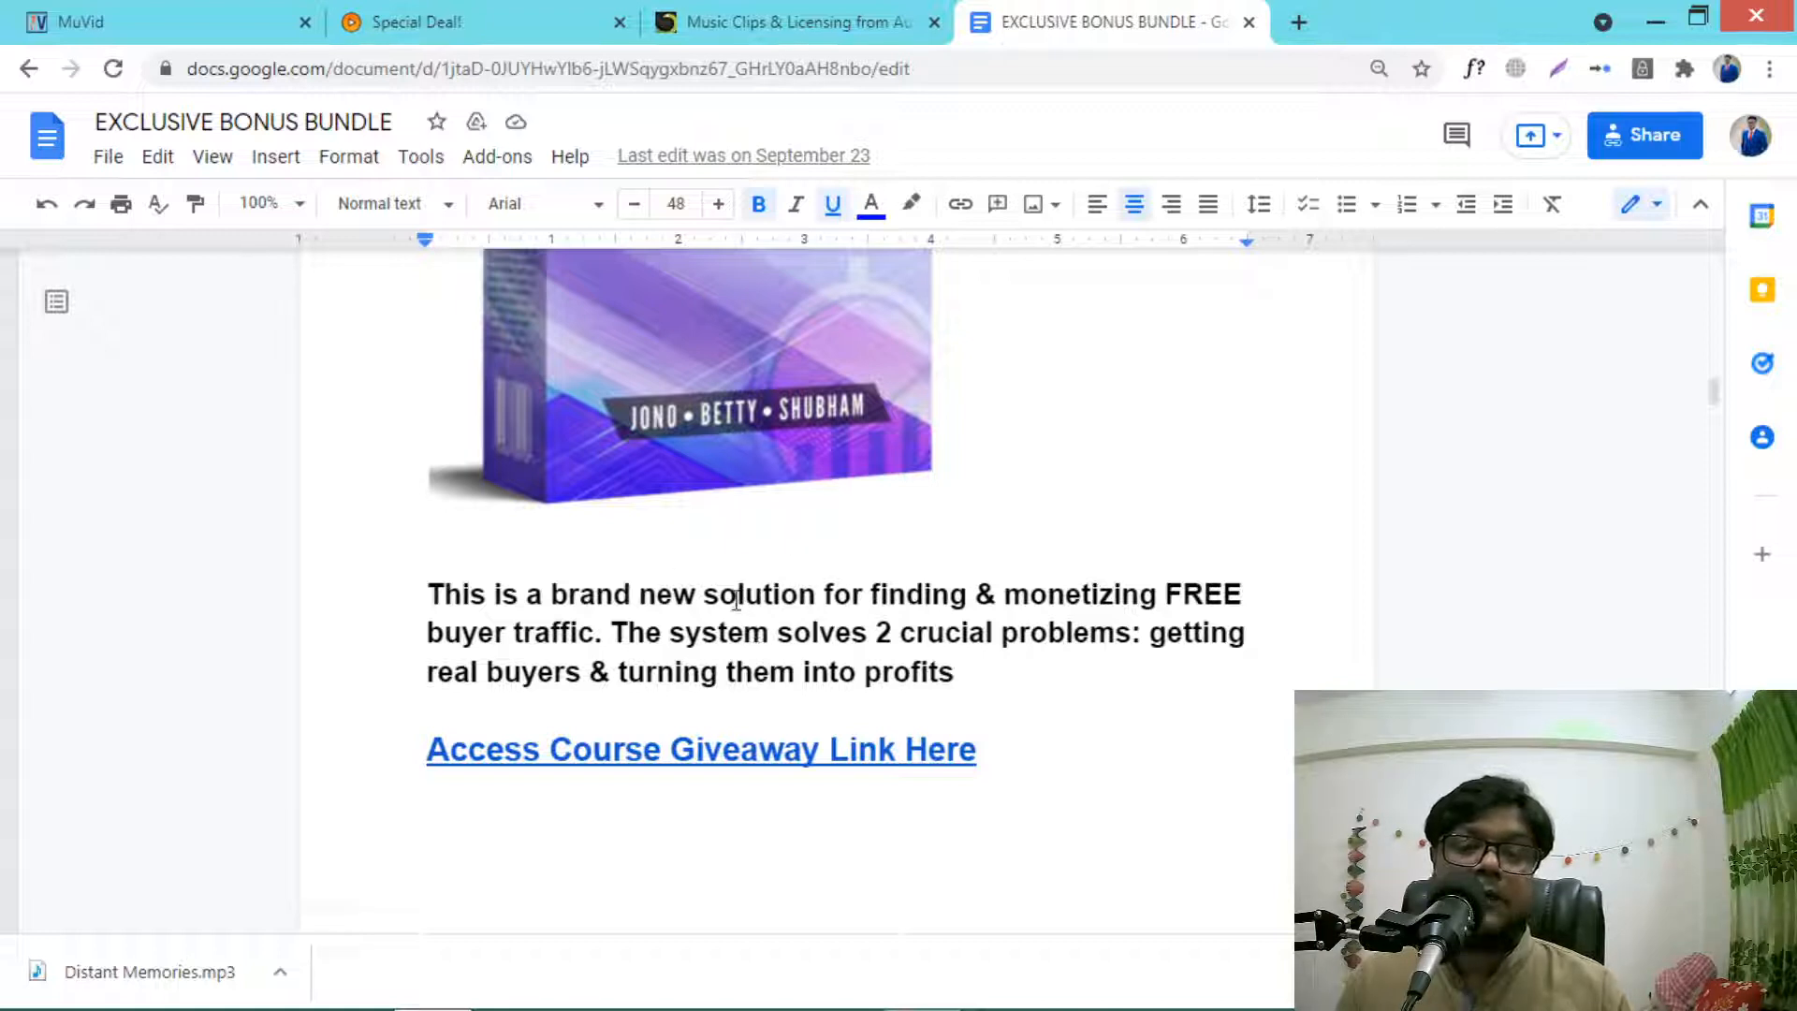
pyautogui.scroll(3)
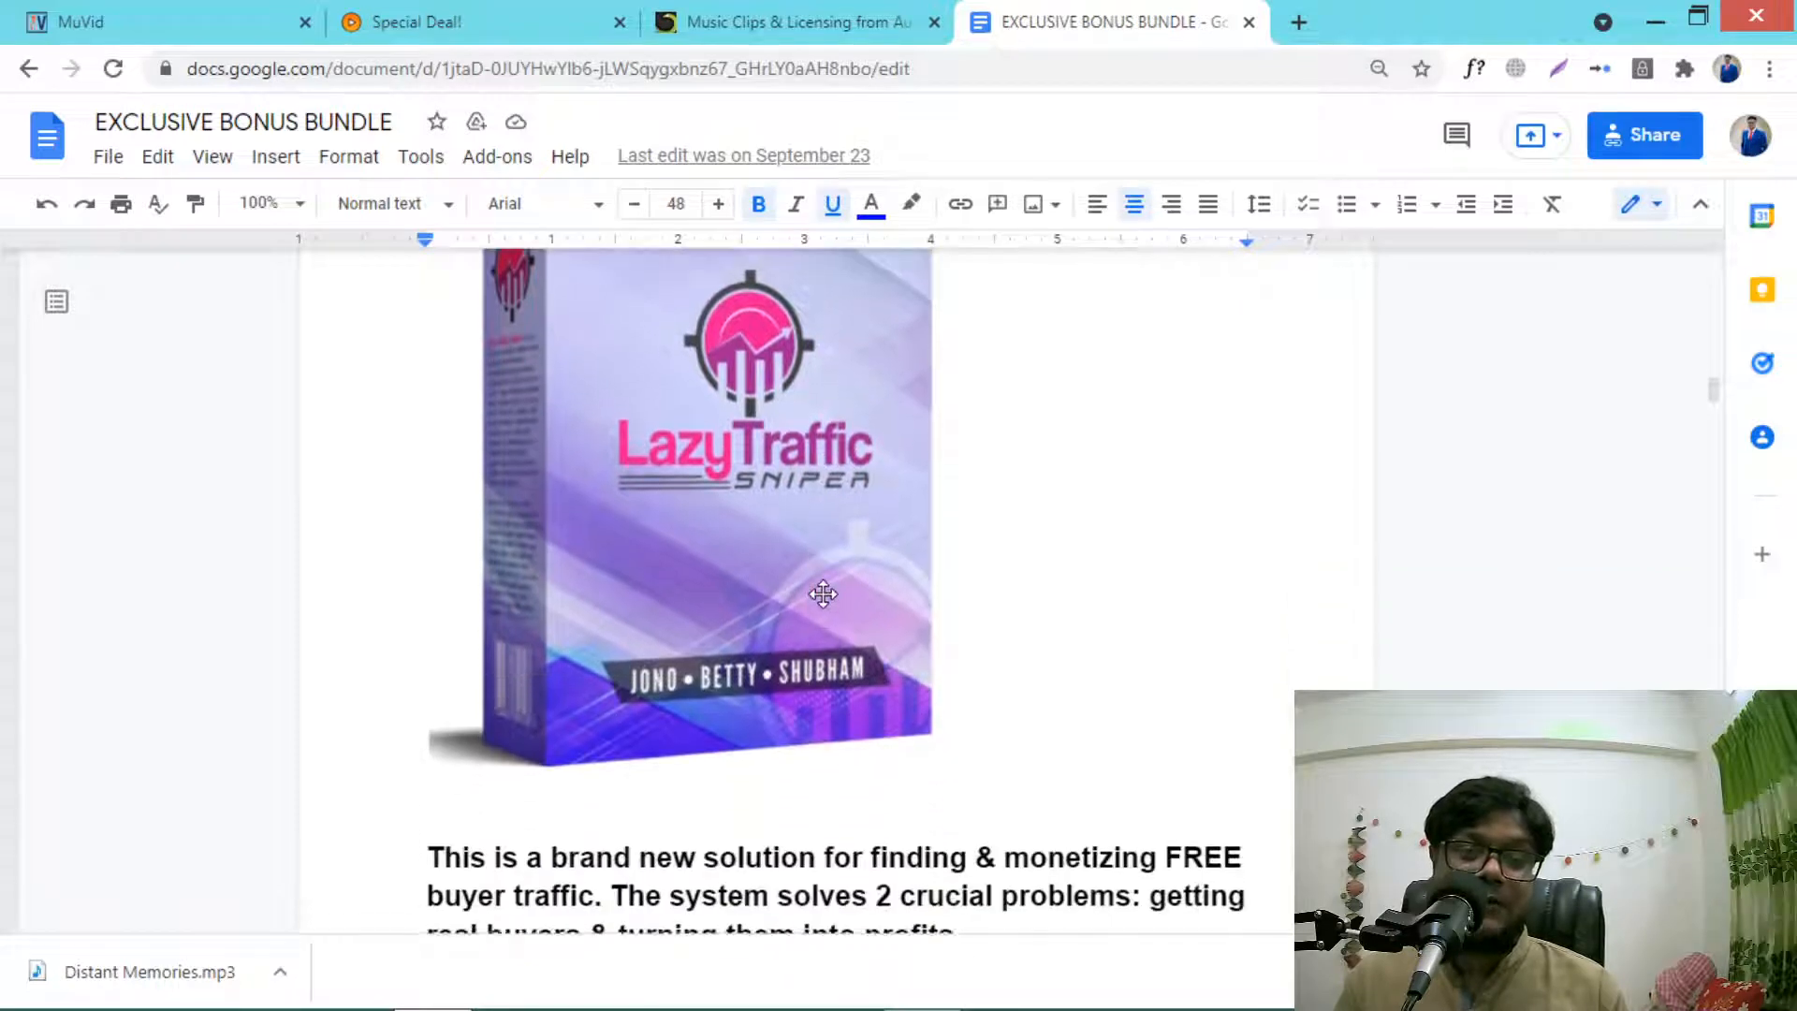
pyautogui.scroll(-3)
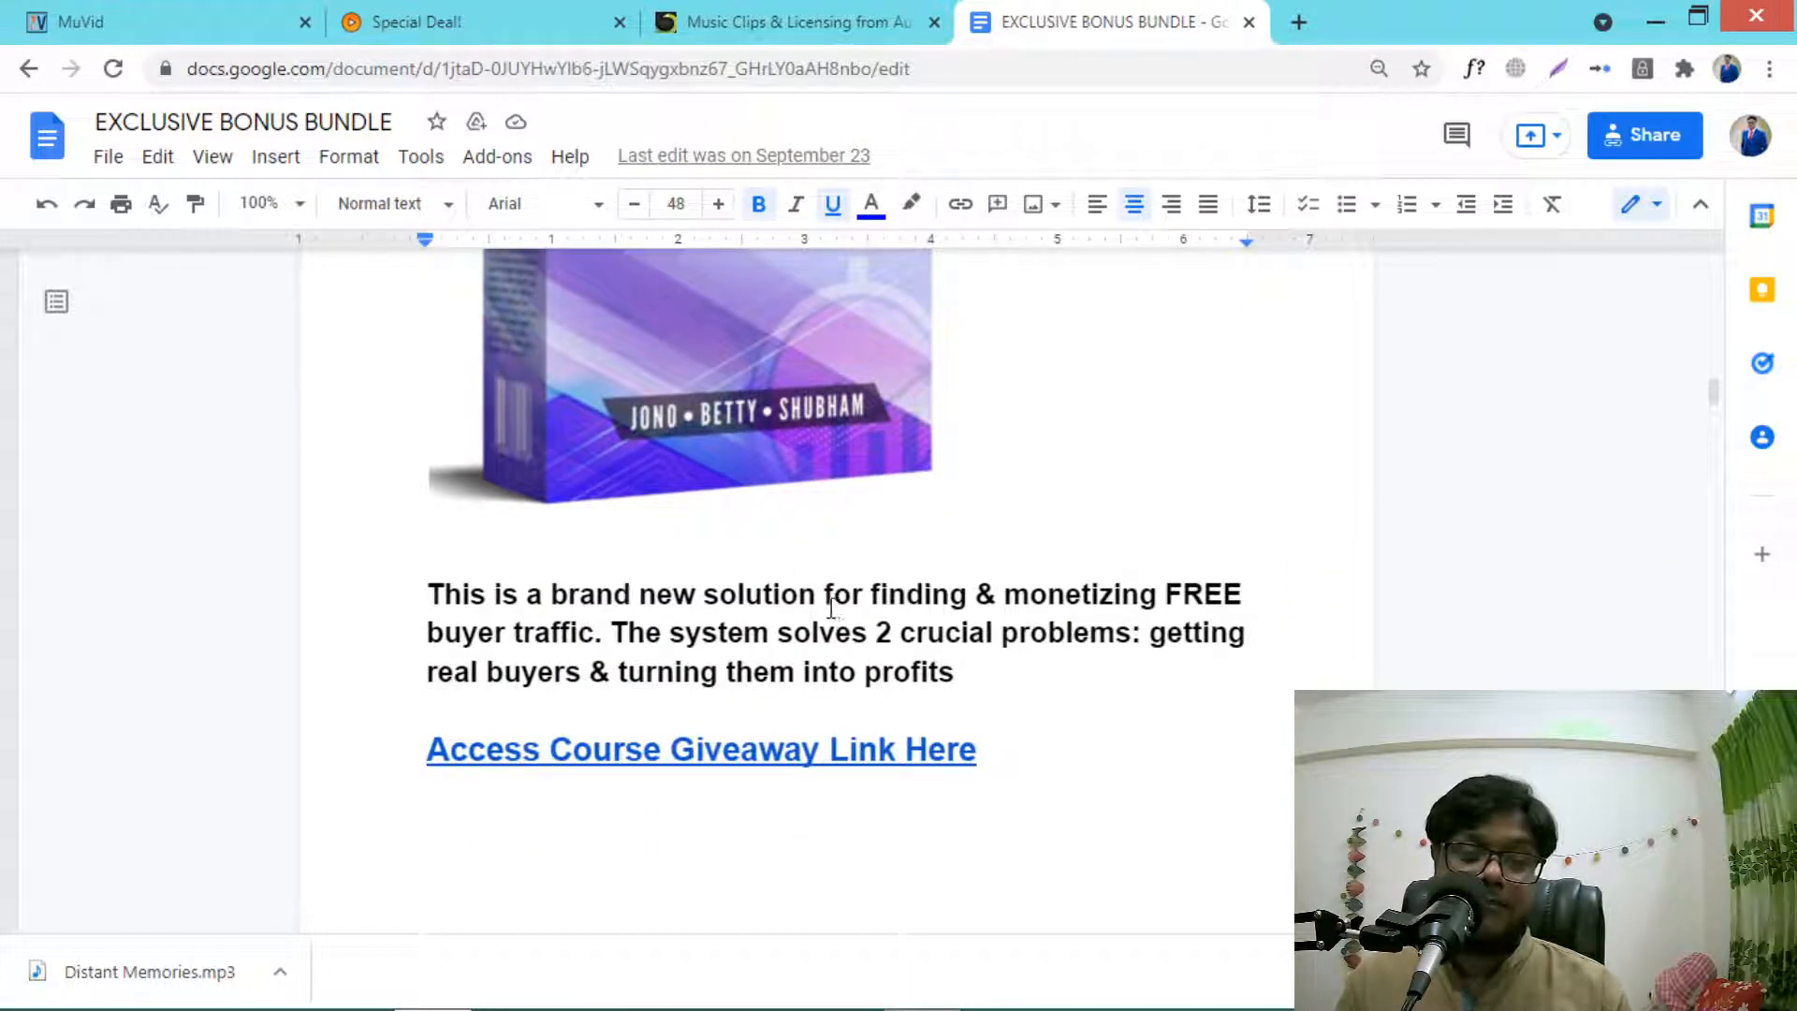
pyautogui.scroll(-3)
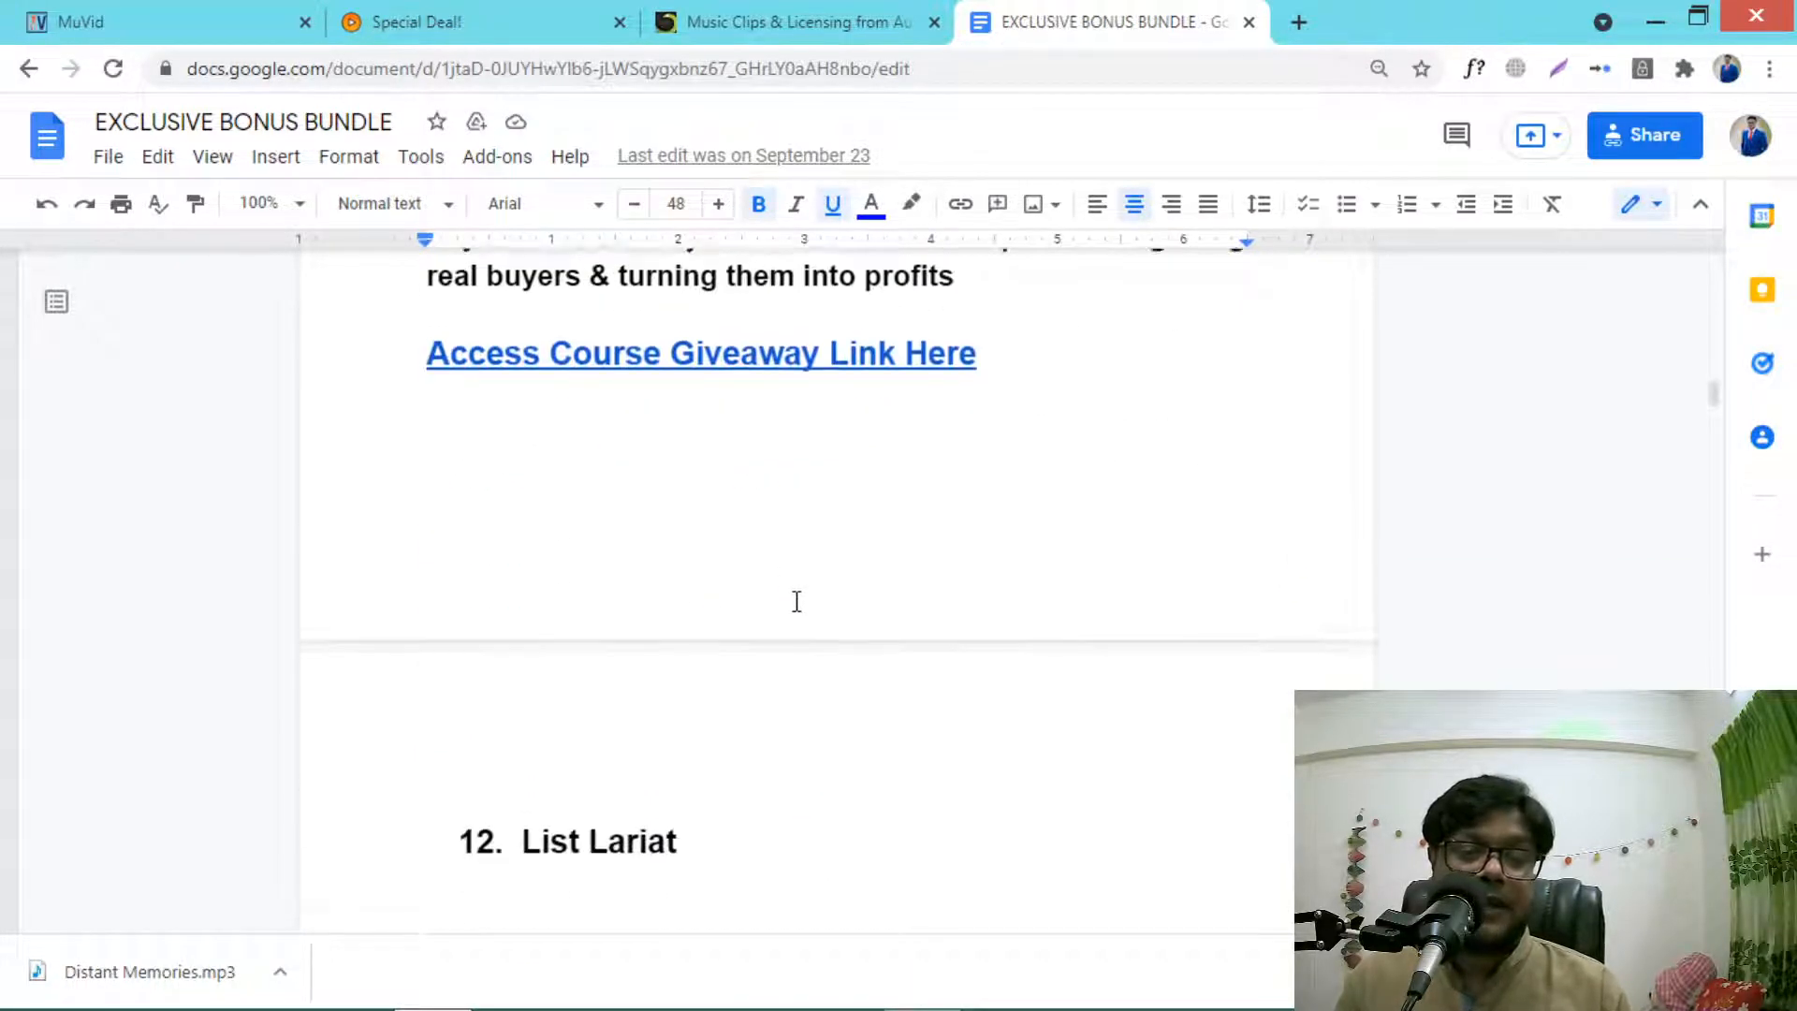
pyautogui.scroll(-3)
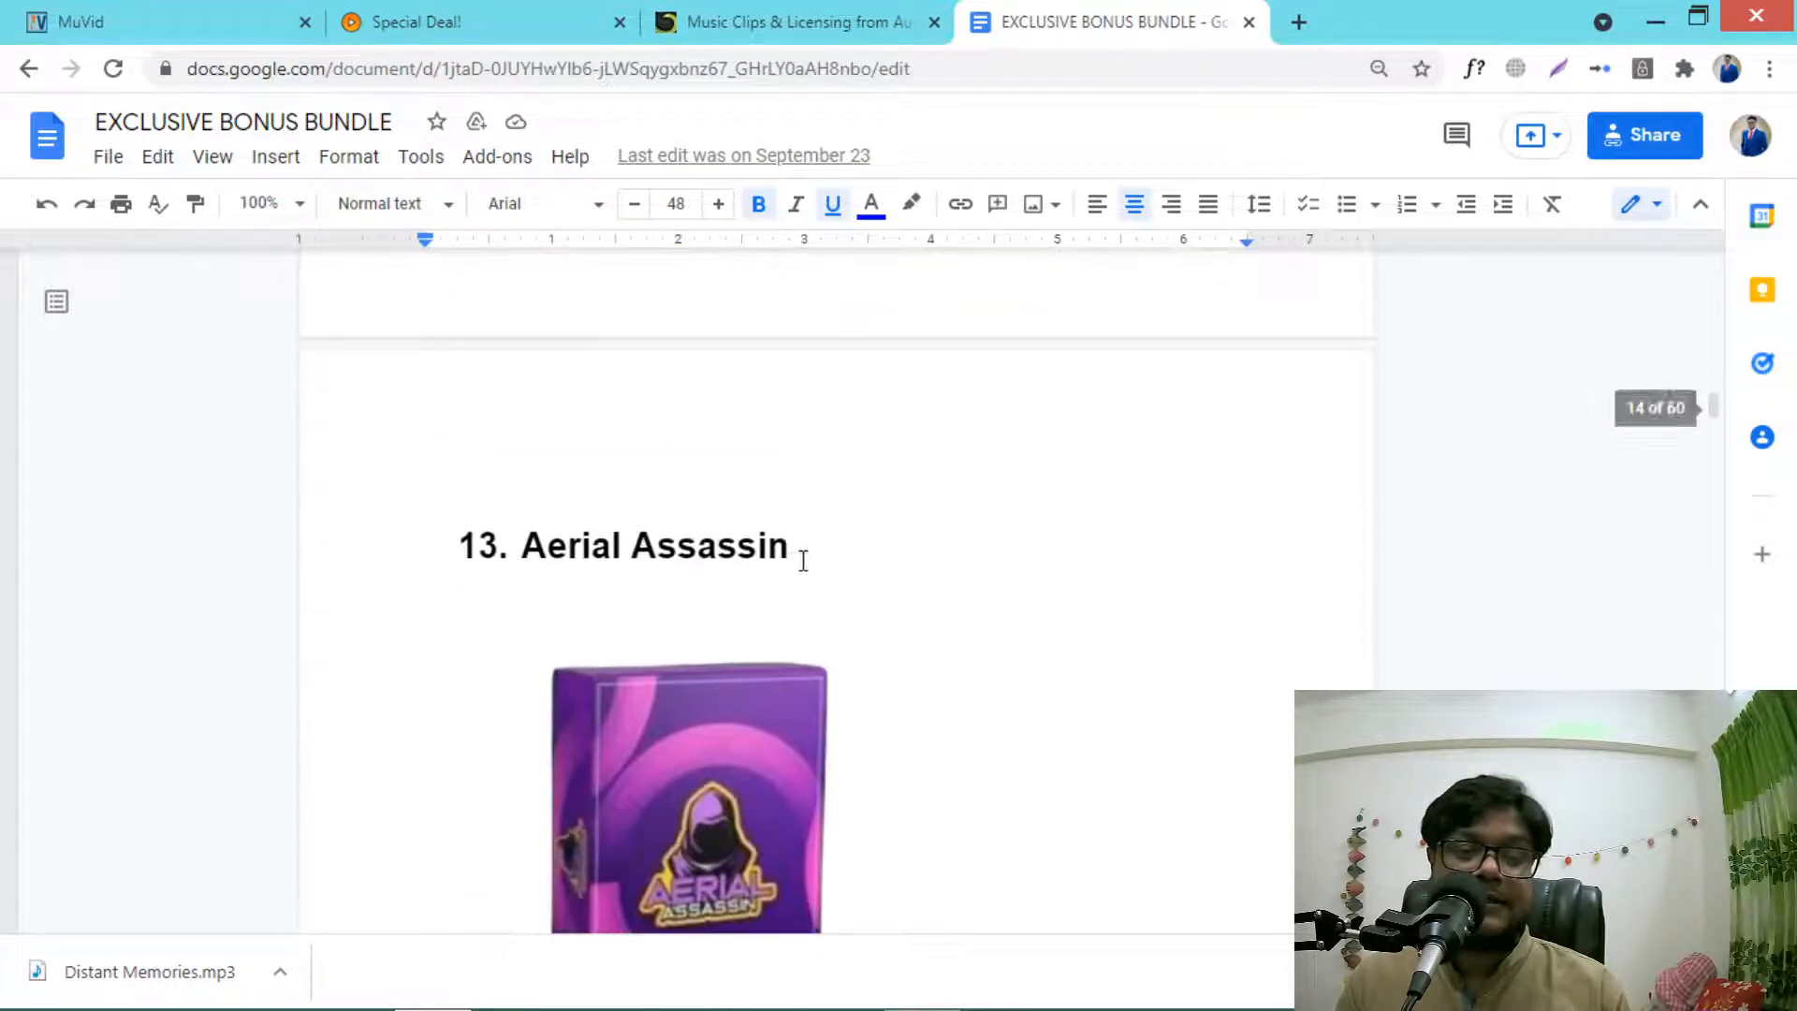
pyautogui.scroll(-3)
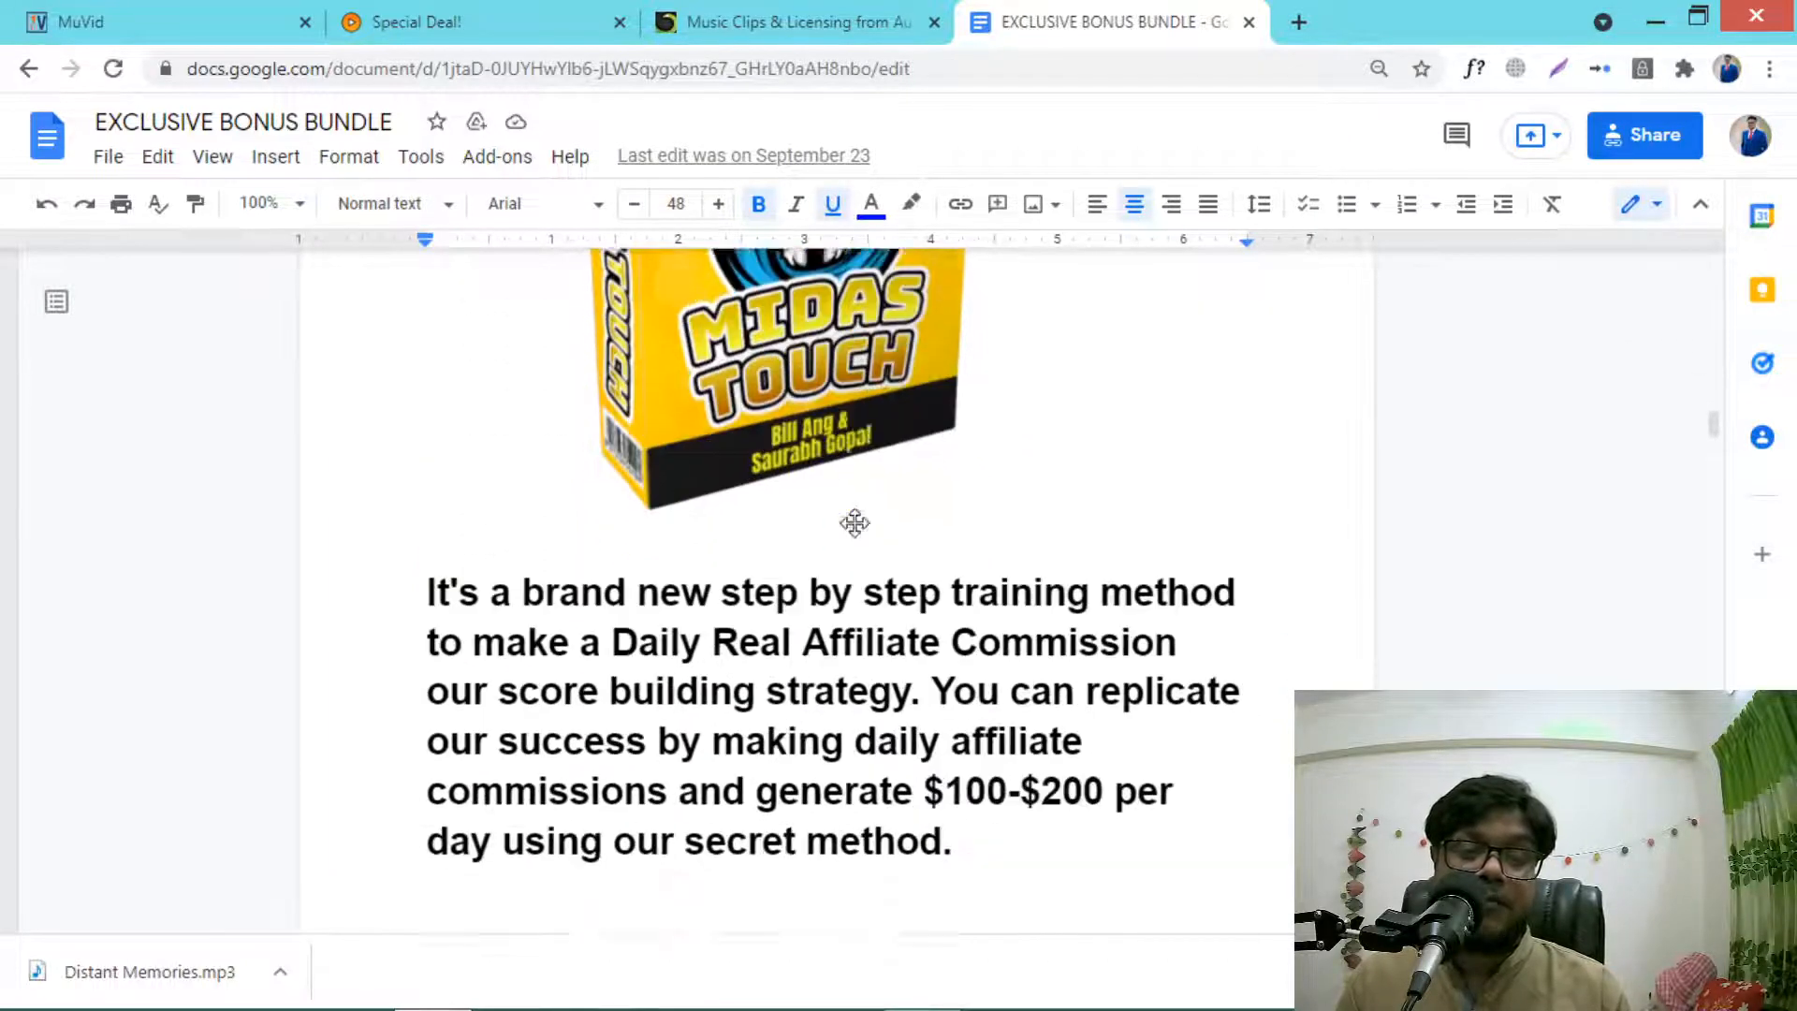
pyautogui.scroll(-3)
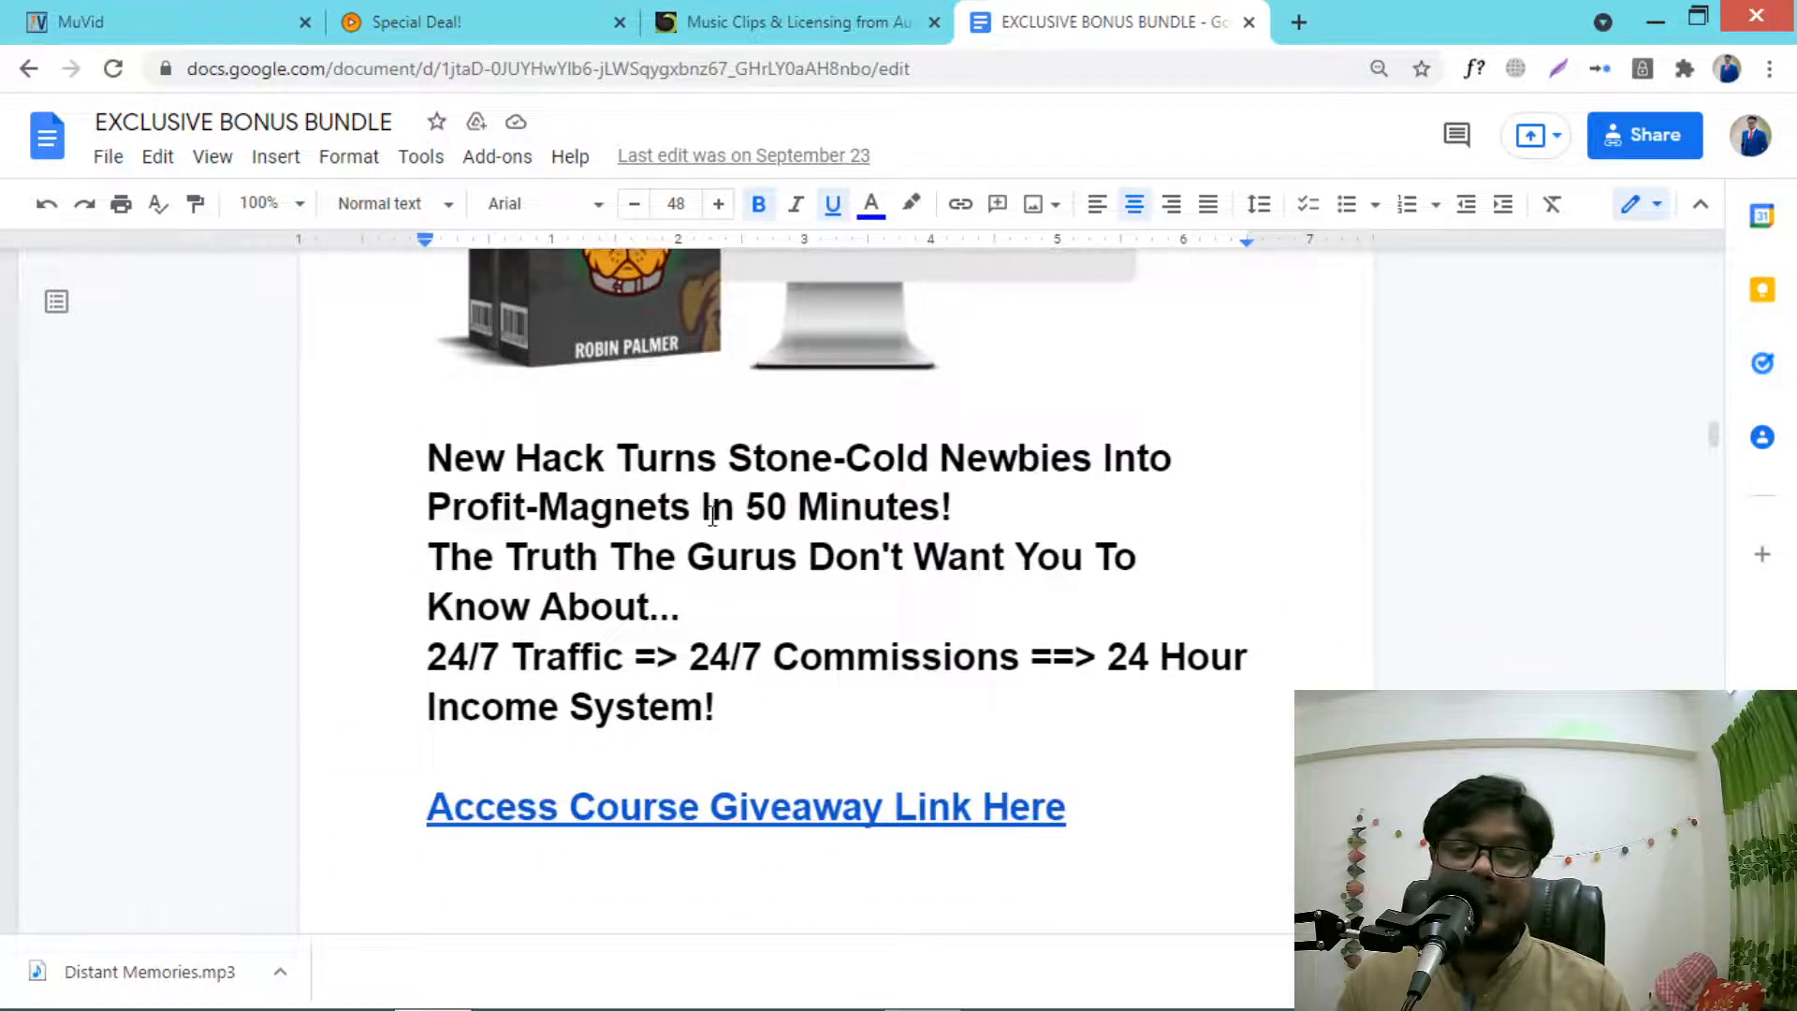
pyautogui.scroll(-3)
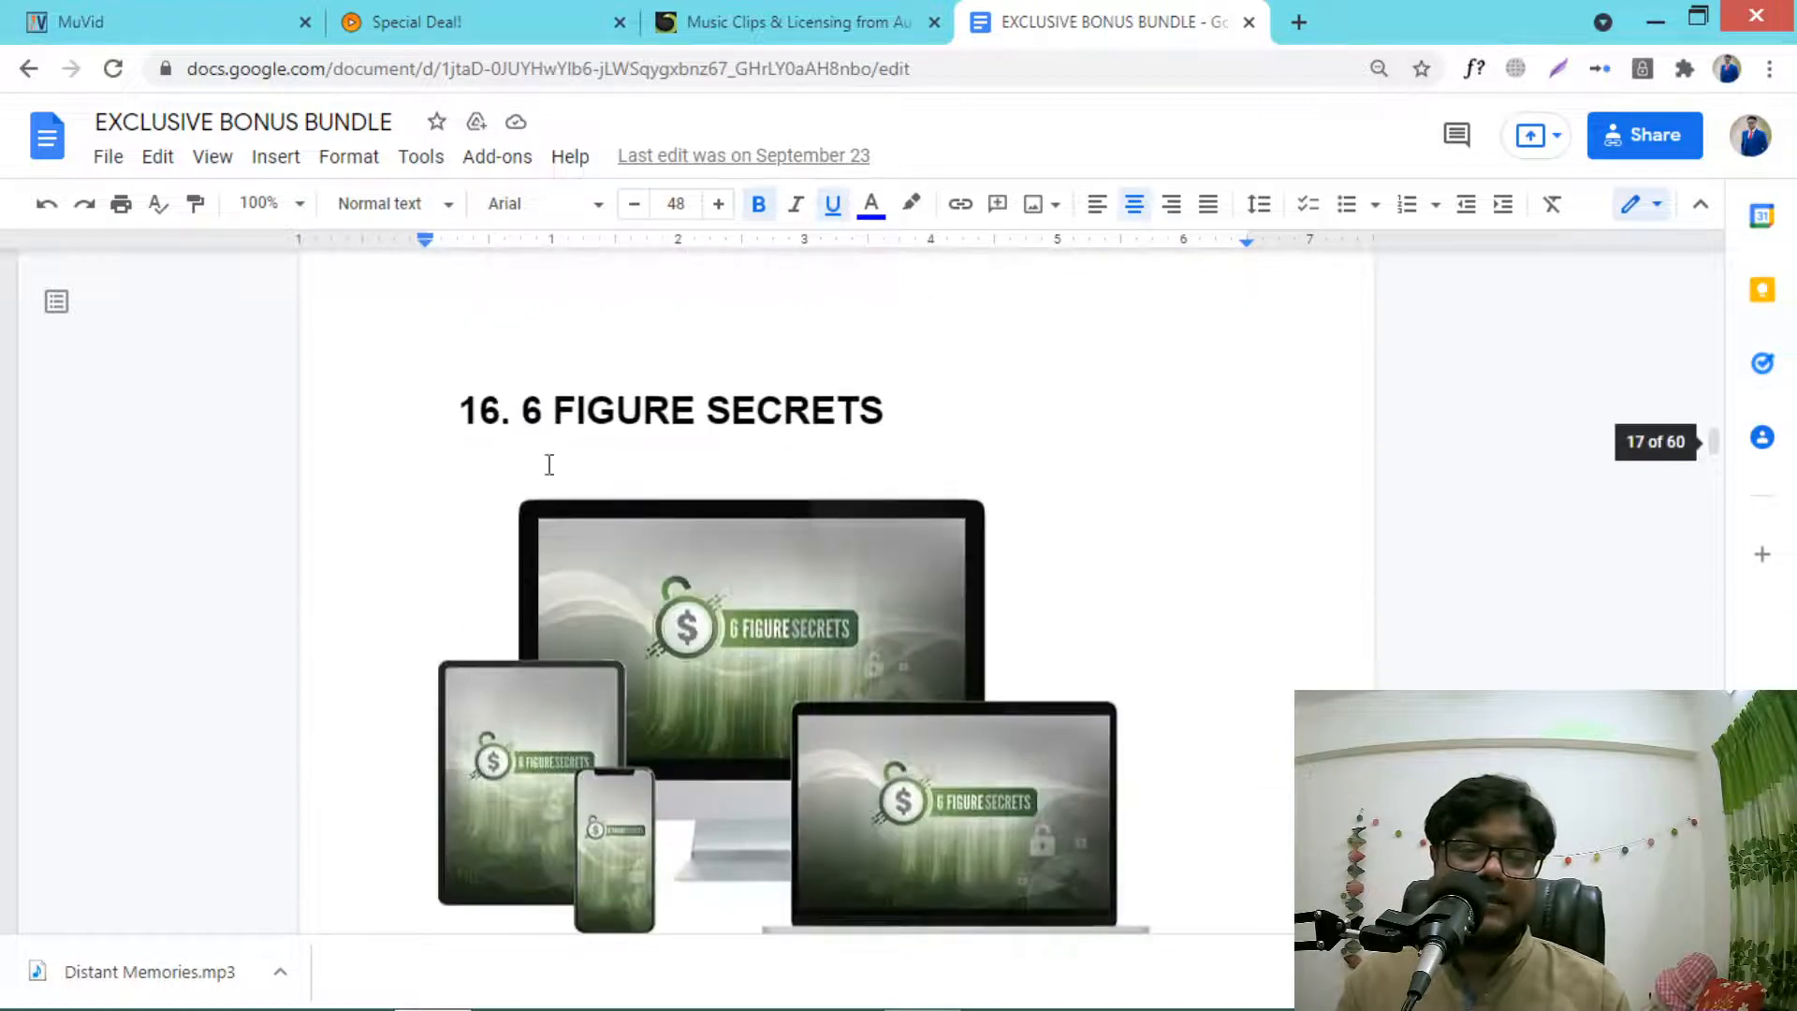
# Step: Continue down the remaining bonuses until '24. Elevate' appears, then head back up
pyautogui.scroll(-3)
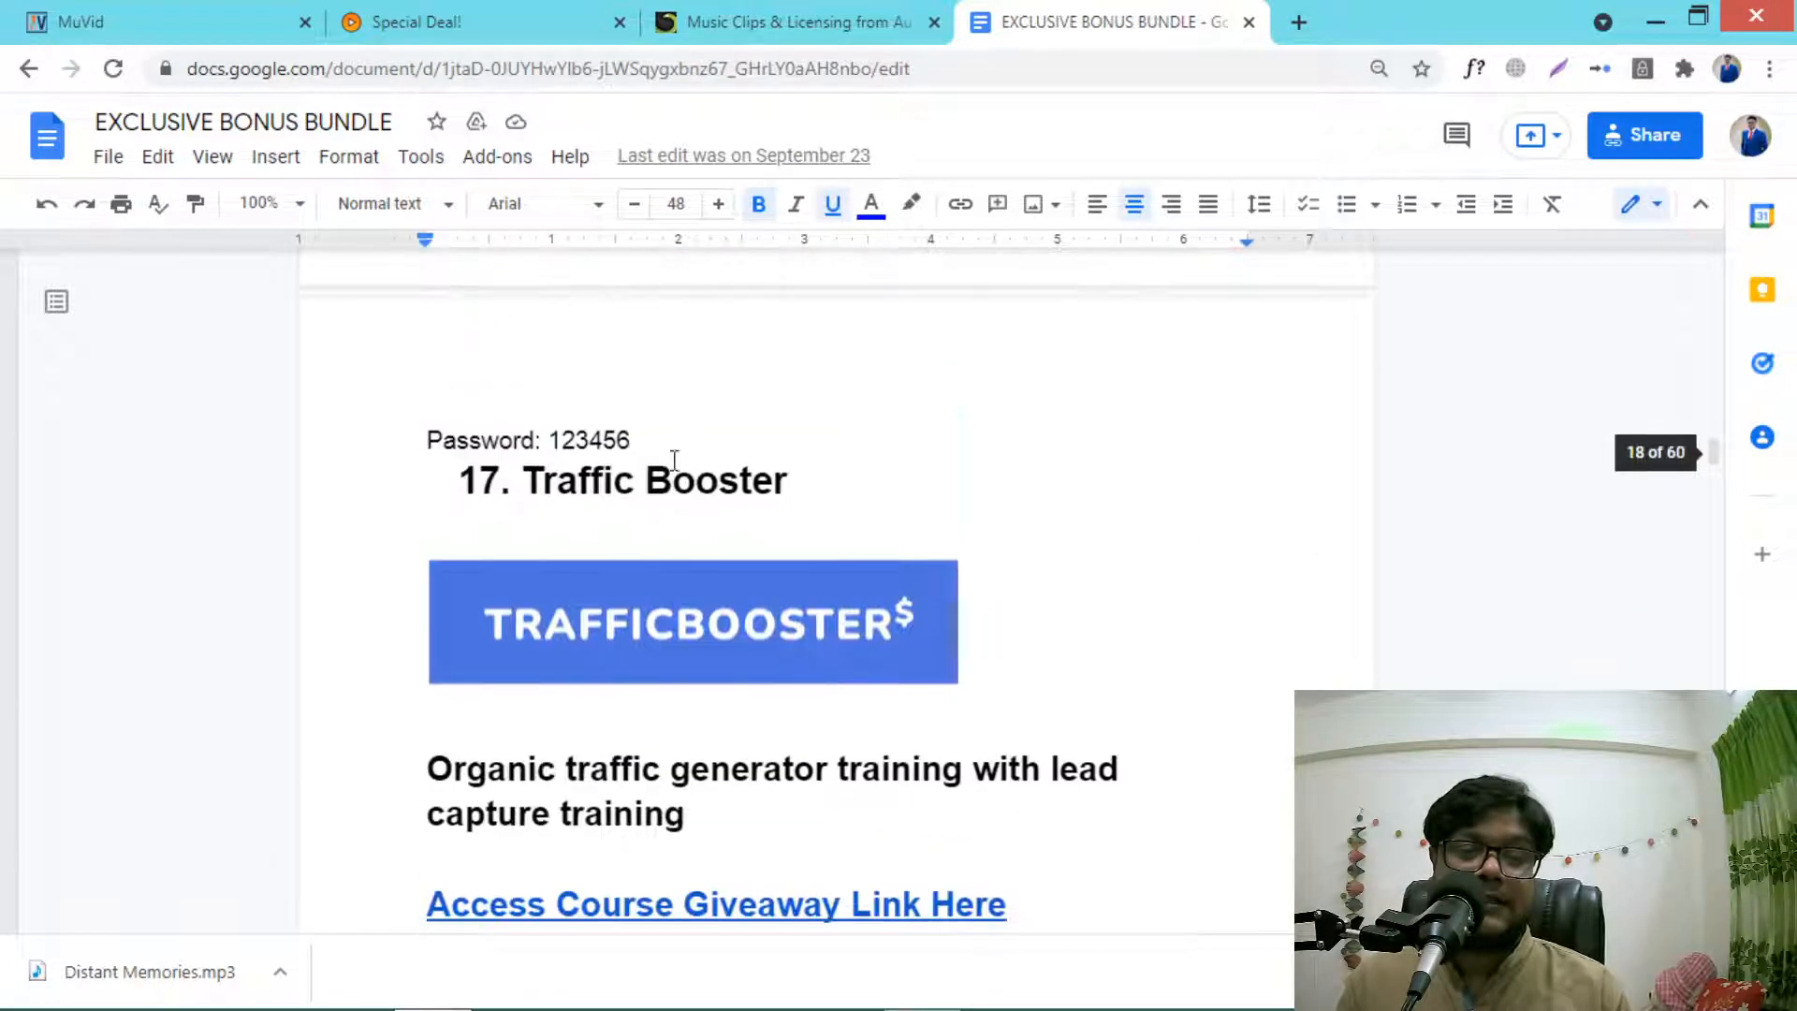
pyautogui.scroll(-3)
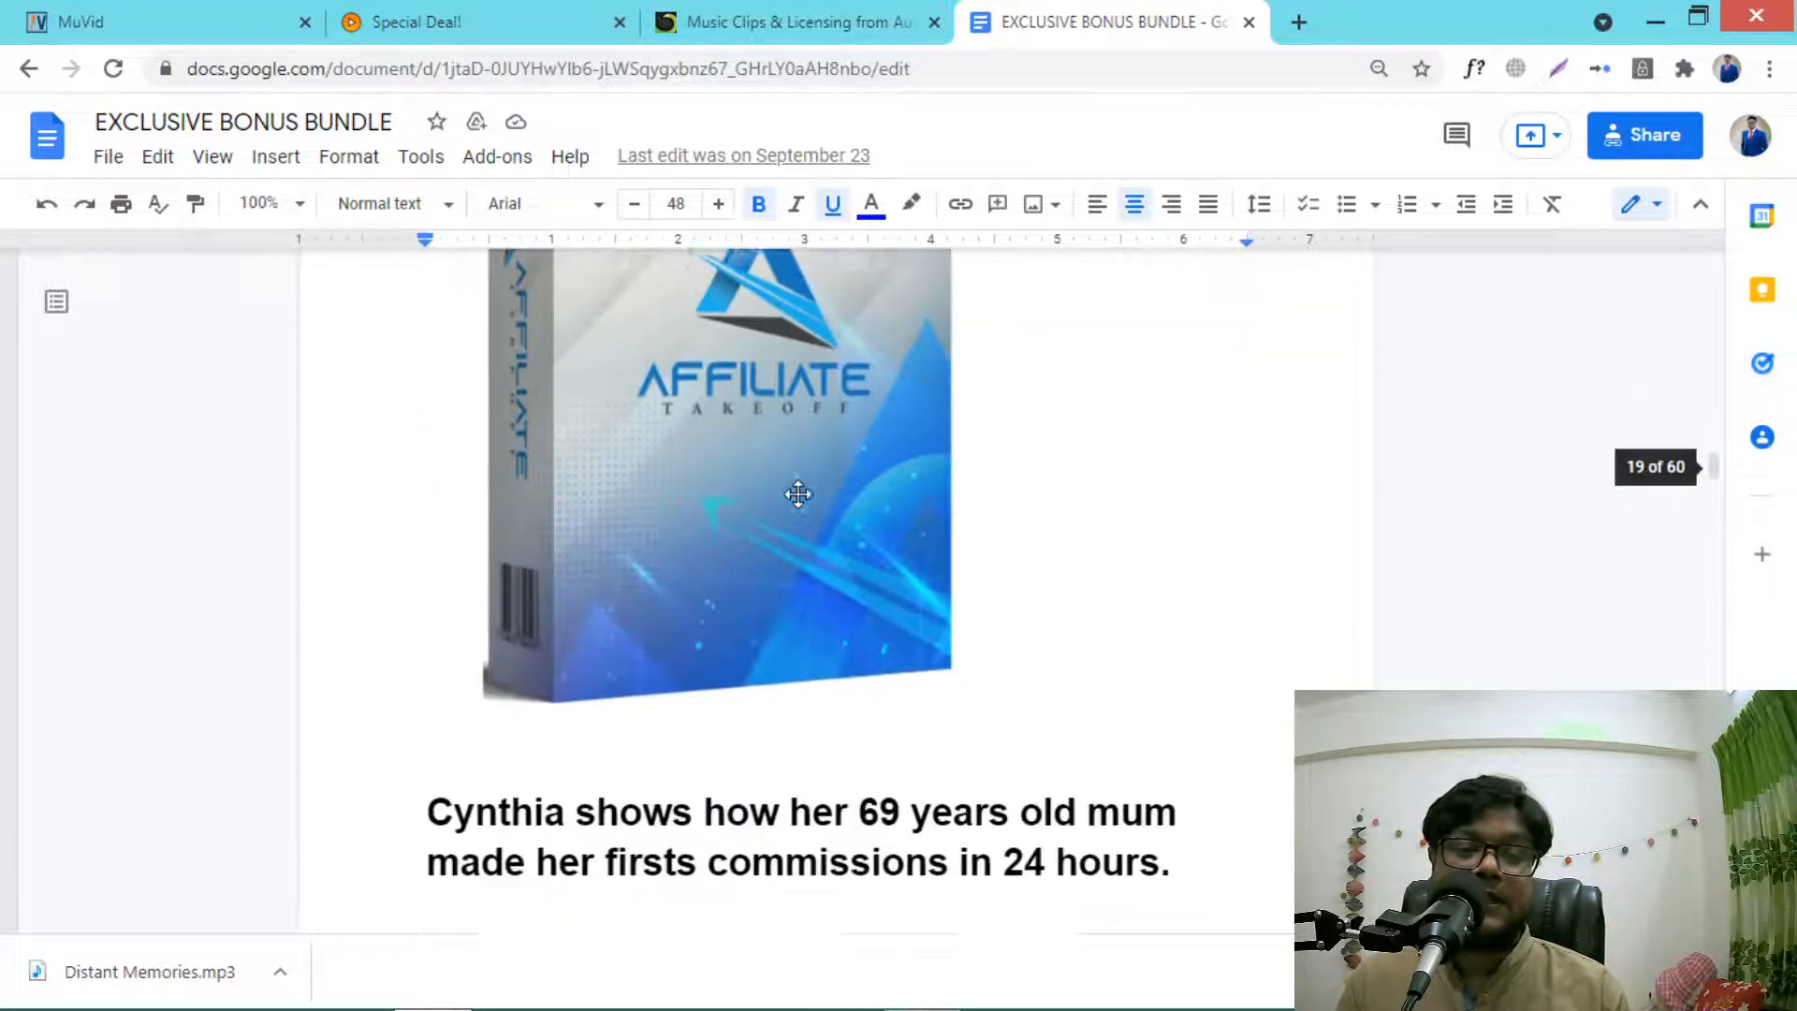
pyautogui.scroll(-3)
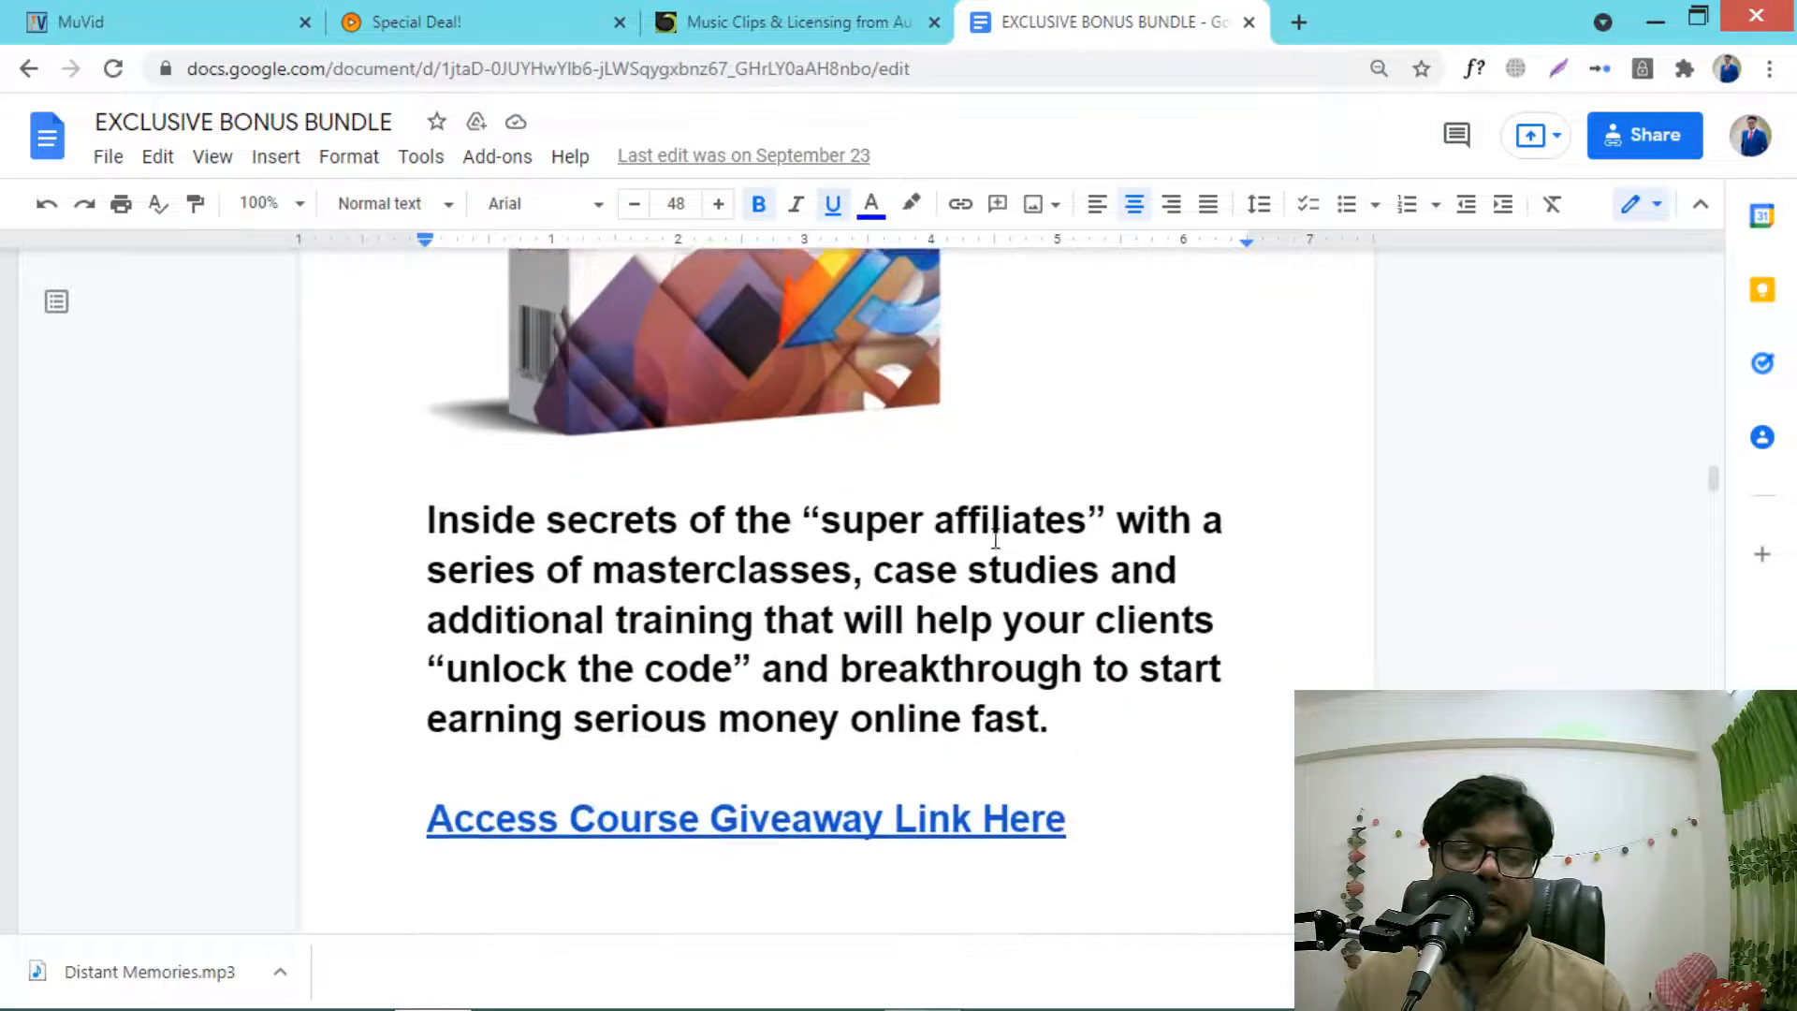
pyautogui.scroll(-3)
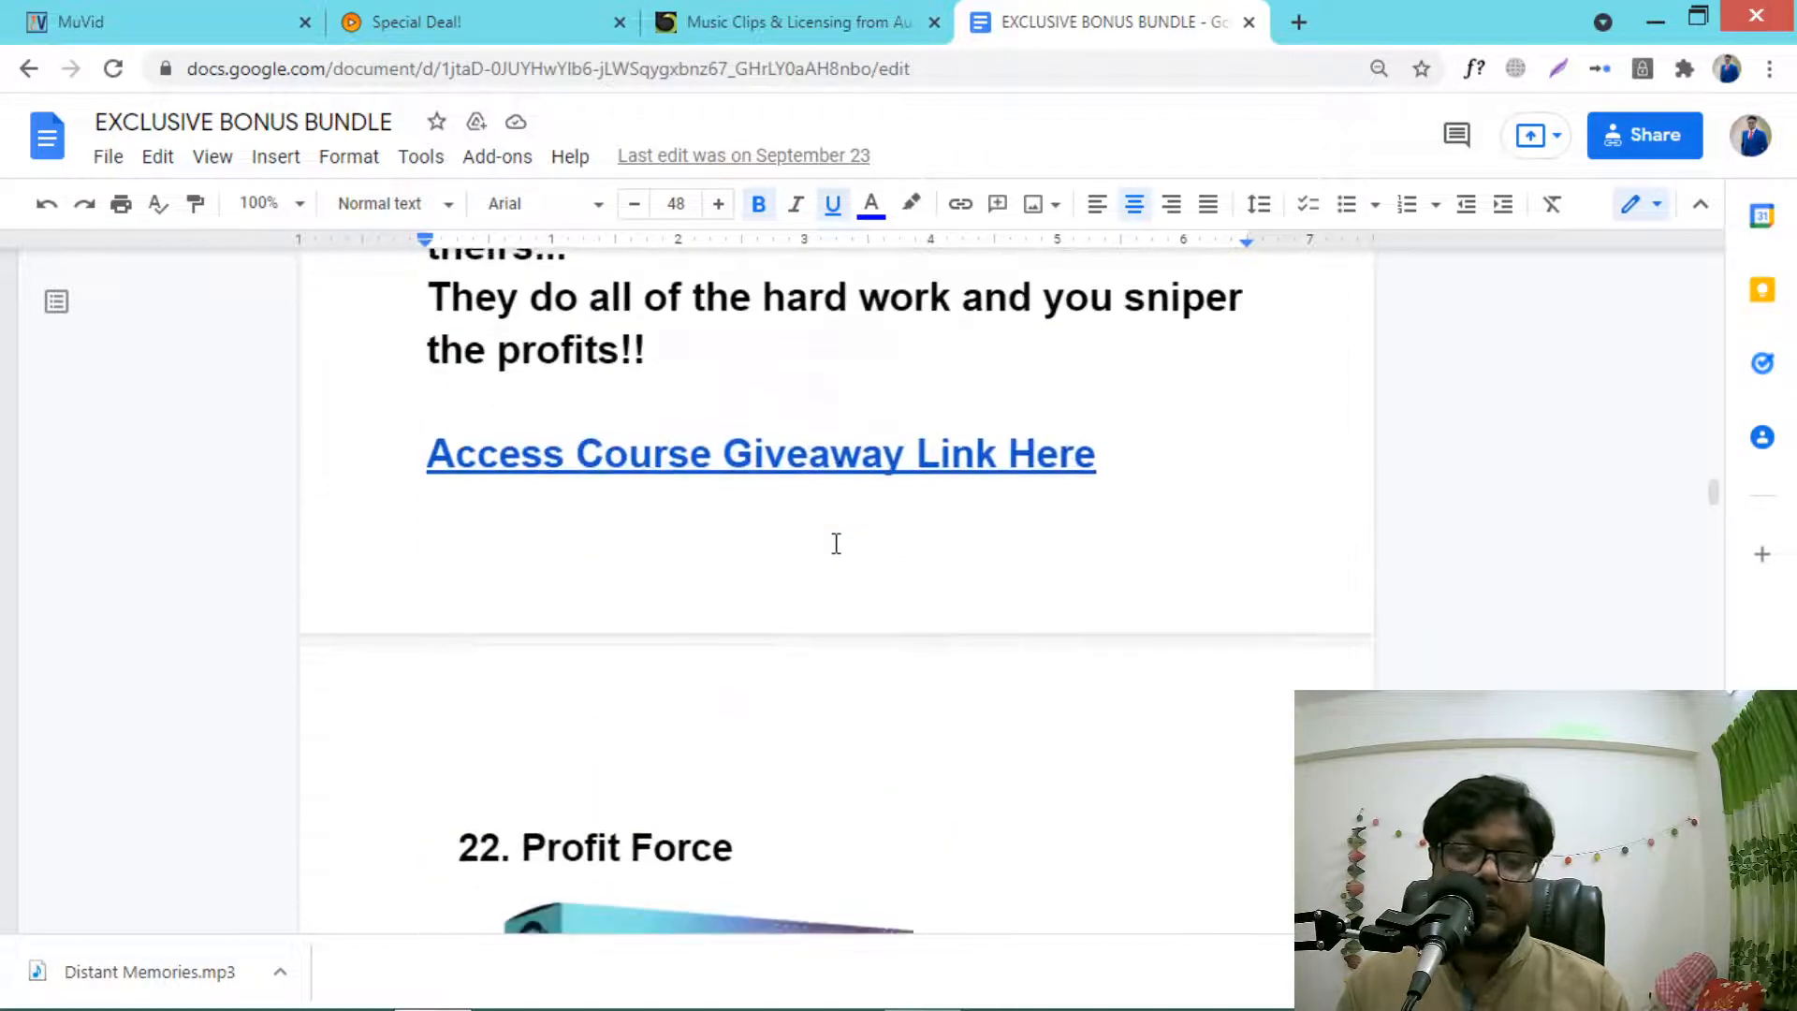
pyautogui.scroll(-3)
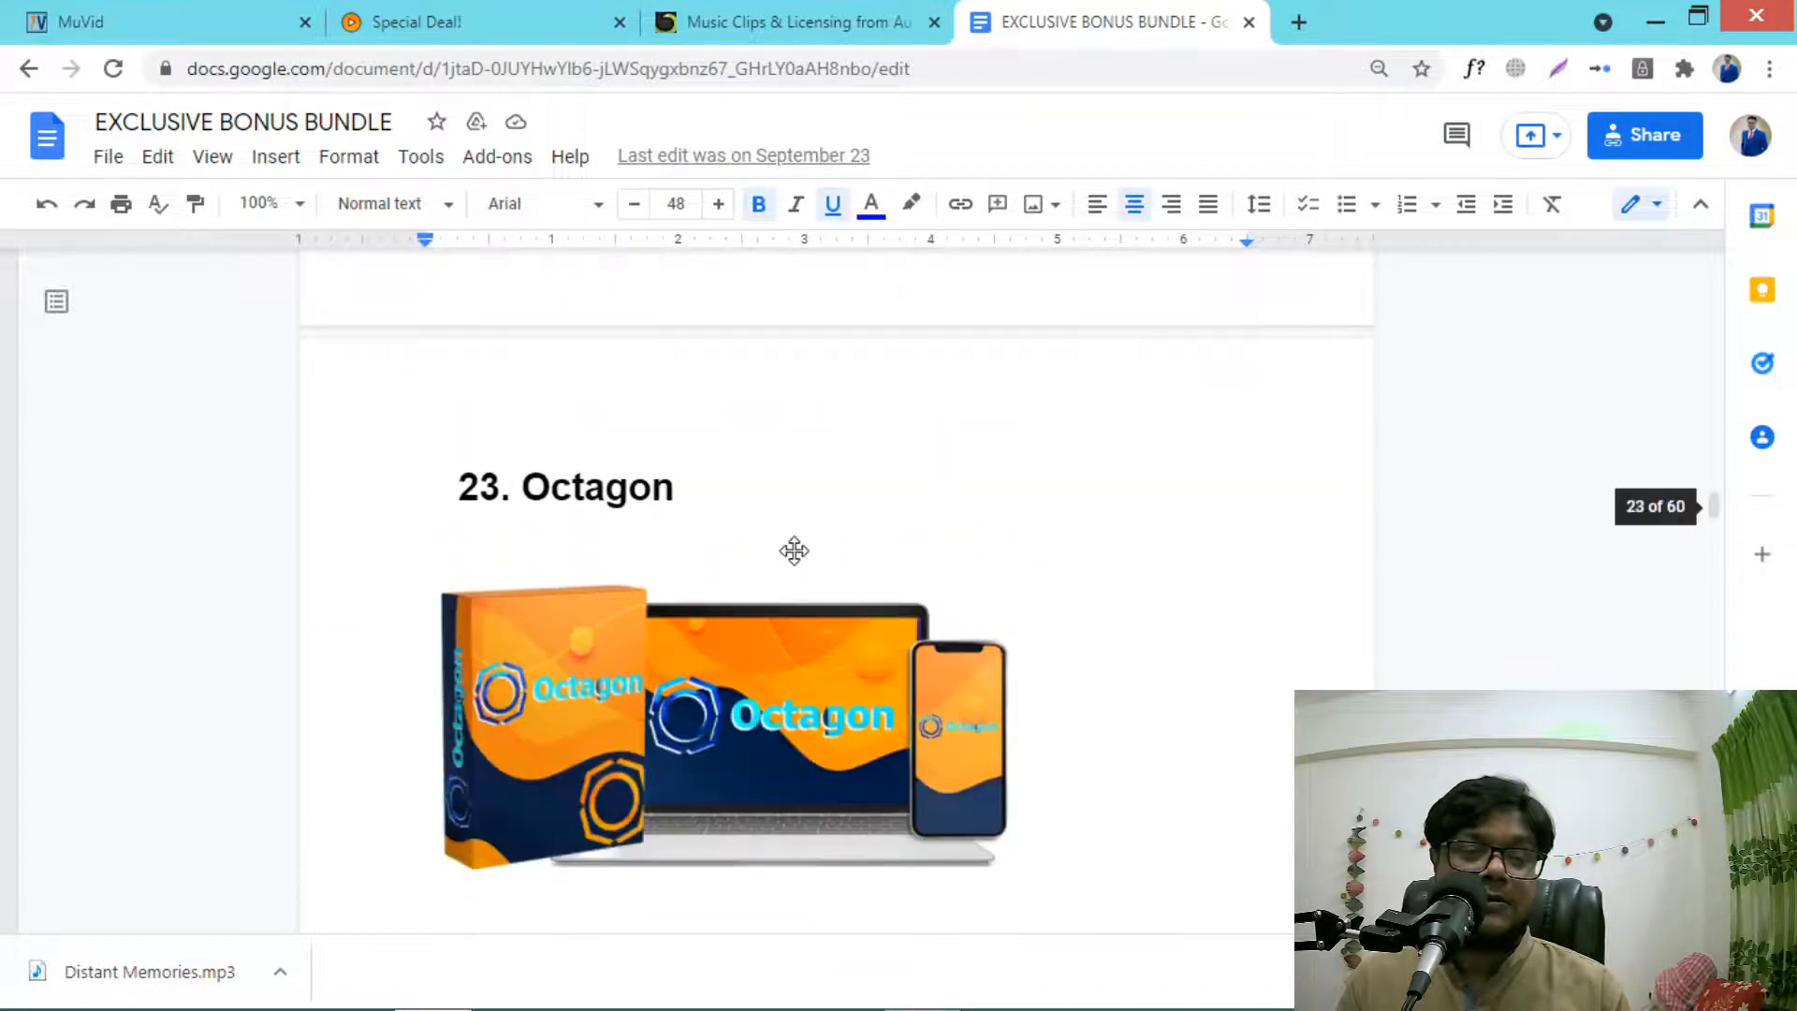
pyautogui.scroll(-3)
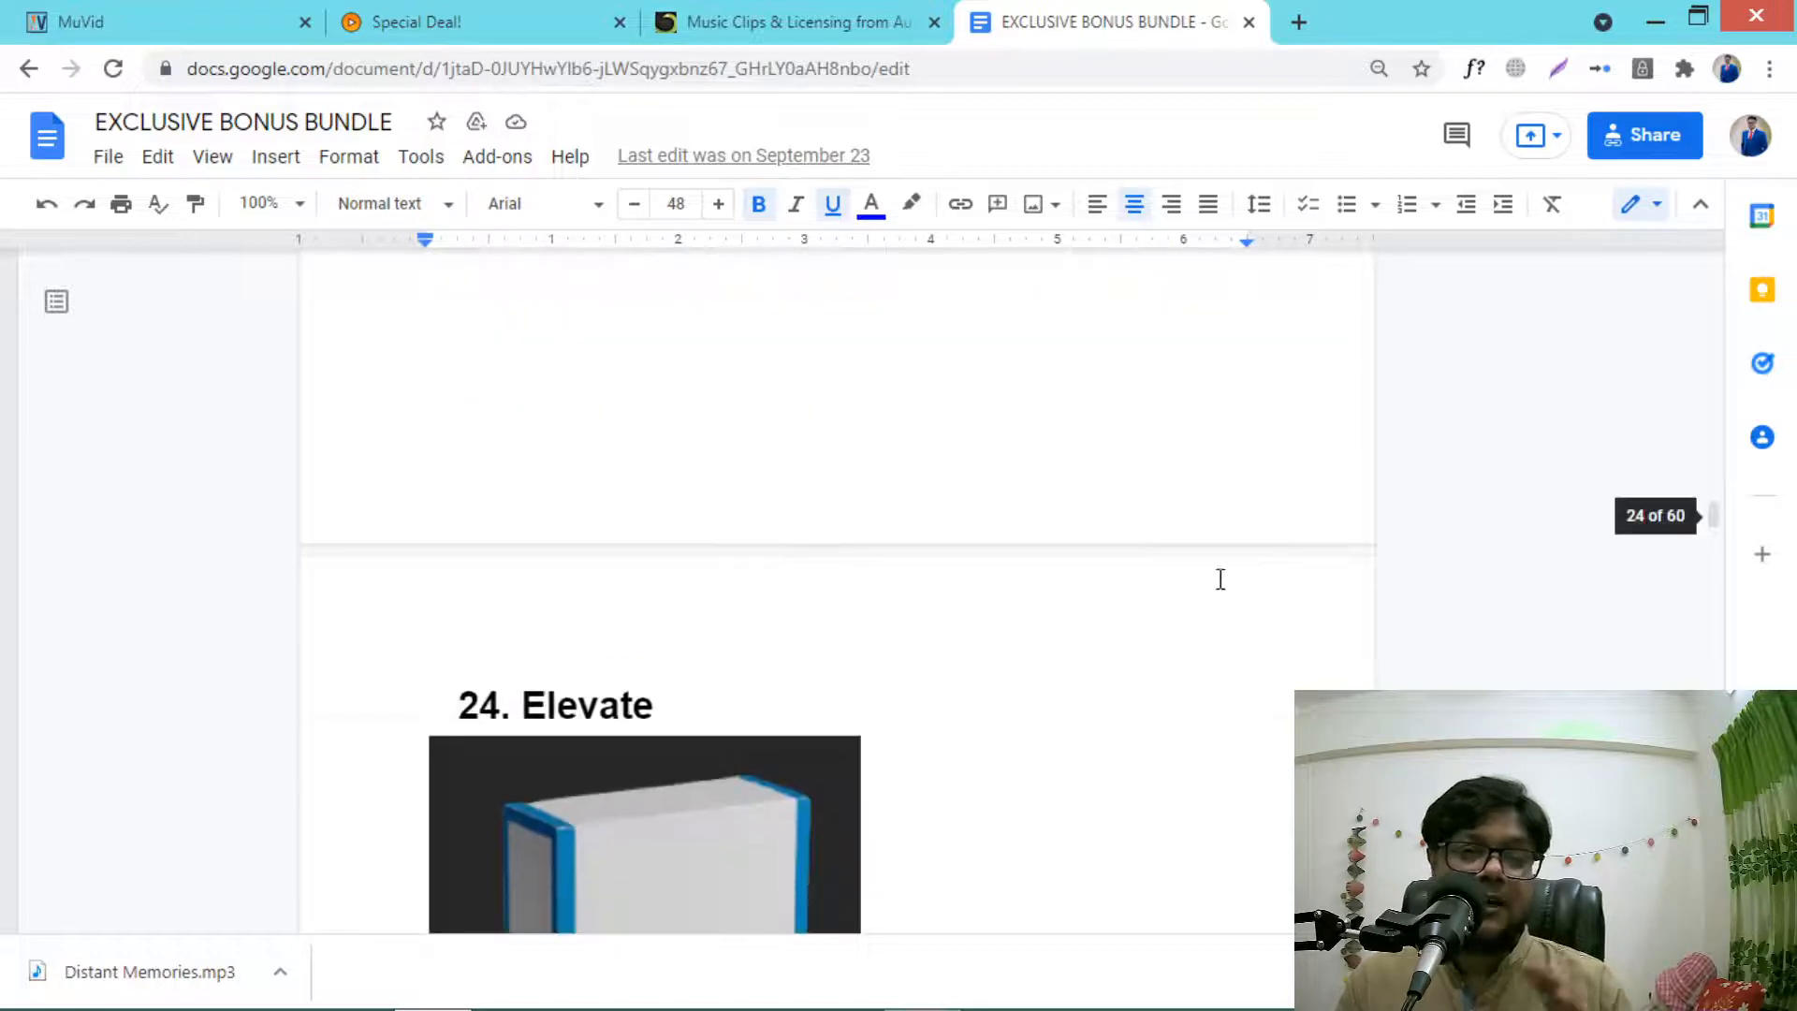
pyautogui.scroll(3)
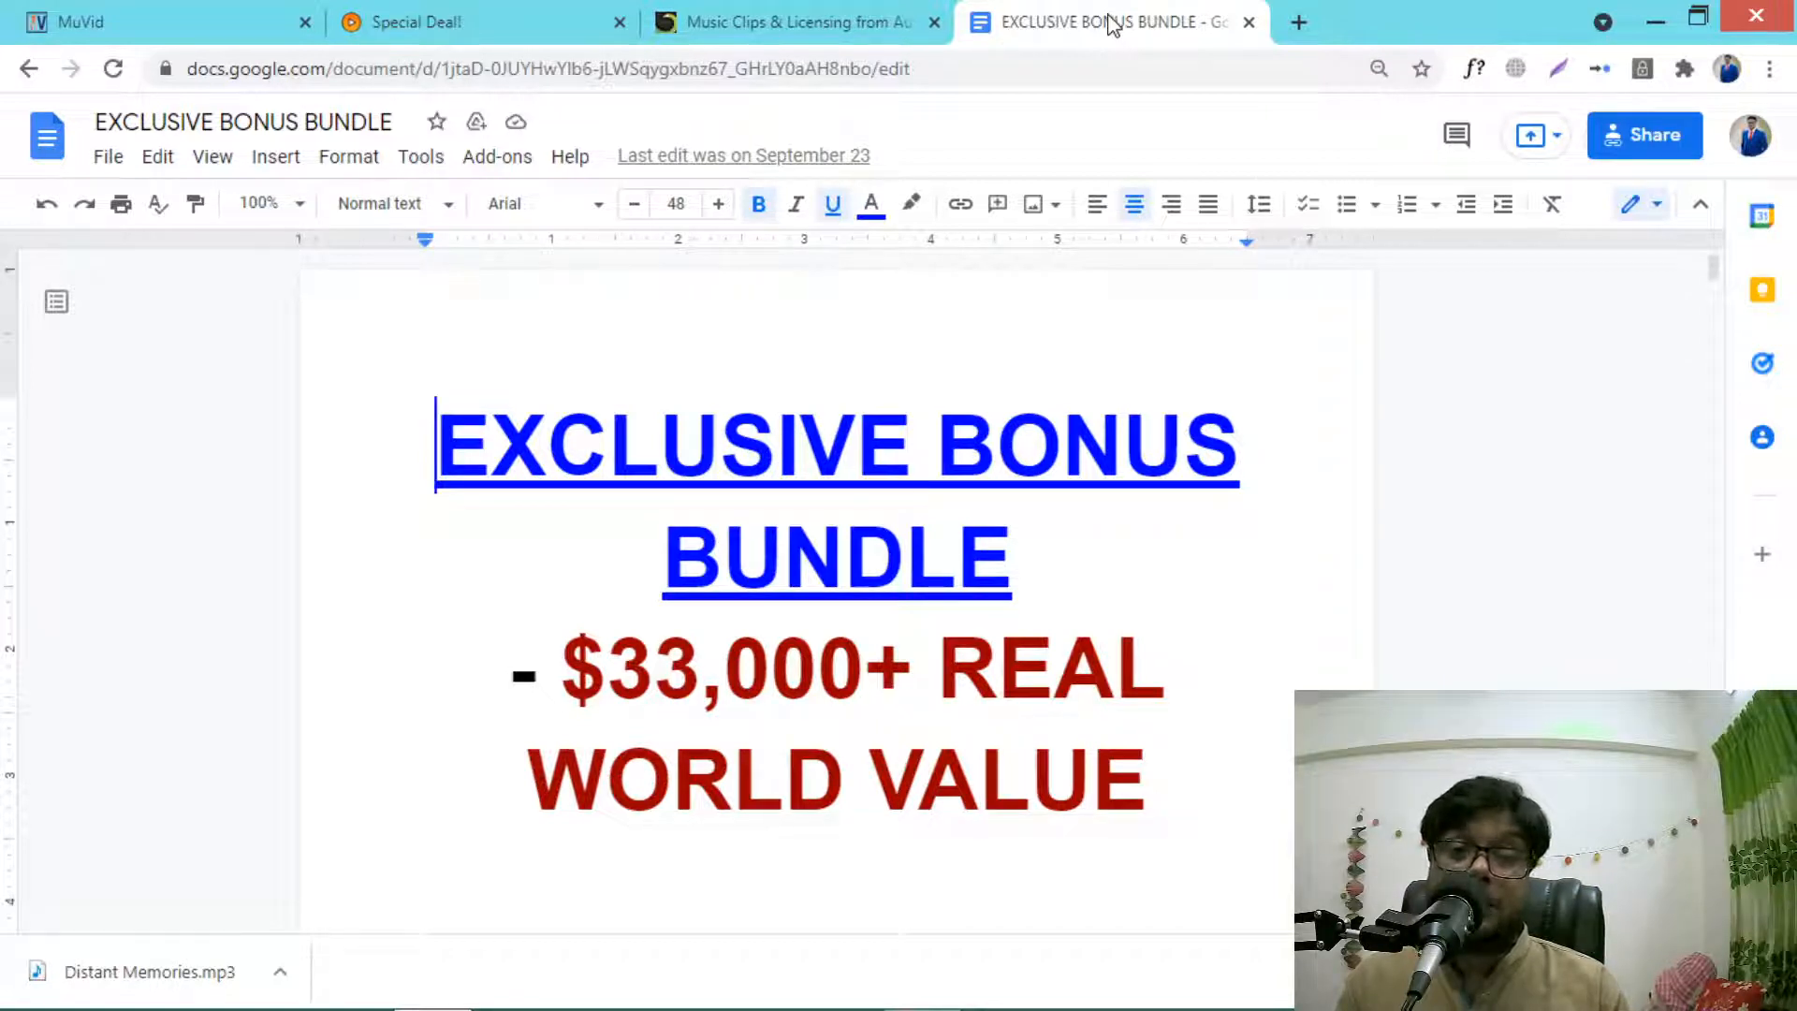
pyautogui.moveTo(1106, 24)
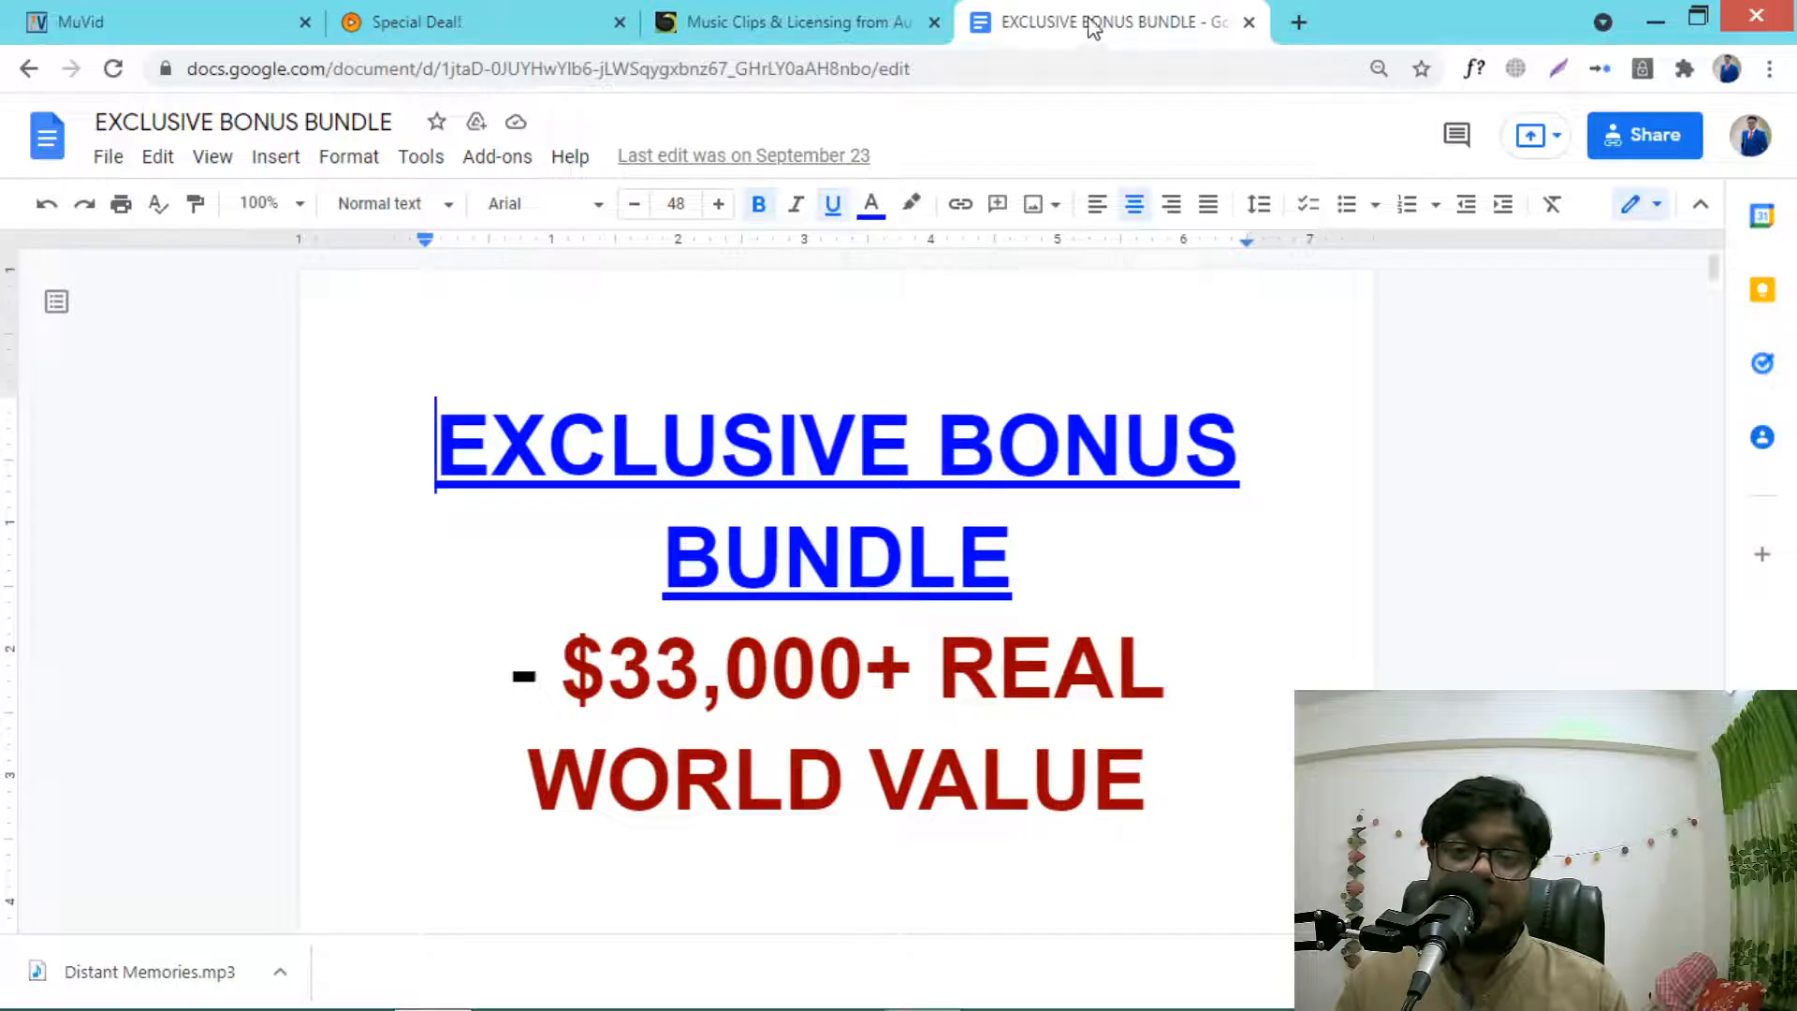
# Step: Switch from the bonus doc to MuVid's Music Library showing Space Spark.mp3
pyautogui.click(161, 23)
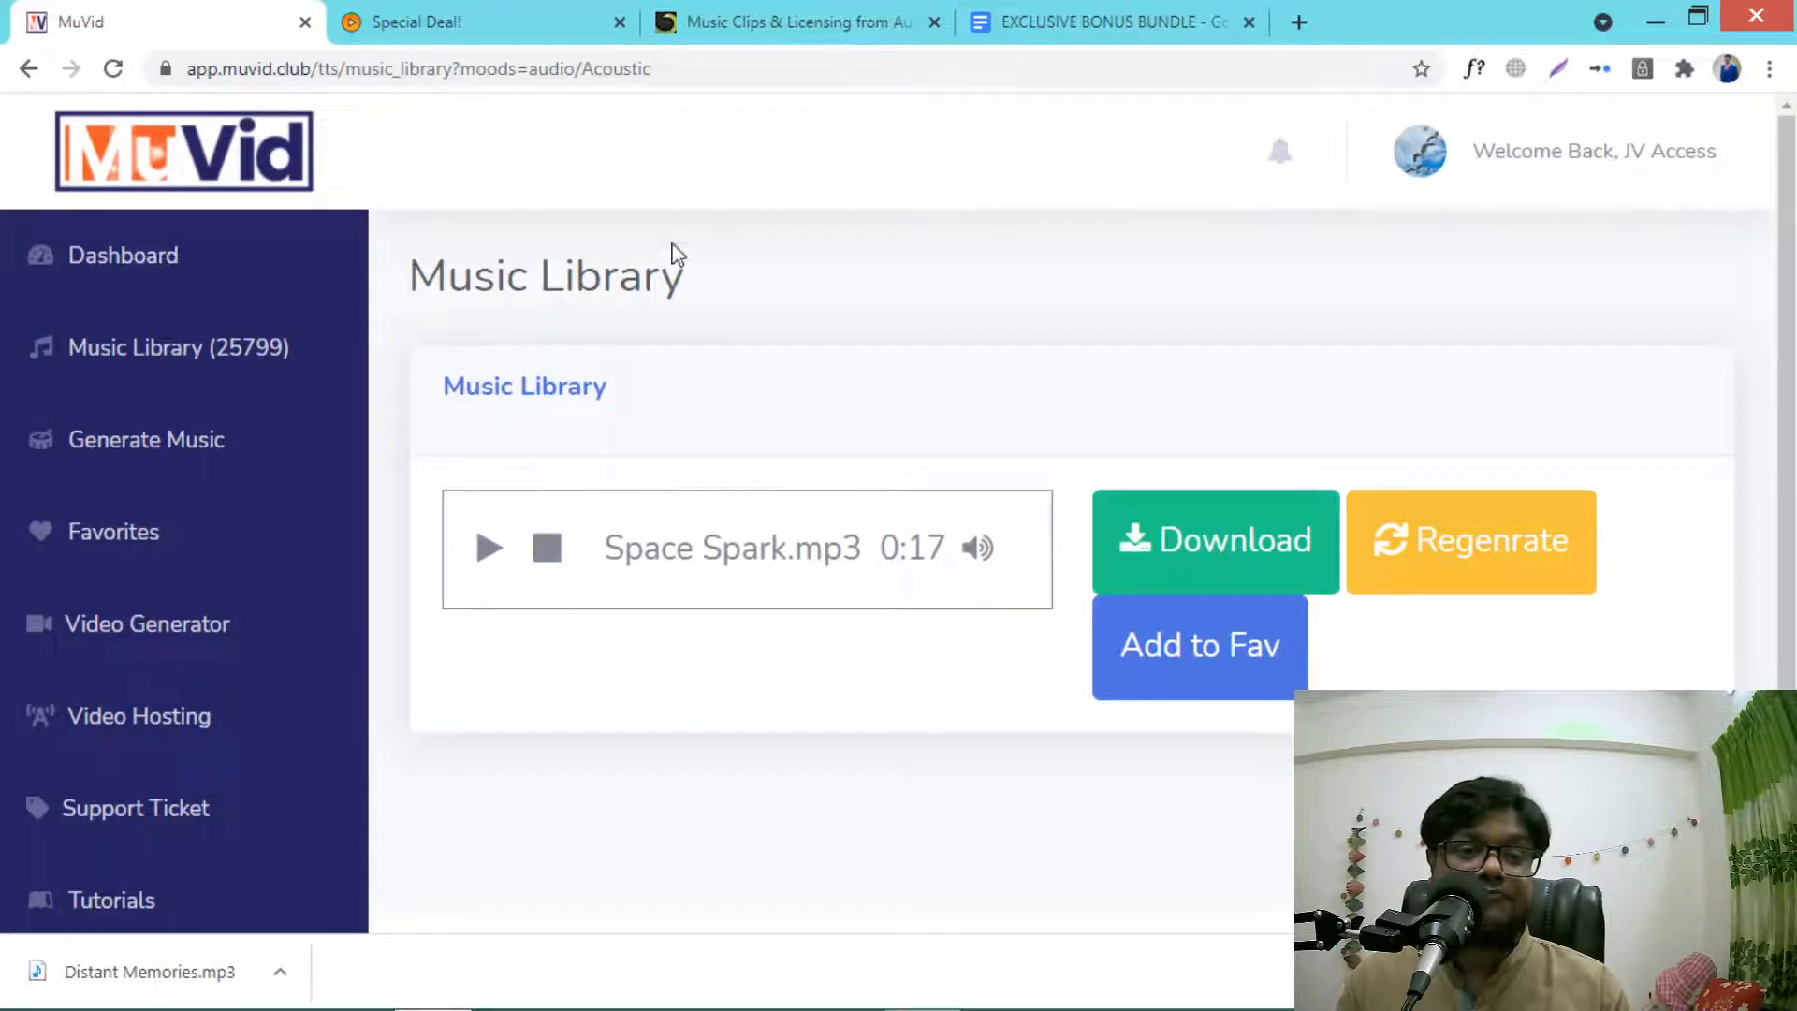
pyautogui.moveTo(681, 272)
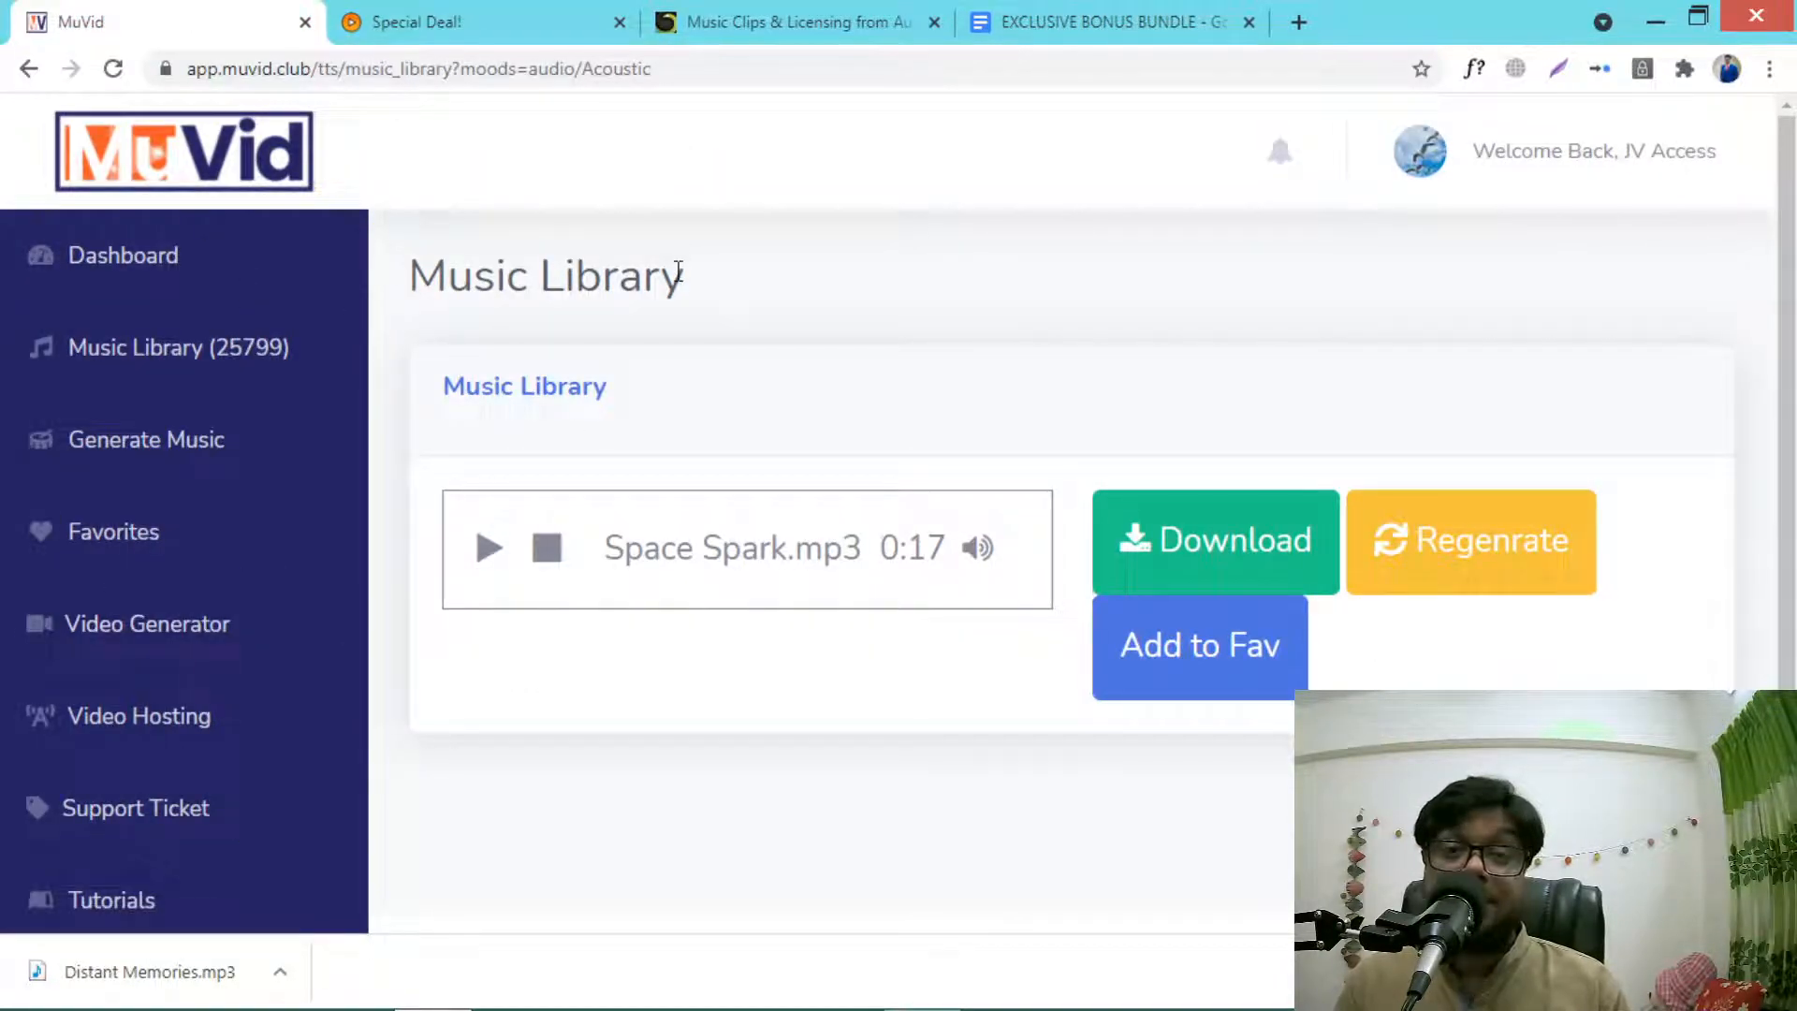
pyautogui.moveTo(385, 653)
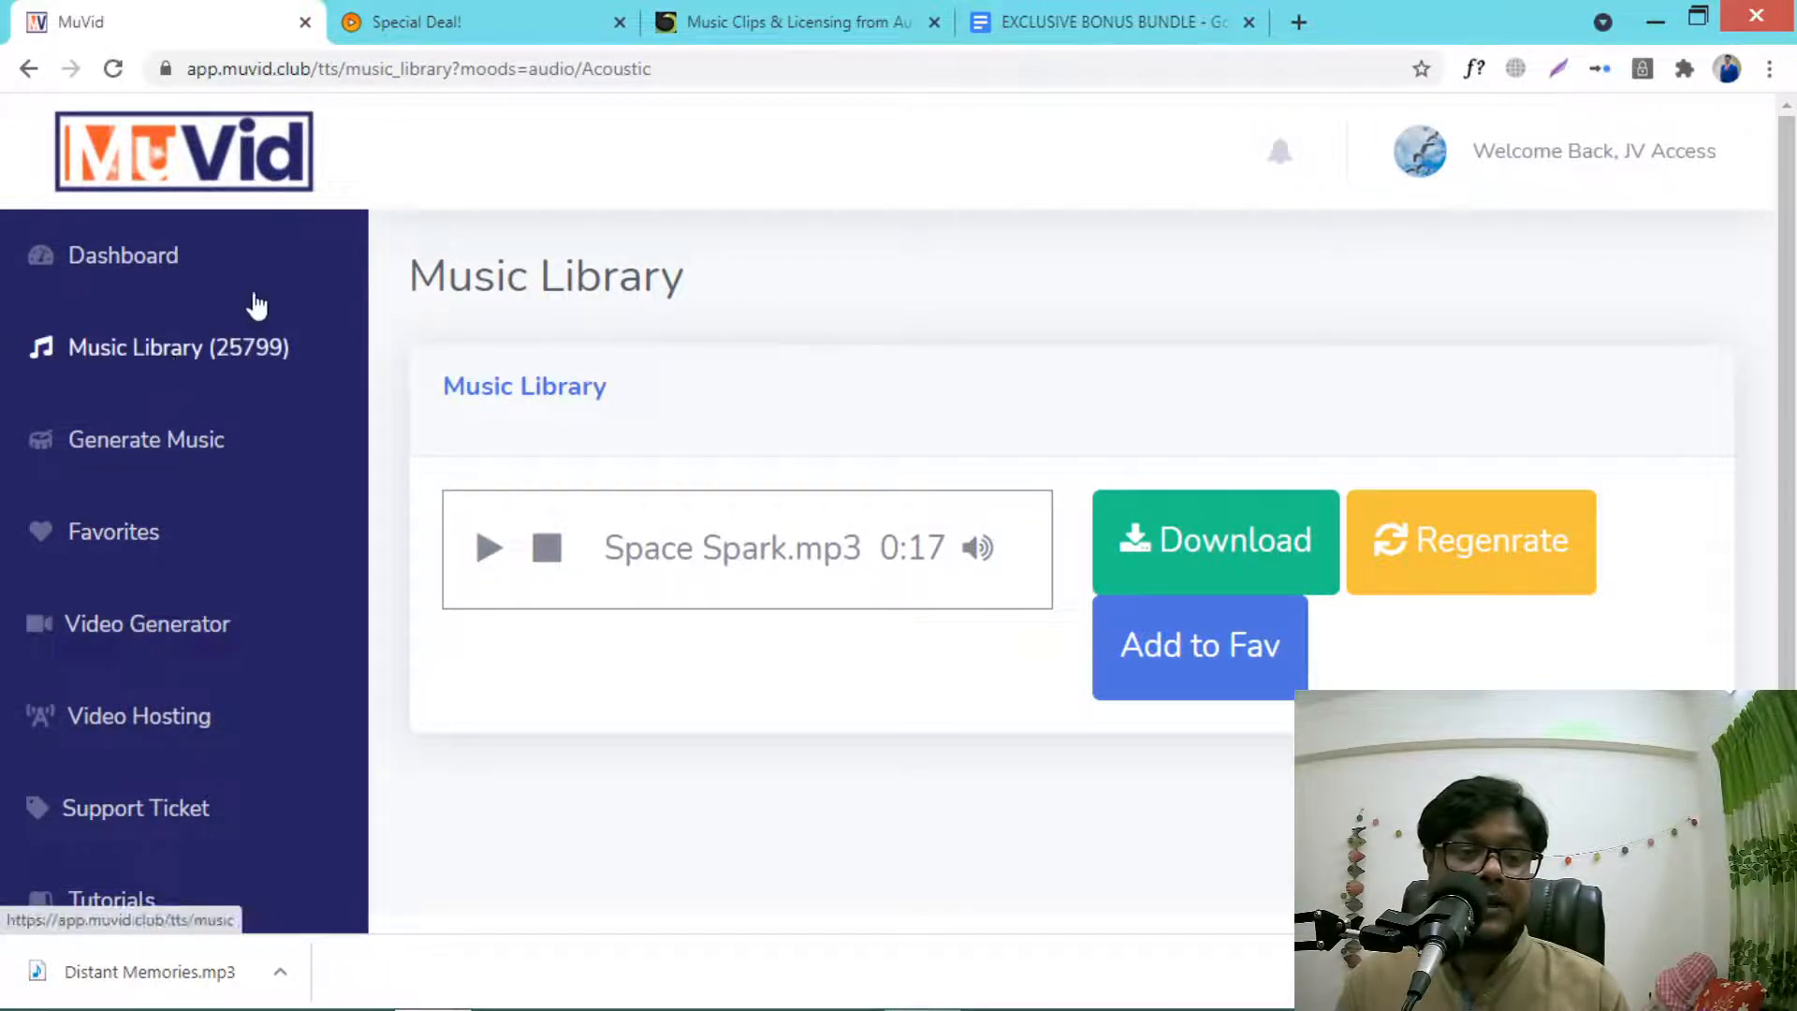
pyautogui.click(790, 23)
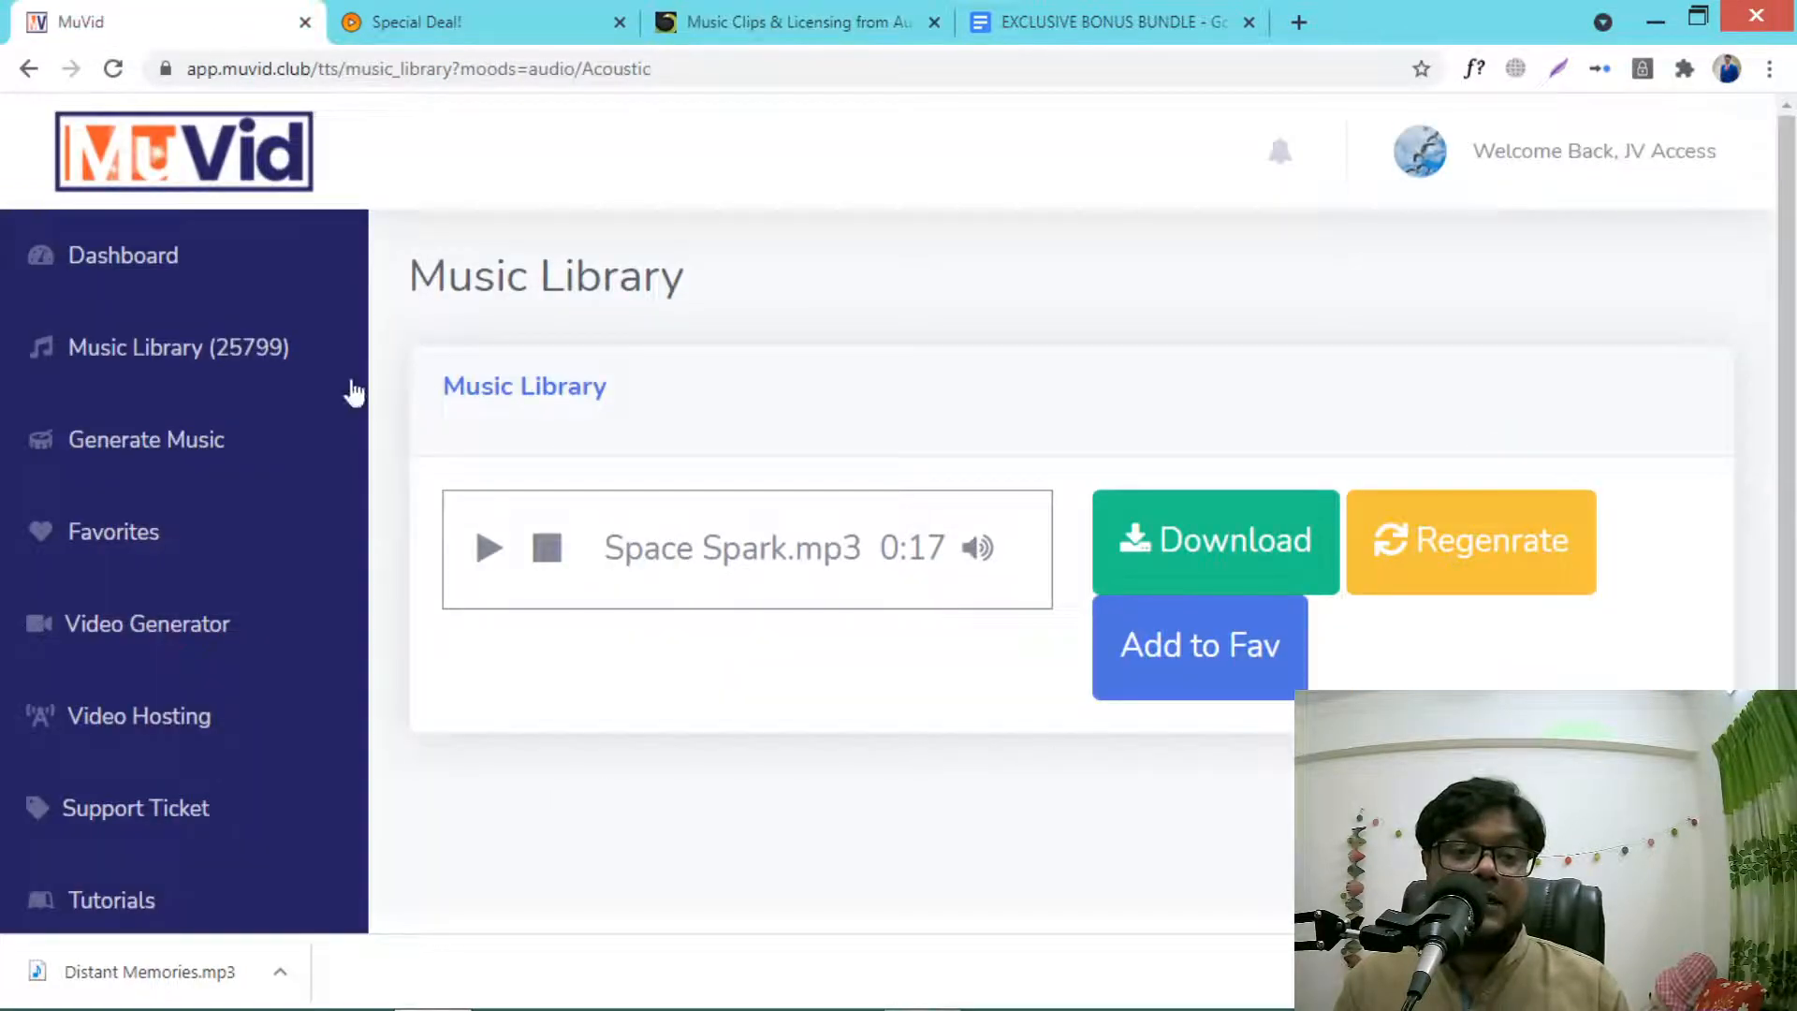
pyautogui.moveTo(674, 350)
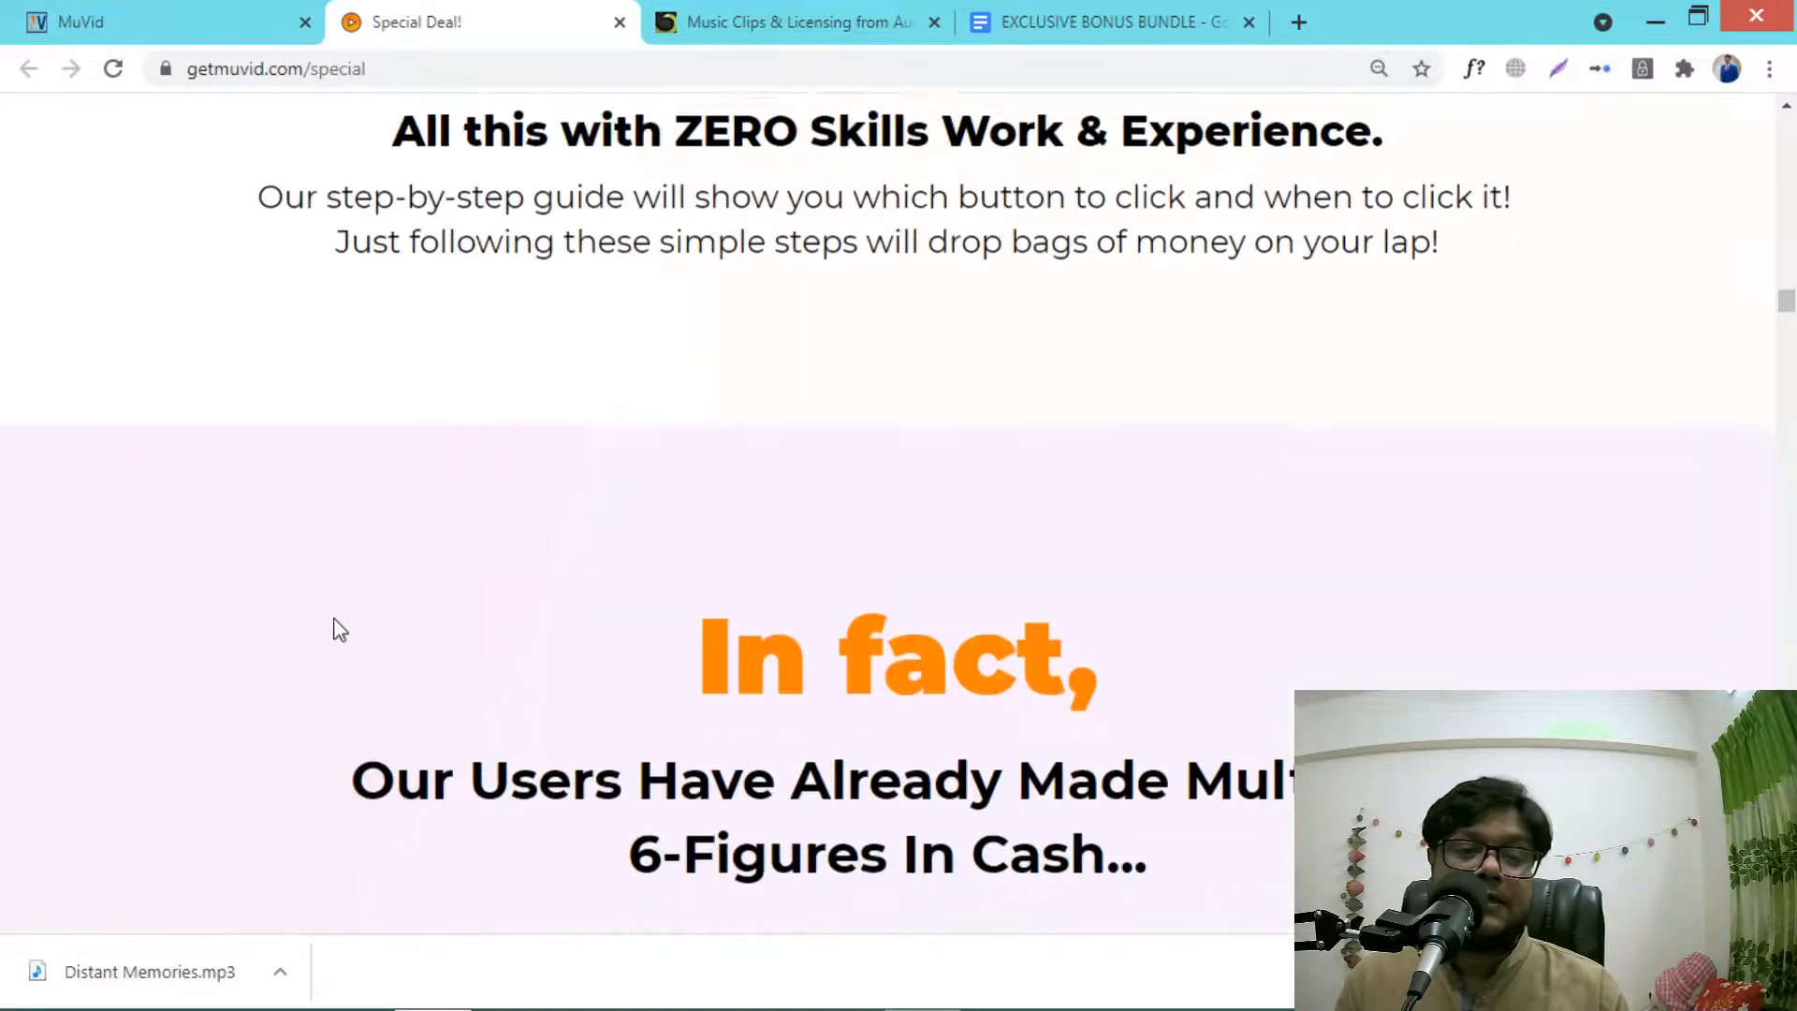
# Step: Scroll the MuVid sales page through the user earnings testimonials, then return to the bonus bundle doc
pyautogui.scroll(-3)
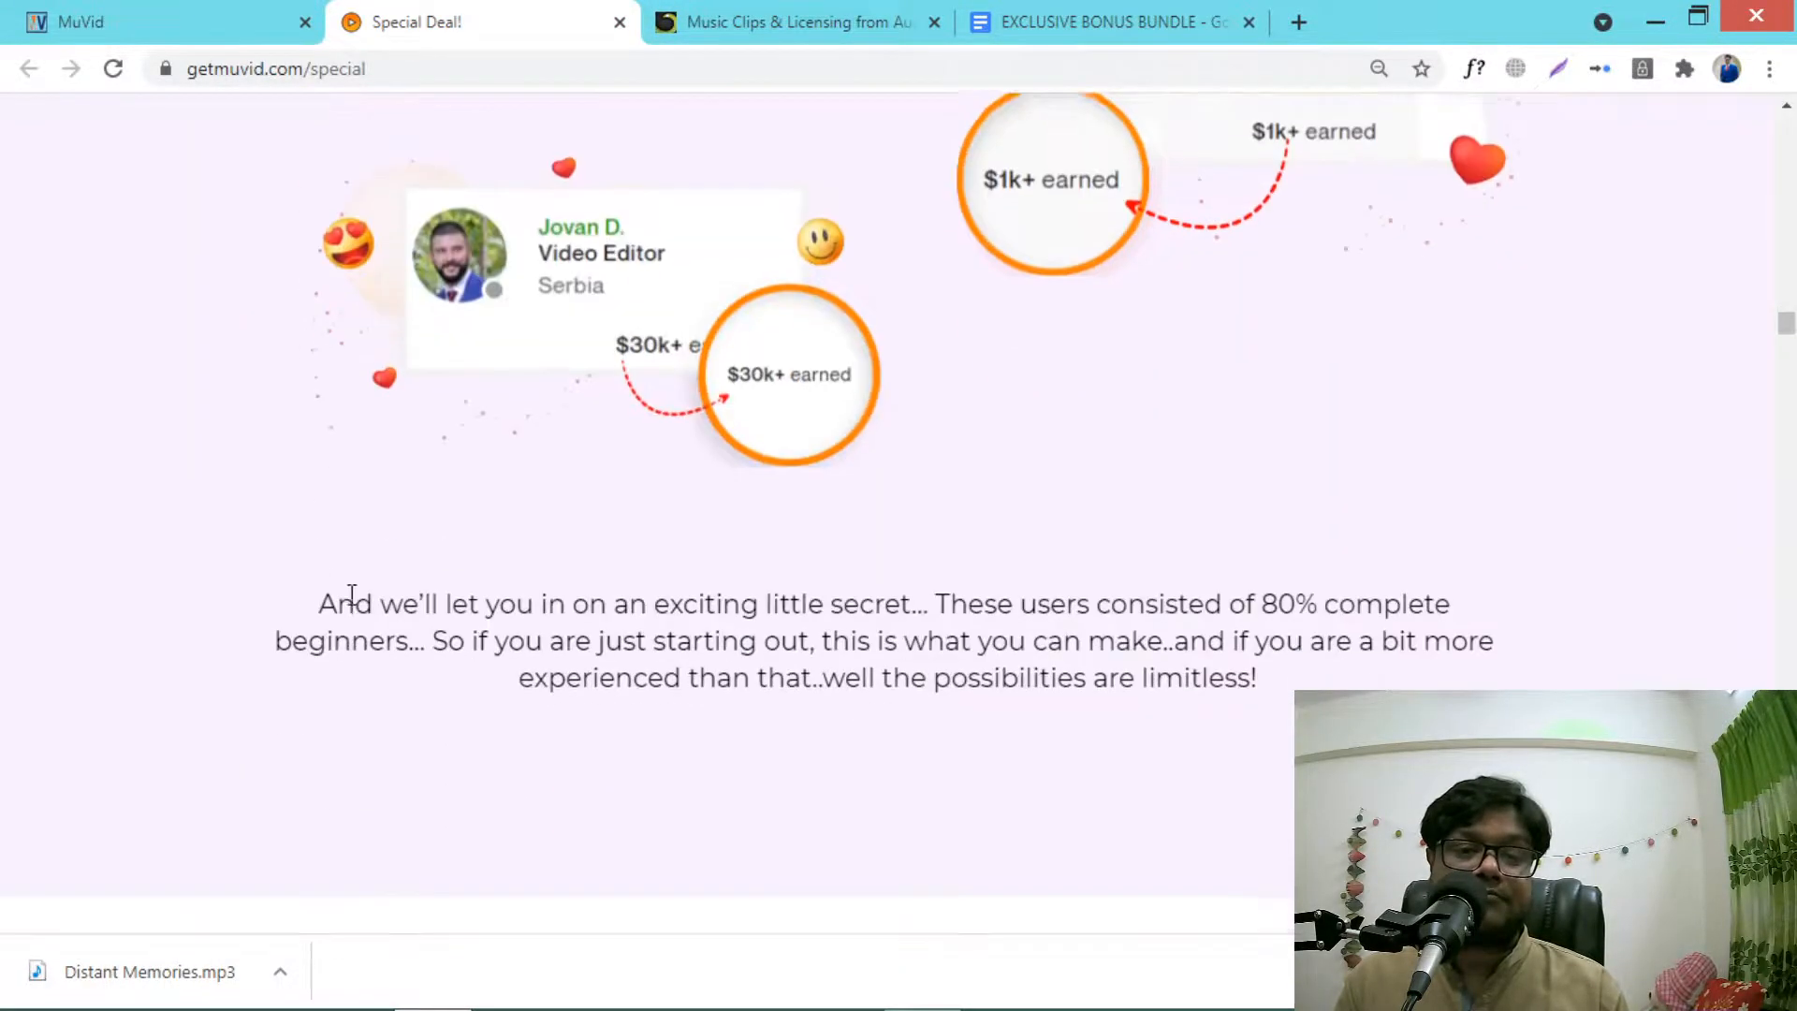
pyautogui.scroll(-3)
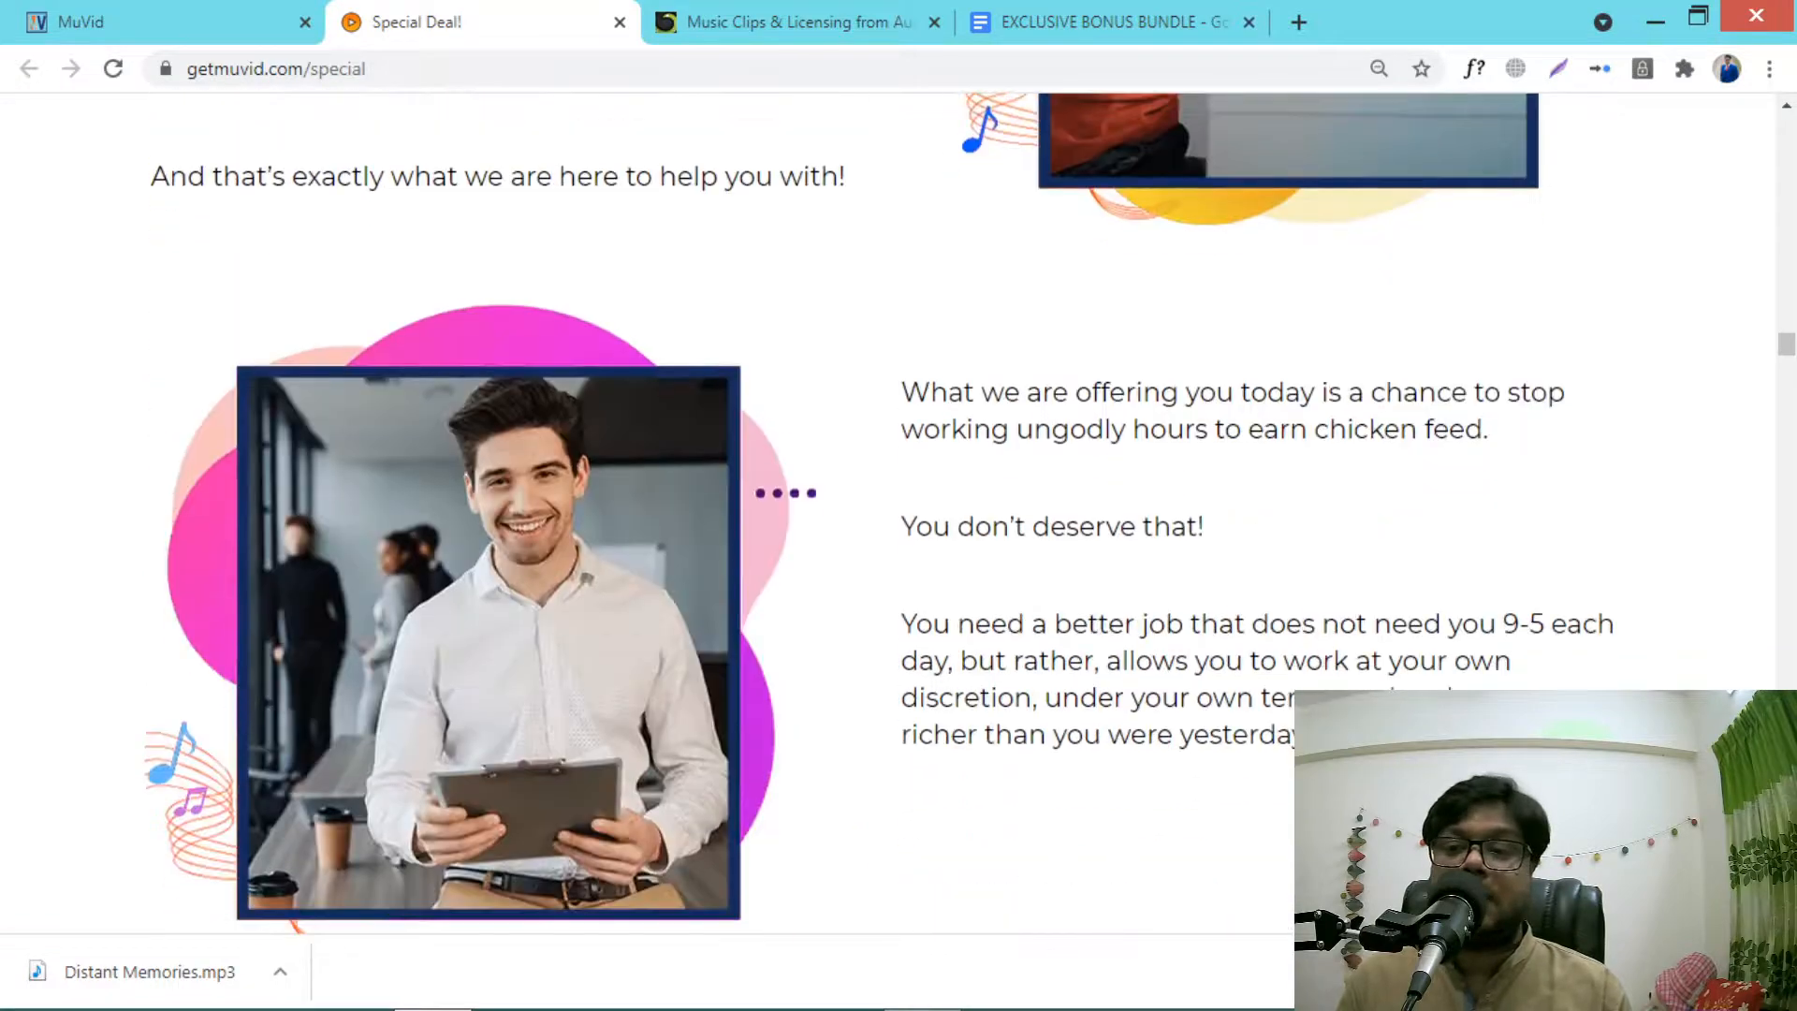
pyautogui.scroll(-3)
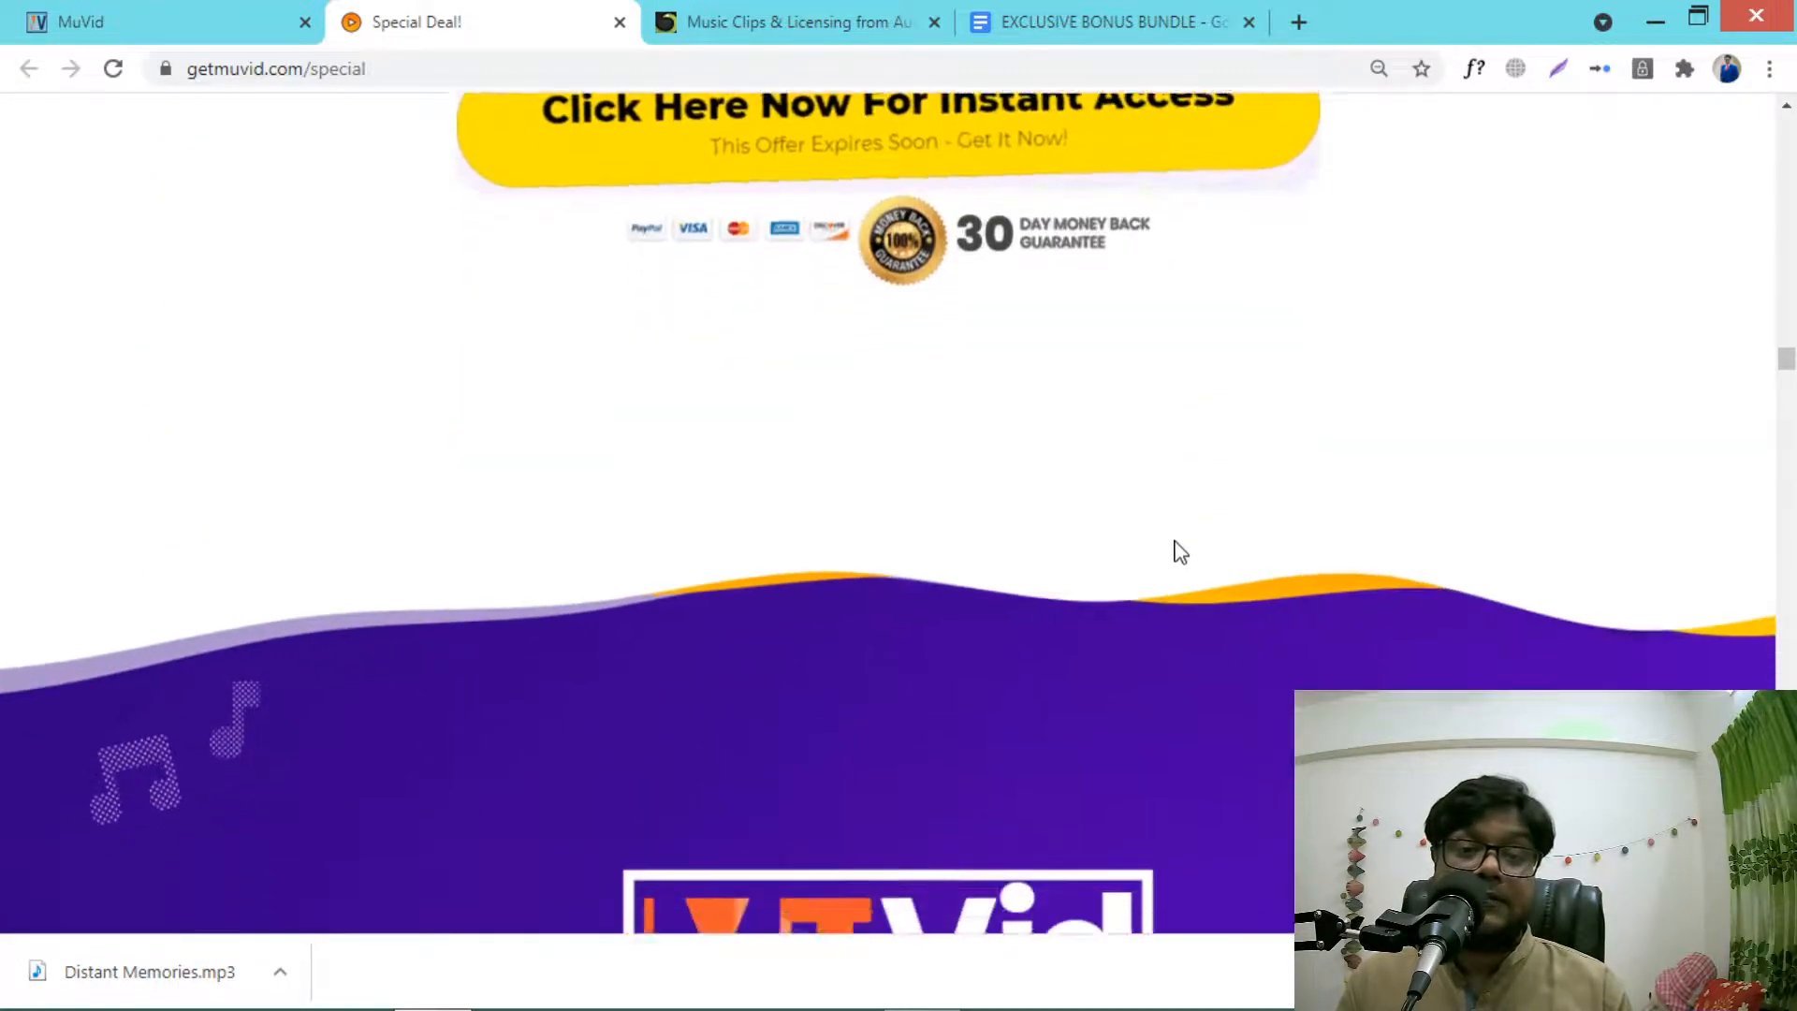
pyautogui.scroll(-3)
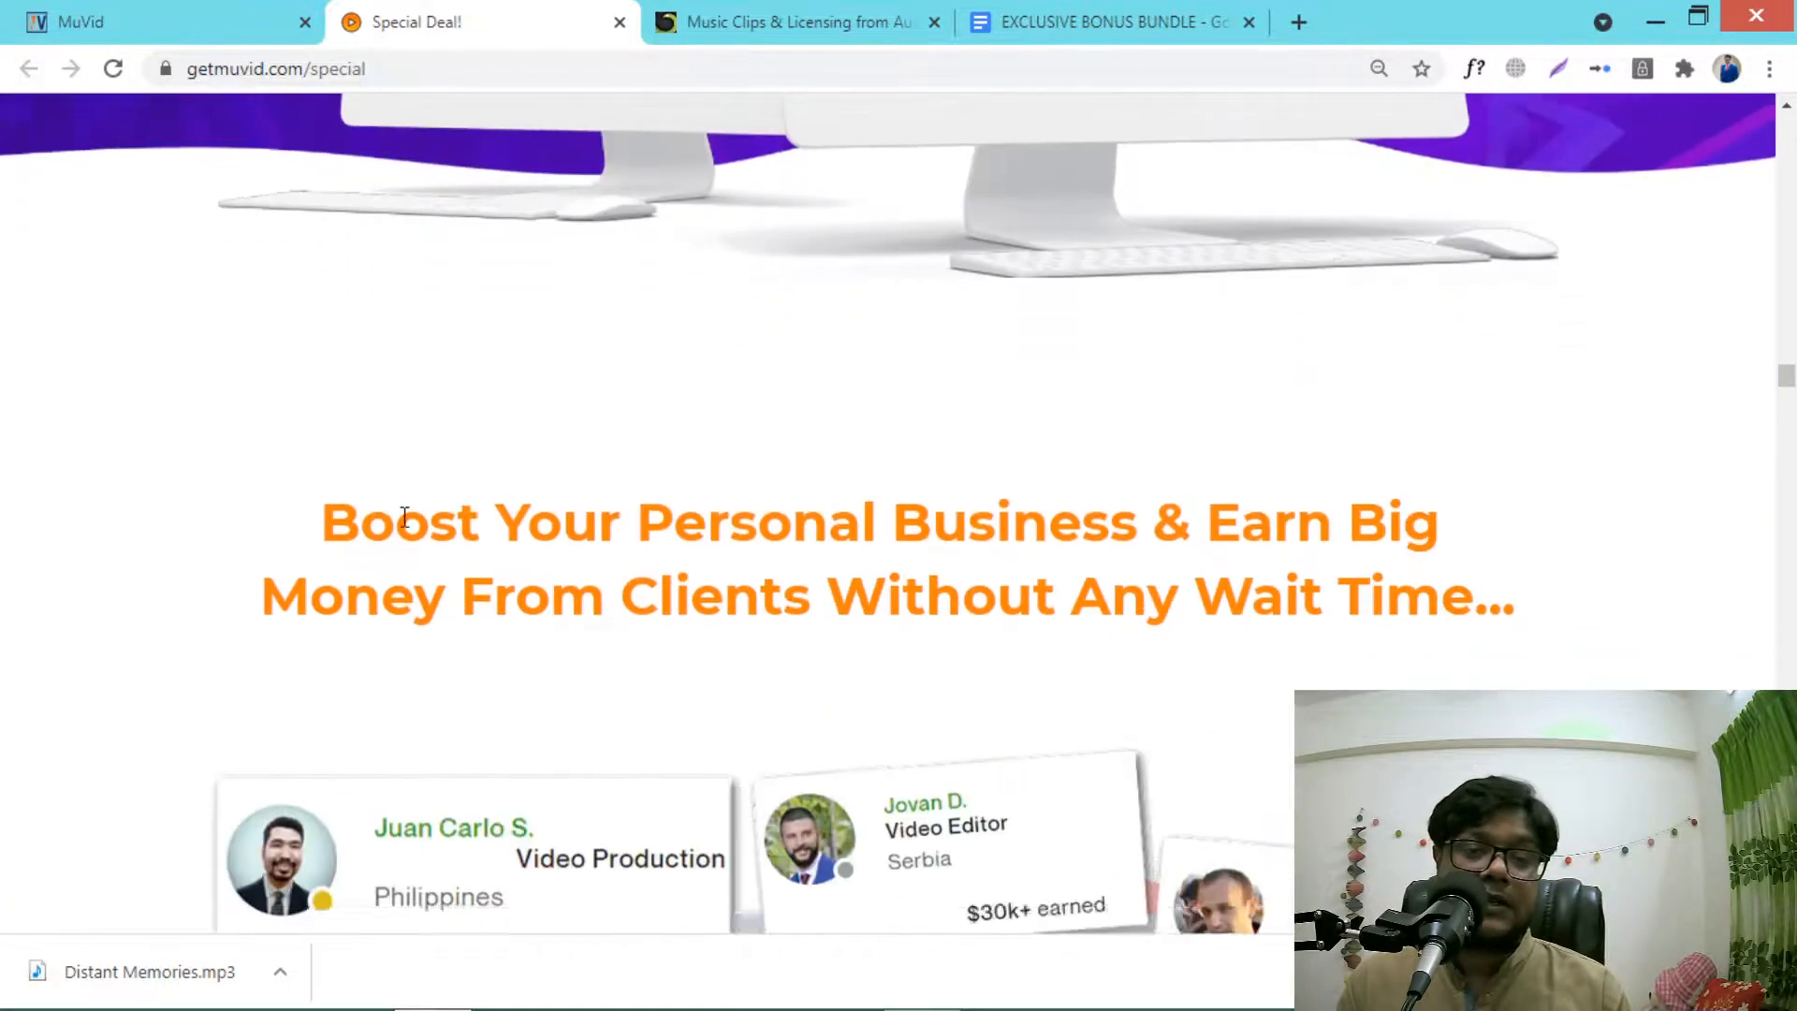
pyautogui.scroll(-3)
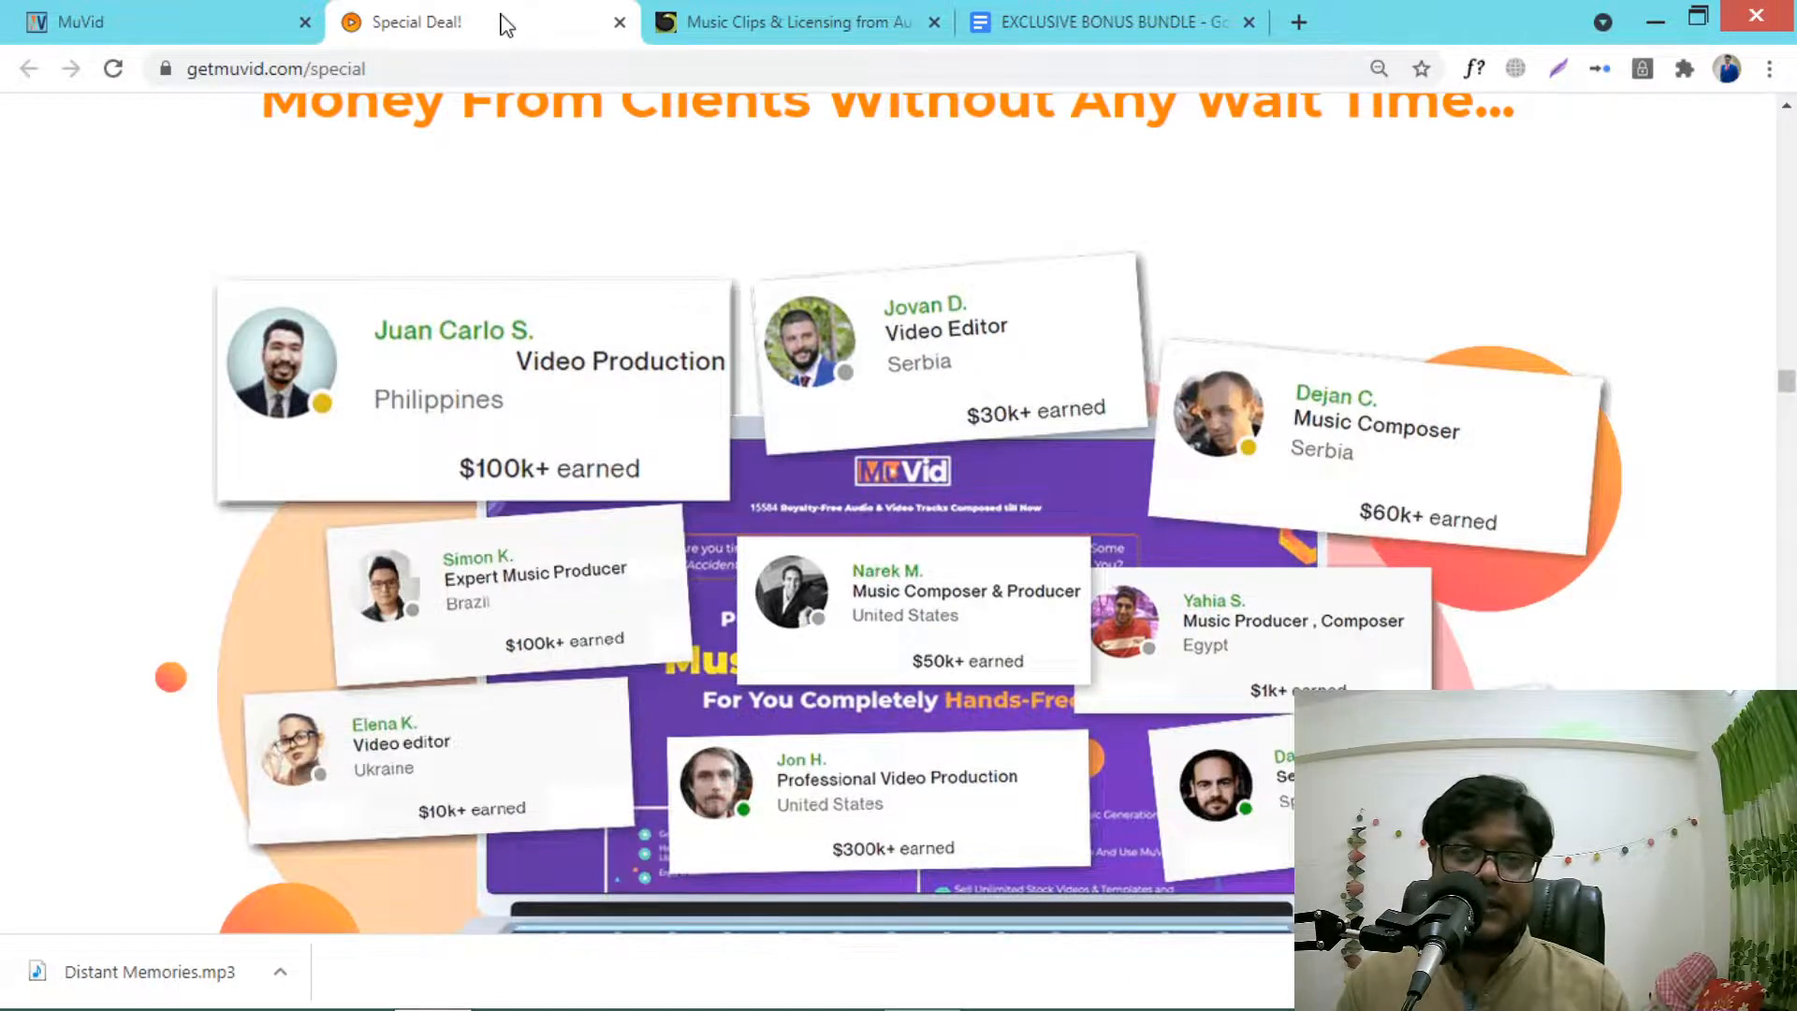
pyautogui.click(1107, 22)
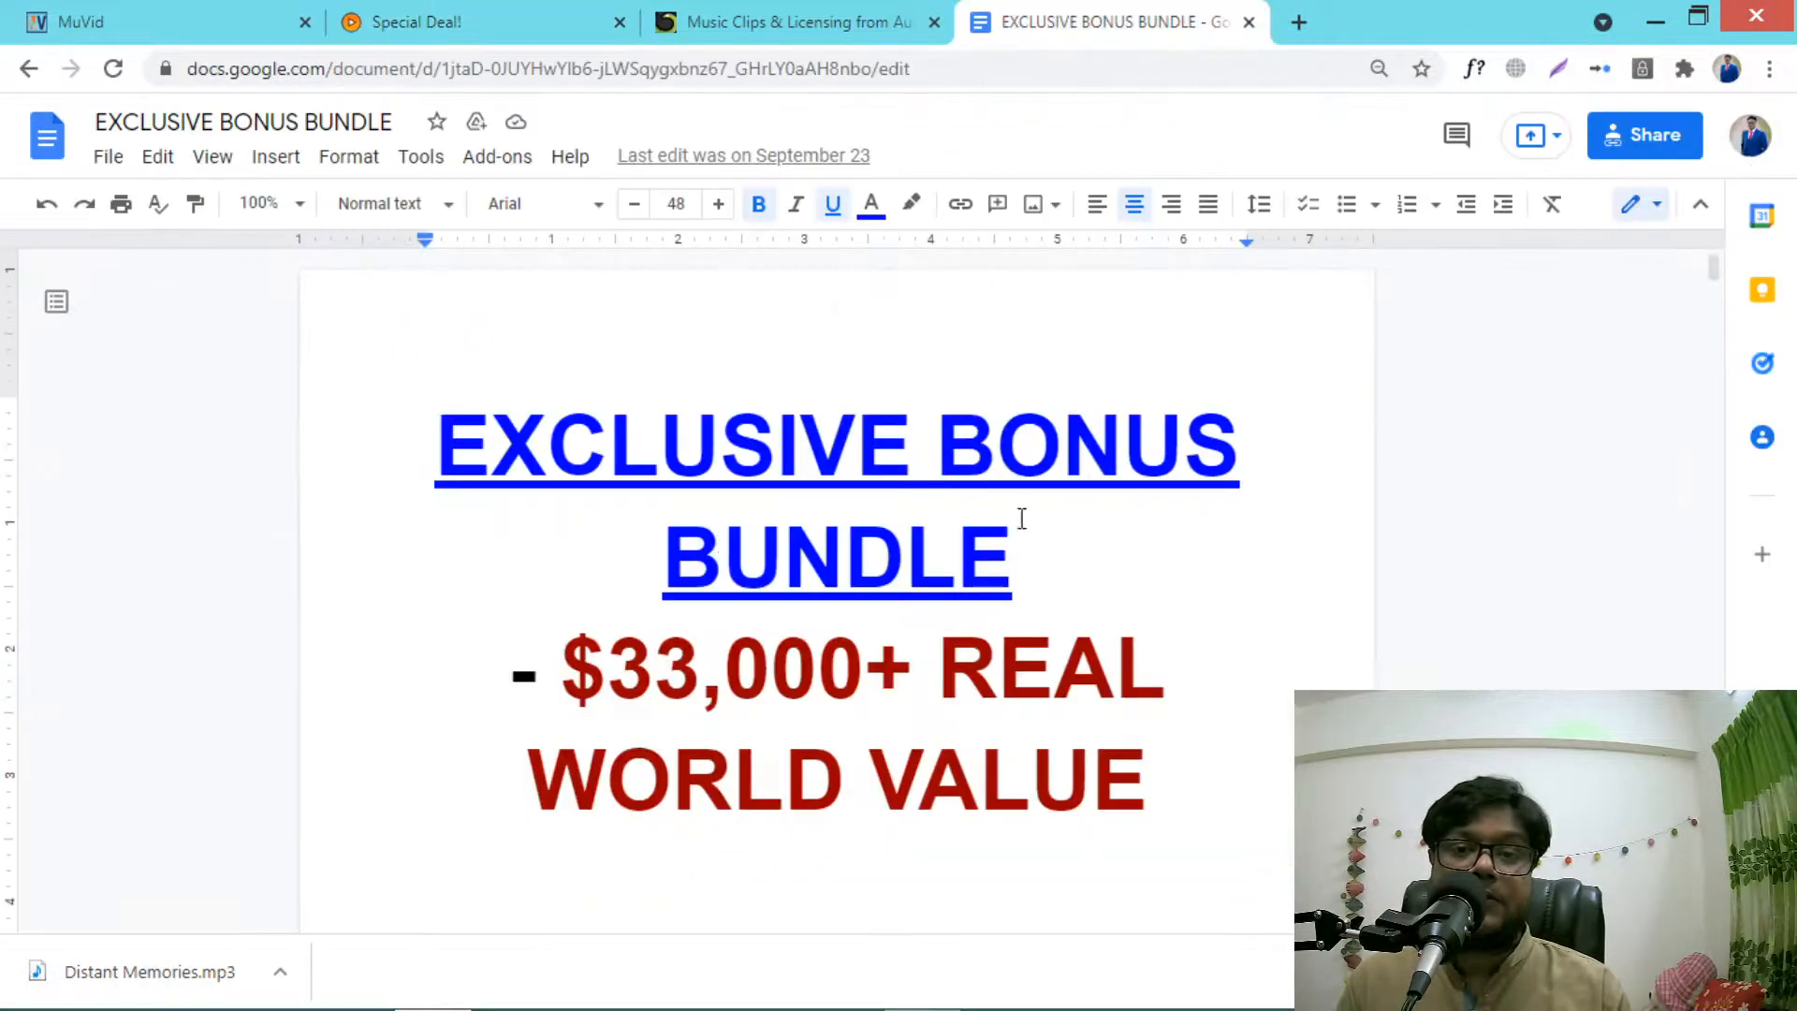